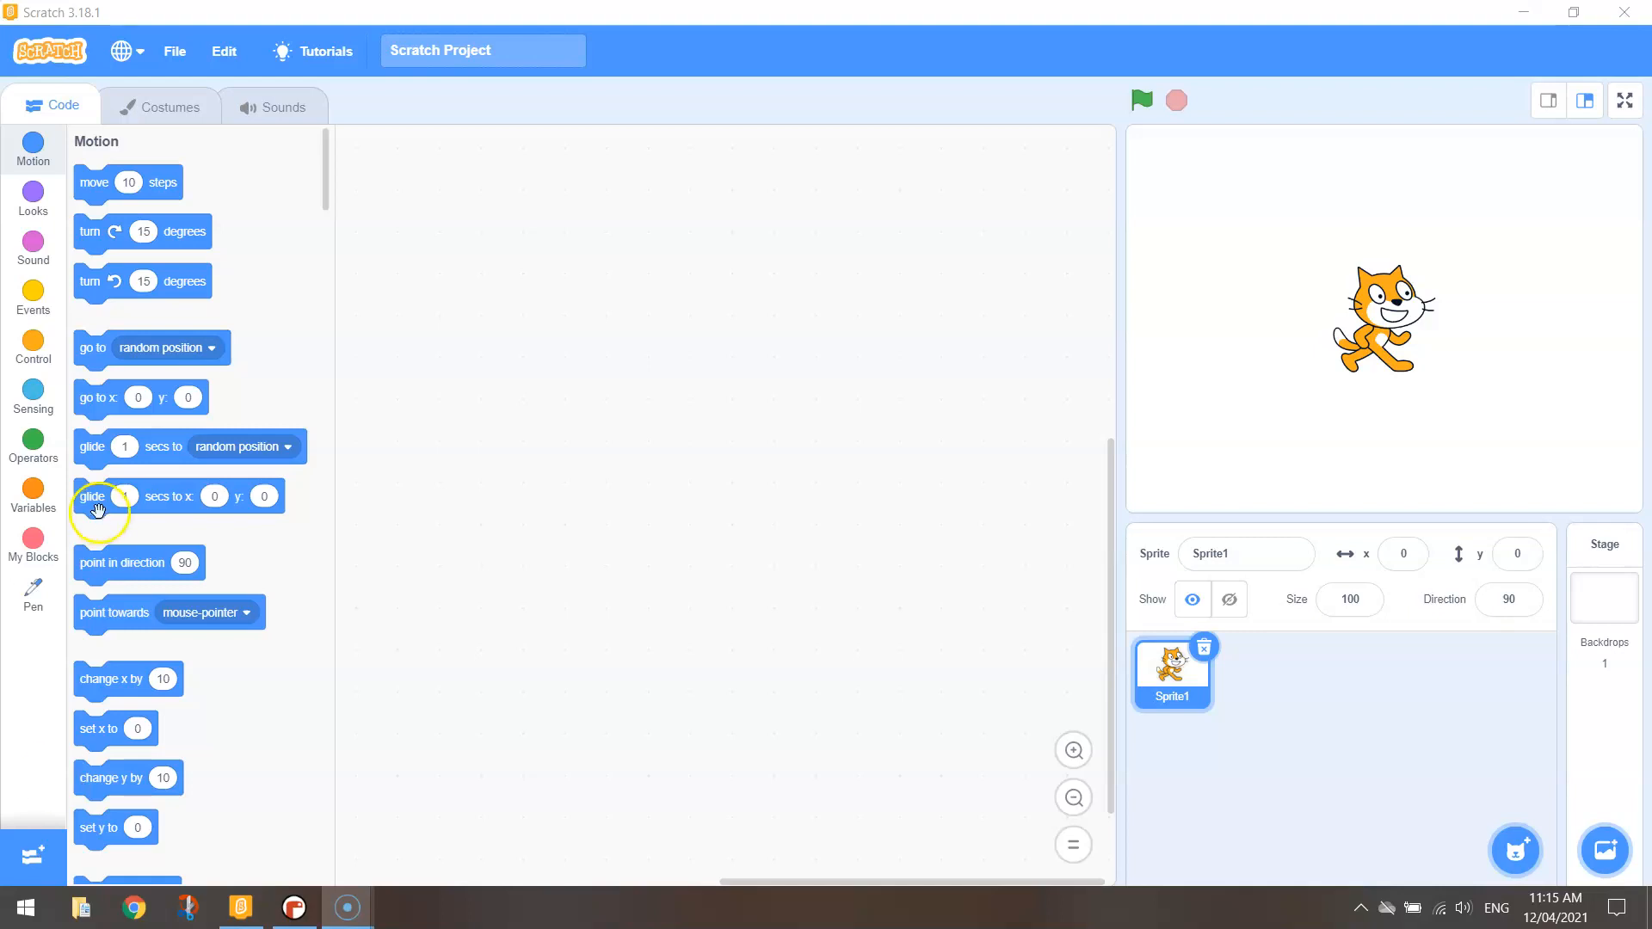
mouse_move(238, 437)
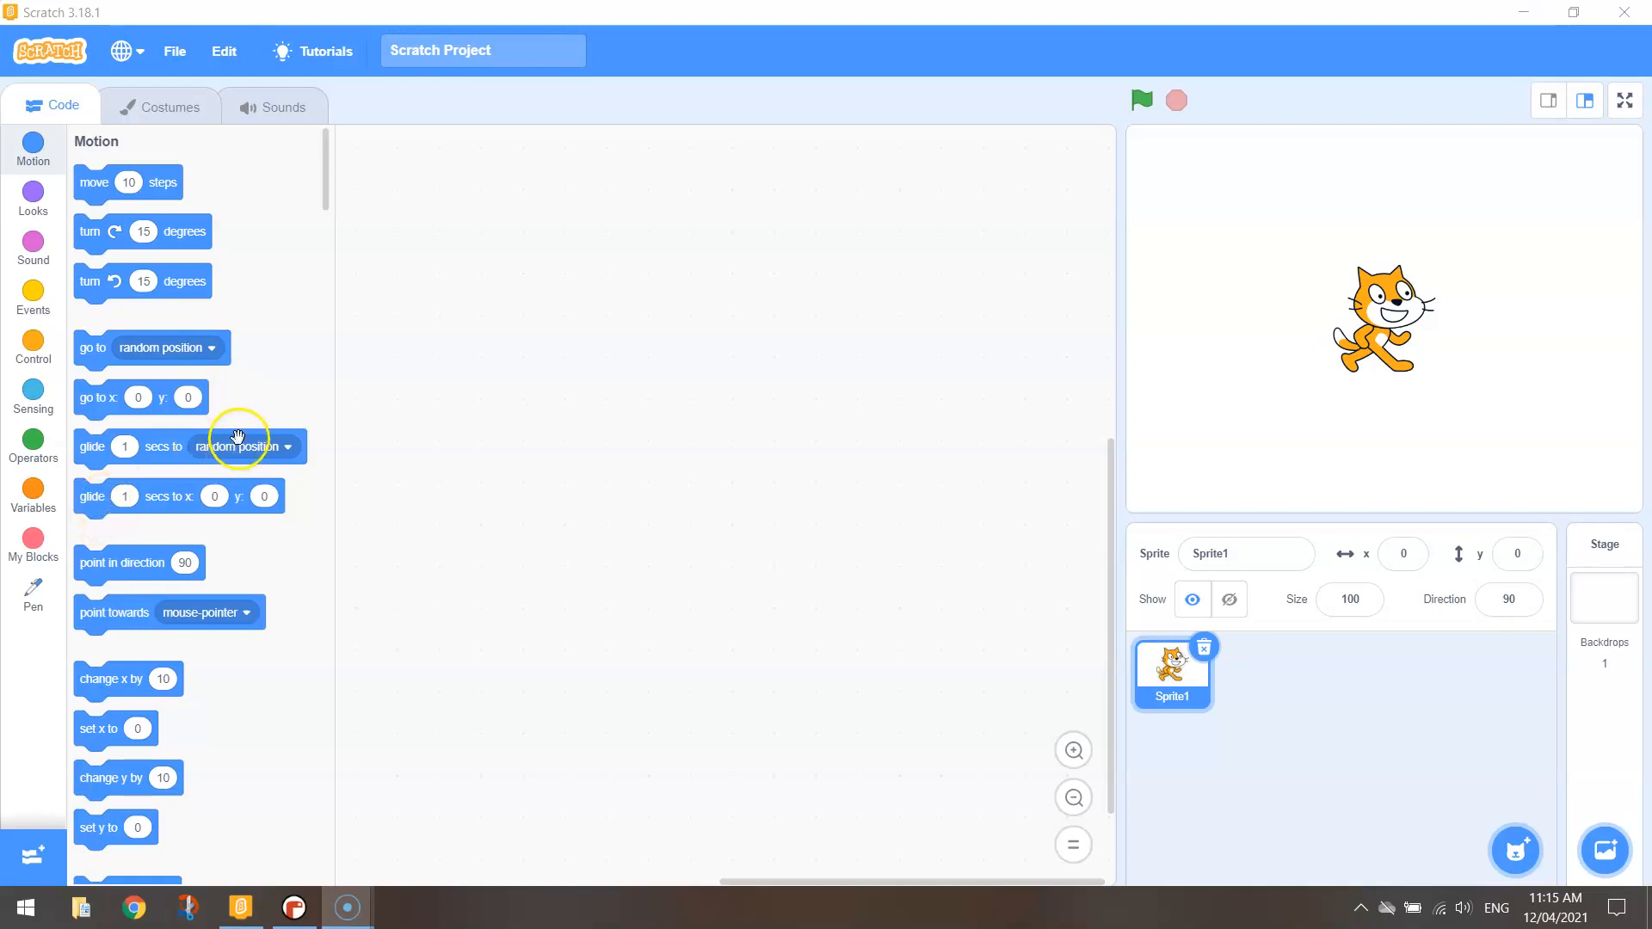
mouse_move(231, 451)
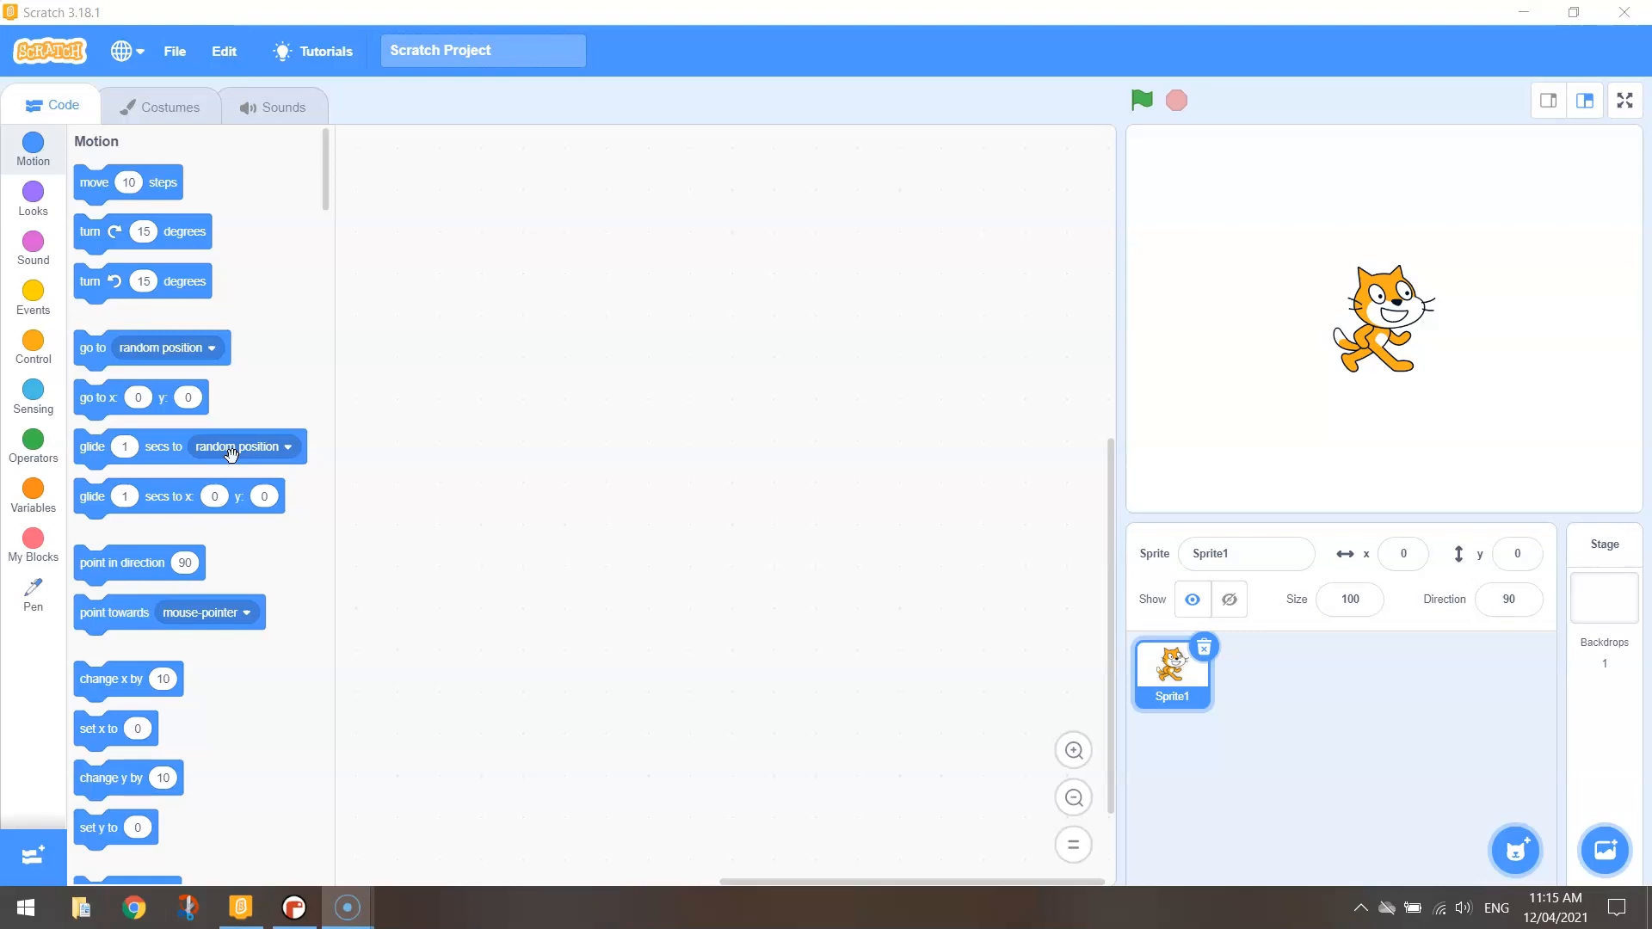
mouse_move(233, 698)
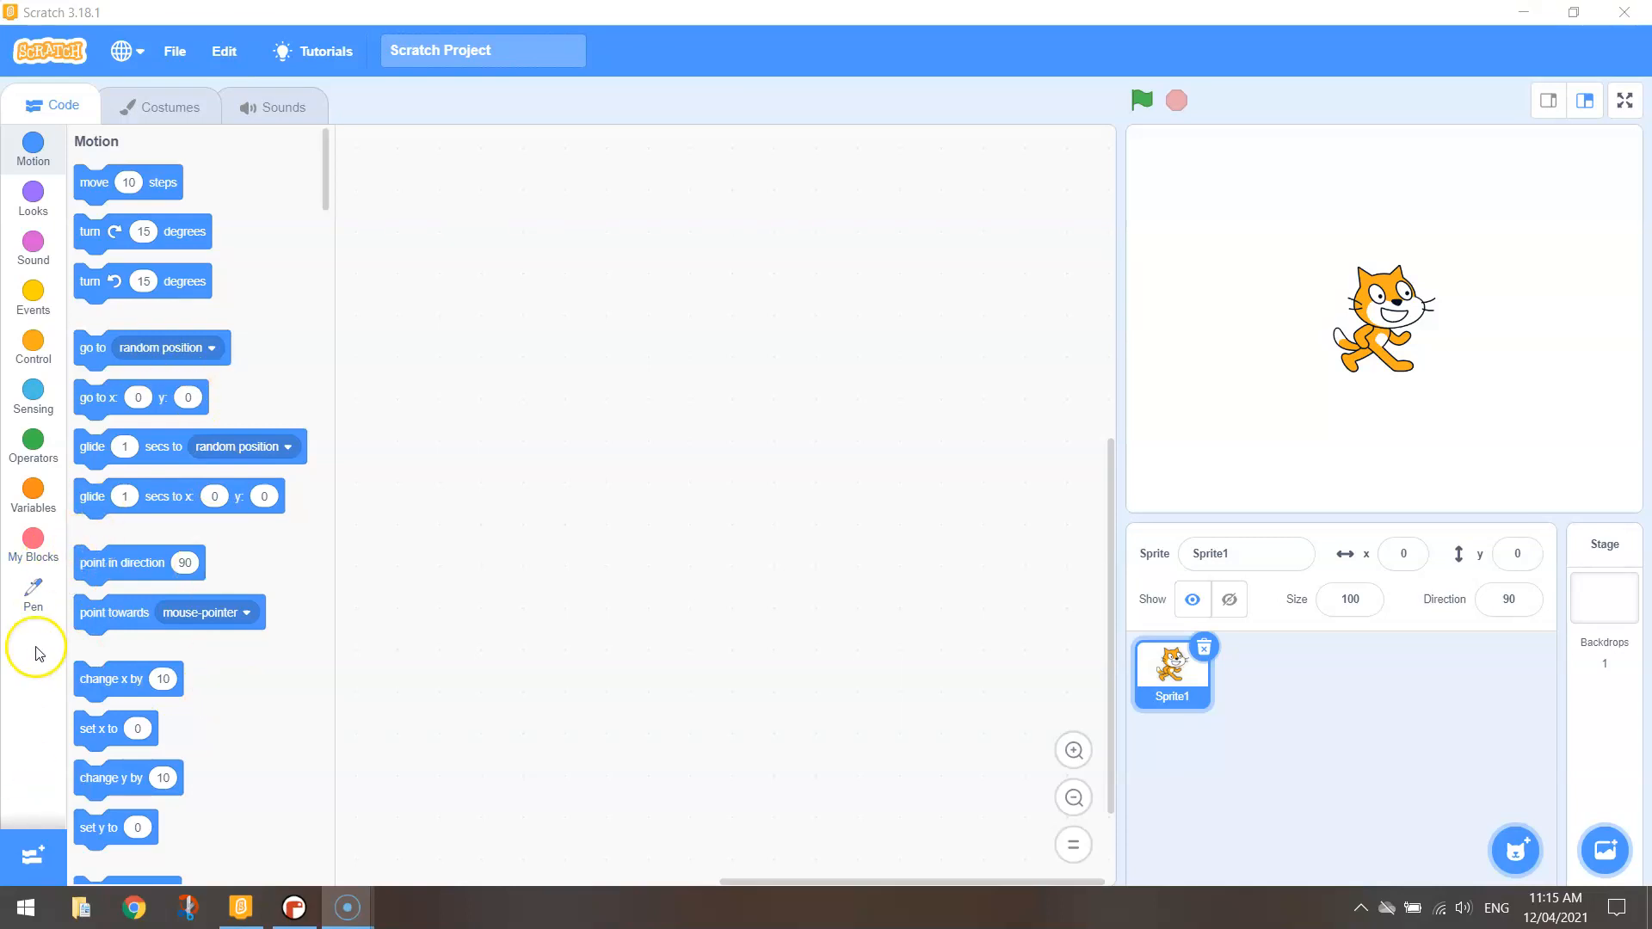
Show the Pen extension blocks in the Scratch block palette
click(32, 593)
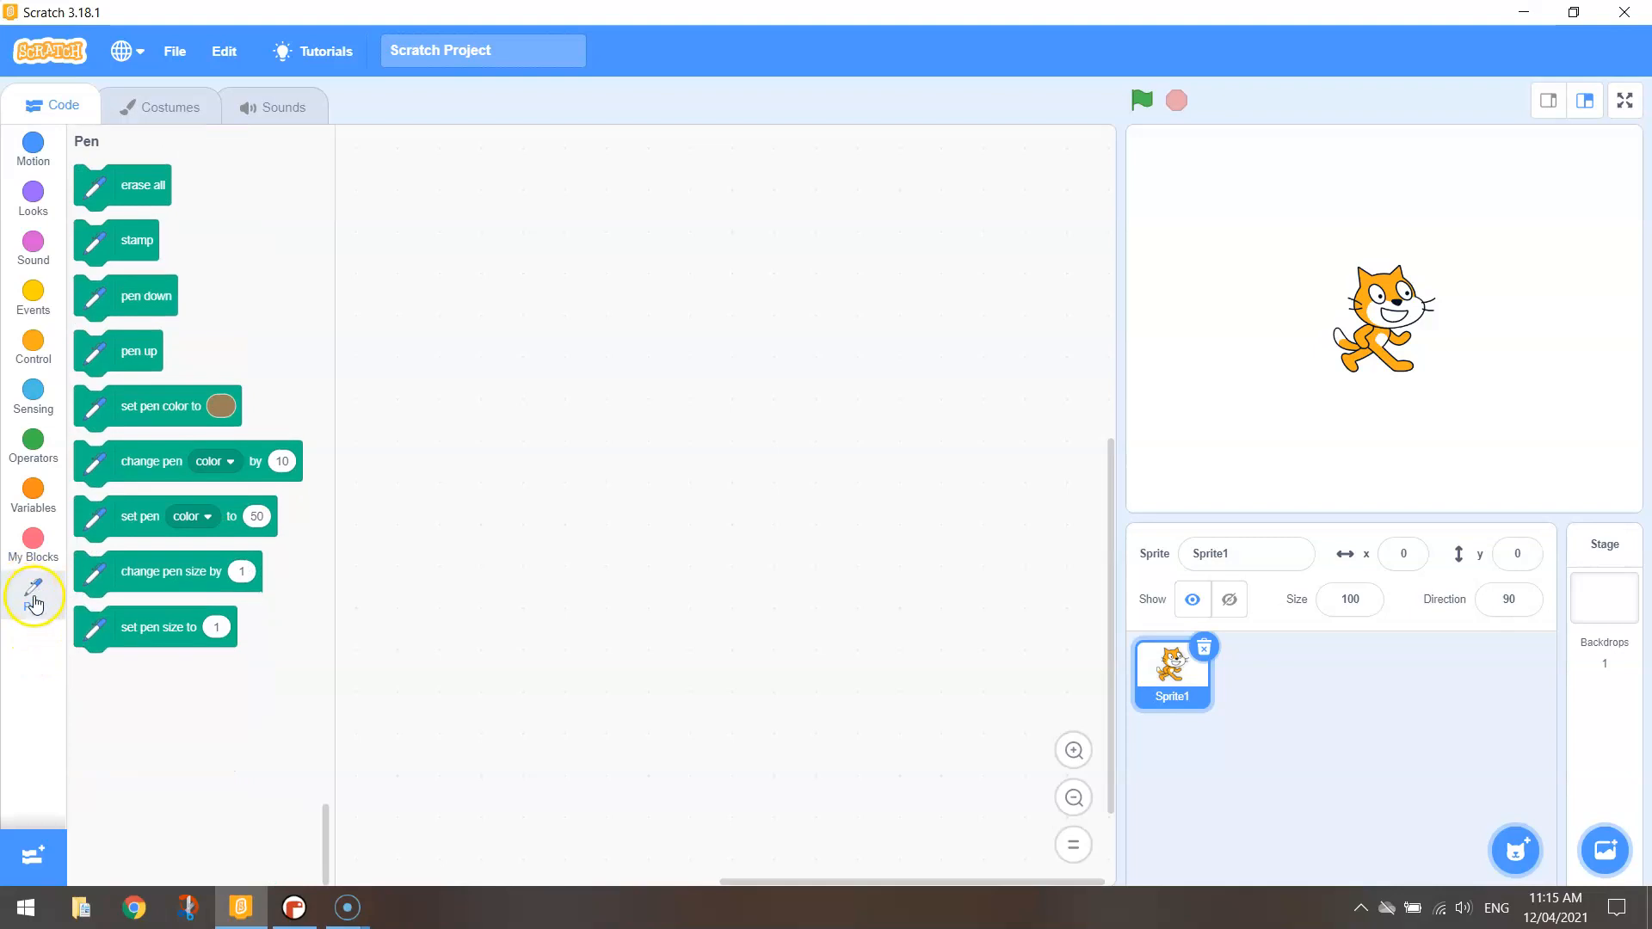
mouse_move(33, 850)
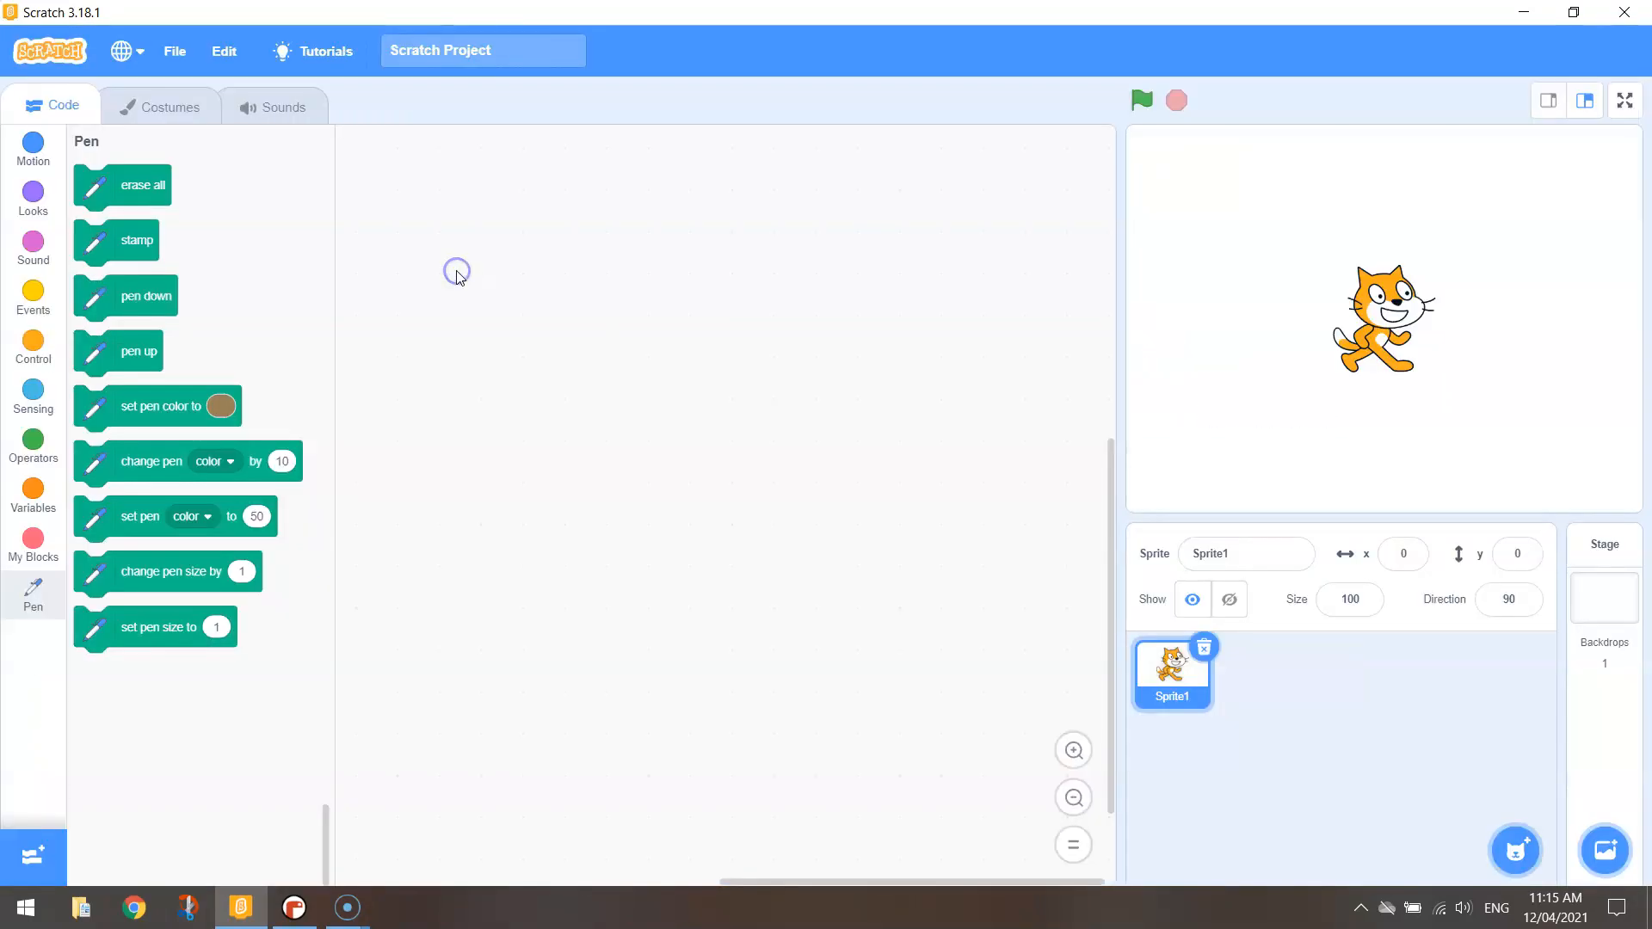
Build a green-flag script with erase all, point in direction 90, and black pen colour
click(33, 147)
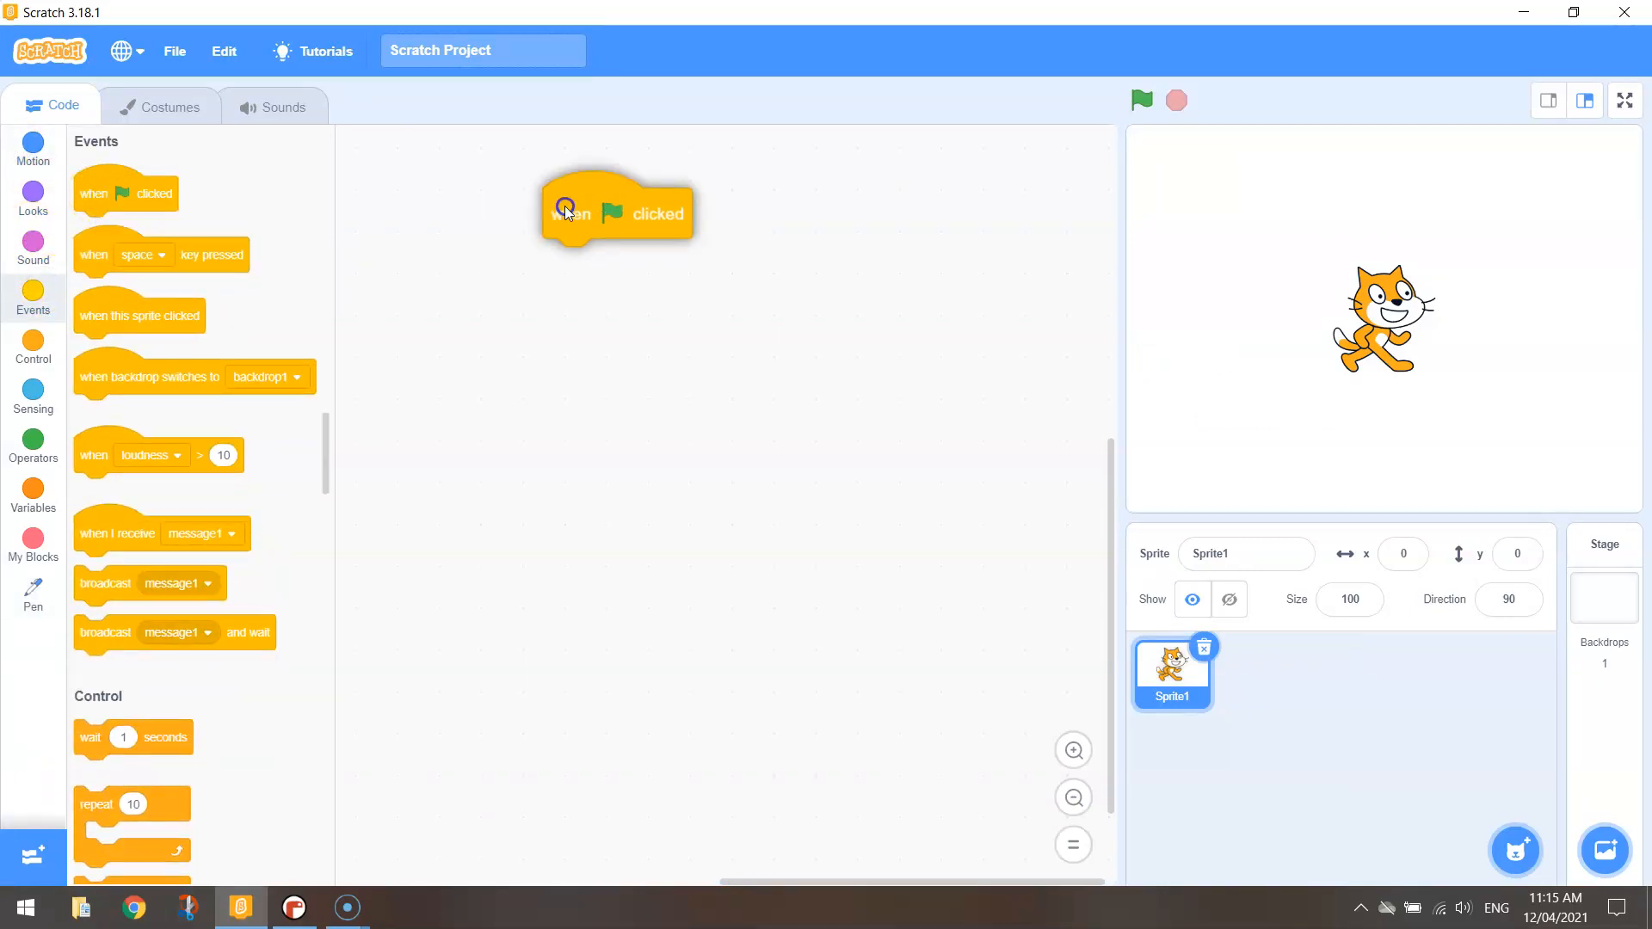
drag(616, 210, 421, 198)
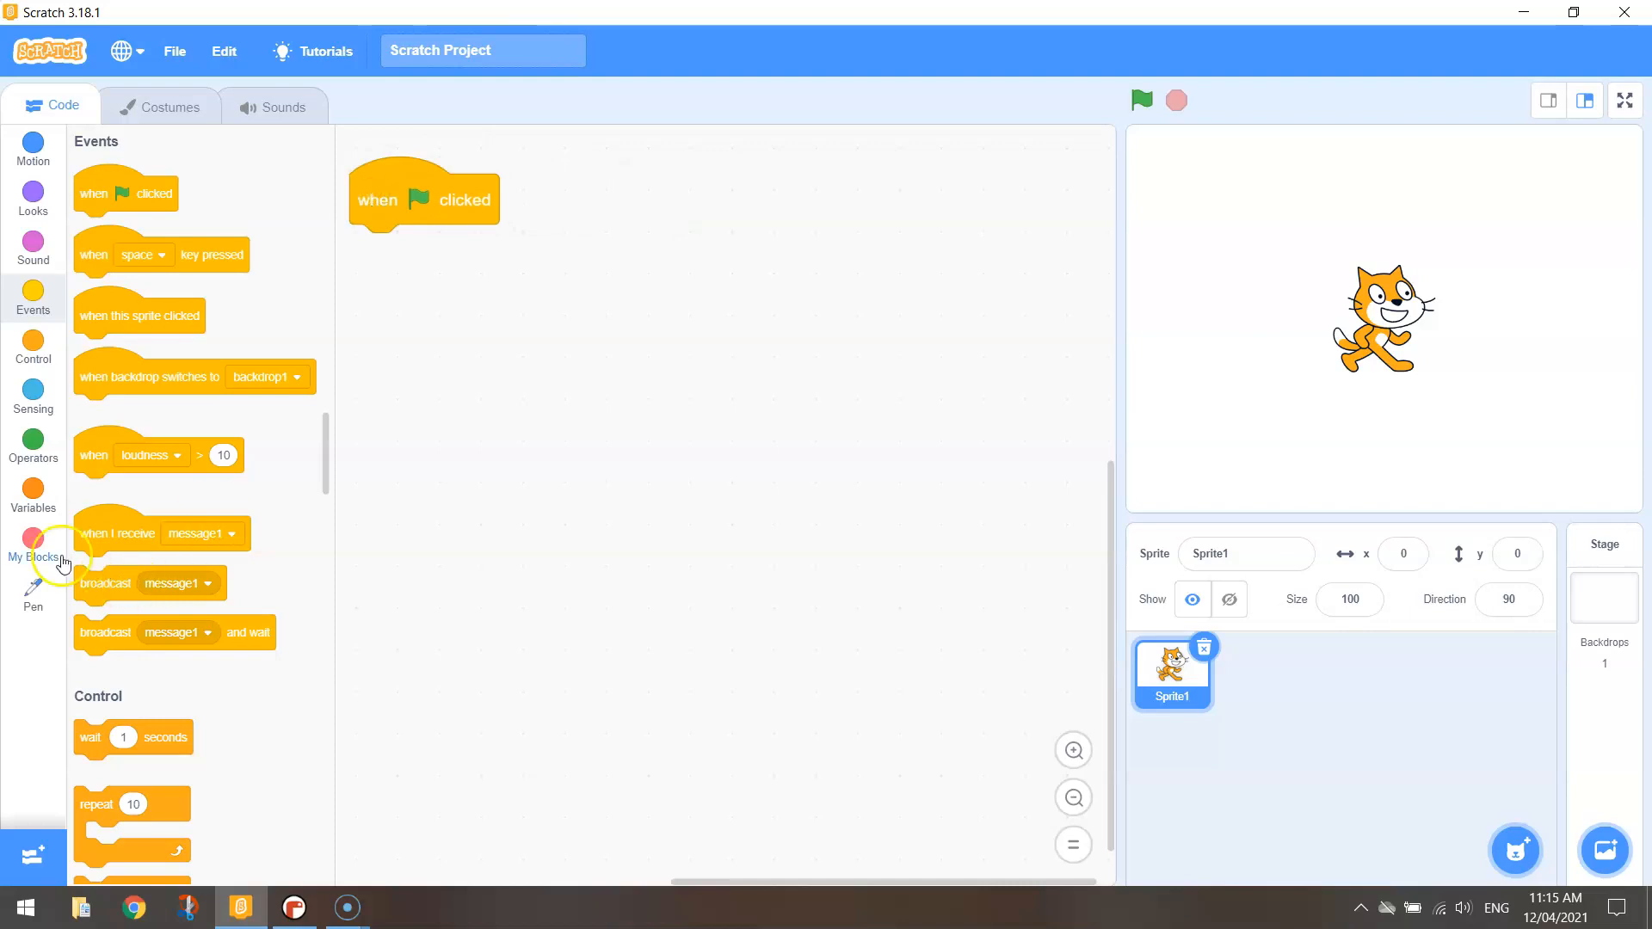
click(33, 595)
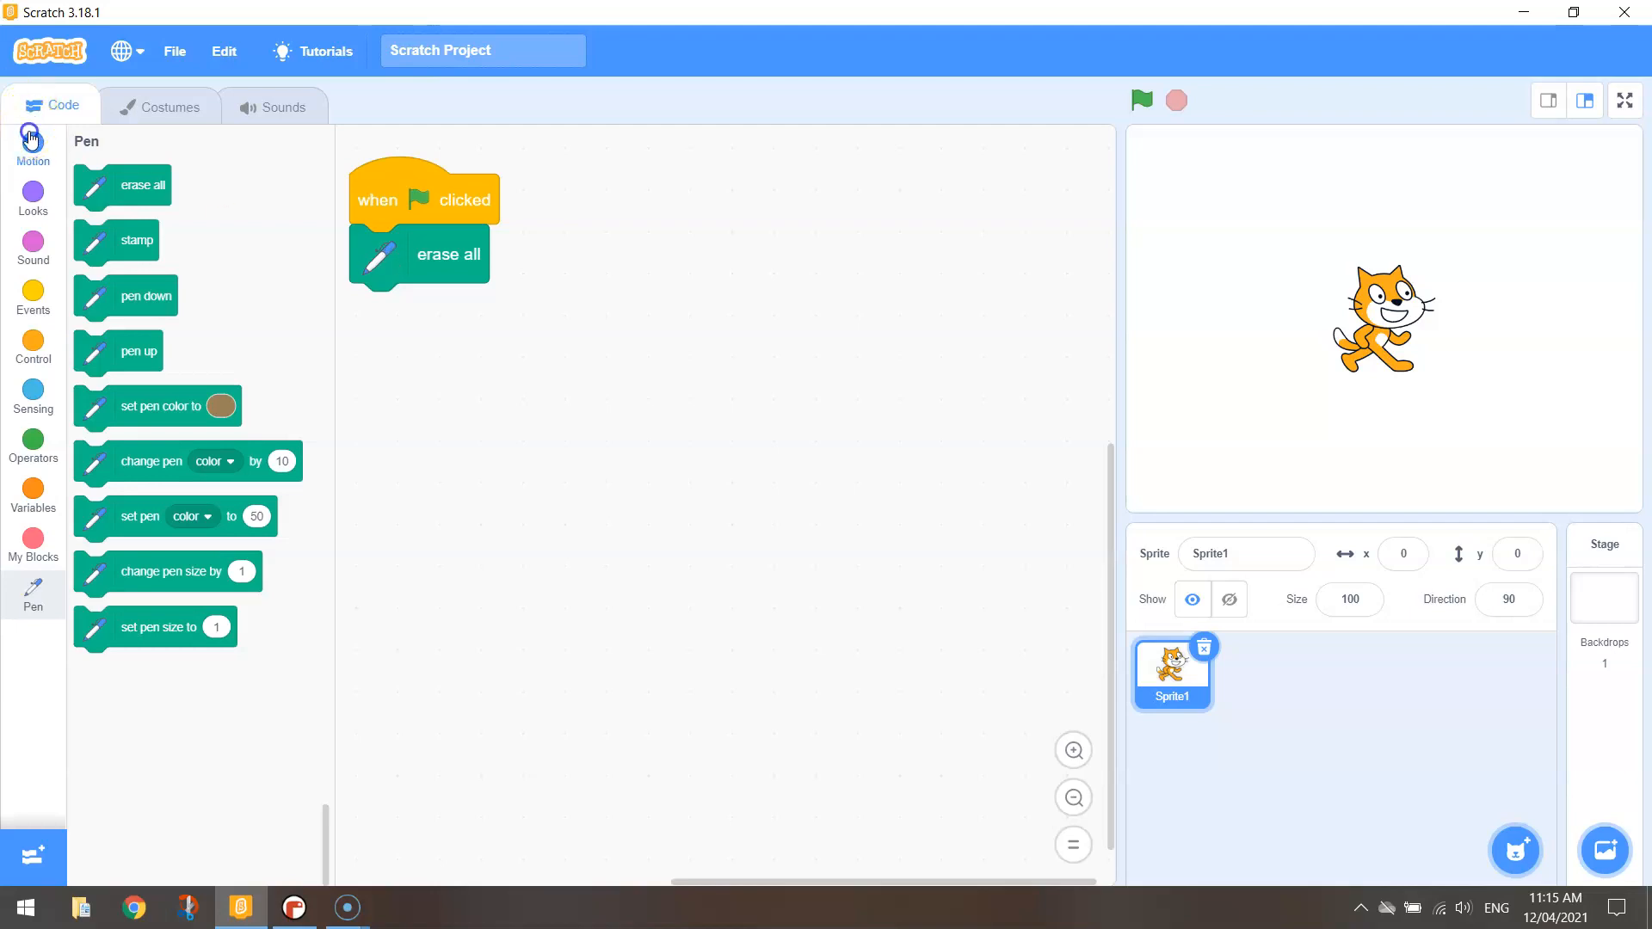
click(32, 145)
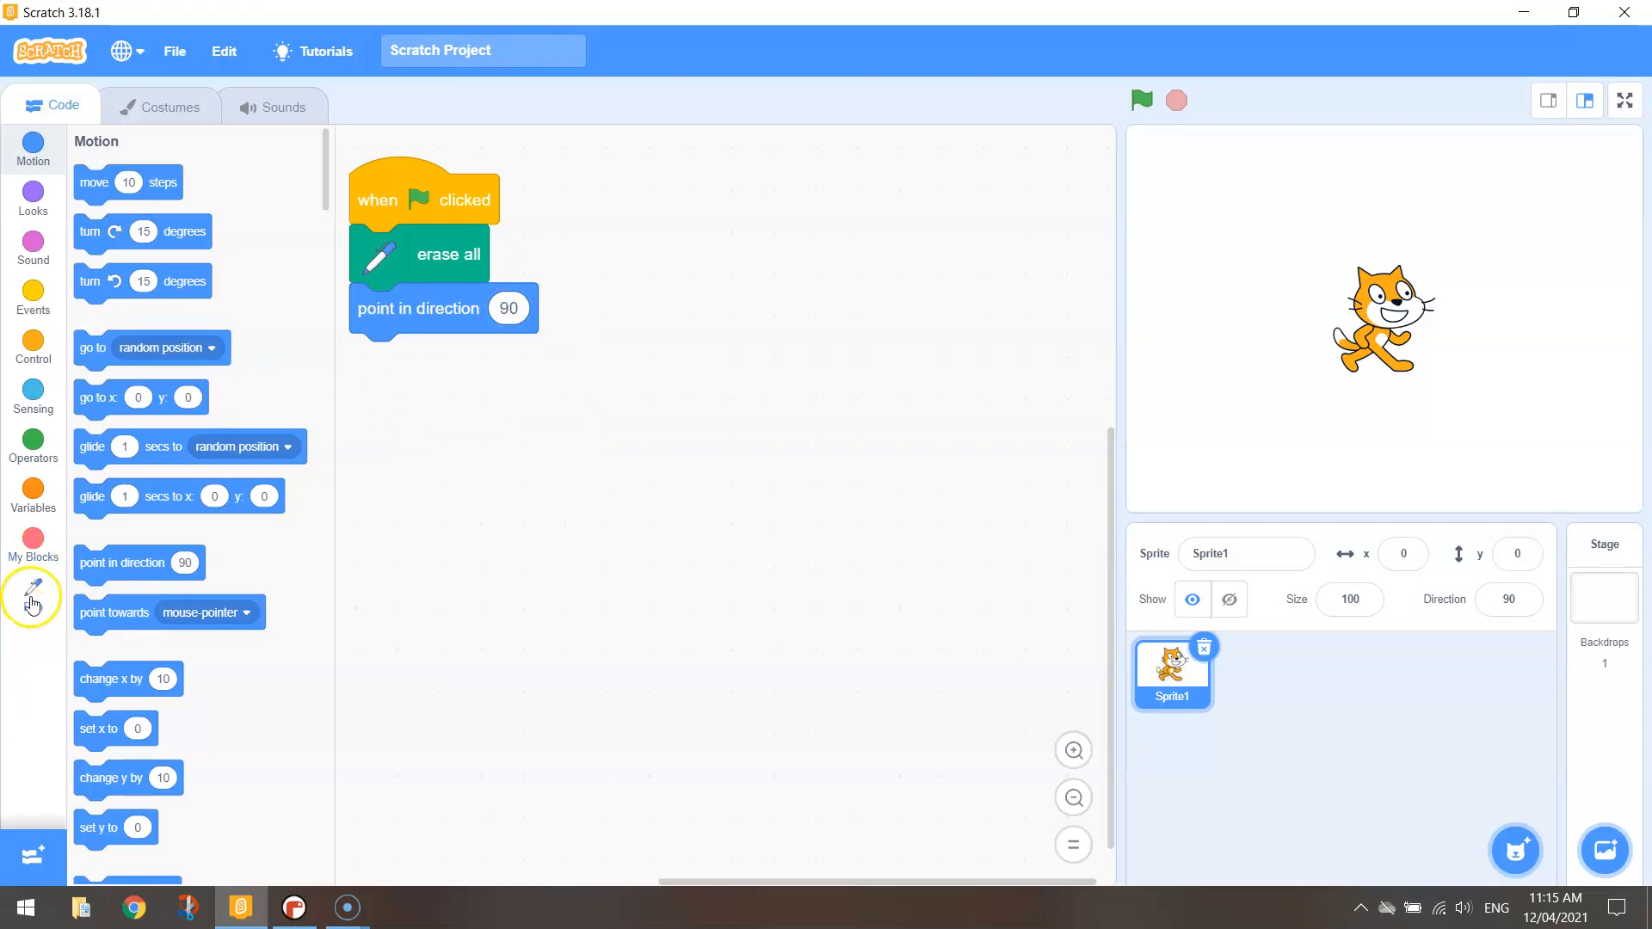
click(32, 593)
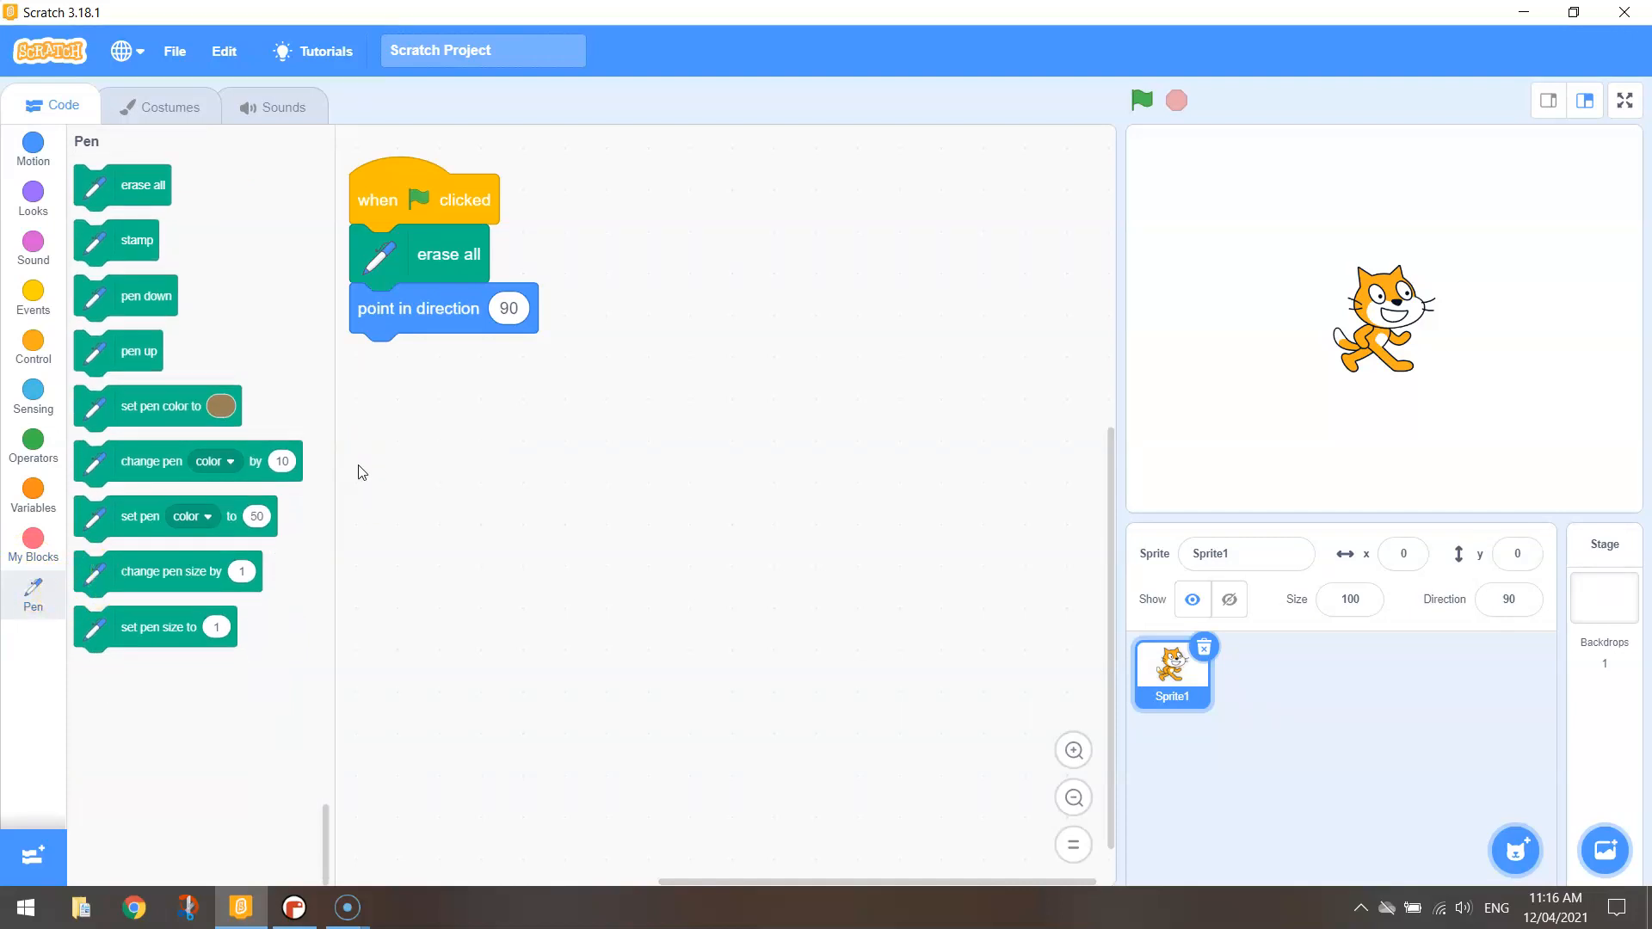
drag(161, 405, 501, 377)
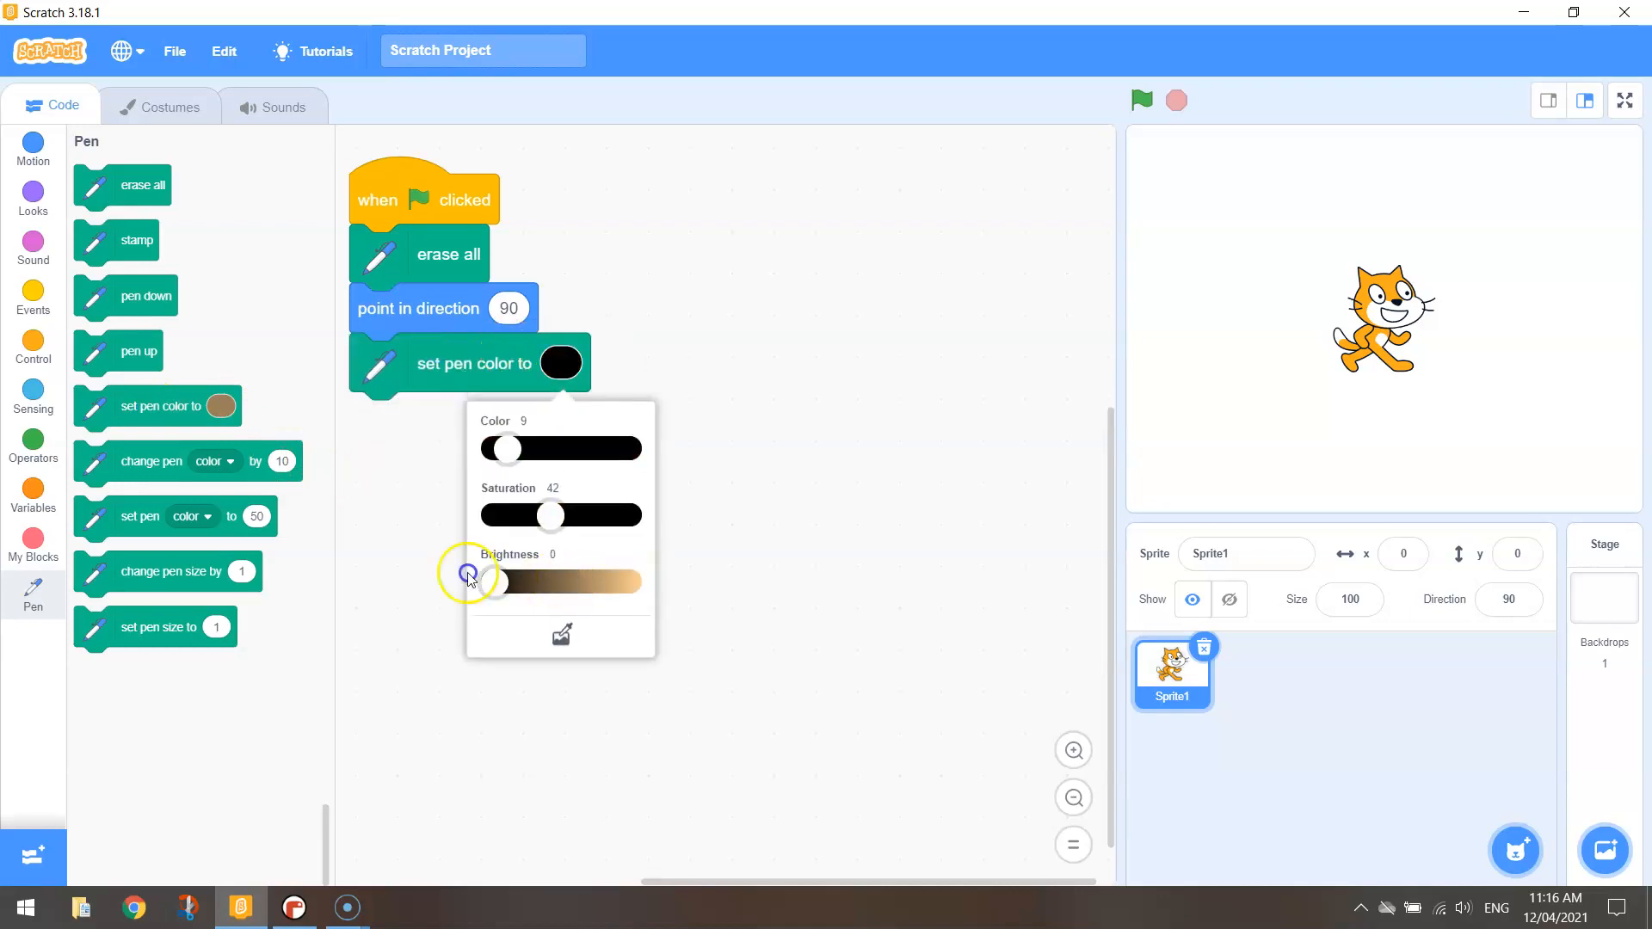
click(526, 385)
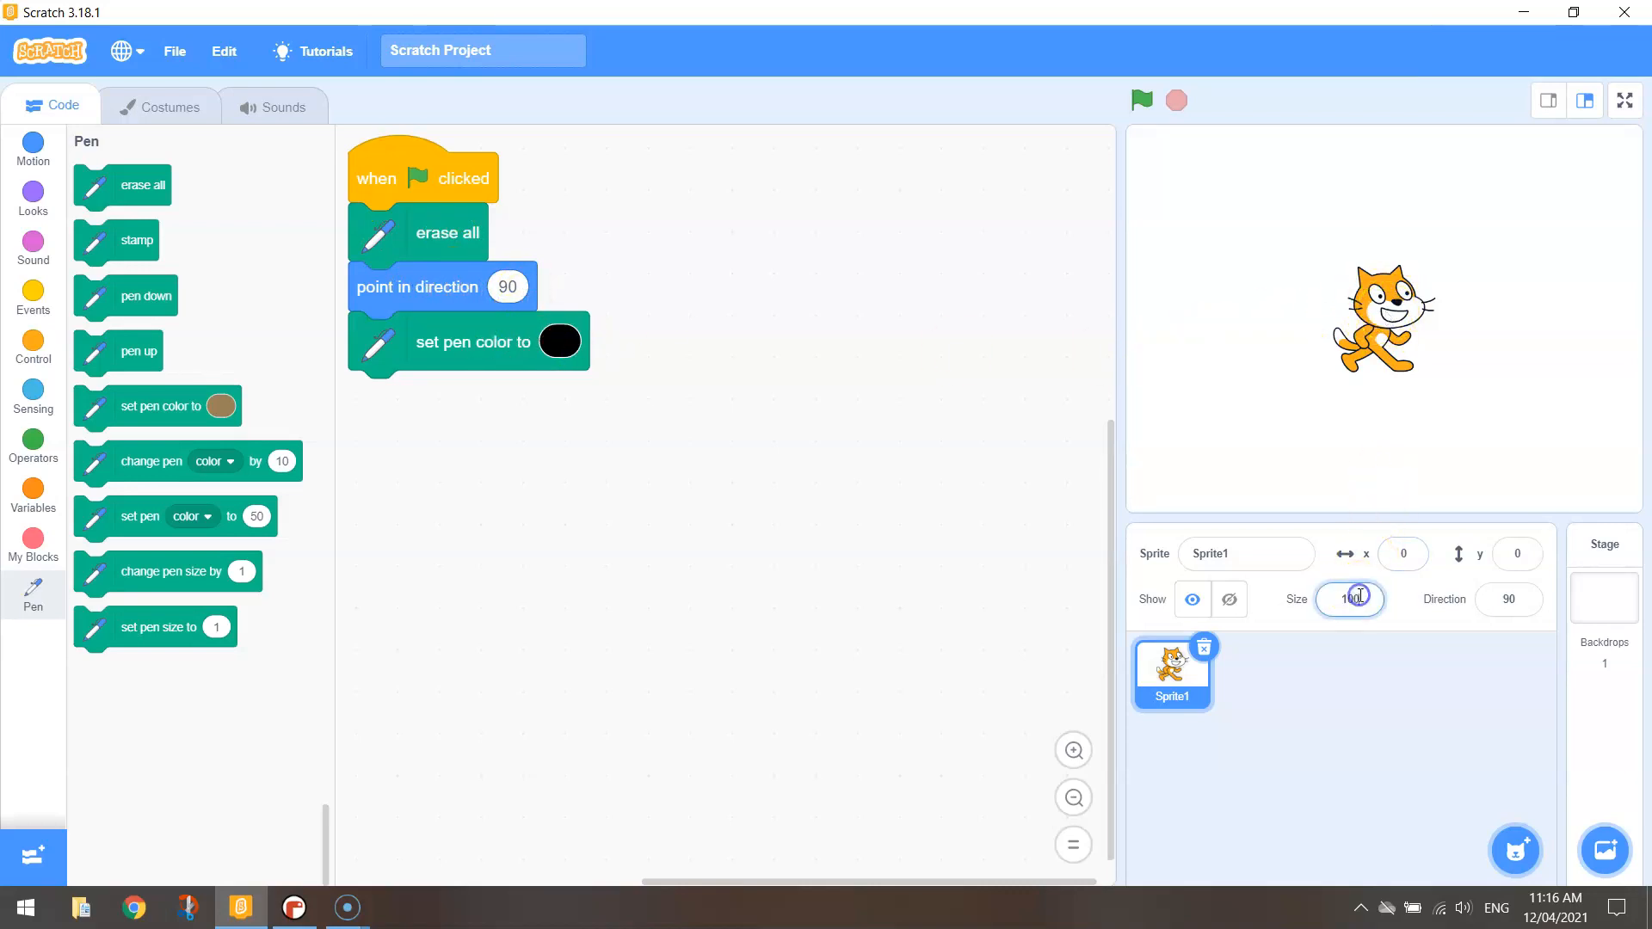
Set the cat sprite's size to 30
text(30)
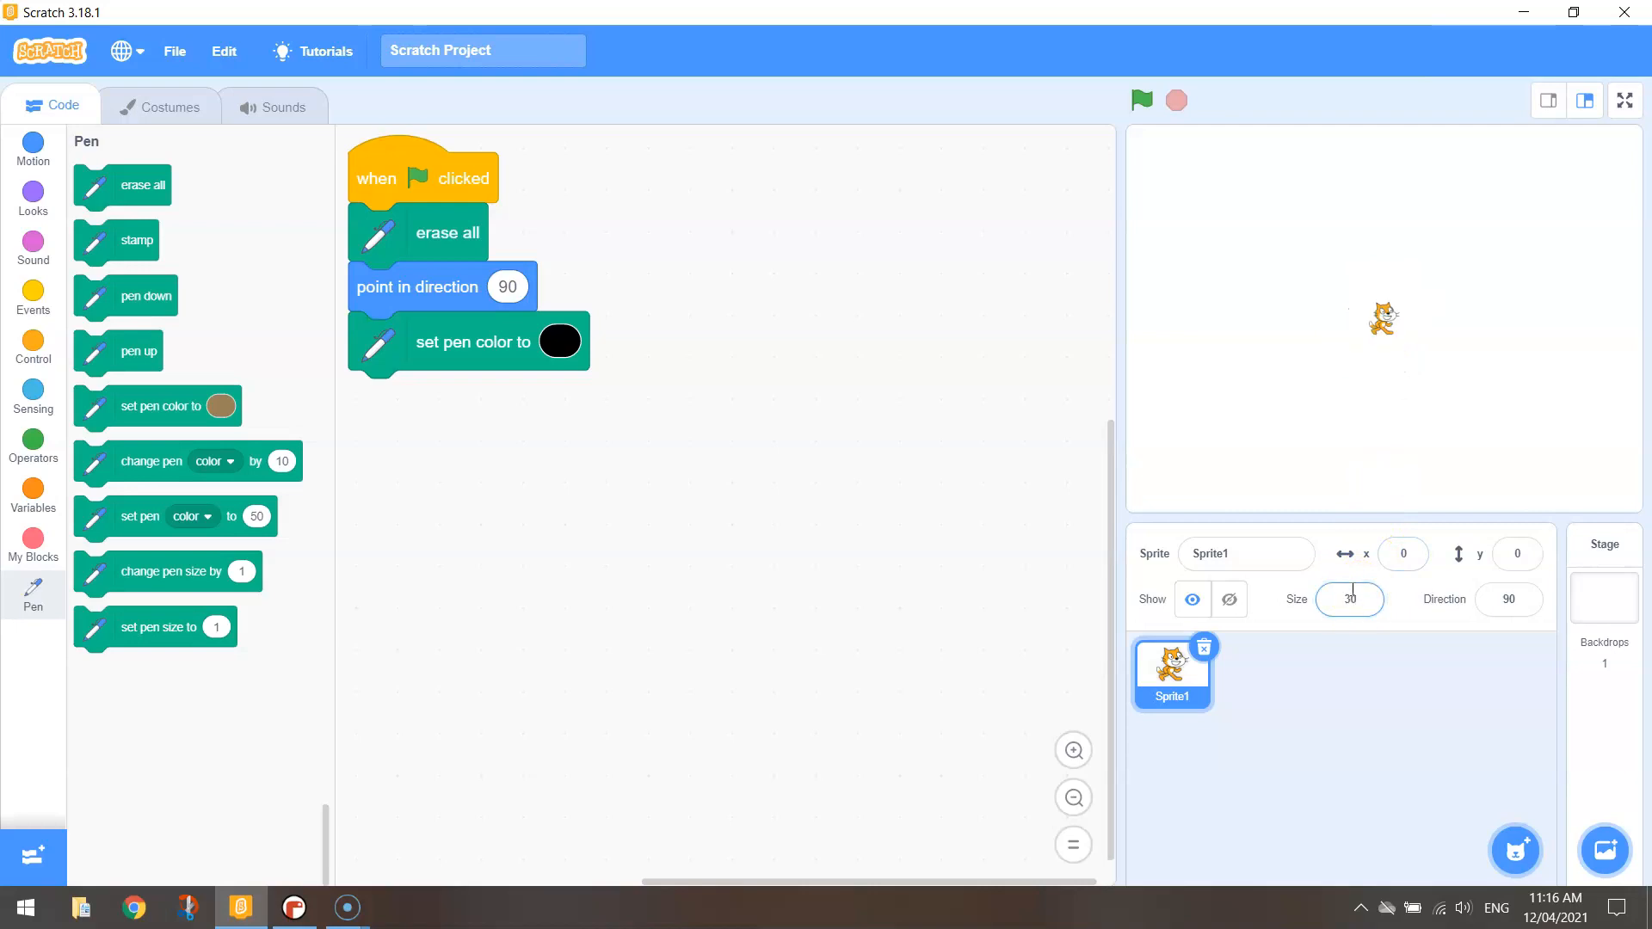
click(1350, 598)
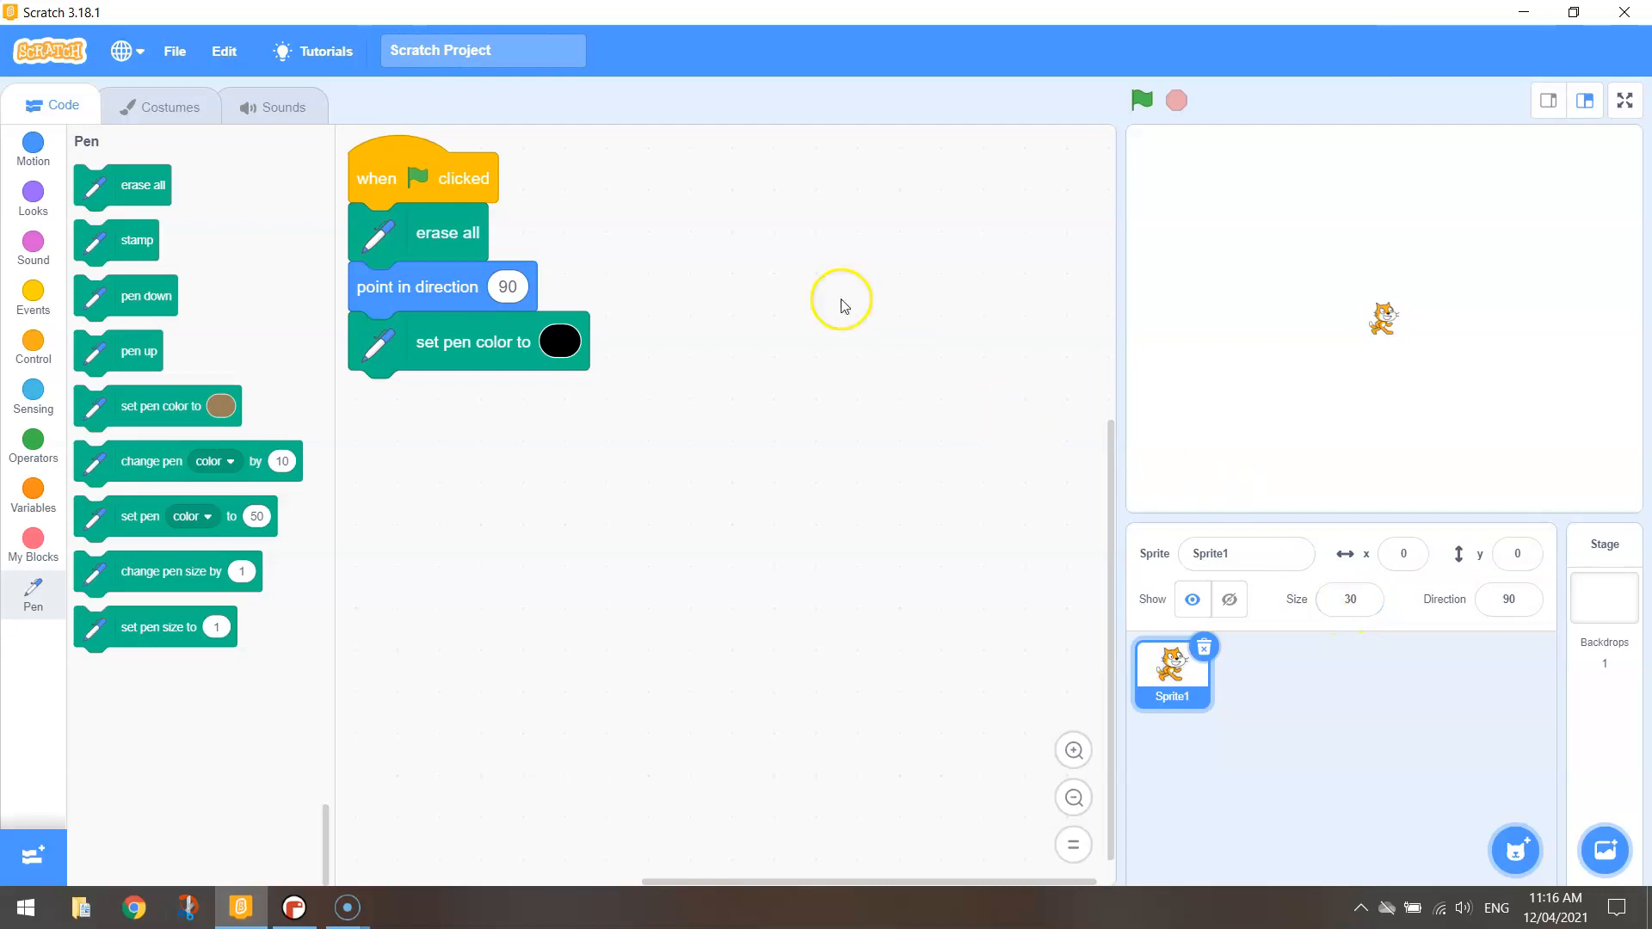
Add a green-flag script: pen up, go to x -150 y 50, pen down, repeat 3
click(33, 299)
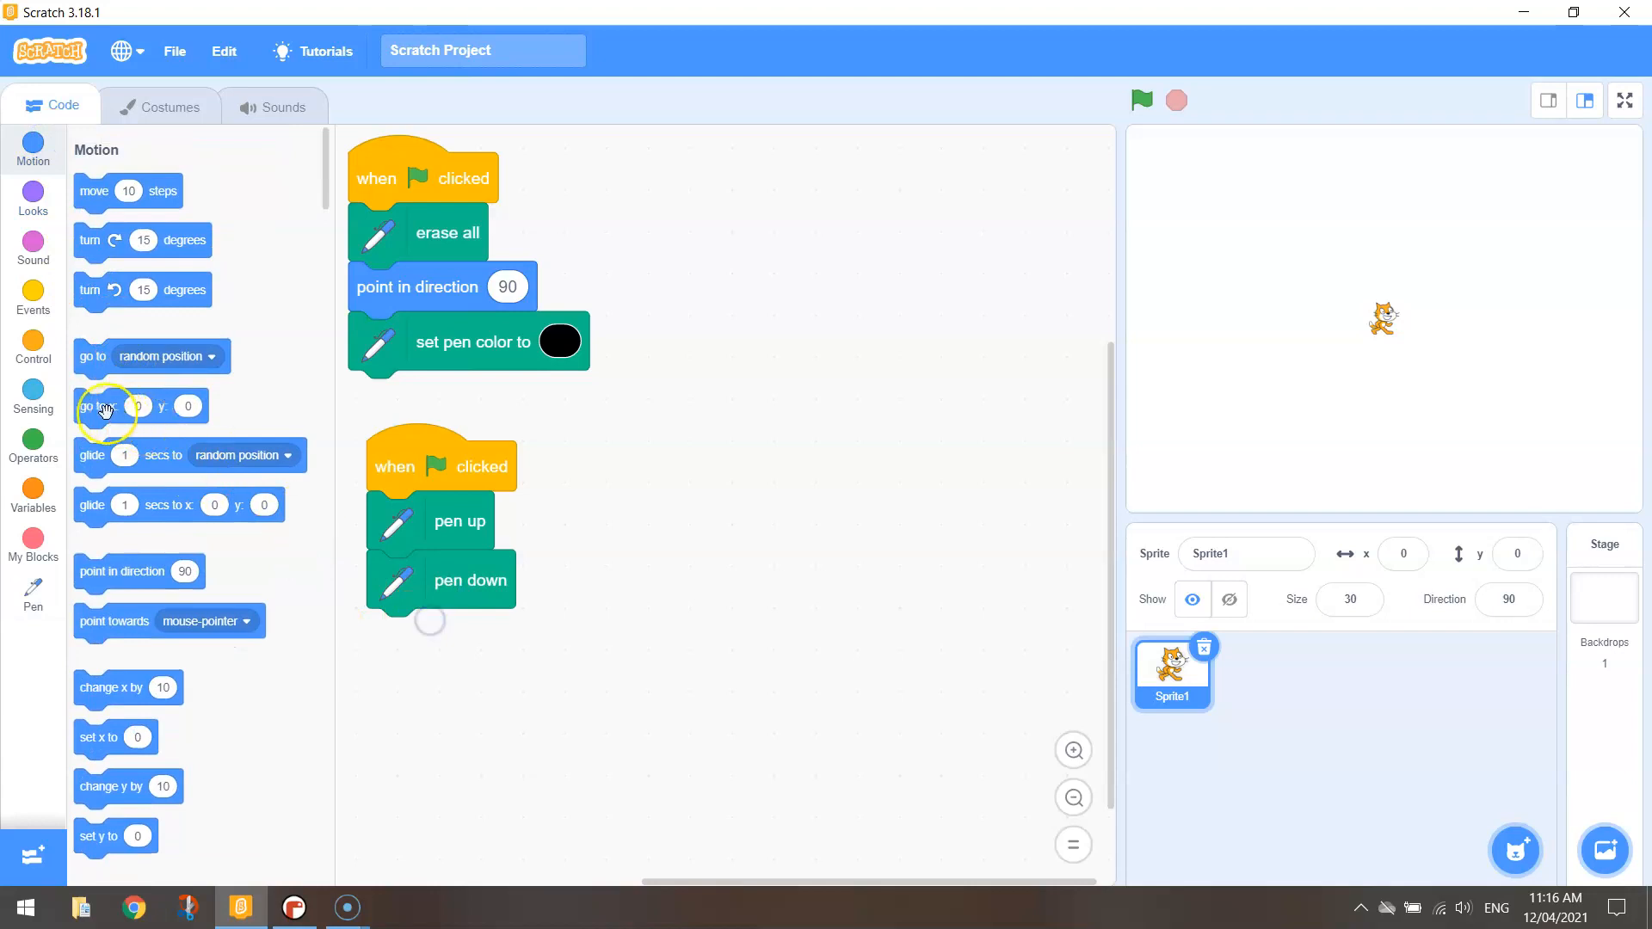
drag(104, 405, 463, 576)
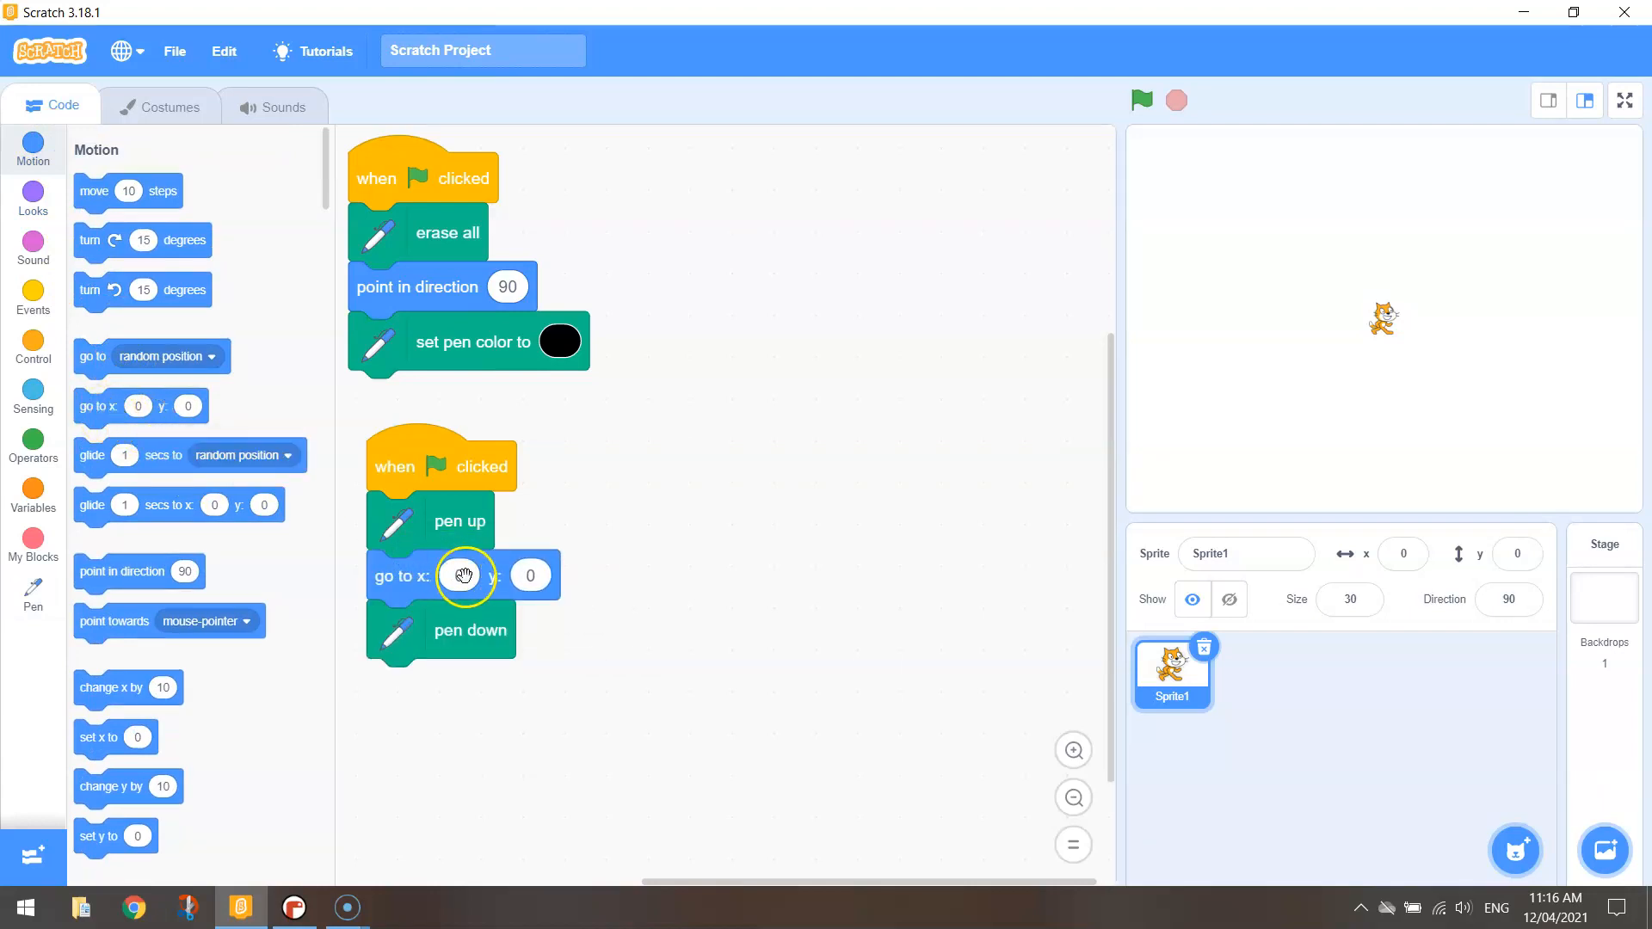
click(459, 575)
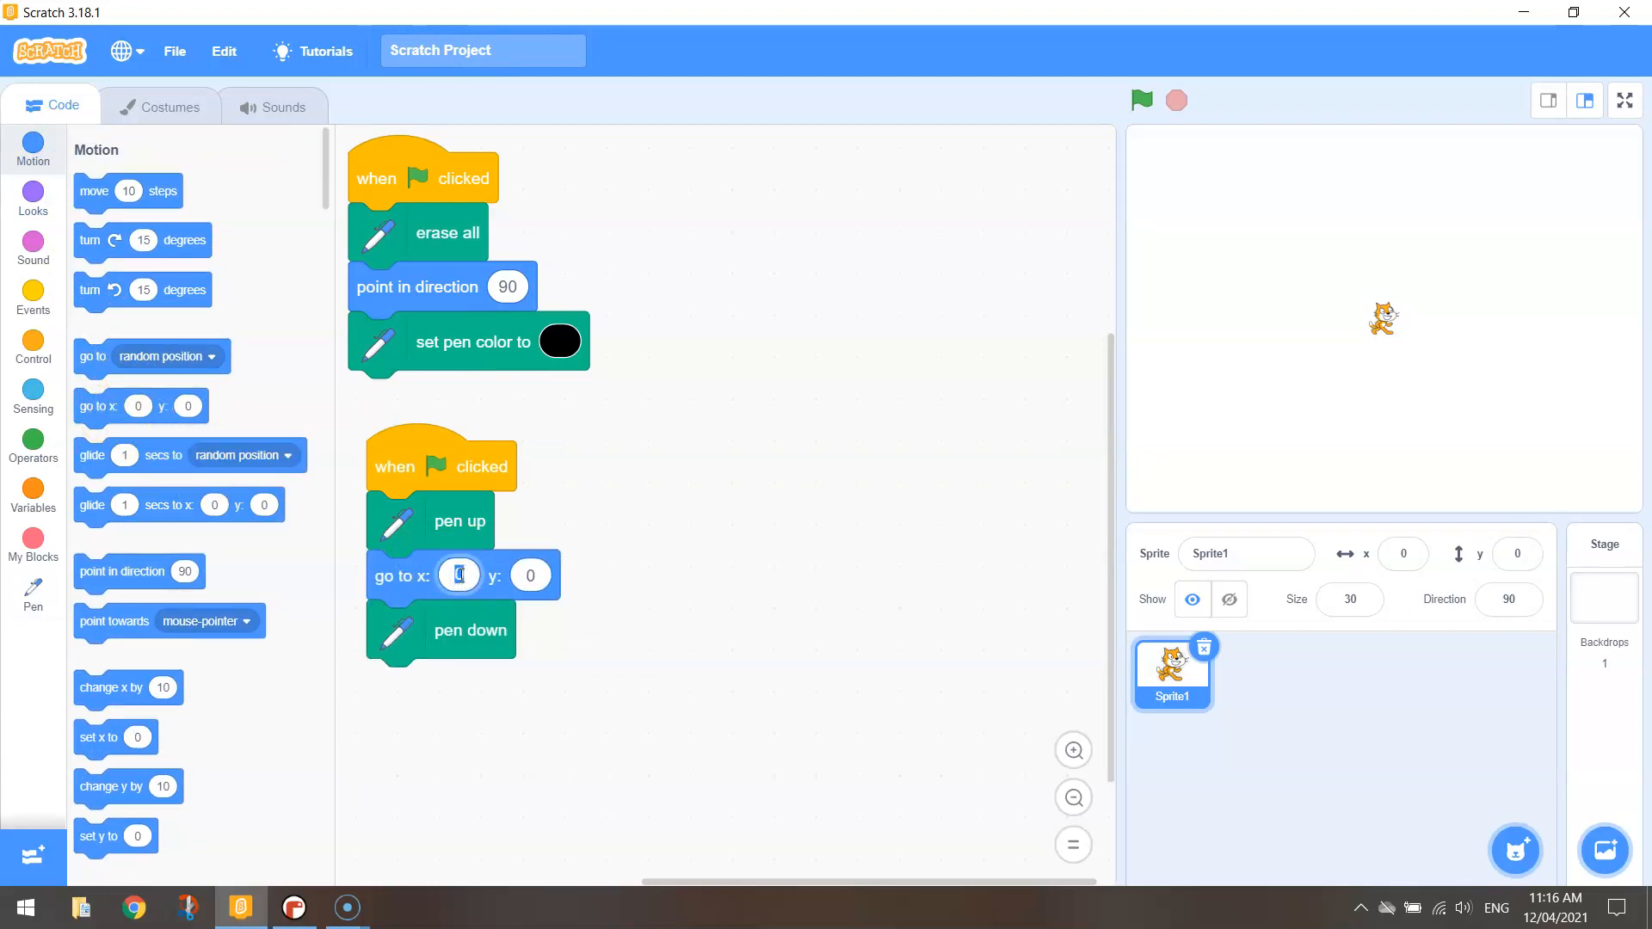
text(-15)
click(529, 575)
text(50)
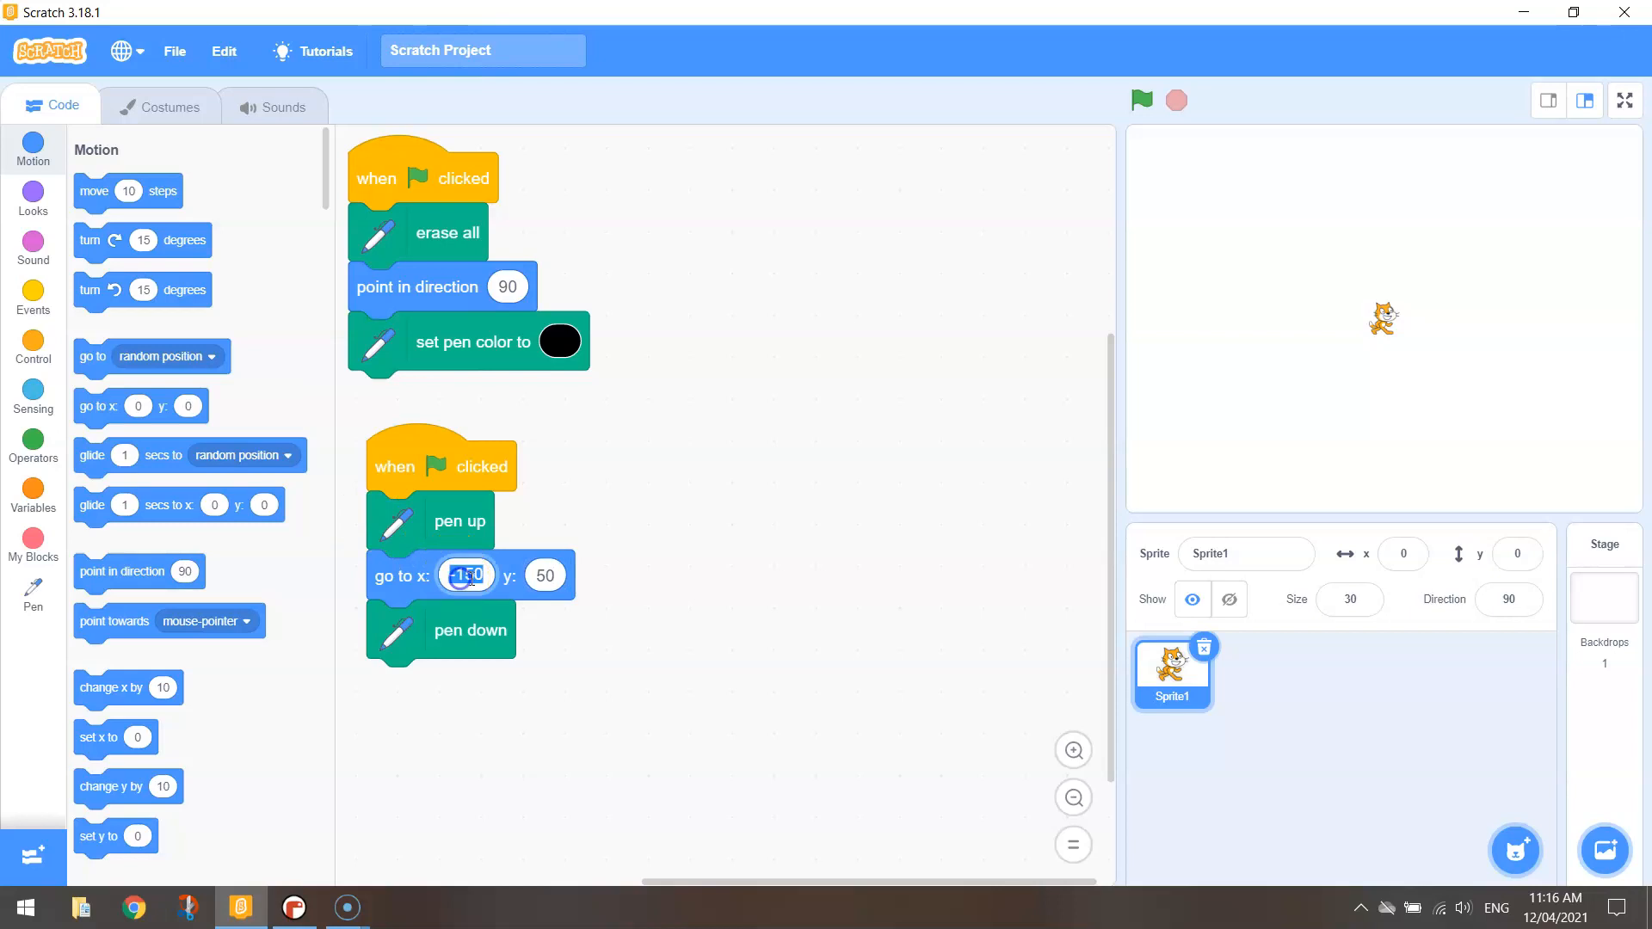
click(544, 575)
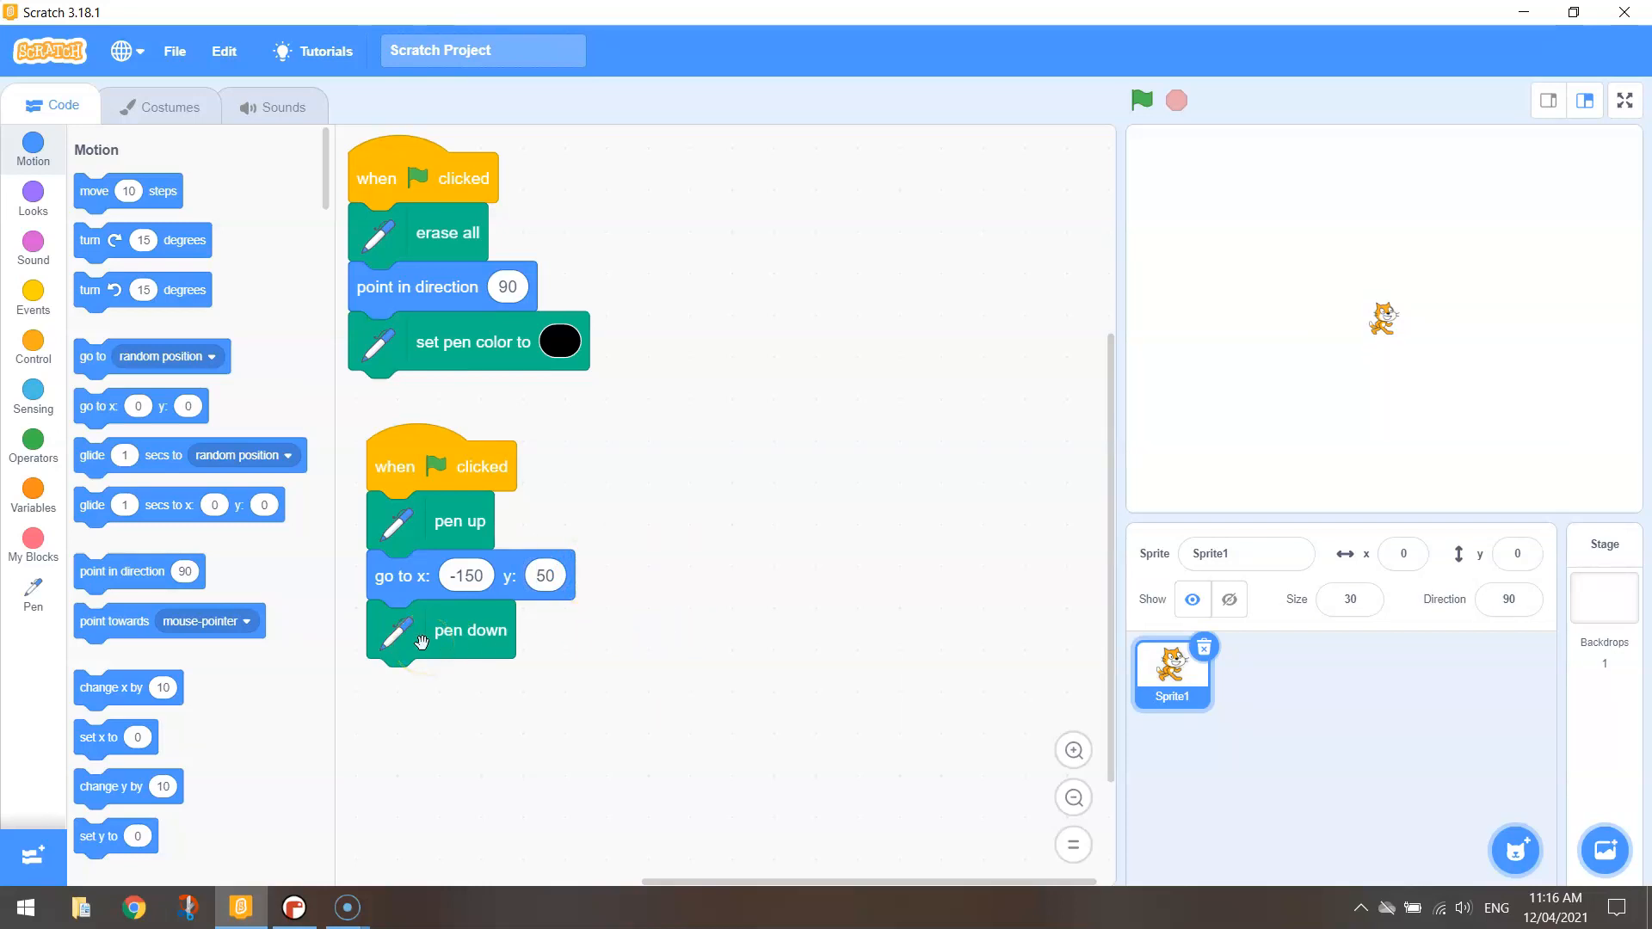
click(33, 298)
text(3)
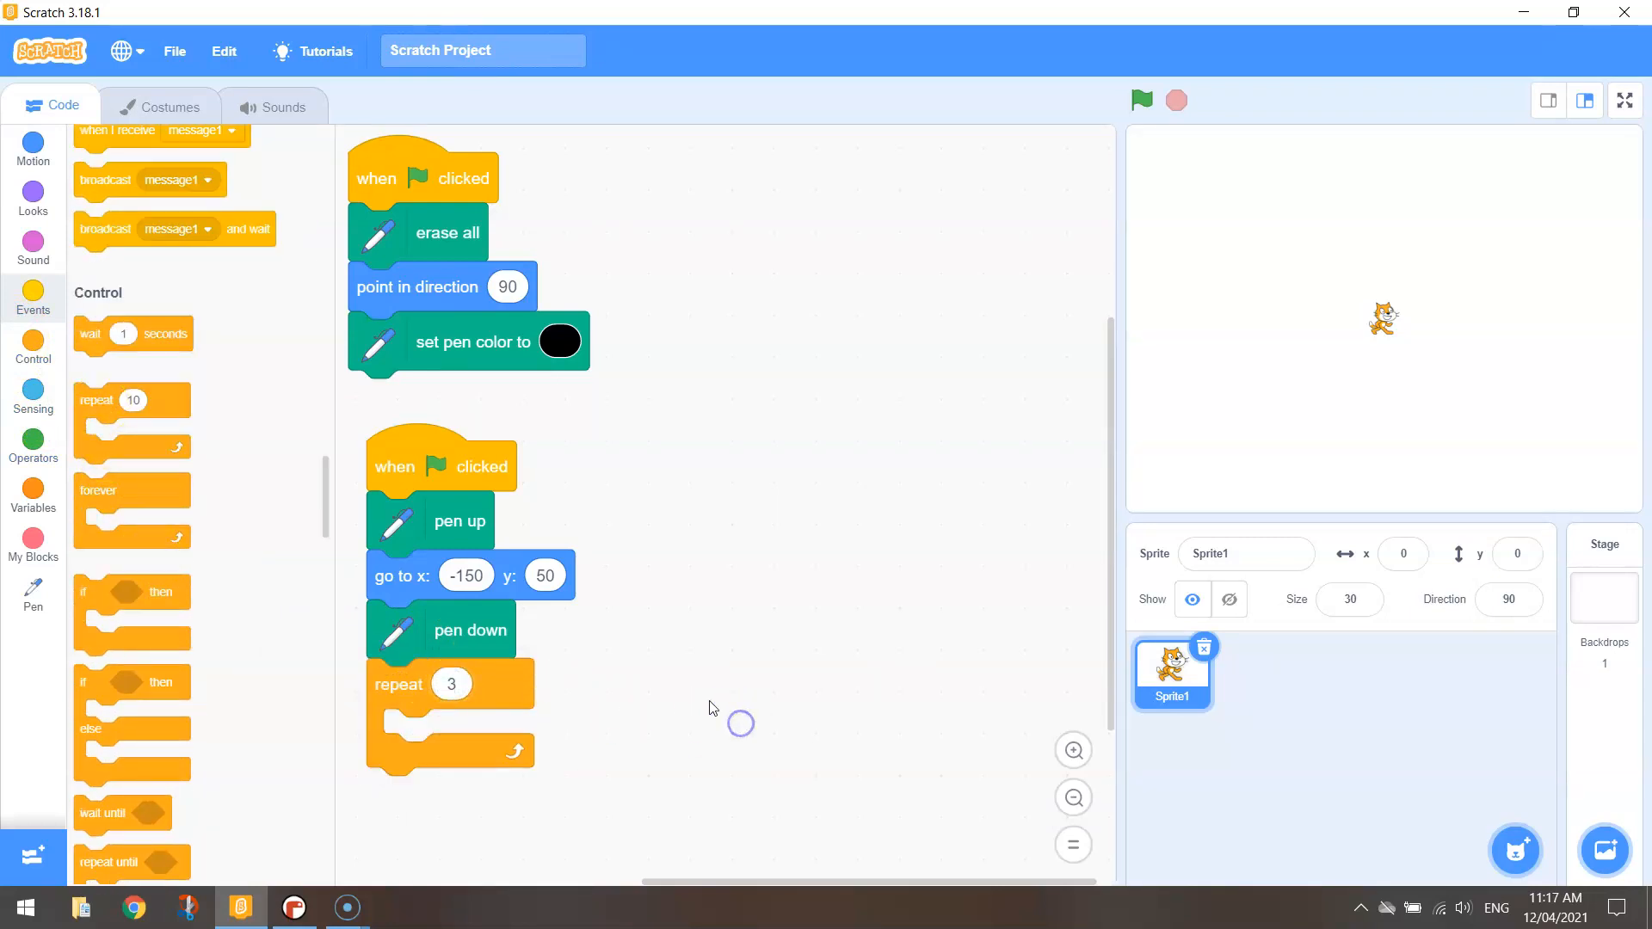
Put move 100 steps and turn 120 degrees in the repeat loop, then run it
click(33, 147)
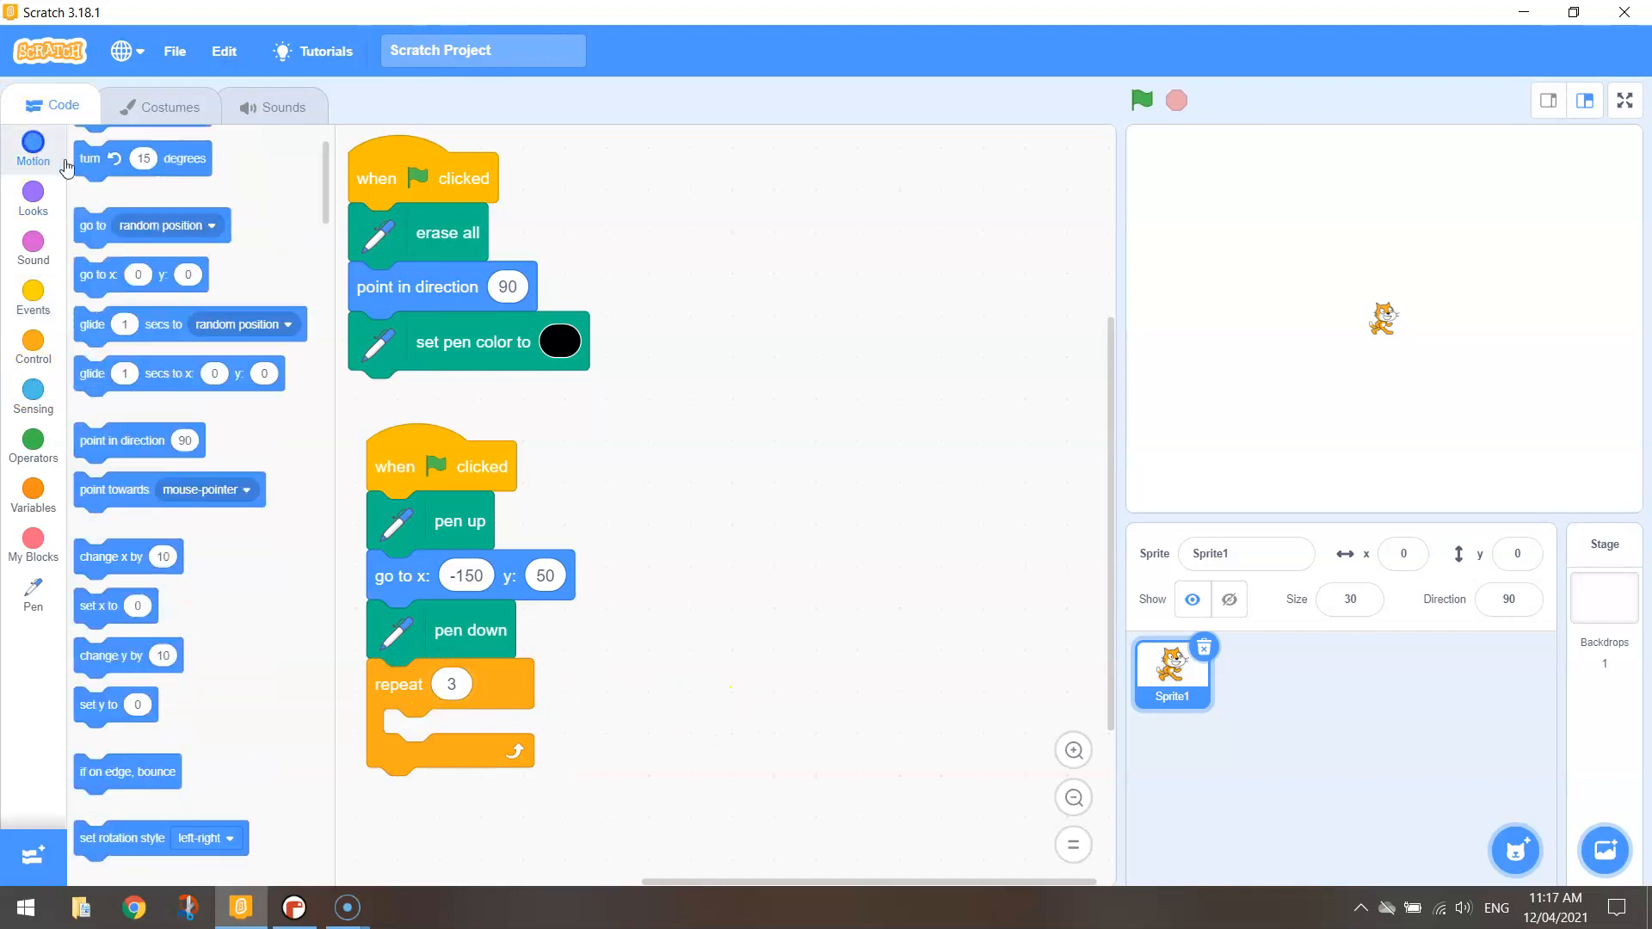
drag(126, 183, 461, 734)
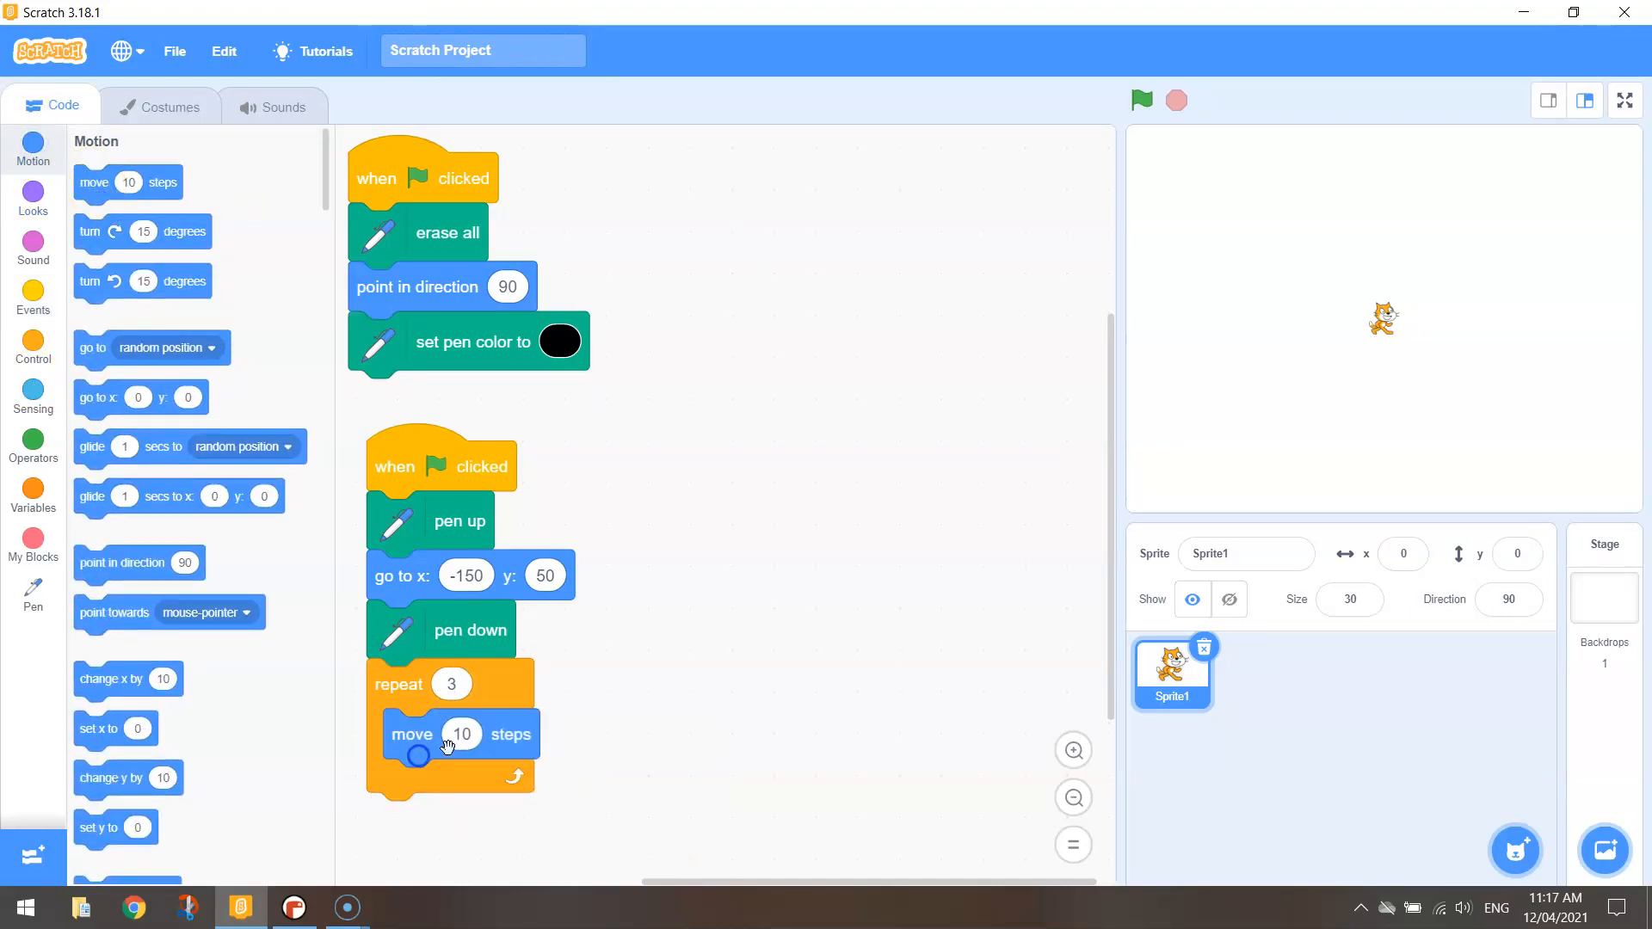
text(100)
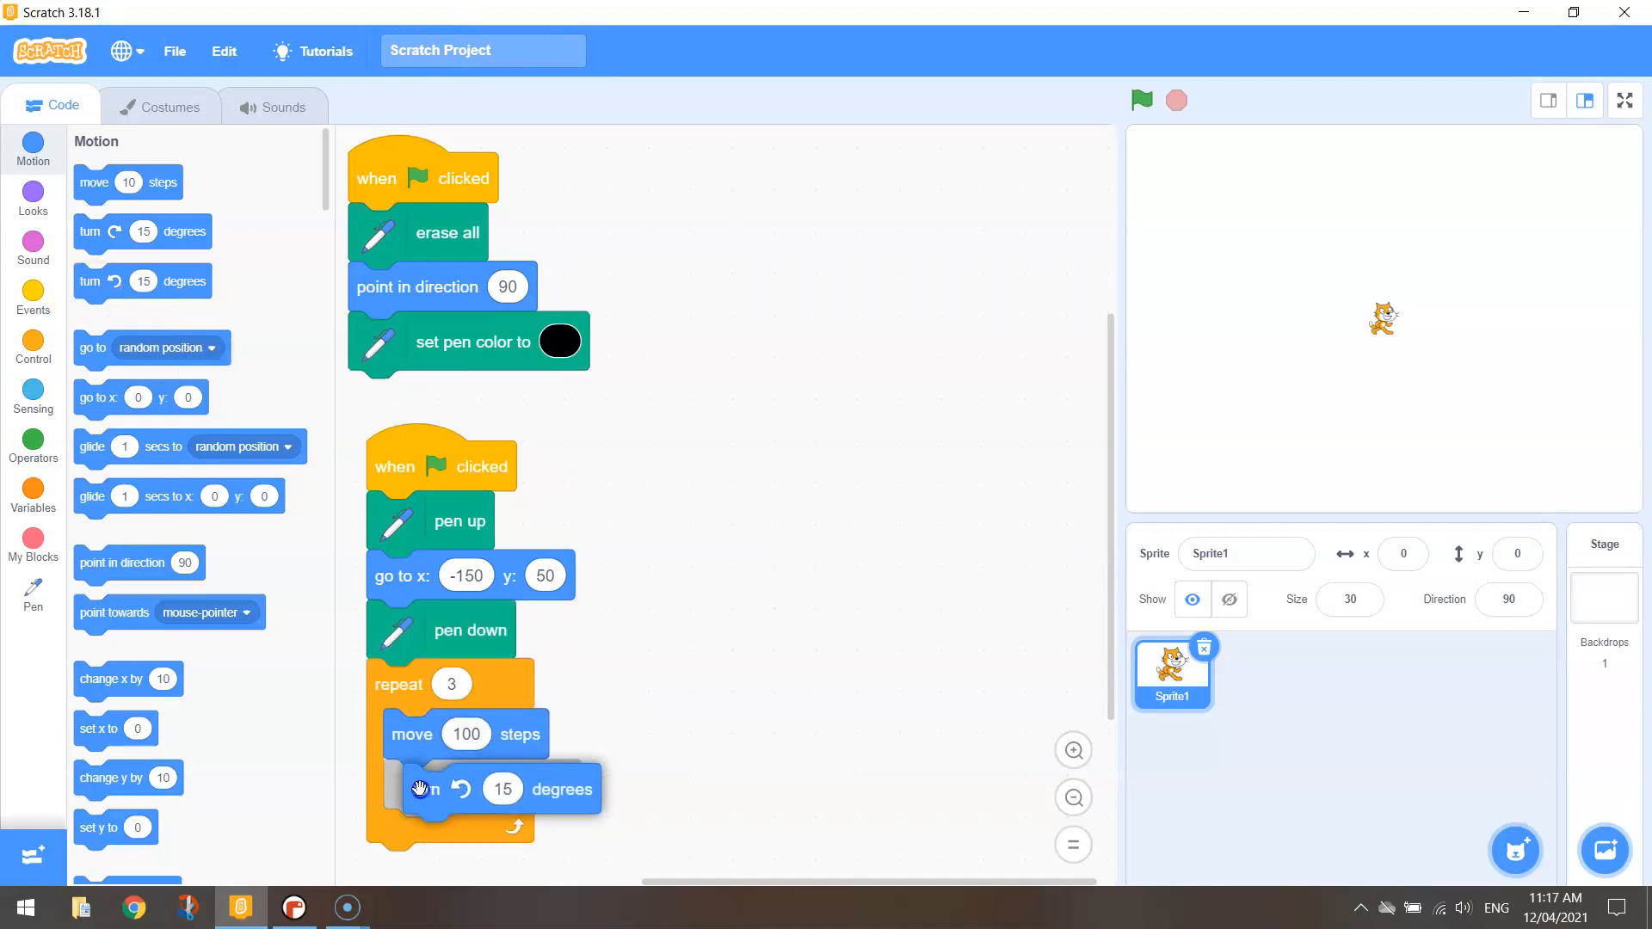
text(120)
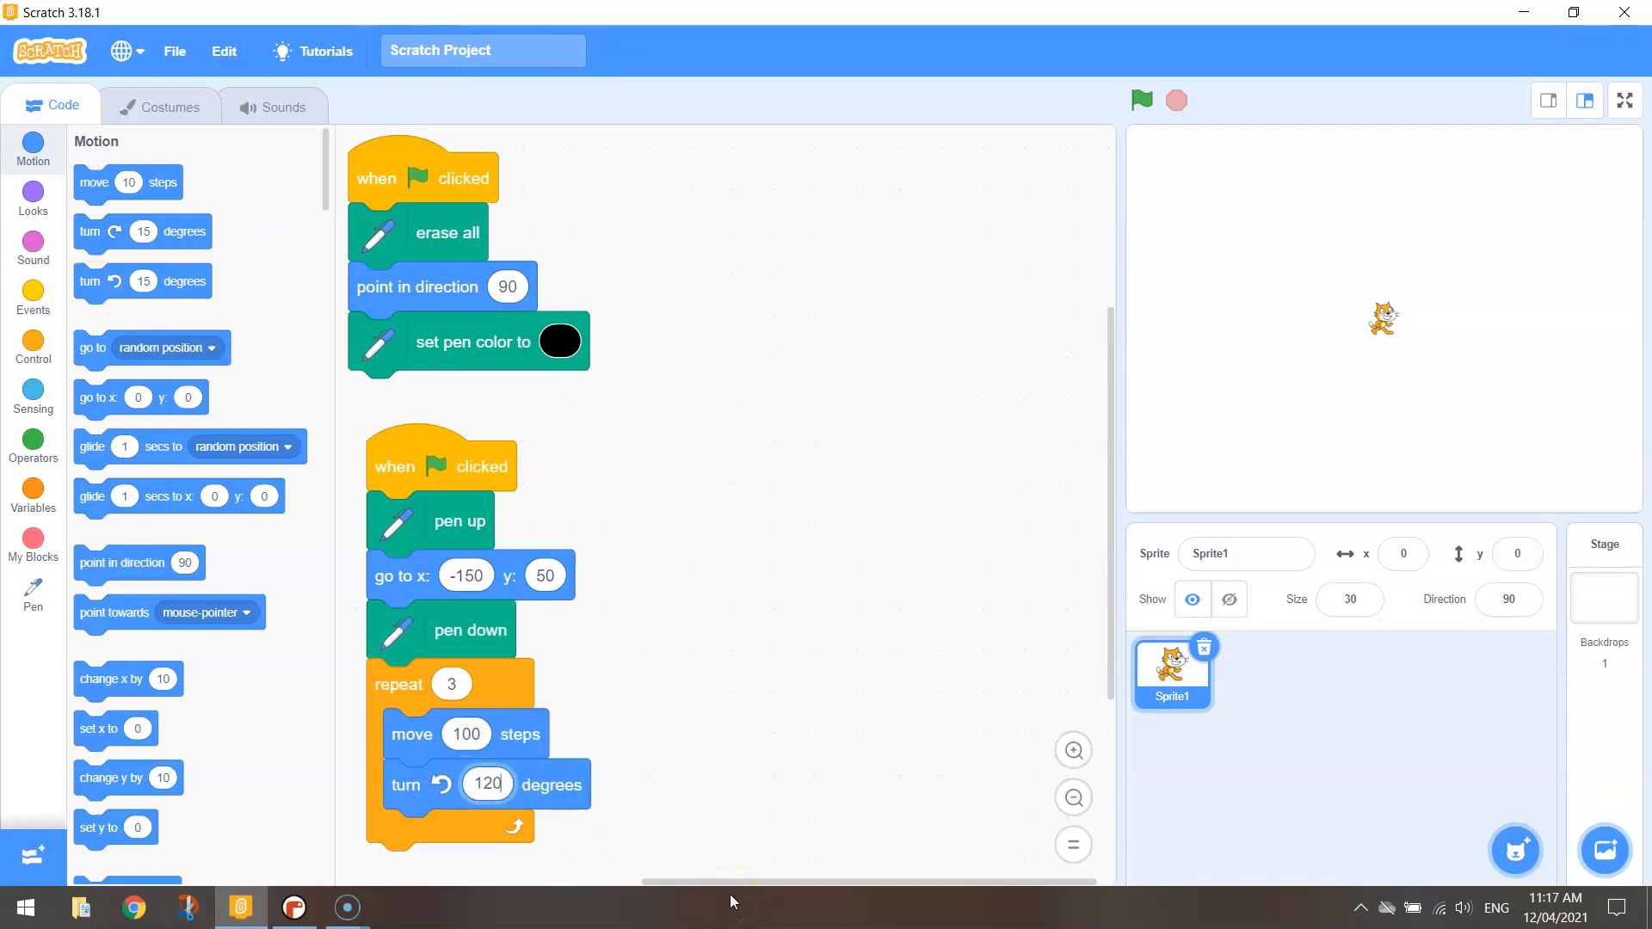
click(488, 784)
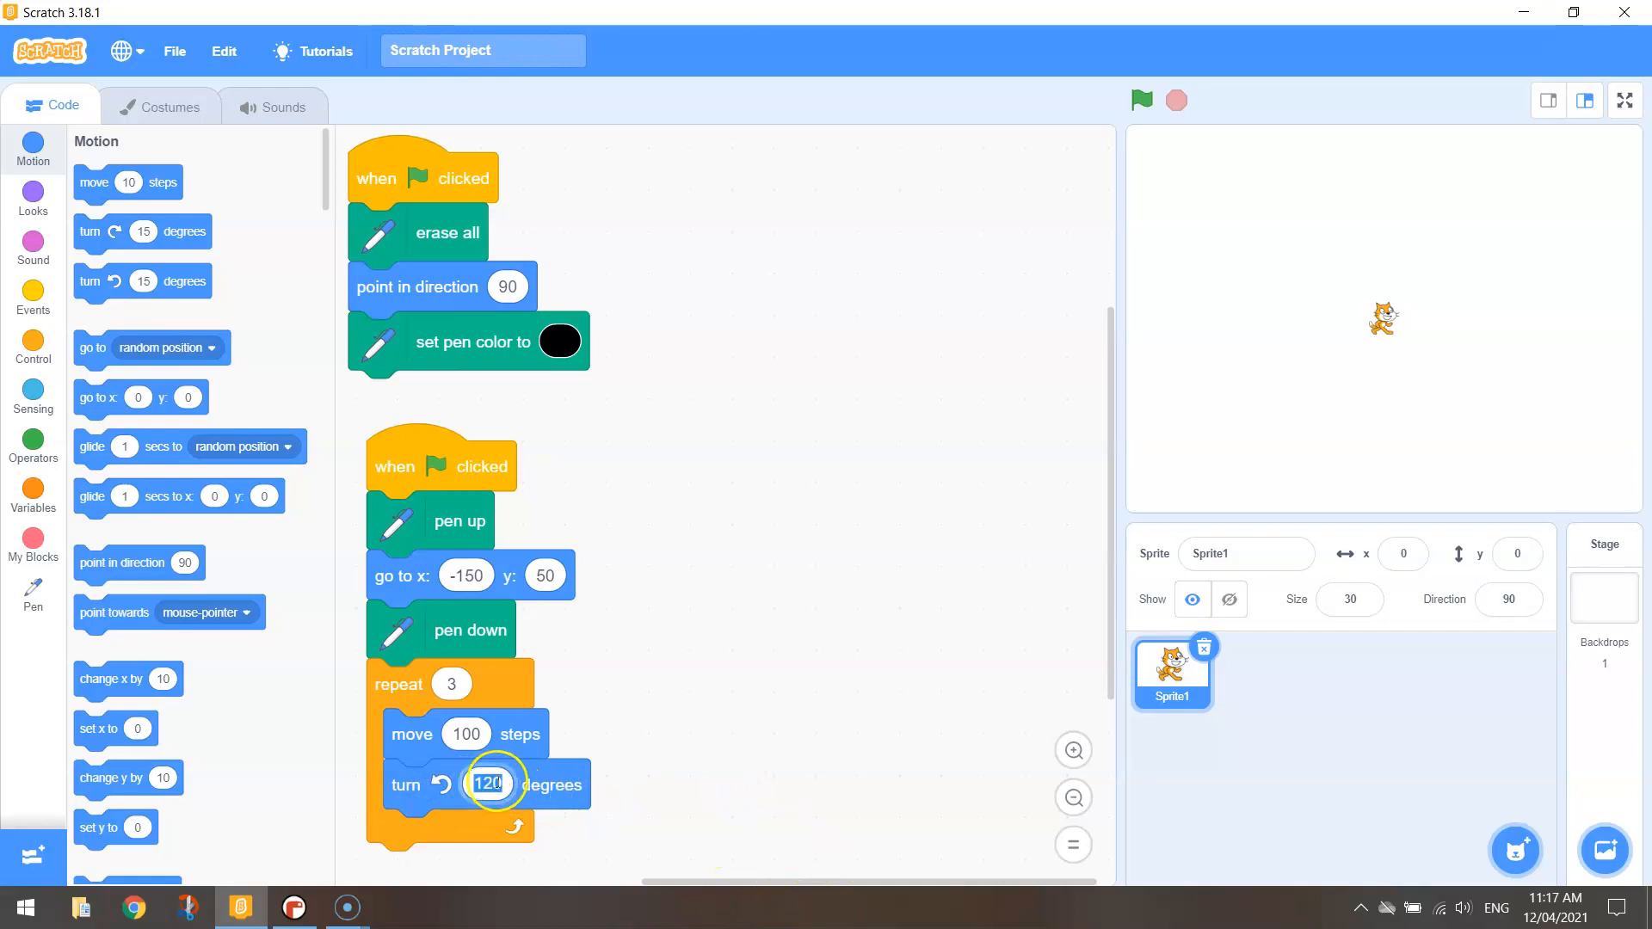
click(825, 750)
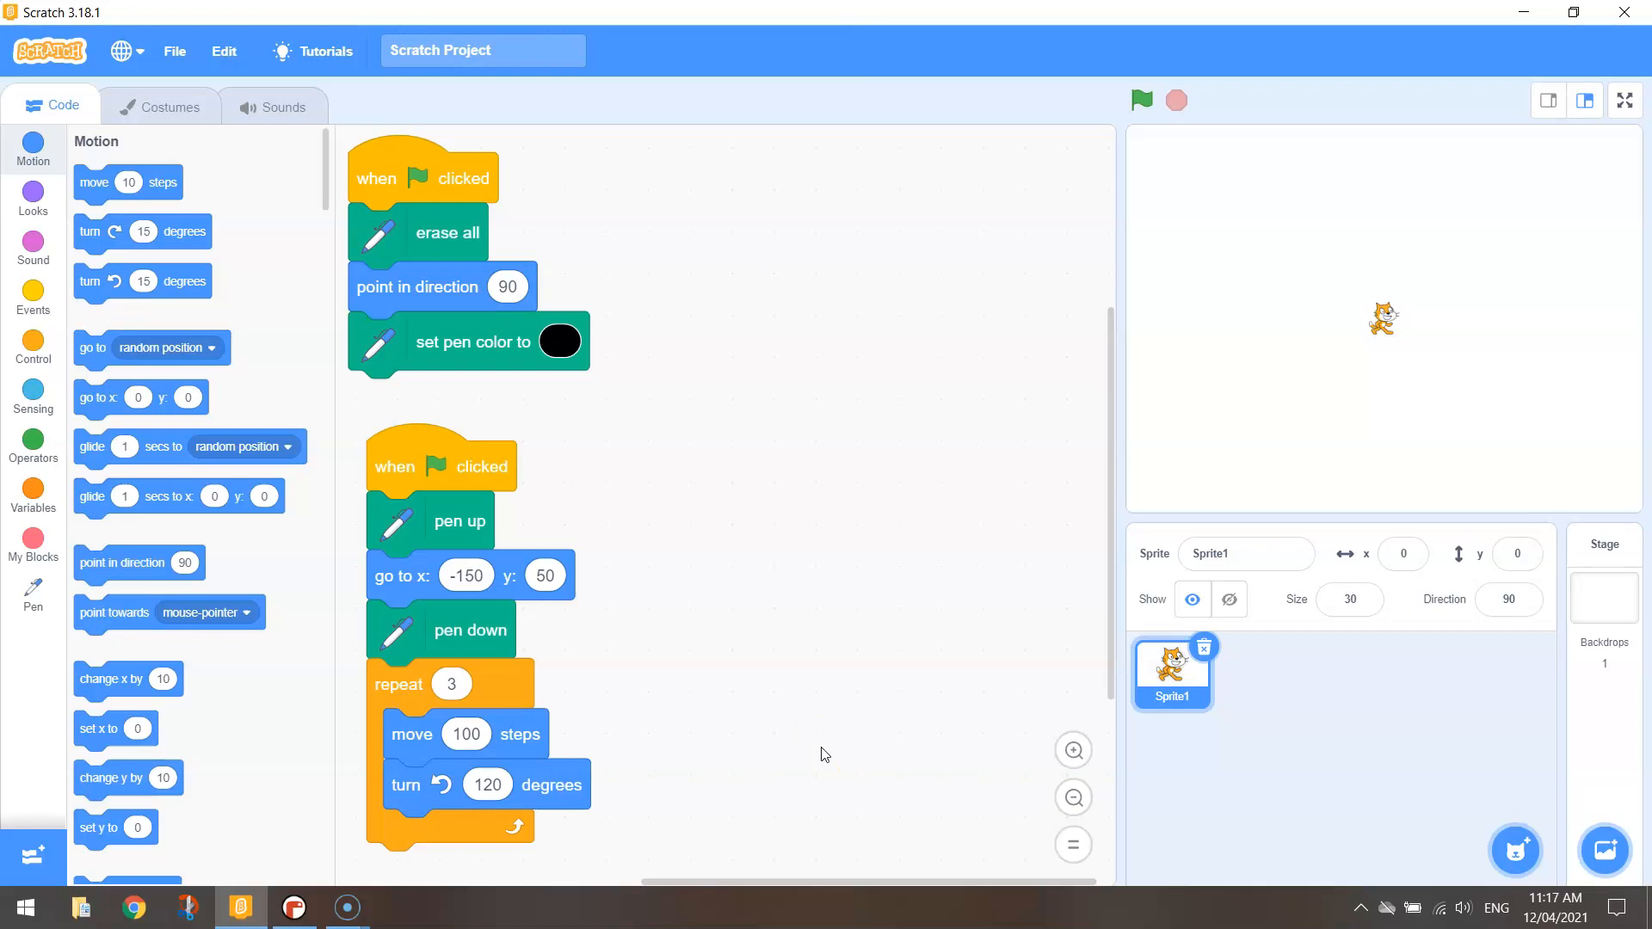
click(487, 784)
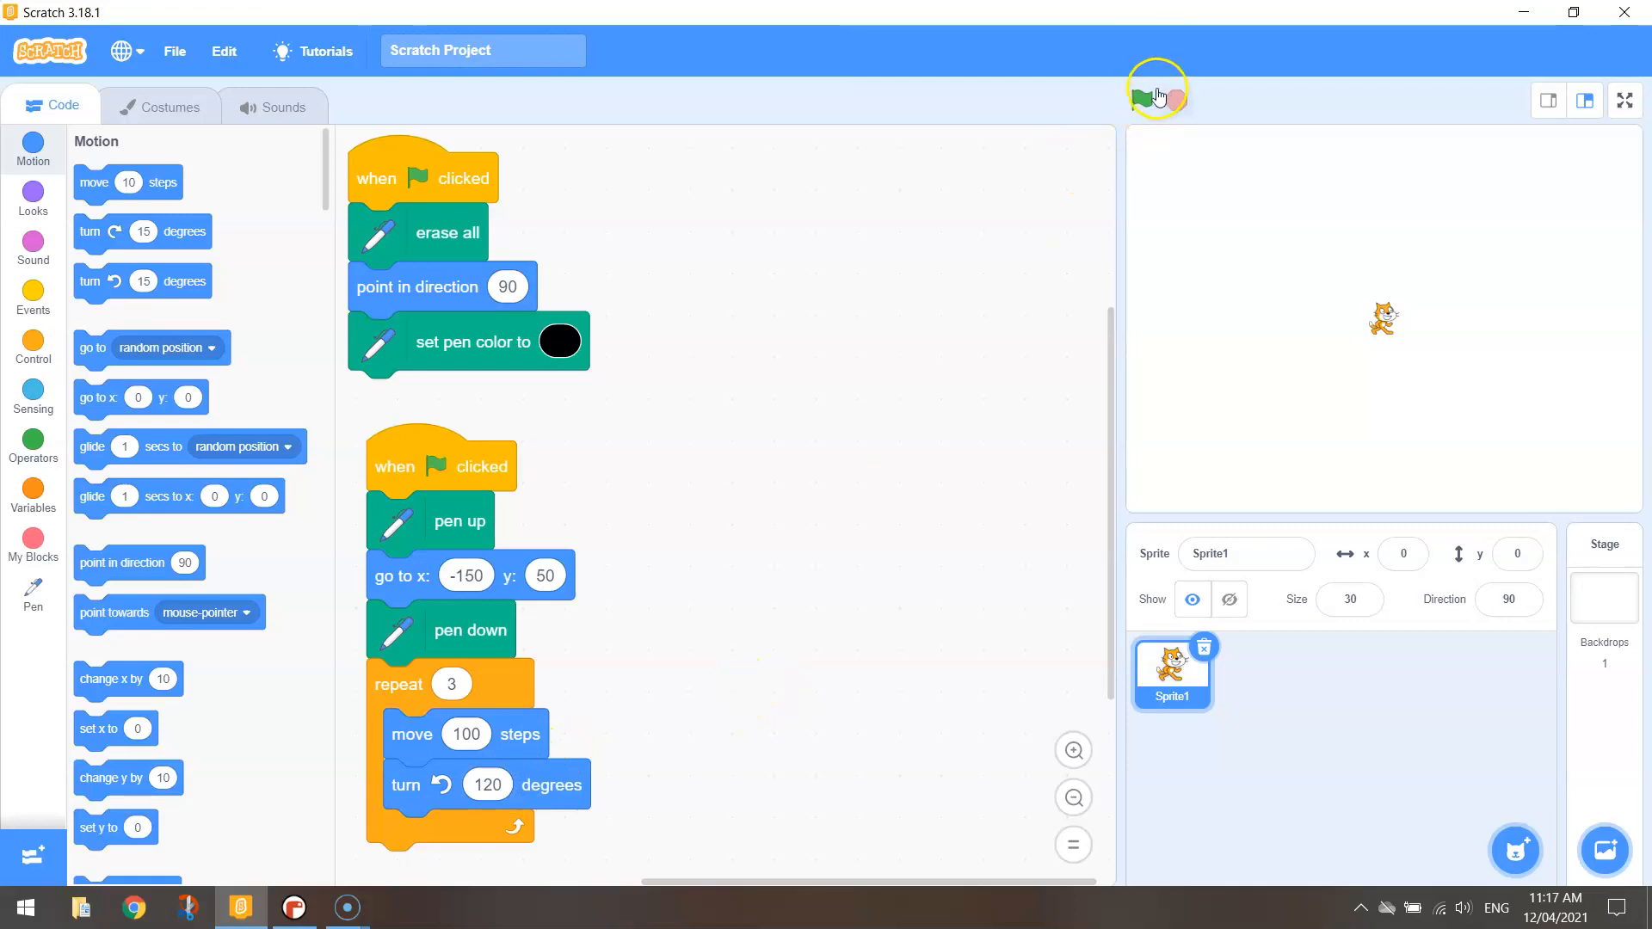
click(1141, 99)
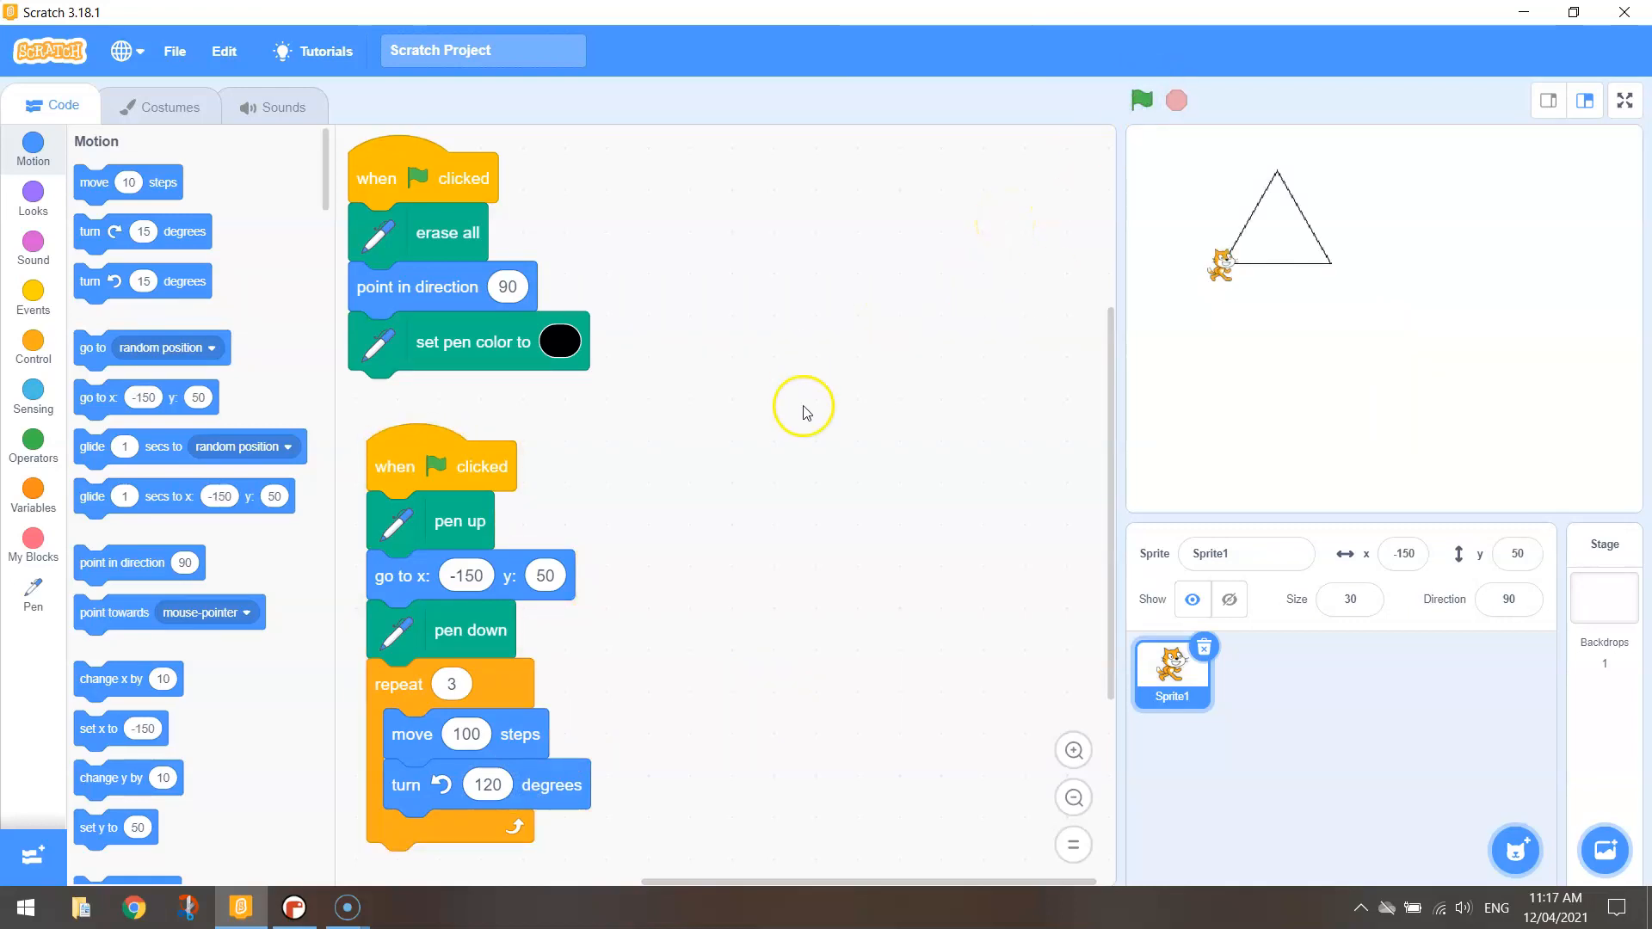
End the triangle script by broadcasting a new 'Triangle Finished' message
click(33, 299)
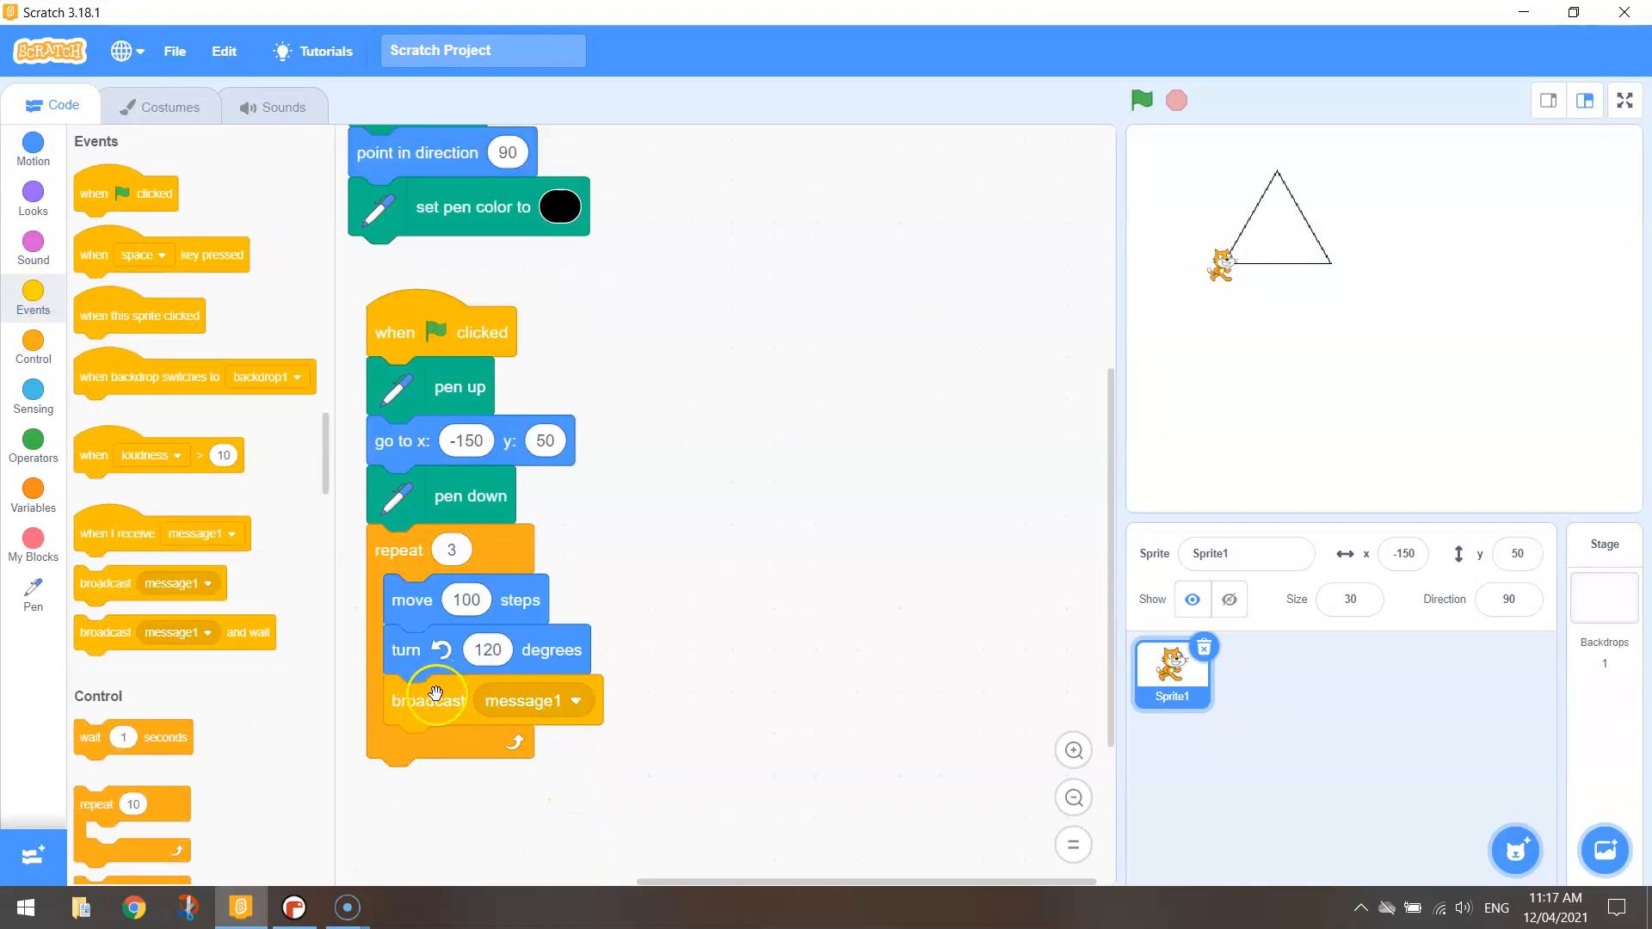
click(572, 734)
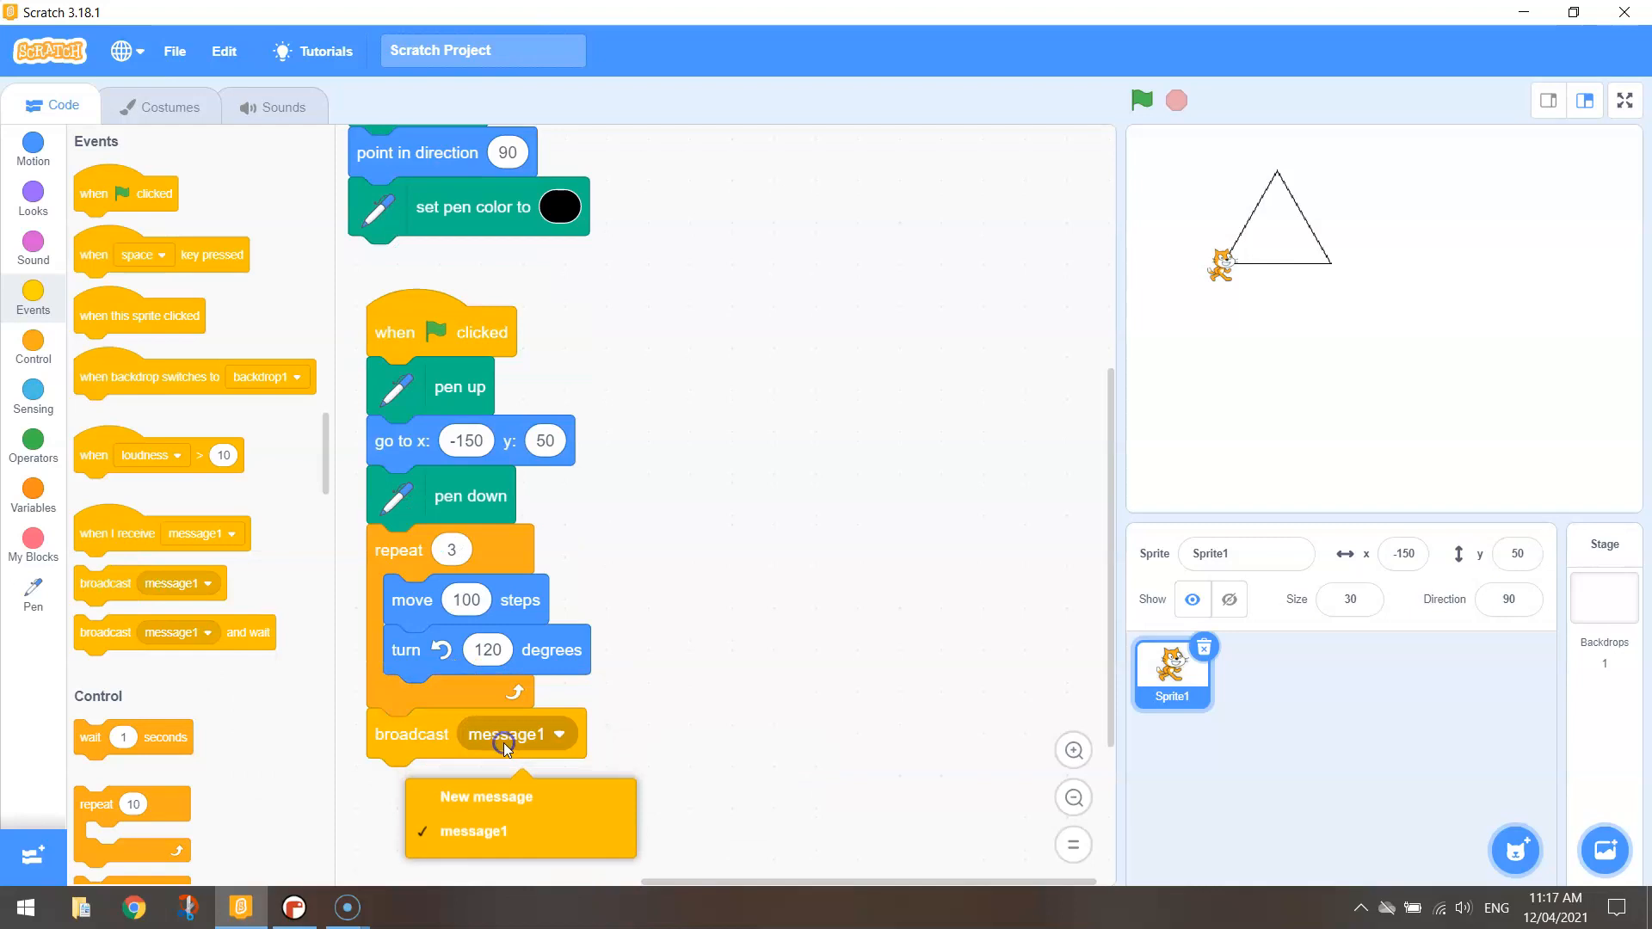
text(Triangle Finished)
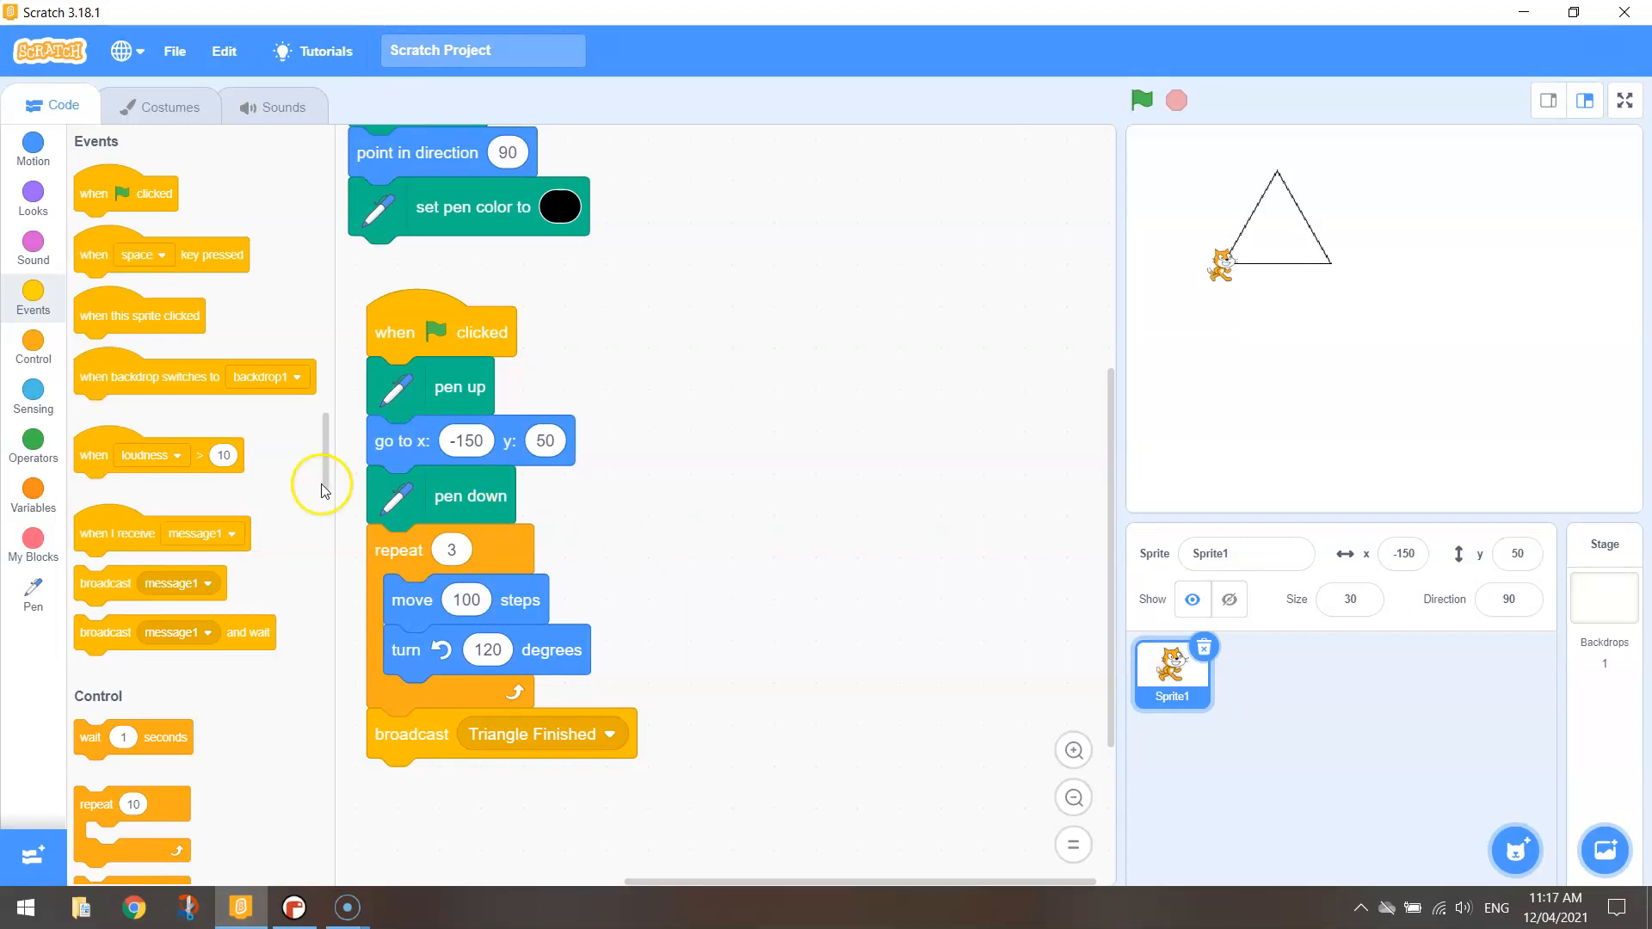
Add a 'when I receive Triangle Finished' hat block to the workspace
drag(118, 534, 848, 346)
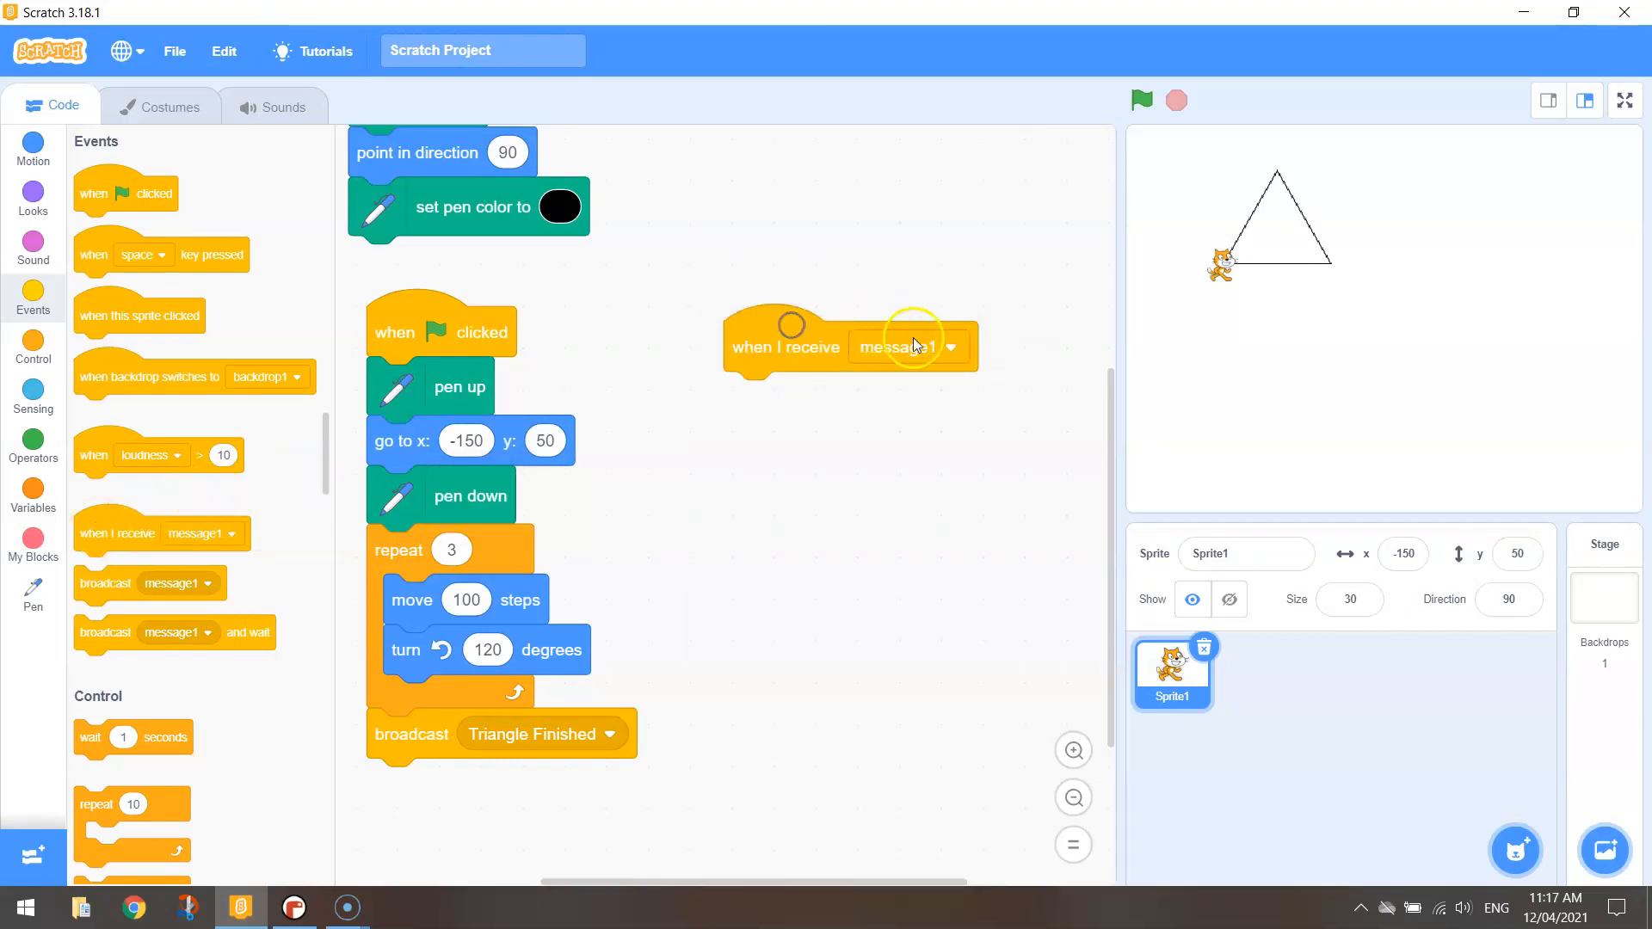
click(906, 346)
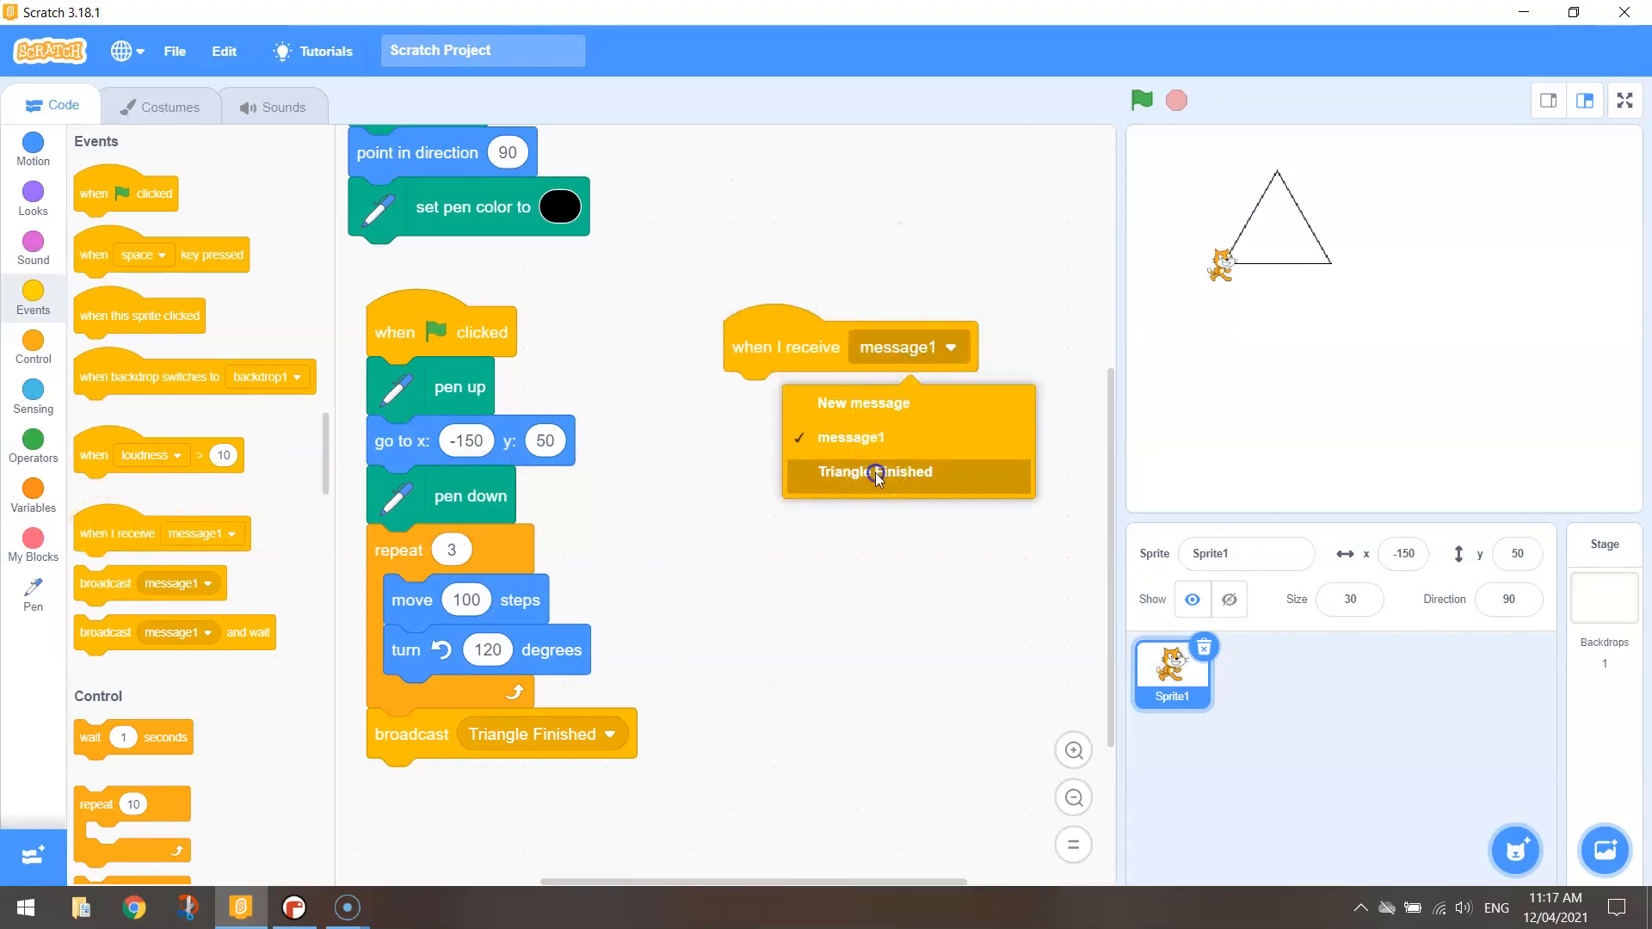
click(875, 471)
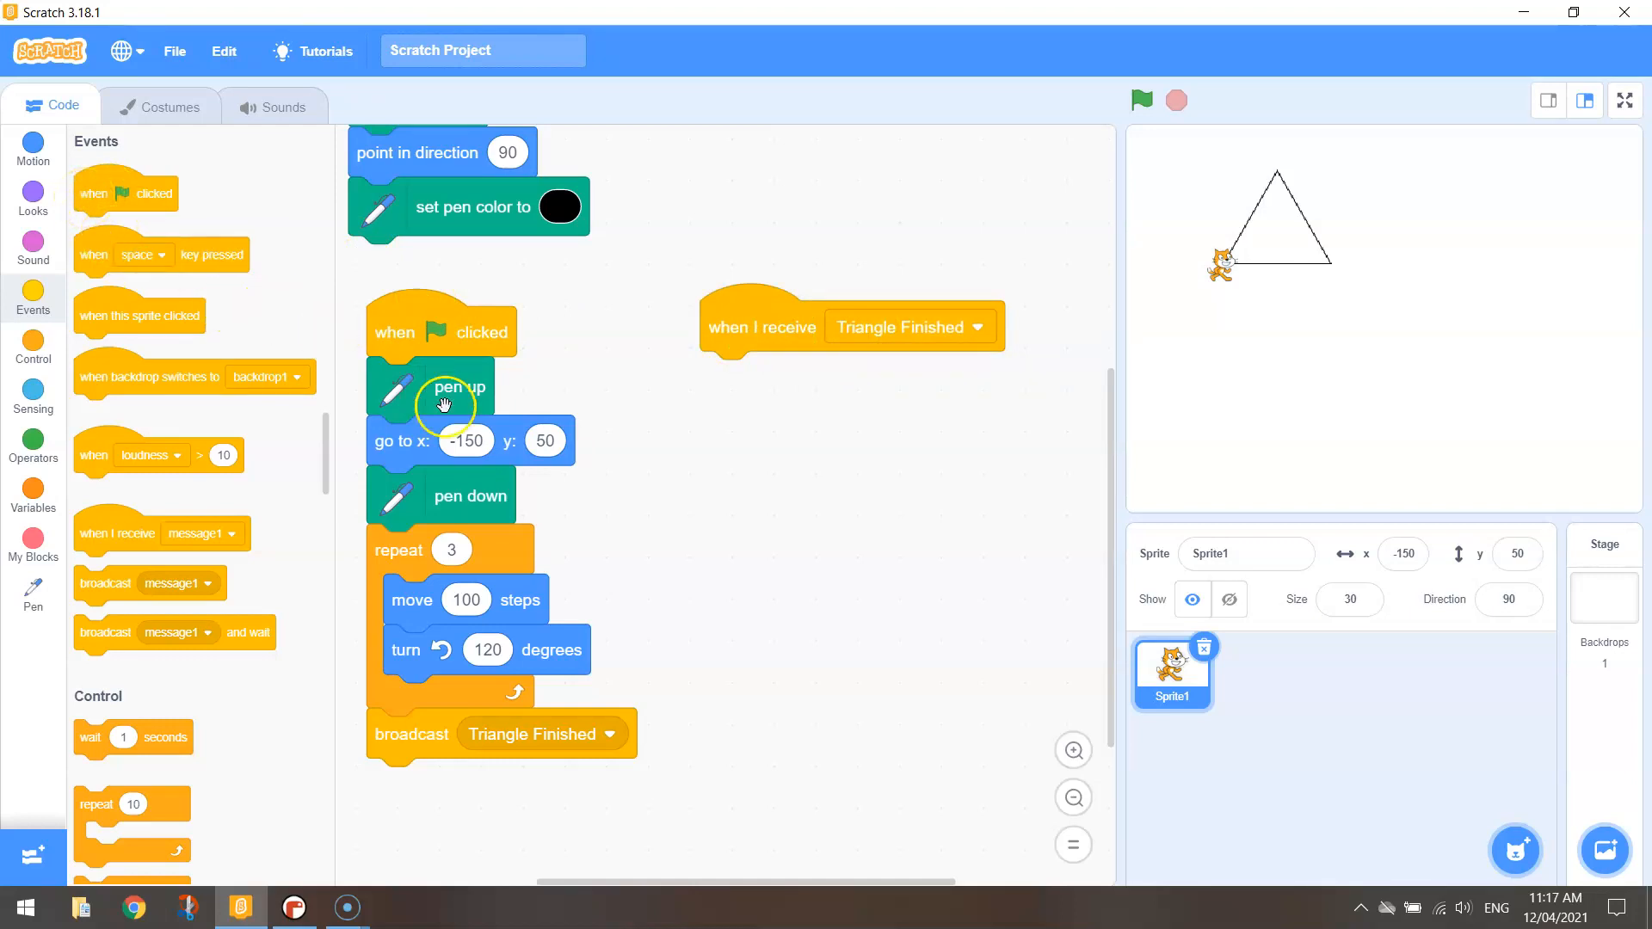
mouse_move(401, 382)
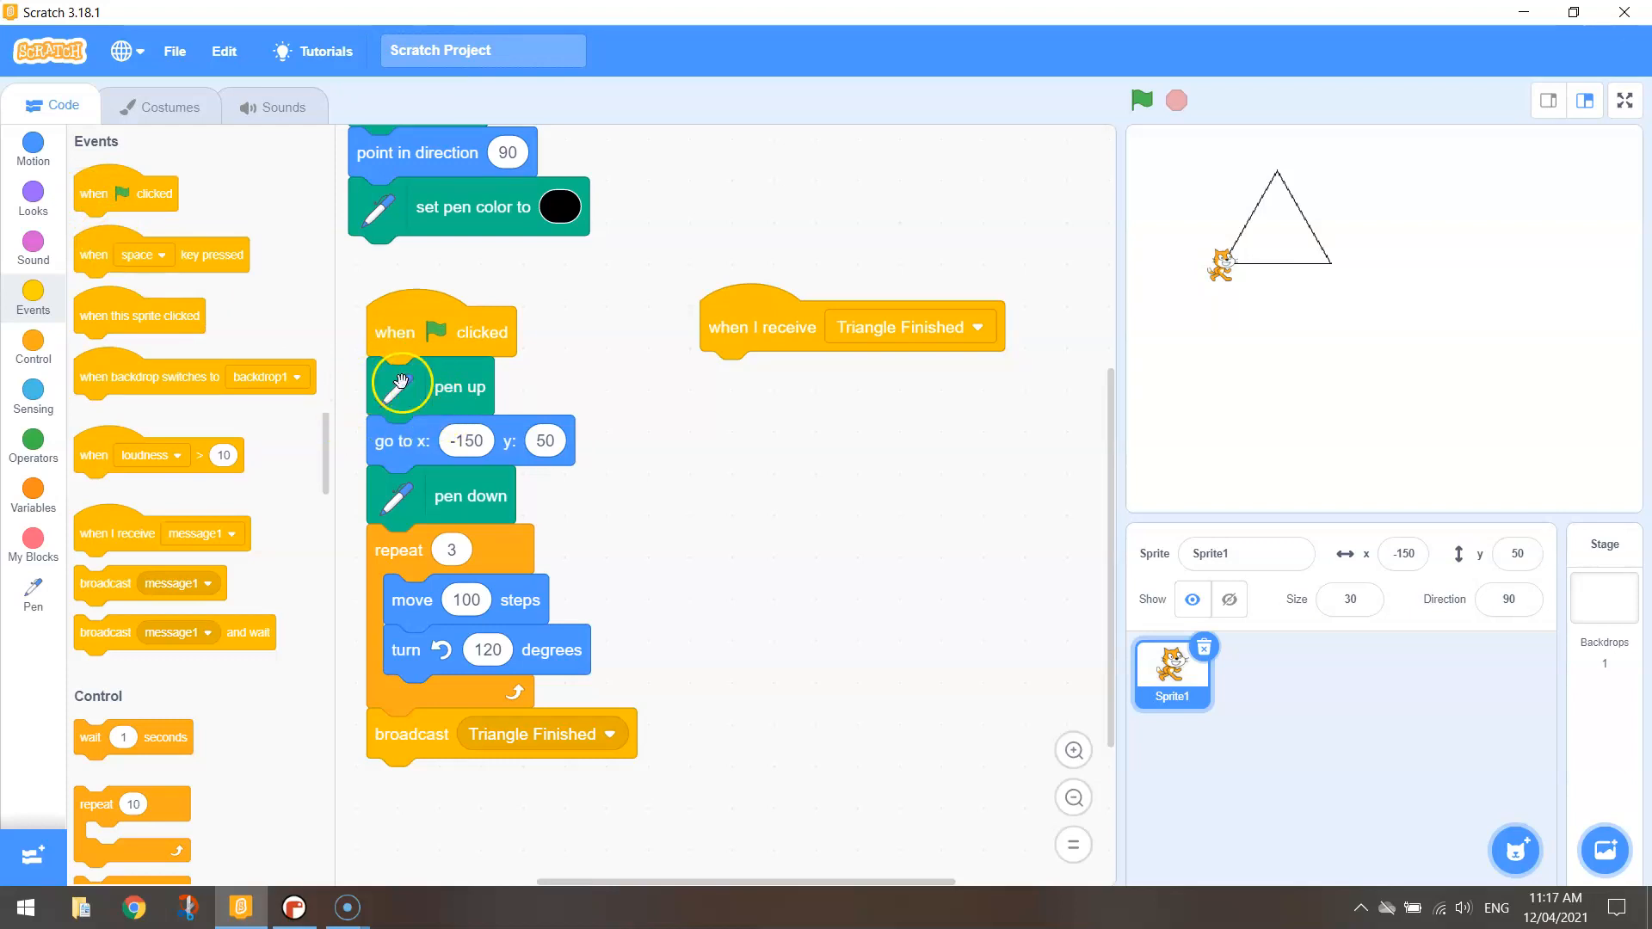
mouse_move(398, 440)
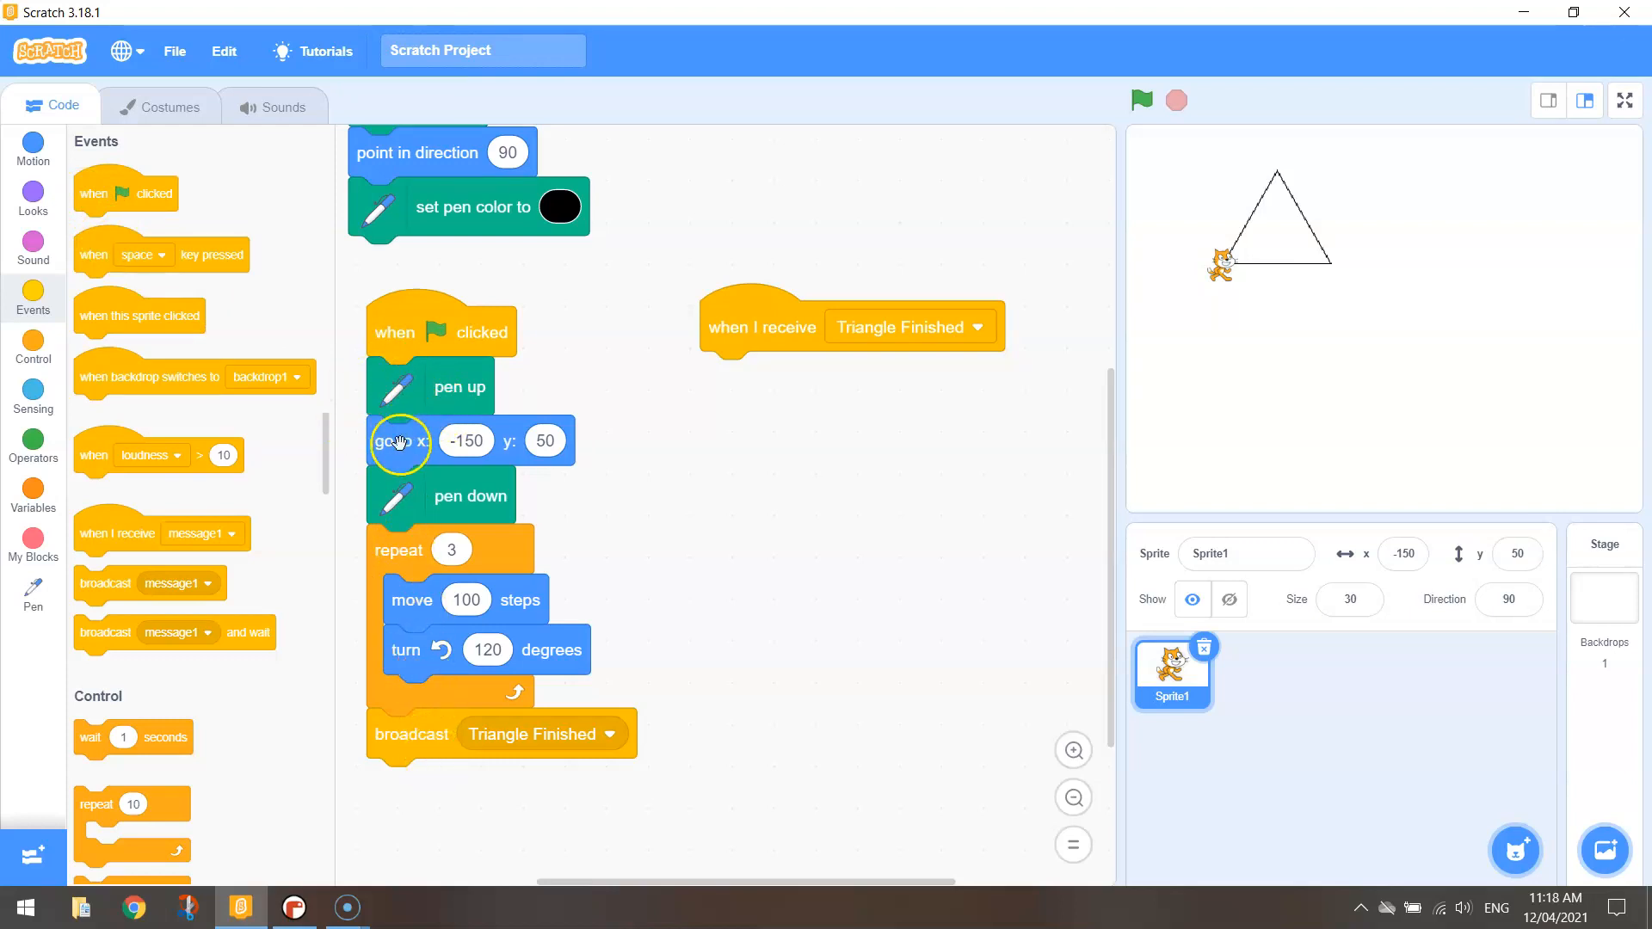
Duplicate the triangle blocks under the Triangle Finished hat, set start x to 100, and test-run them
right_click(400, 440)
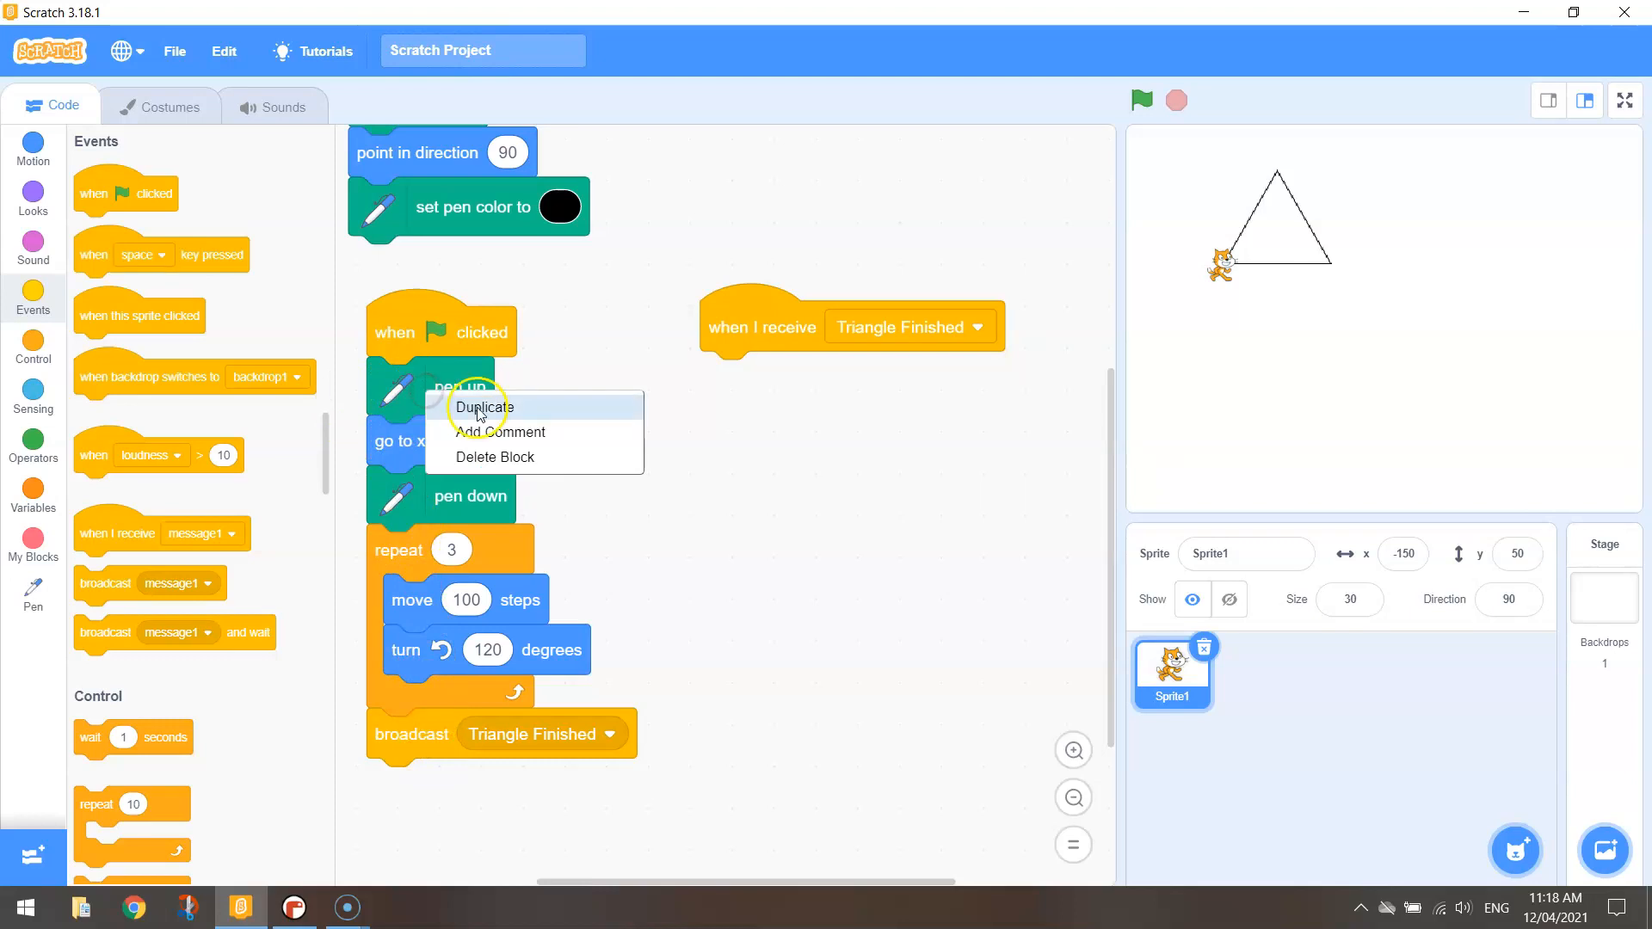
click(483, 407)
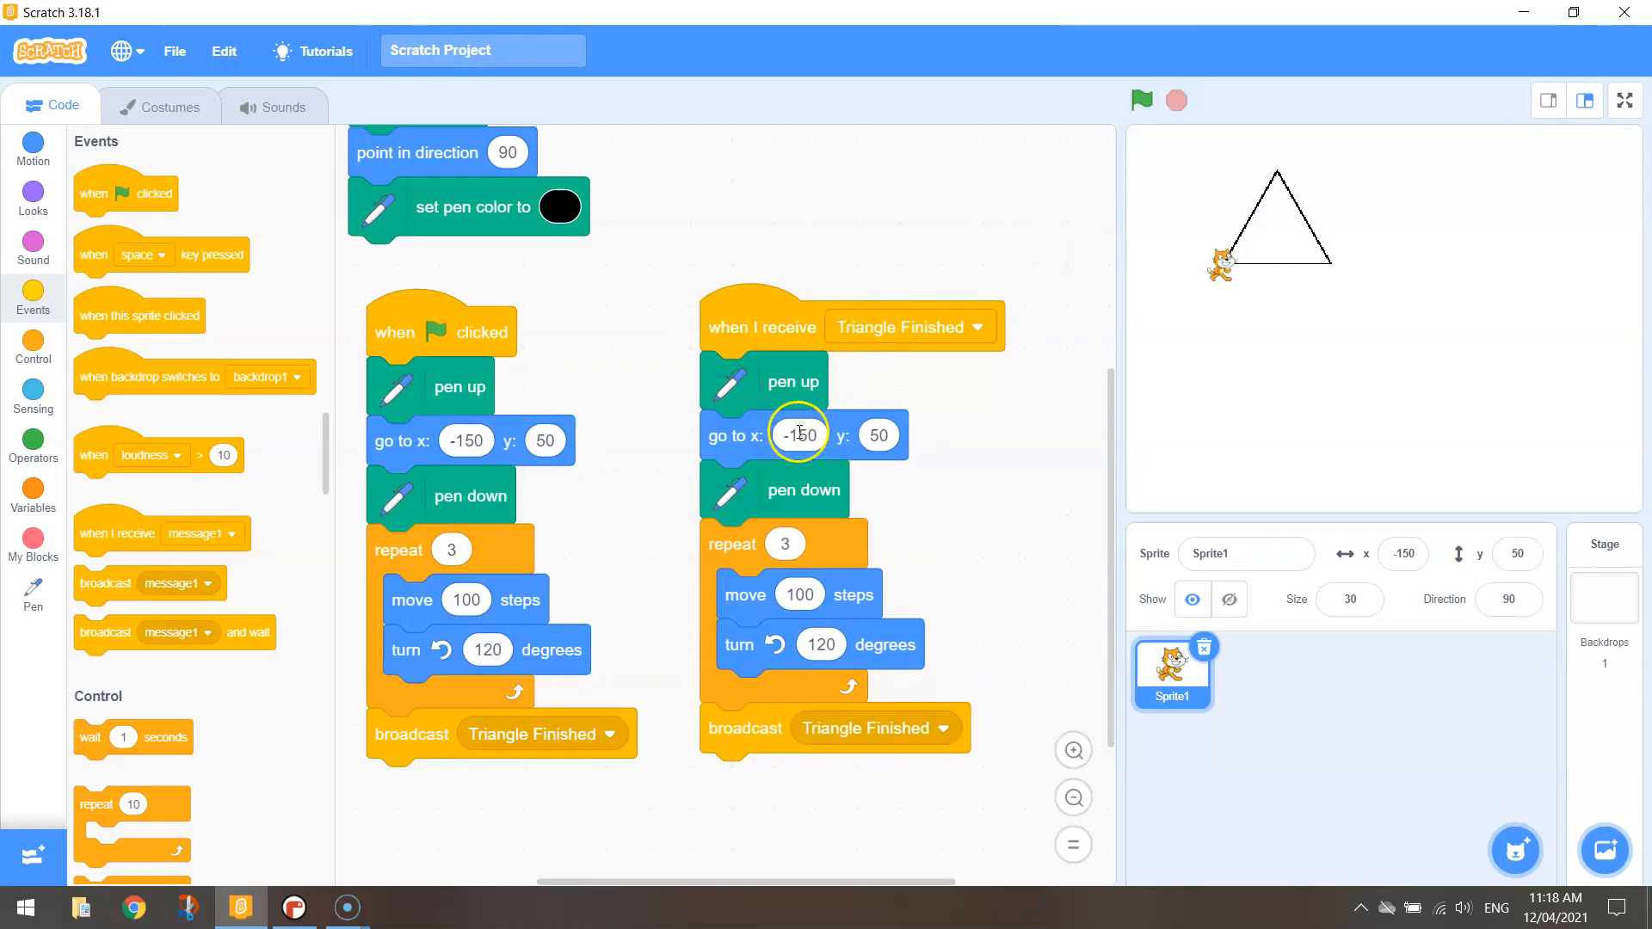
click(799, 433)
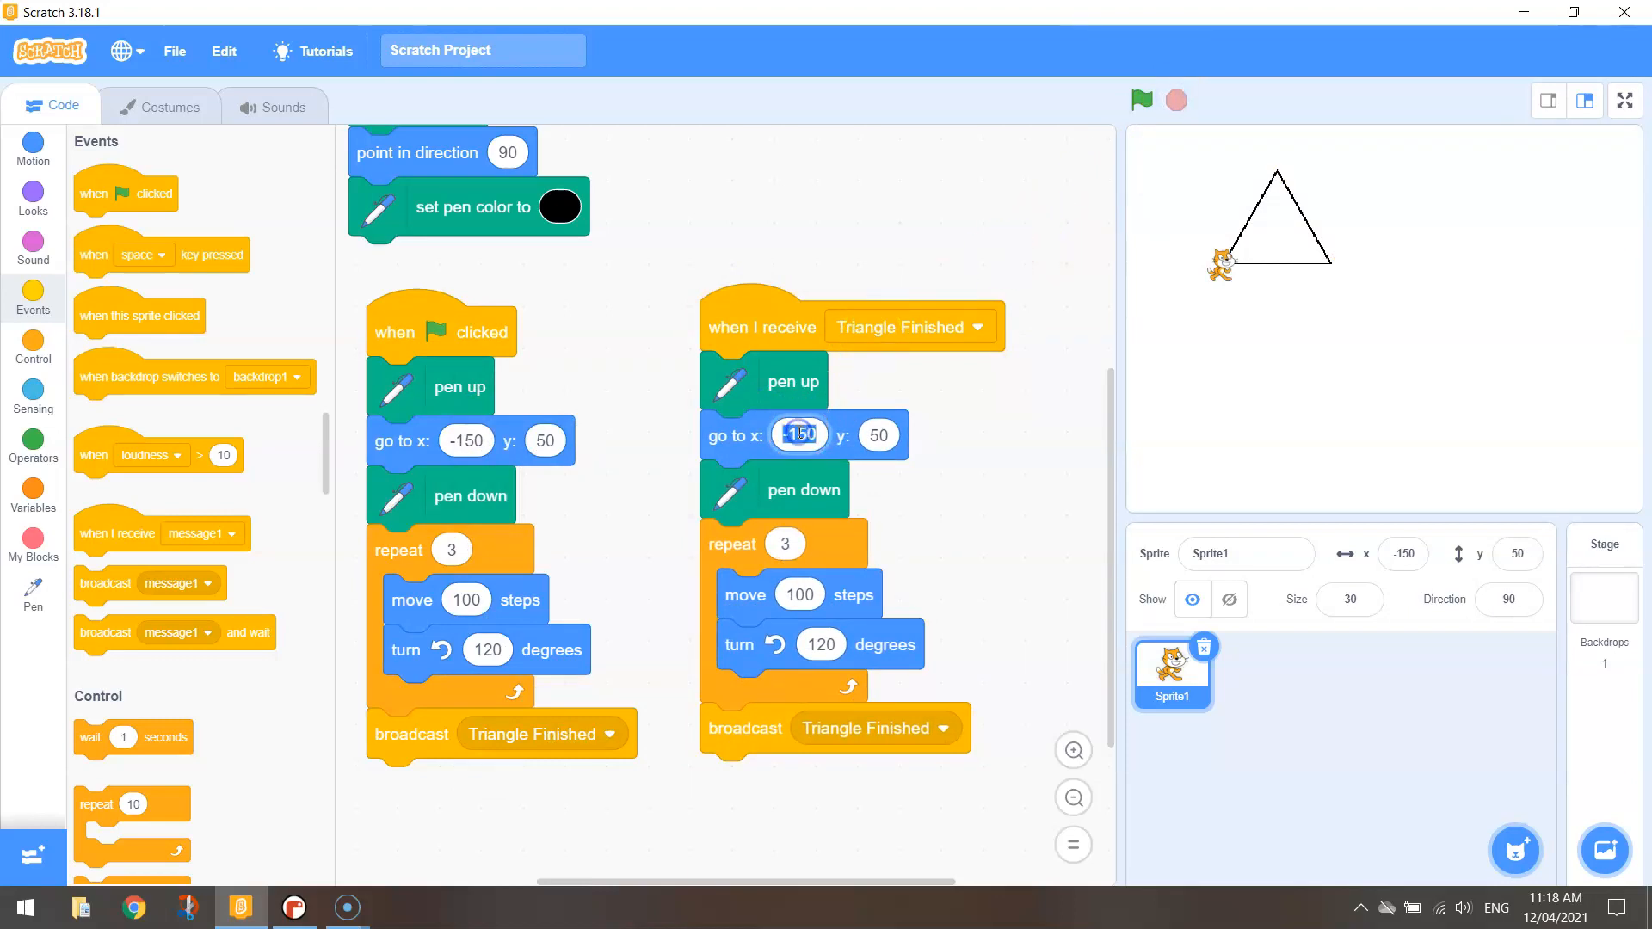
text(100)
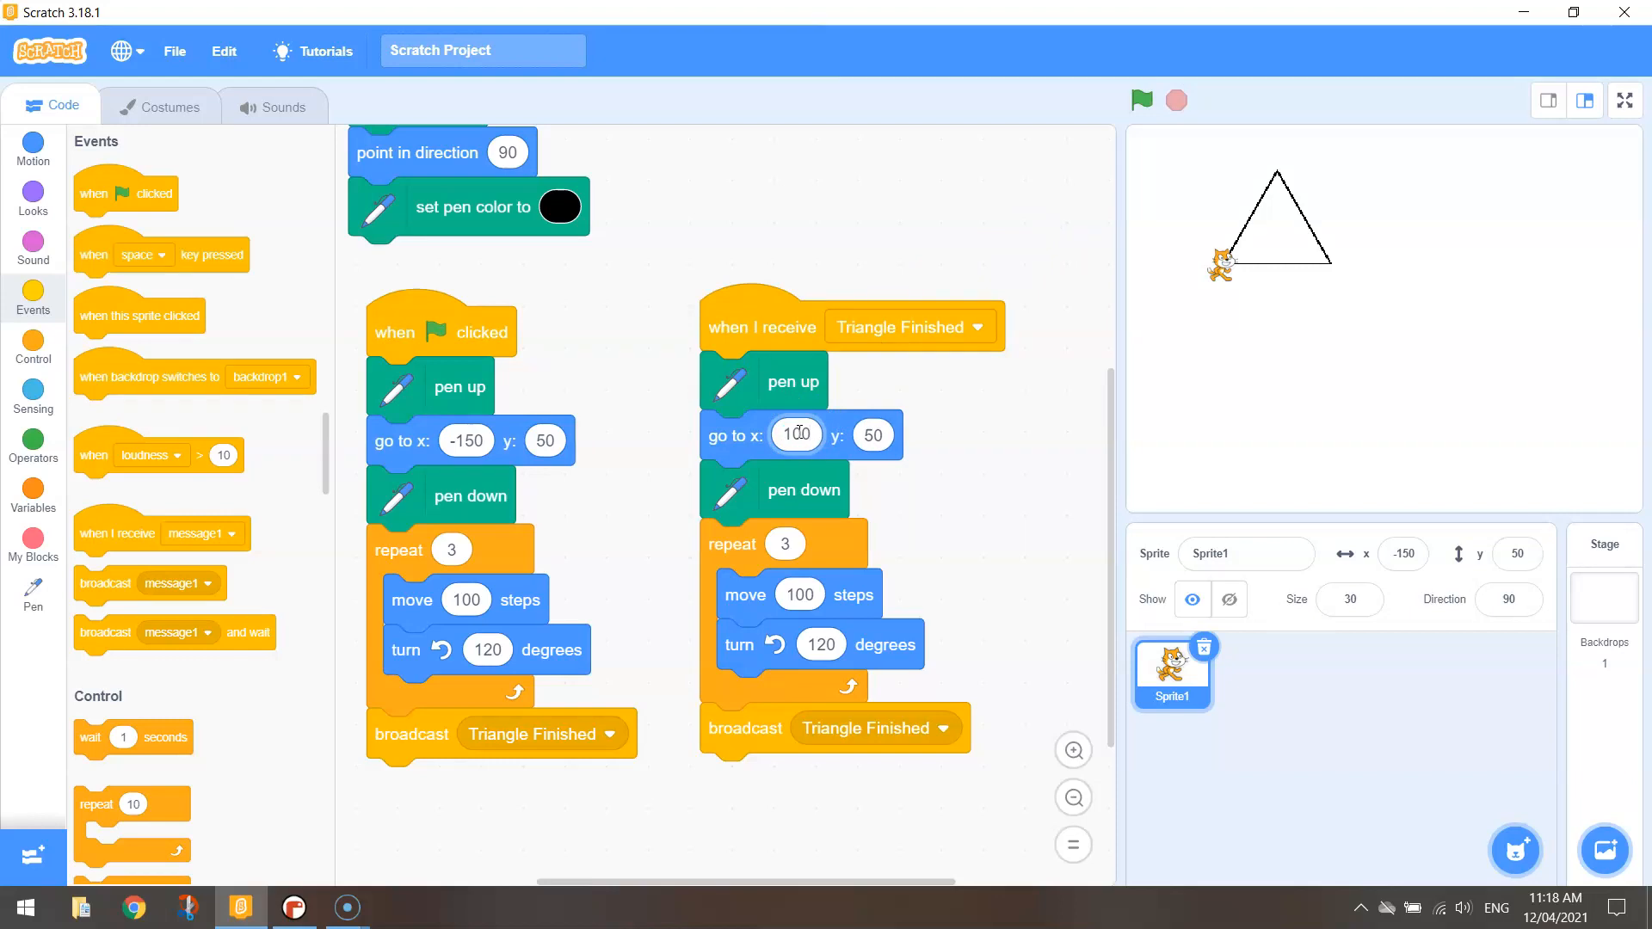
click(871, 434)
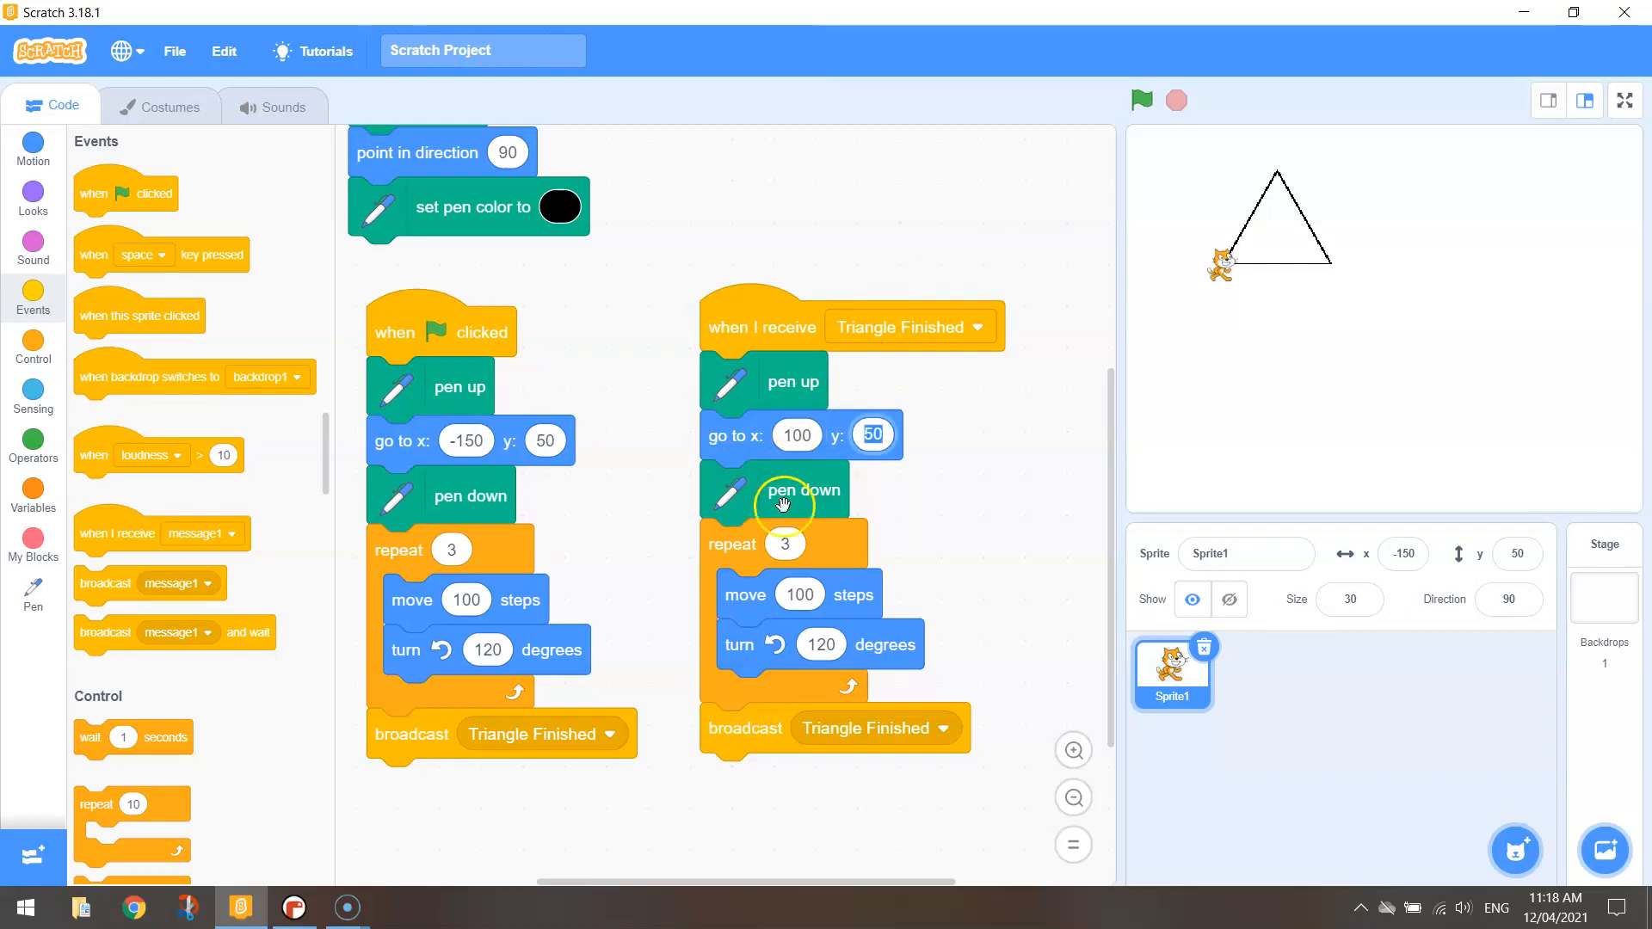
click(784, 544)
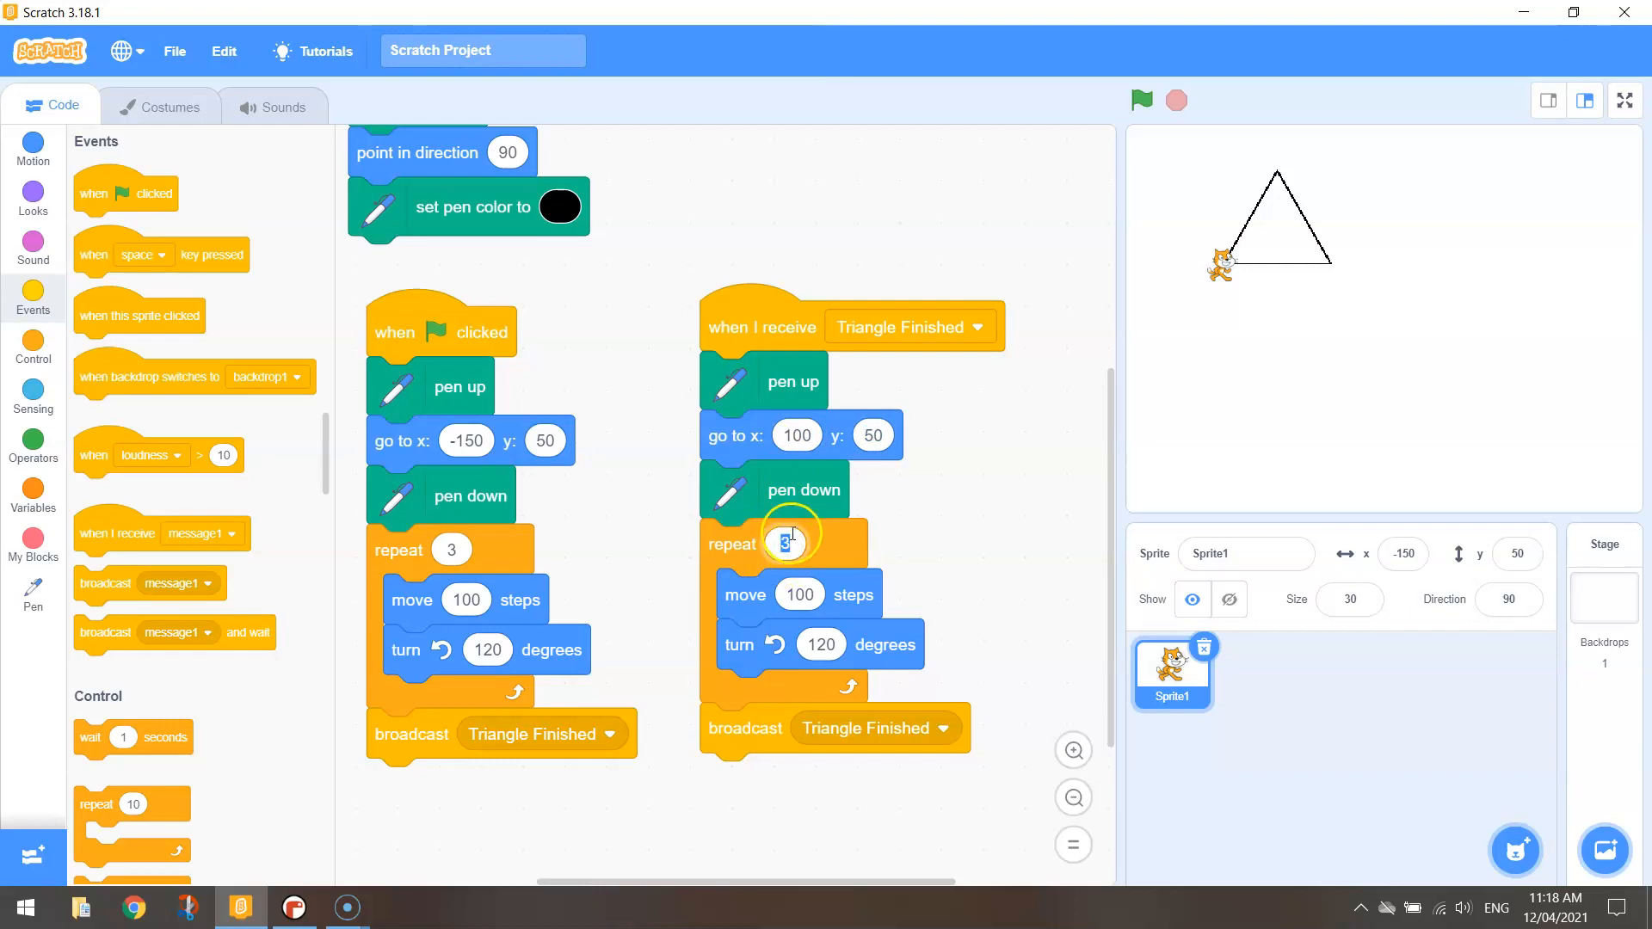
click(1140, 100)
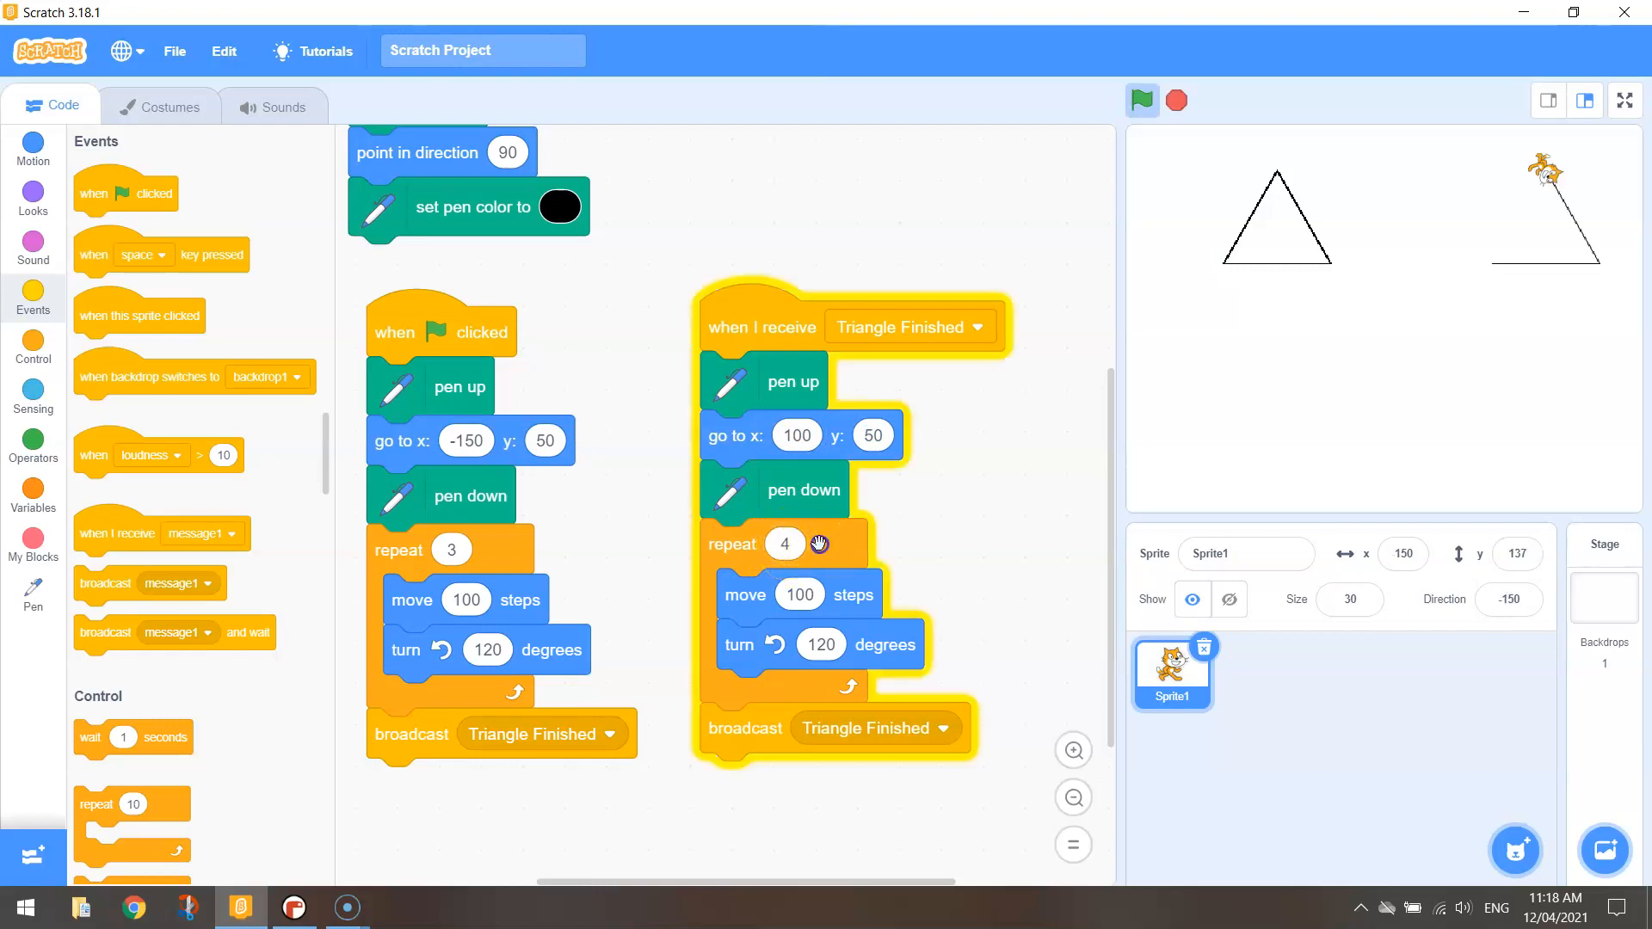
click(1141, 100)
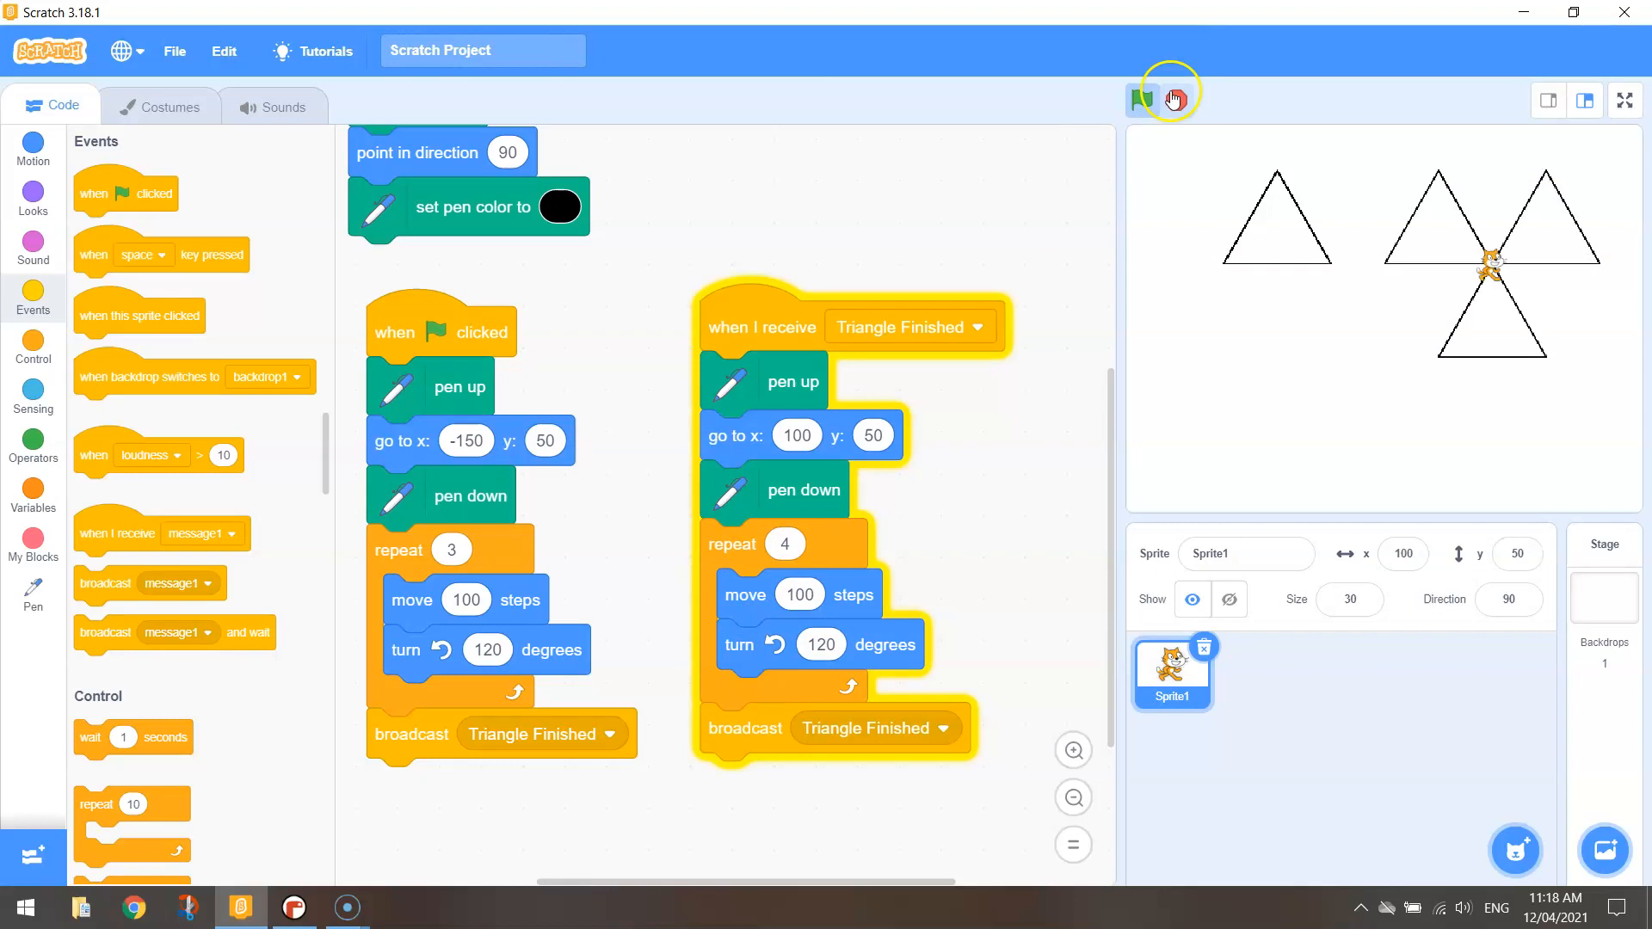
click(1174, 100)
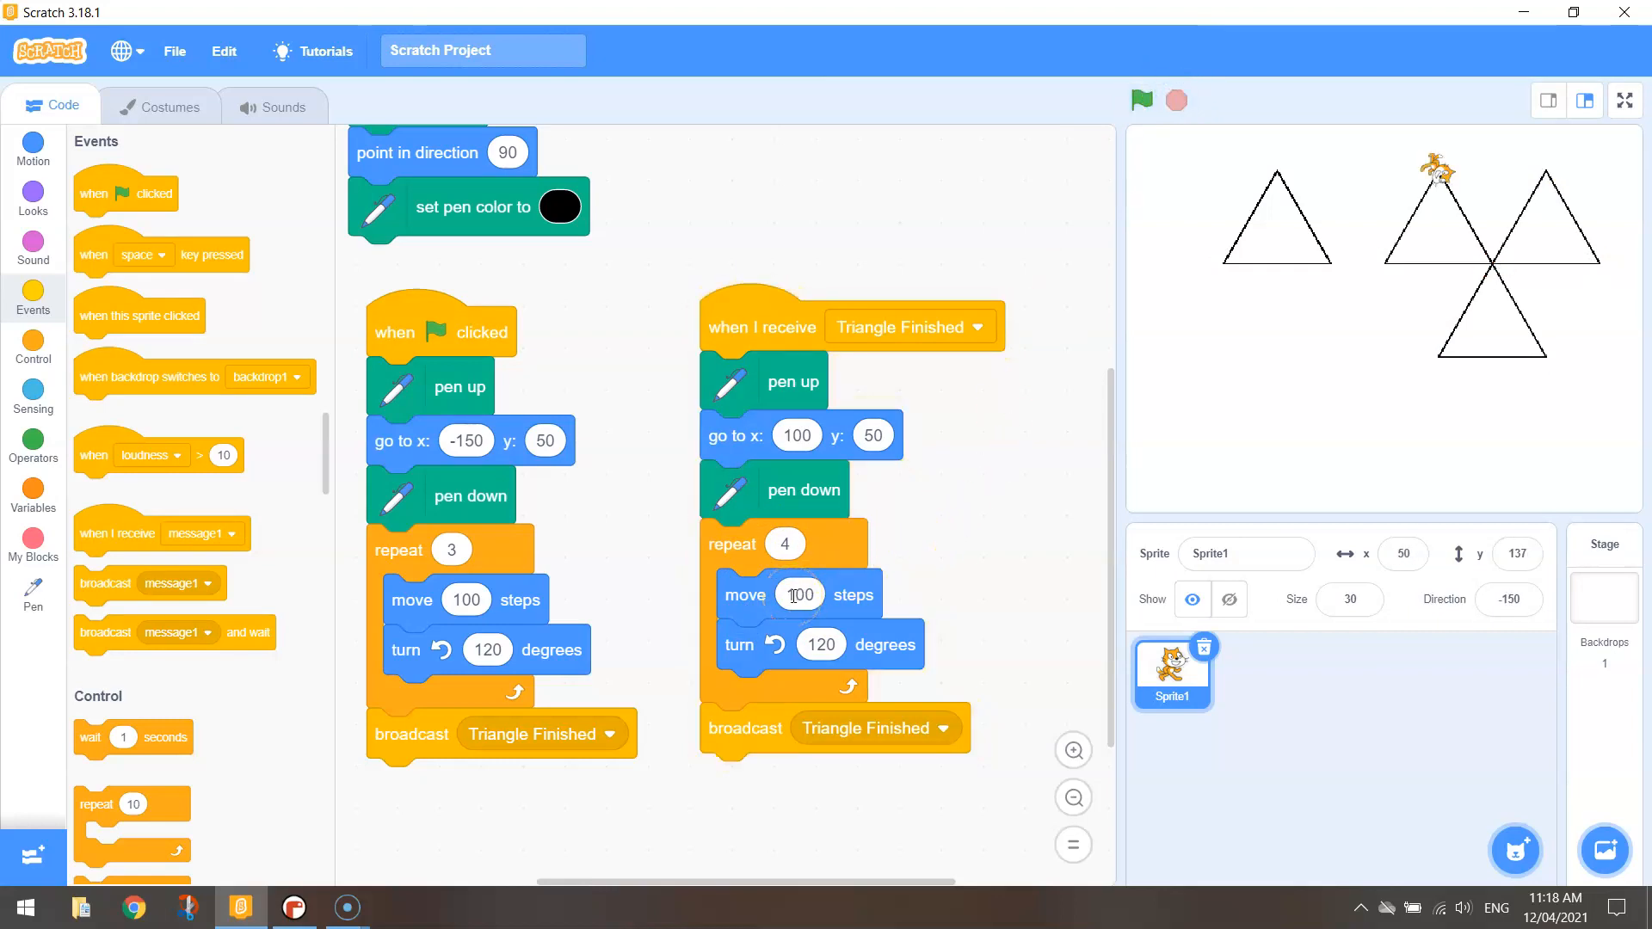
Set the turn to 90 degrees, broadcast a new 'Square Finished' message, and run
click(800, 593)
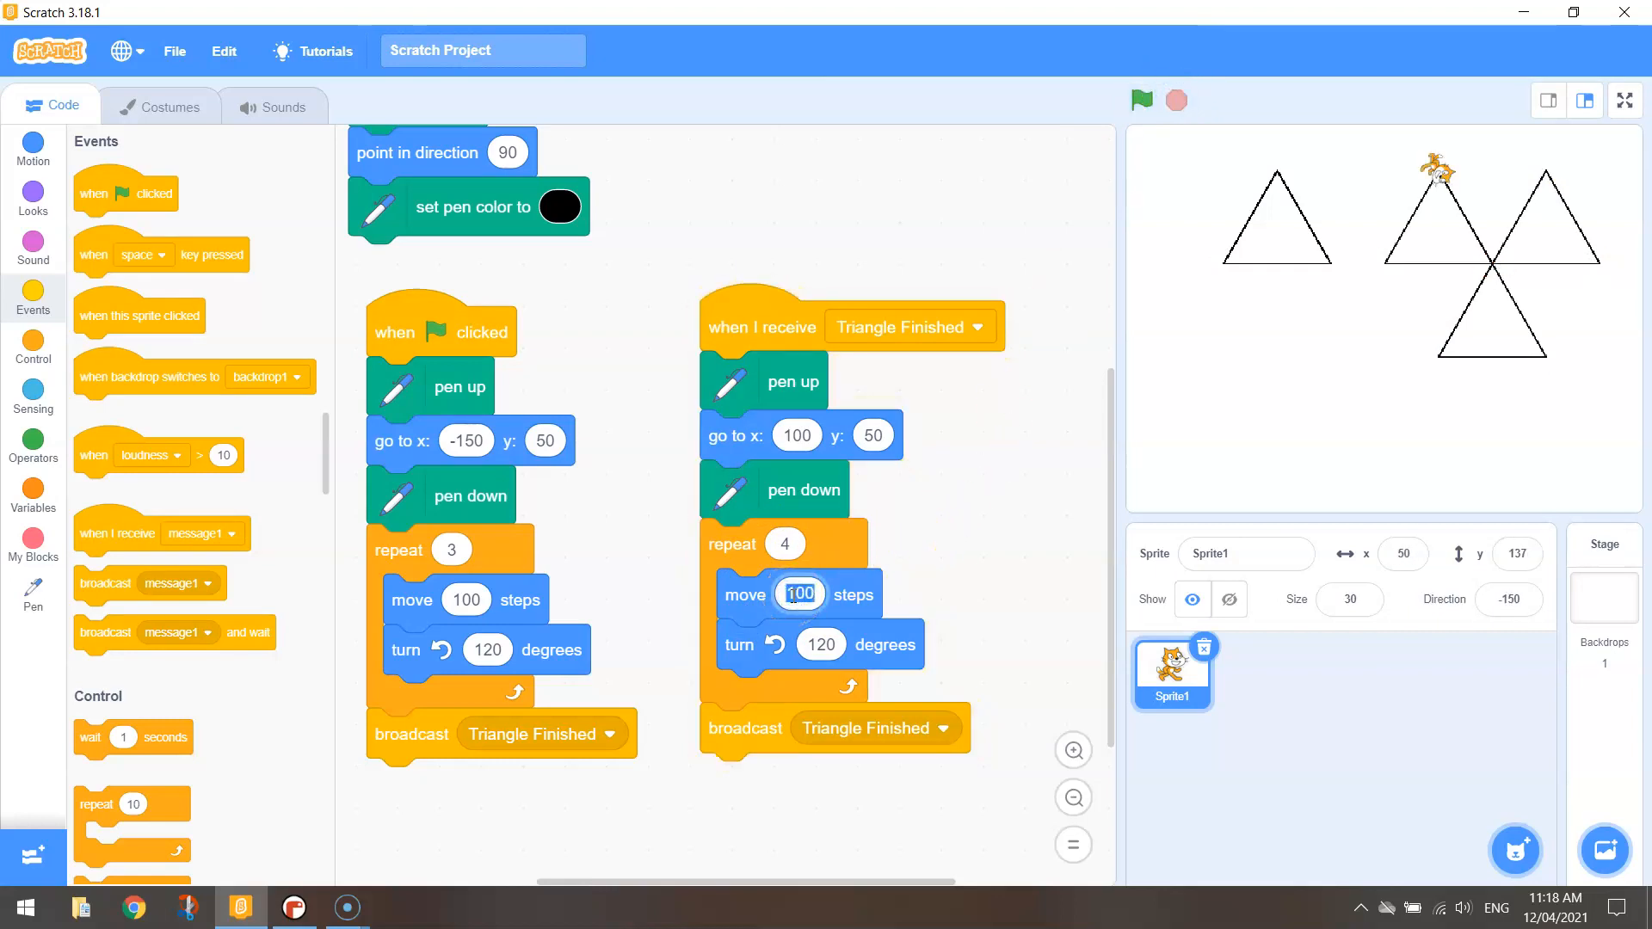
text(90)
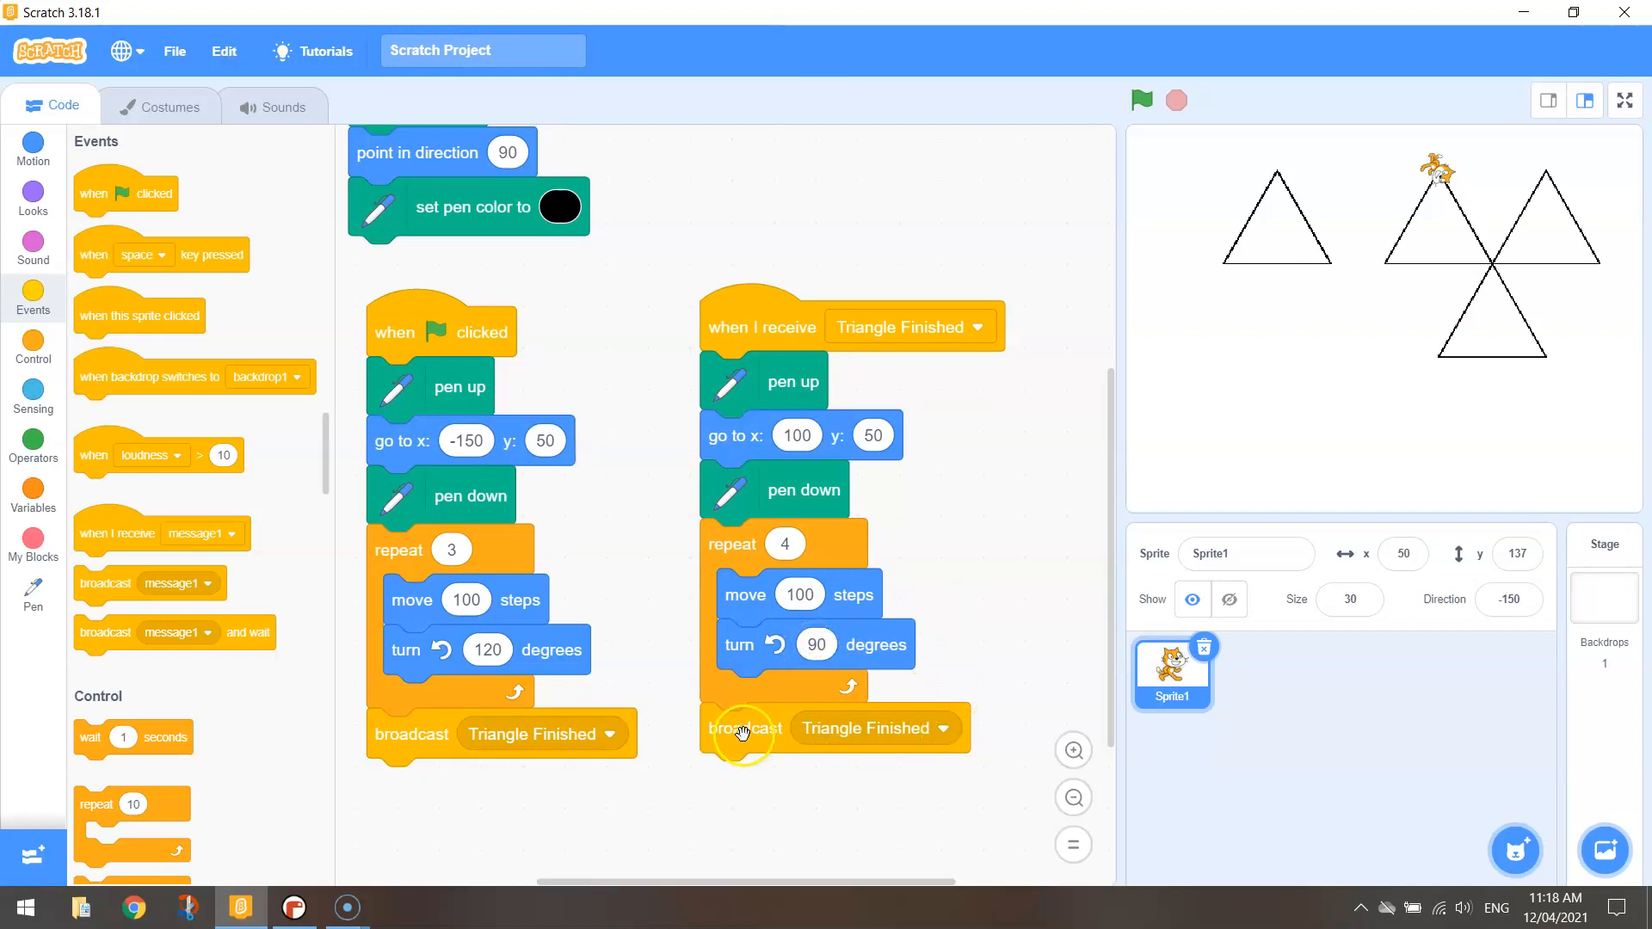
click(938, 727)
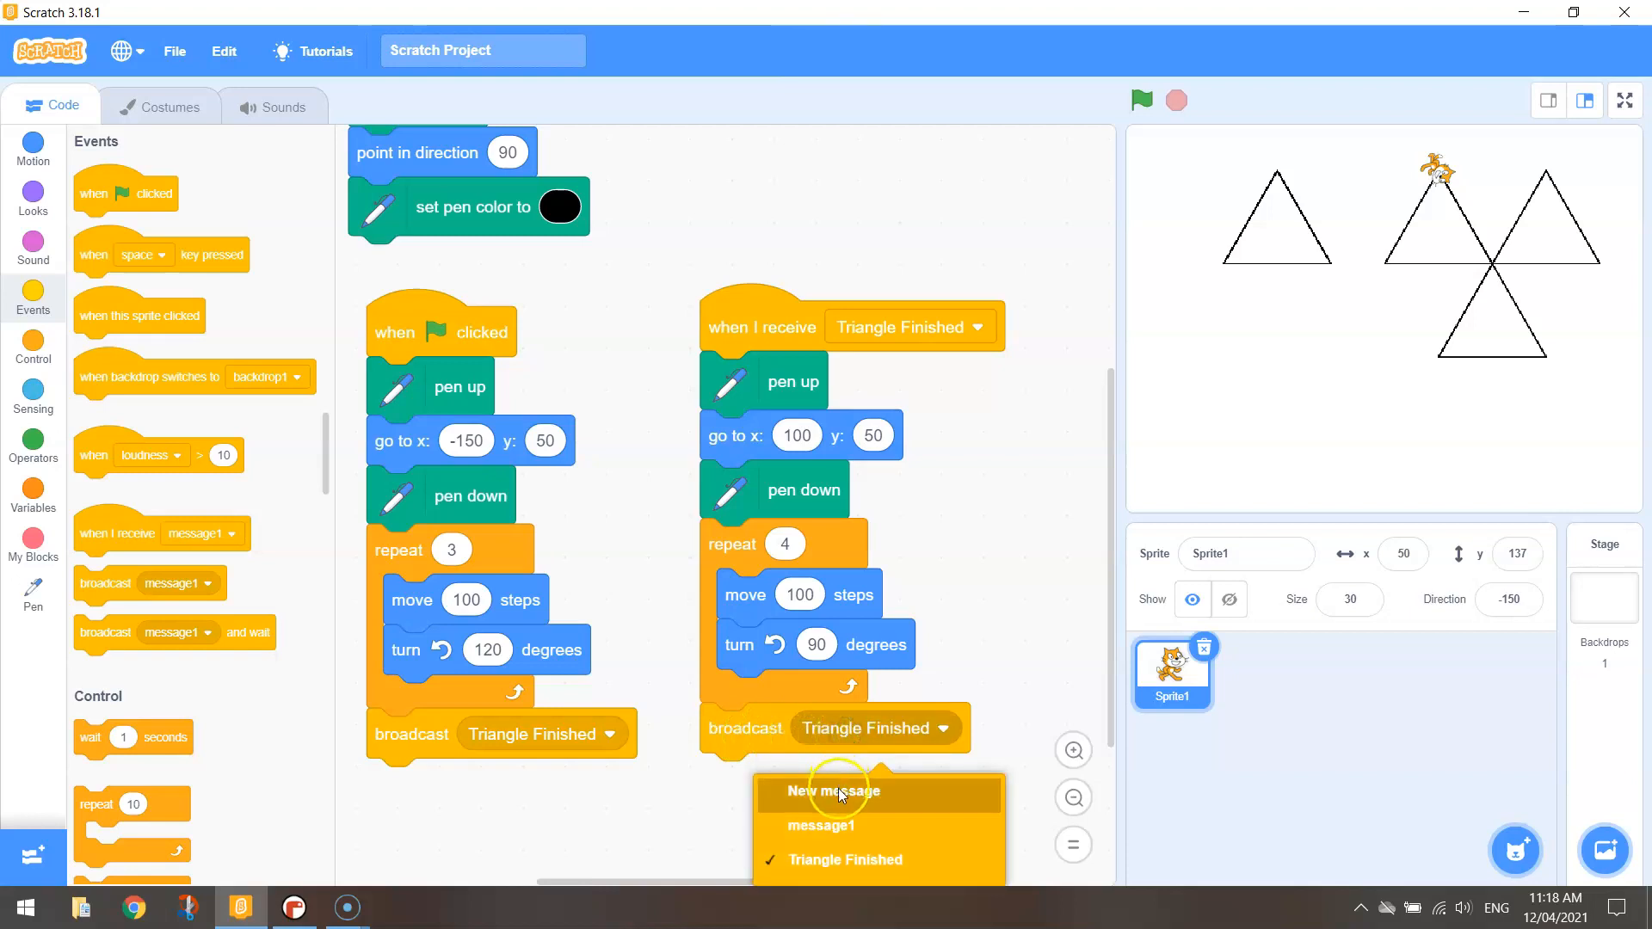
click(832, 792)
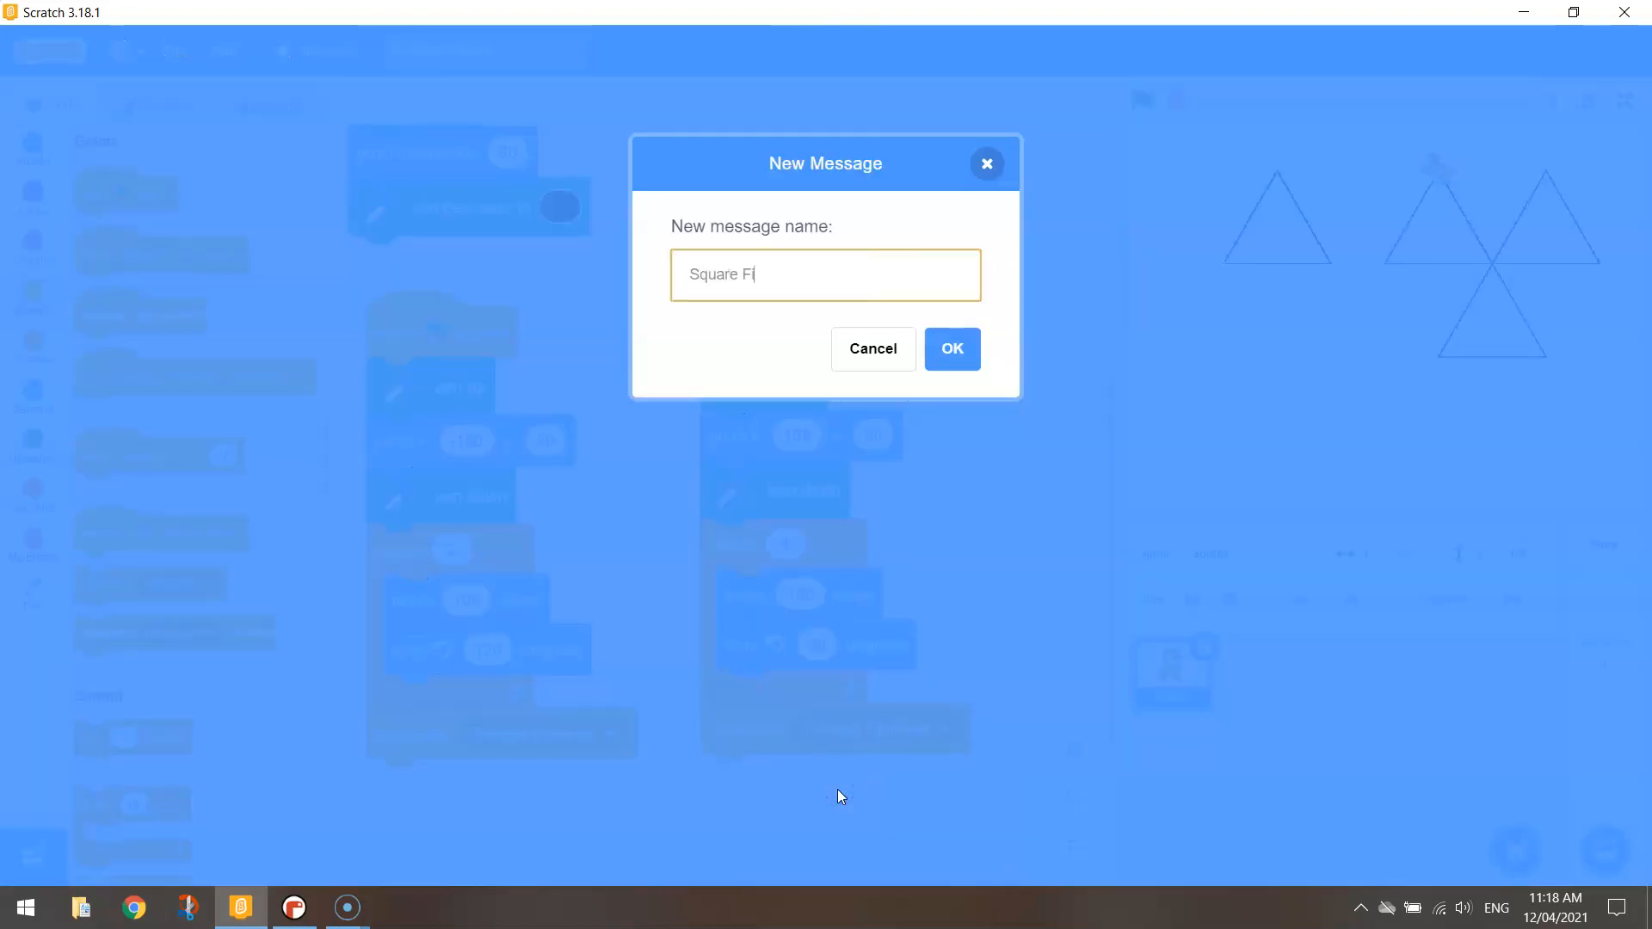
click(952, 348)
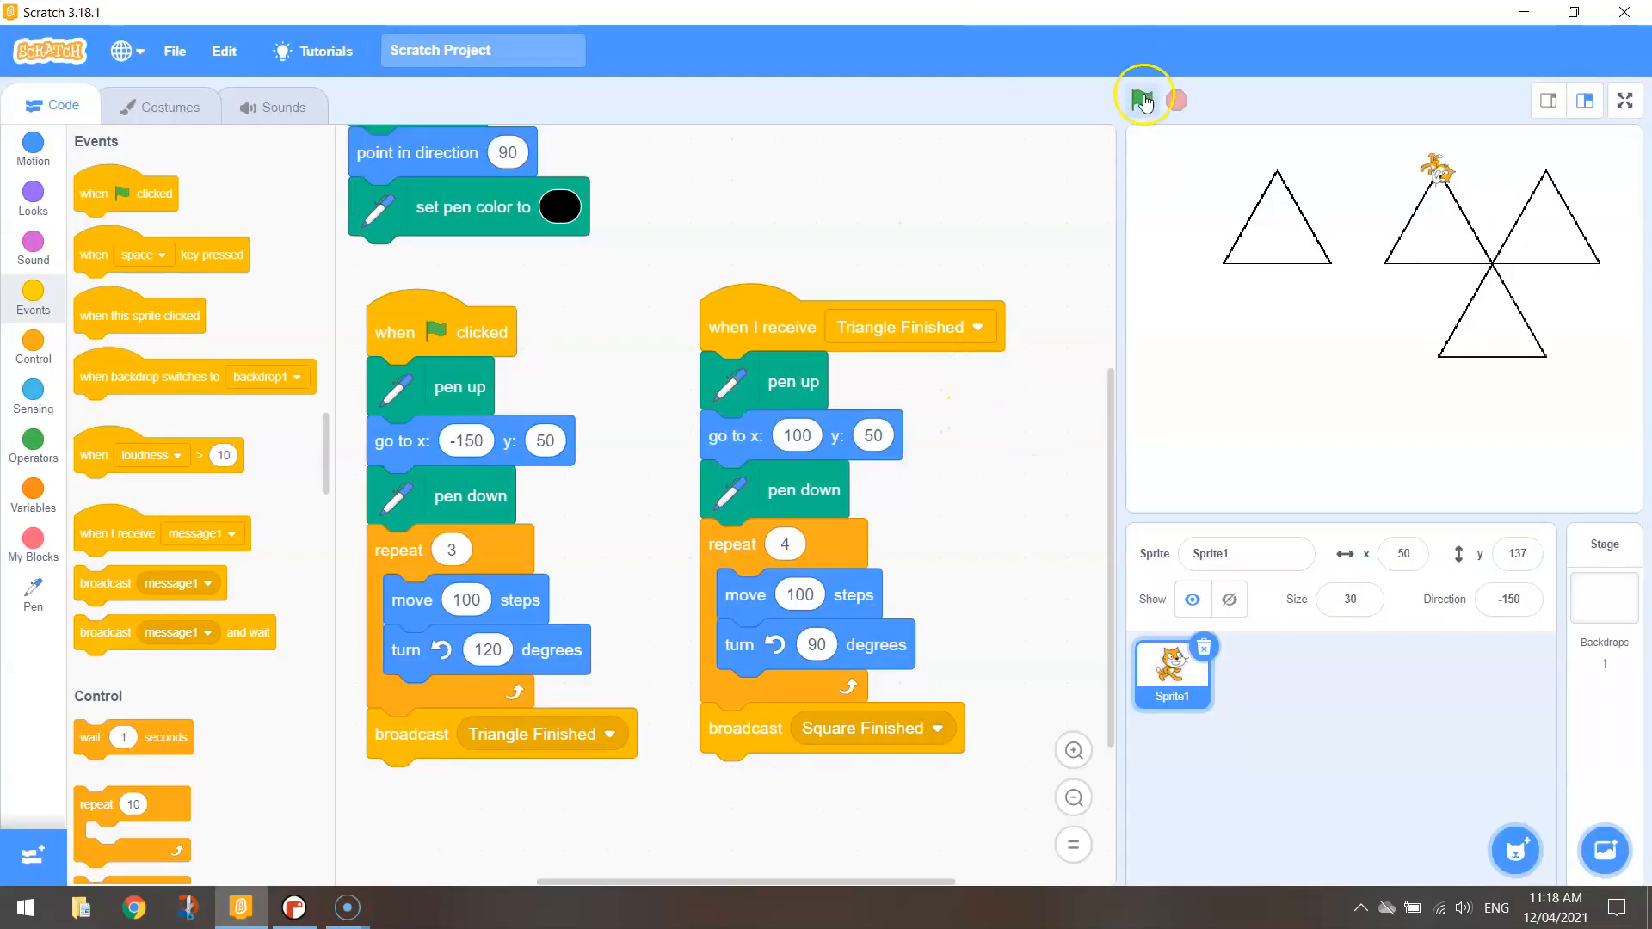
click(1141, 100)
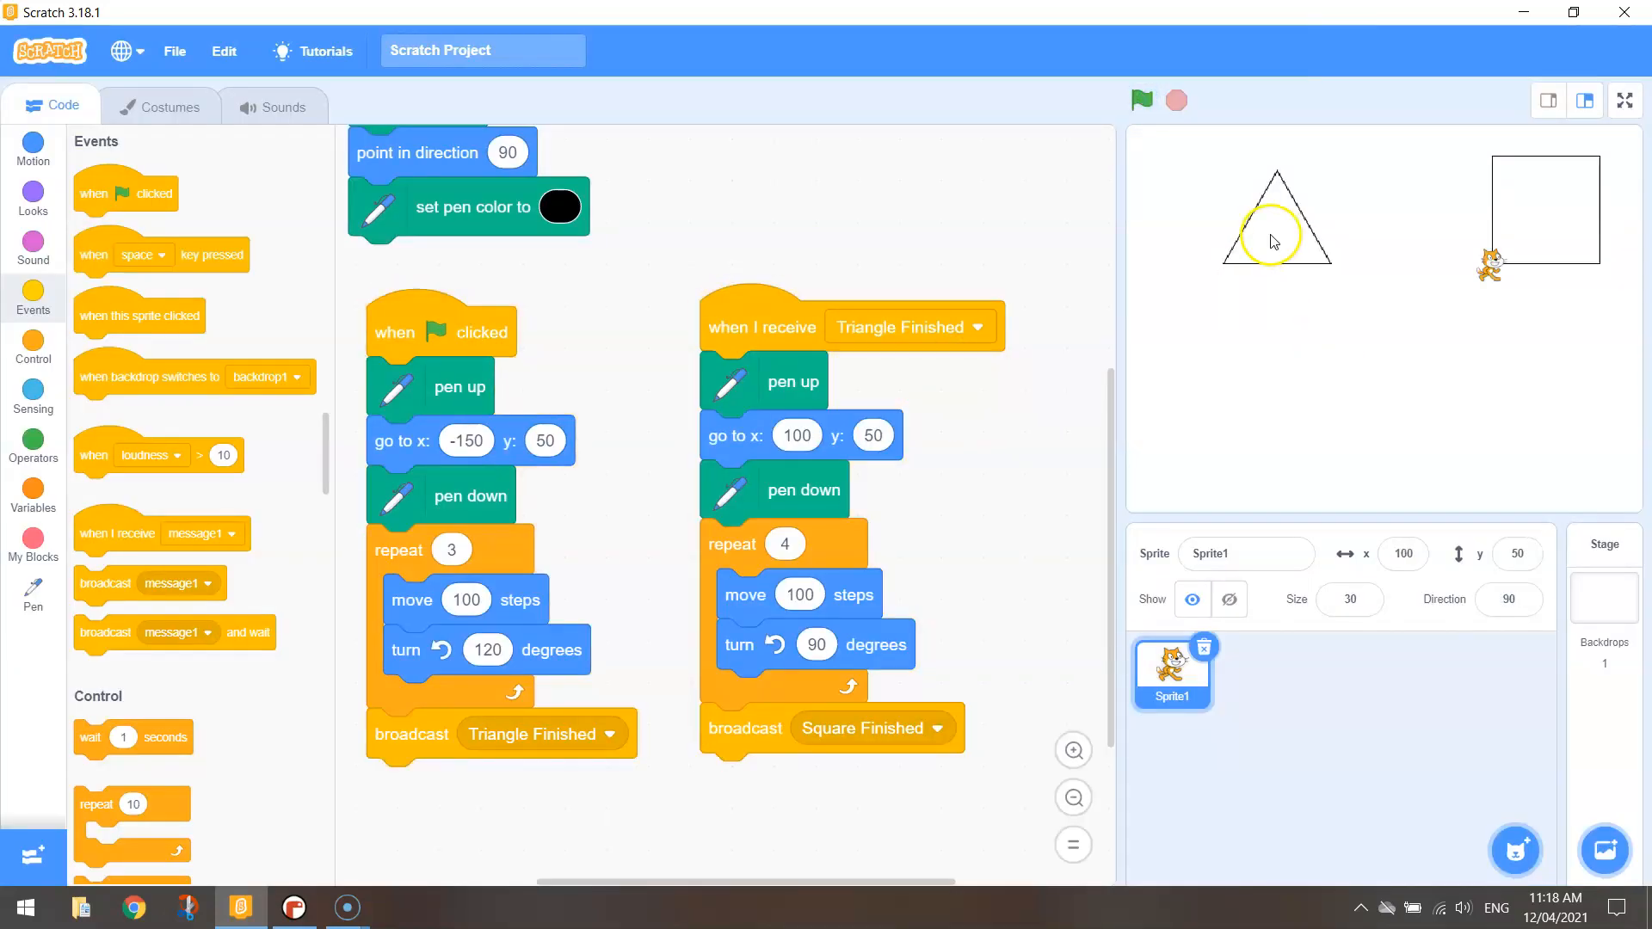
mouse_move(1515, 215)
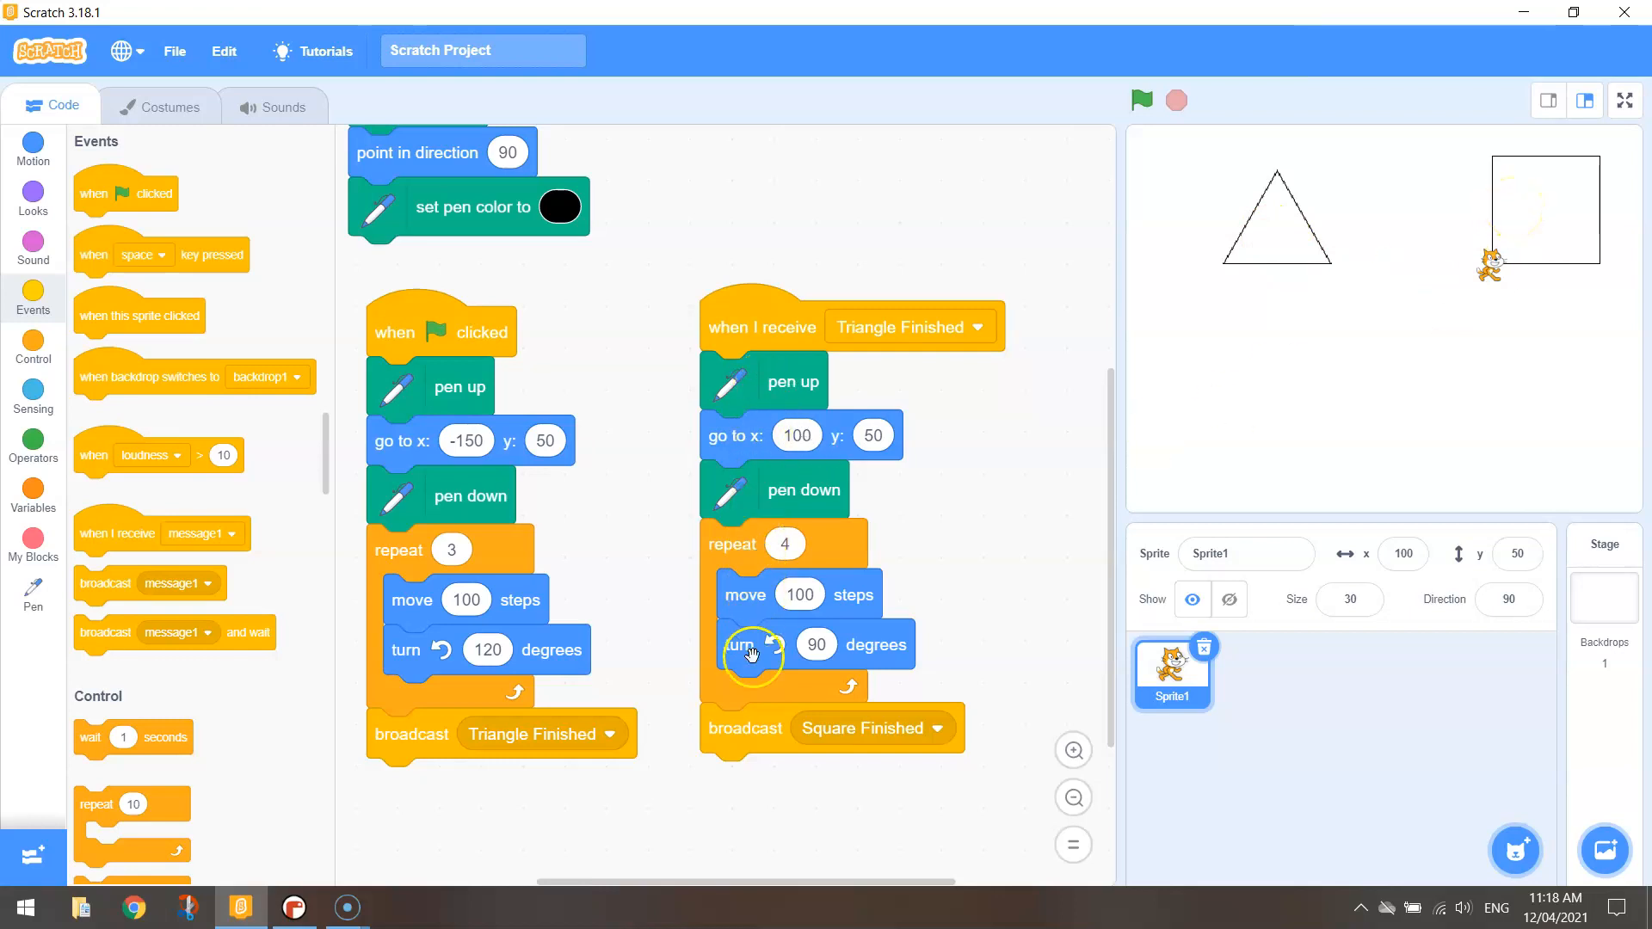
mouse_move(787, 545)
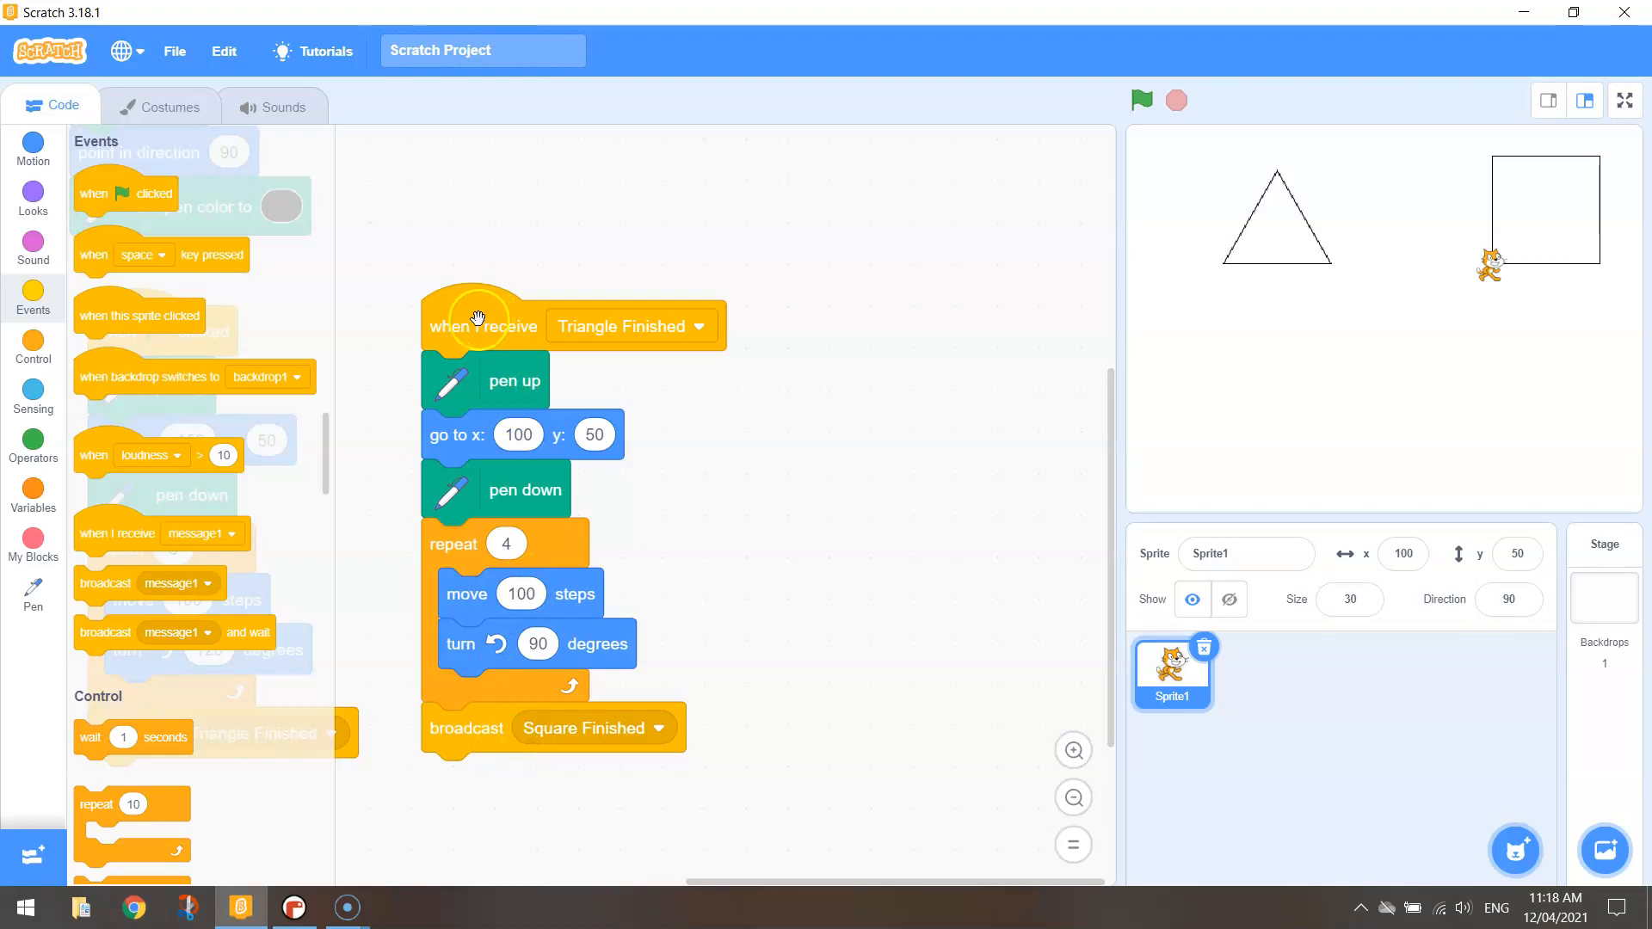
Duplicate the square script as a Square Finished pentagon with 72-degree turns, and run
right_click(478, 321)
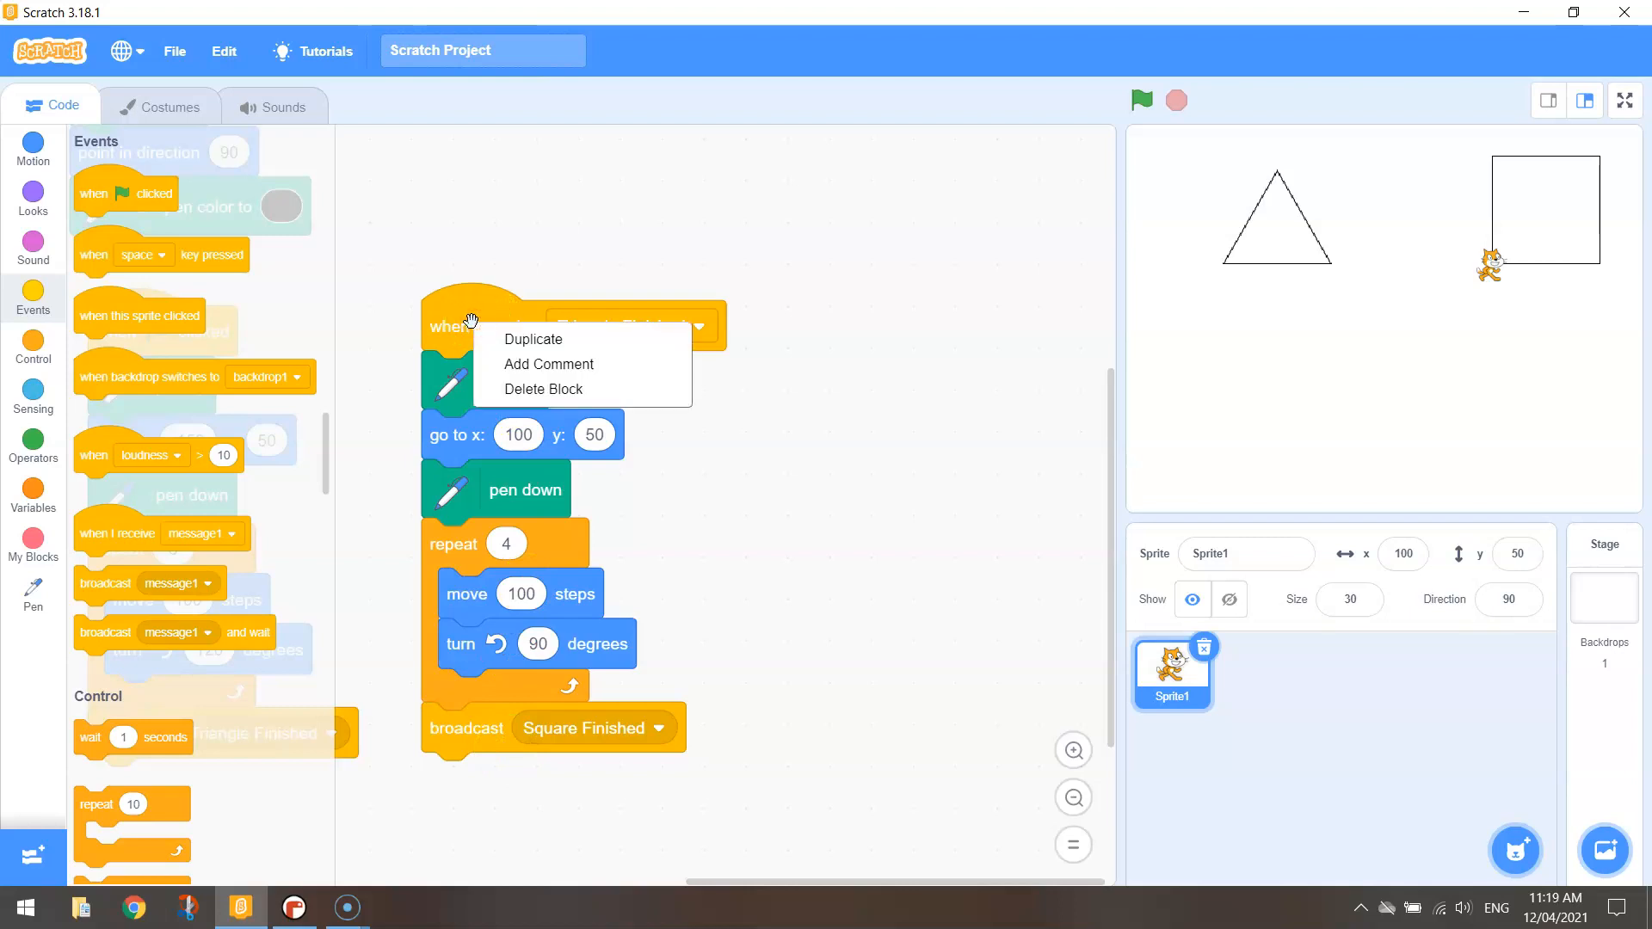
click(533, 338)
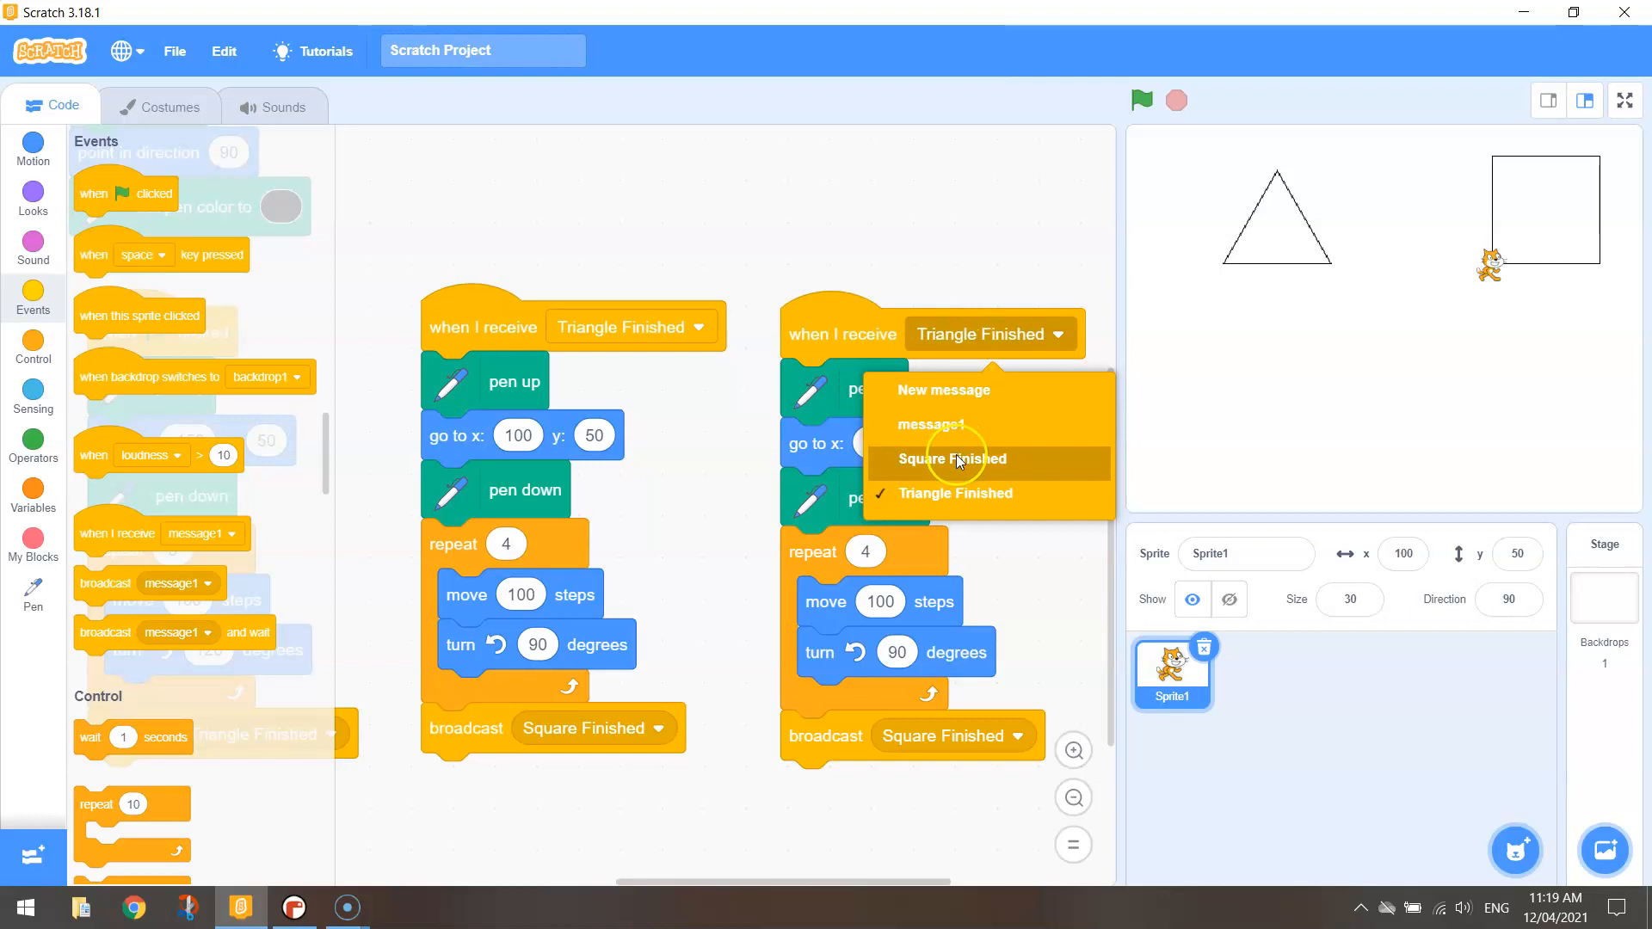
click(949, 459)
text(75)
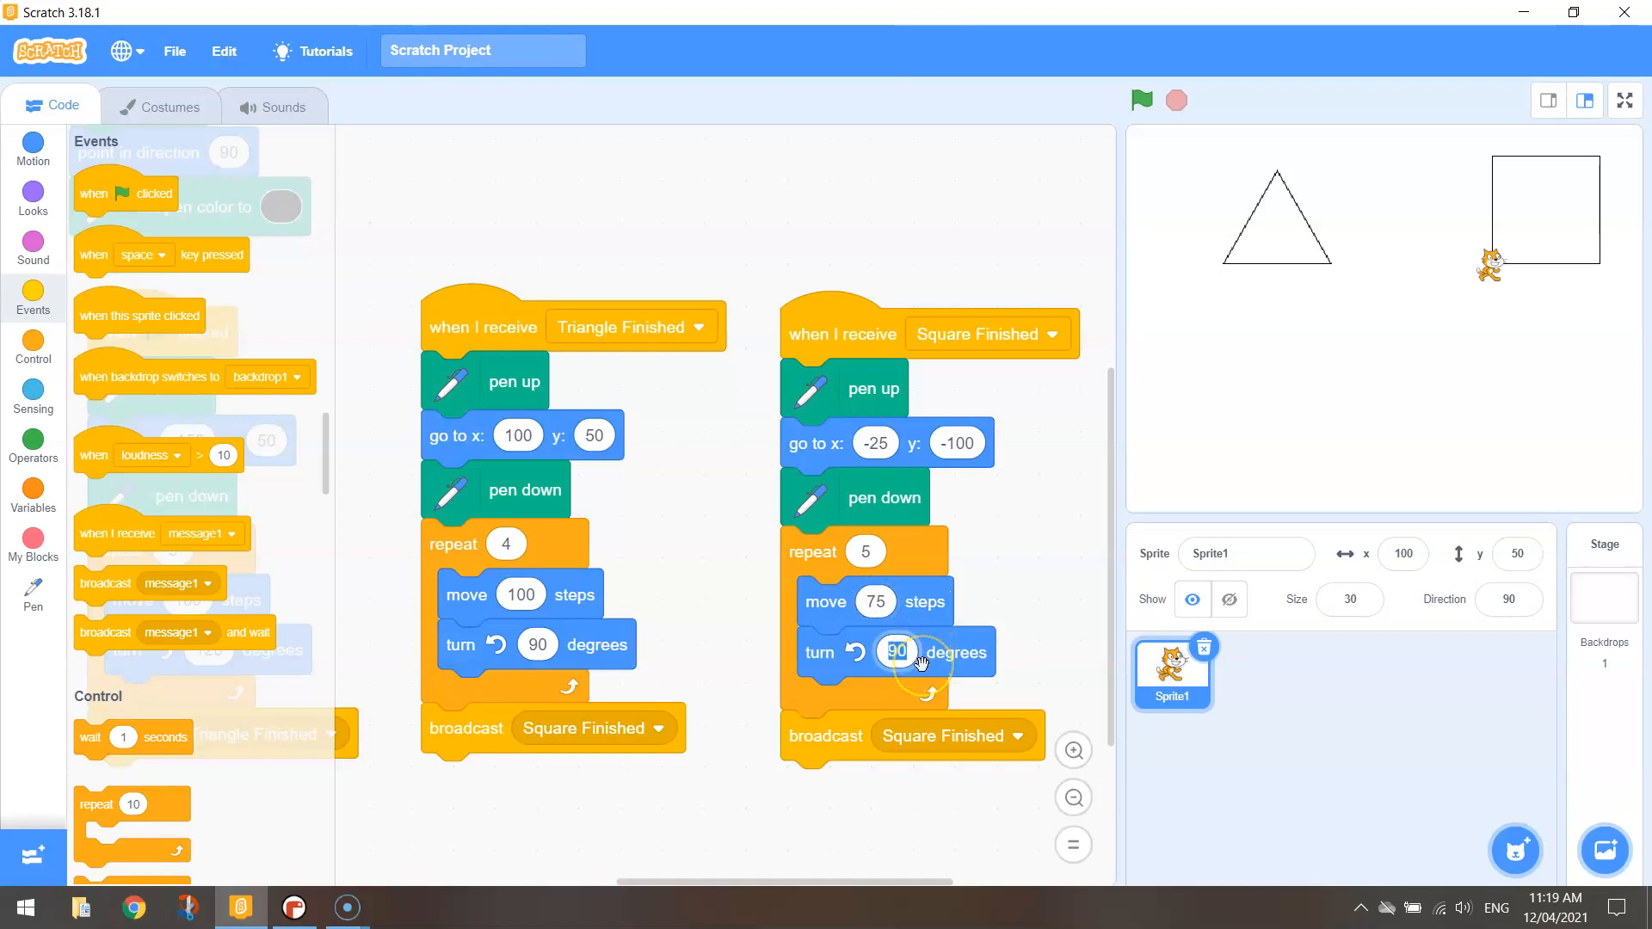
text(72)
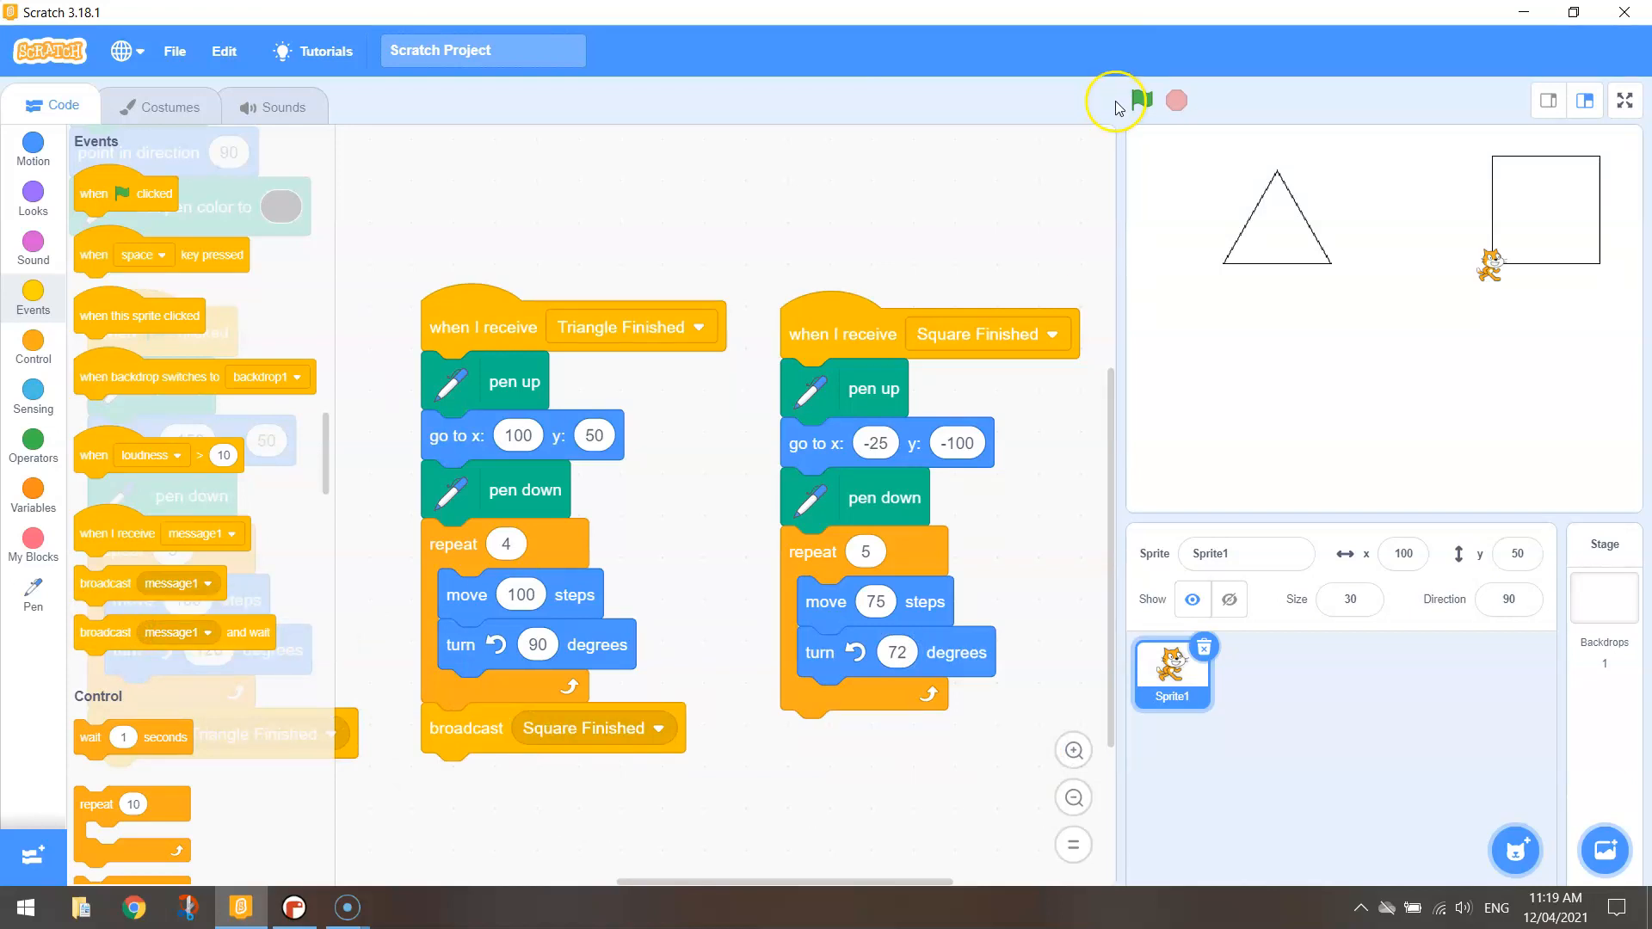
click(1140, 100)
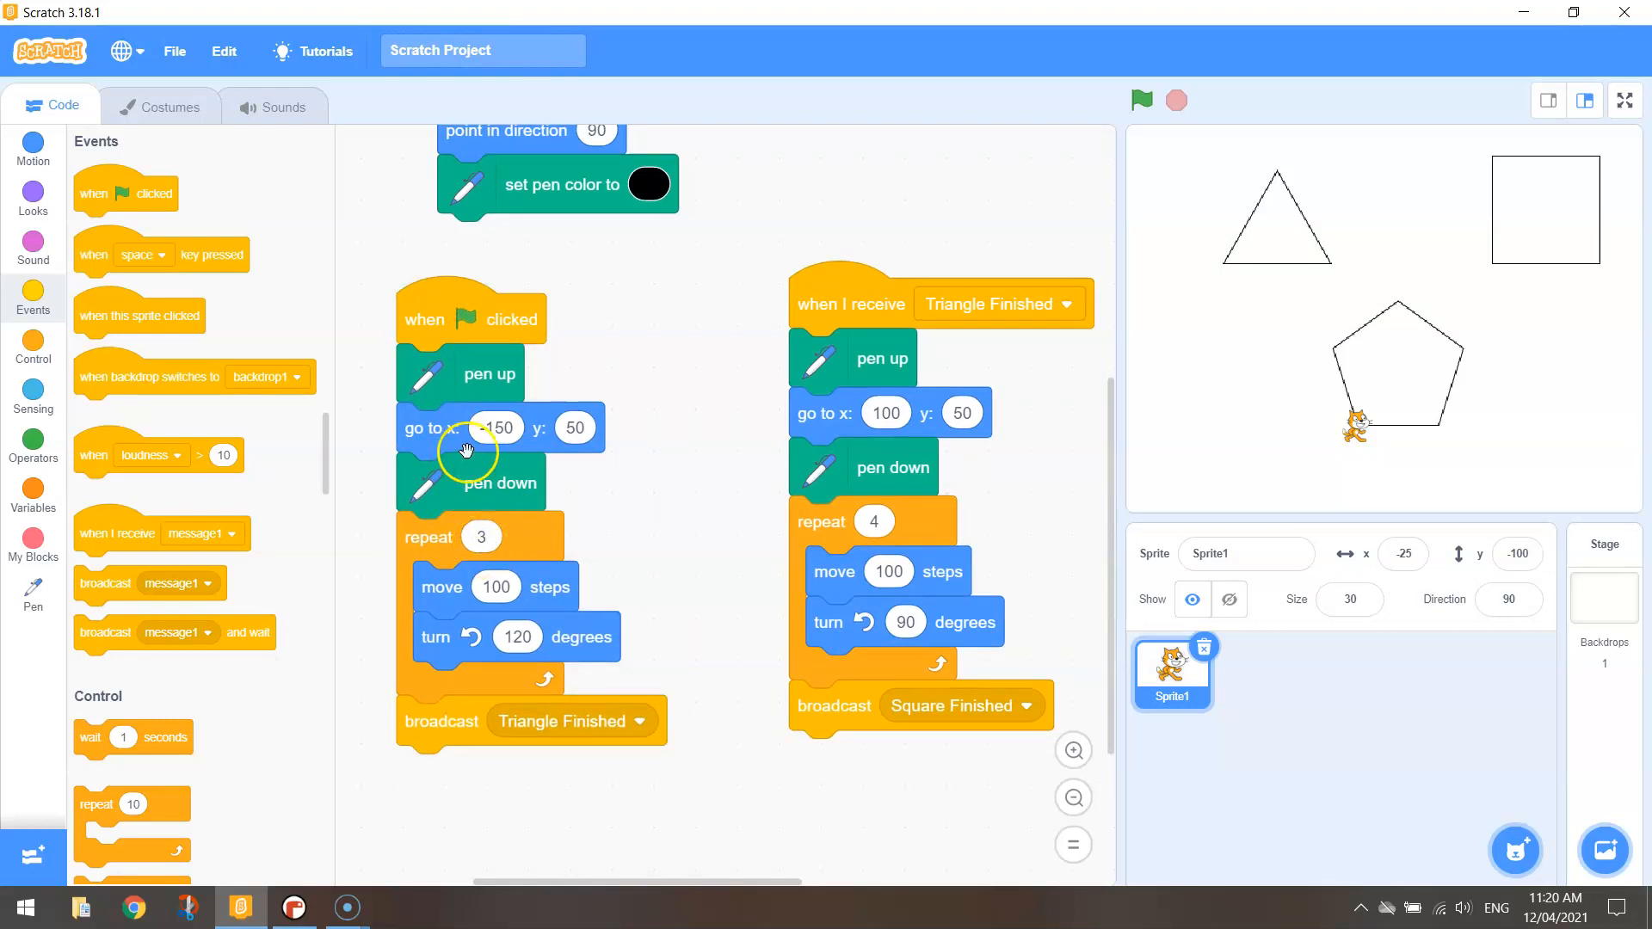
Add blue pen colour and pen size 1 to the top of the main script, then rerun
click(32, 591)
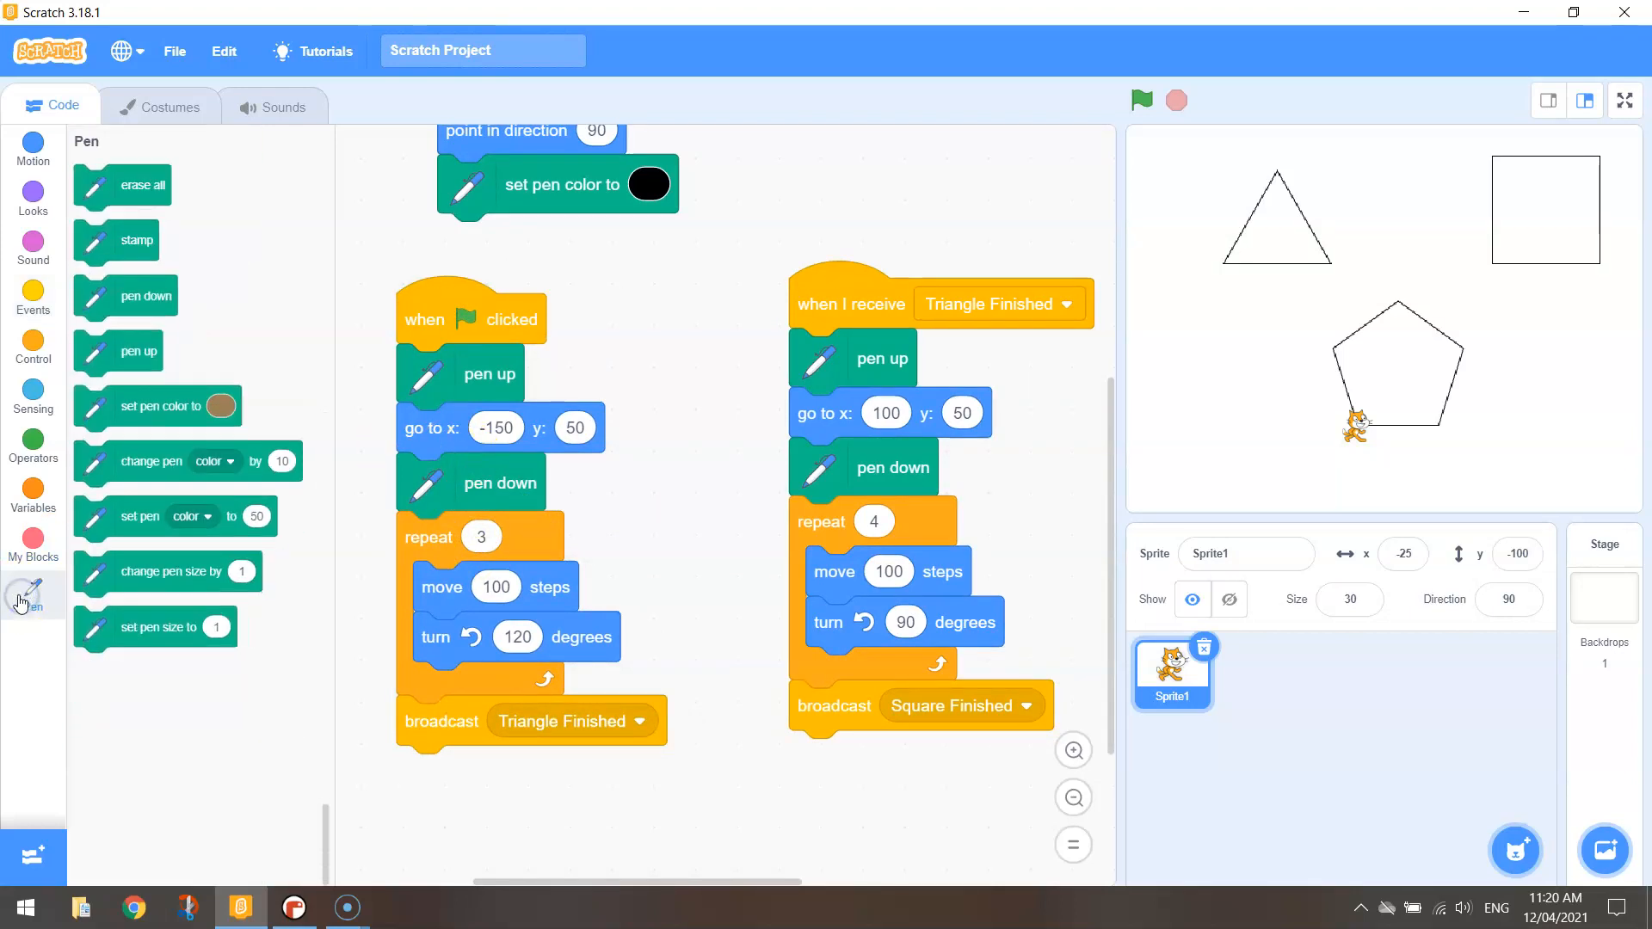
drag(158, 405, 490, 381)
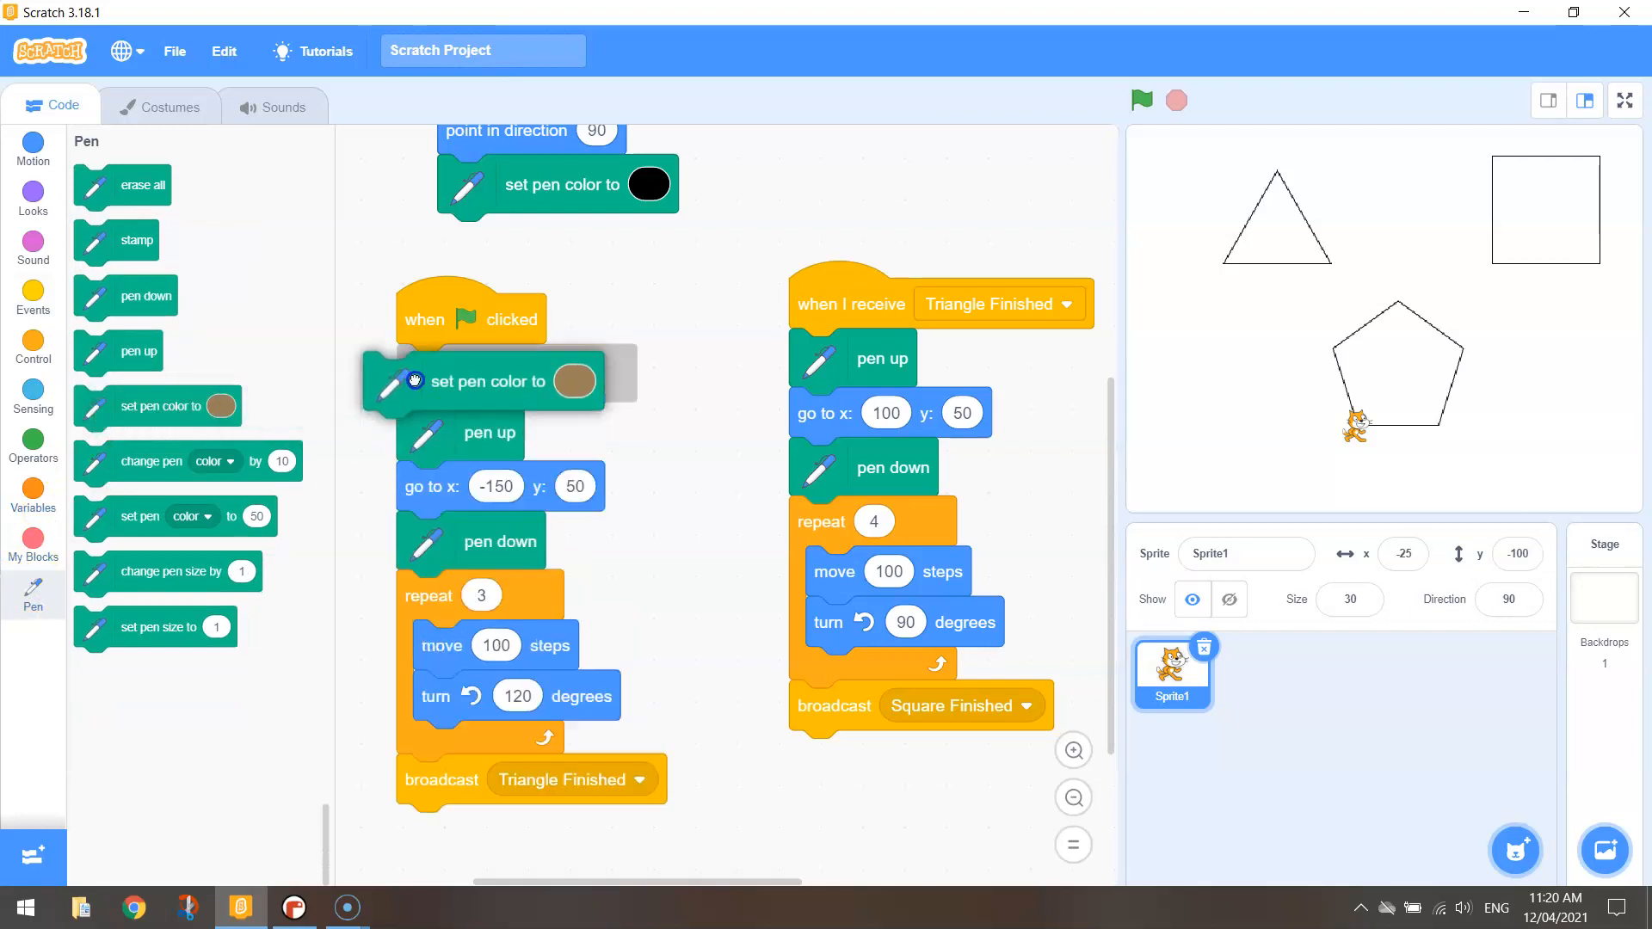
click(611, 372)
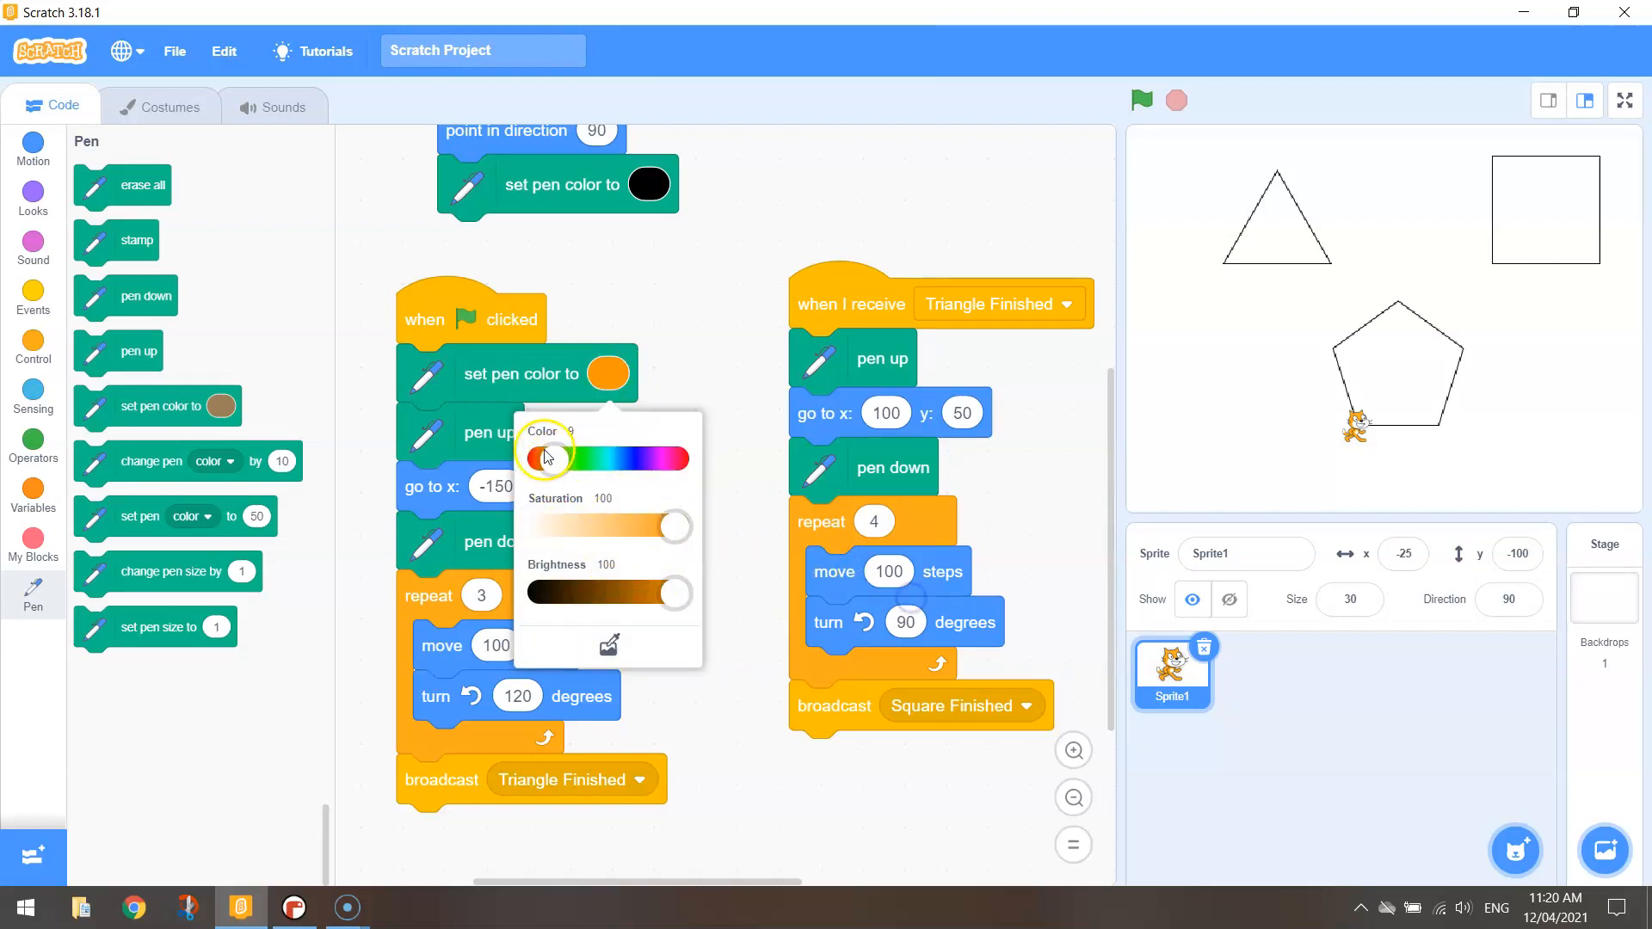
drag(545, 456, 635, 457)
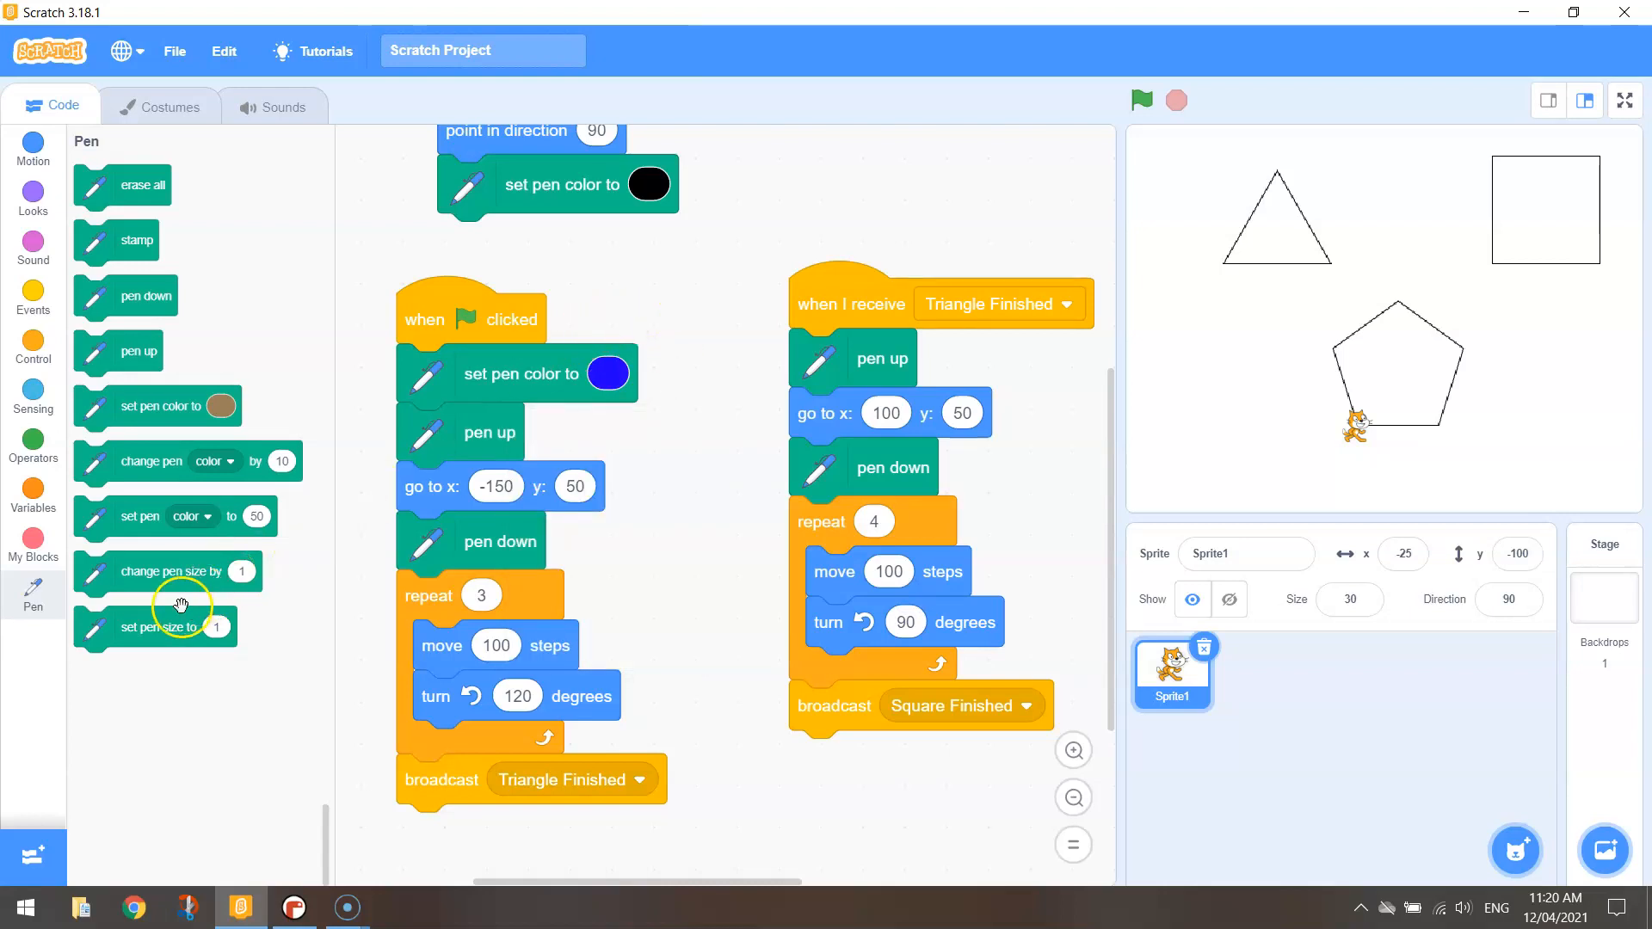
drag(163, 627, 524, 432)
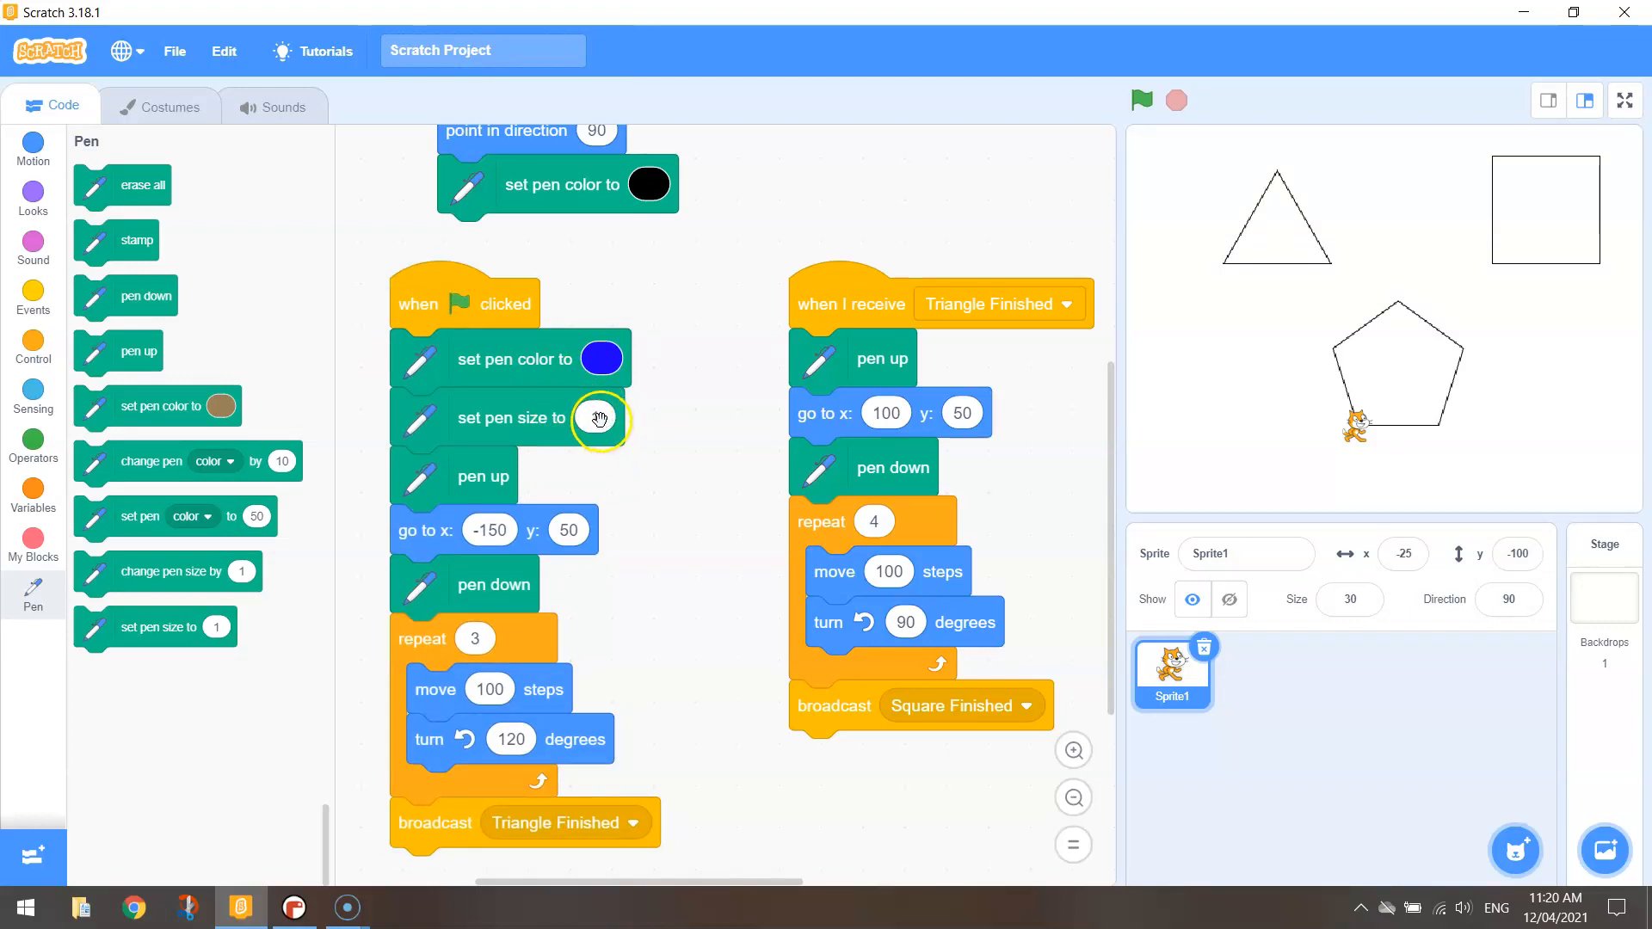
click(597, 418)
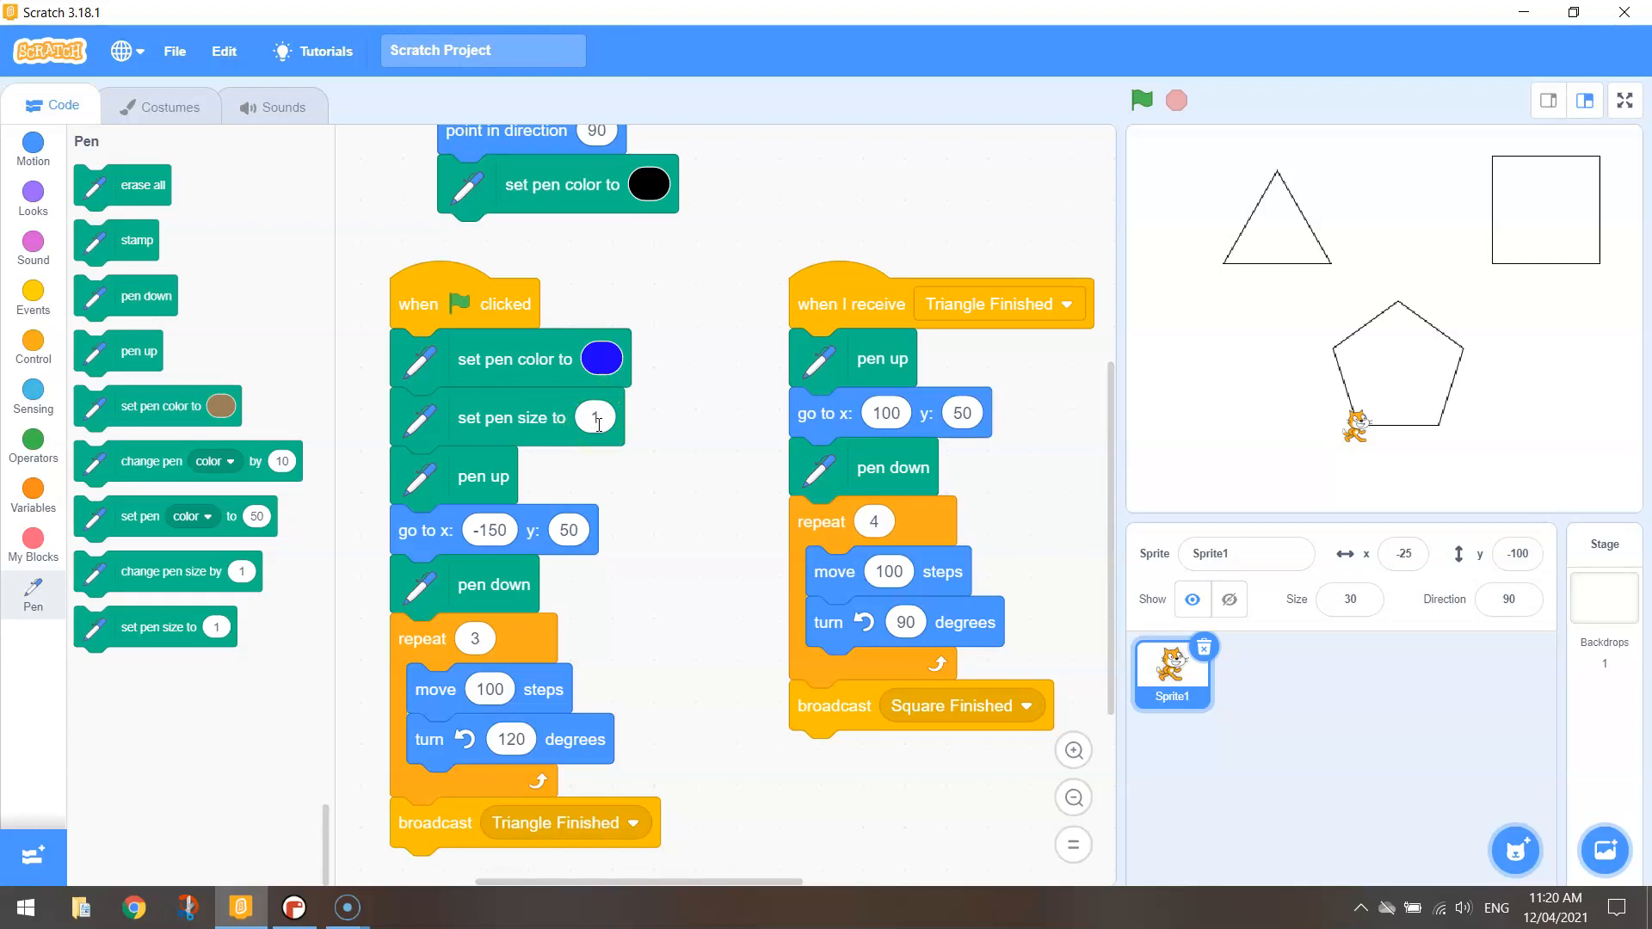
click(1140, 100)
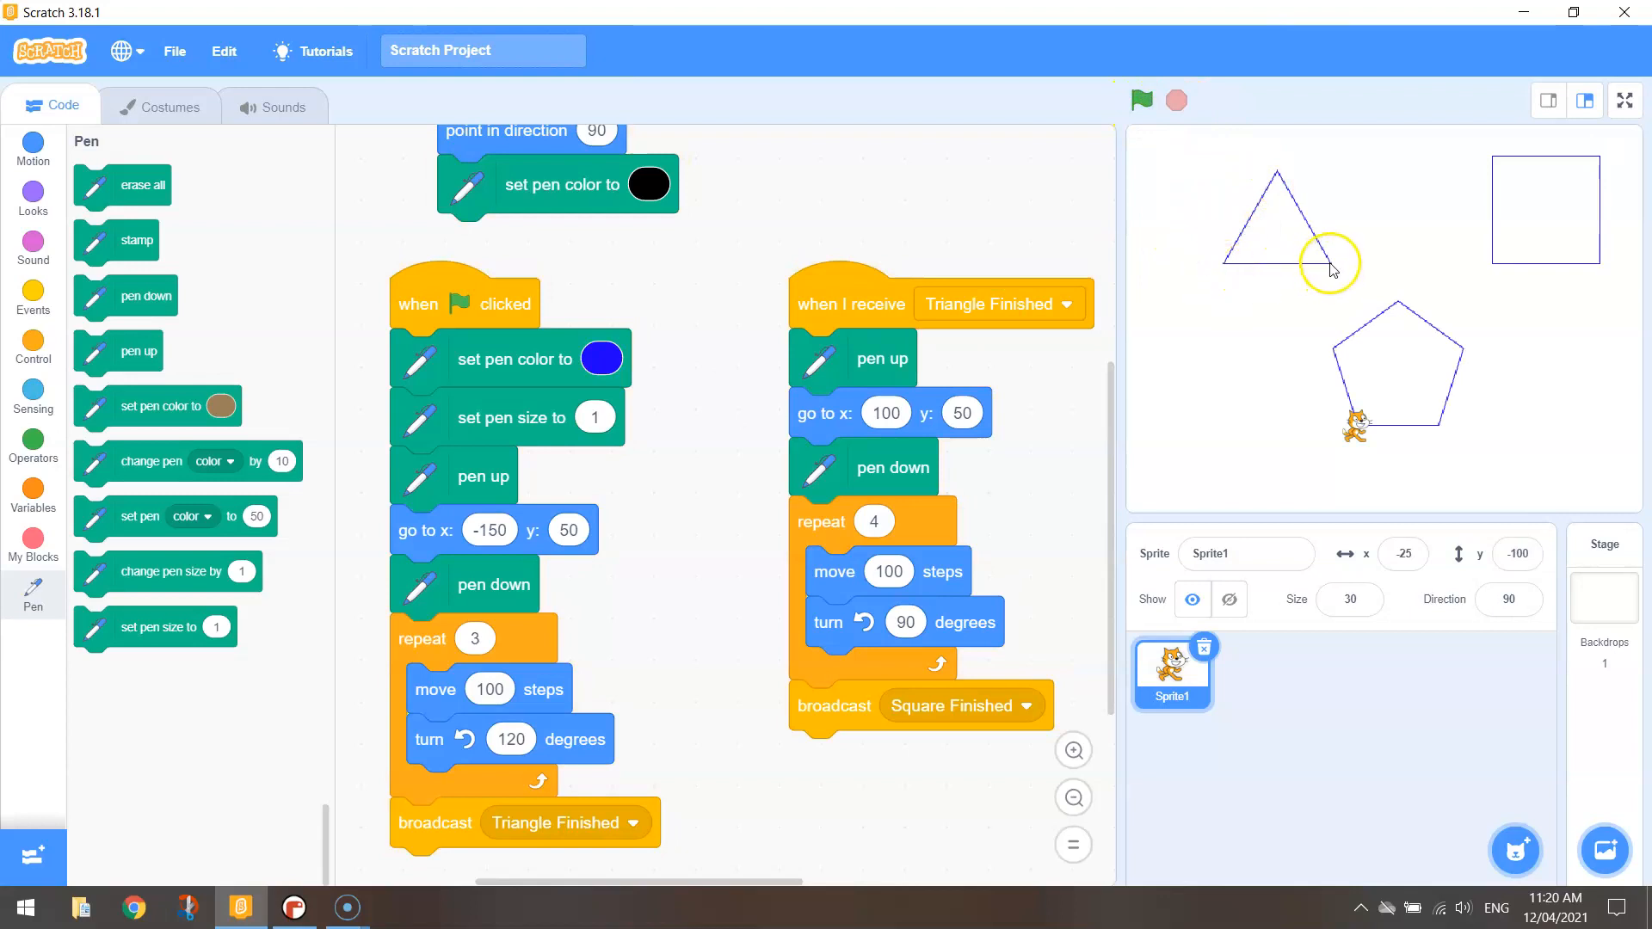
mouse_move(1253, 206)
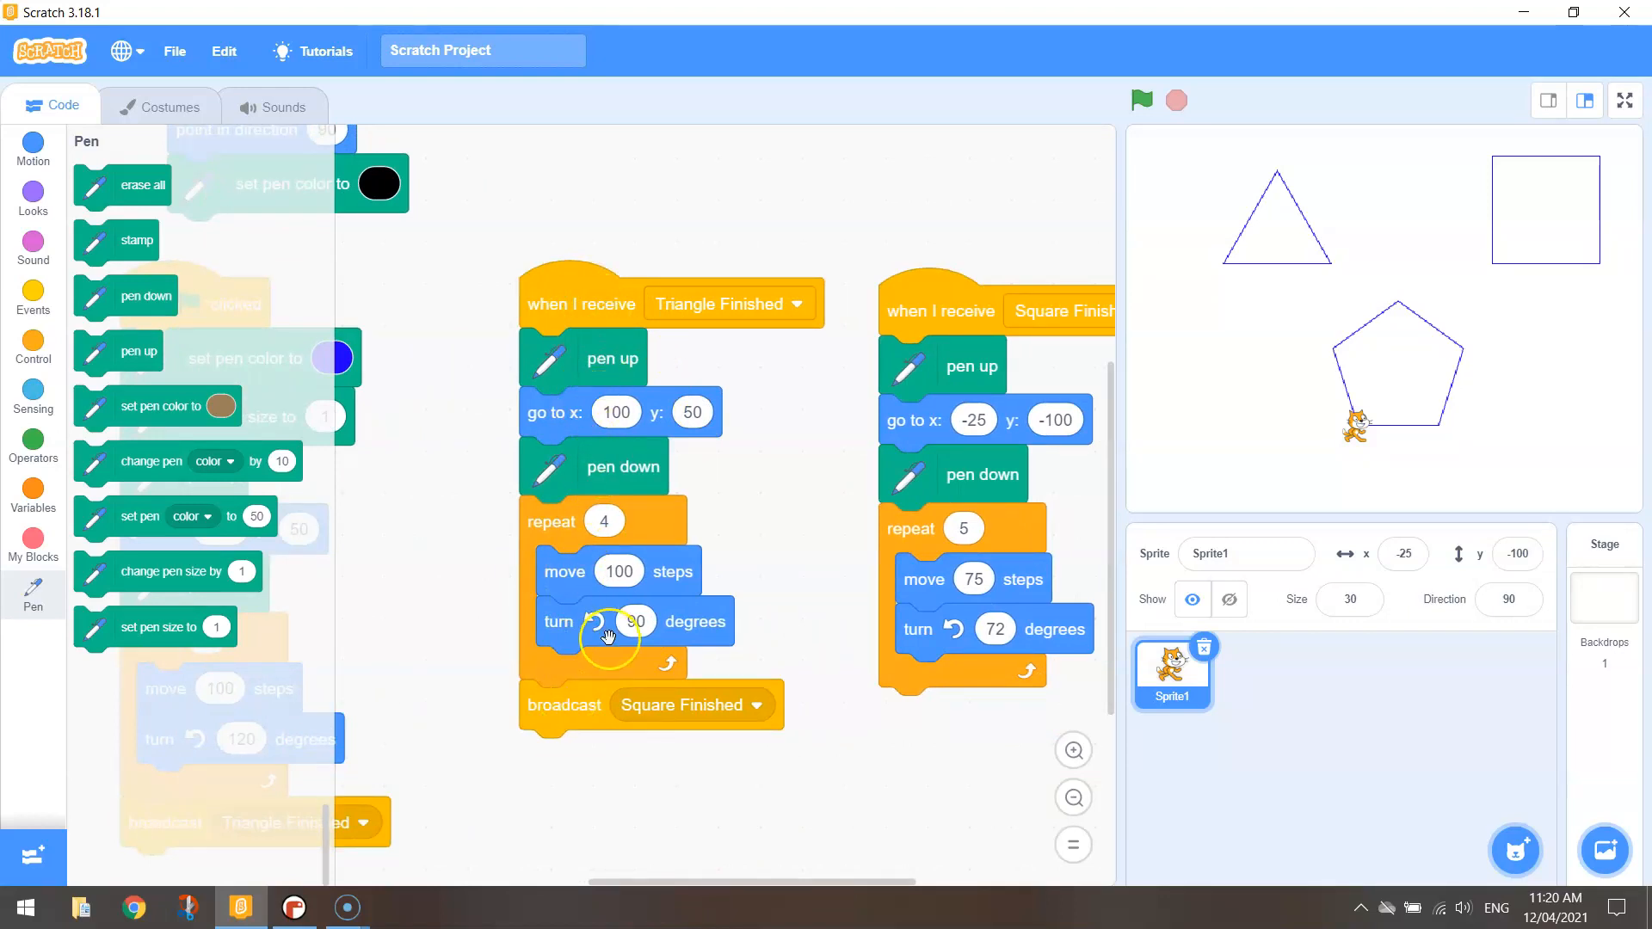
mouse_move(127, 320)
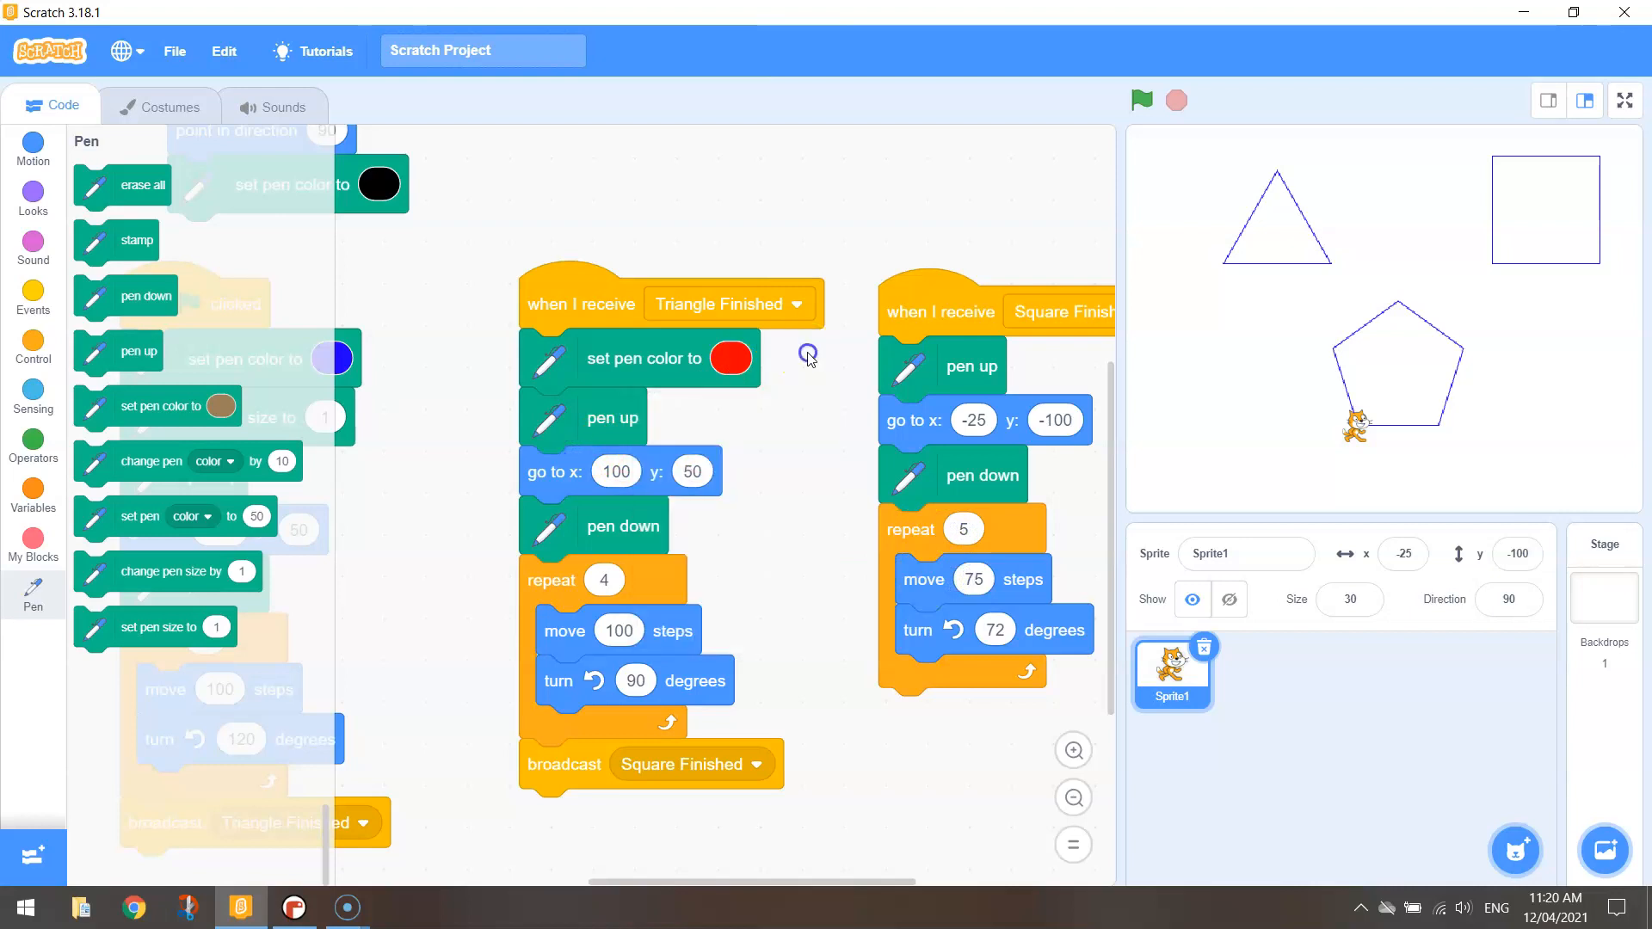
mouse_move(142, 456)
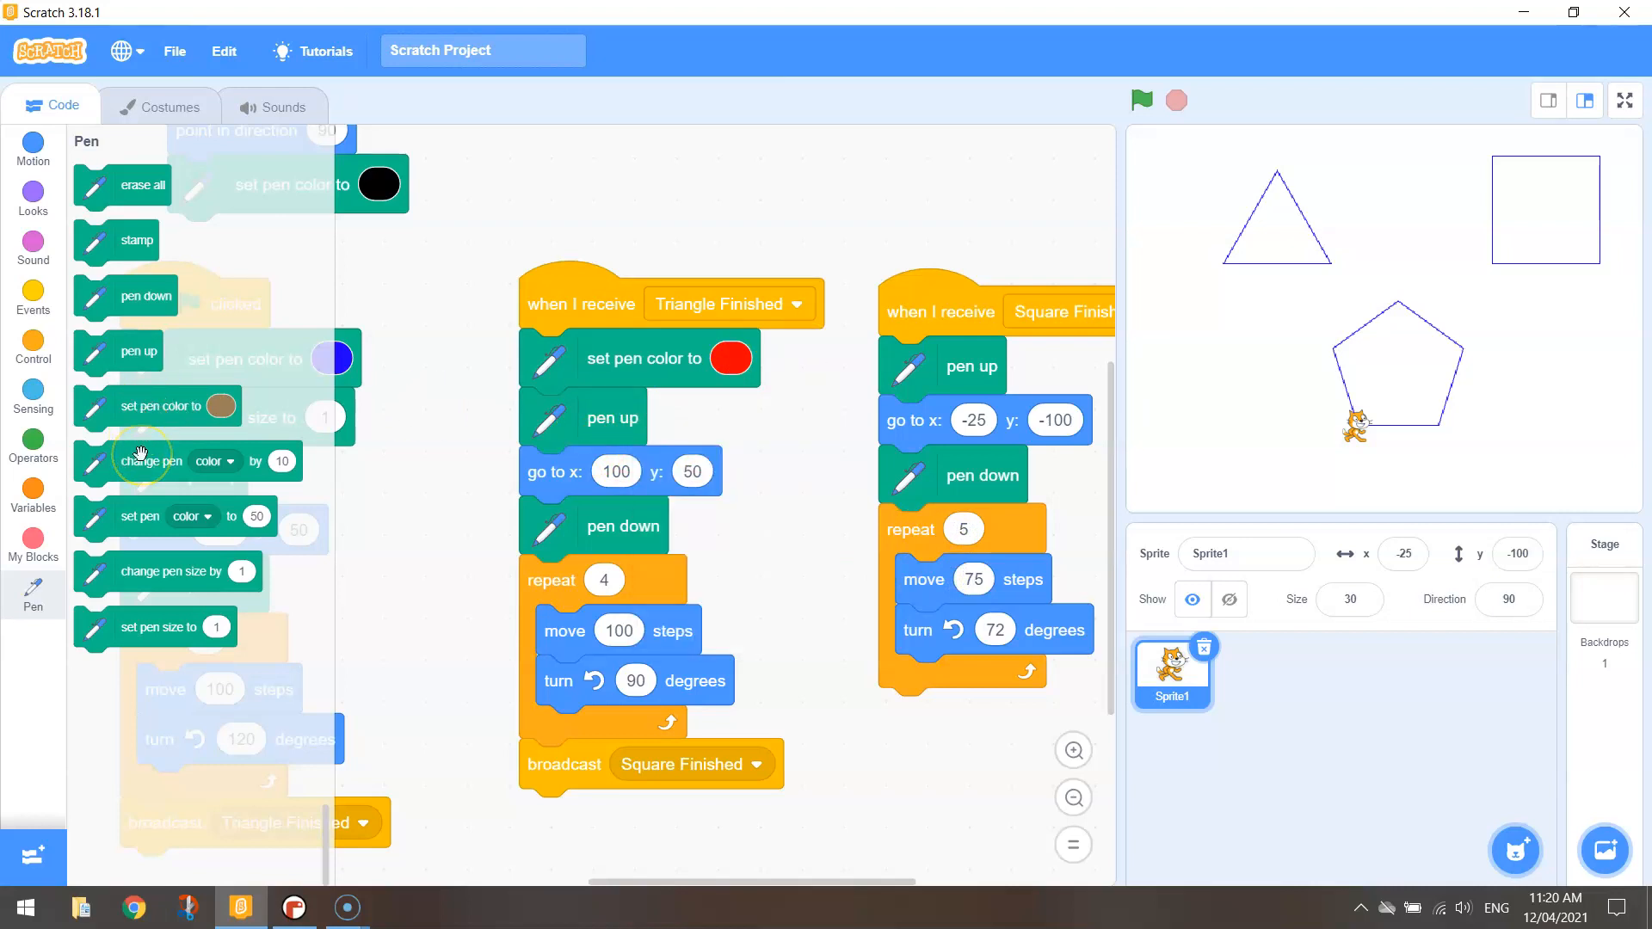
mouse_move(164, 469)
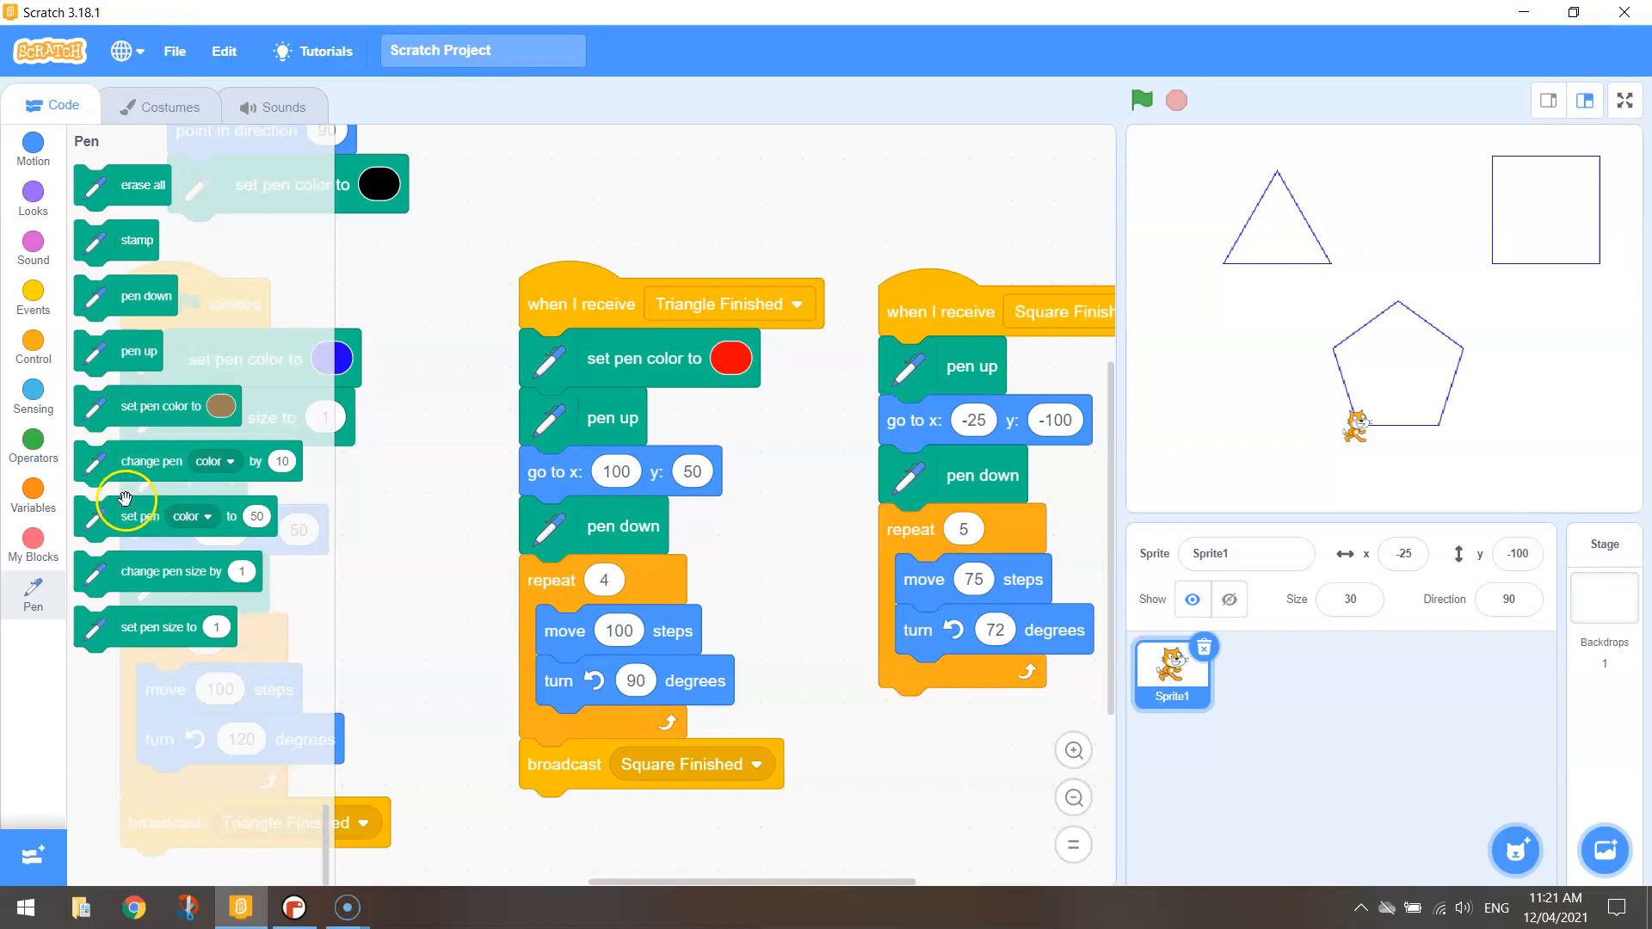
mouse_move(154, 460)
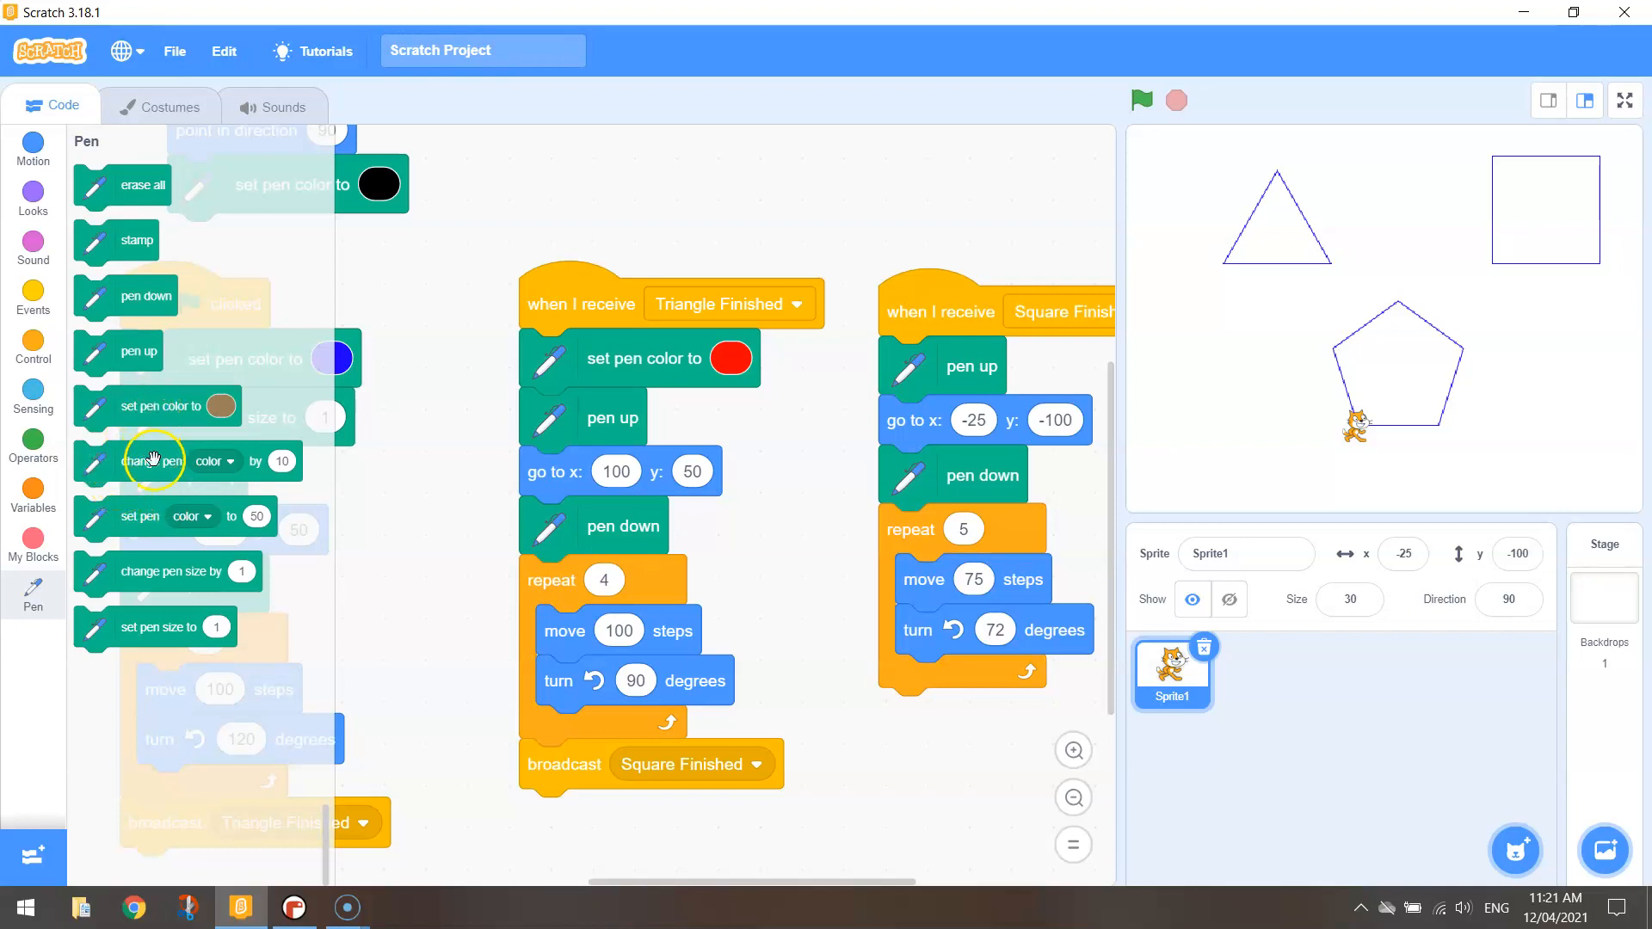
Add red pen colour and change pen size by 5 blocks to the square script
click(214, 461)
text(5)
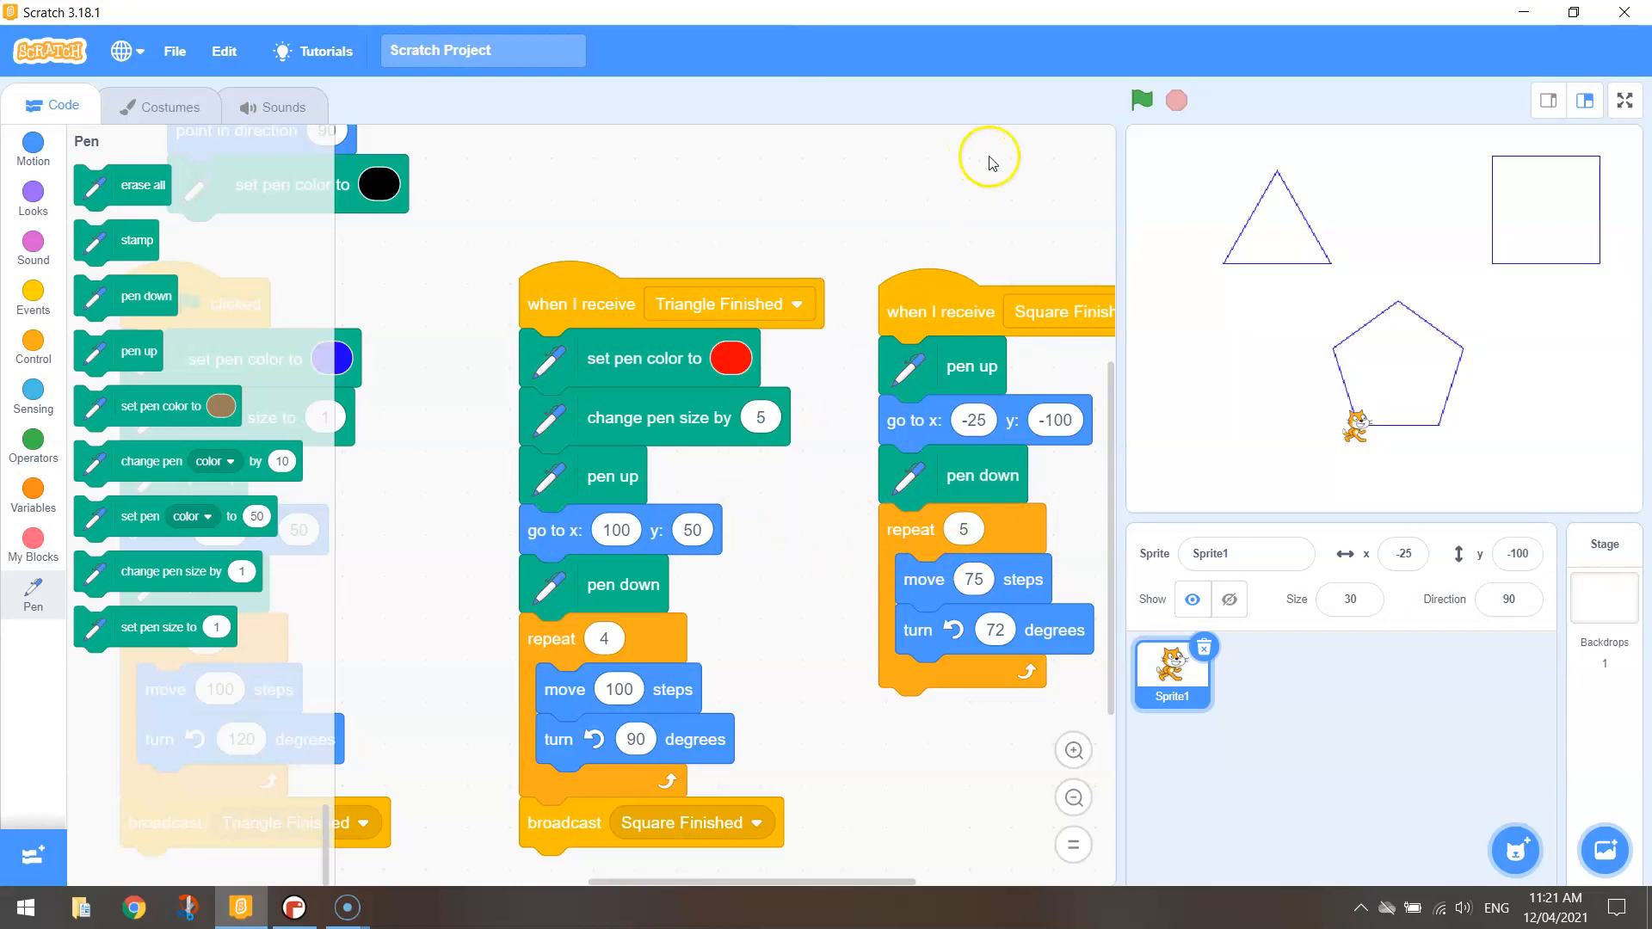
mouse_move(1229, 267)
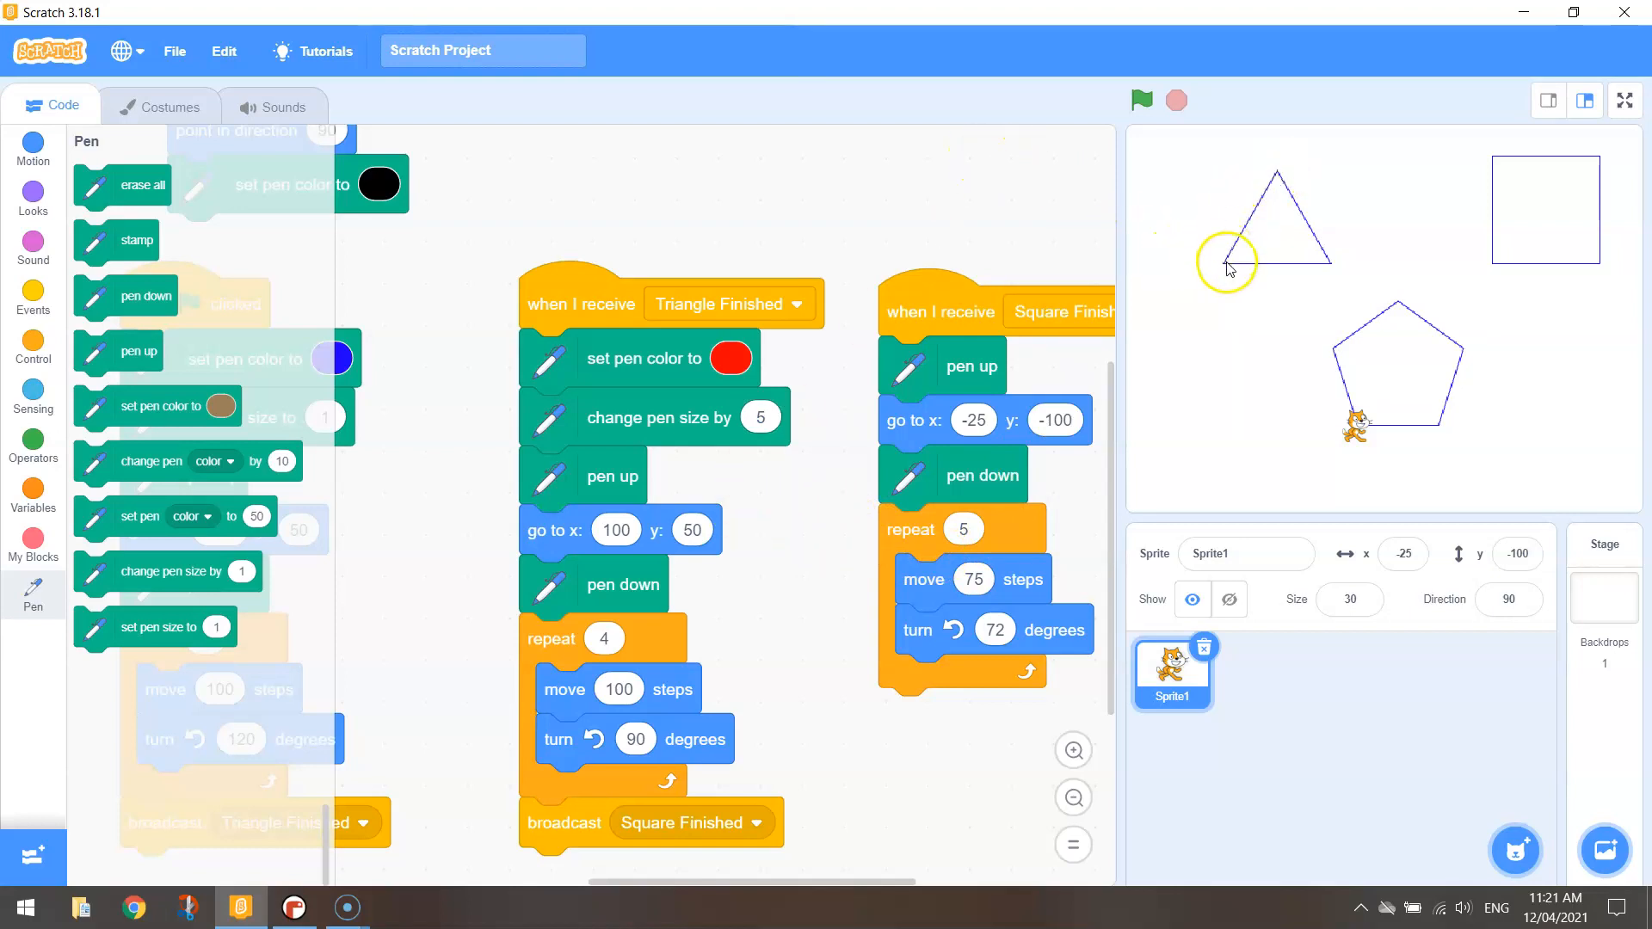
mouse_move(1463, 175)
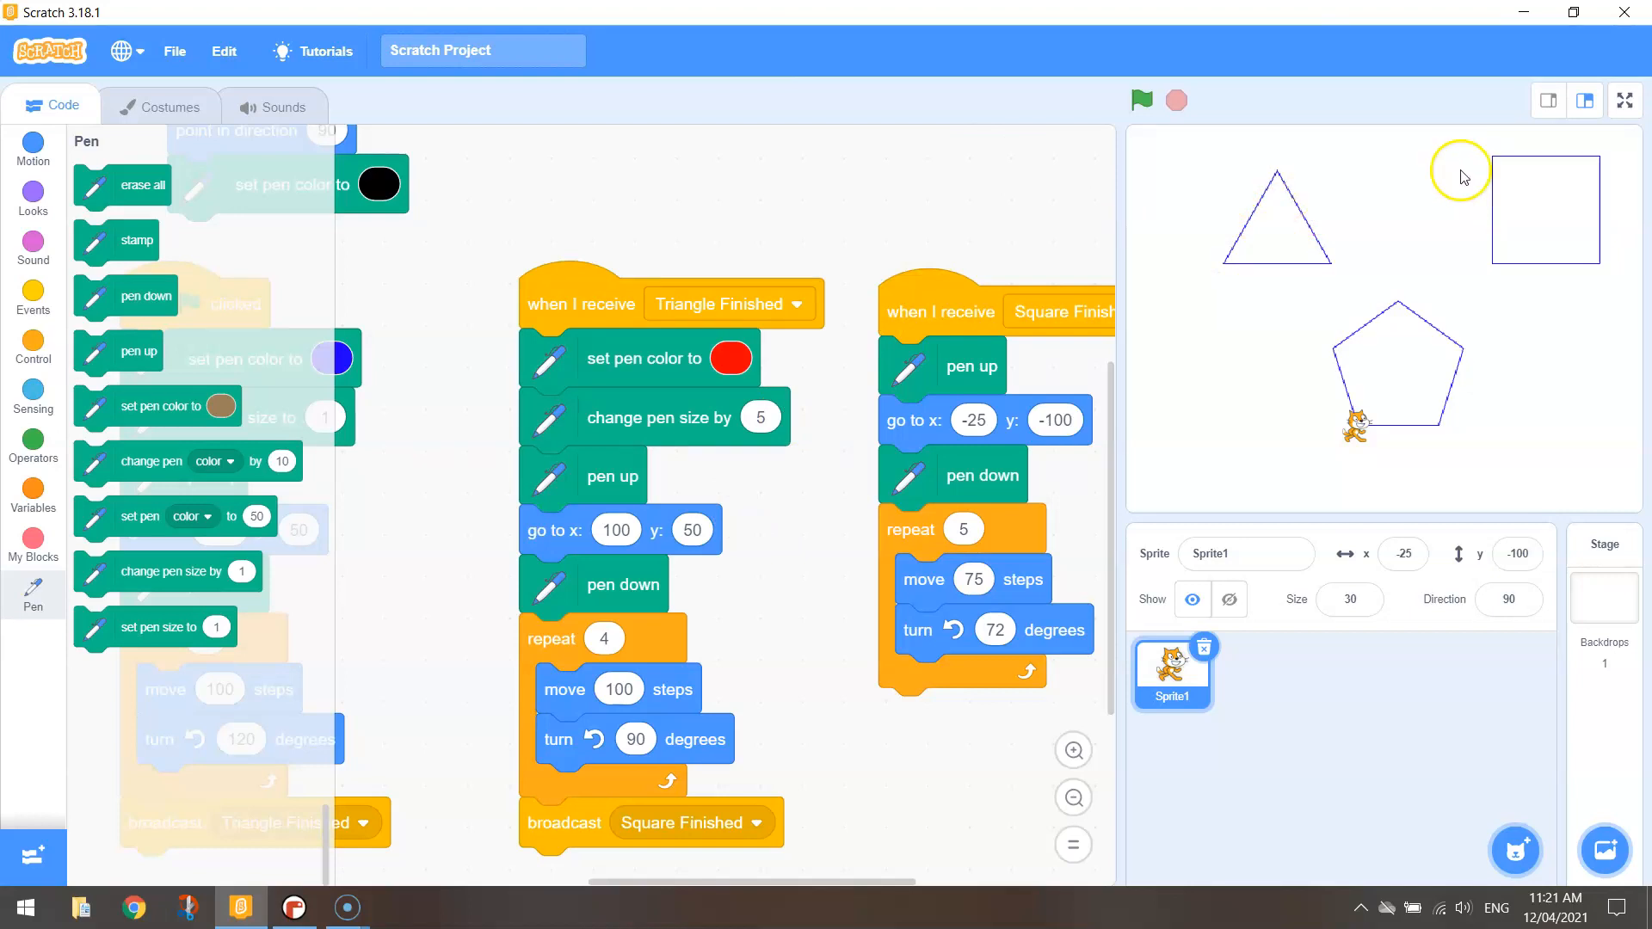
mouse_move(1180, 158)
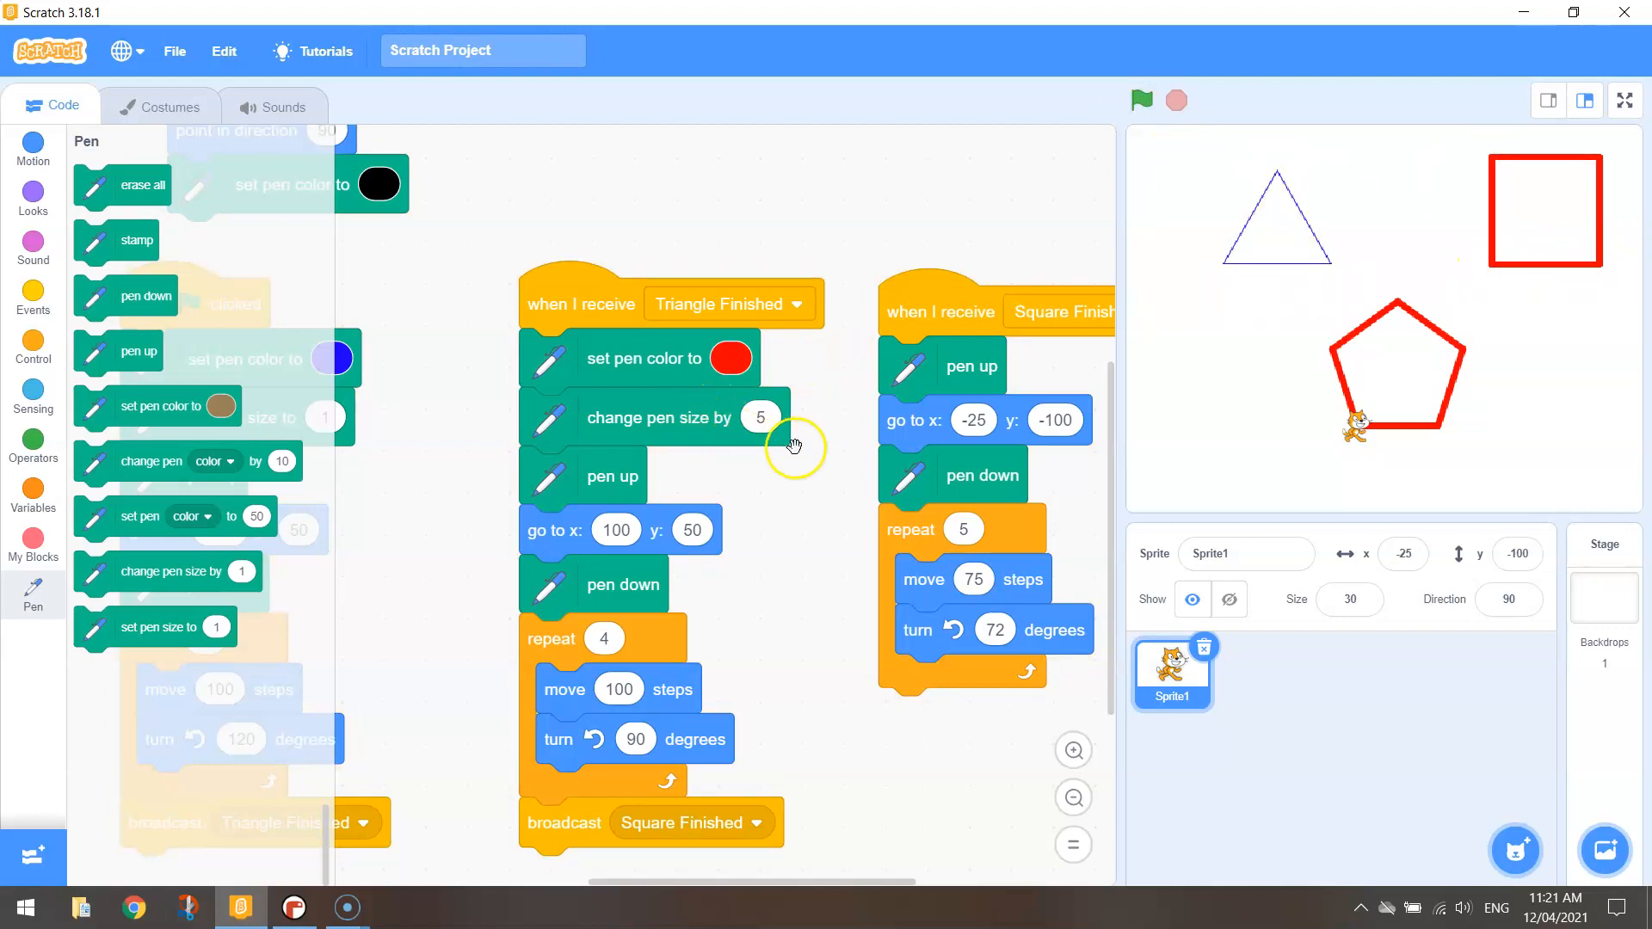
mouse_move(876, 806)
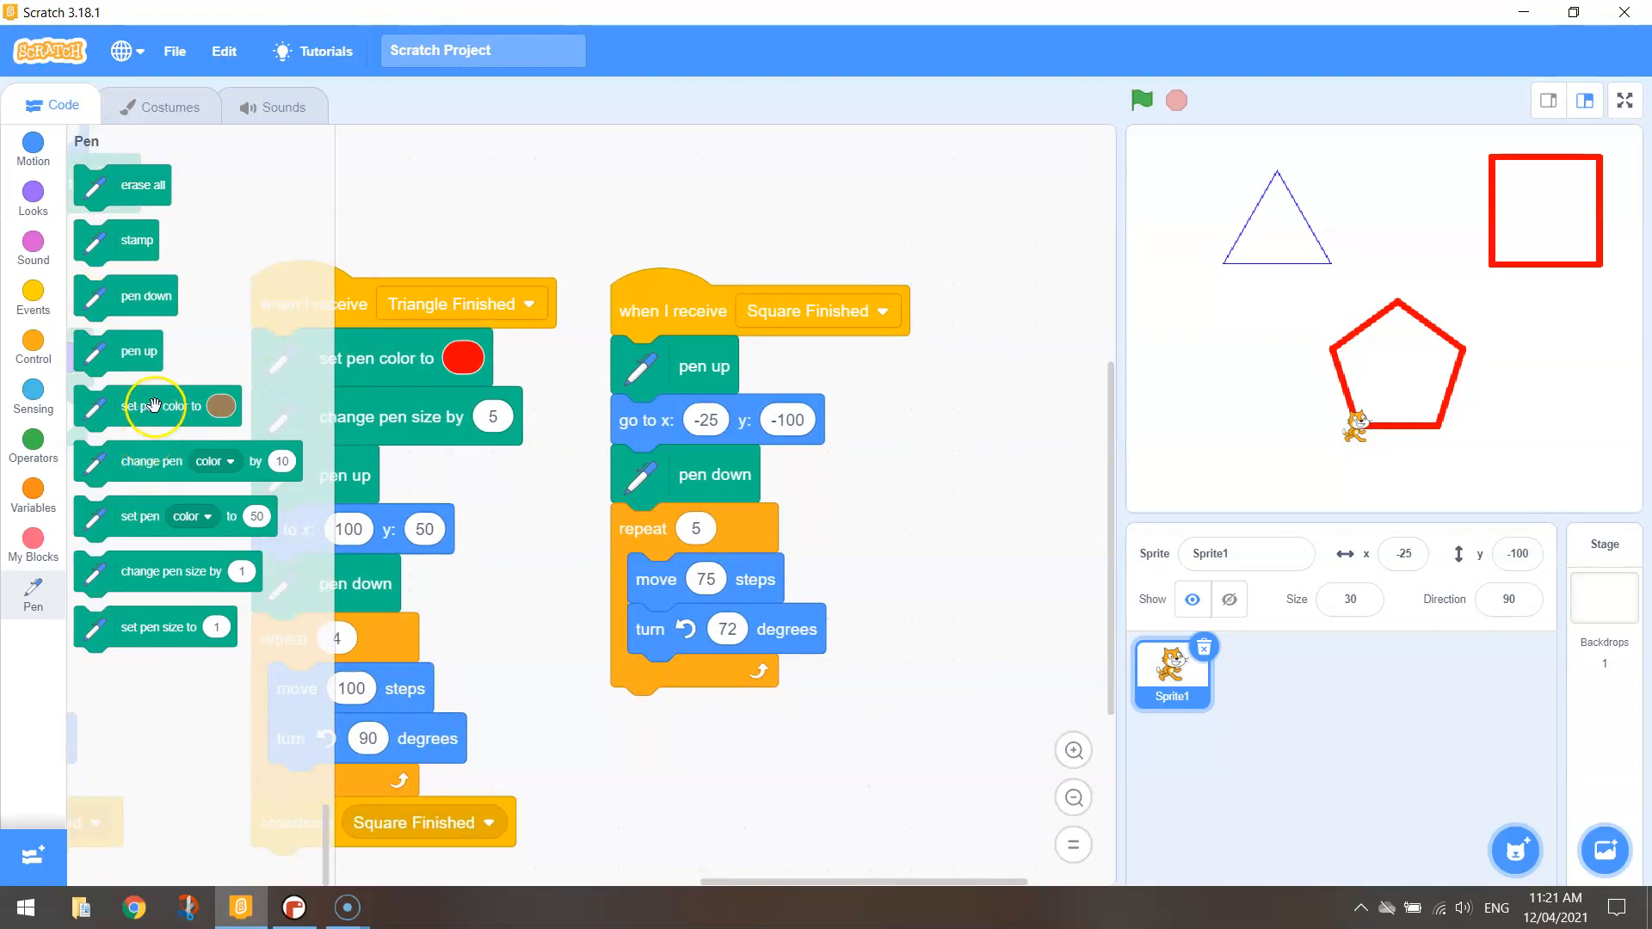
Add a green 'set pen color to' block at the top of the pentagon script
click(824, 366)
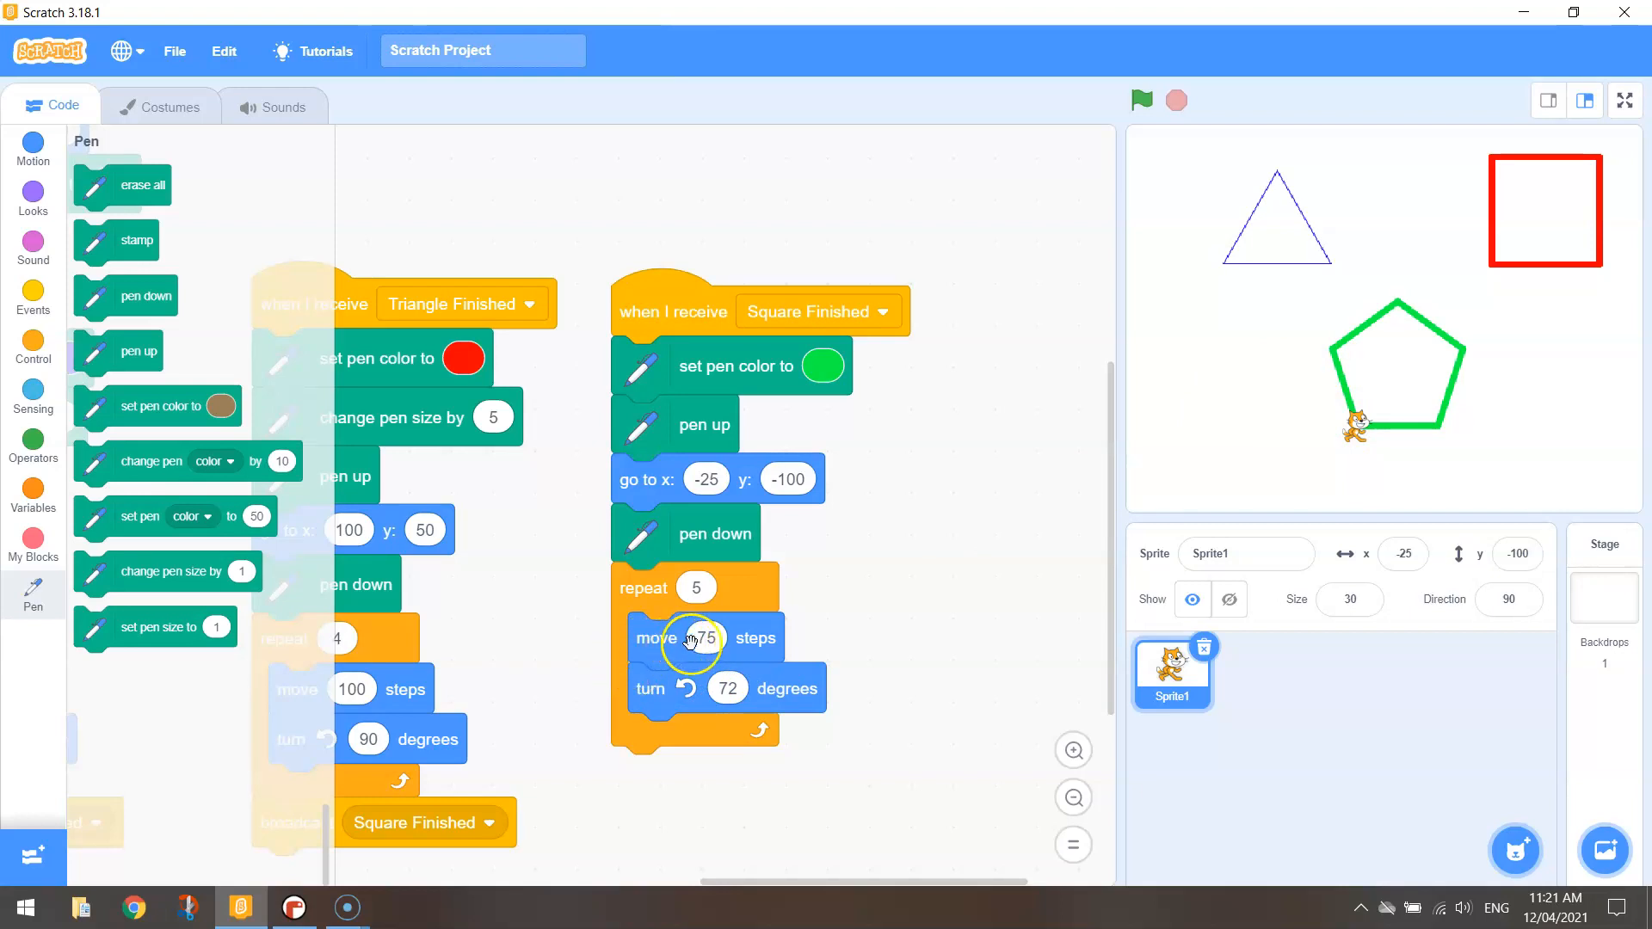
mouse_move(741, 641)
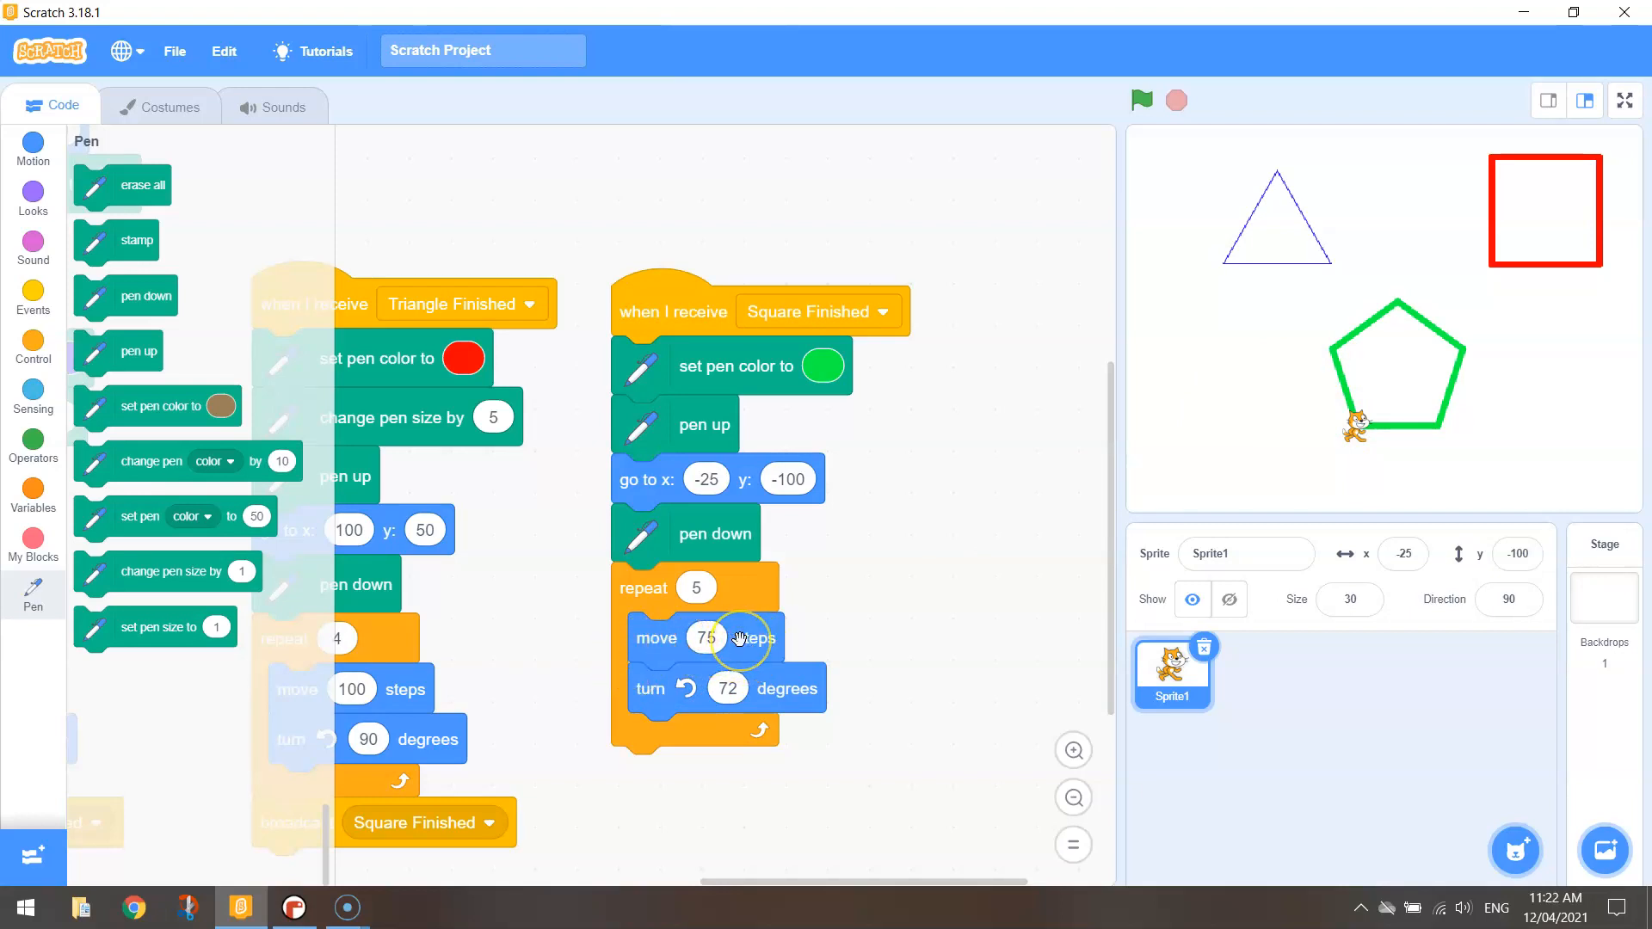
mouse_move(743, 698)
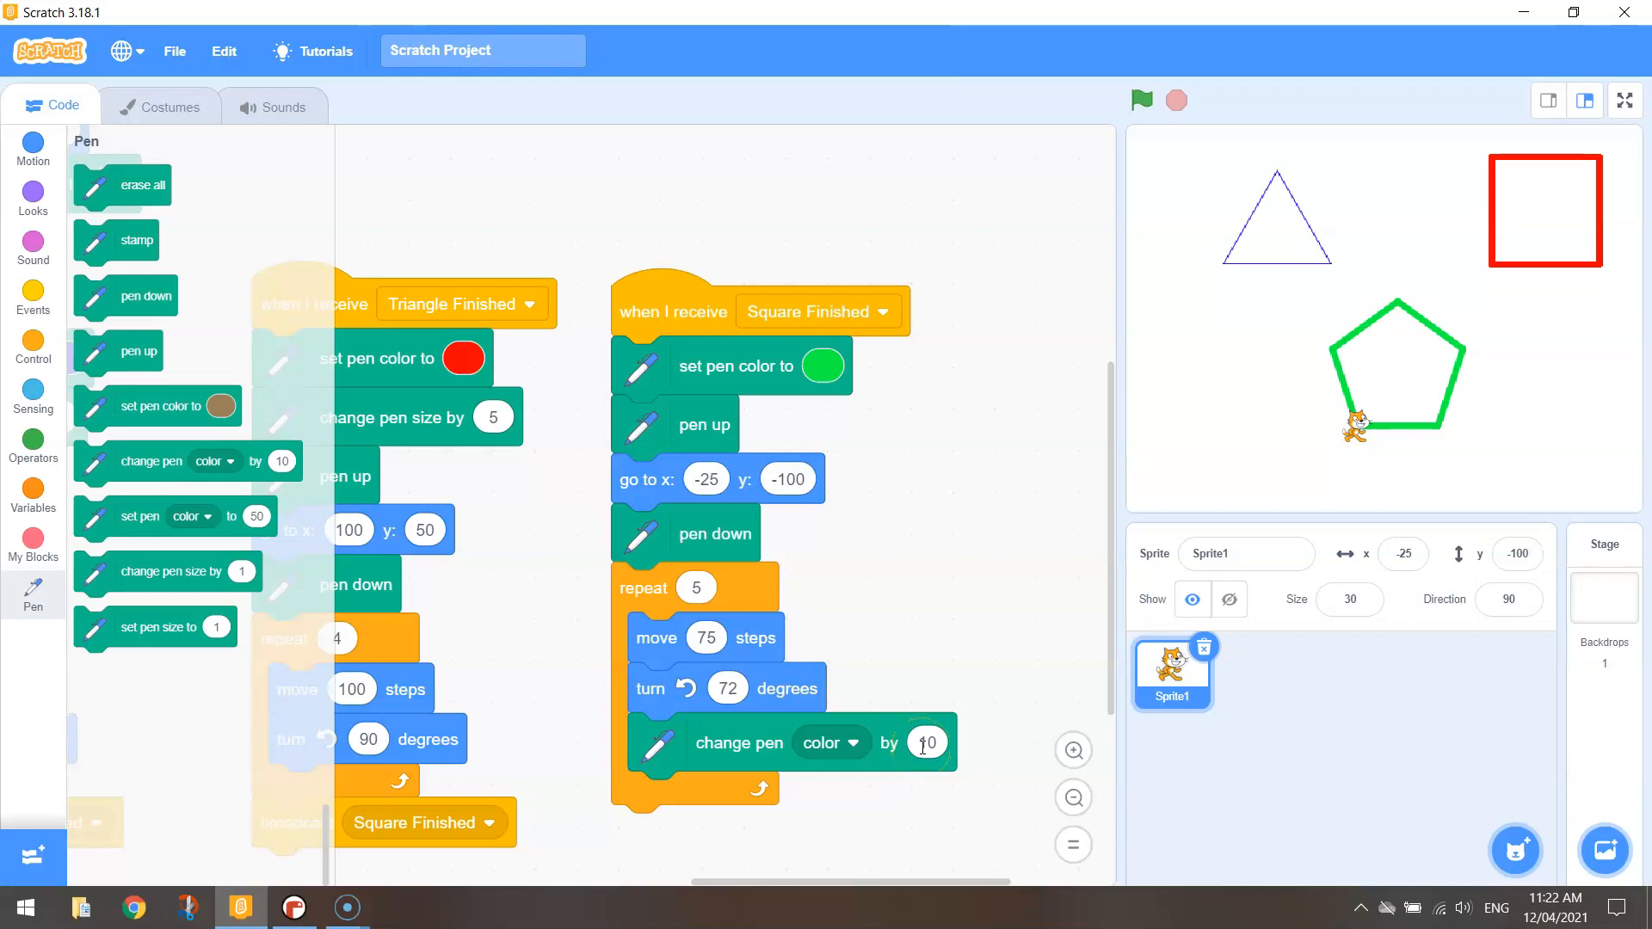
Change the loop's 'change pen color by' amount from 30 to 20 and rerun the pentagon
click(925, 741)
text(20)
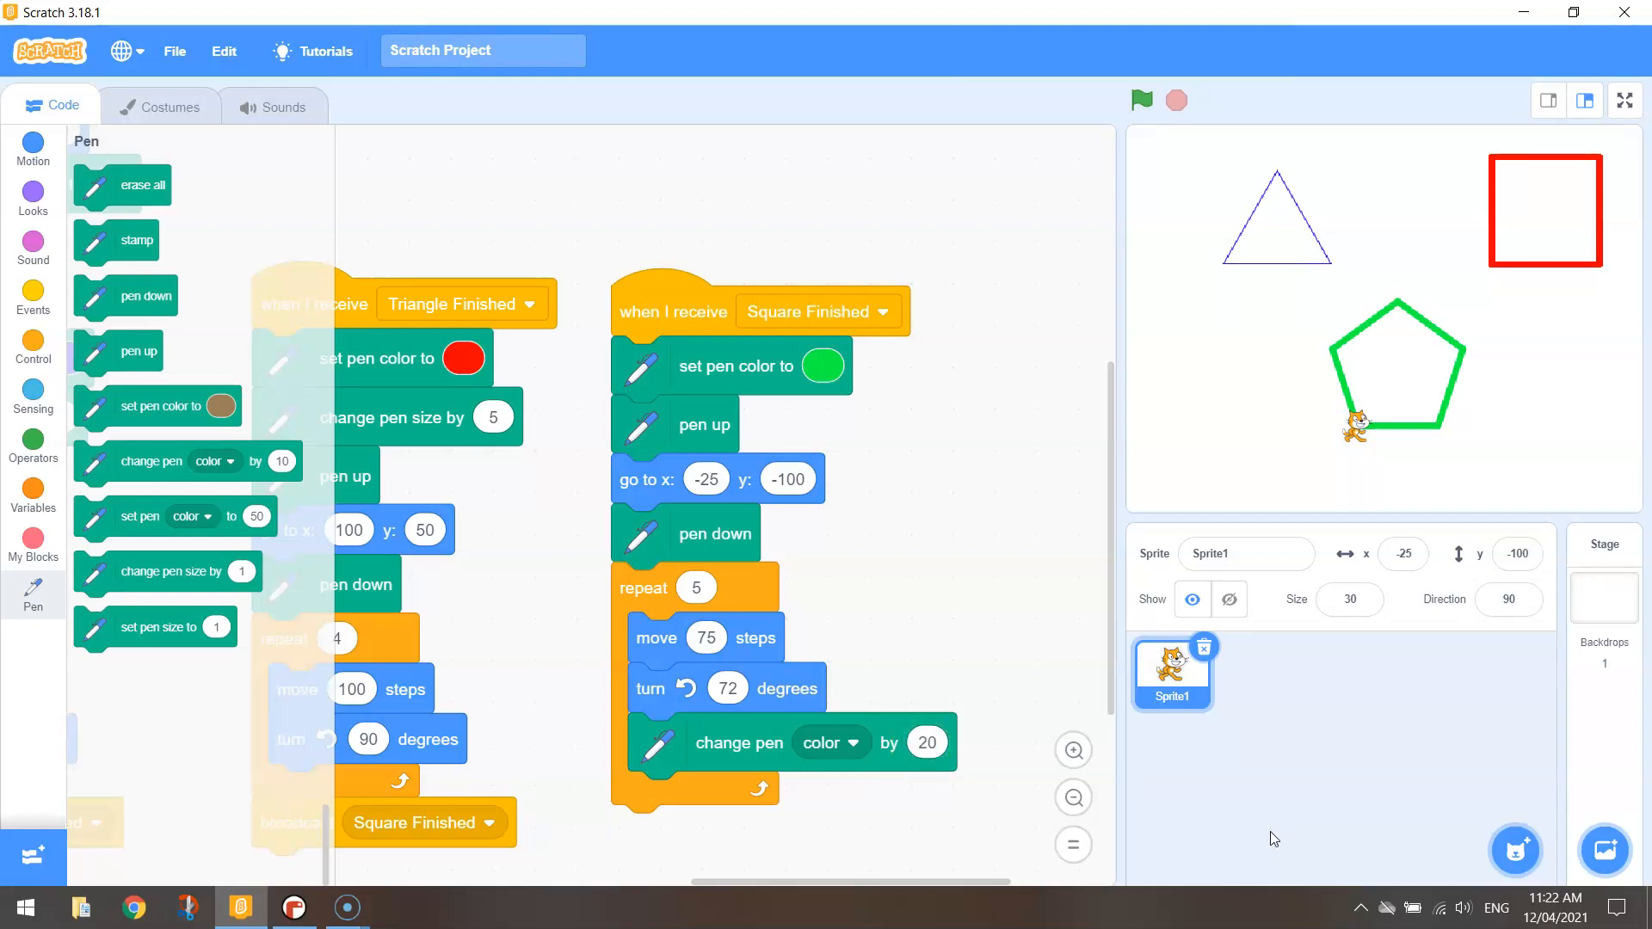
click(1141, 99)
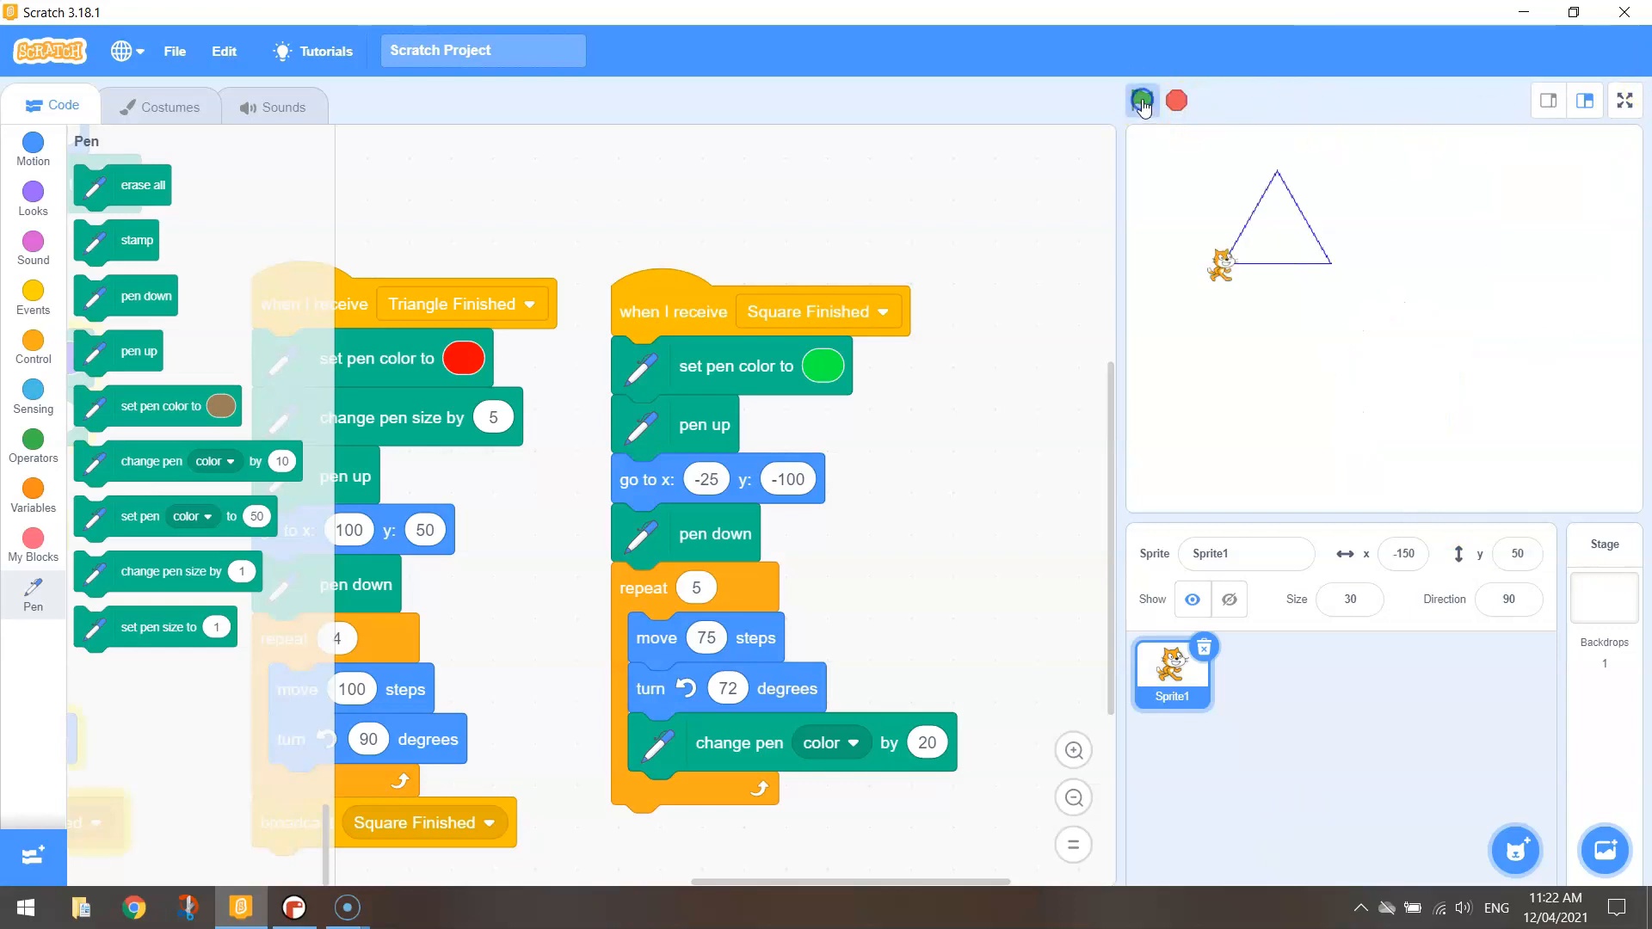
click(1141, 100)
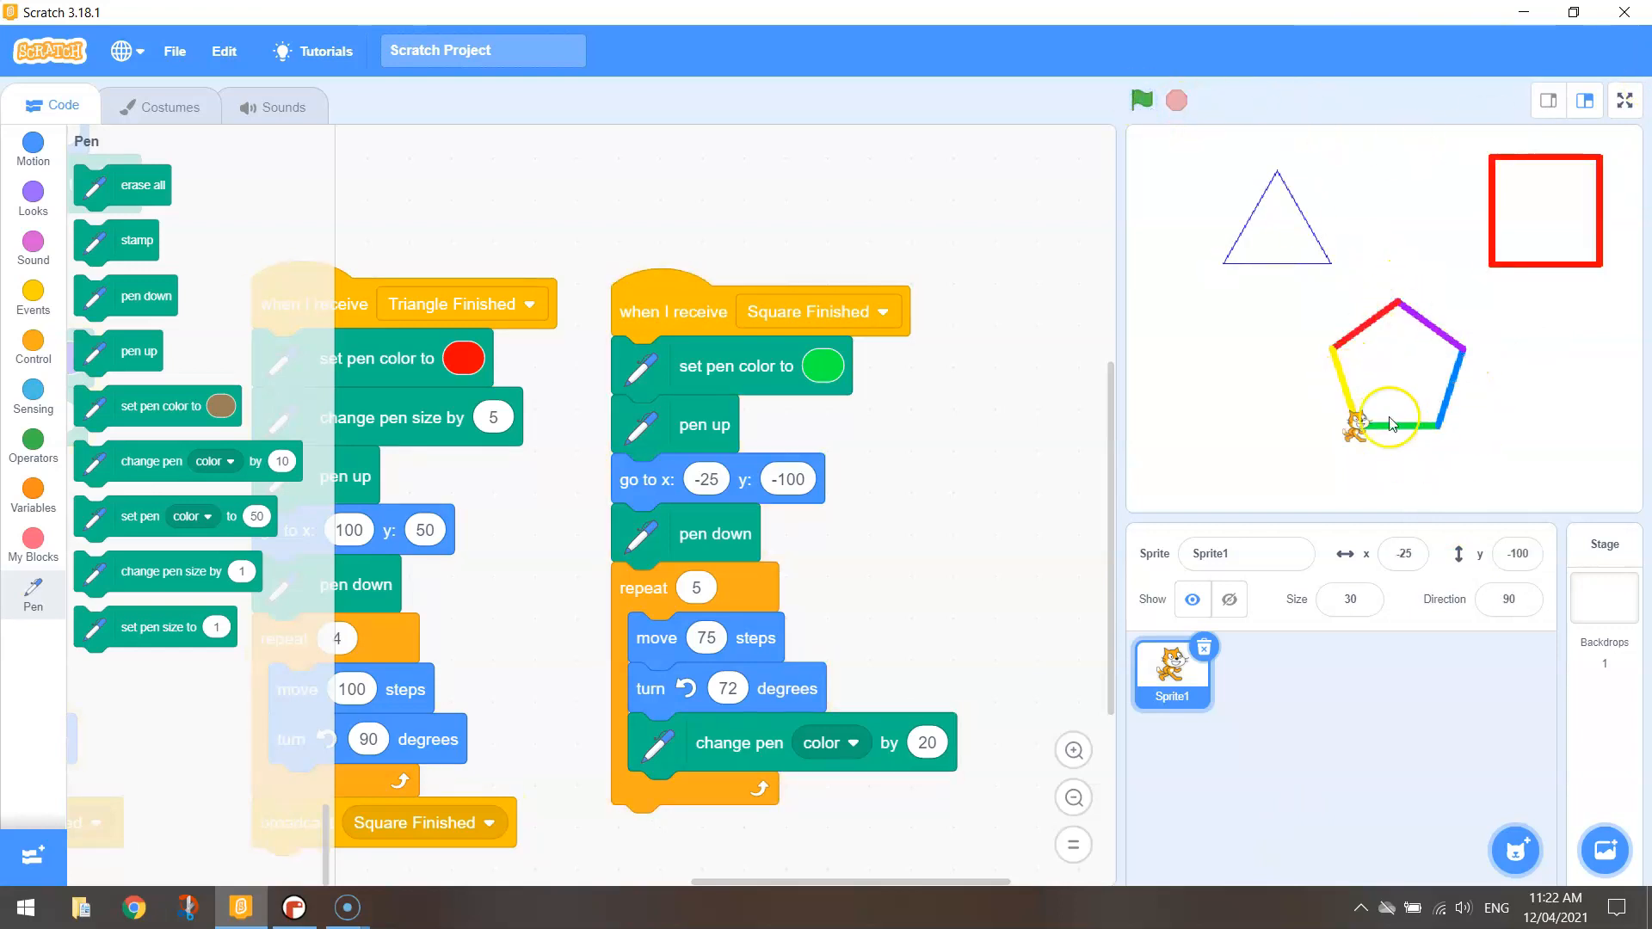
click(926, 741)
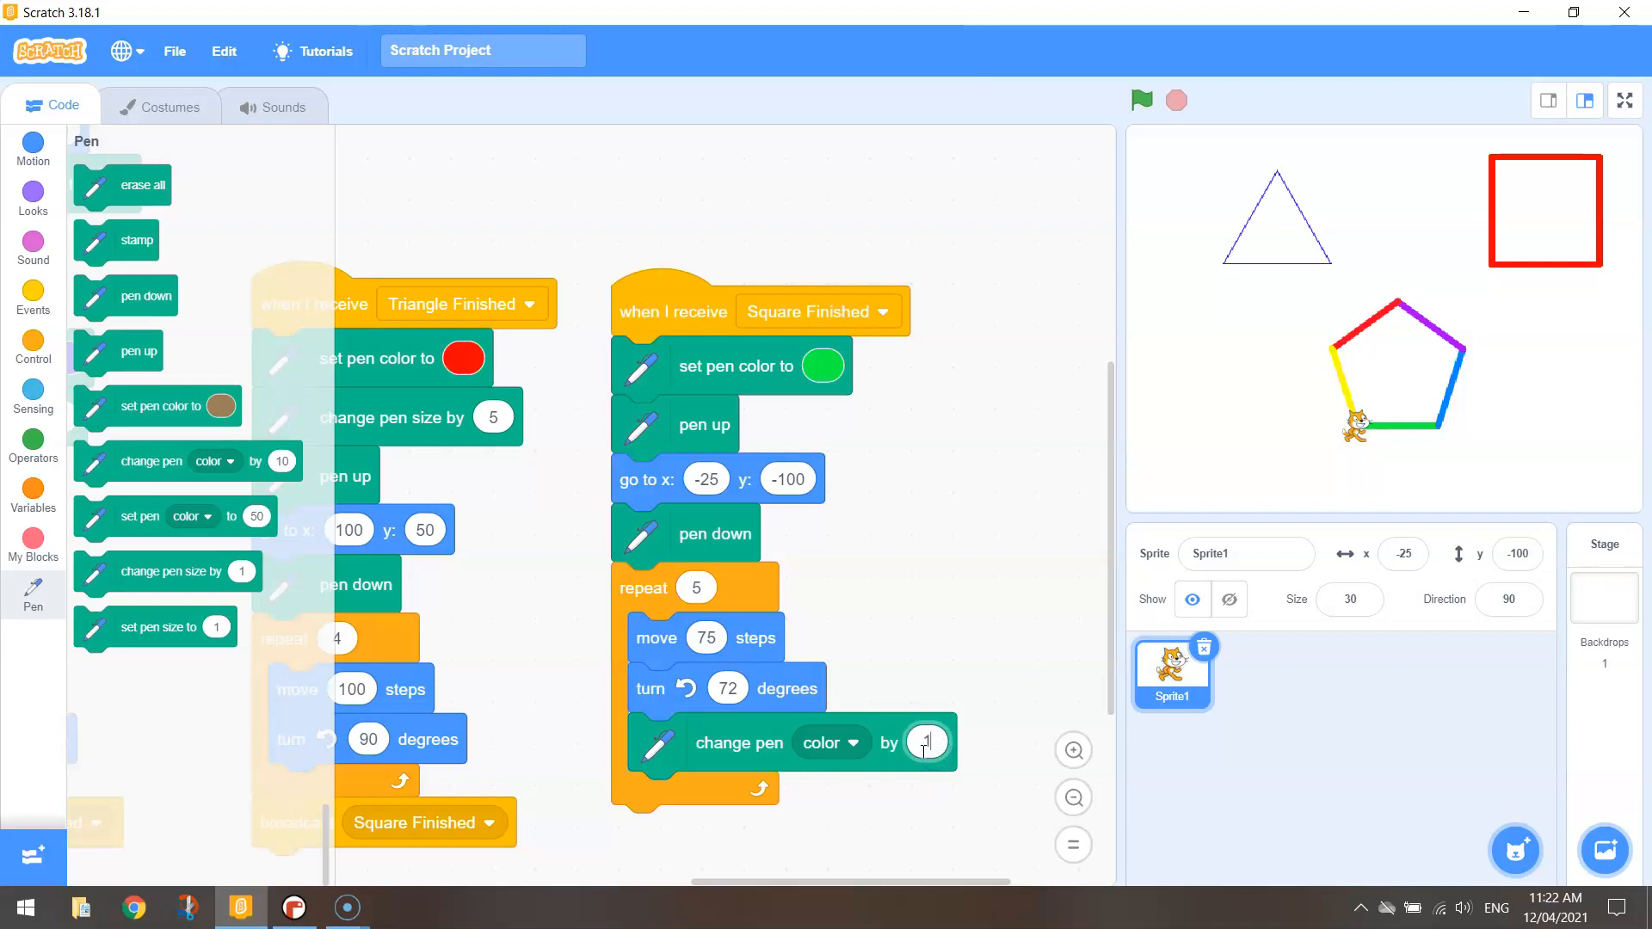
click(1139, 100)
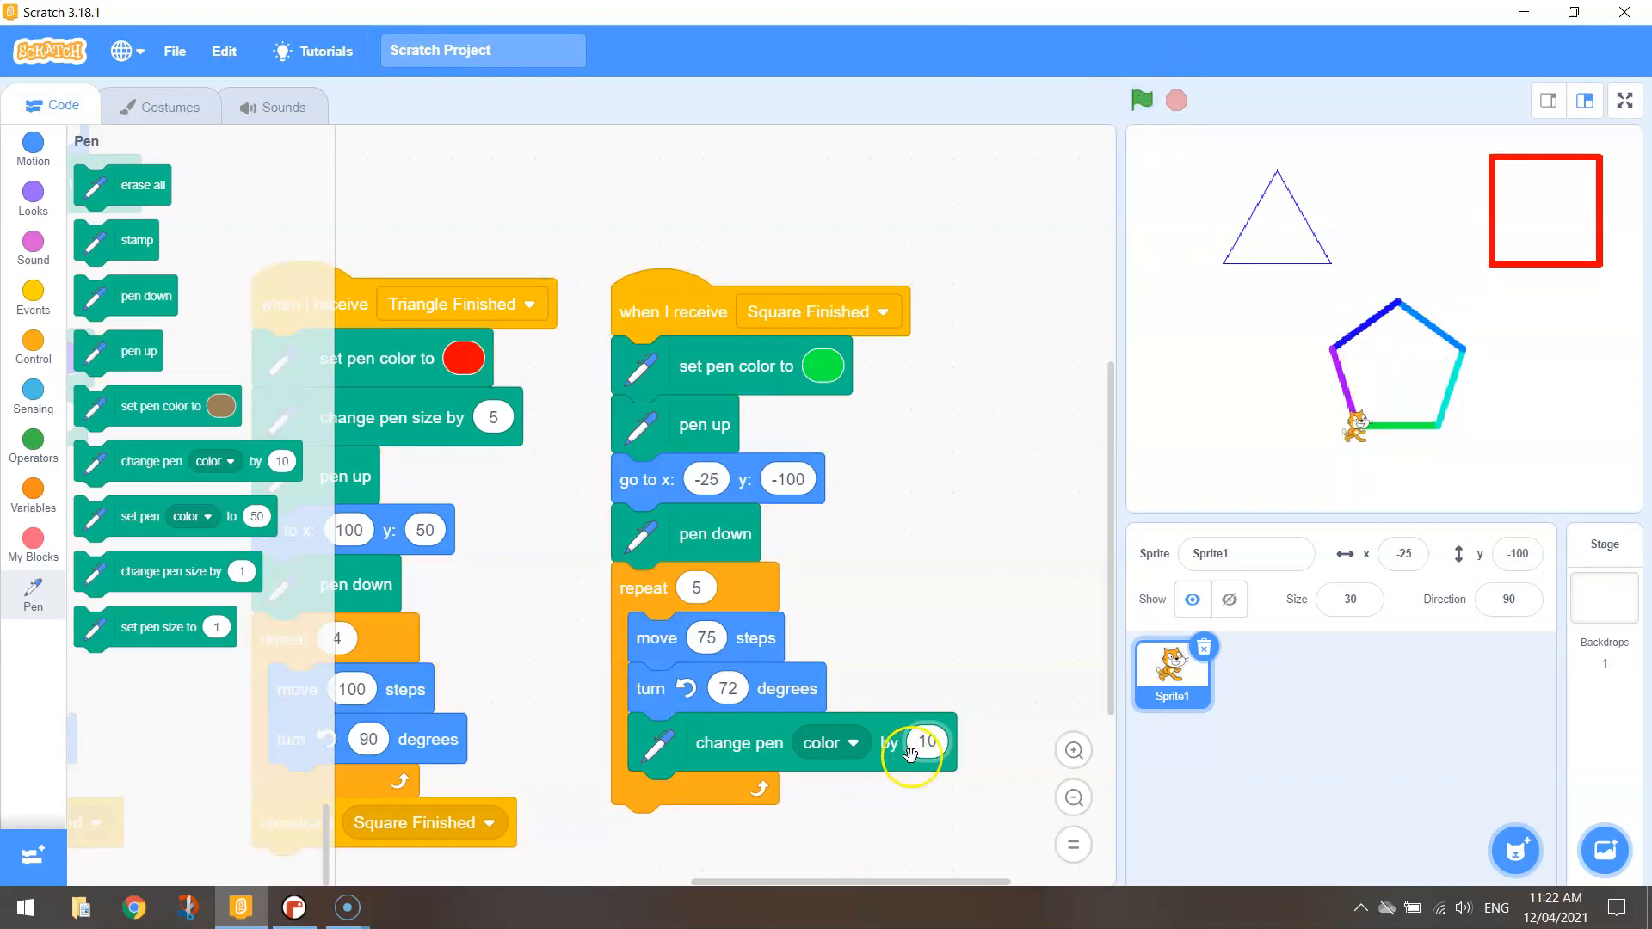
text(30)
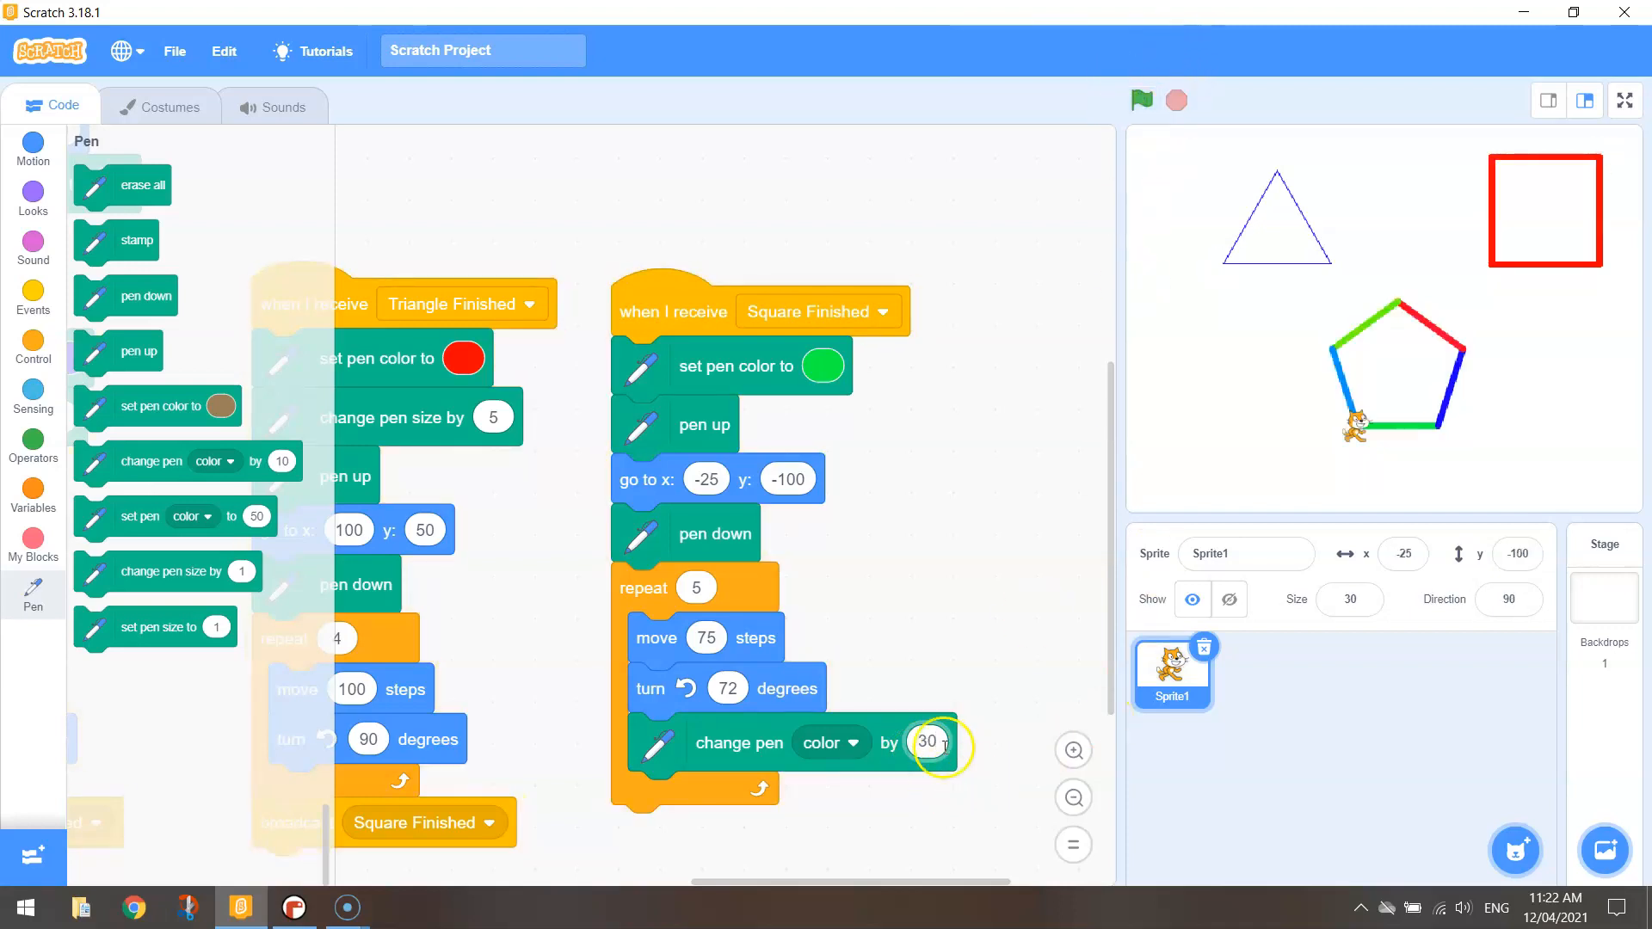
text(20)
text(10)
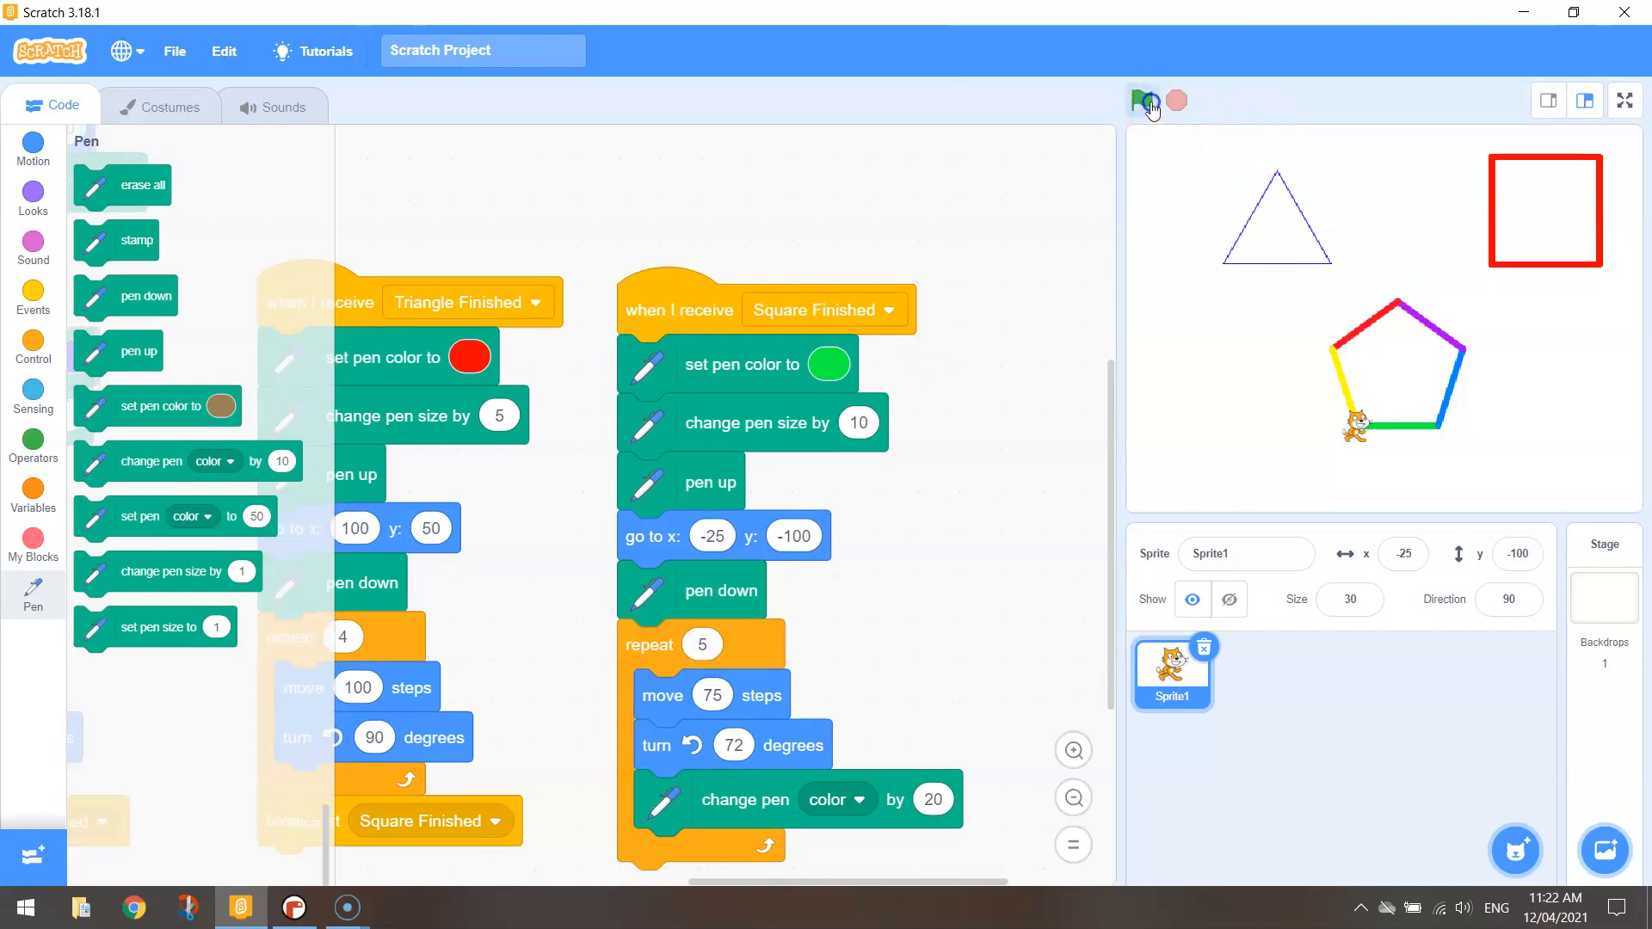
Rerun the Scratch project to redraw the thick rainbow pentagon beside the triangle and square
click(1141, 101)
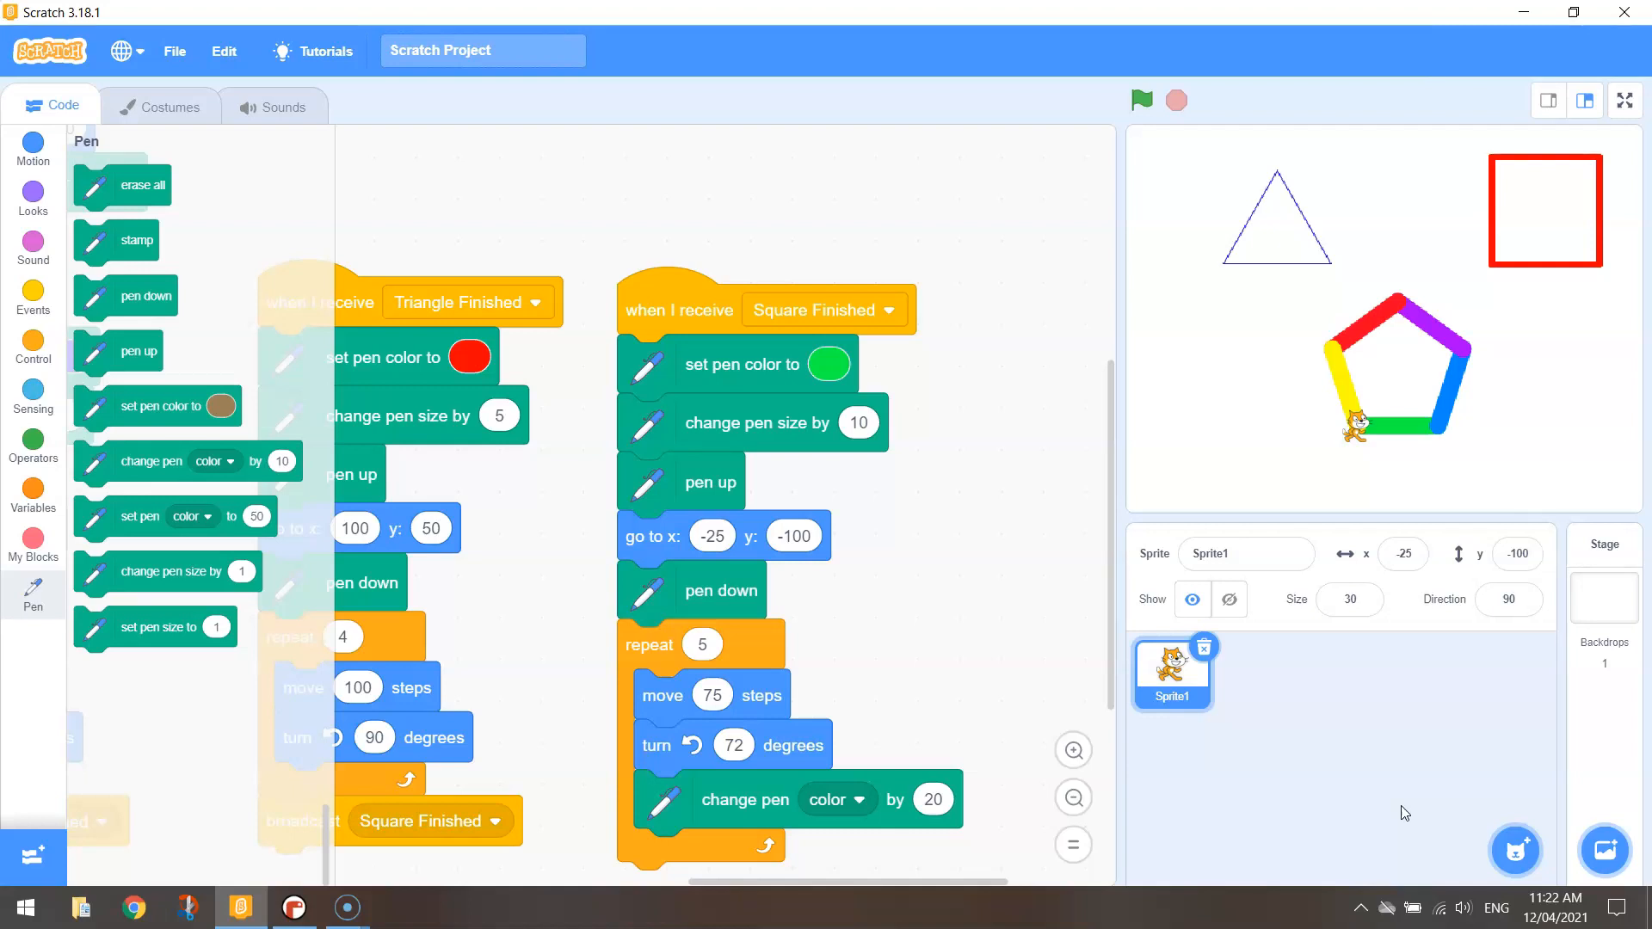
mouse_move(605, 727)
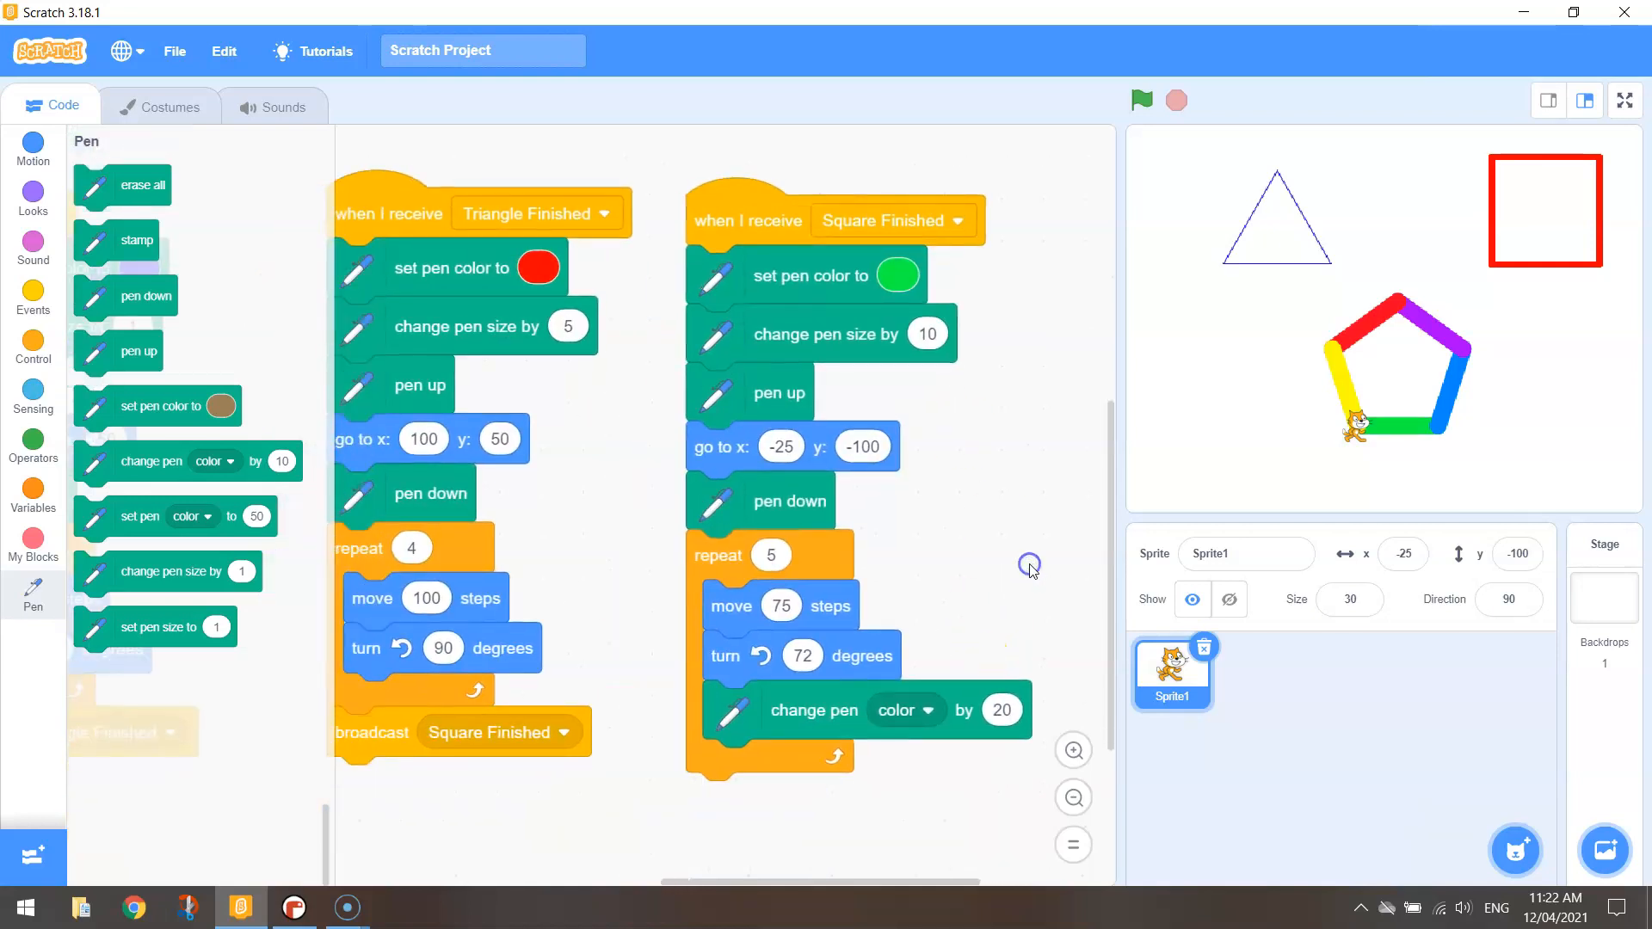
mouse_move(995, 609)
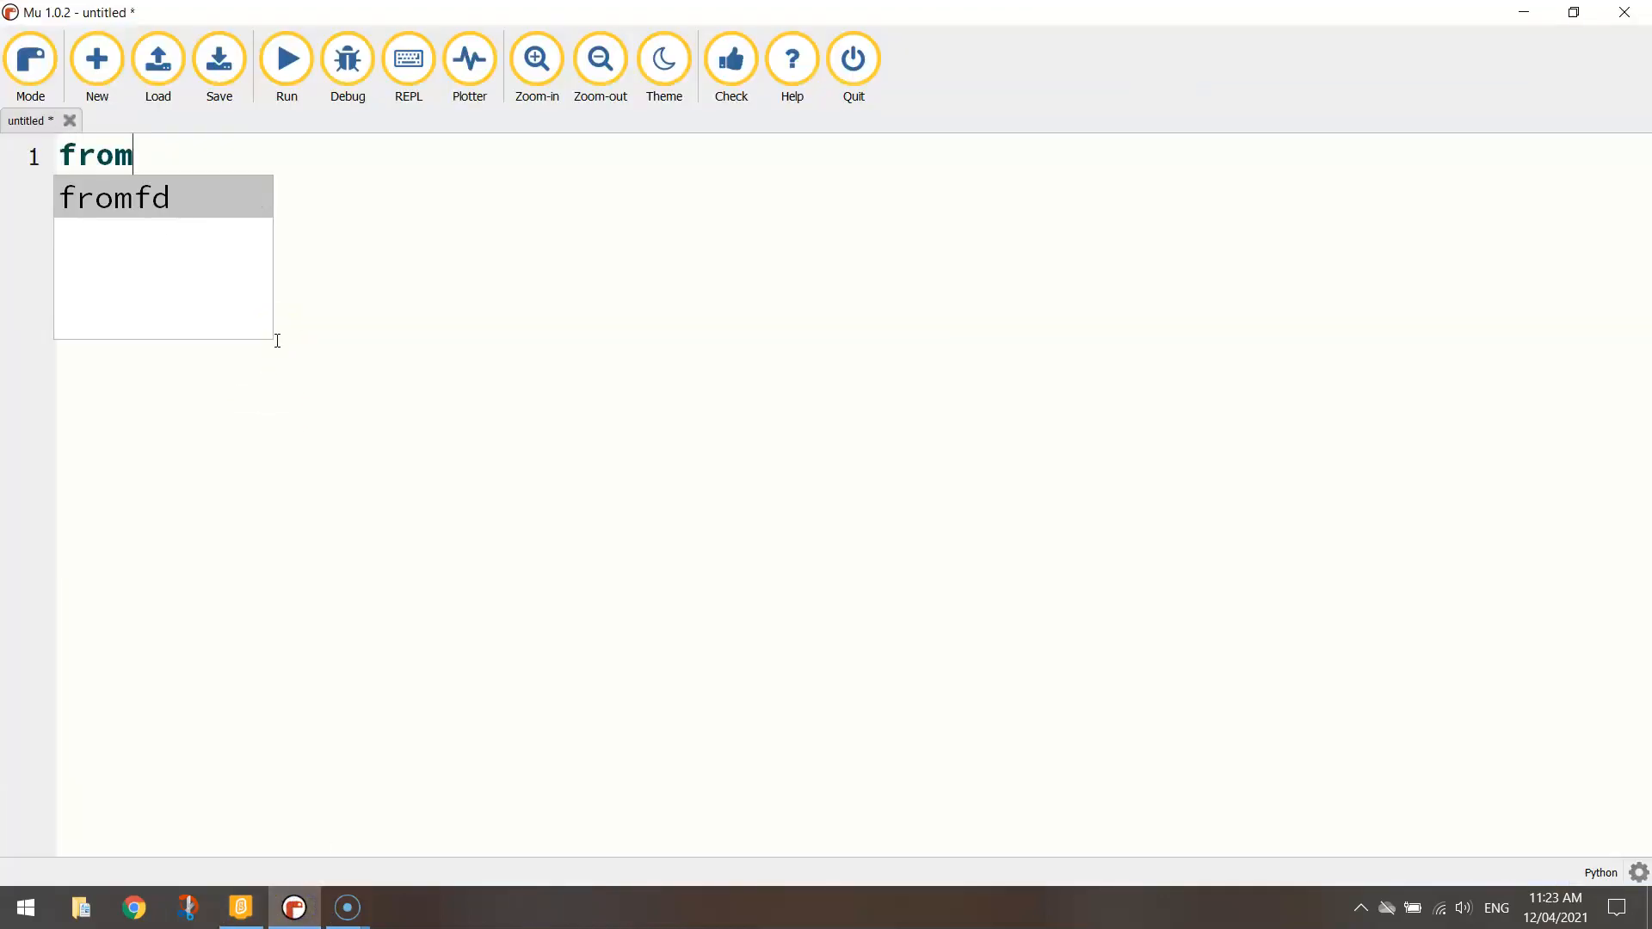
Write 'from turtle import *' and a '# Triangle' comment in the new Mu file
text(turtle)
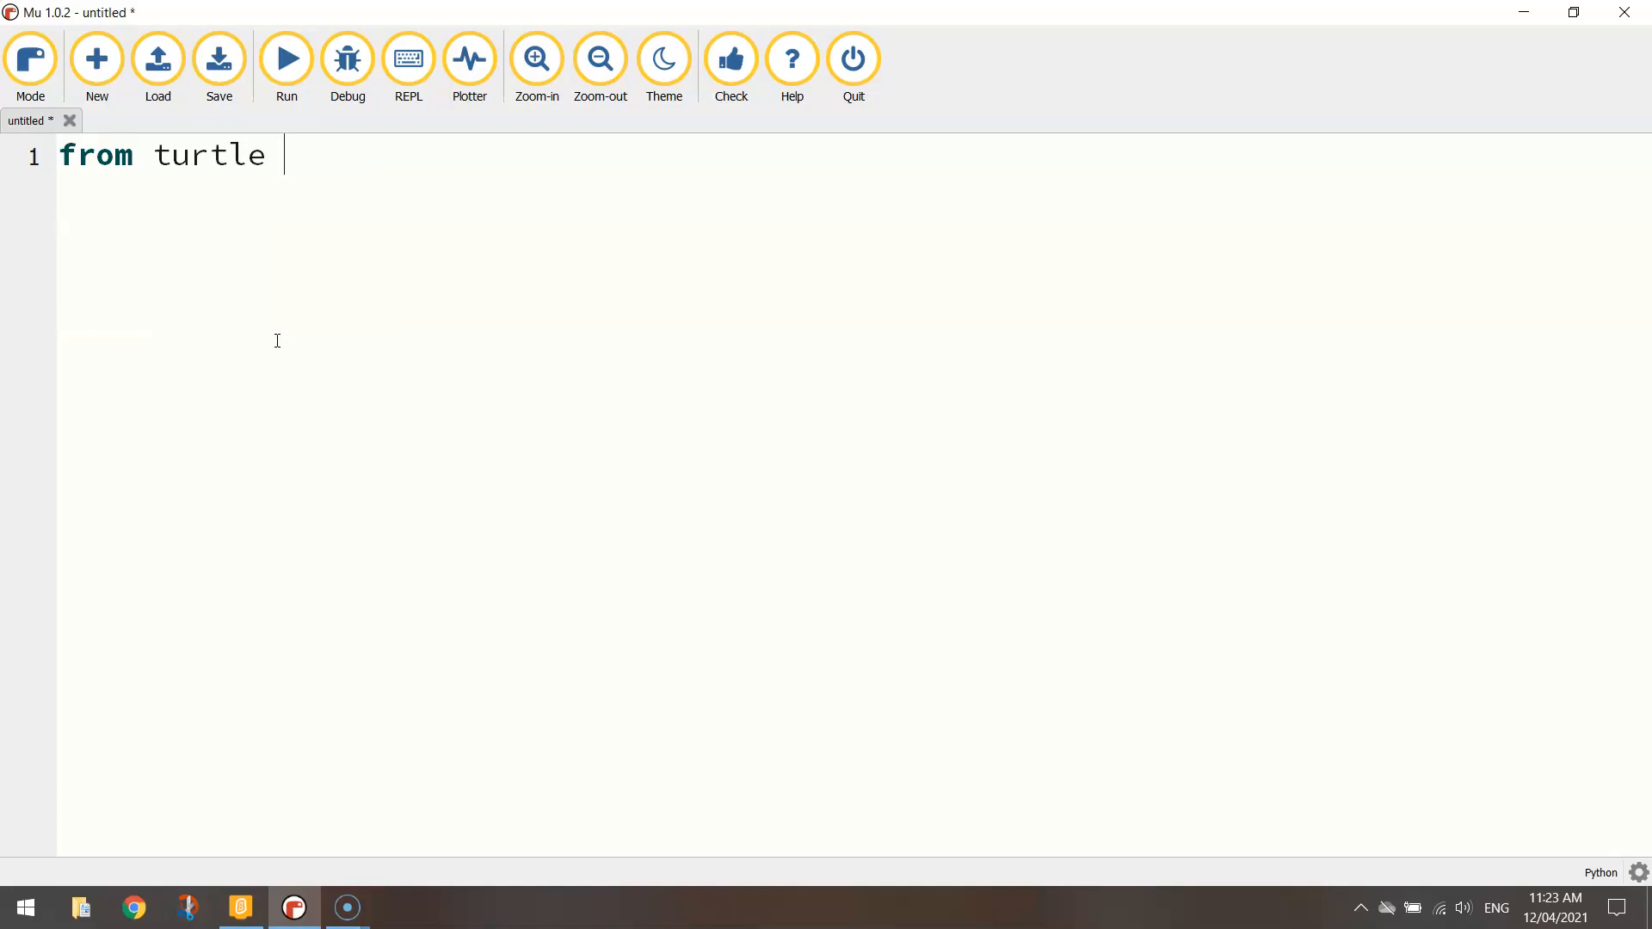
text(import *)
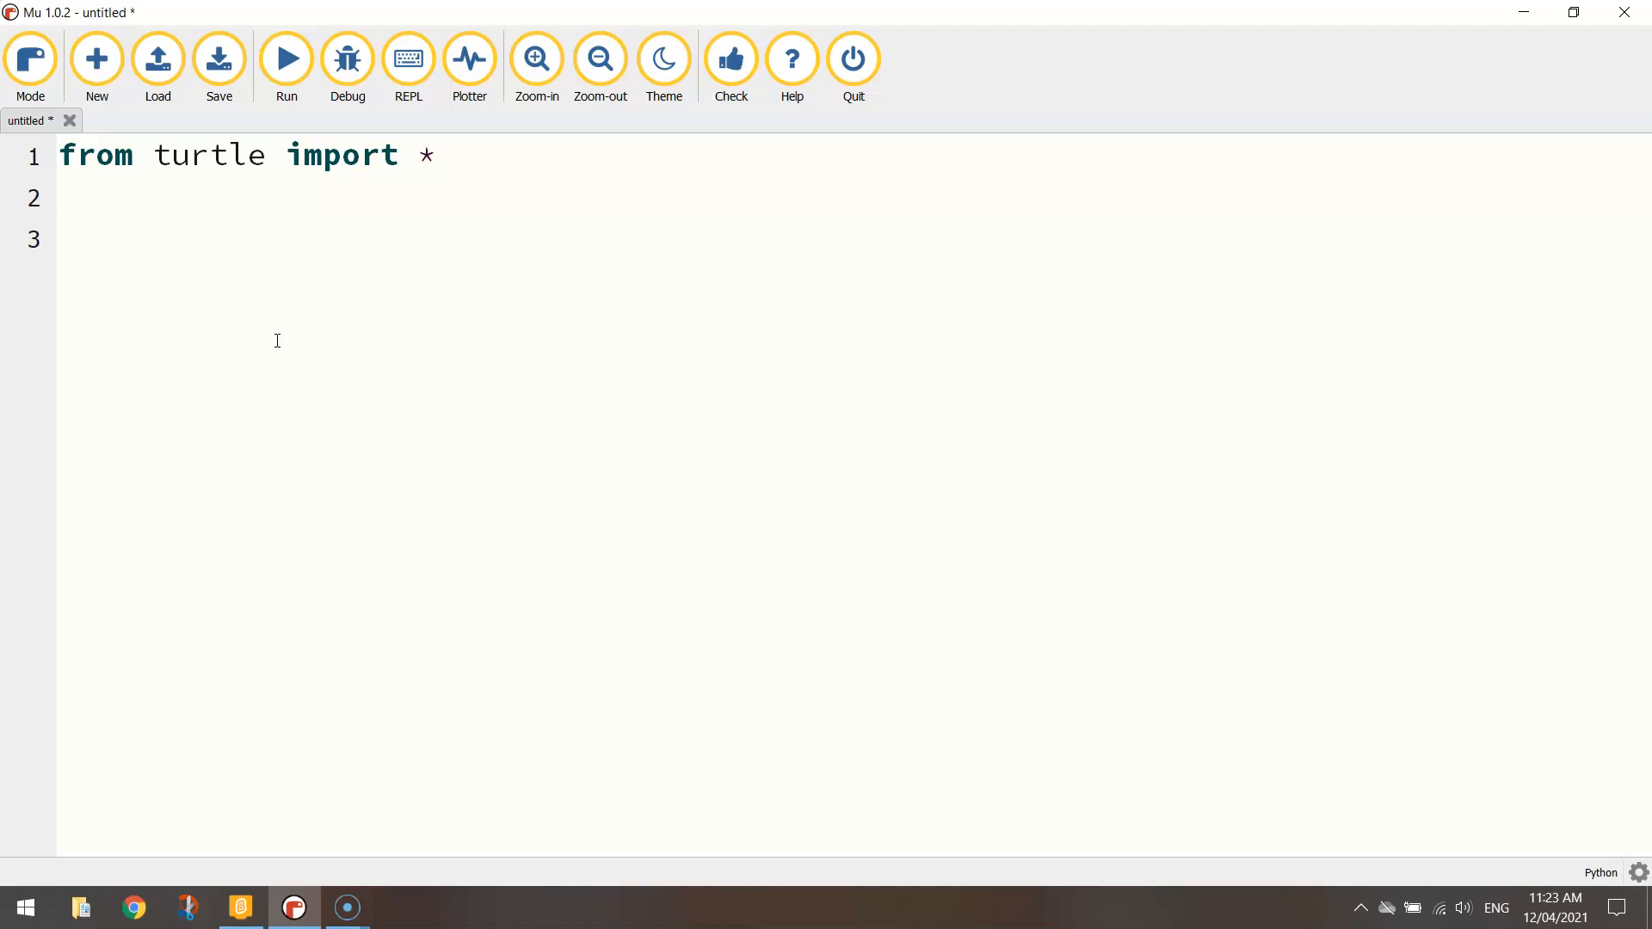
text(# T)
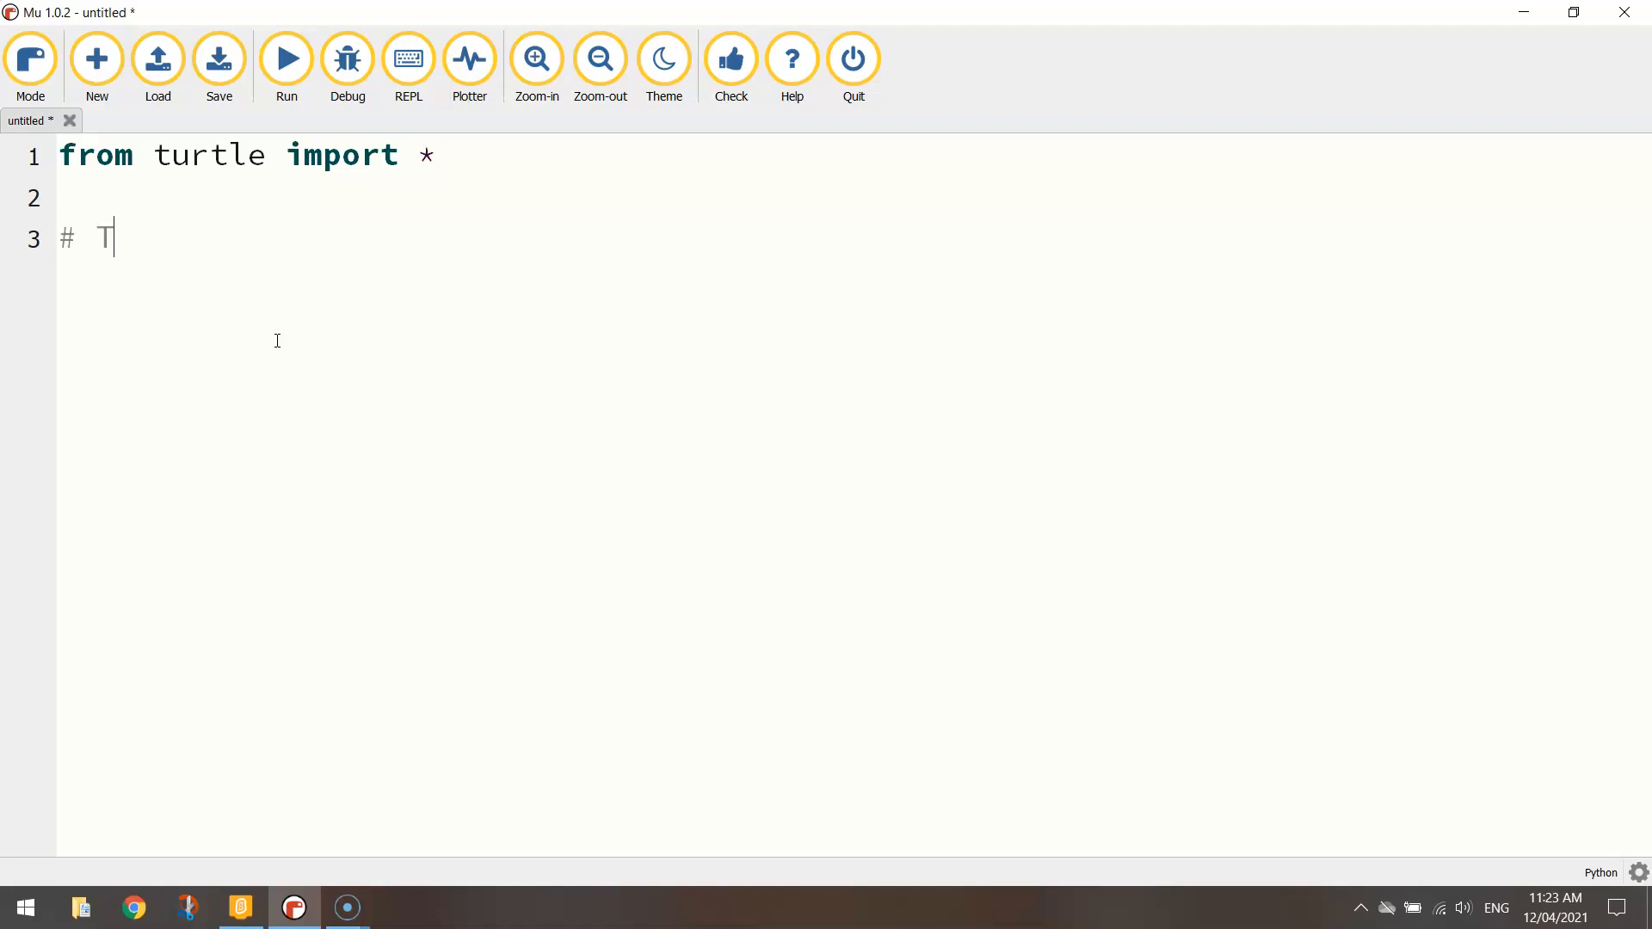
text(riangle)
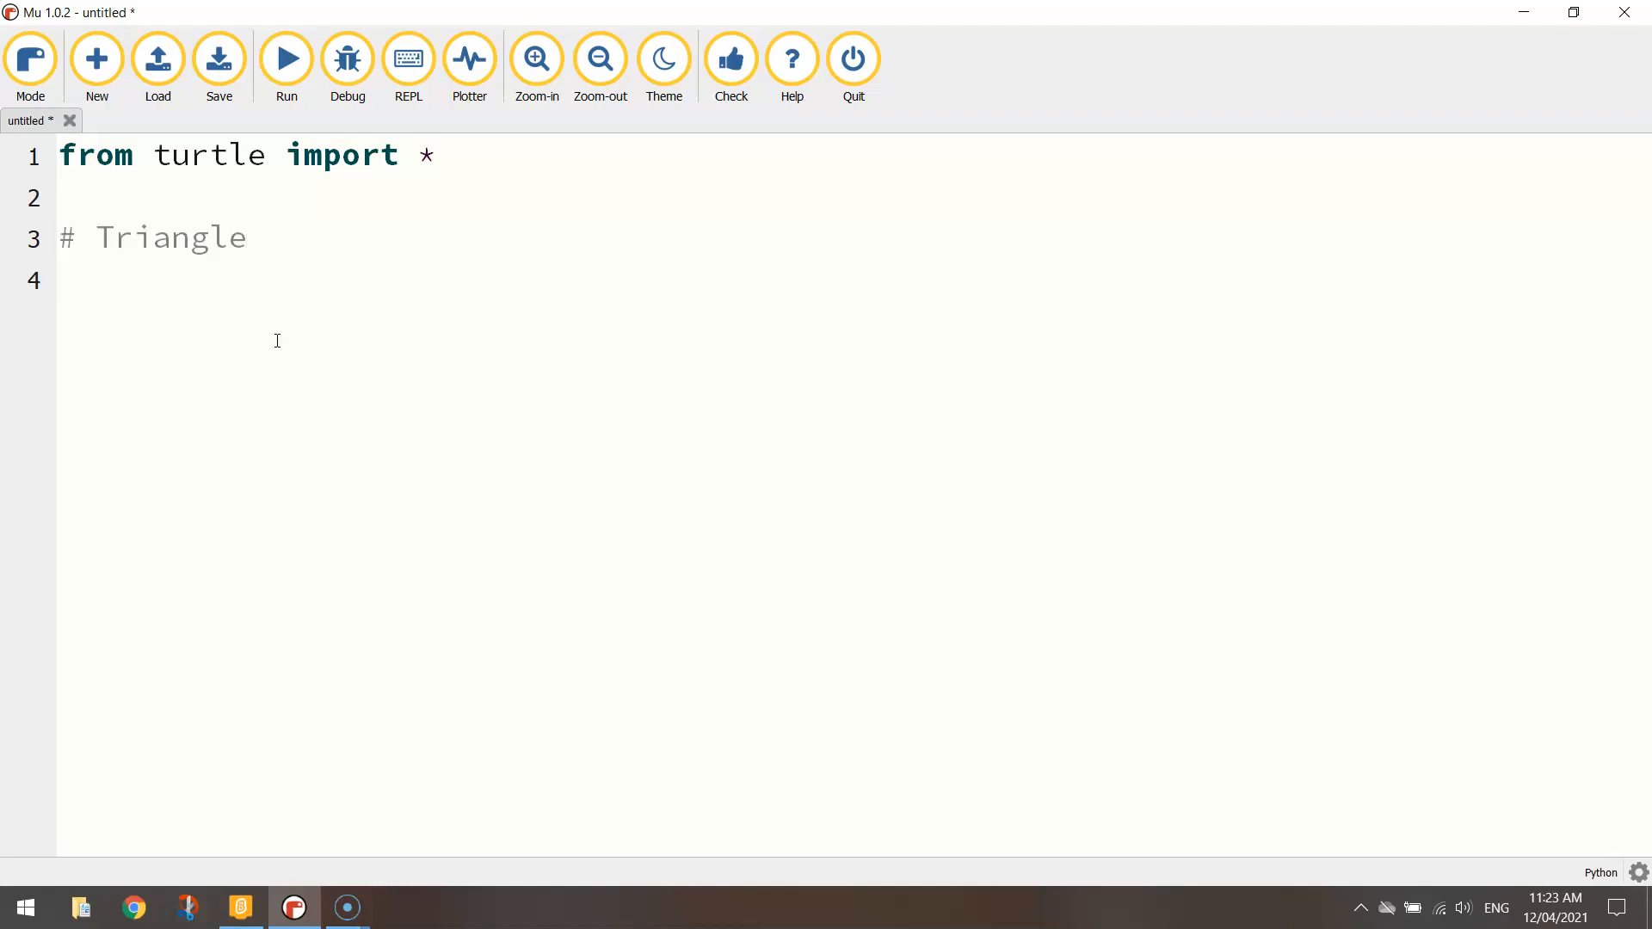
click(62, 281)
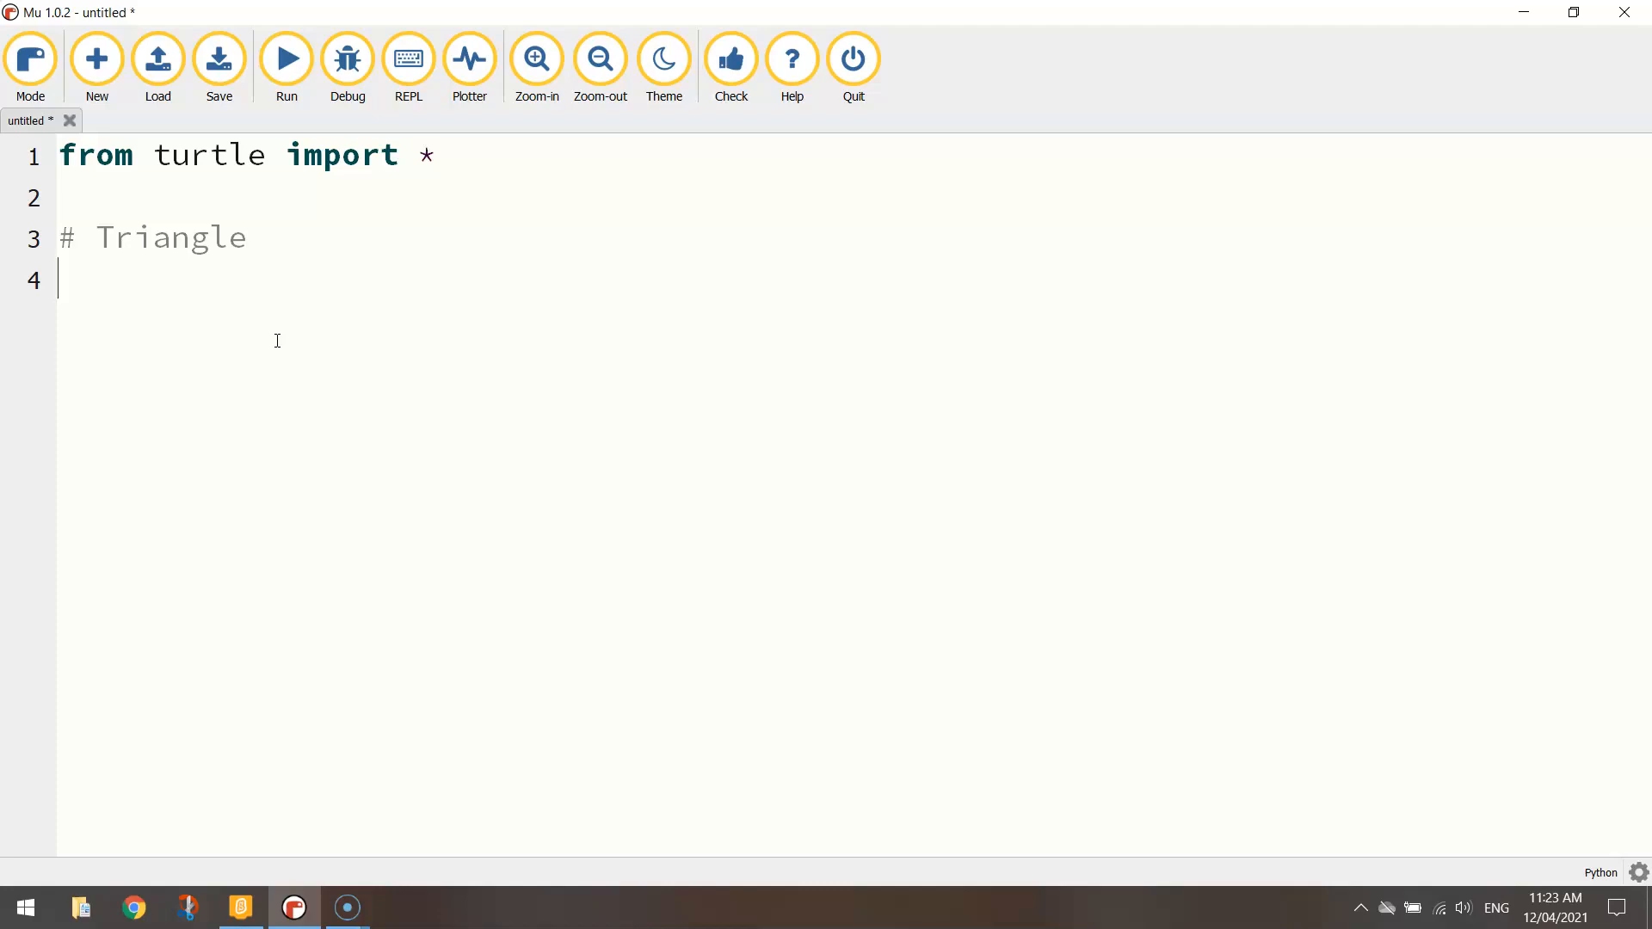
text(pen)
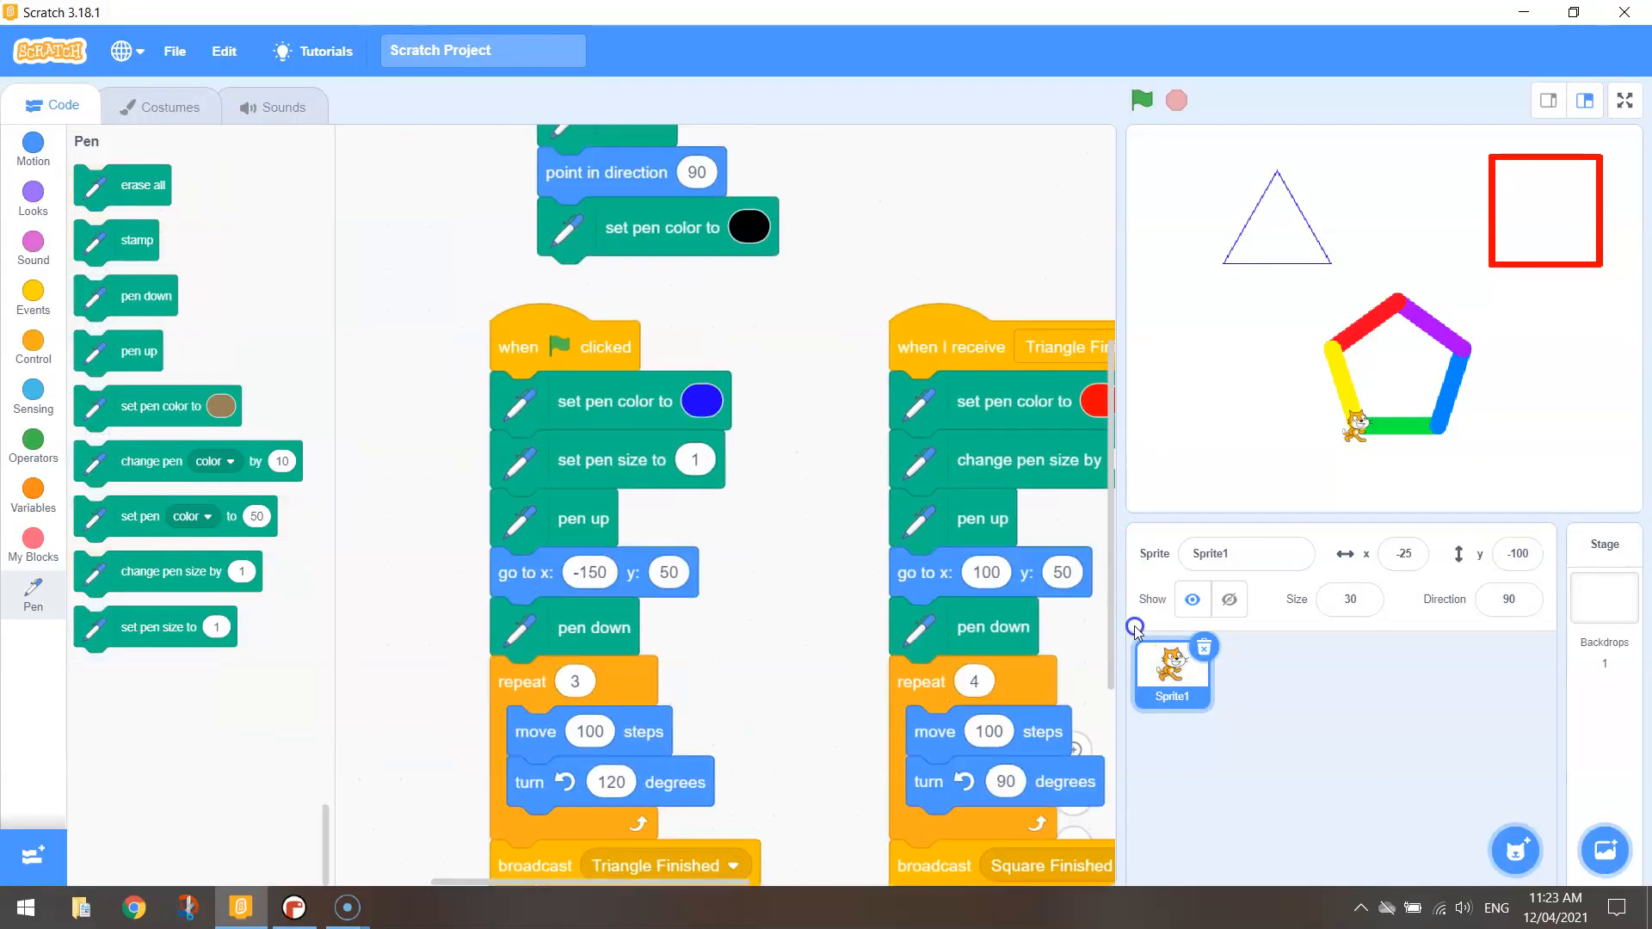
Under '# Triangle', write color("blue"), pensize(1) and penup() on separate lines
click(293, 906)
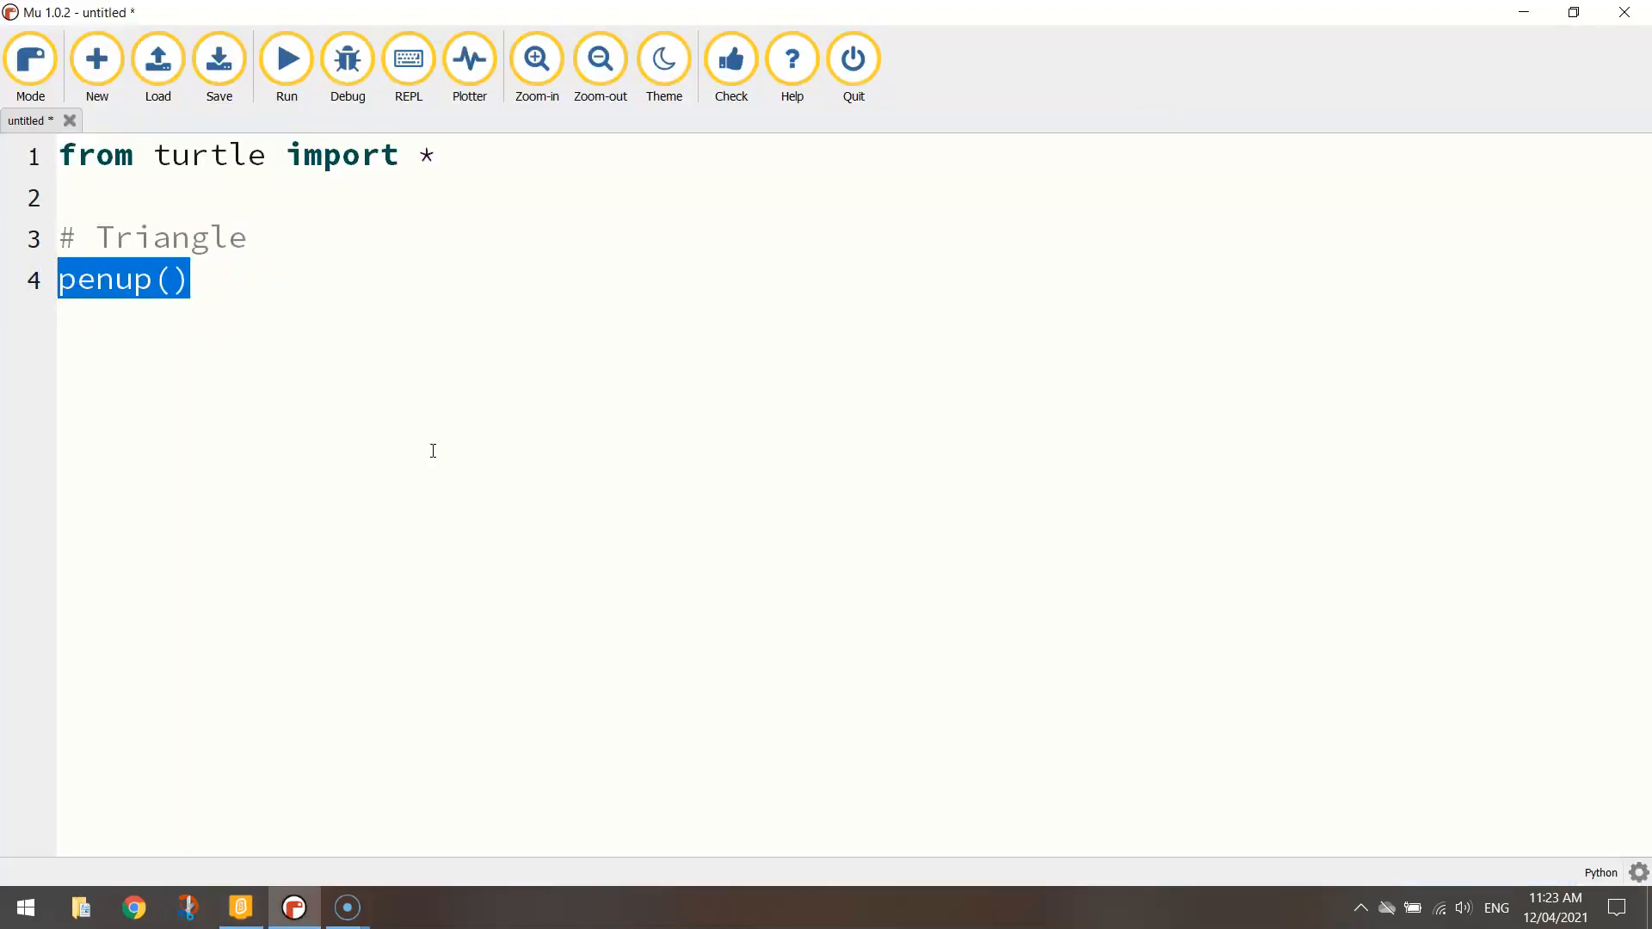
text(color()
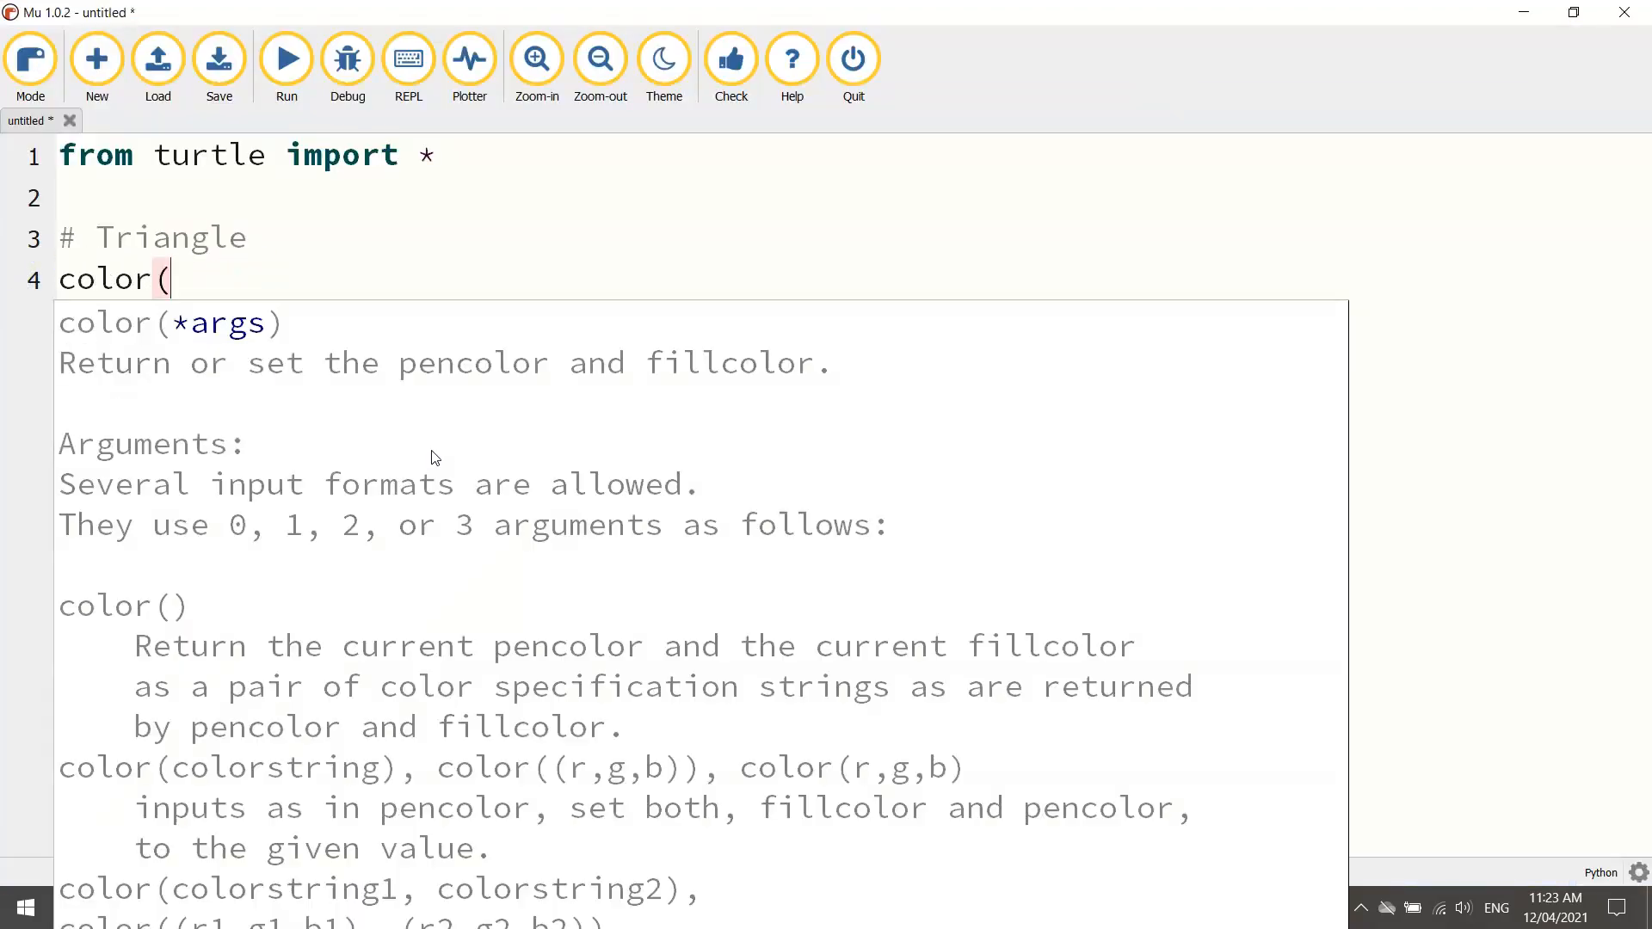
text(")
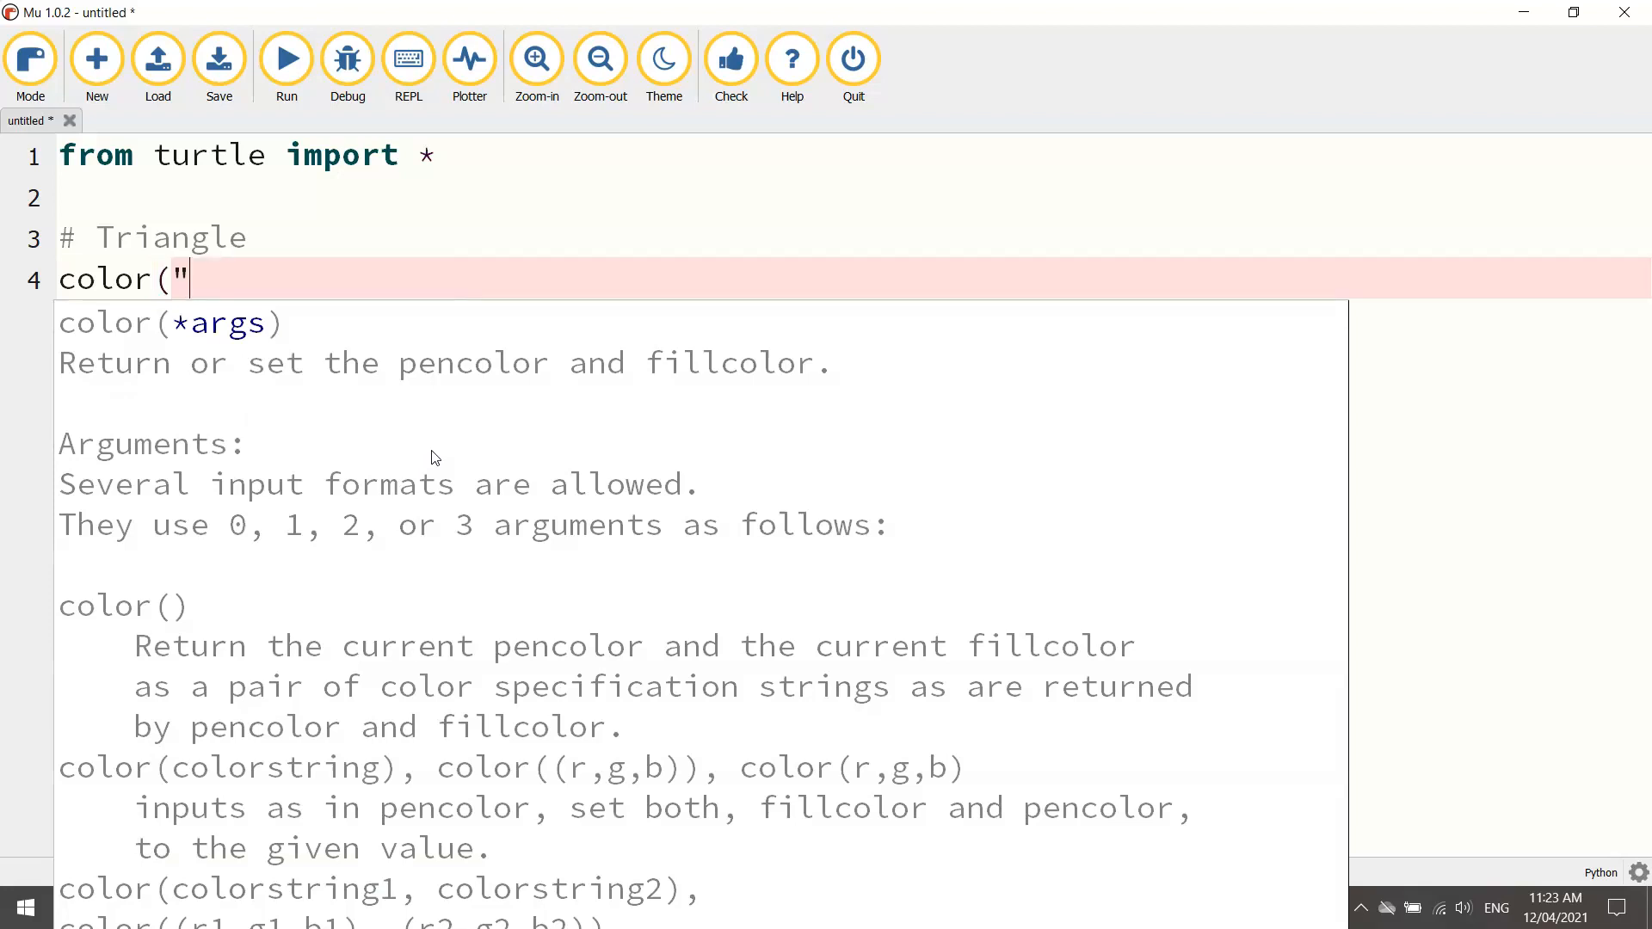
text(b)
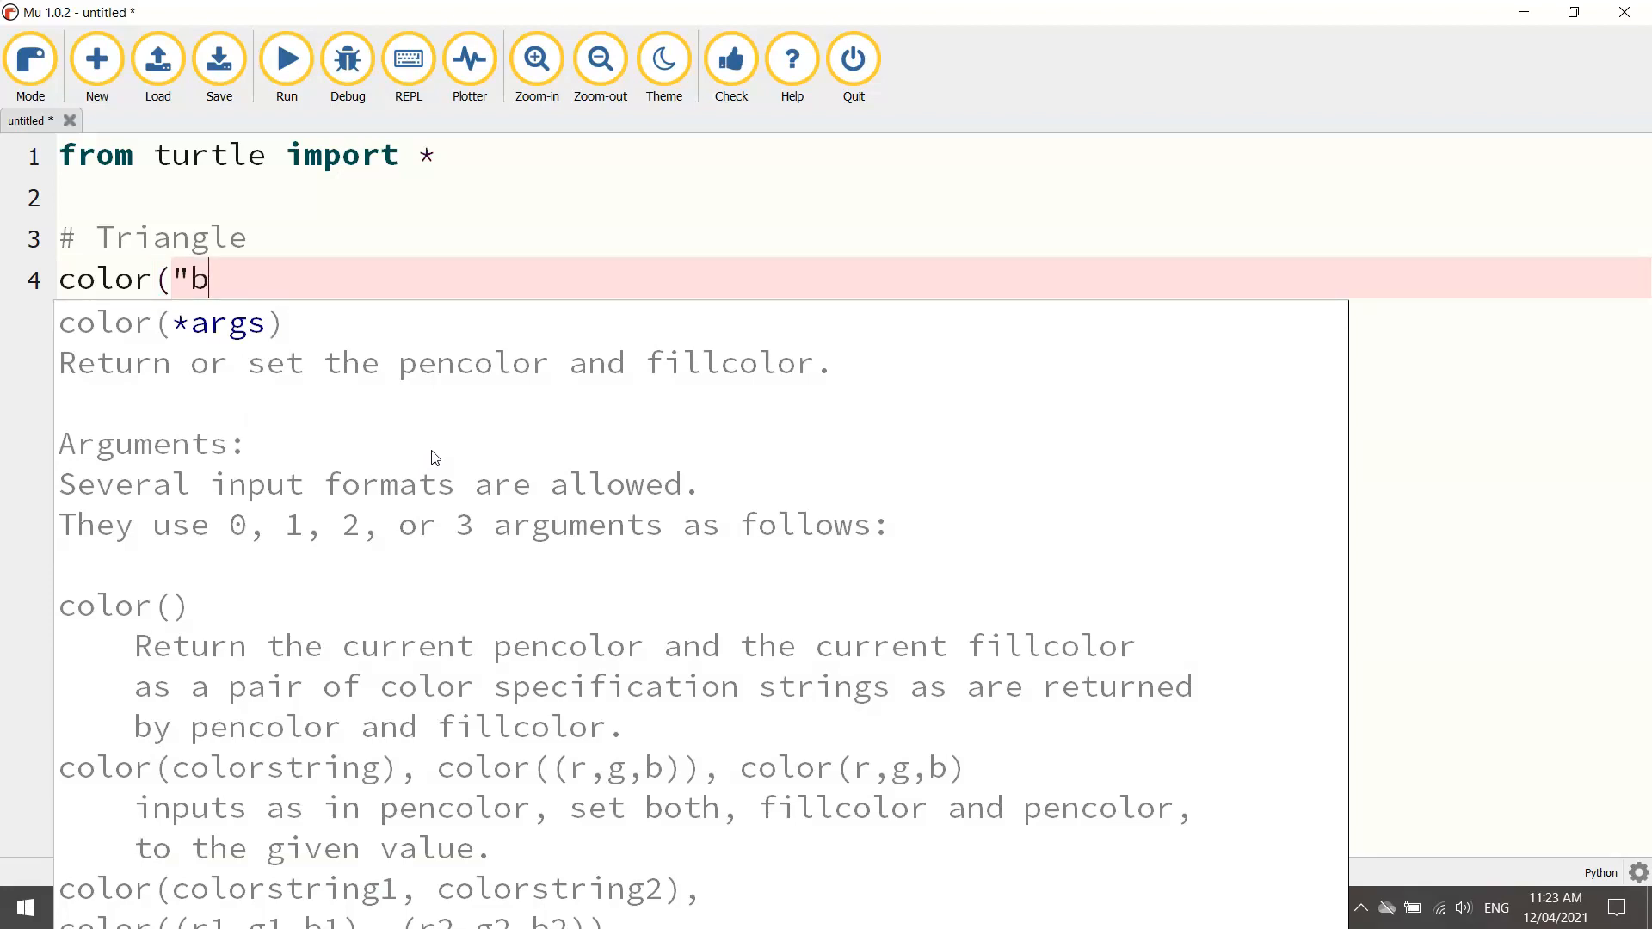
text(lue")
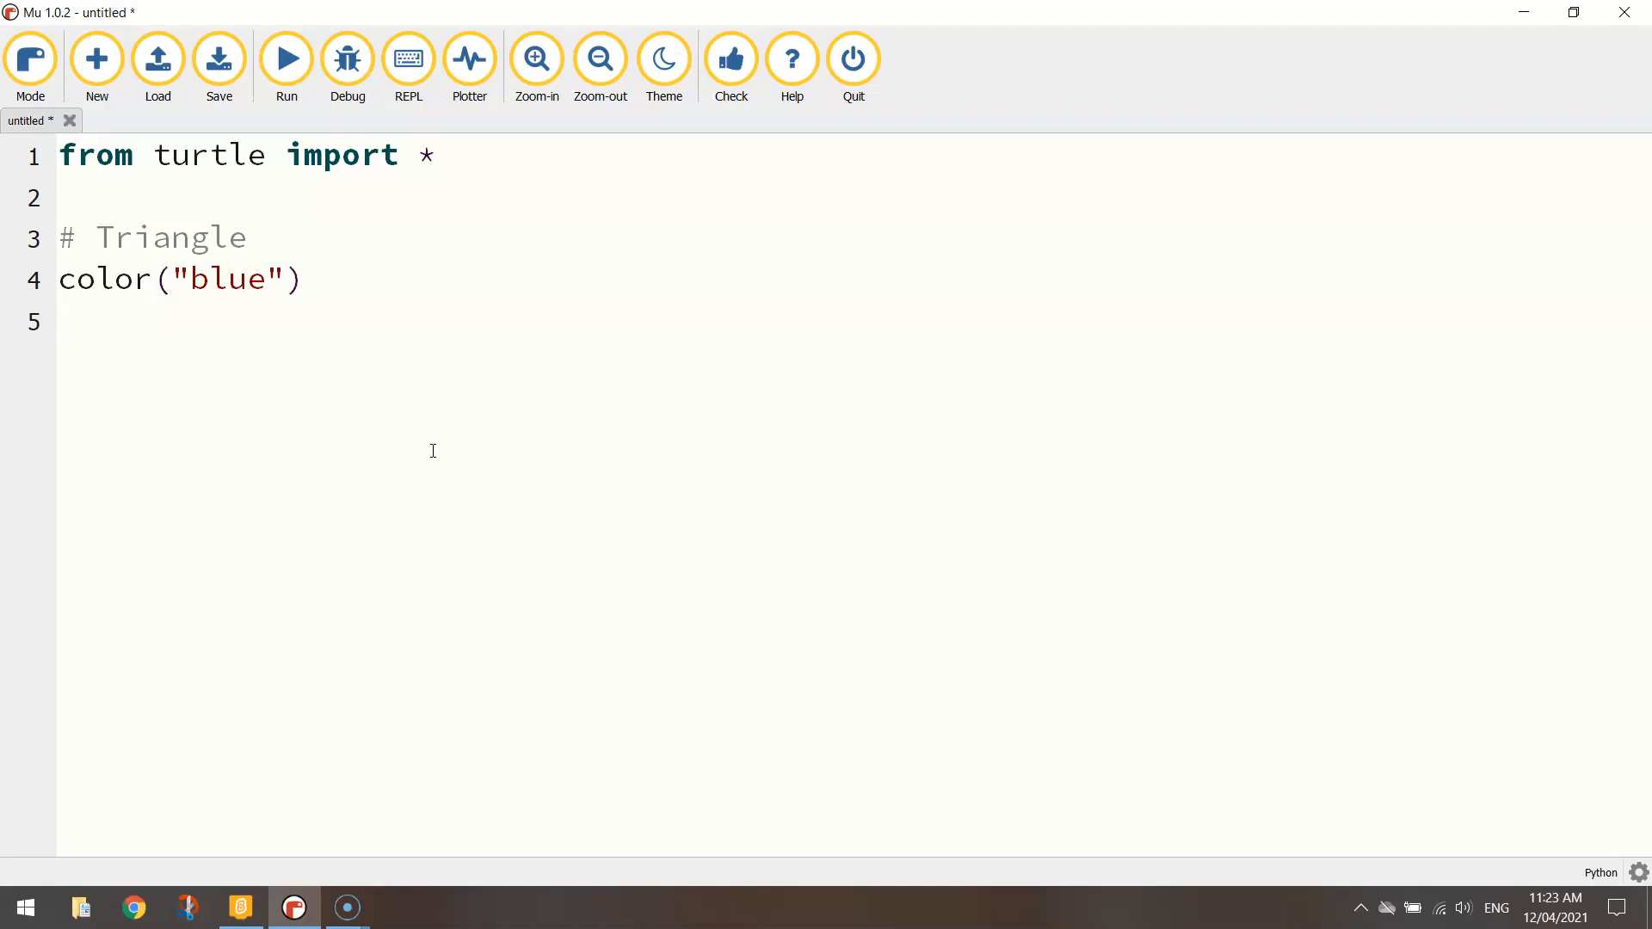
text(pensize)
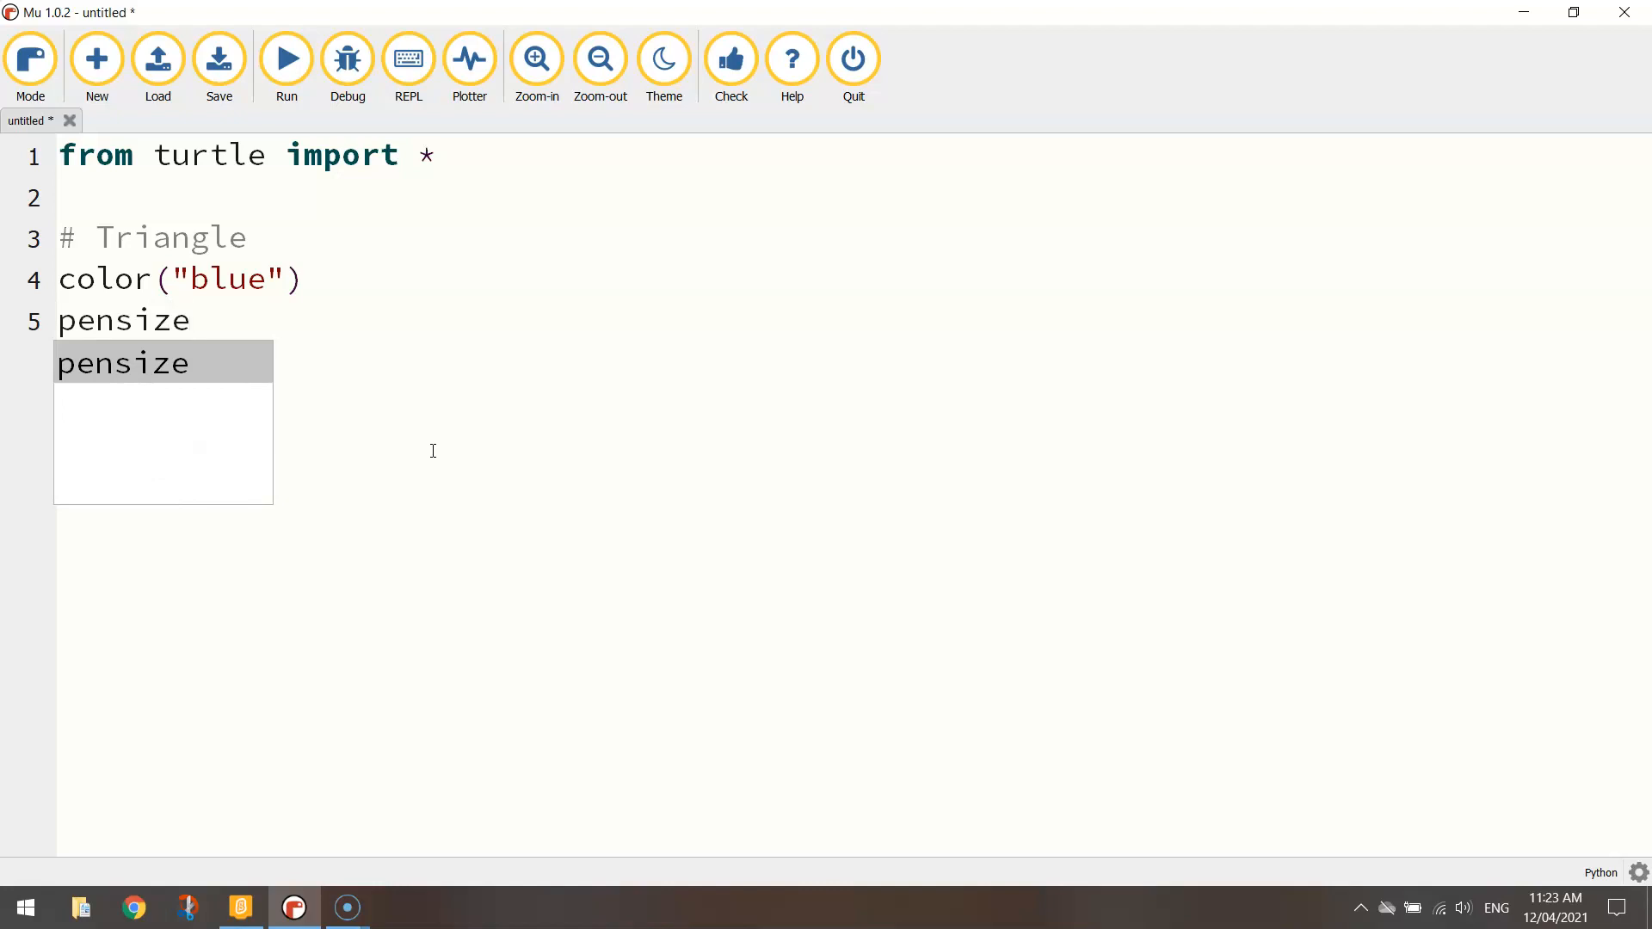
text((1))
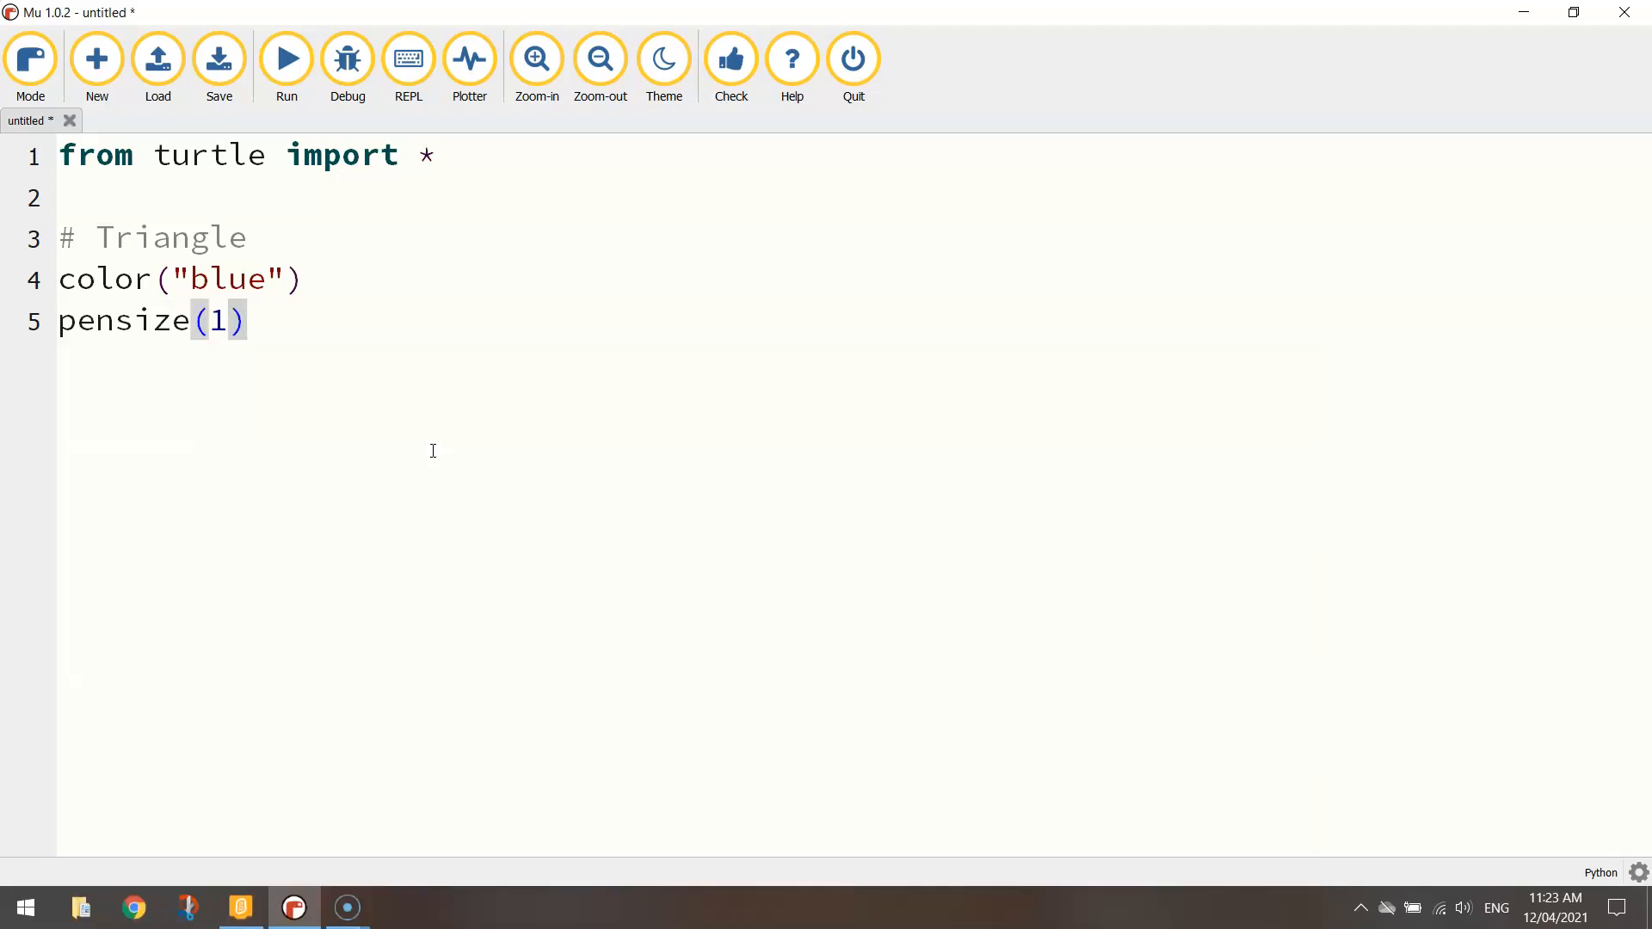
double_click(217, 320)
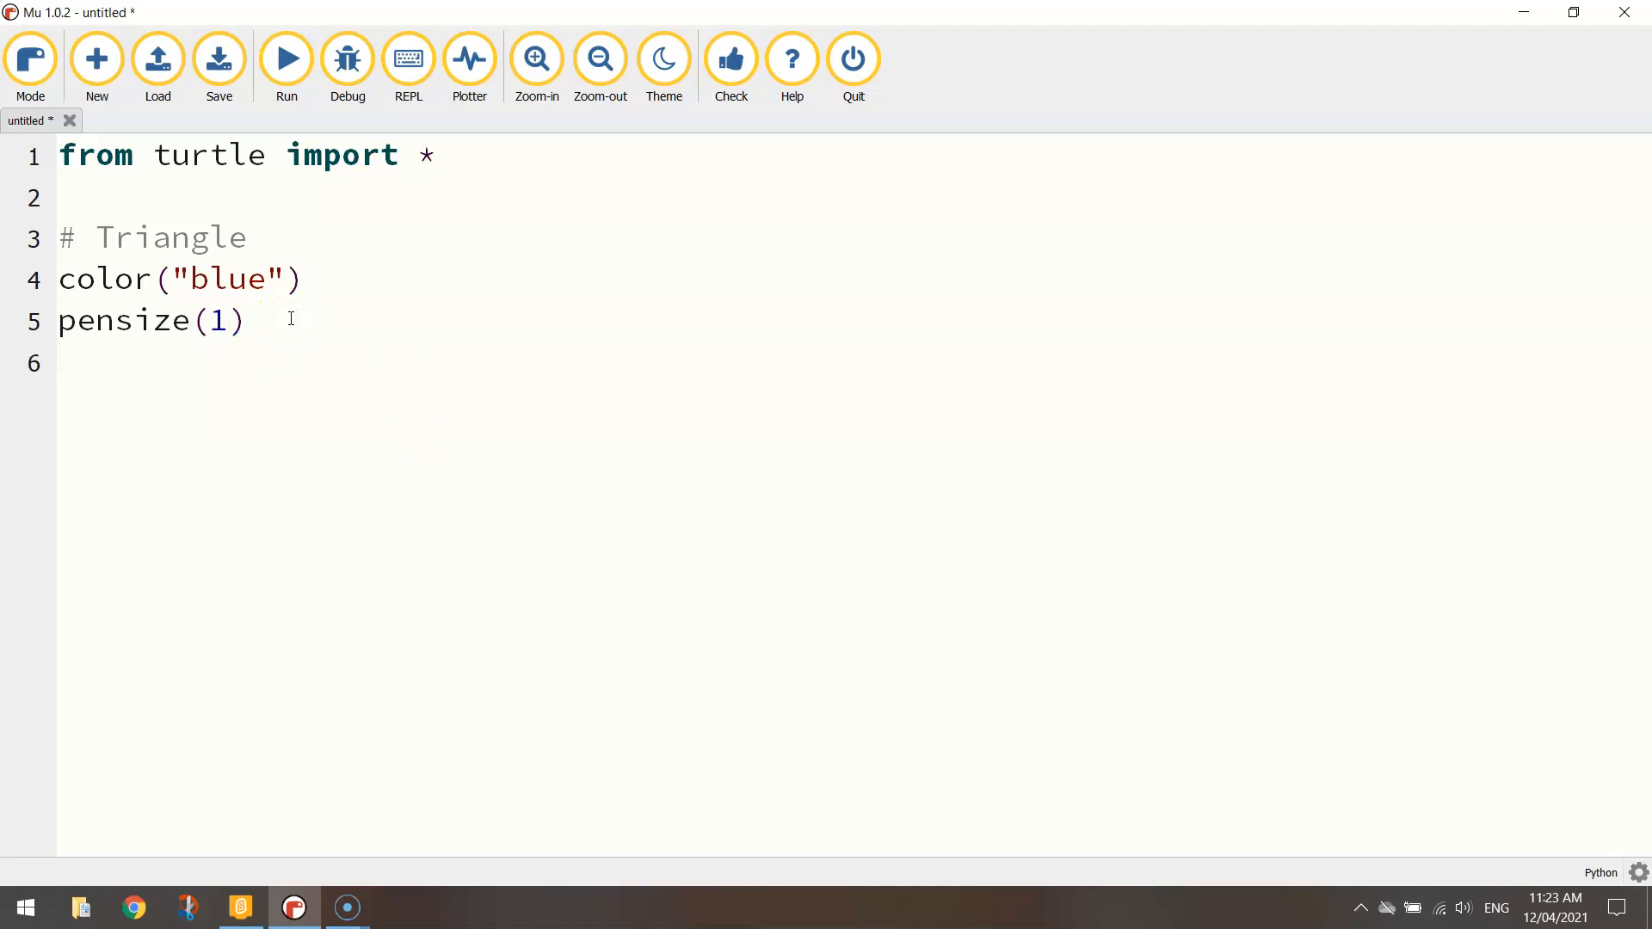
text(penup)
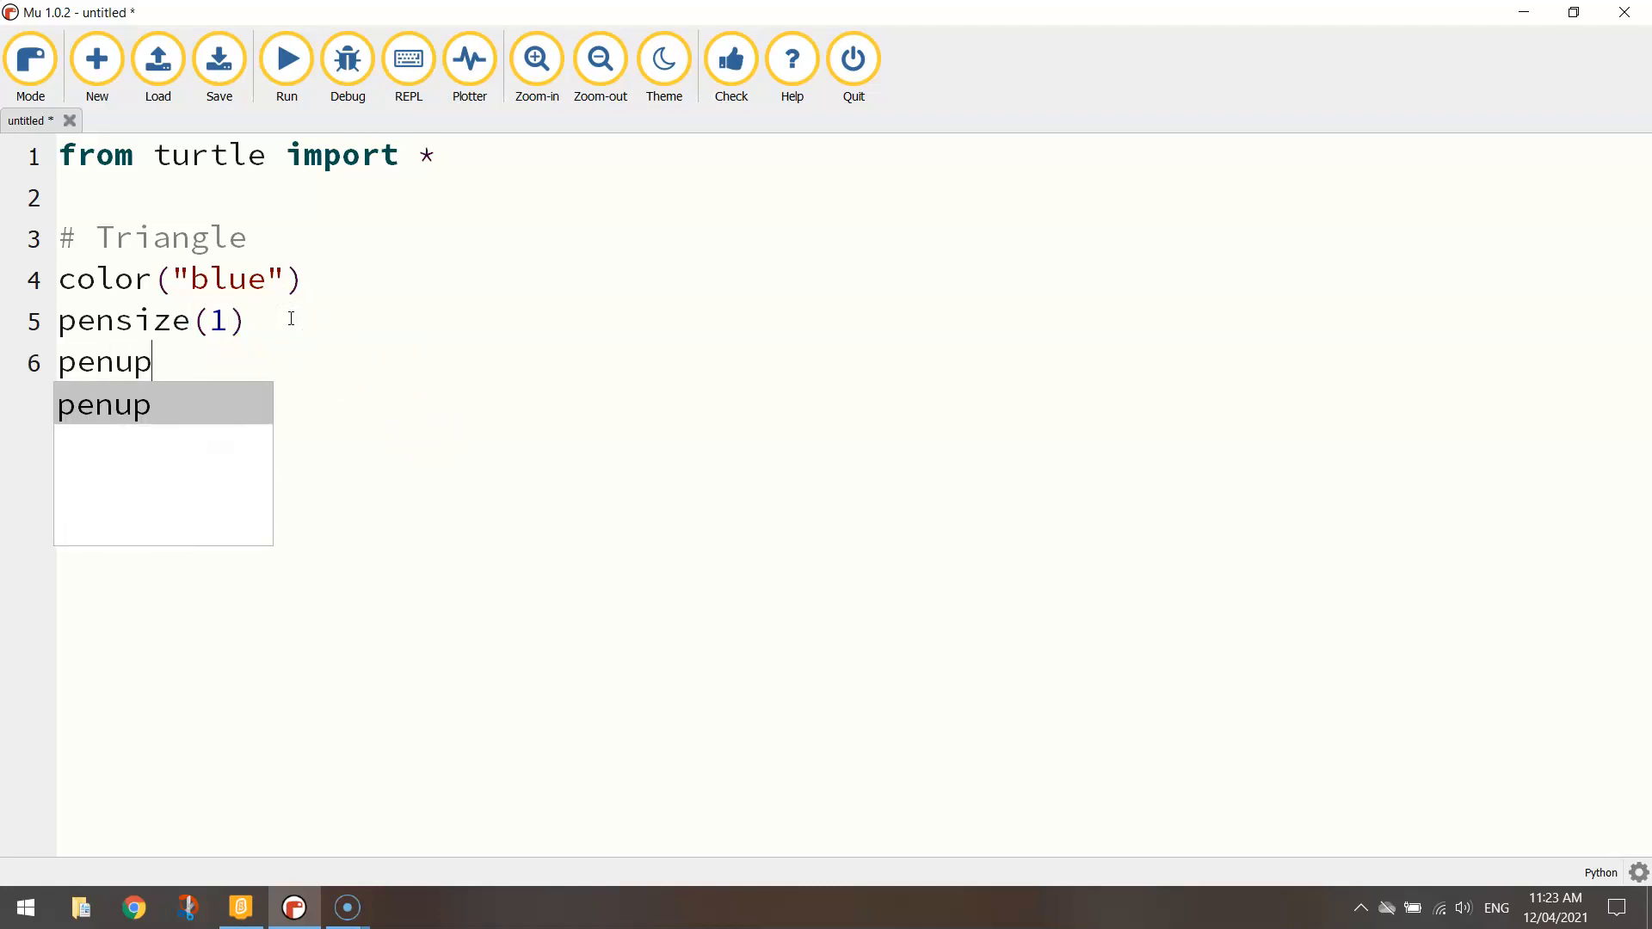
text(())
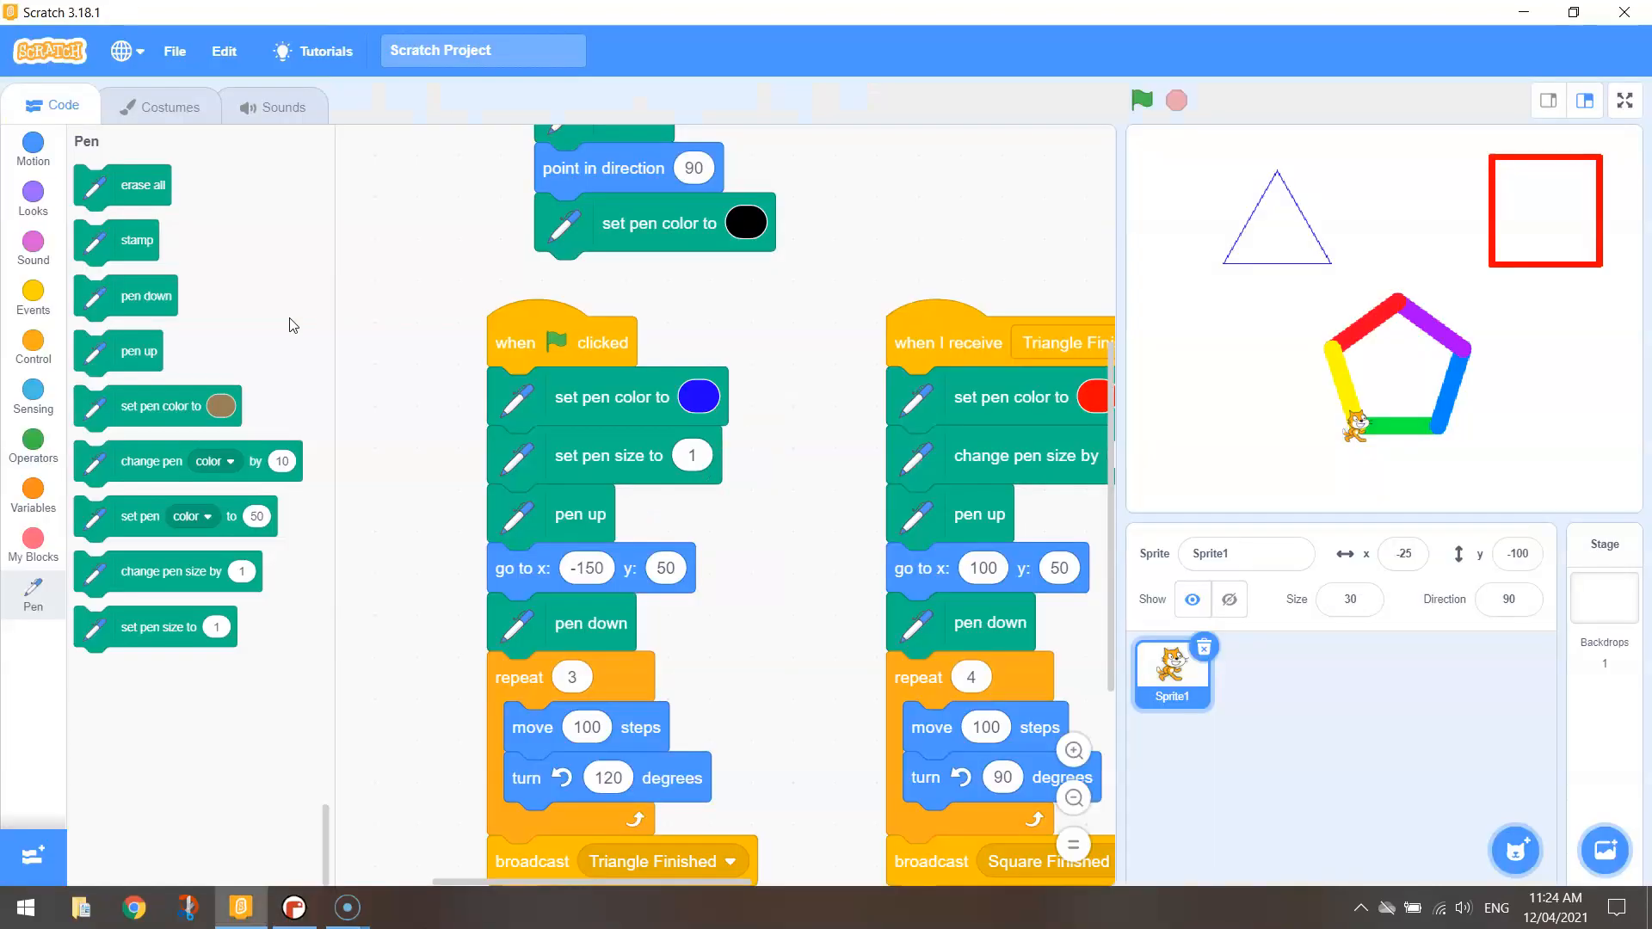
Finish the triangle's goto(-150, 50) line and add pendown()
click(293, 906)
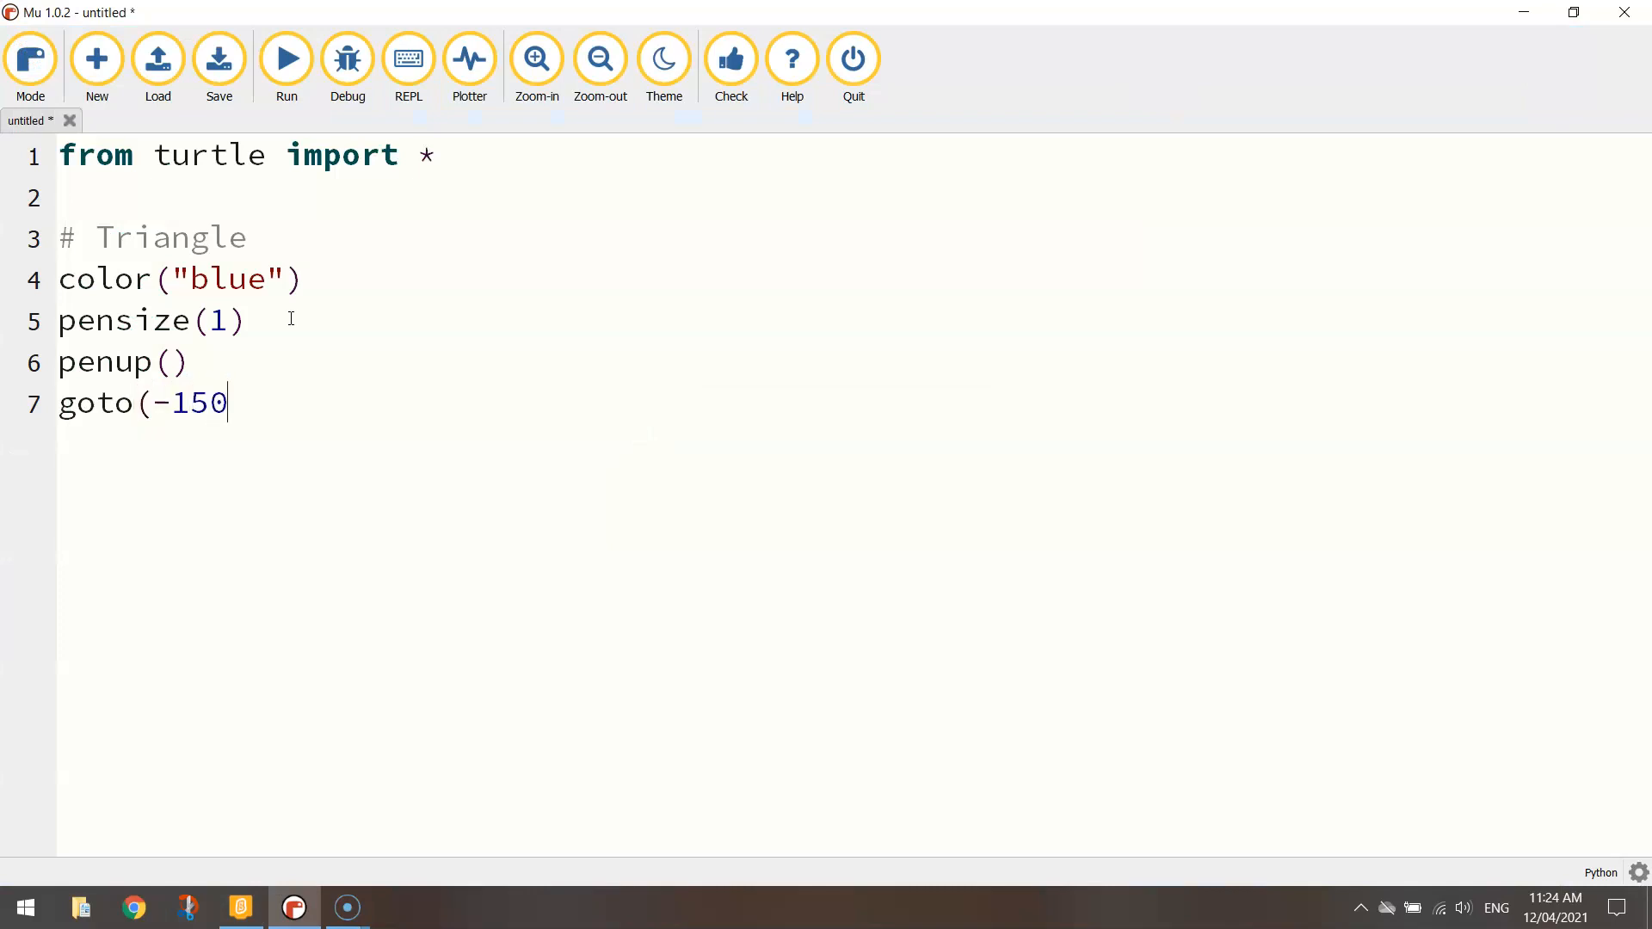
text(,)
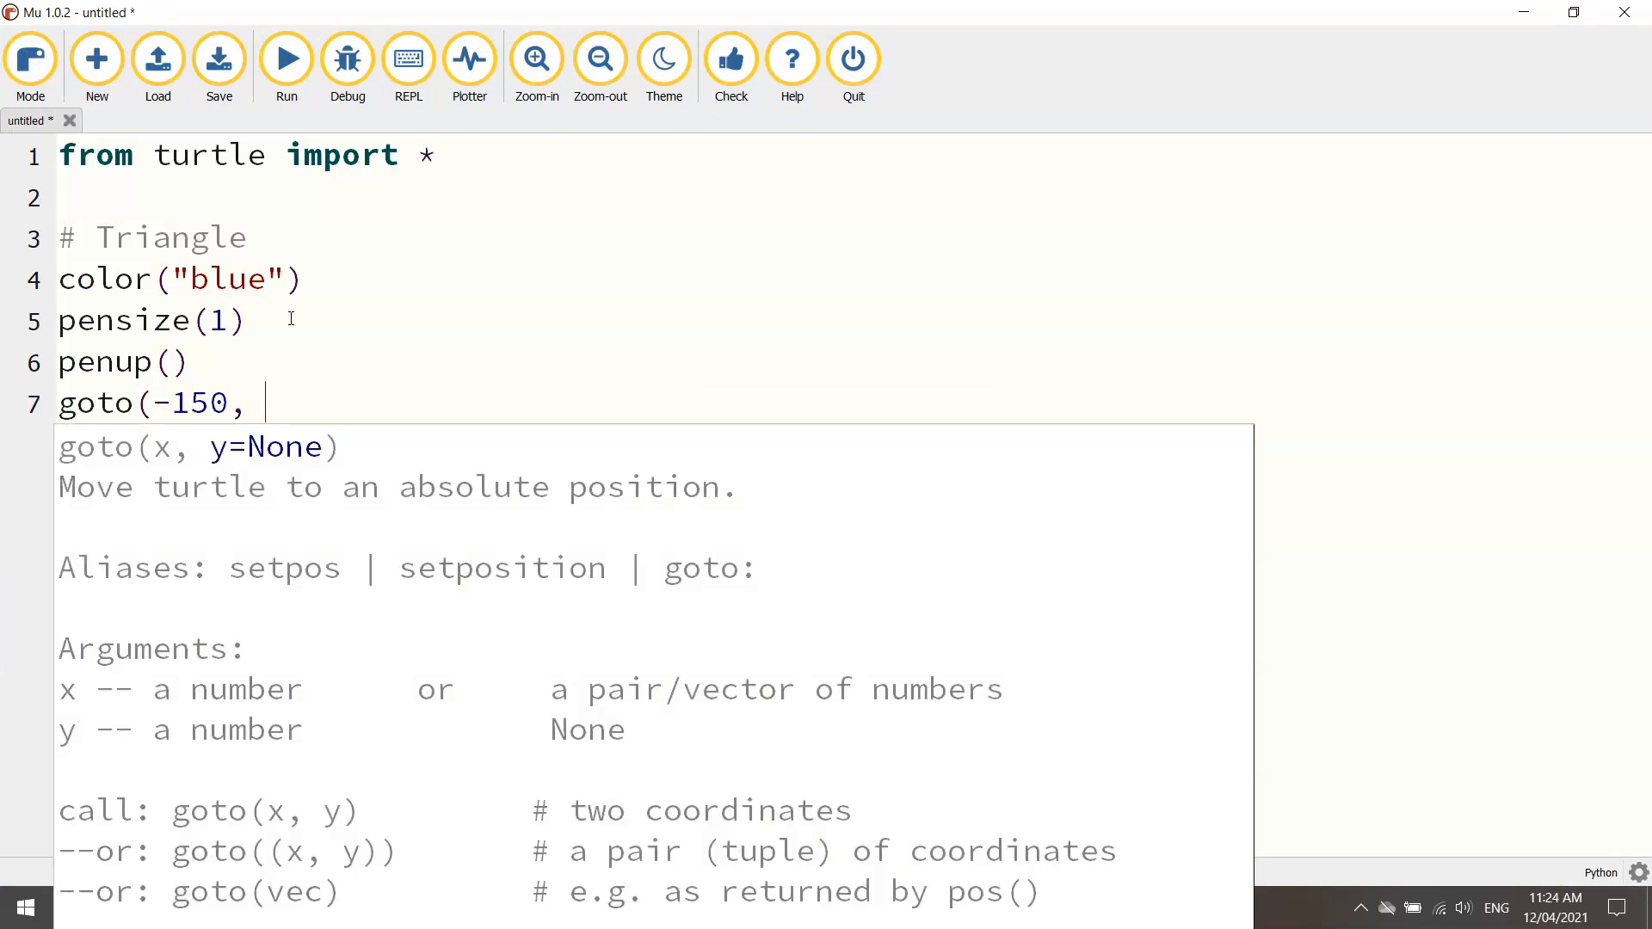
text(50))
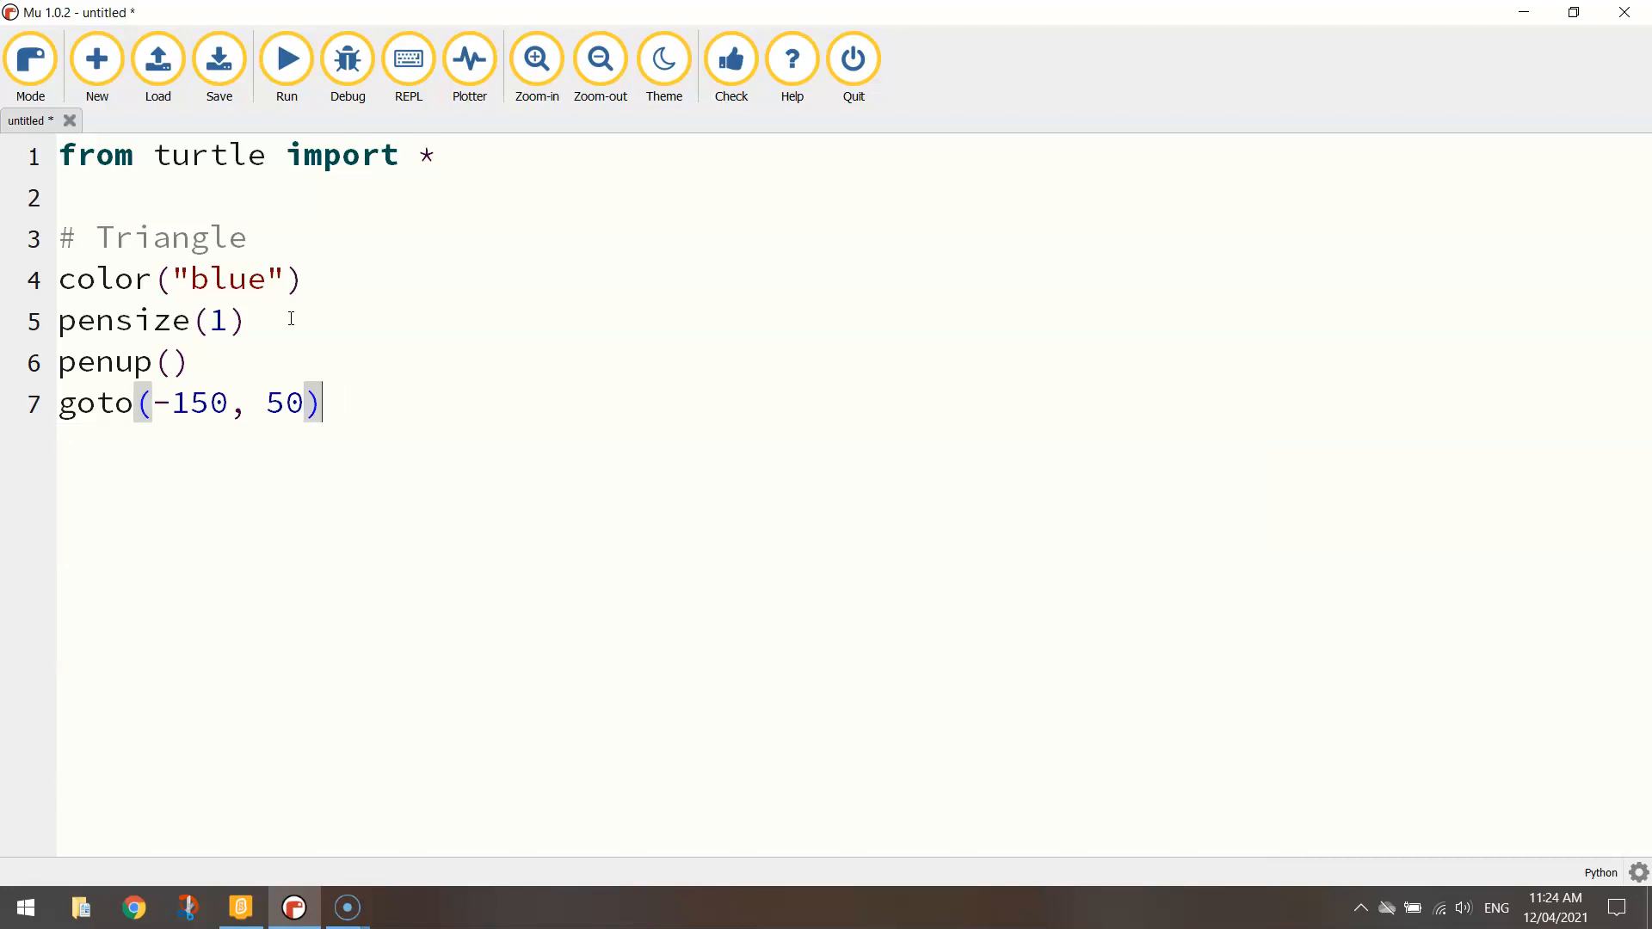
text(pendown())
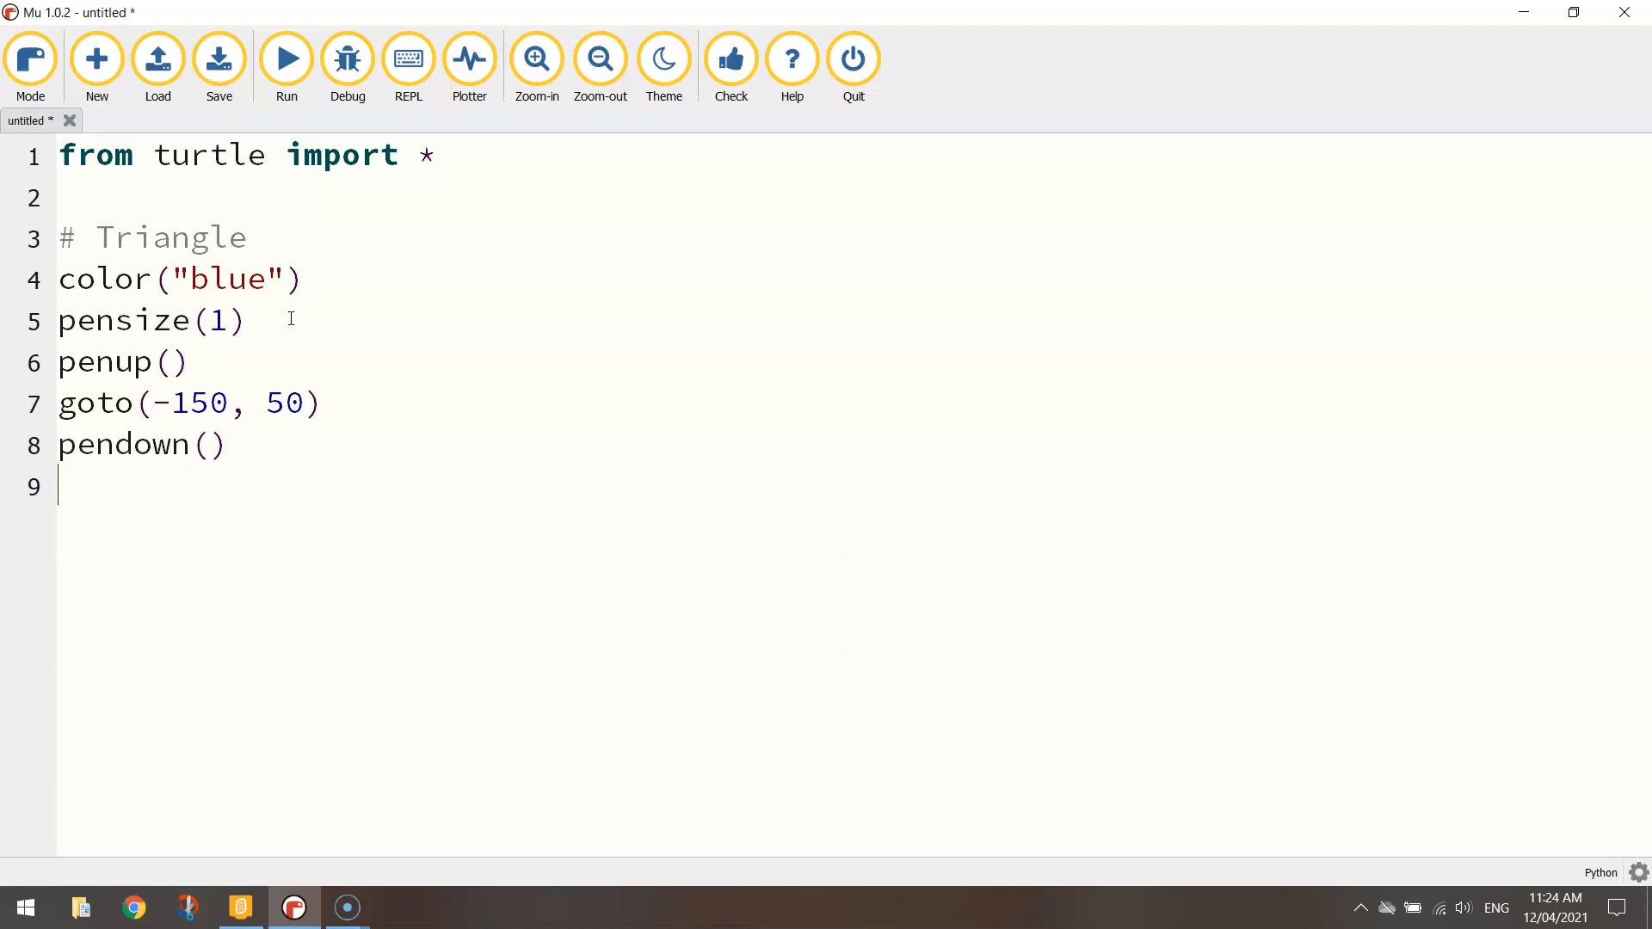
Write a range(3) loop whose body does forward(100) and left(120)
text(for i)
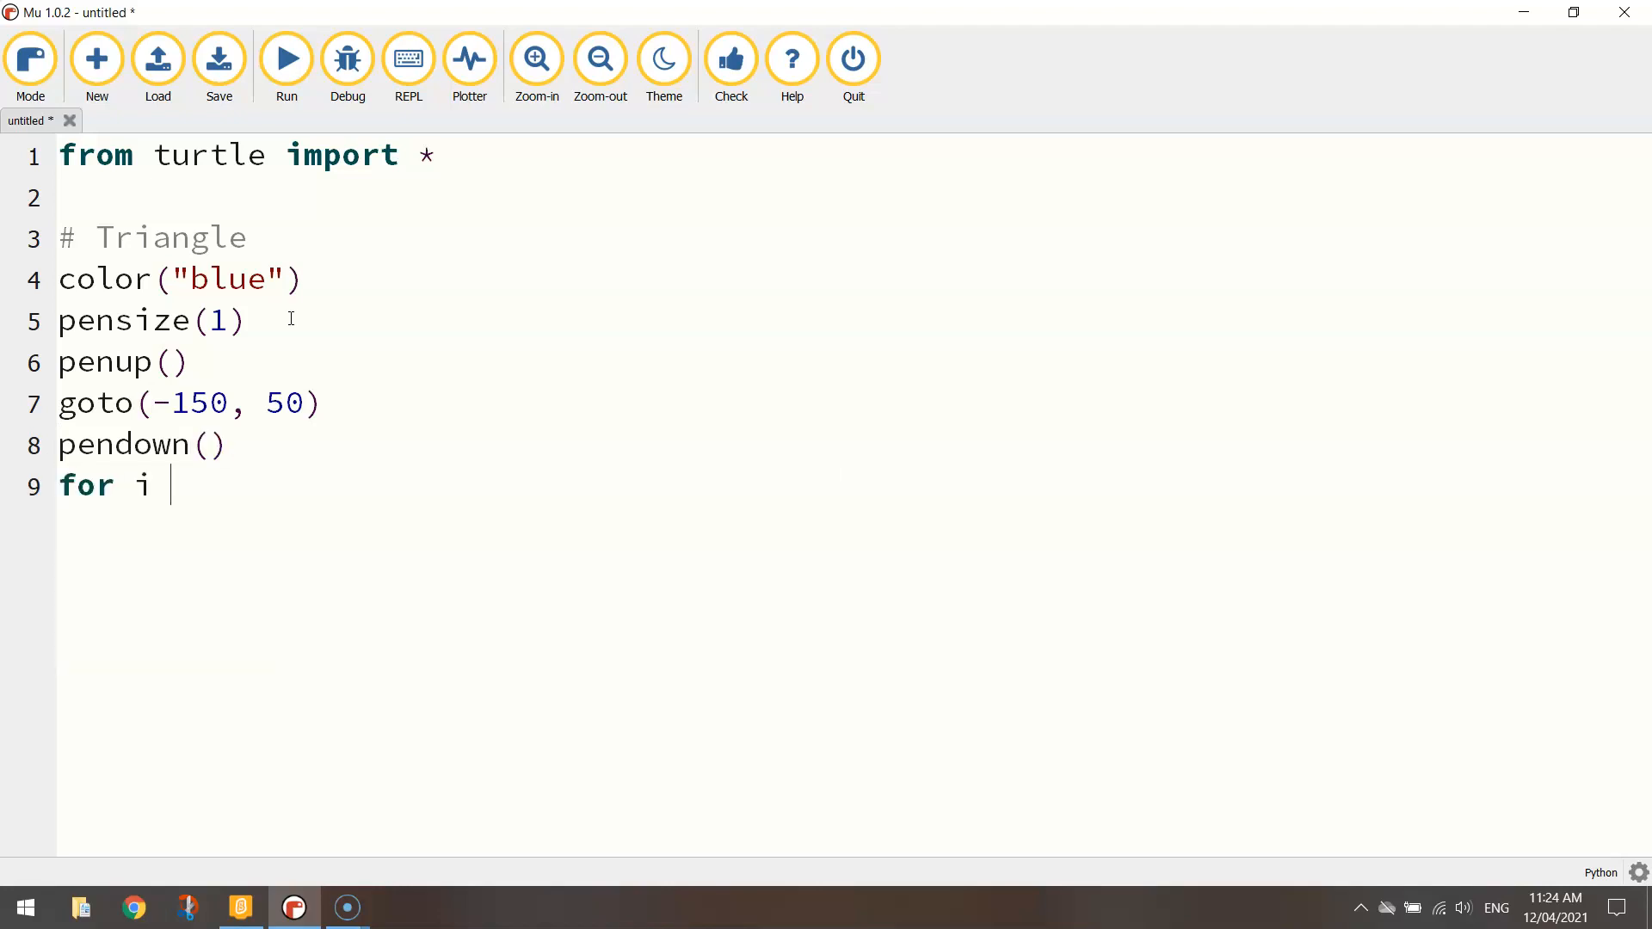
text(in range()
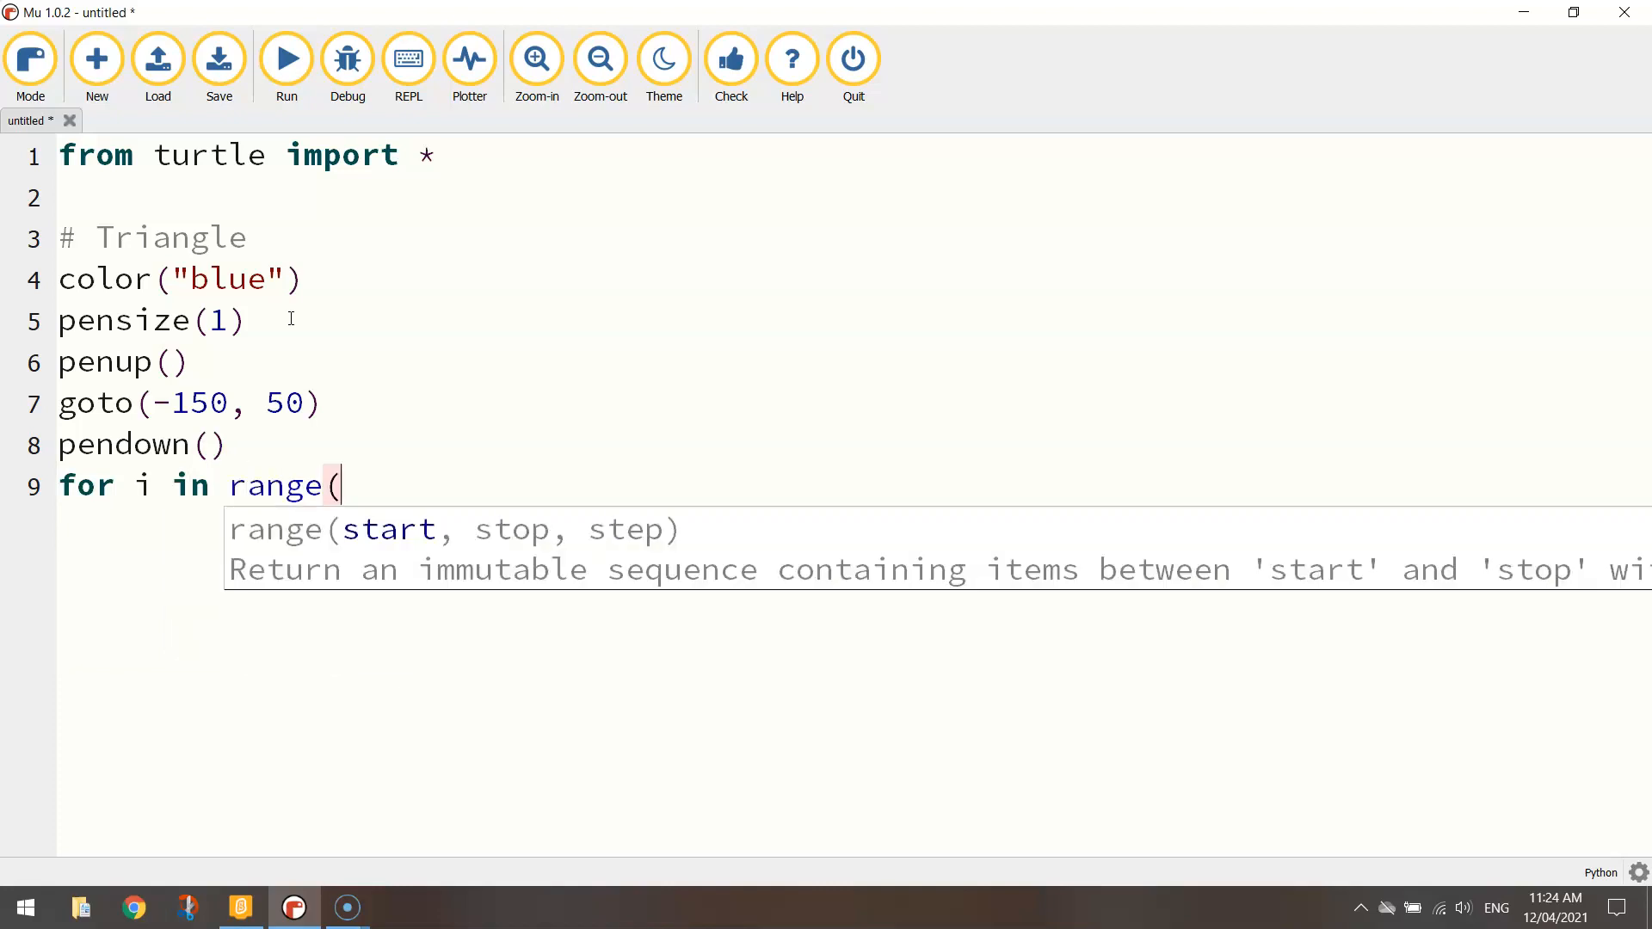
text(3):)
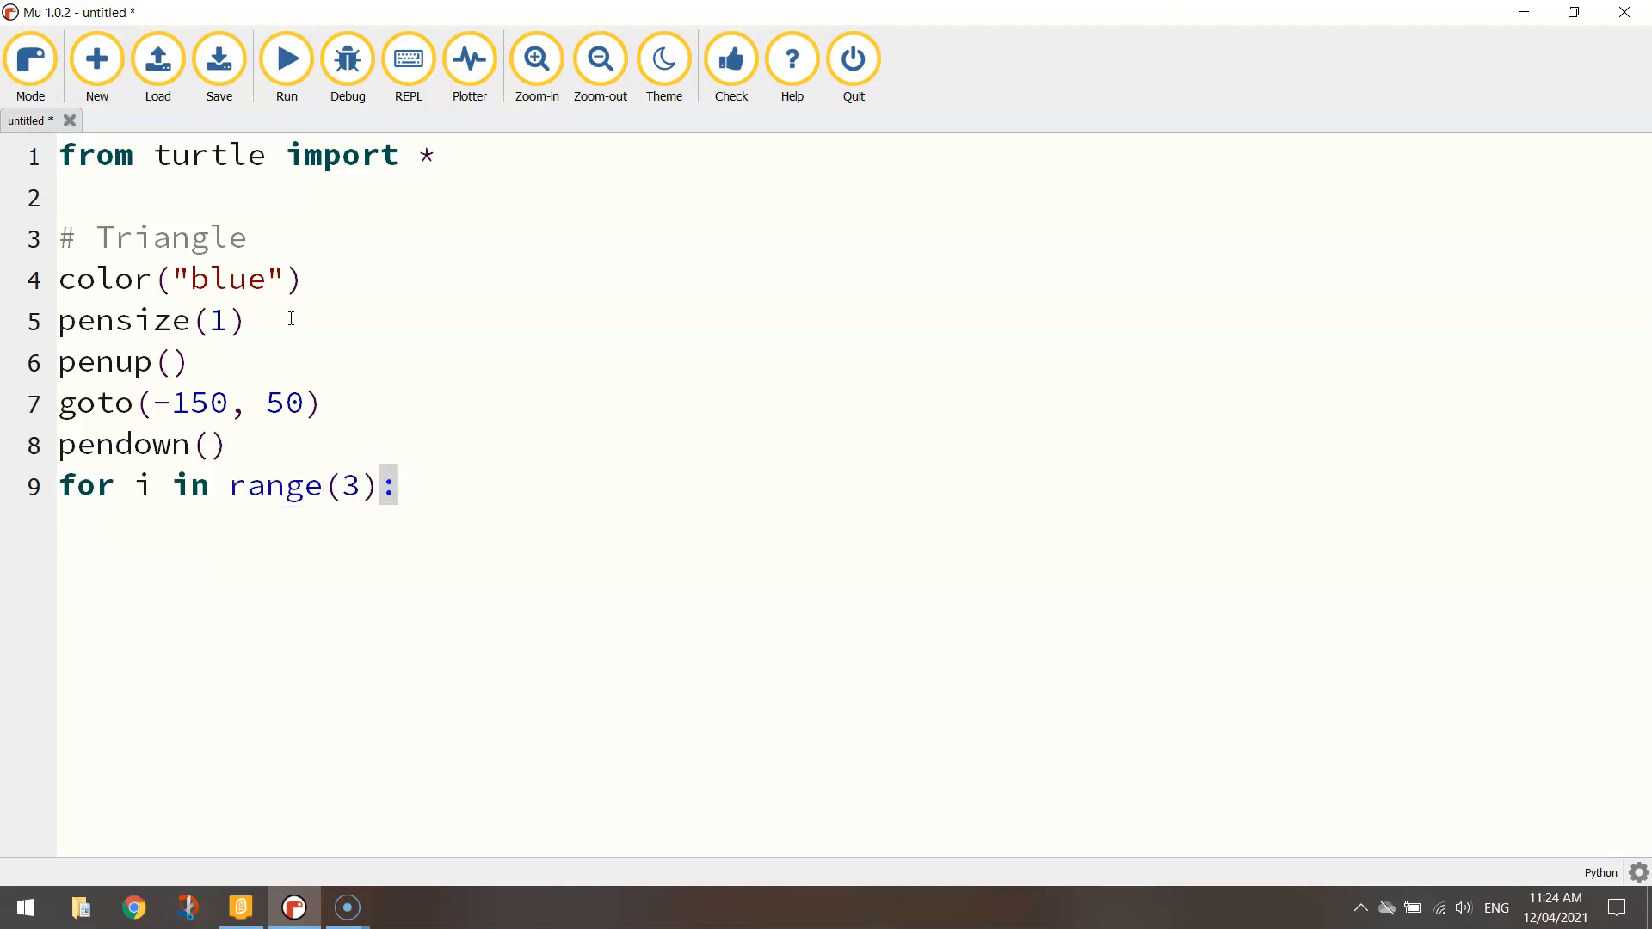
key(enter)
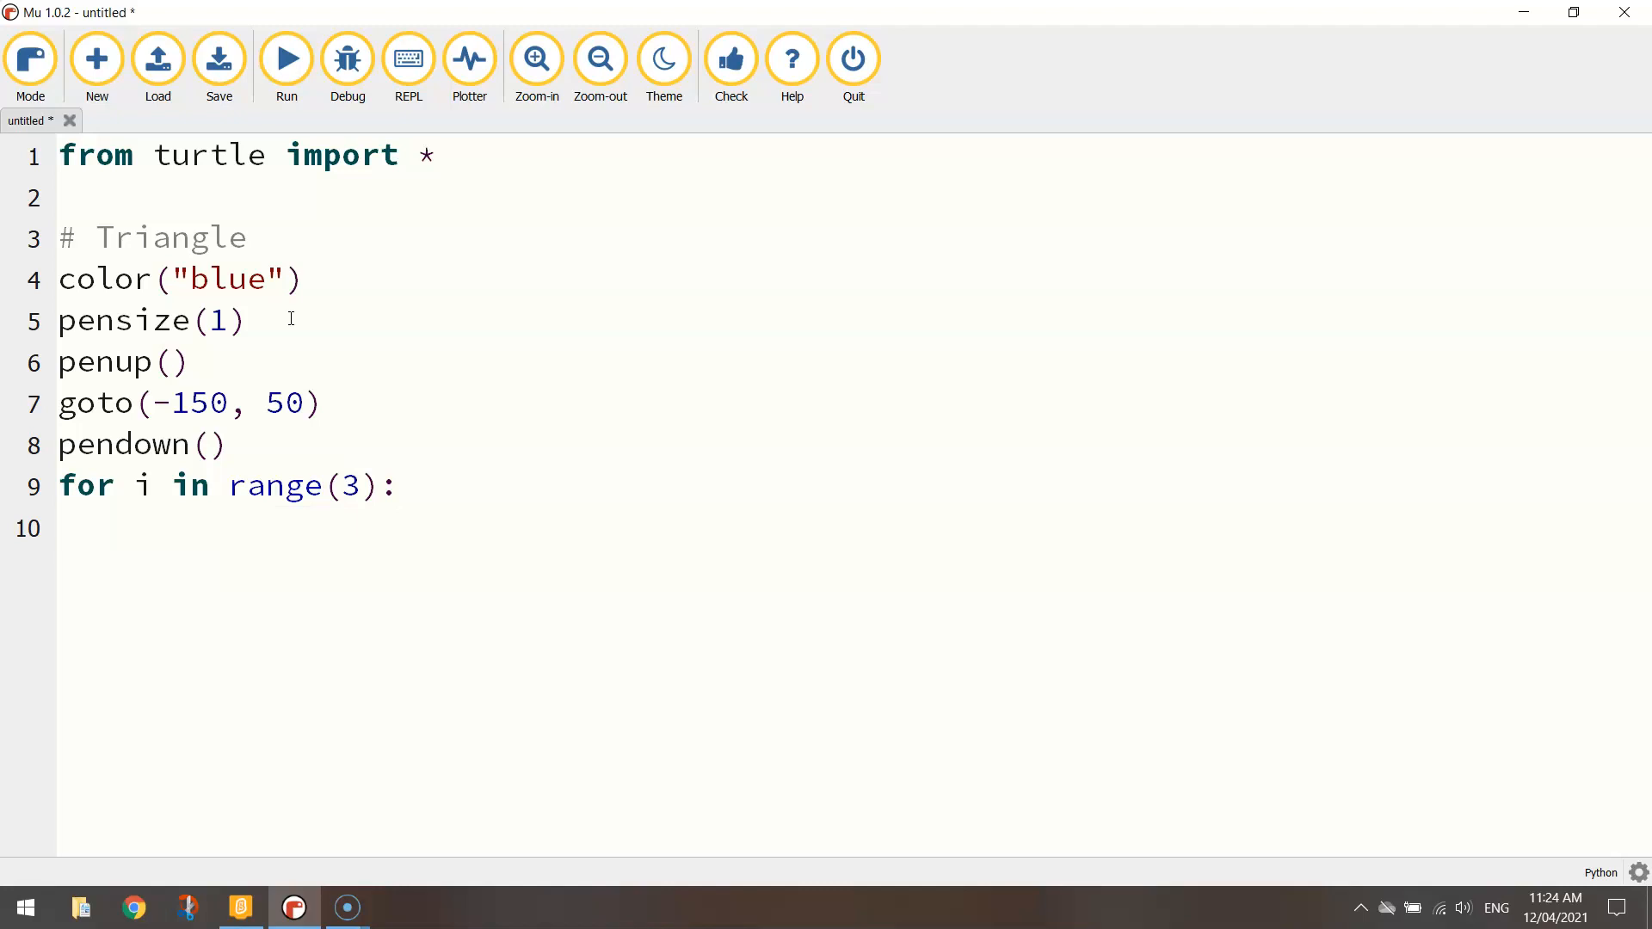
text(forward)
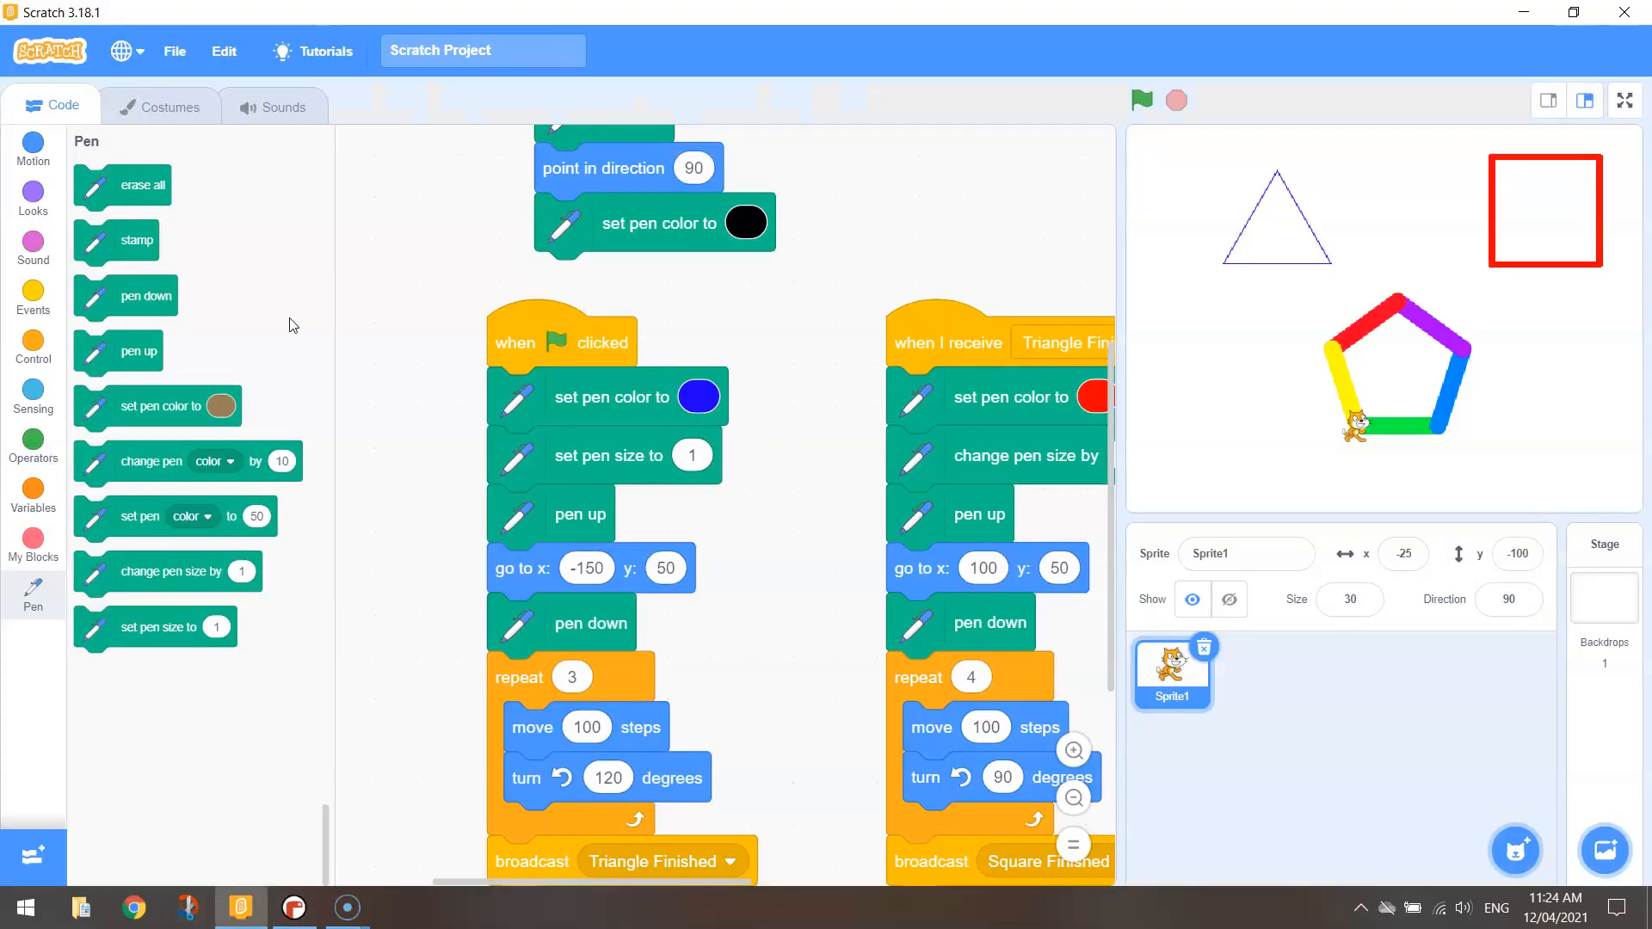
click(293, 907)
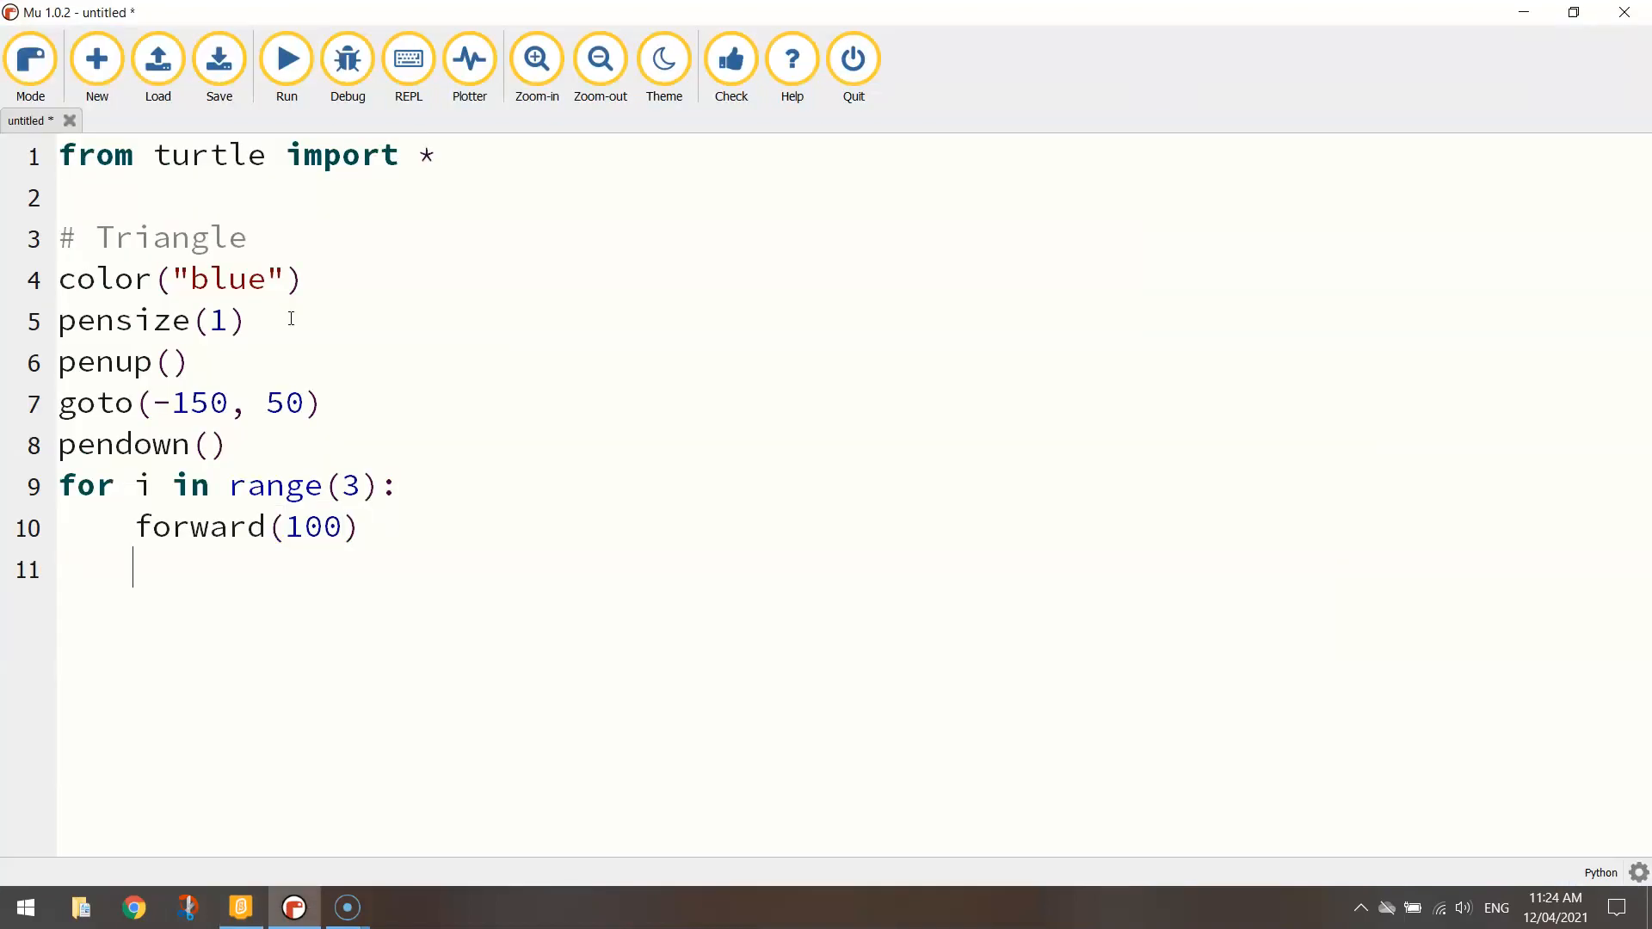
text(left(120)
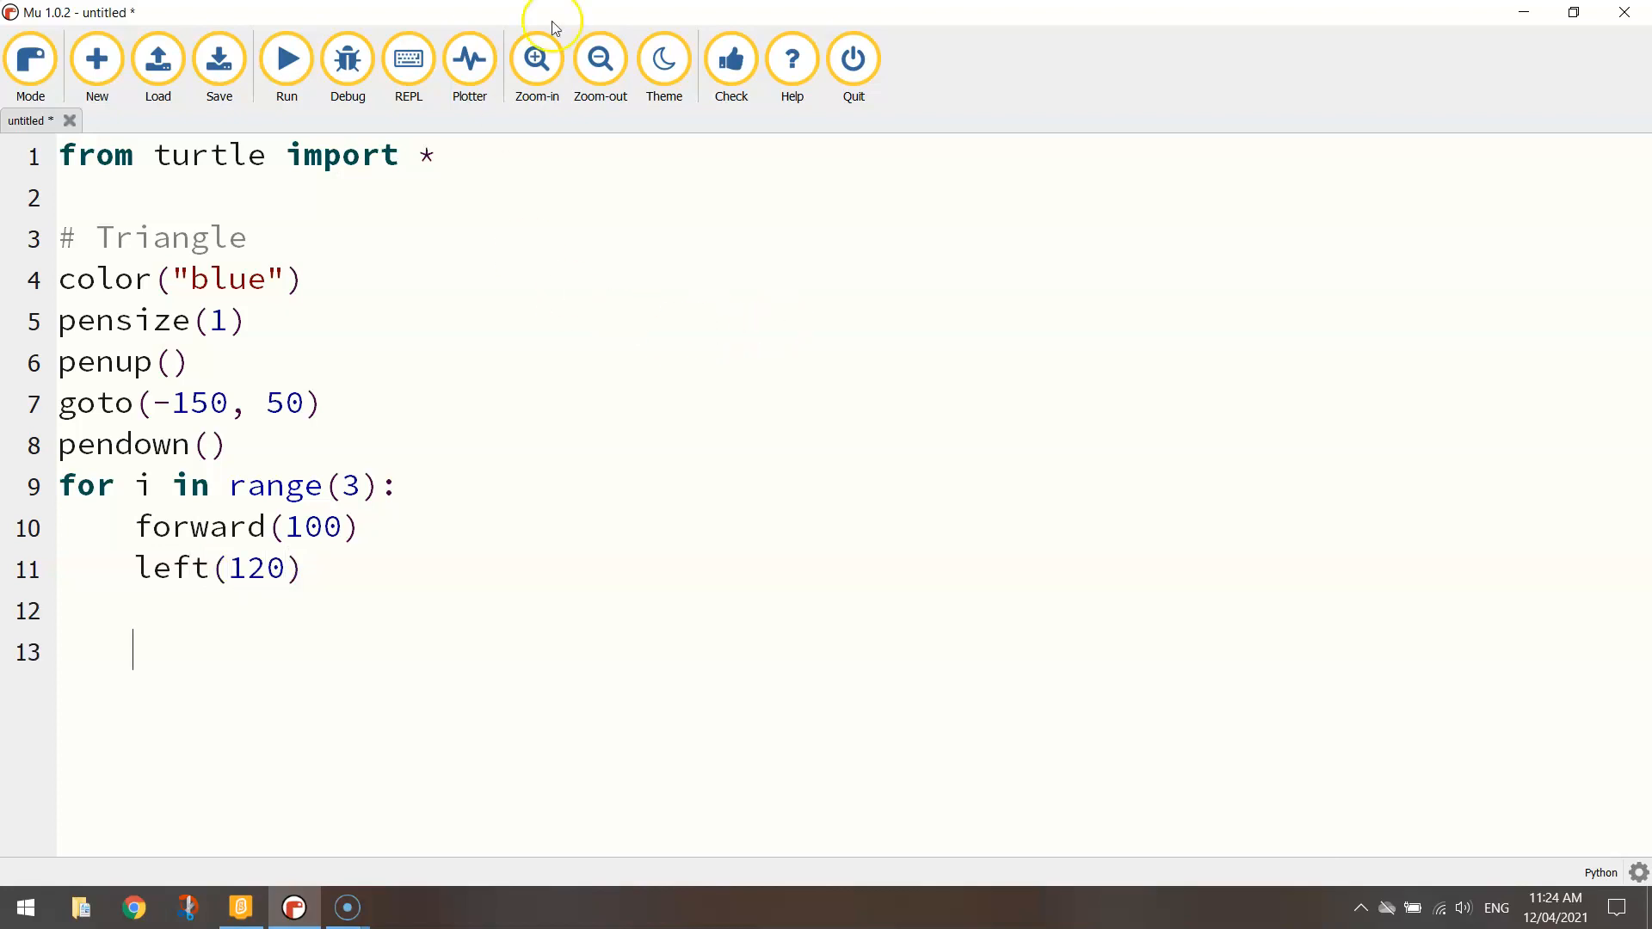
Save the script as '4 - Outline Colours.py' in the Coding Video Tuts folder
click(217, 58)
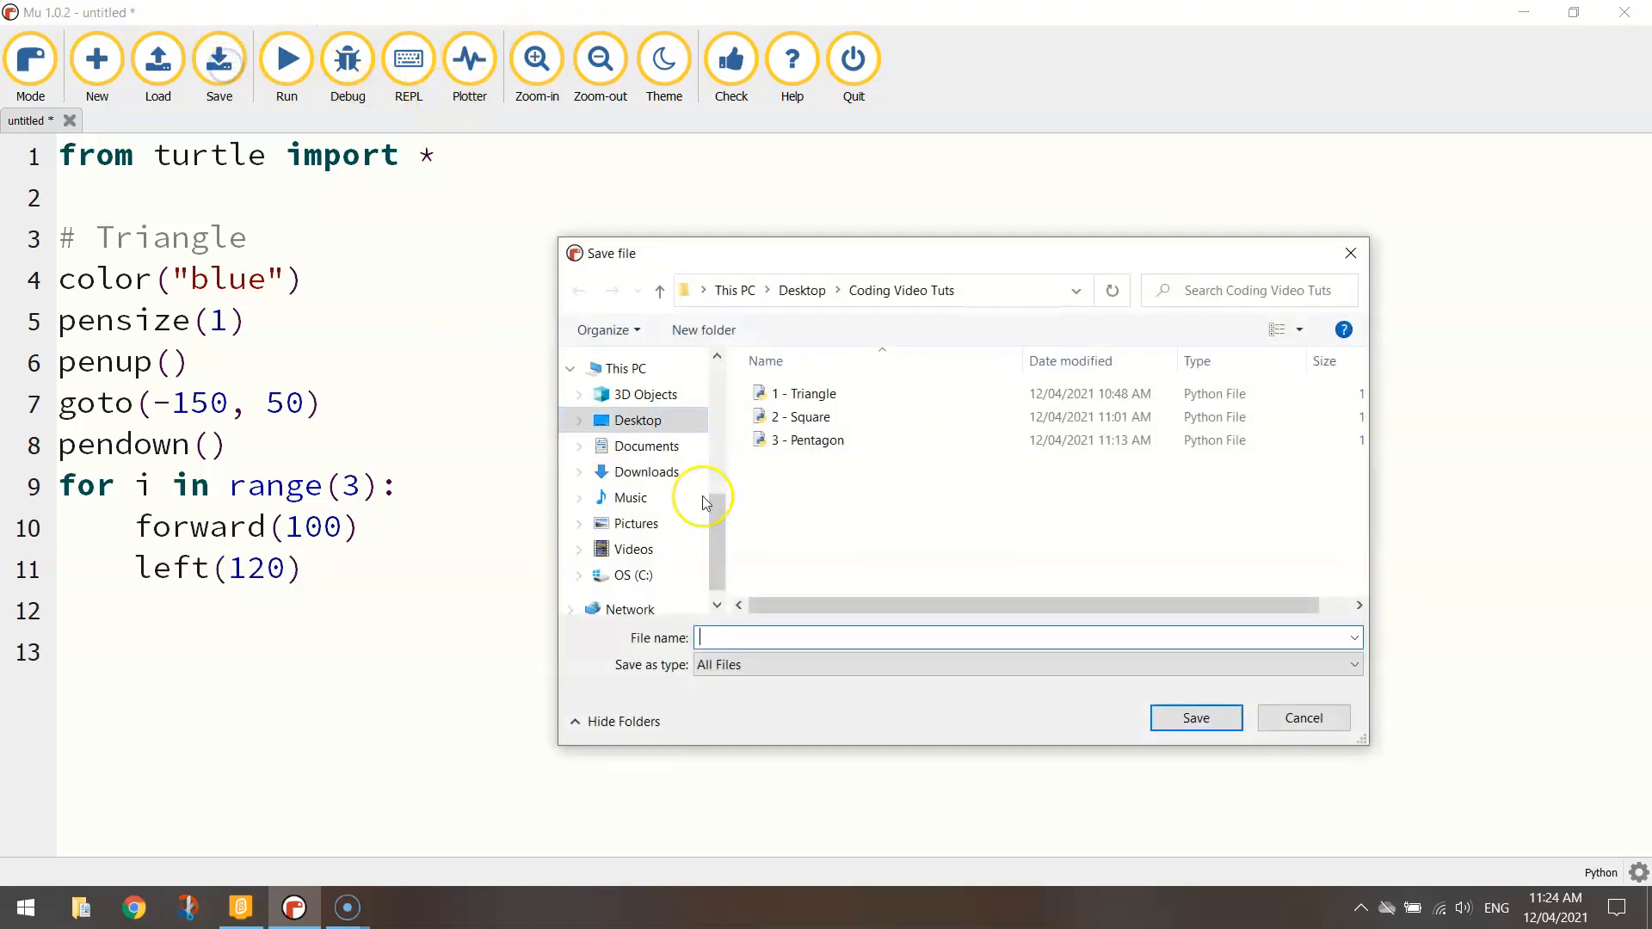
text(4)
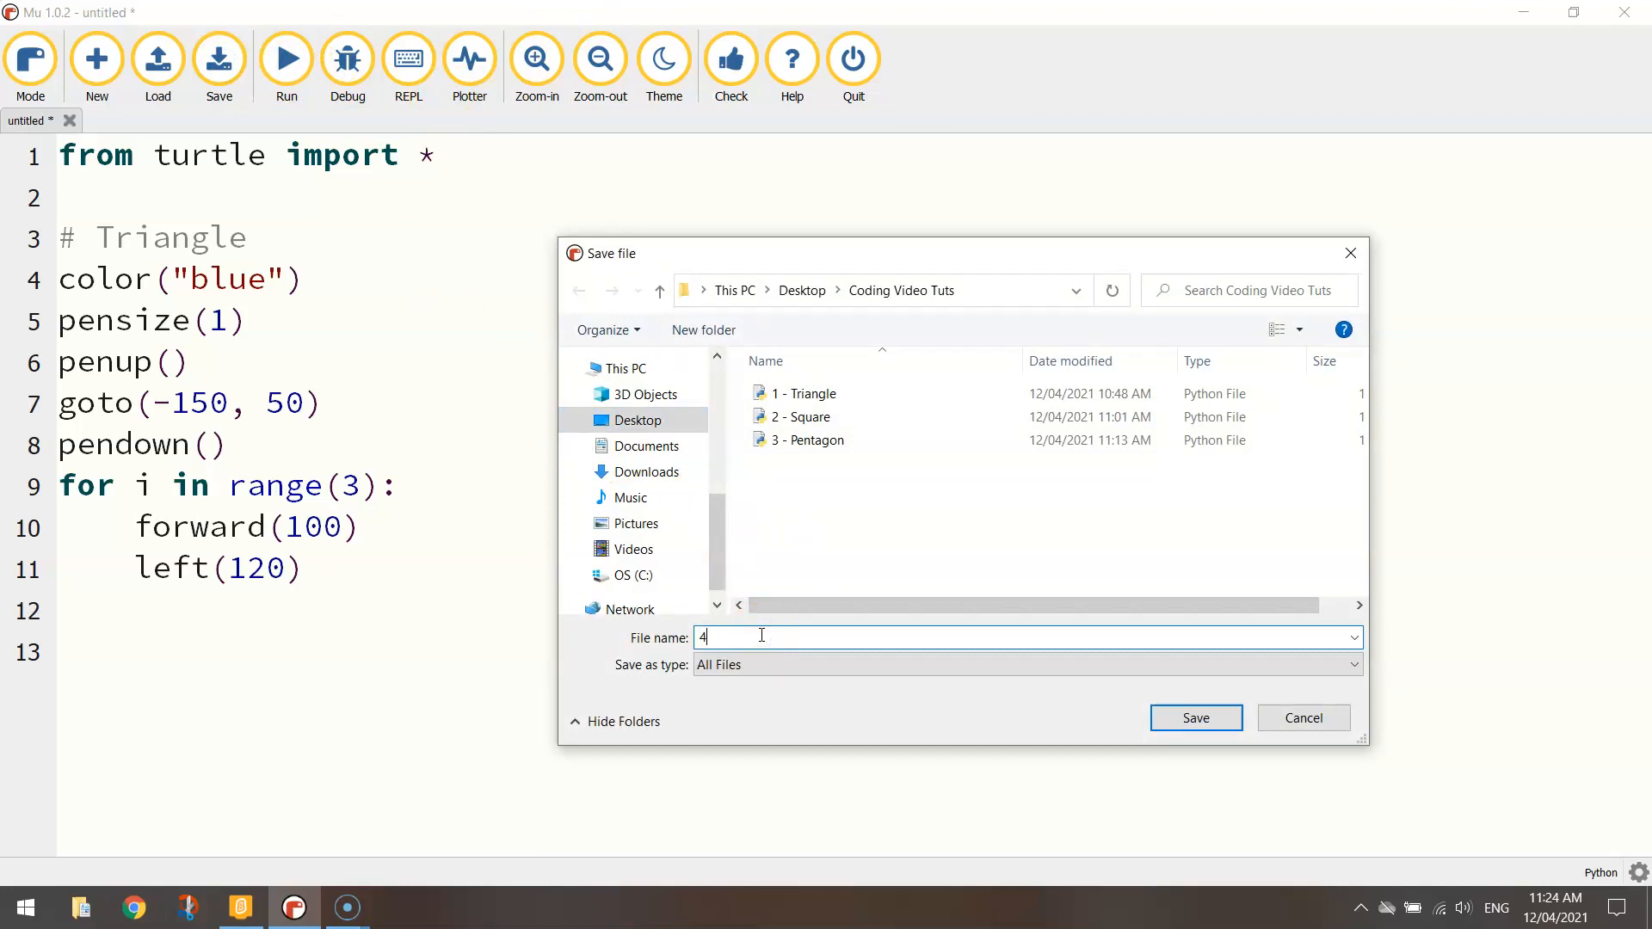
text(- Outline Co)
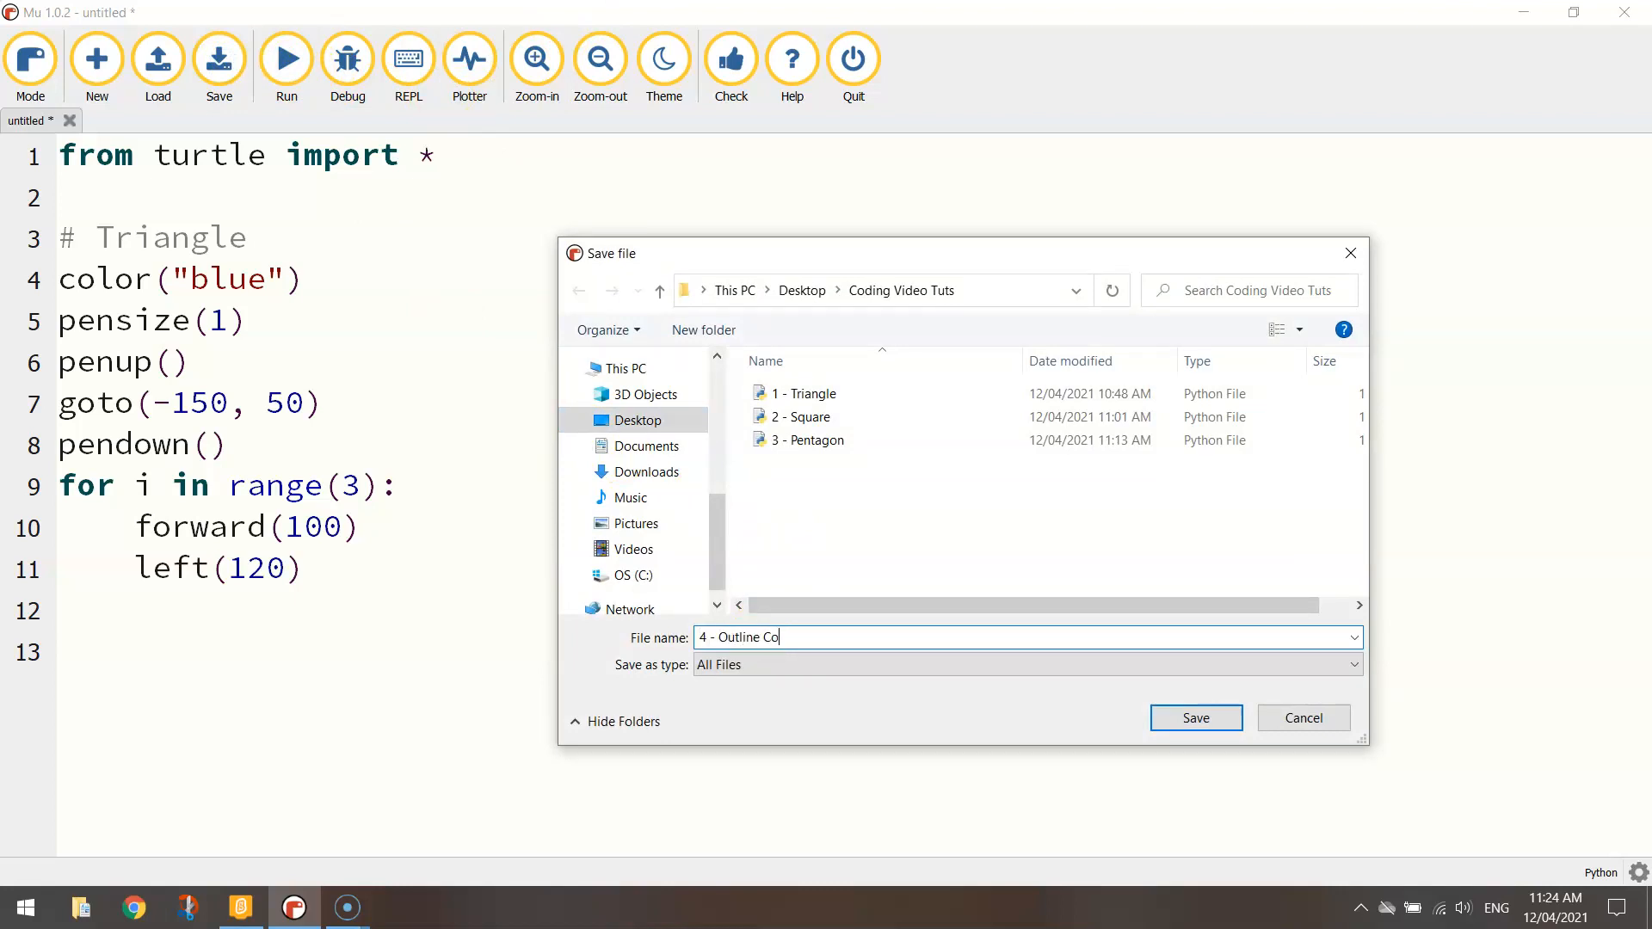
click(1195, 717)
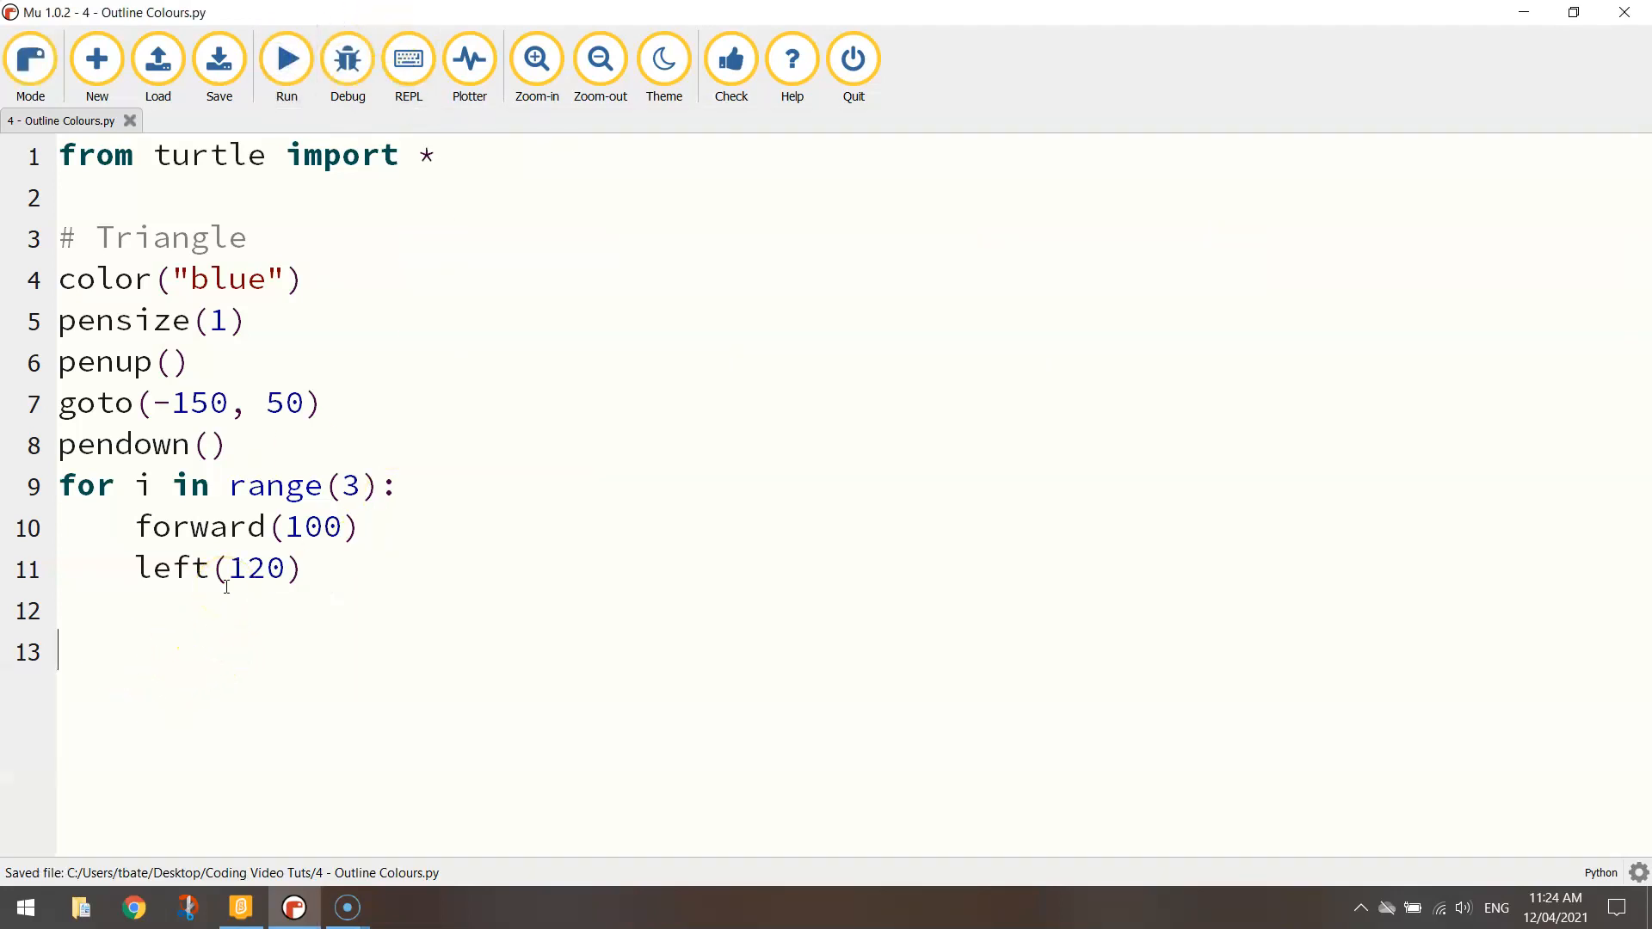
Start a '# Square' section setting color("red") and a thicker pen size
text(# Sq)
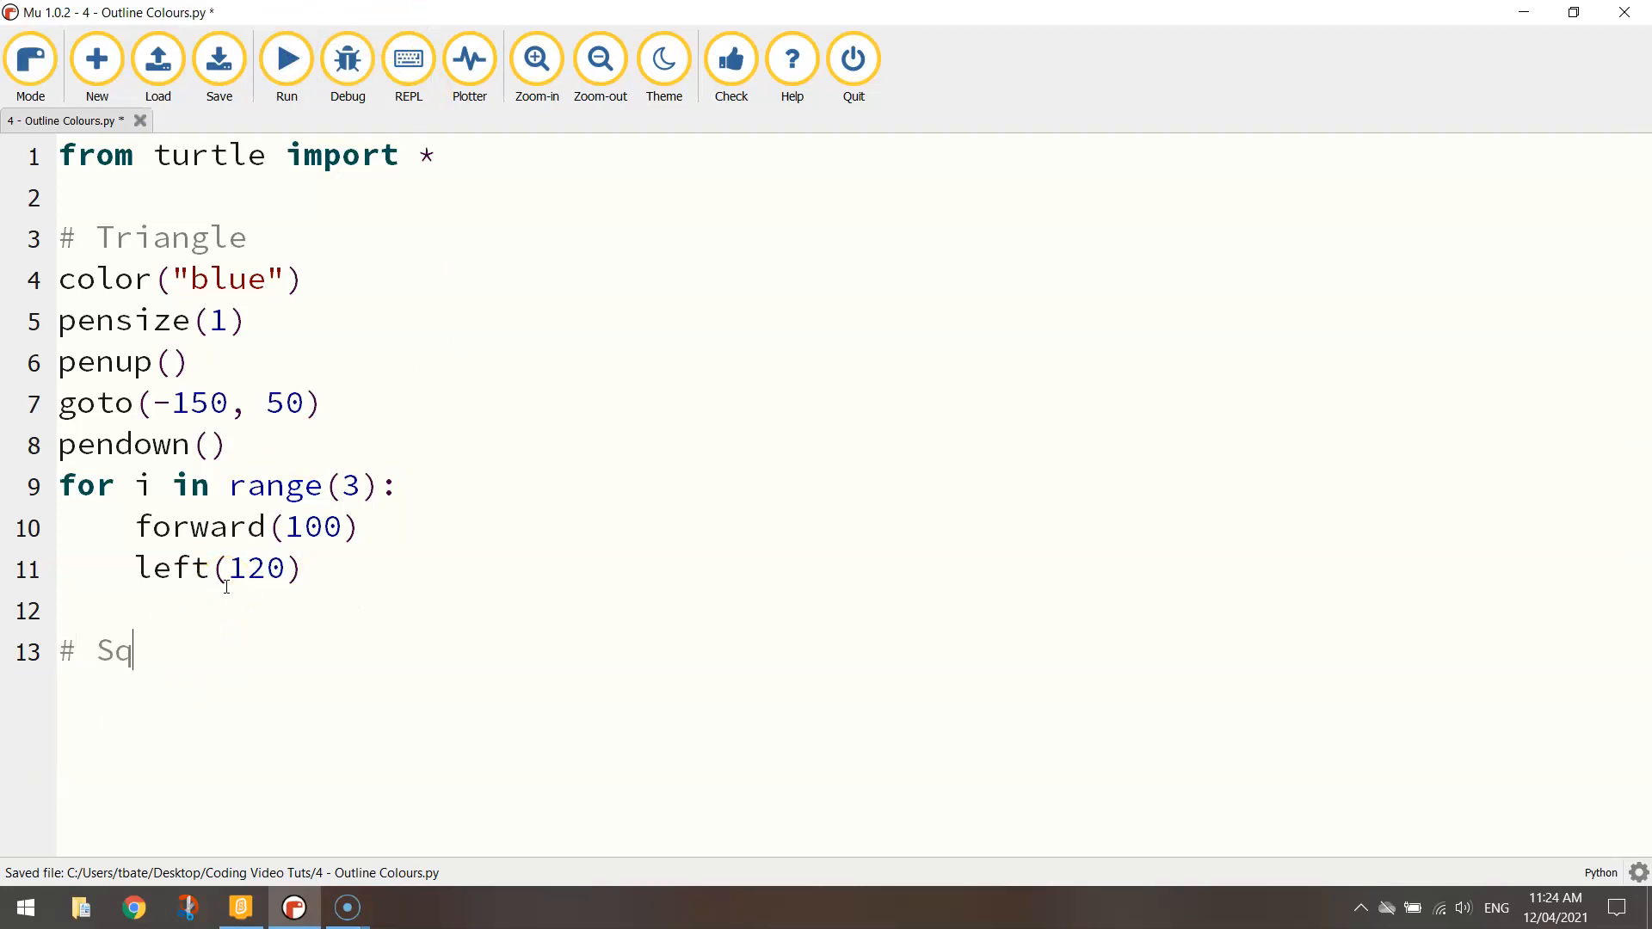
text(uare)
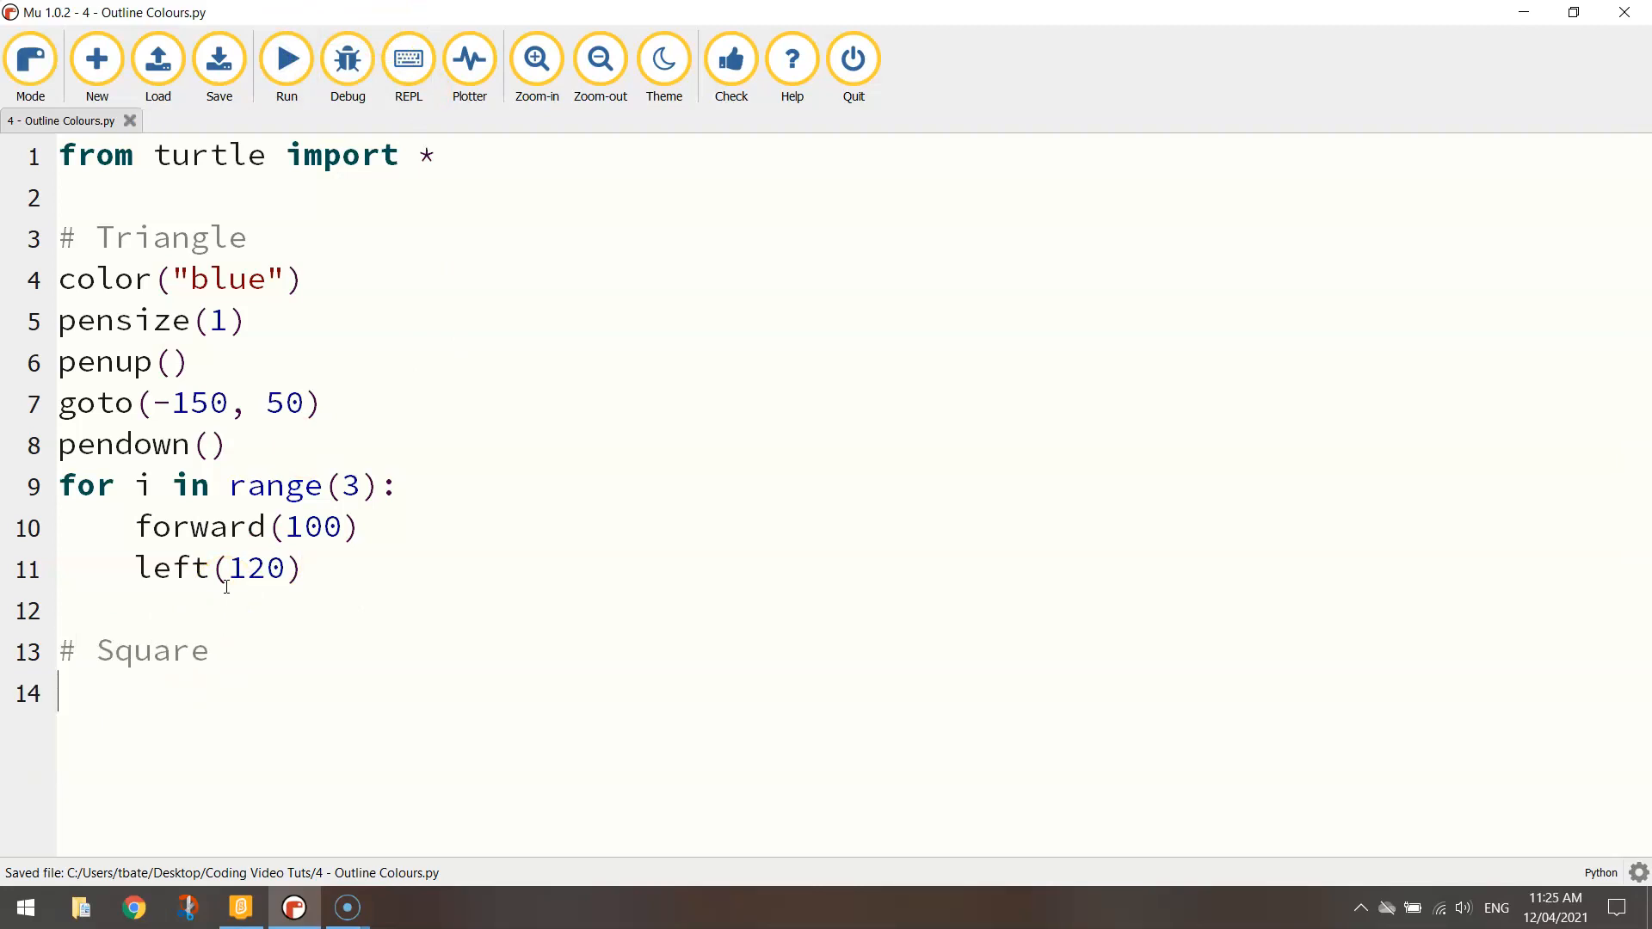
text(color()
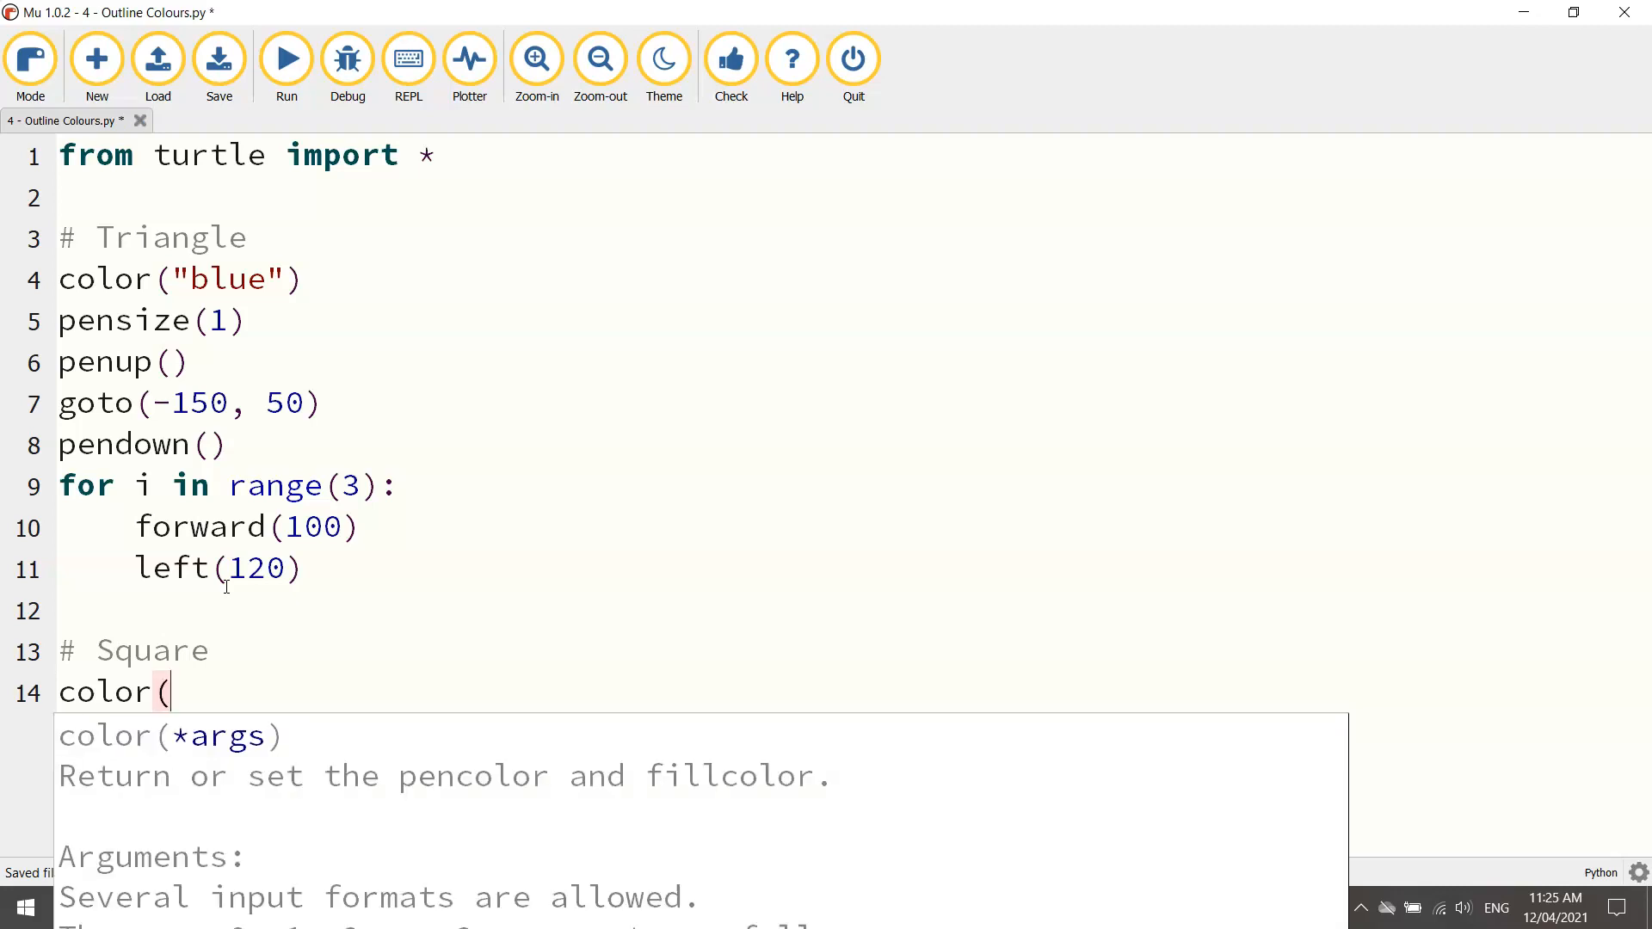
text("red")
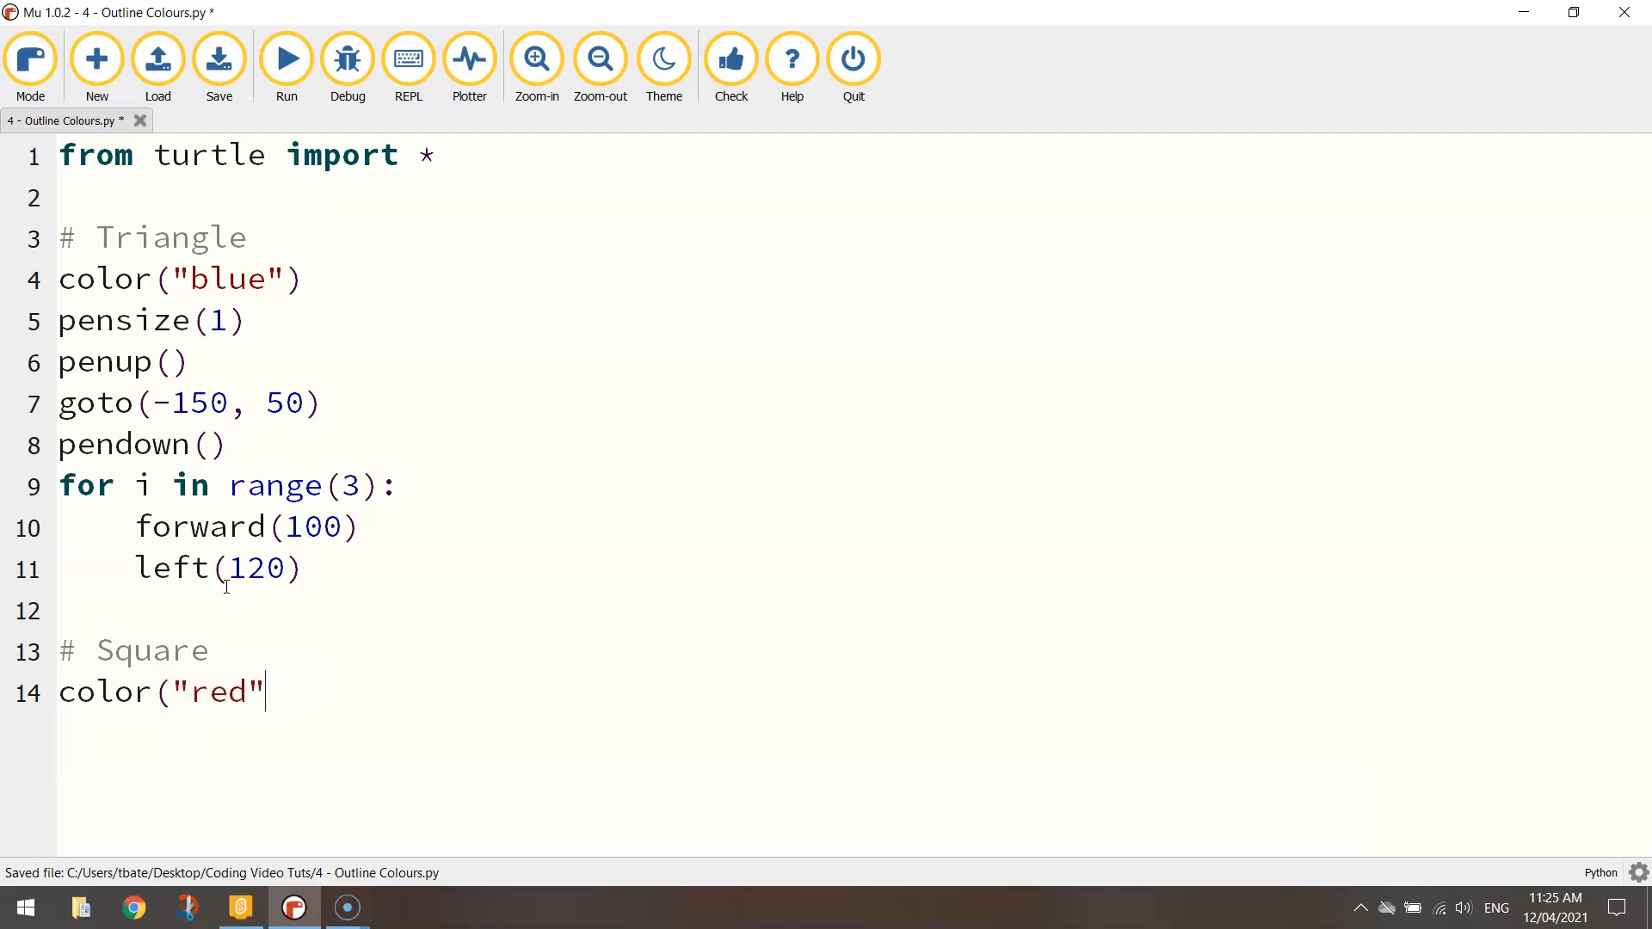
text())
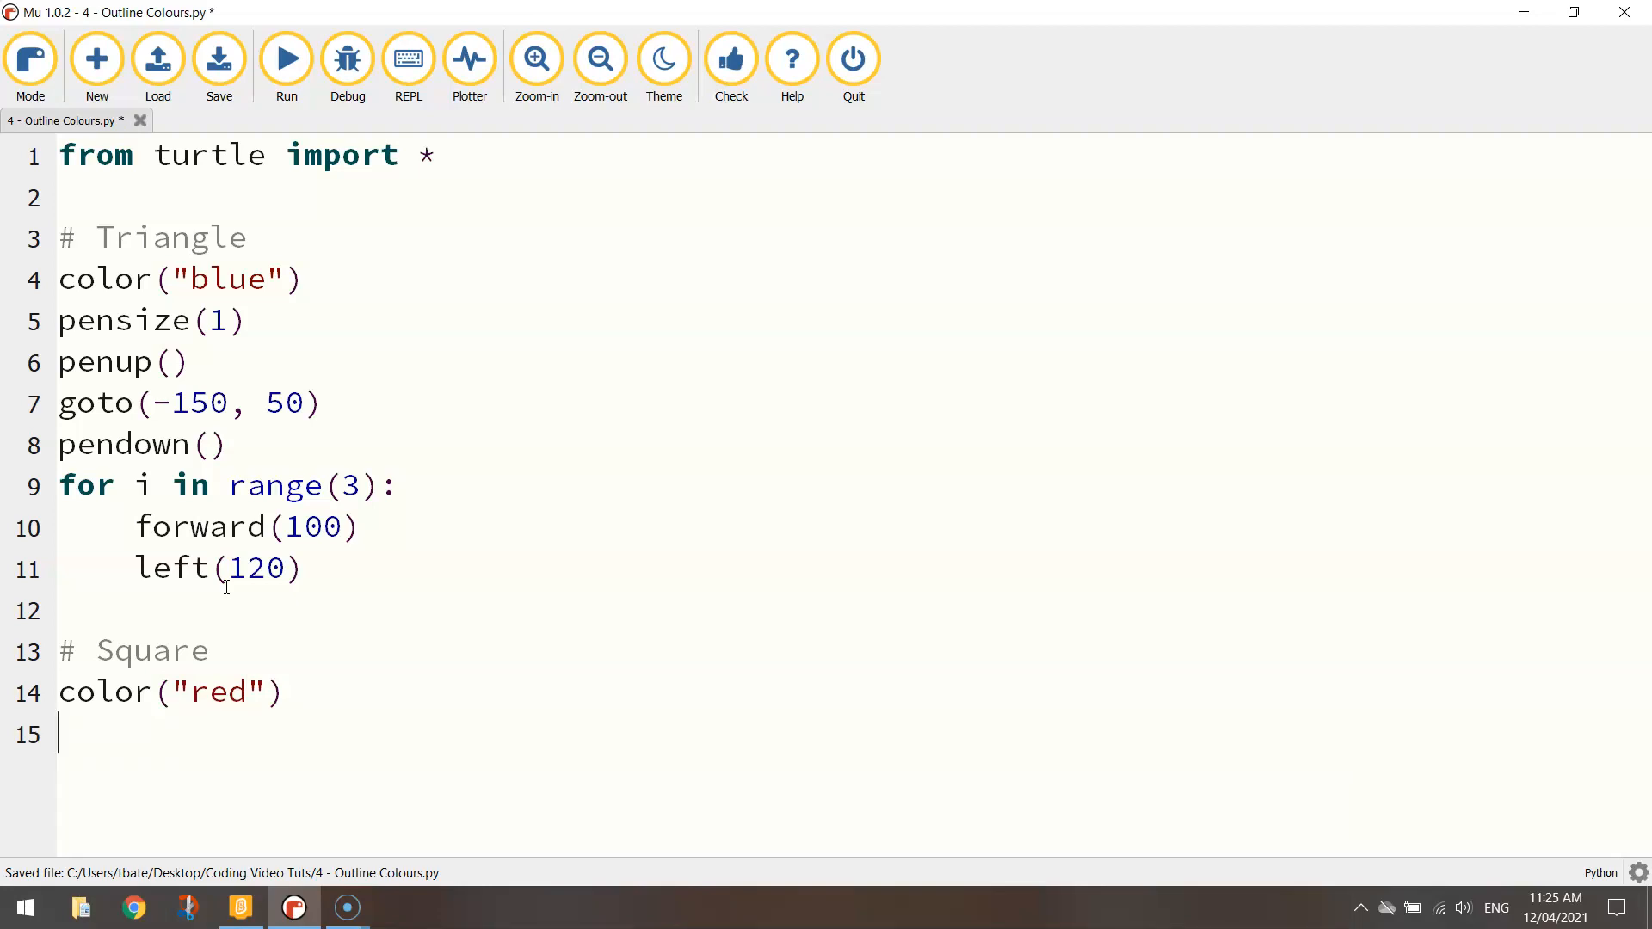
text(pensize(5)
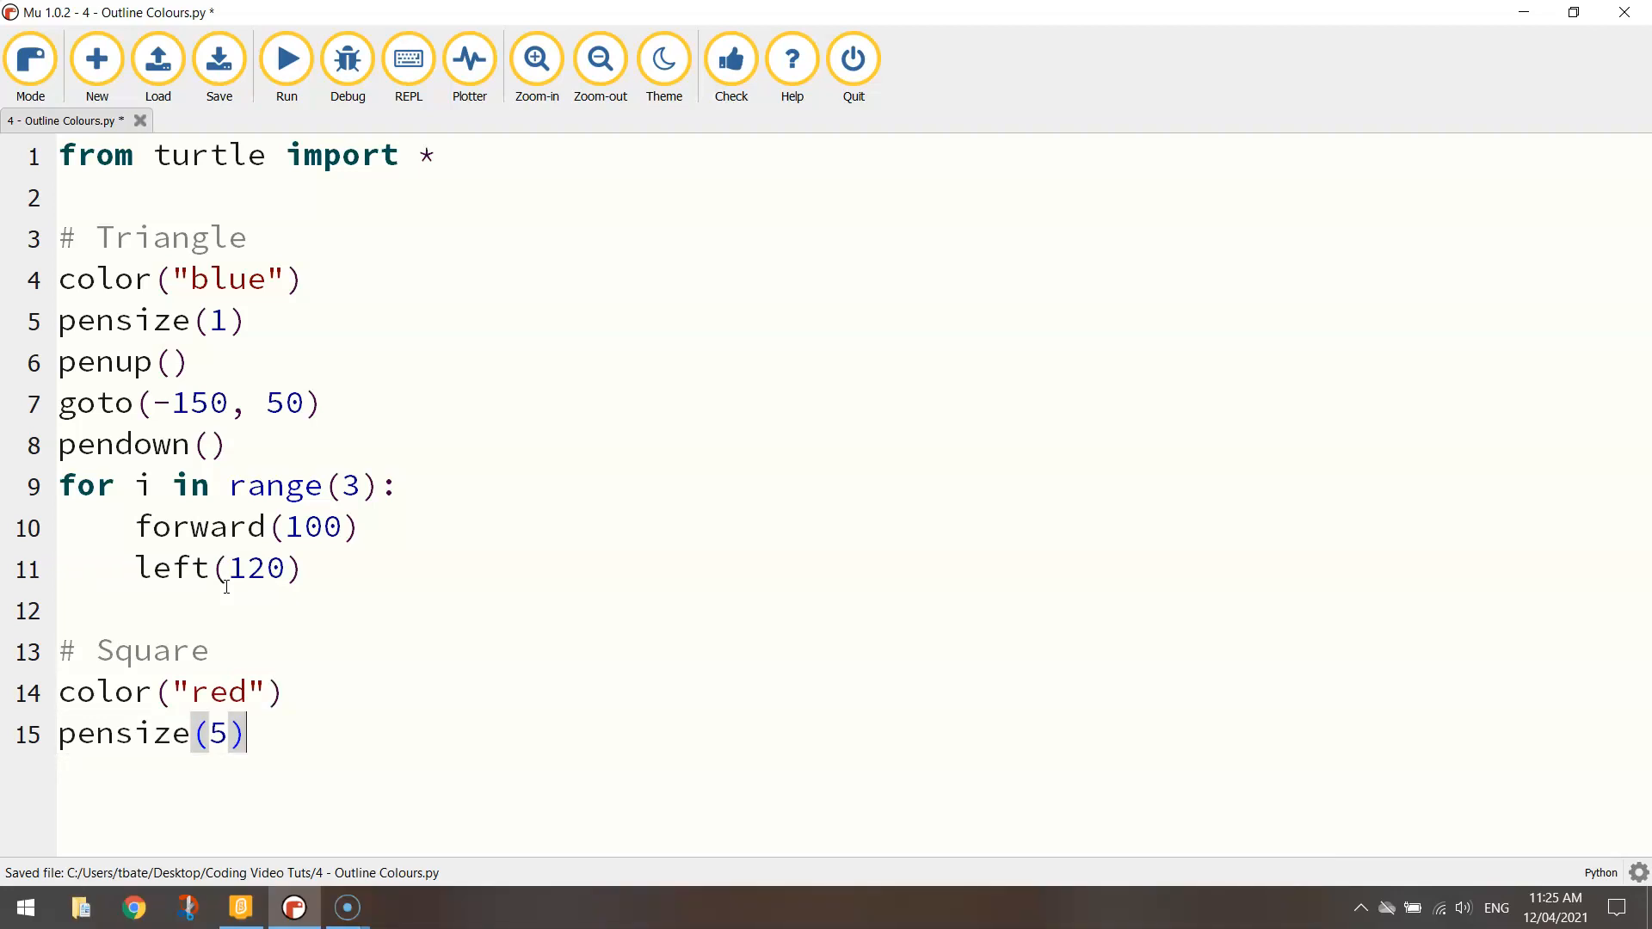
key(enter)
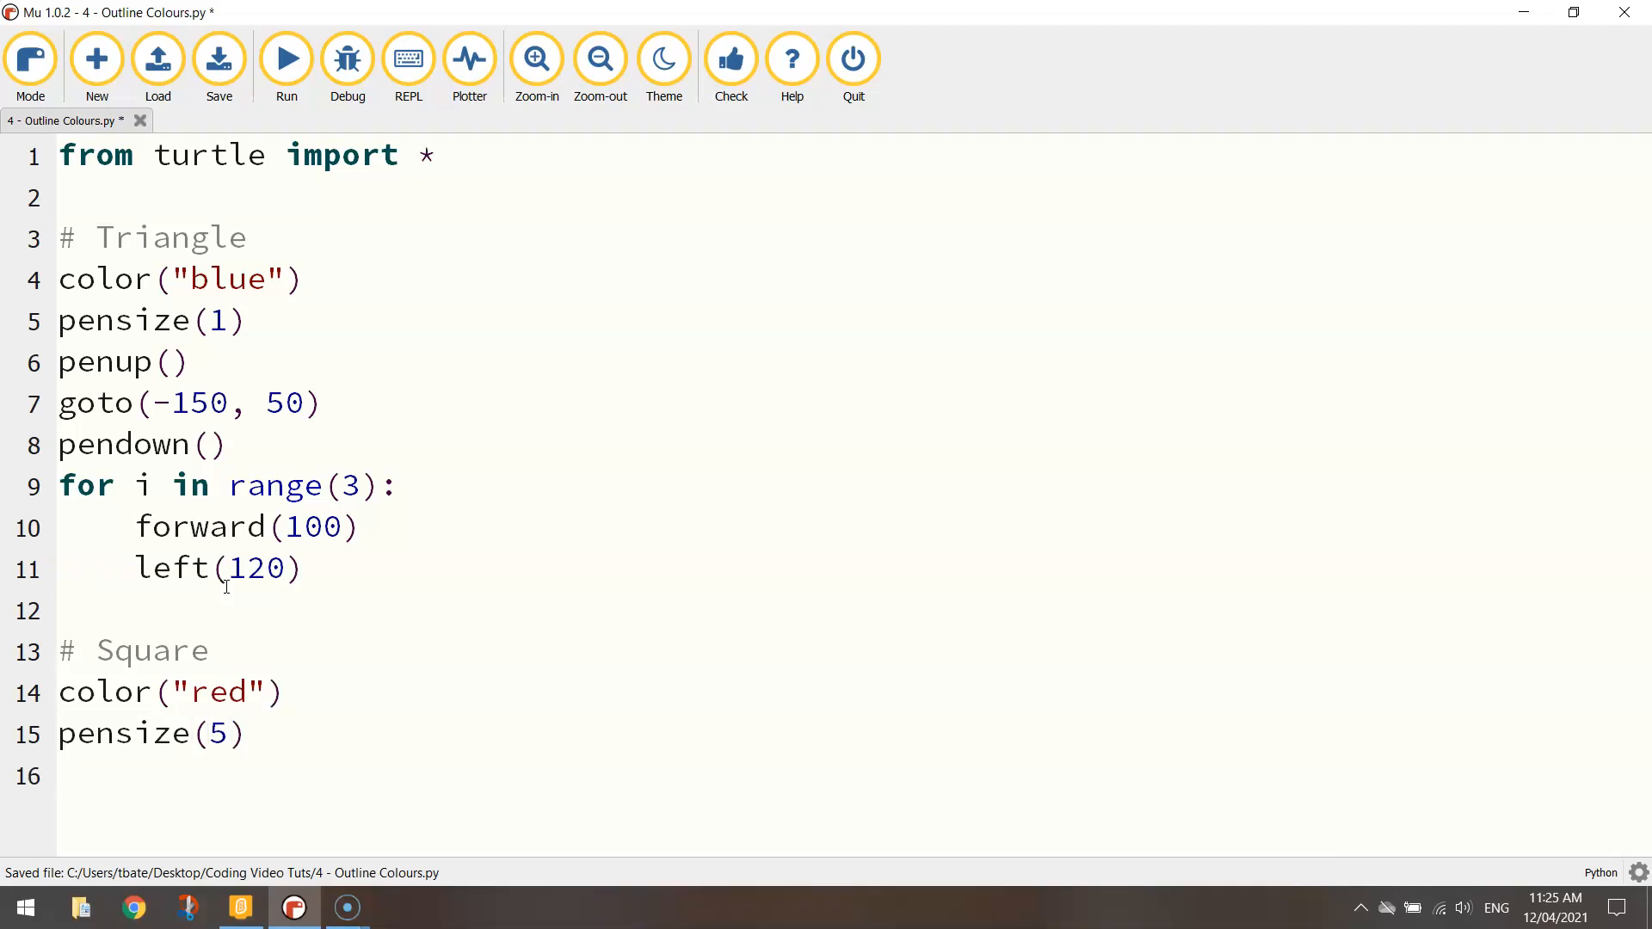
Add penup() and the square's goto position, then save the file
text(p)
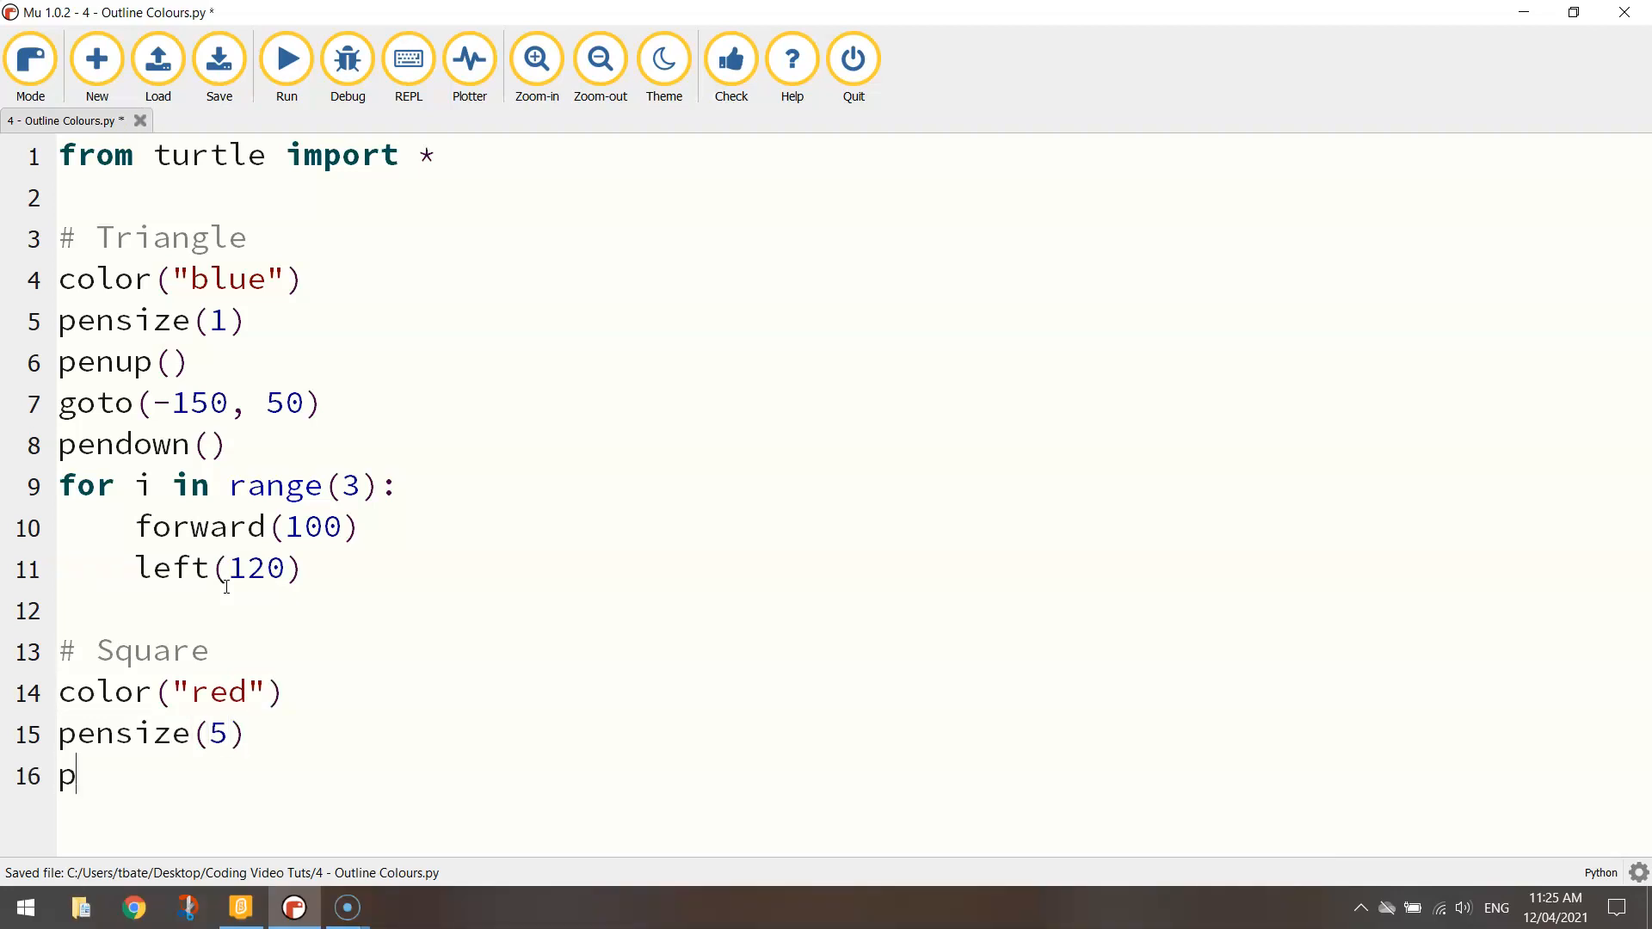
text(enup())
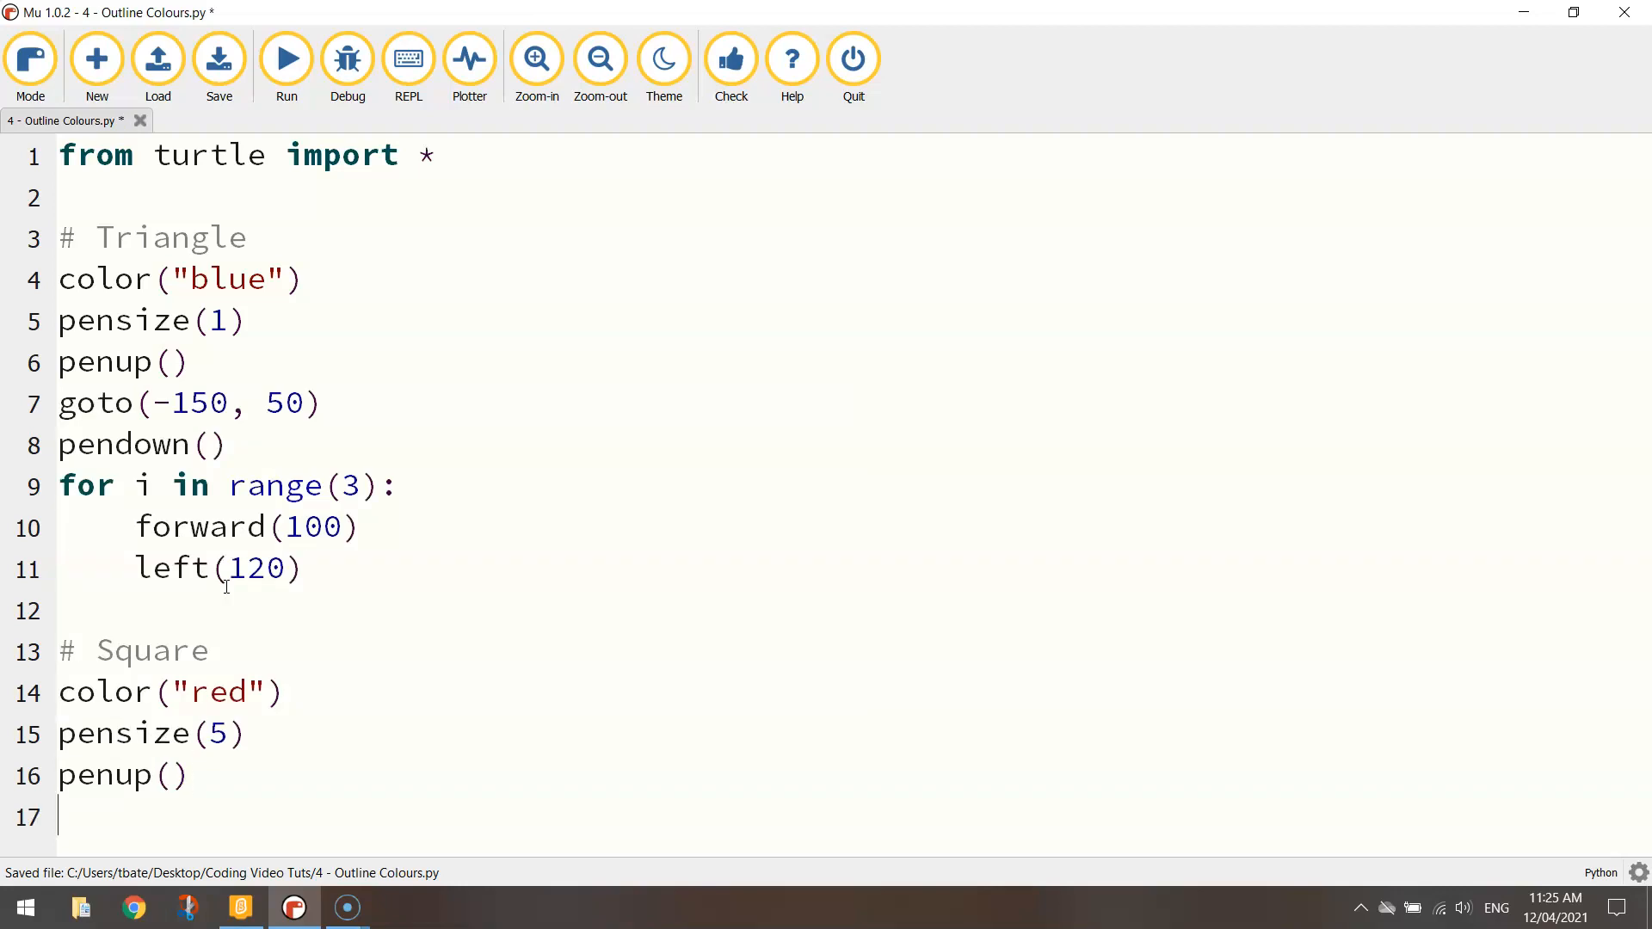
text(goto(100,)
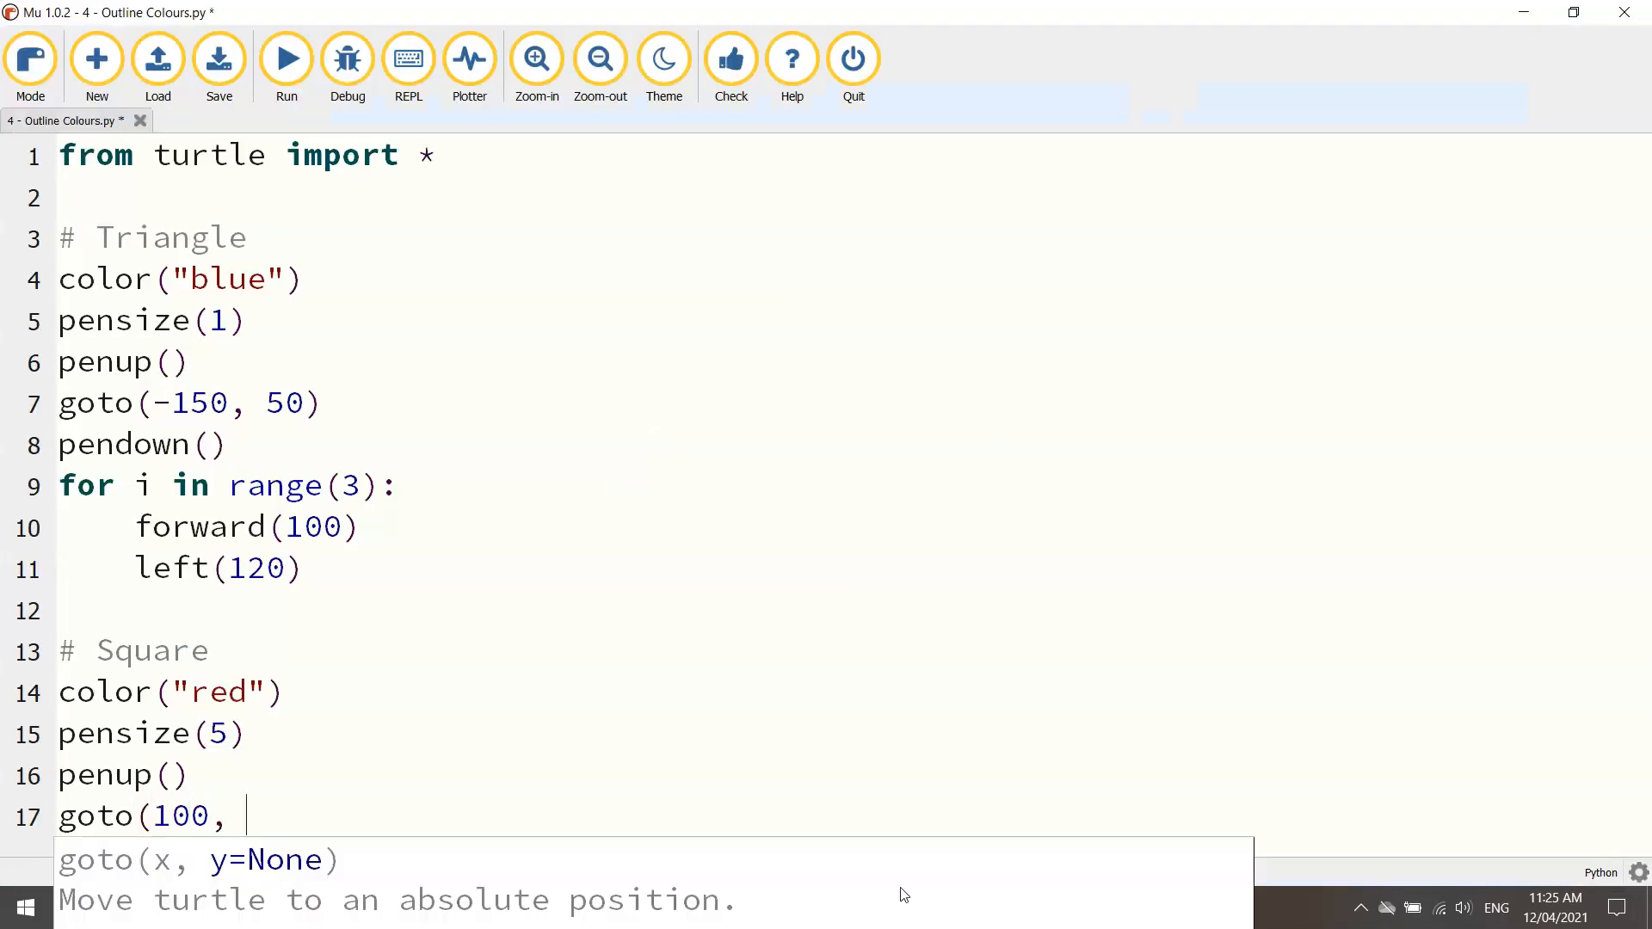
text(50))
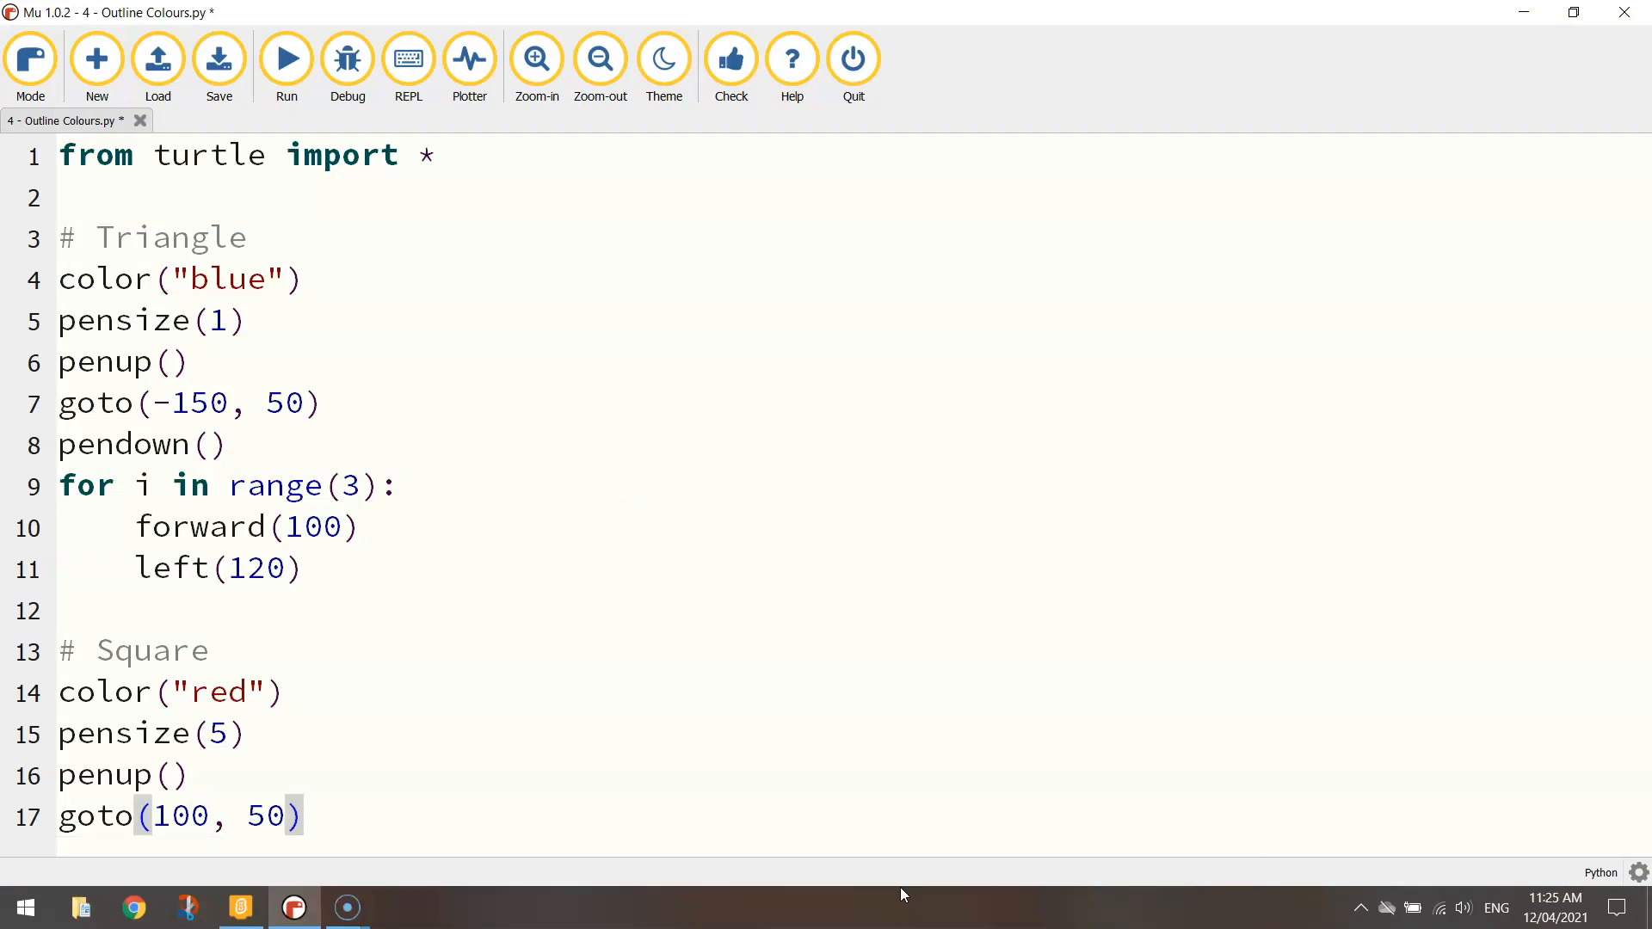
click(217, 57)
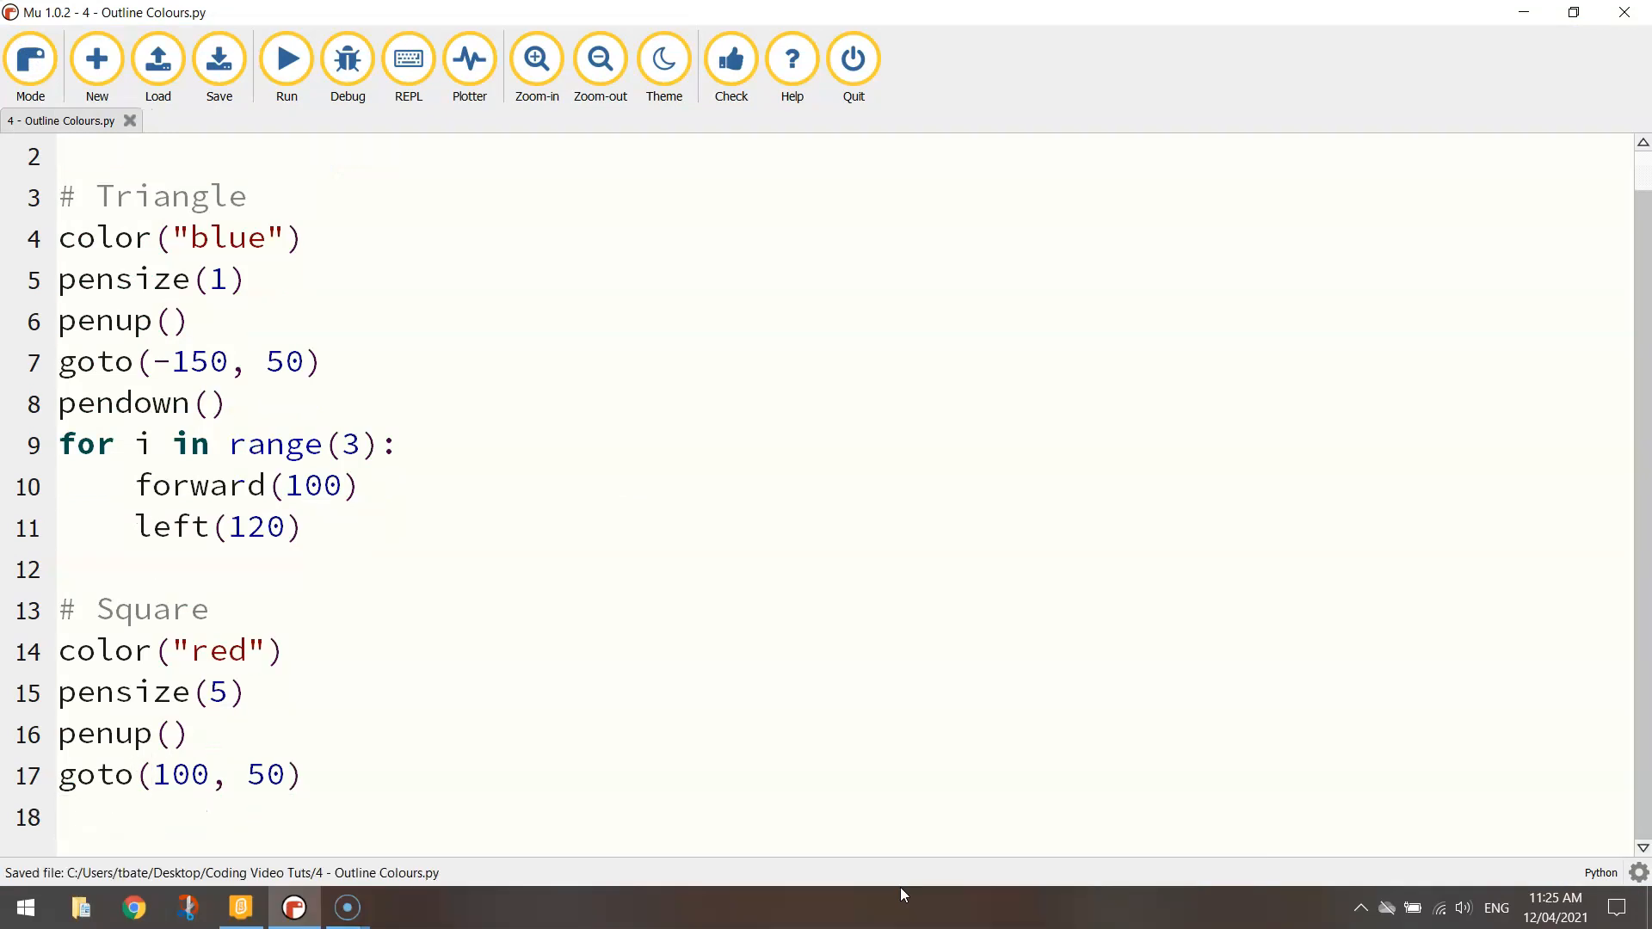
Add pendown() and a range(4) loop of forward(100) and left(90), then run it
text(p)
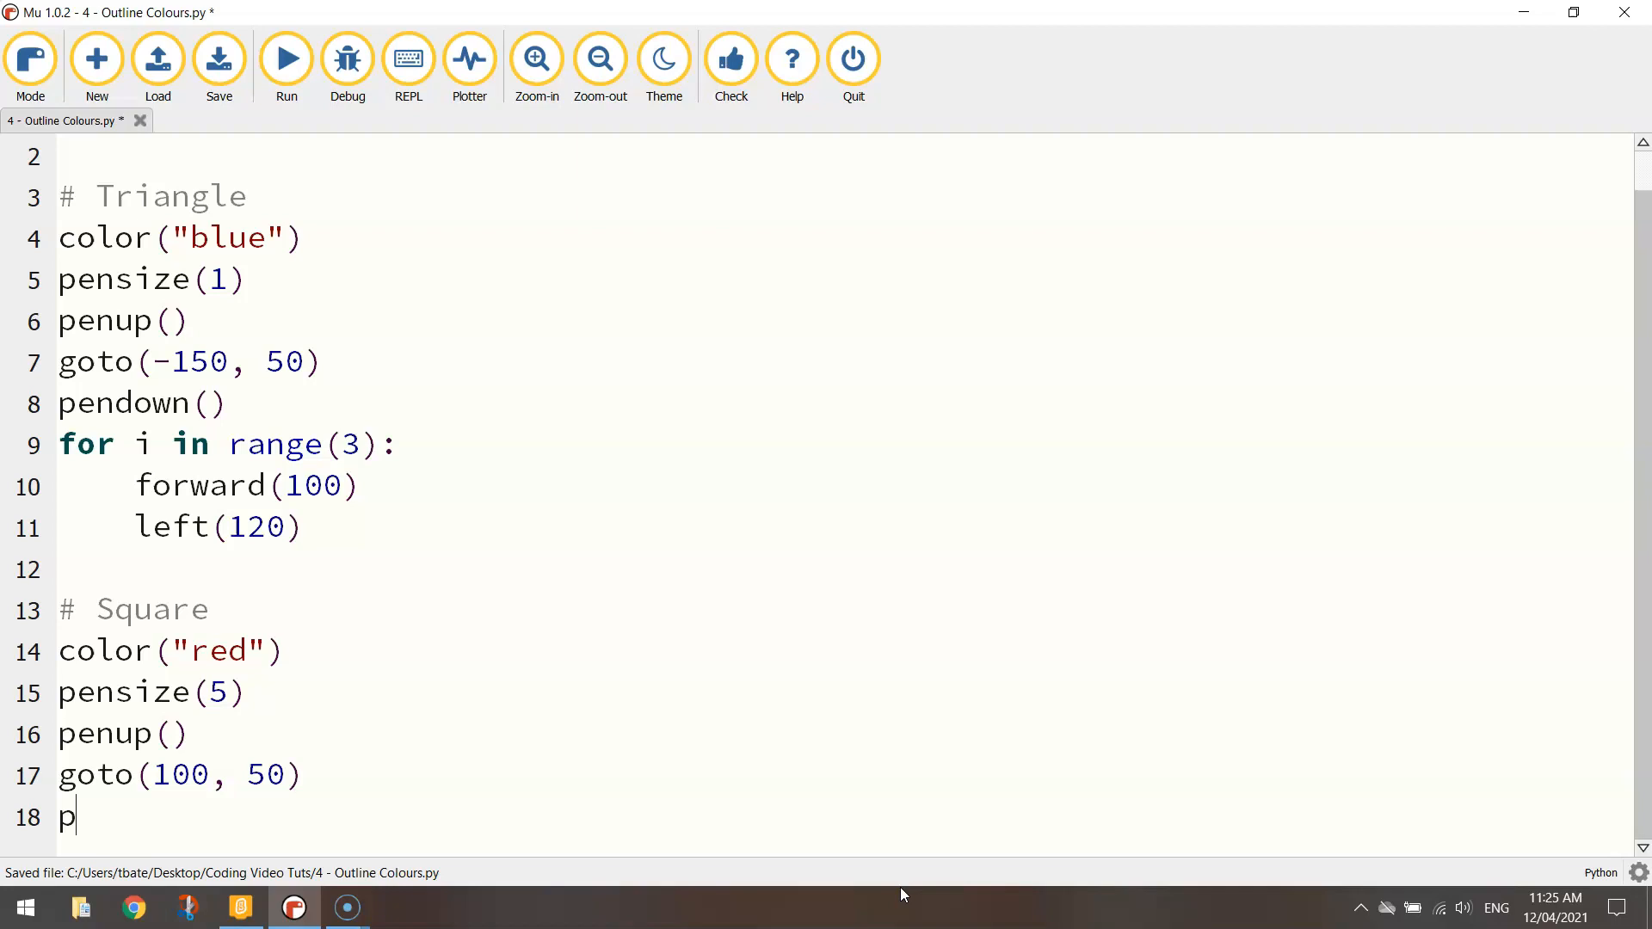
text(endown())
text(for i )
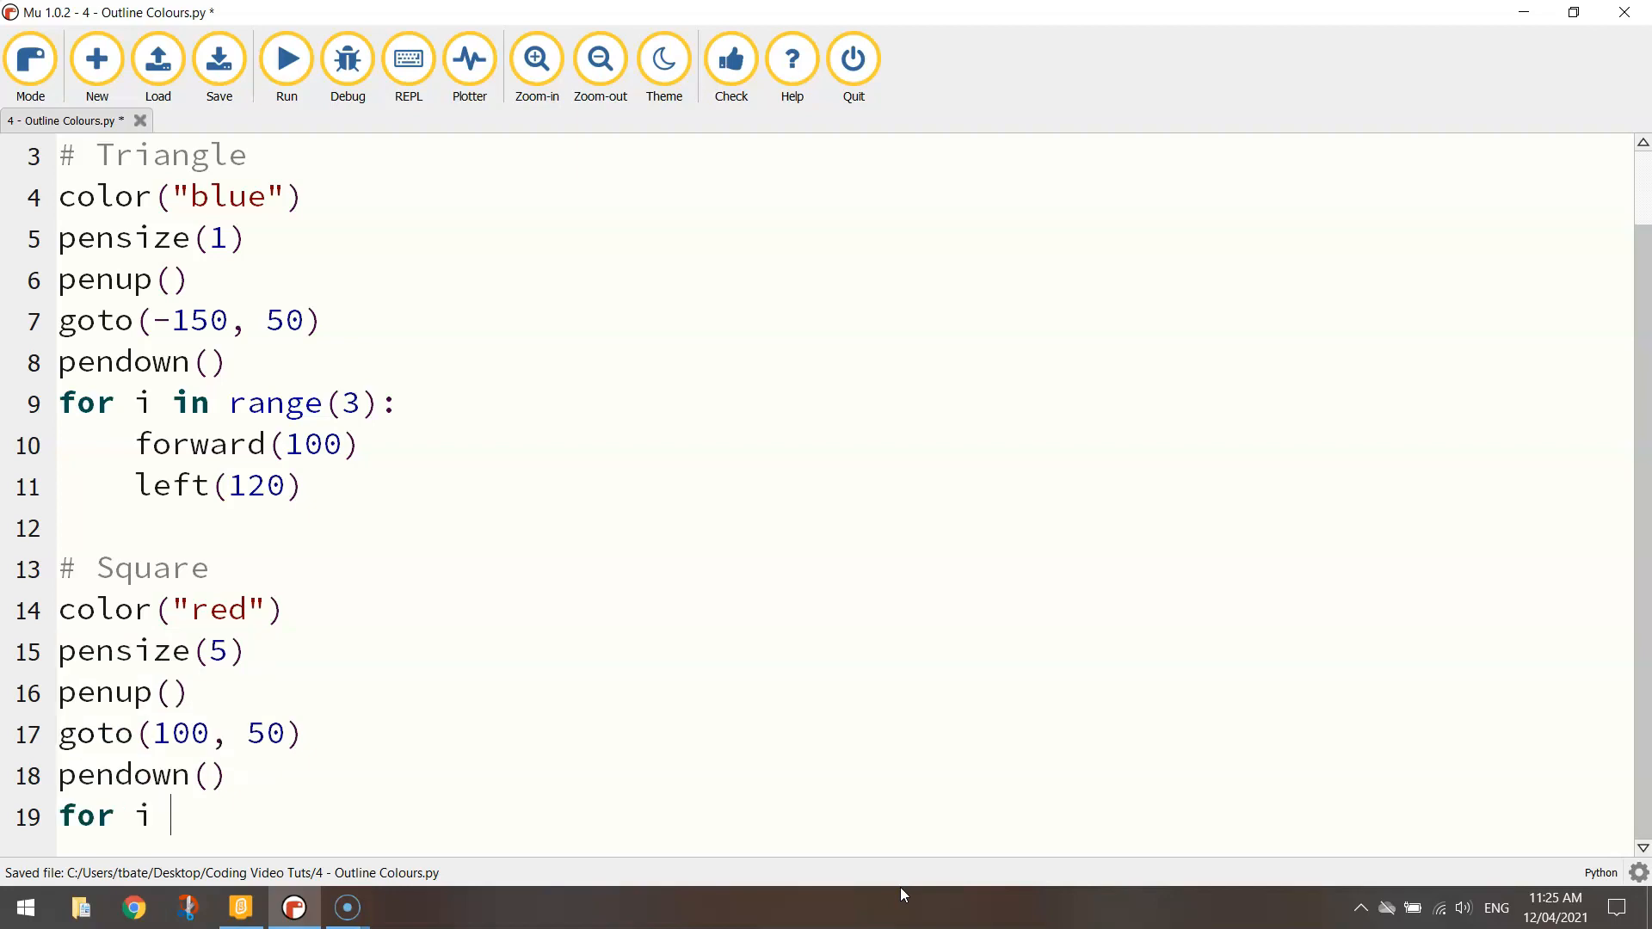
text(in nr)
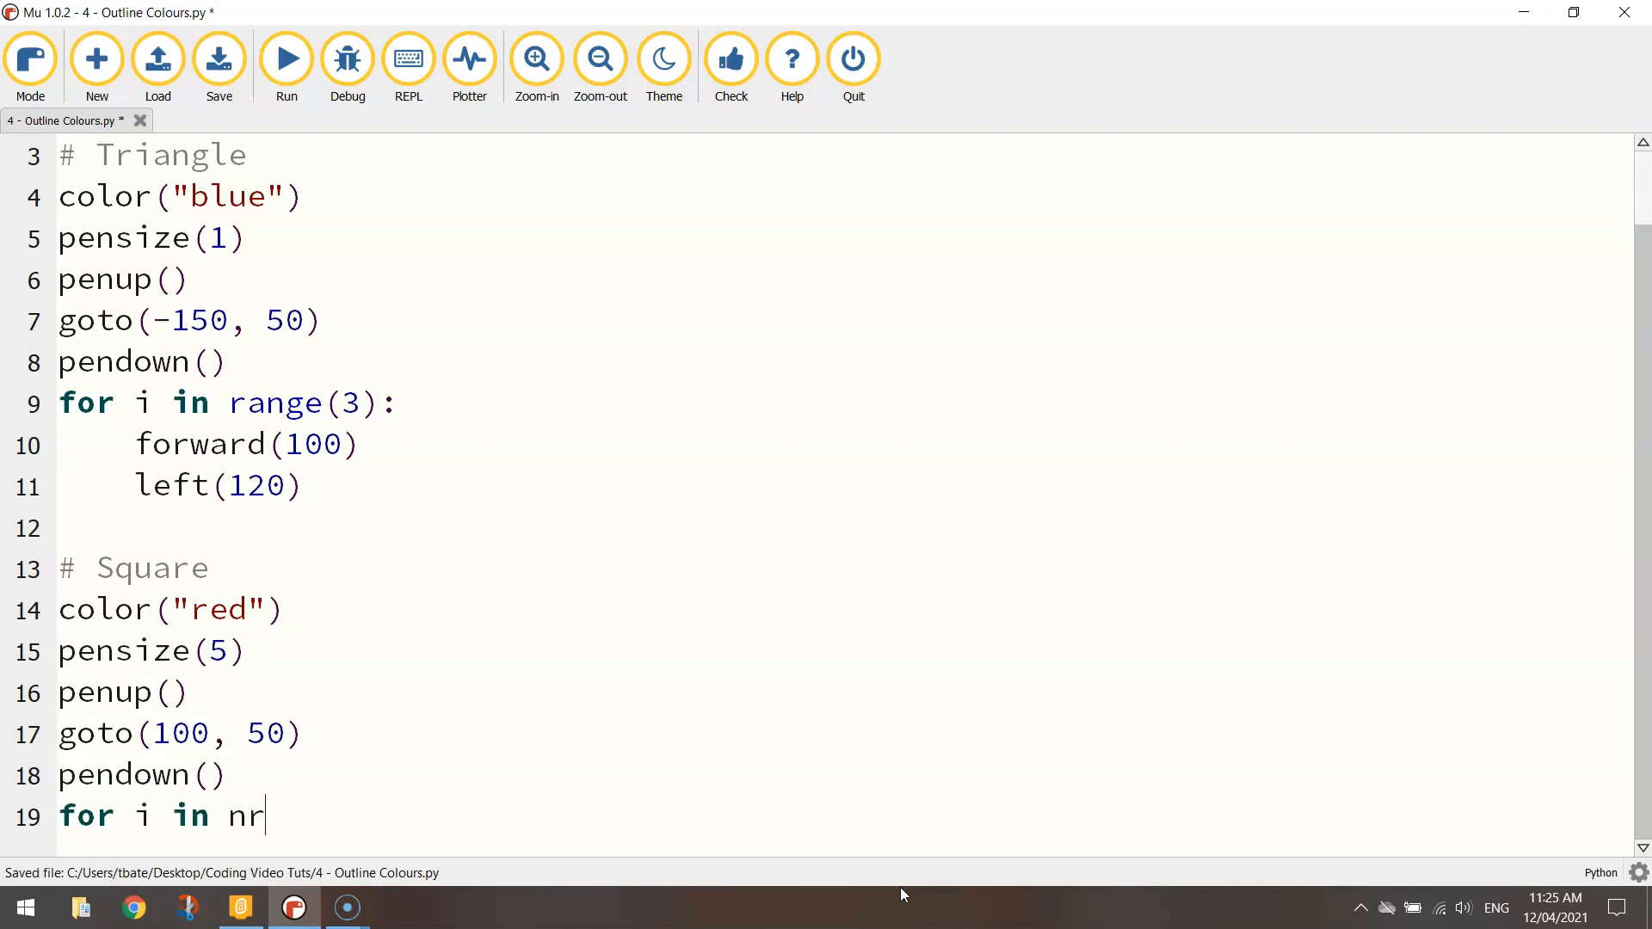
text(ange()
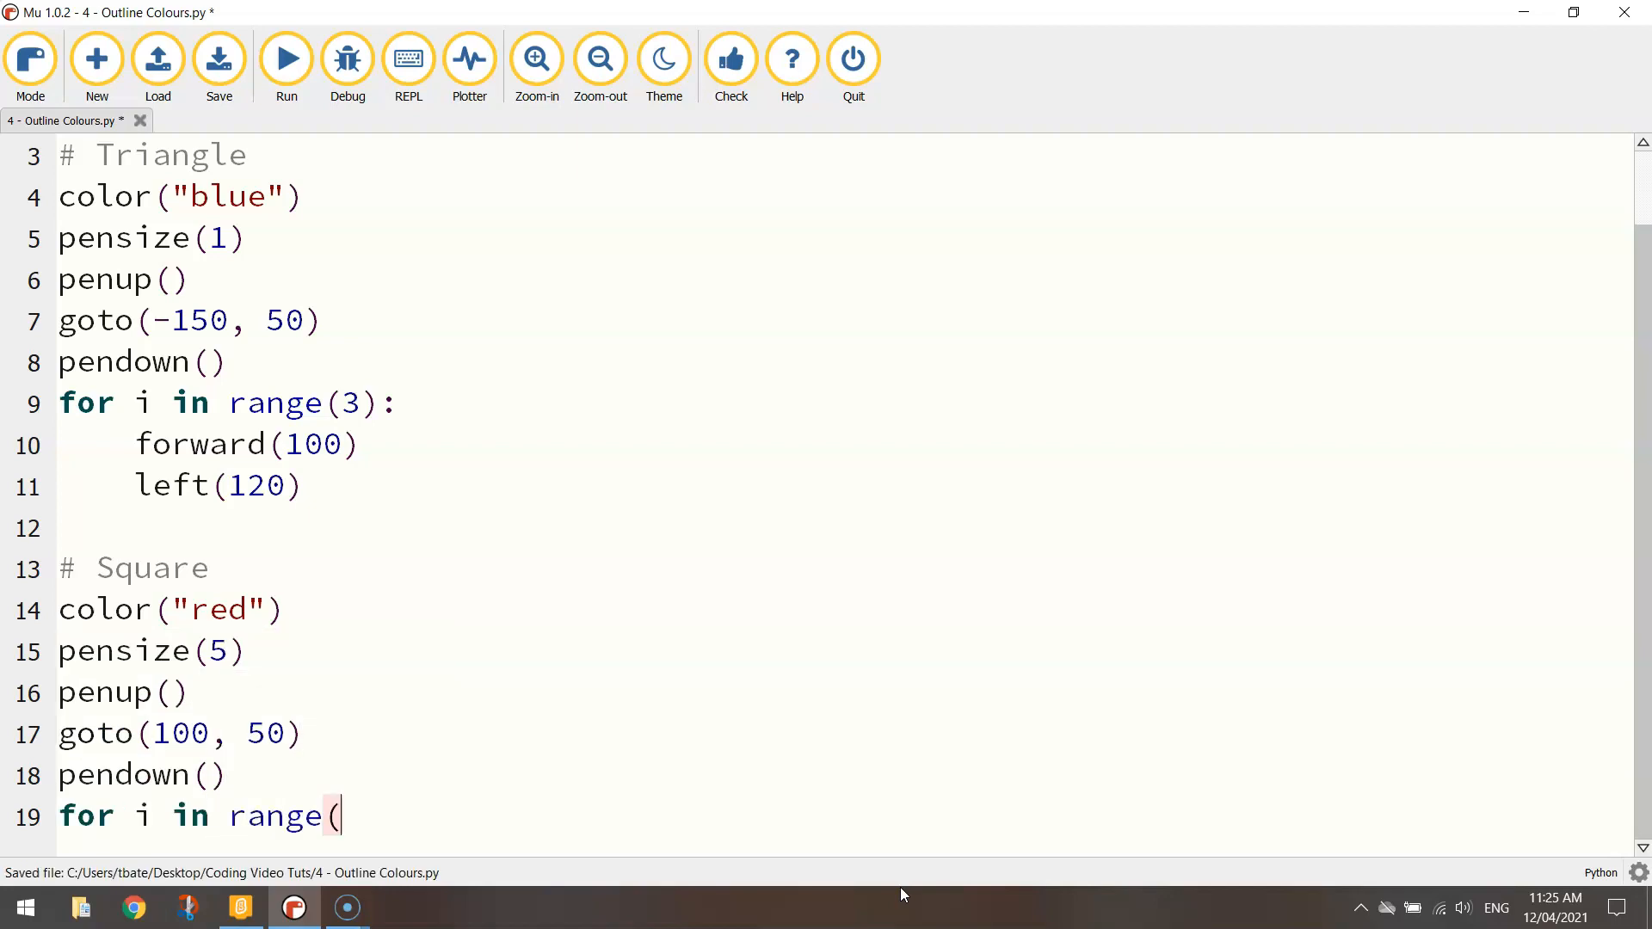
text(4):)
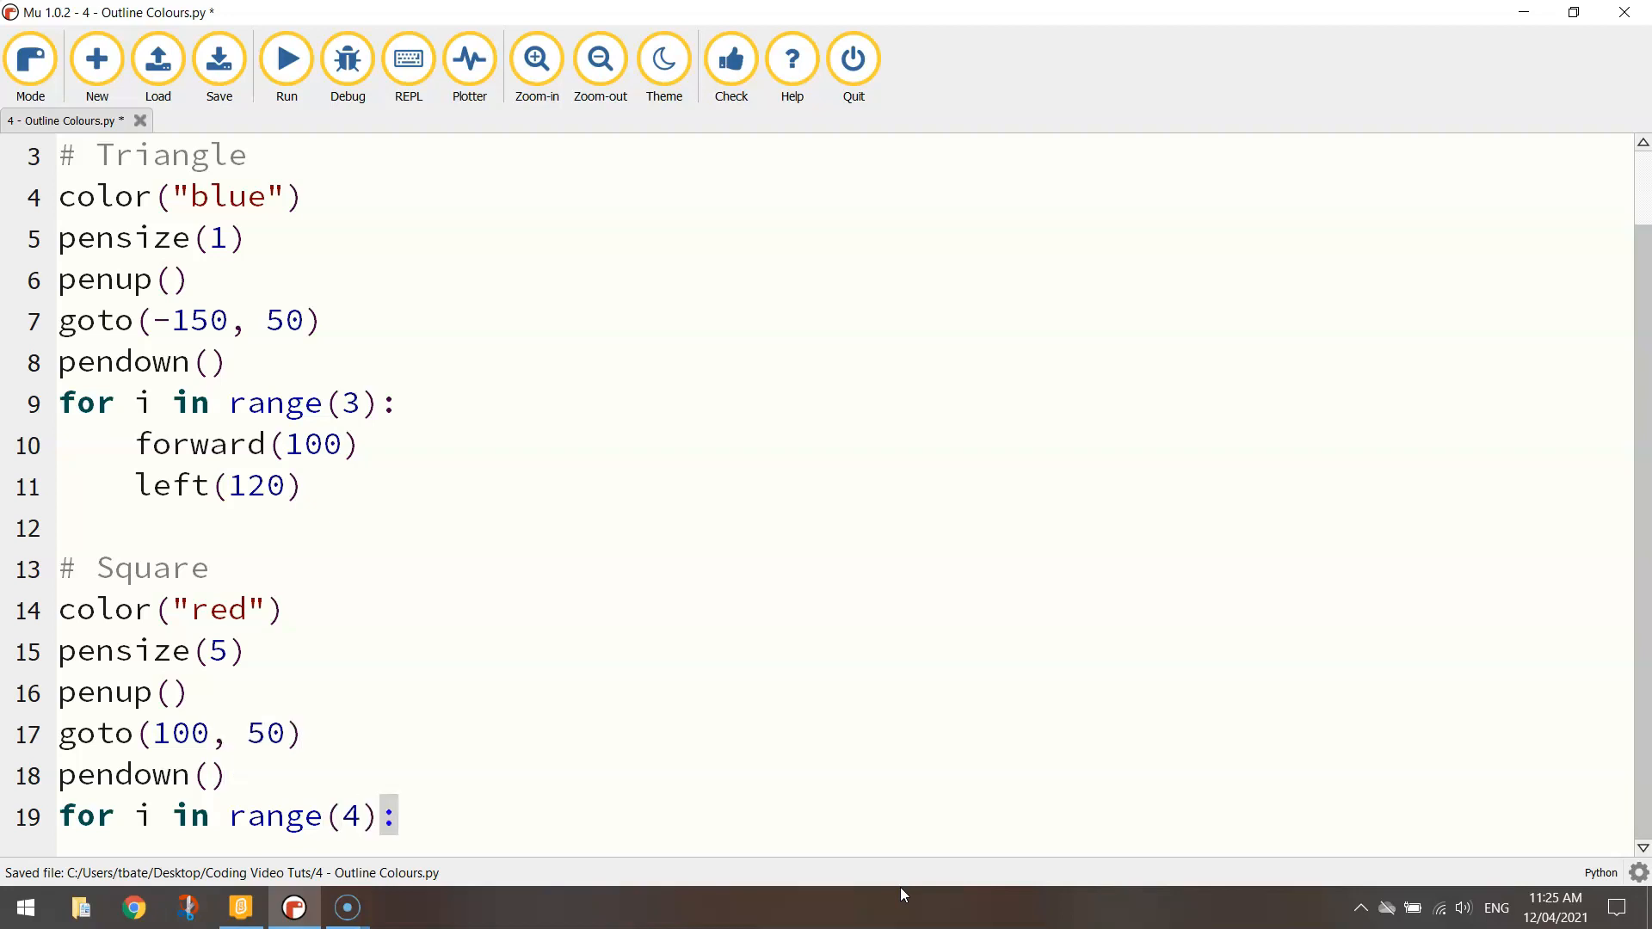
key(enter)
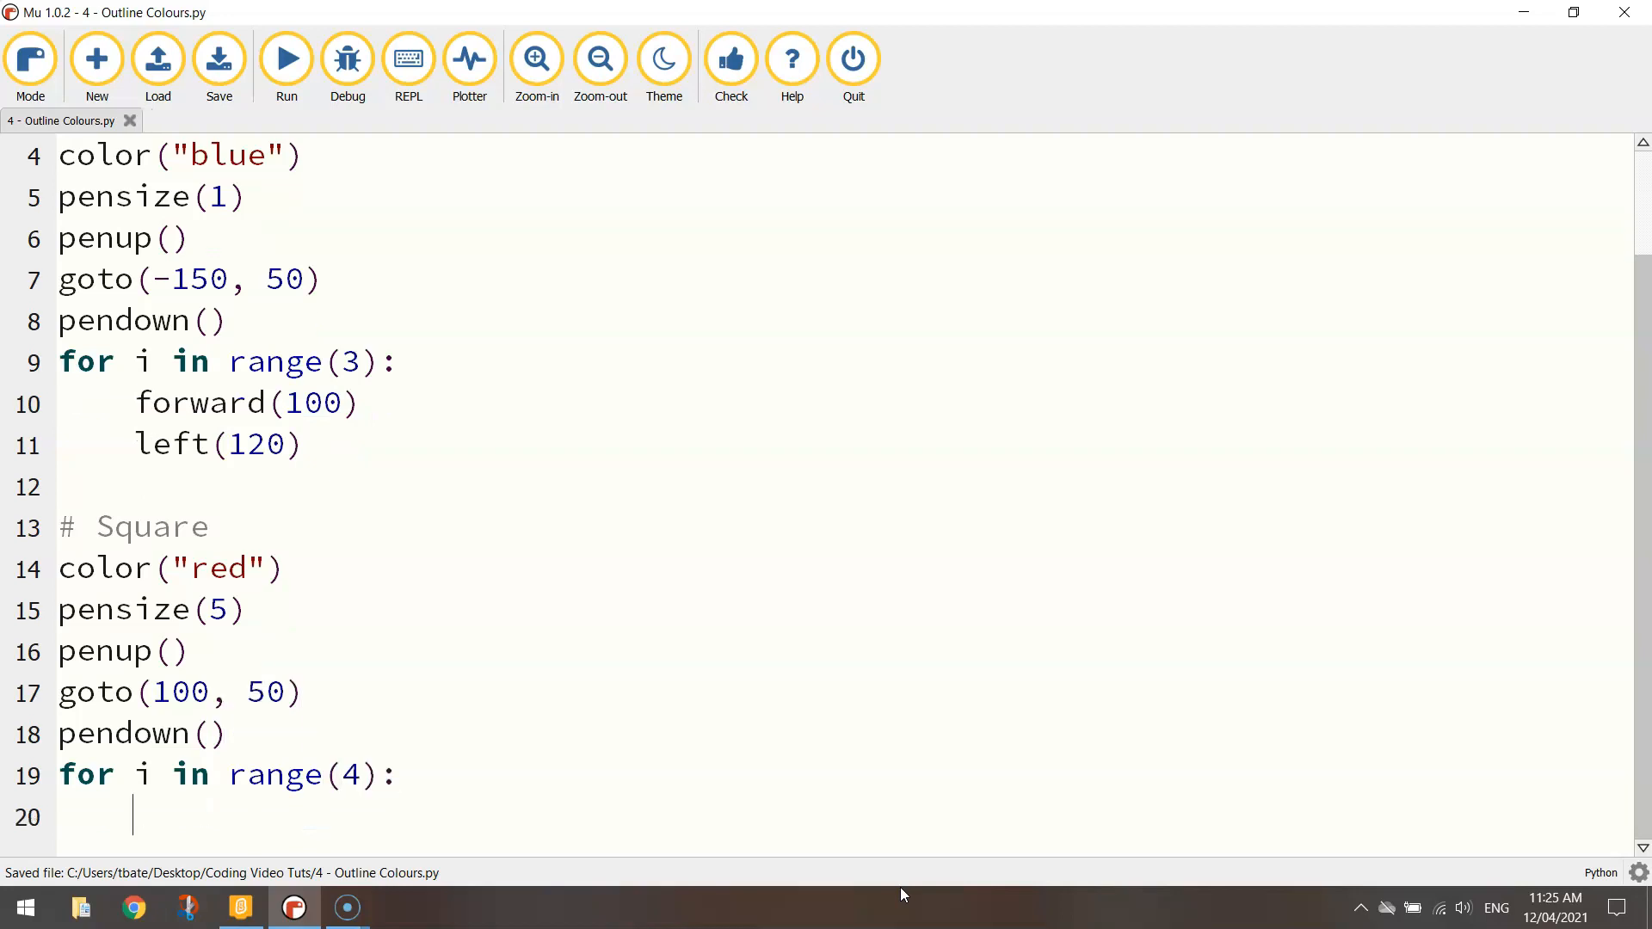
text(forward()
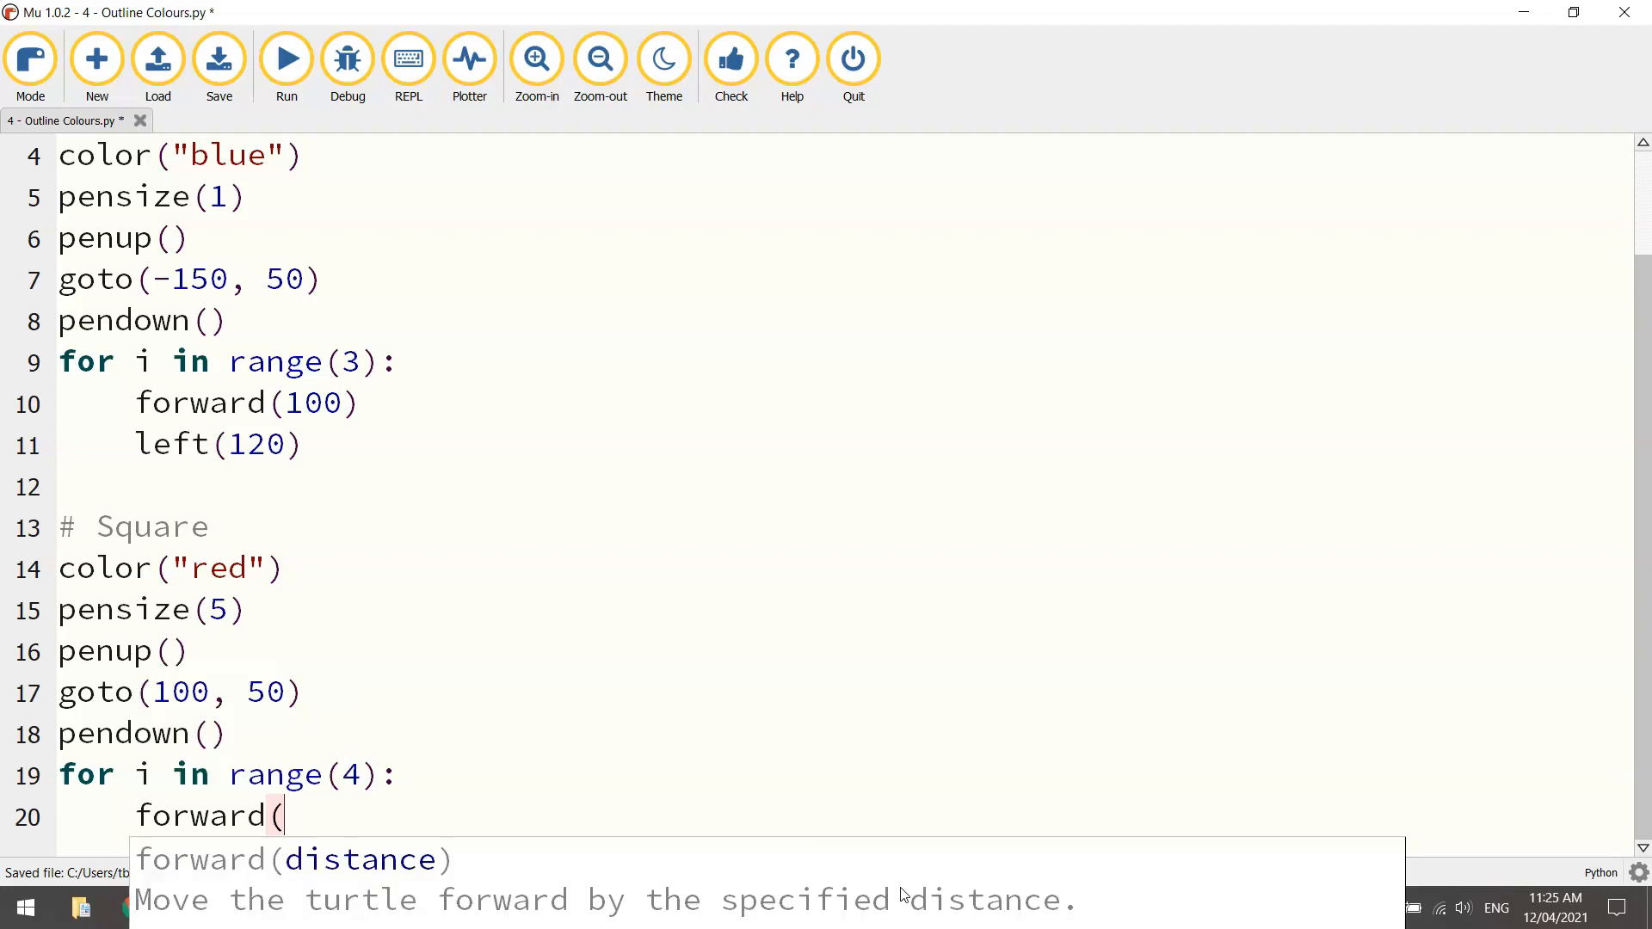
text(100))
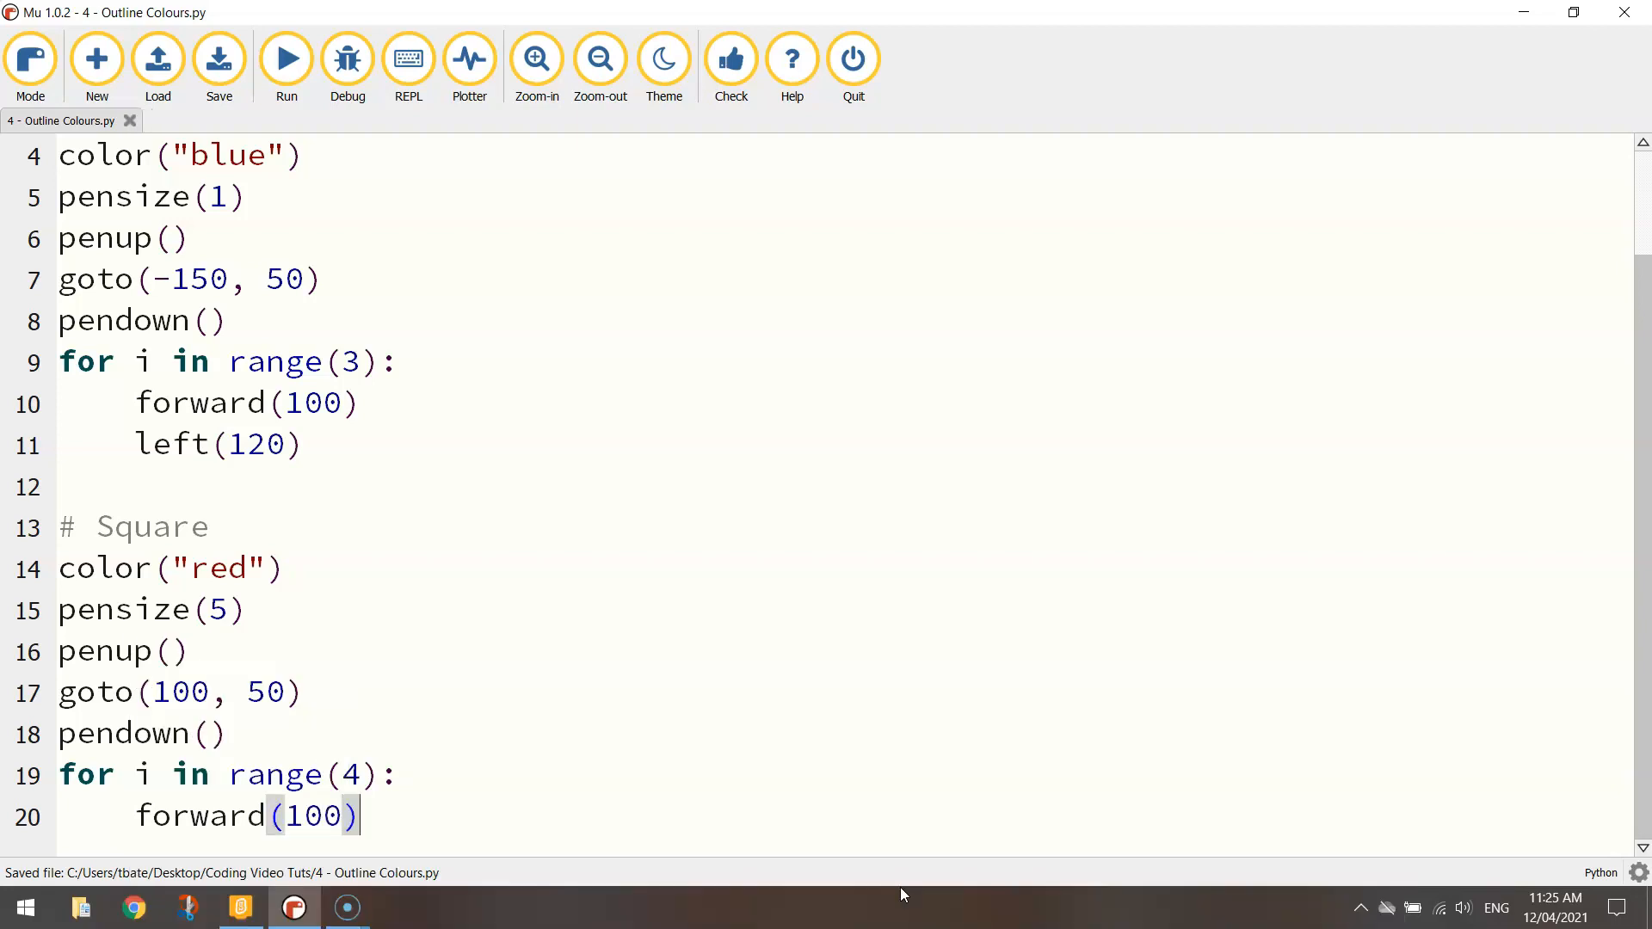
text(lewft)
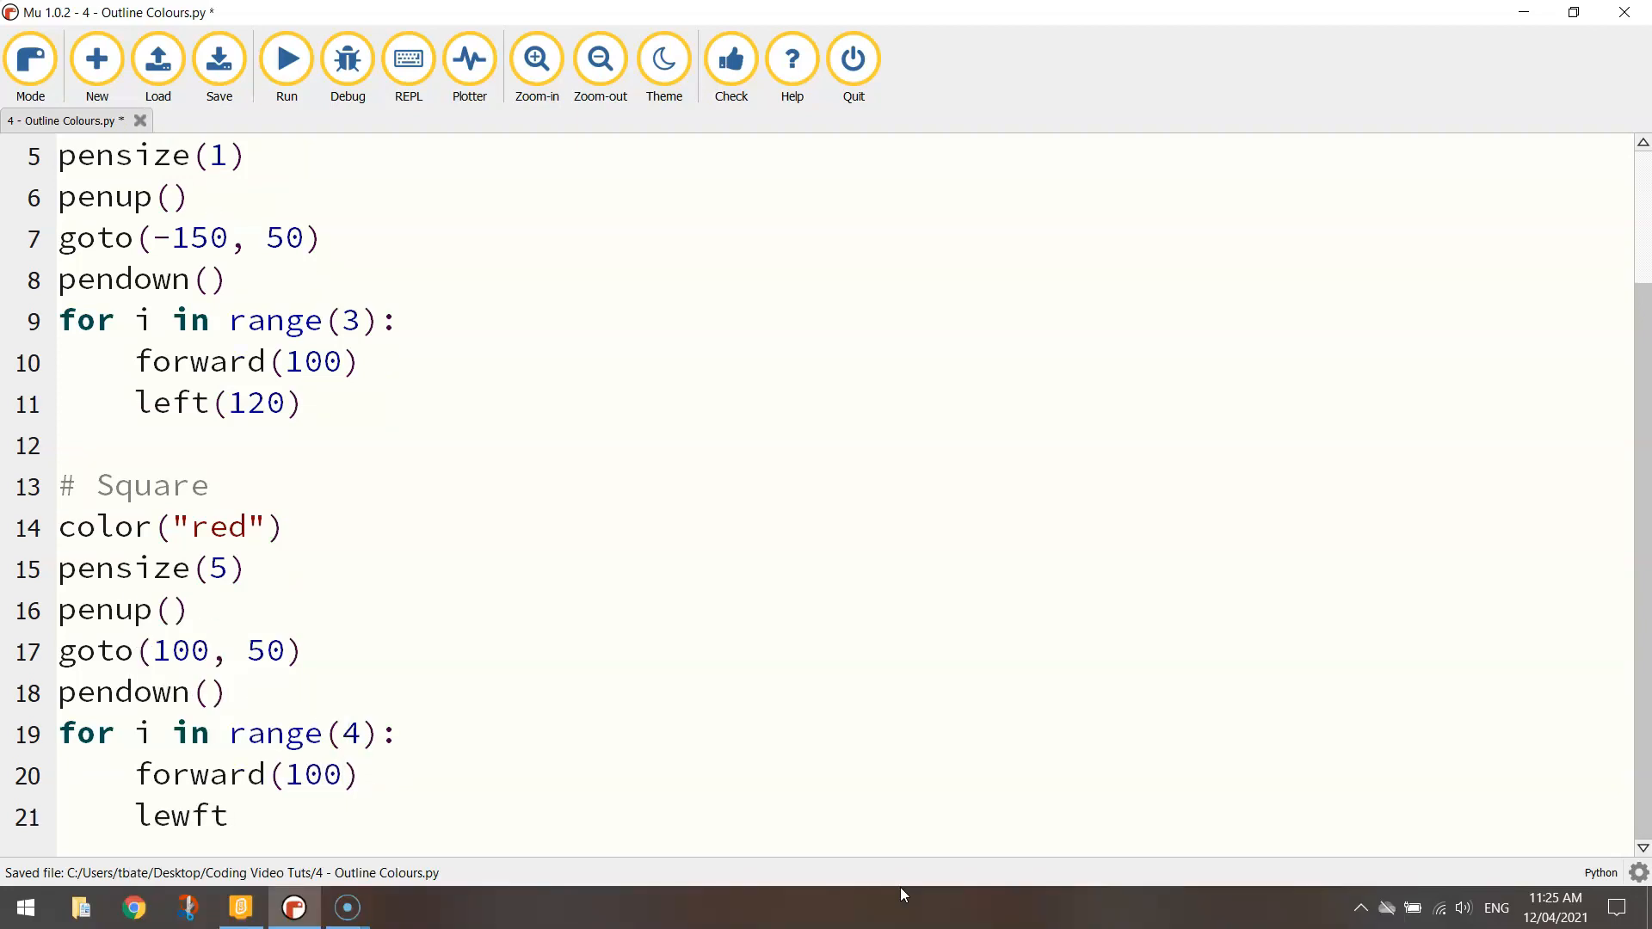
text(left(90))
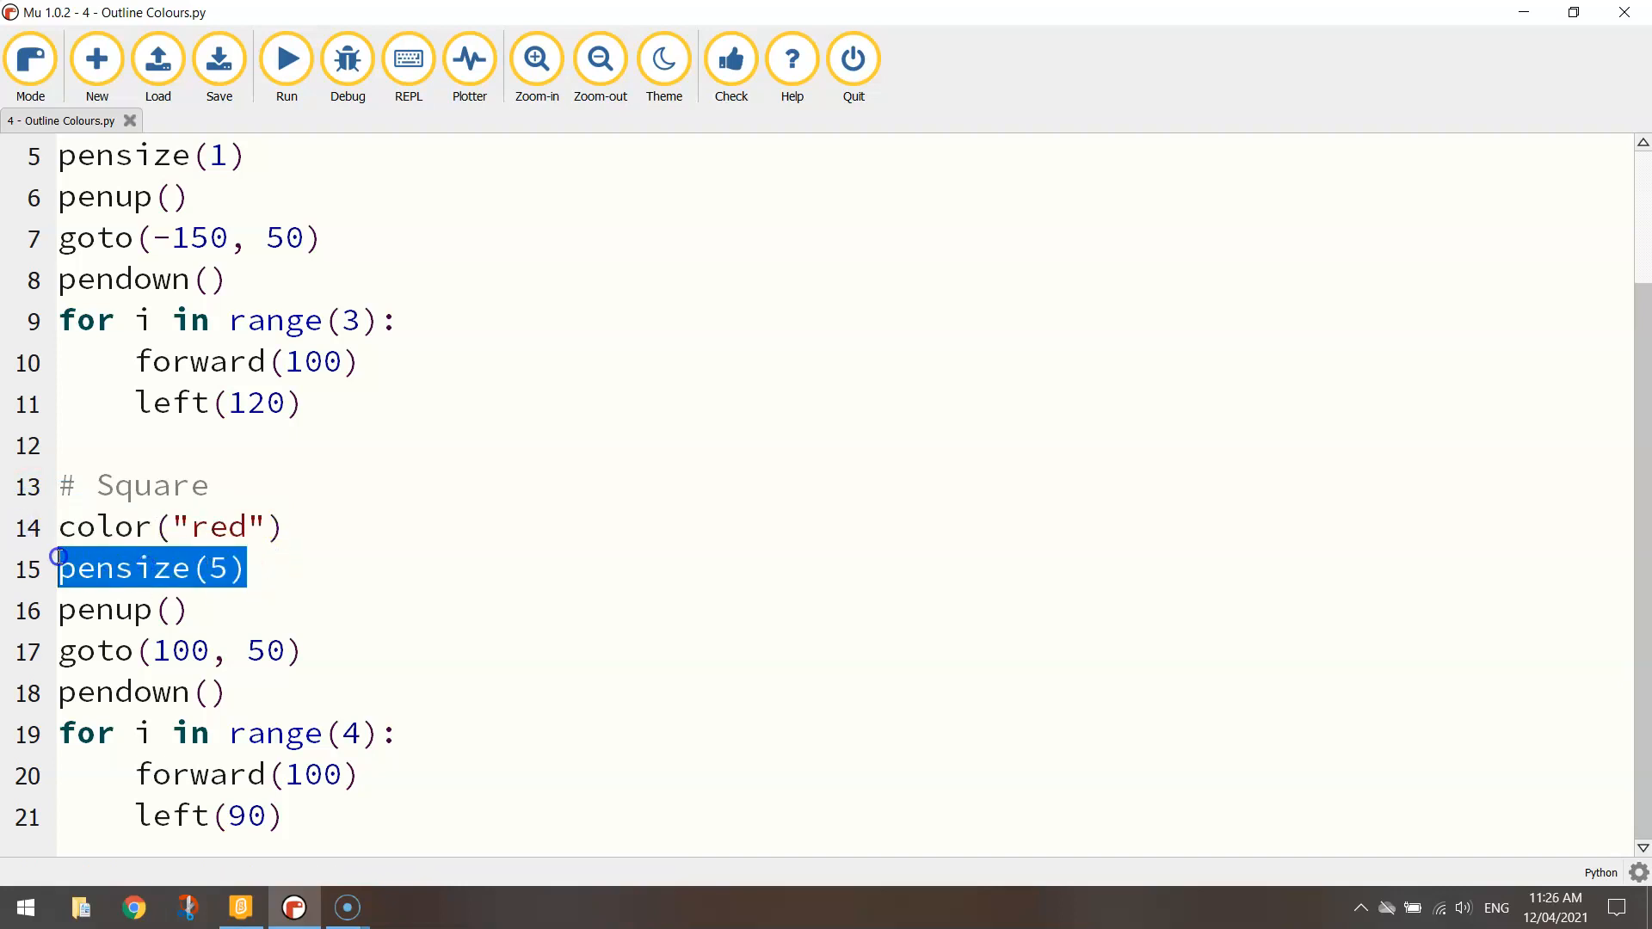
click(286, 58)
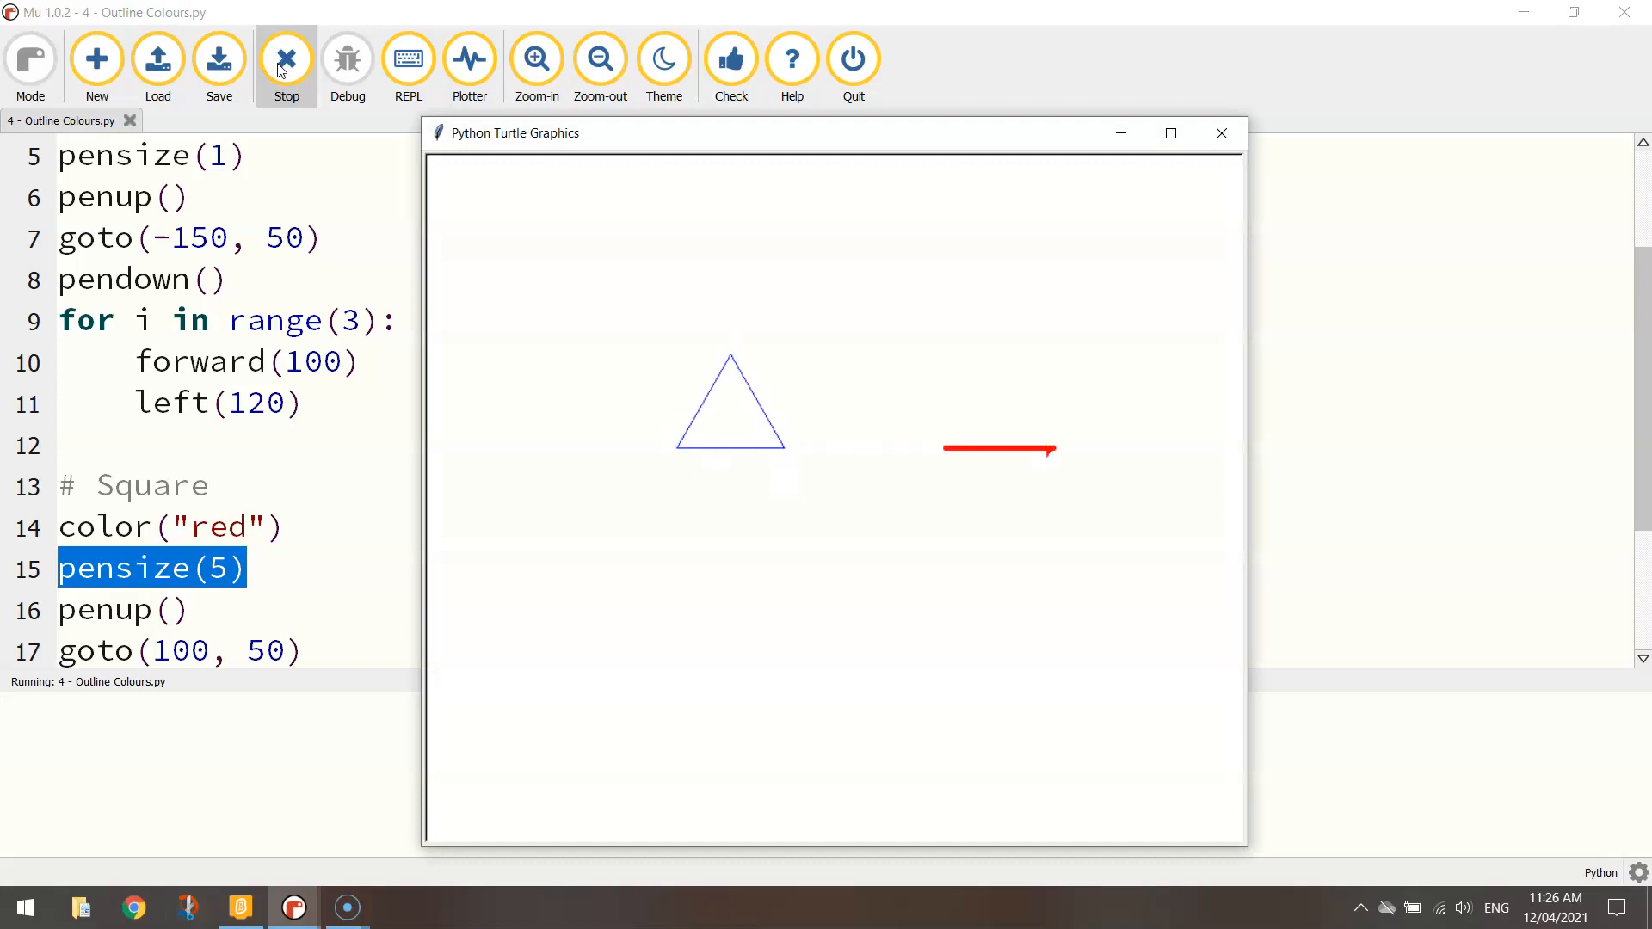
Stop the running program to close the Python Turtle Graphics window
click(285, 58)
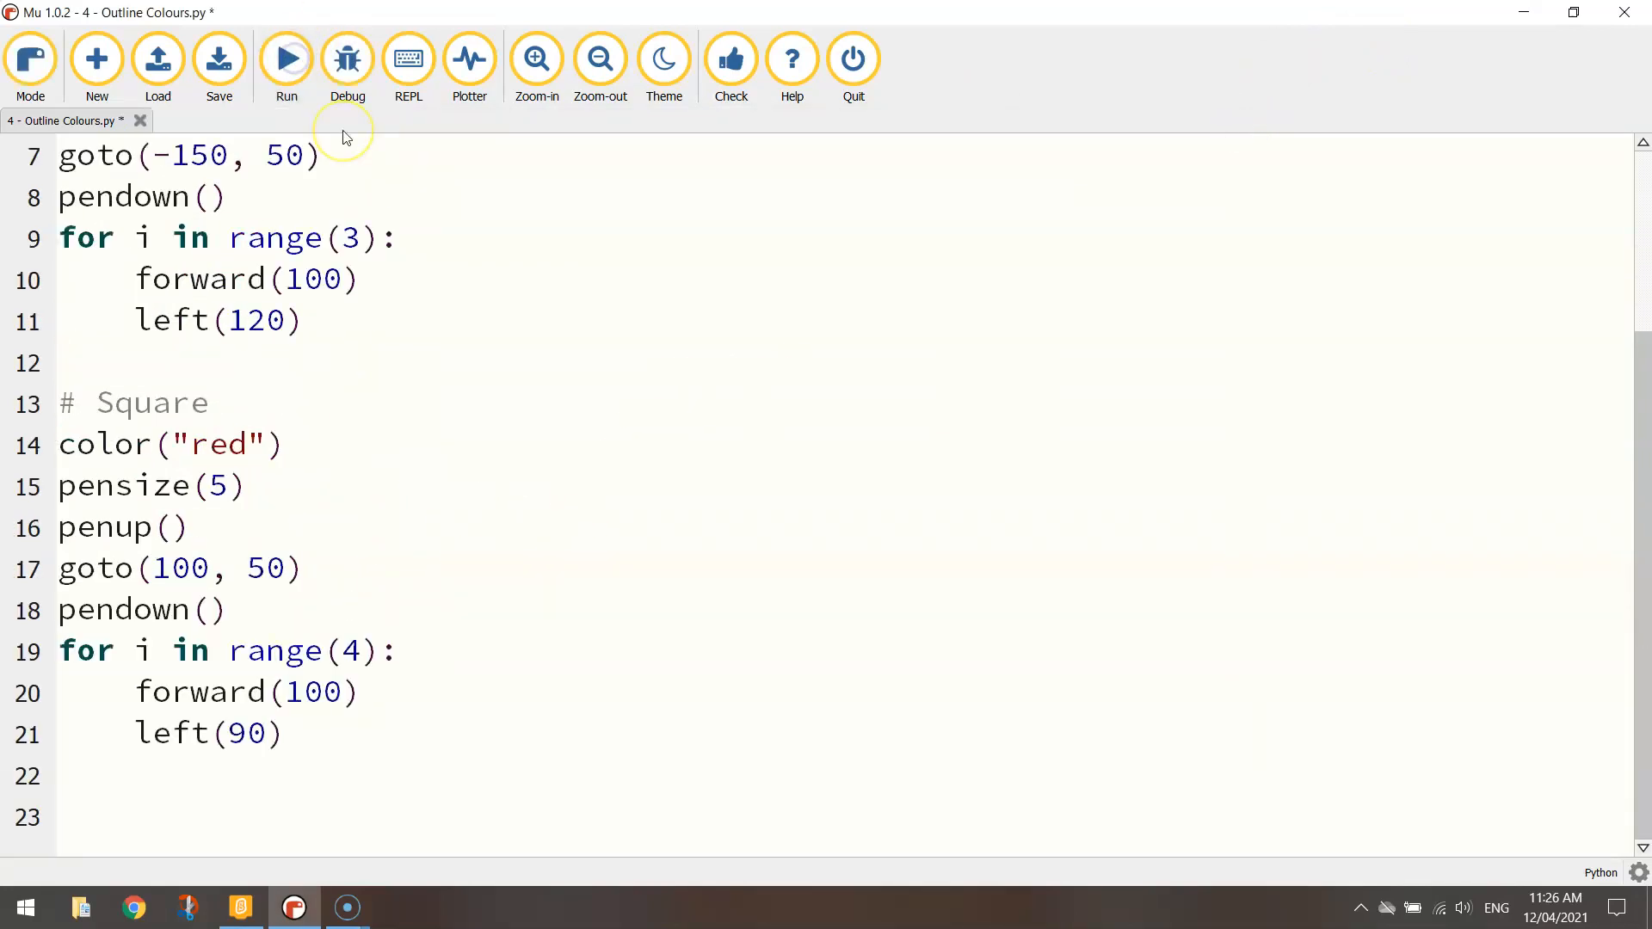
Add a '# Pentagon' comment followed by pensize(10)
text(# Pentagon)
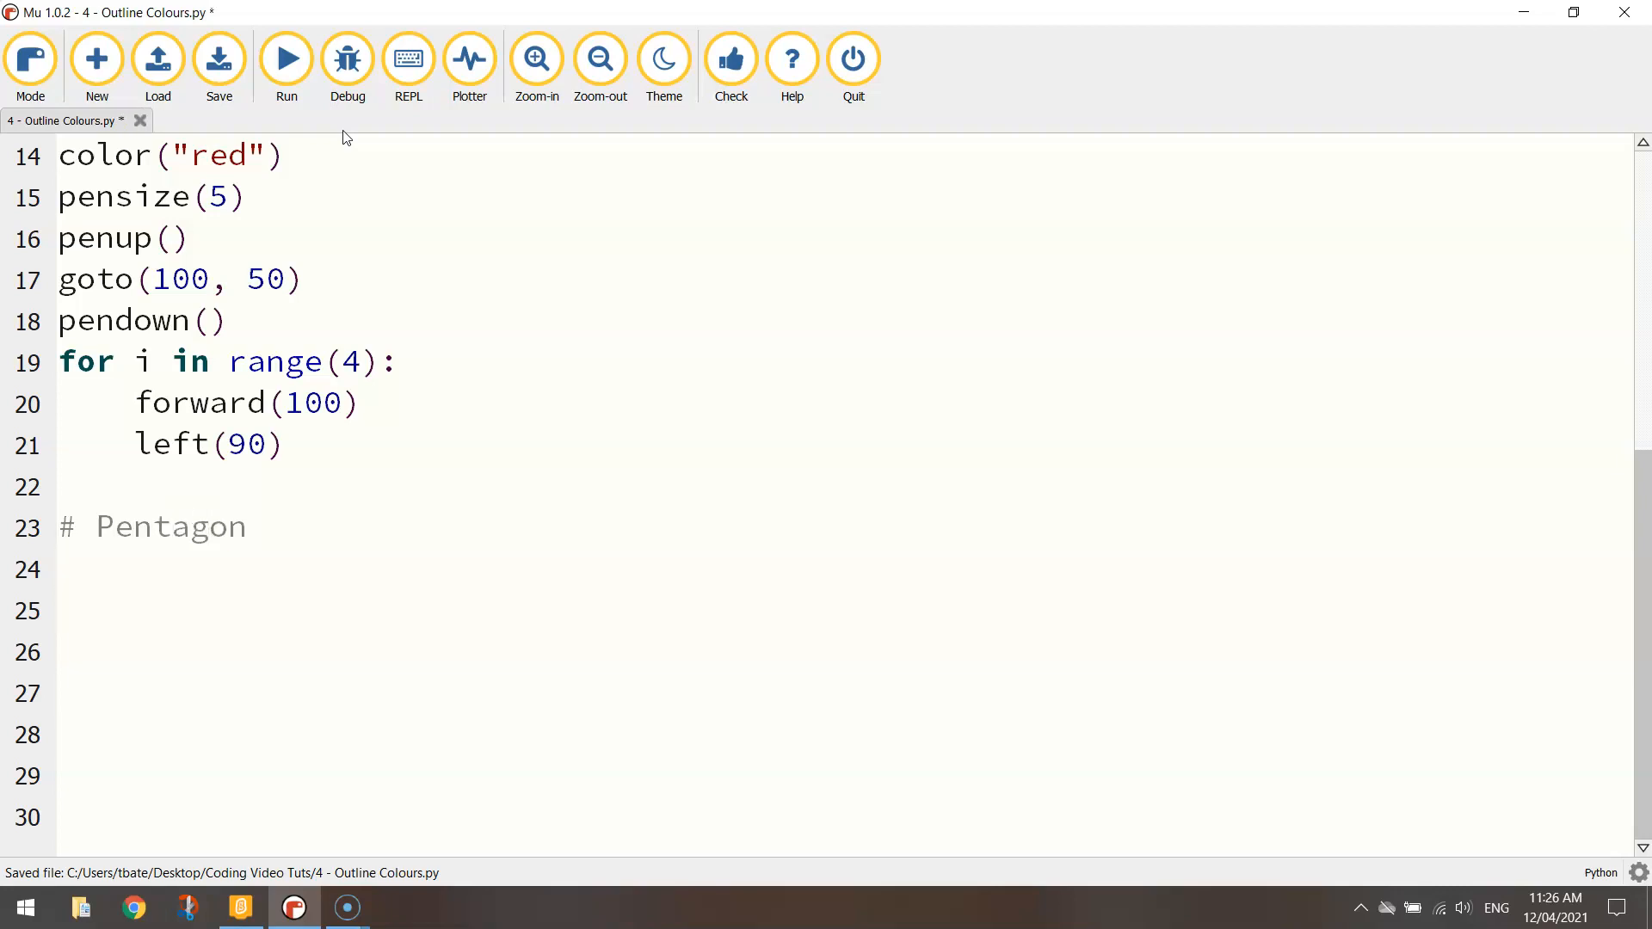
click(62, 568)
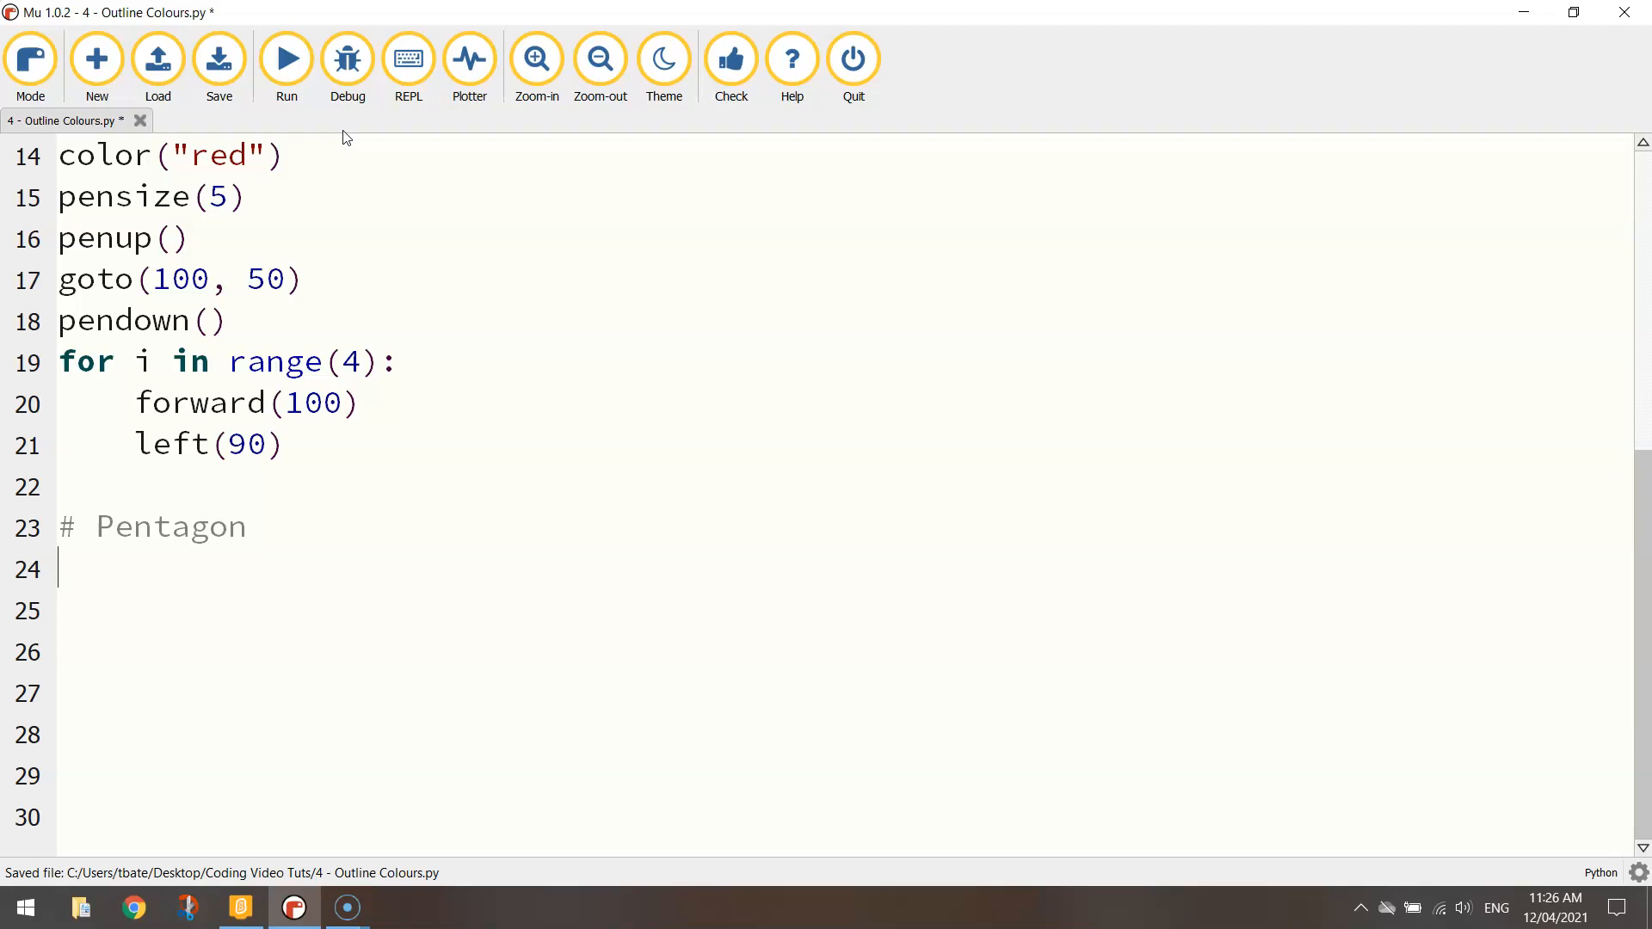
text(pe)
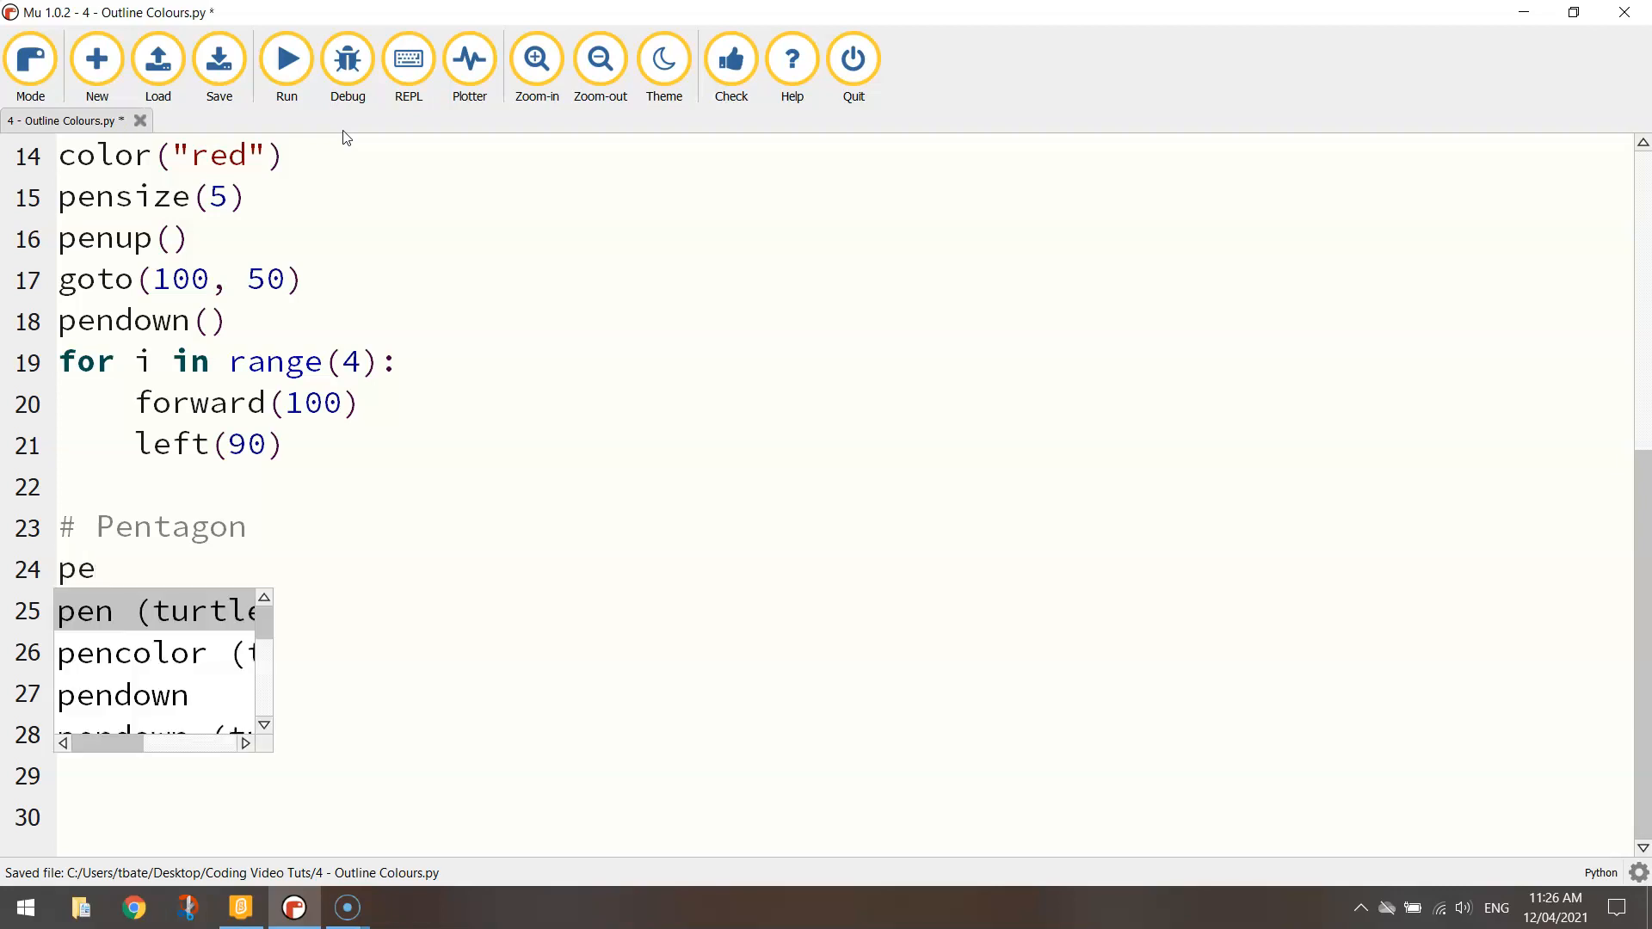
text(color()
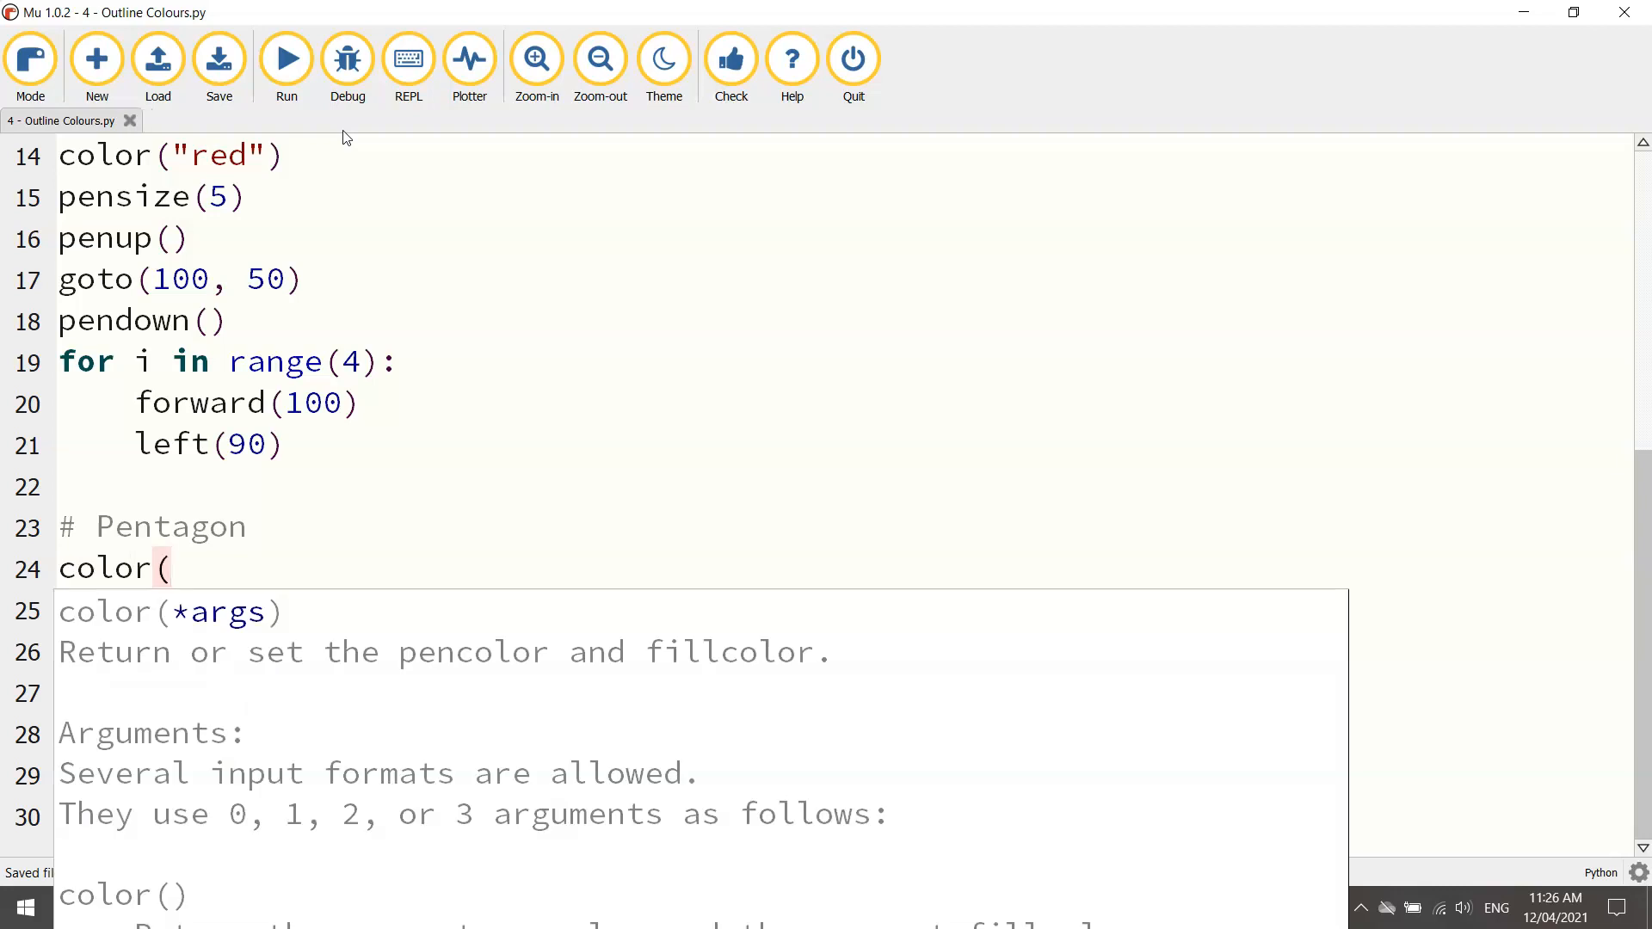
text(")
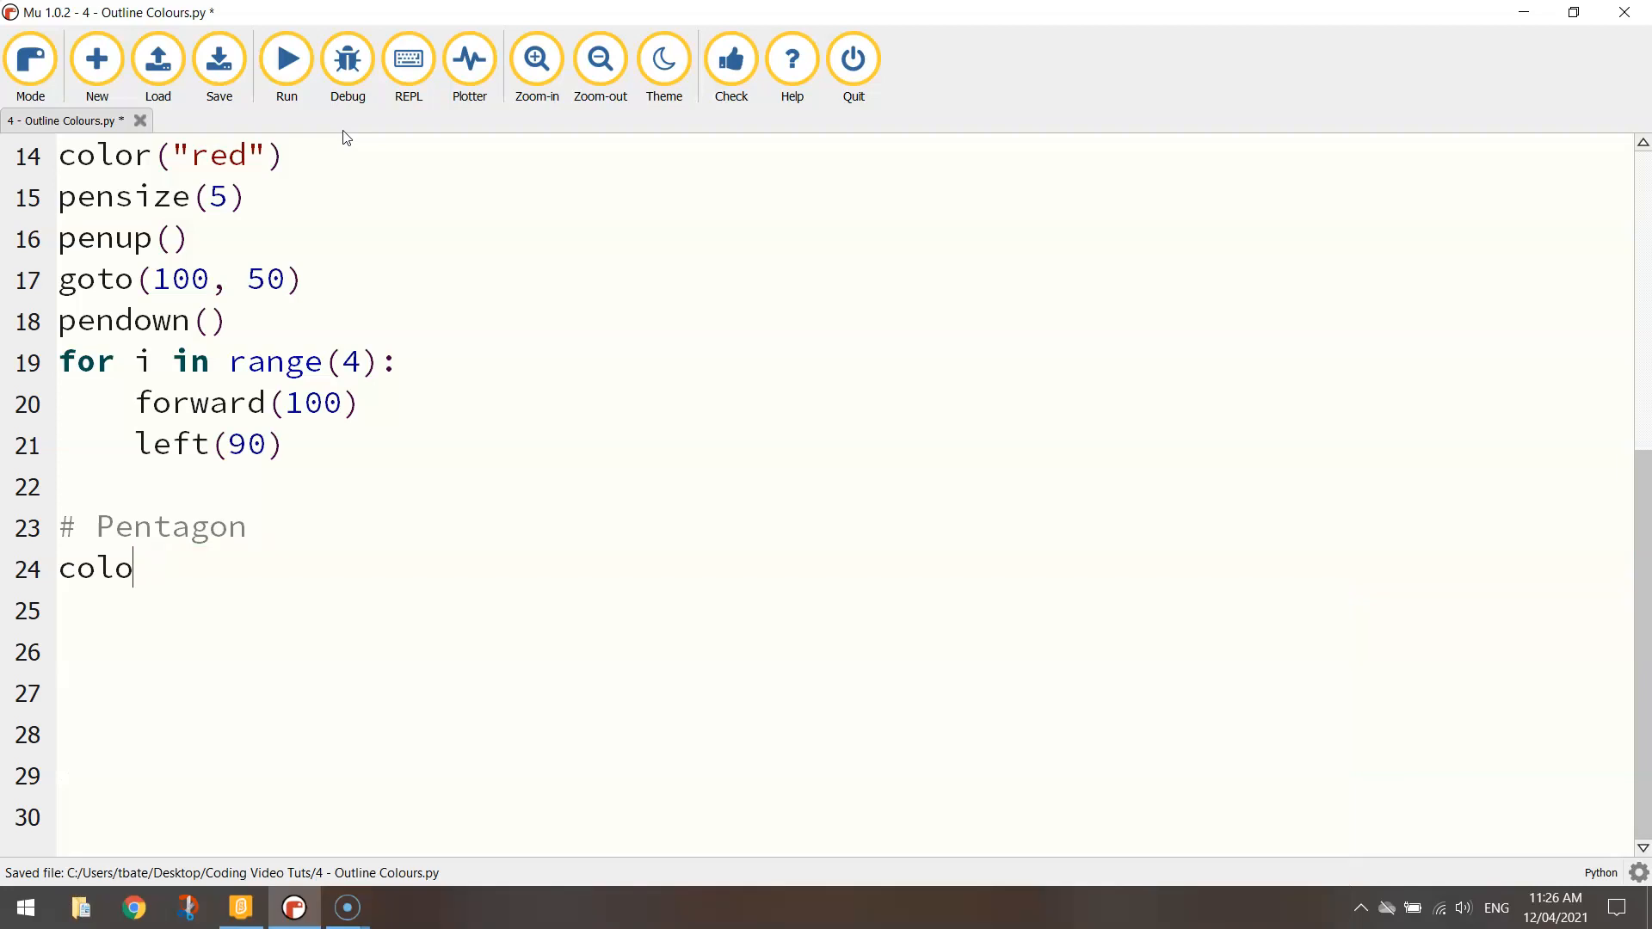
key(backspace)
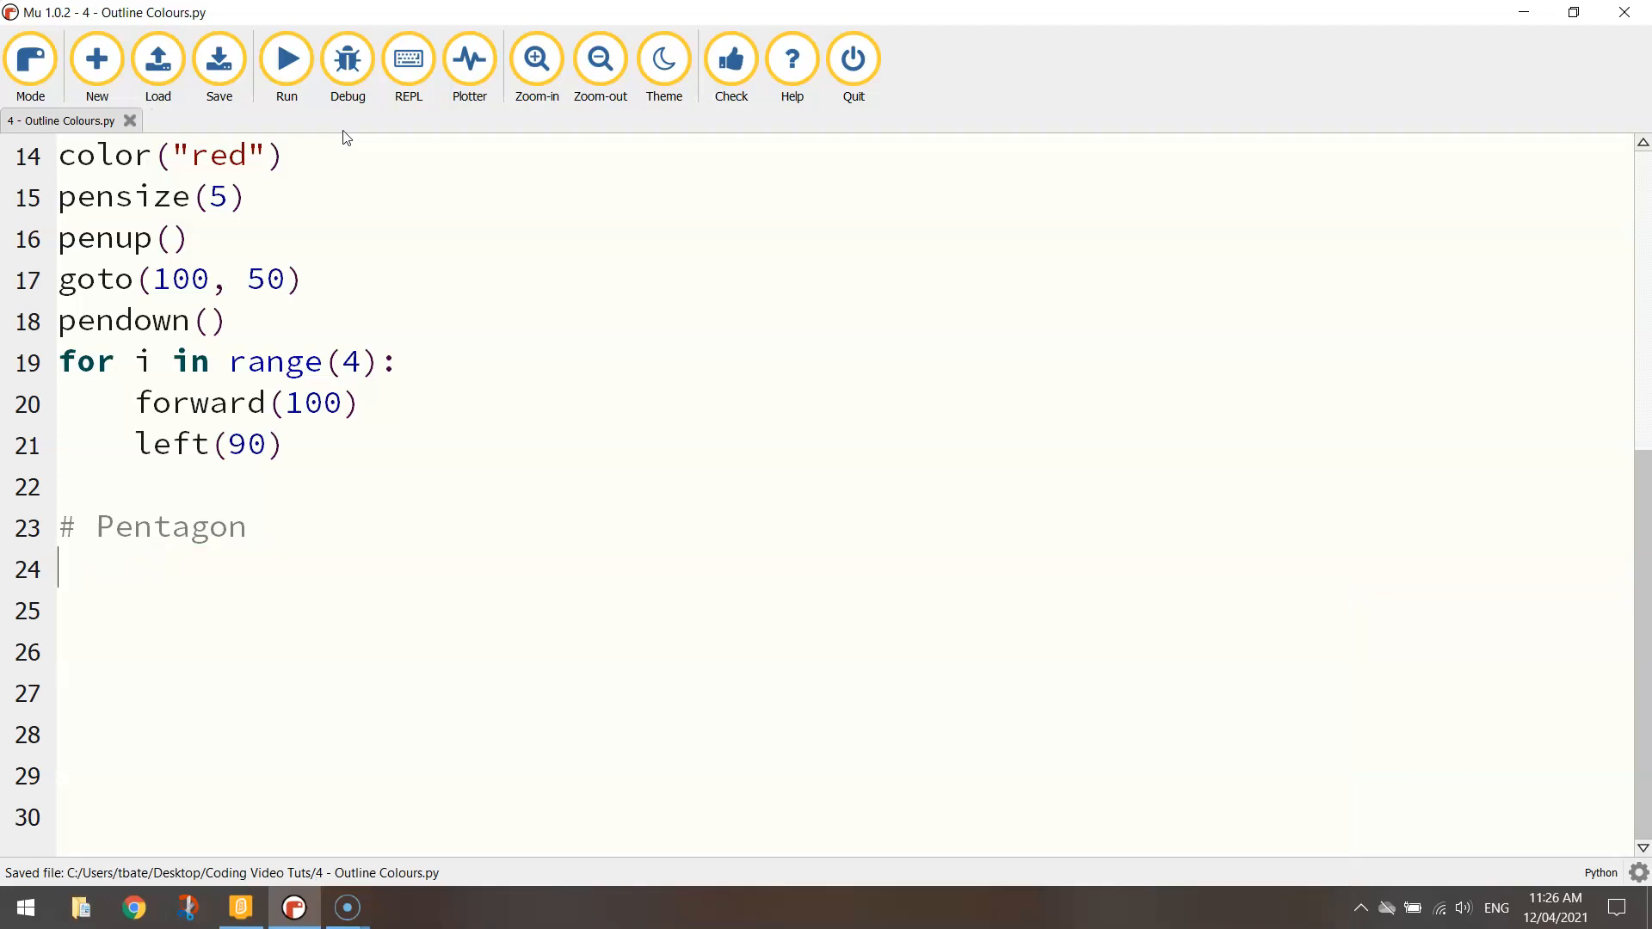
text(pensize(")
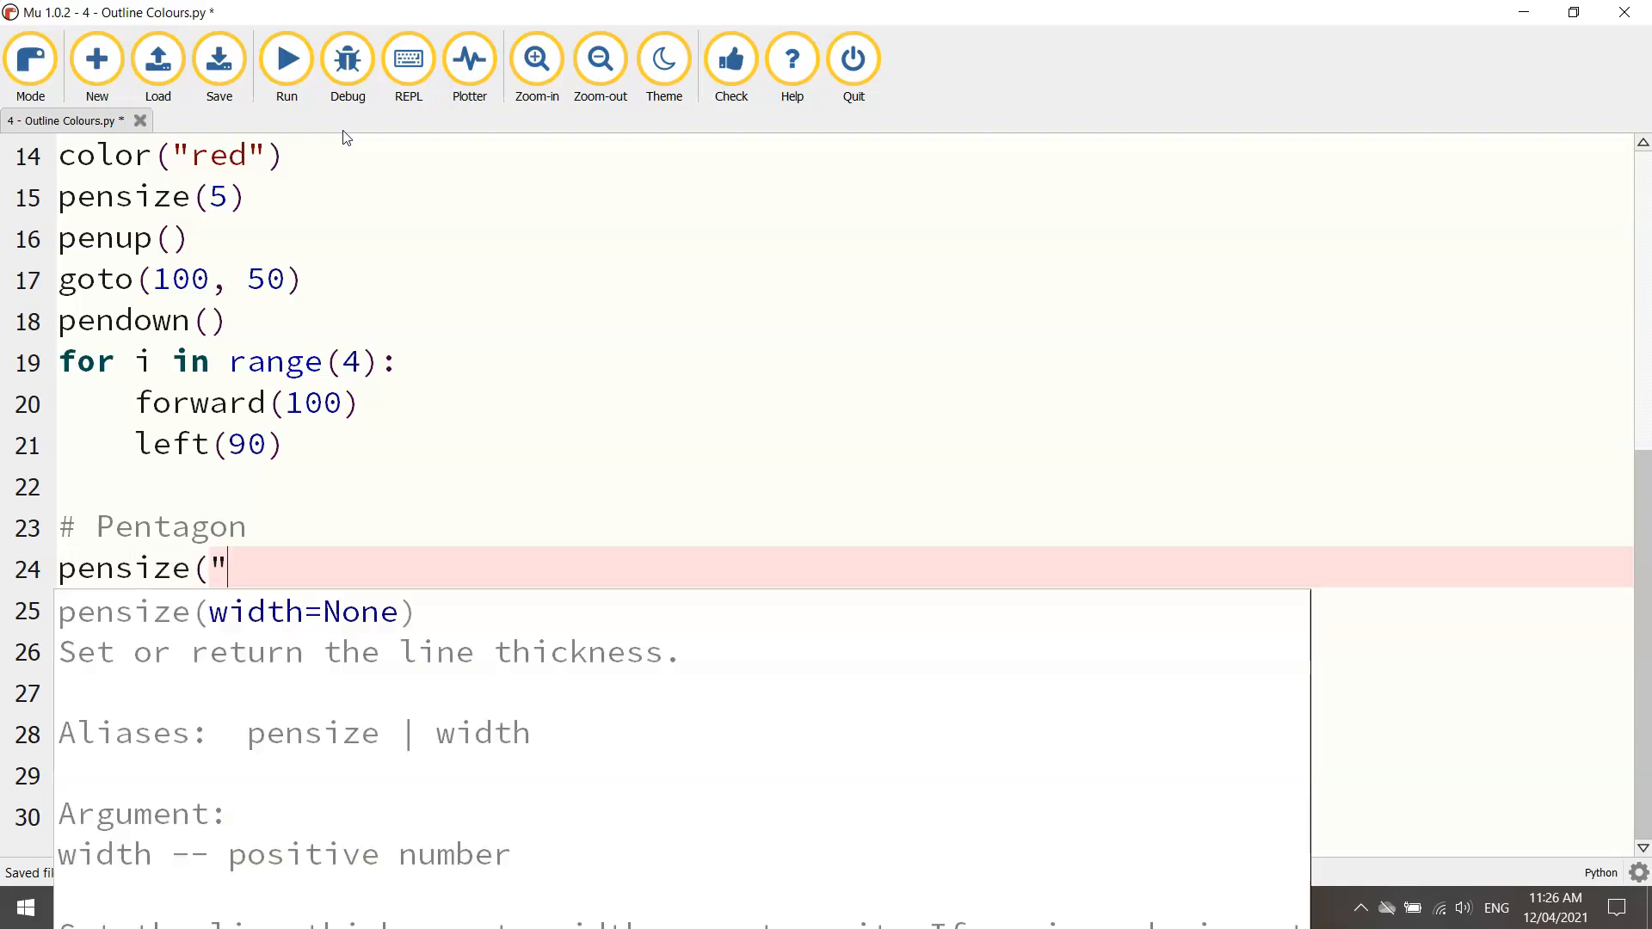
text(10))
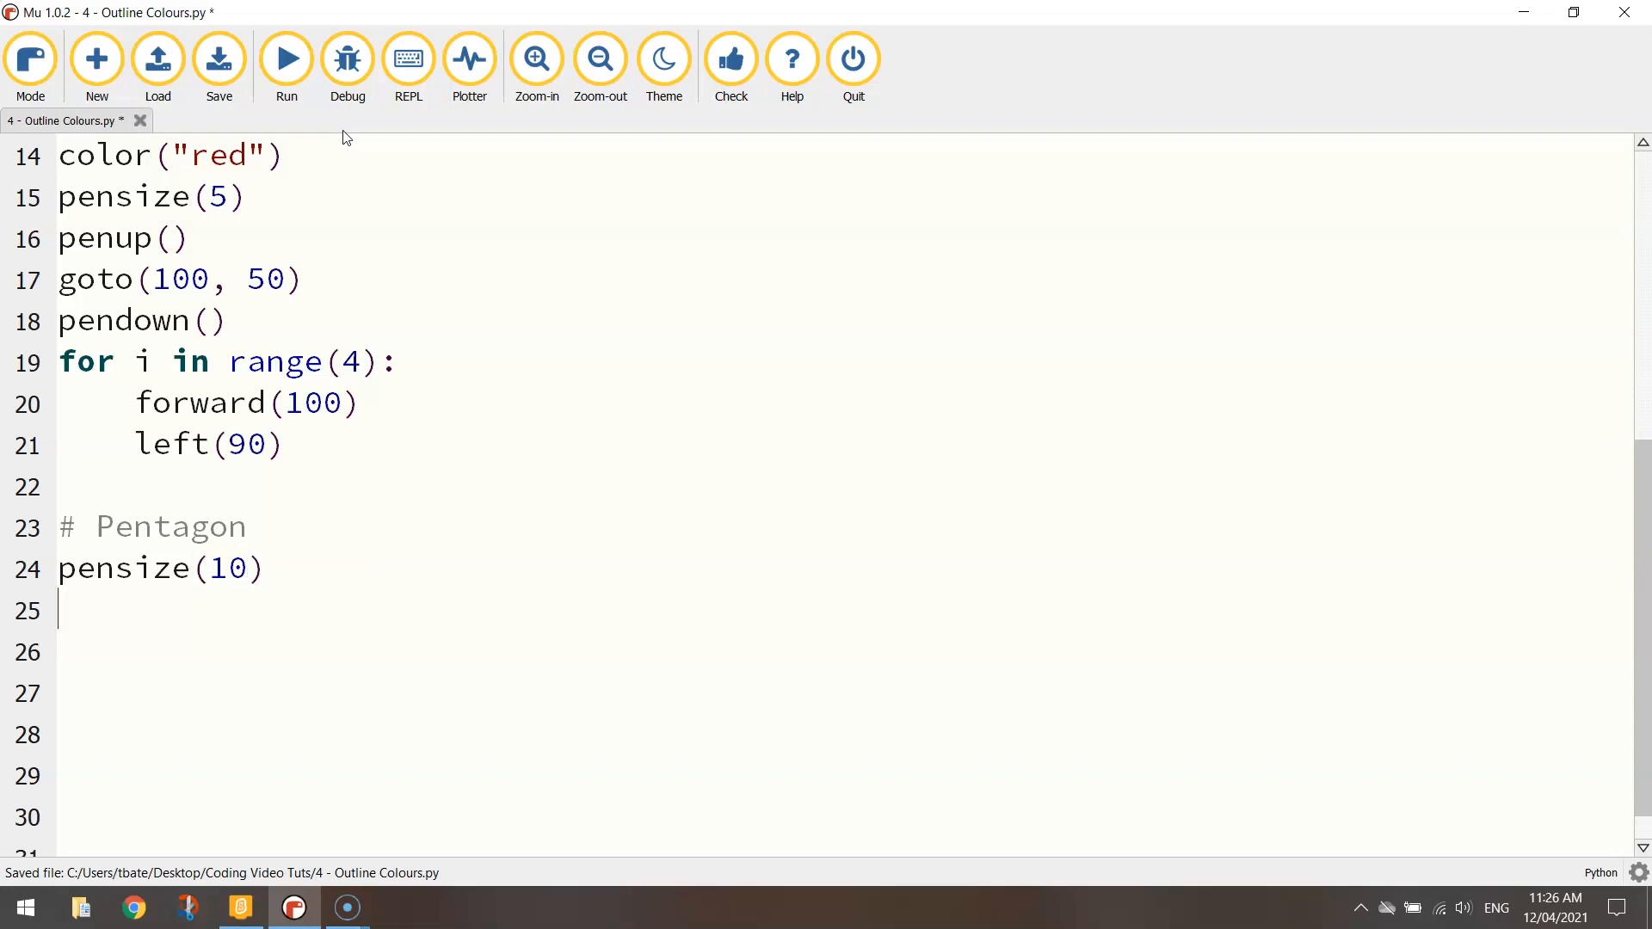
Add penup(), goto(-25, -100) and pendown() for the pentagon
text(penup())
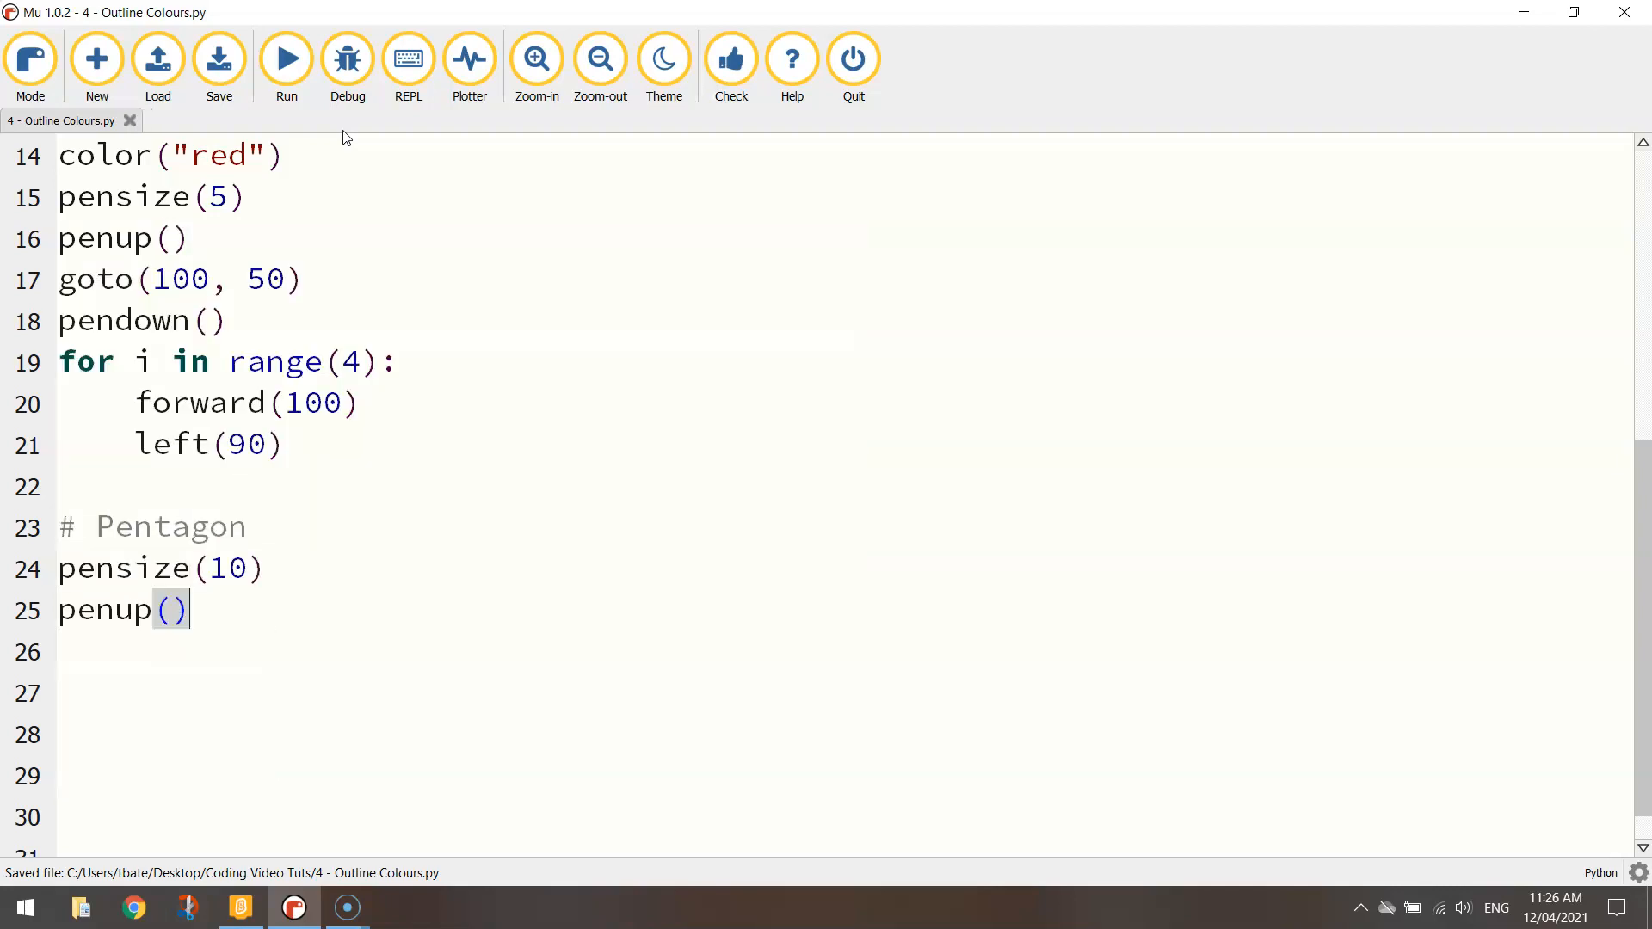
text(goto()
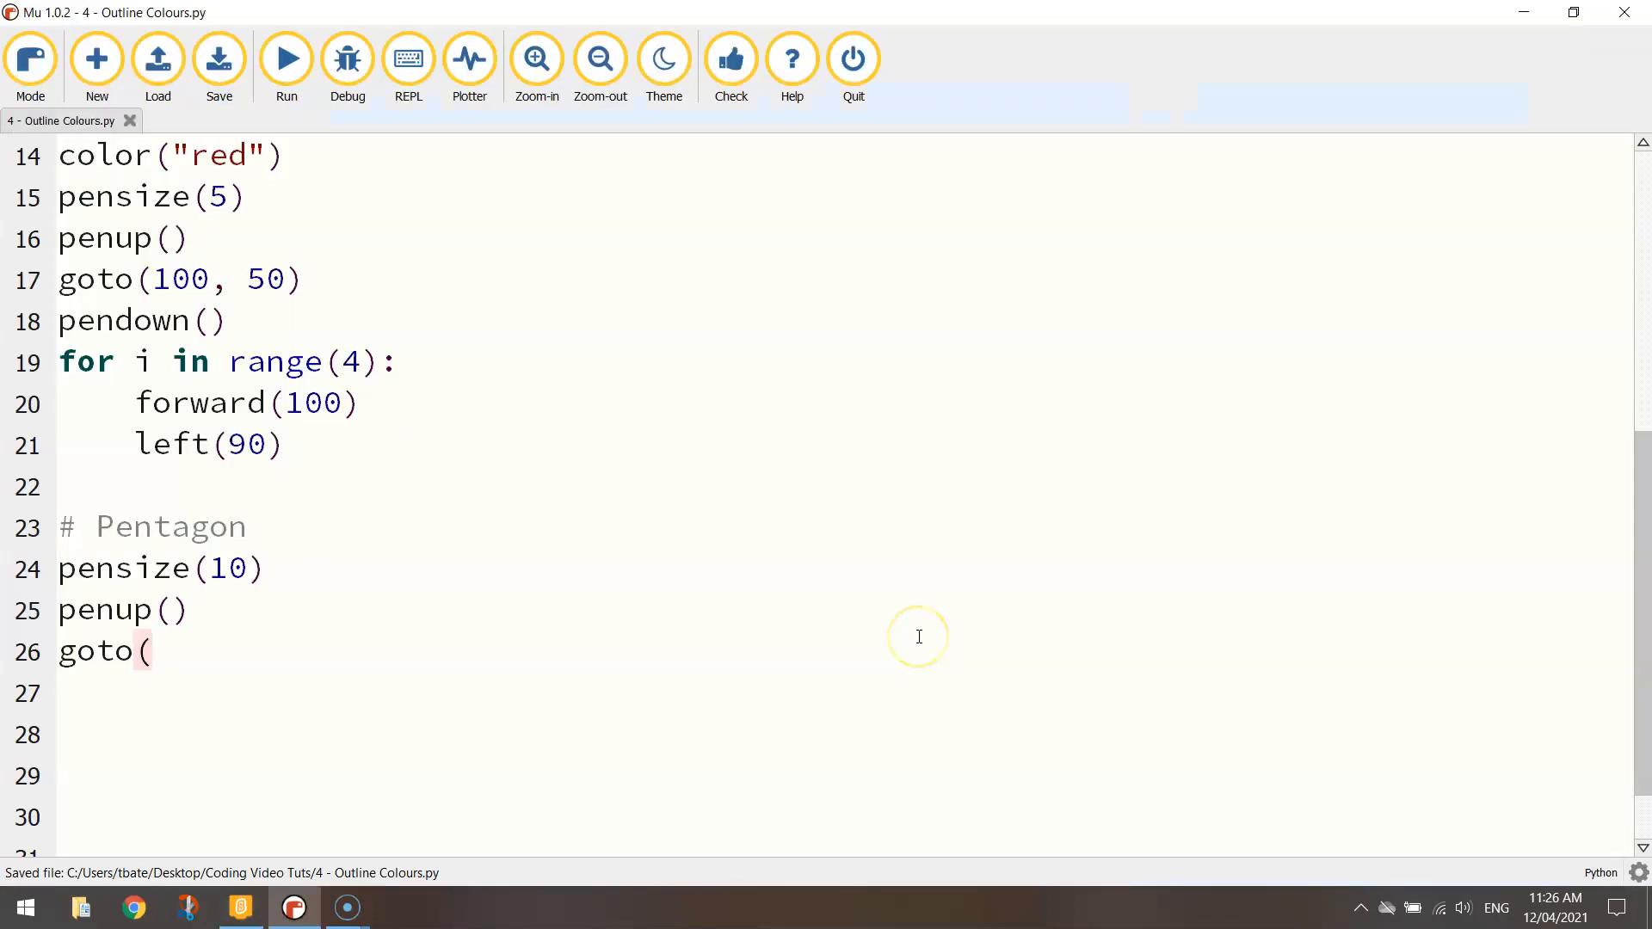
text(-25,)
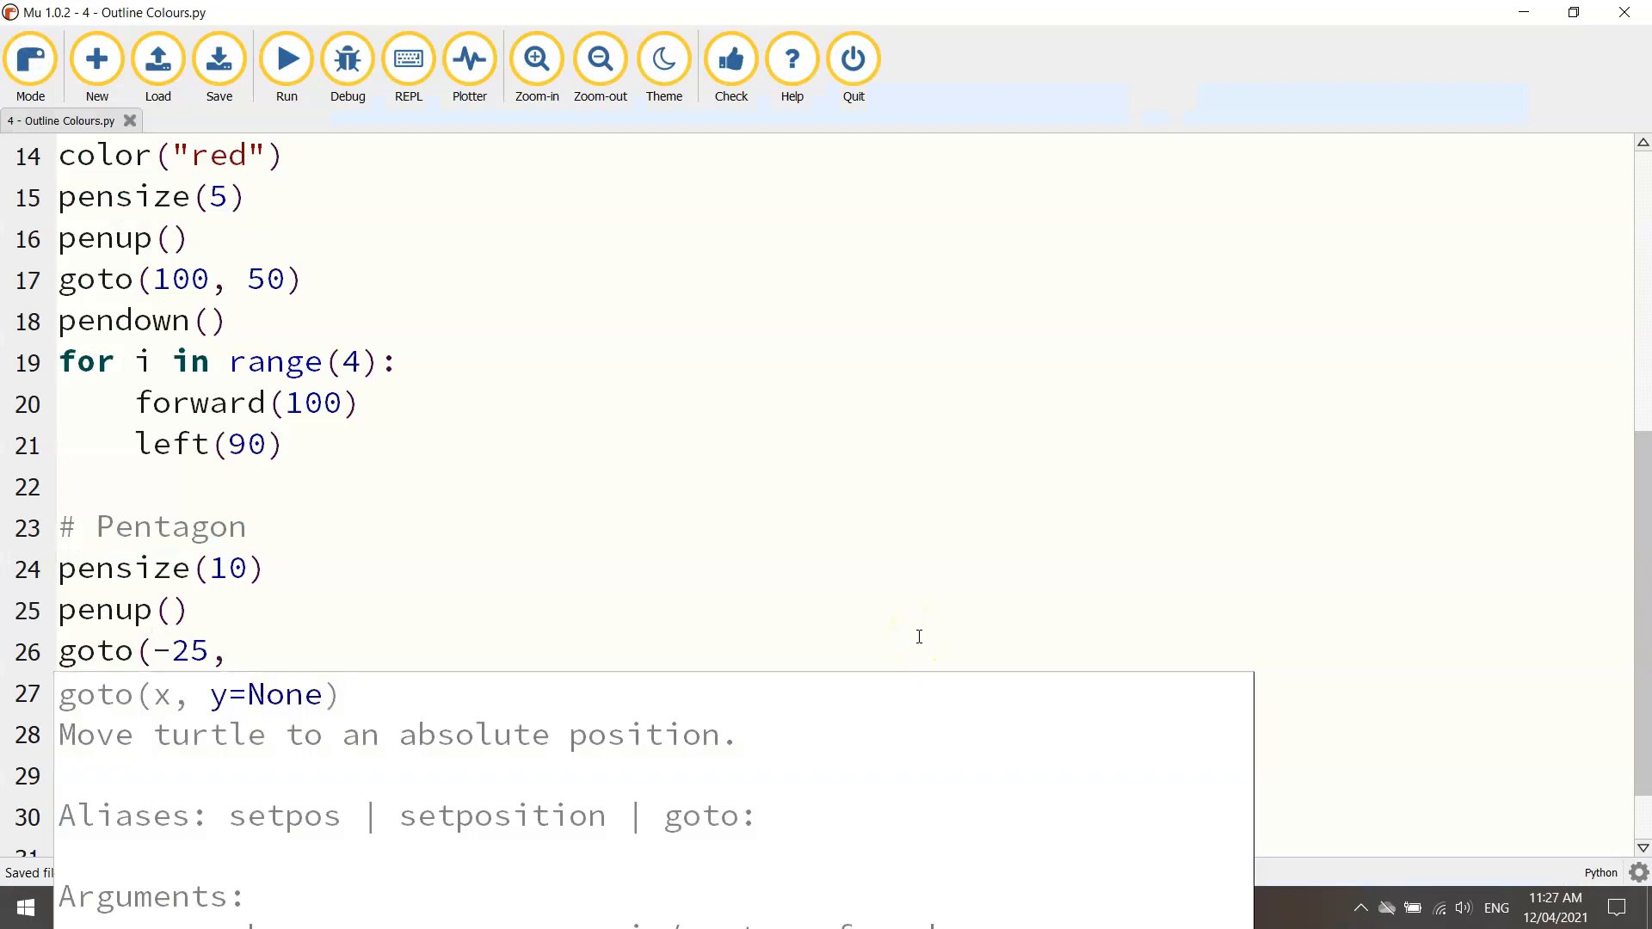
text(-100))
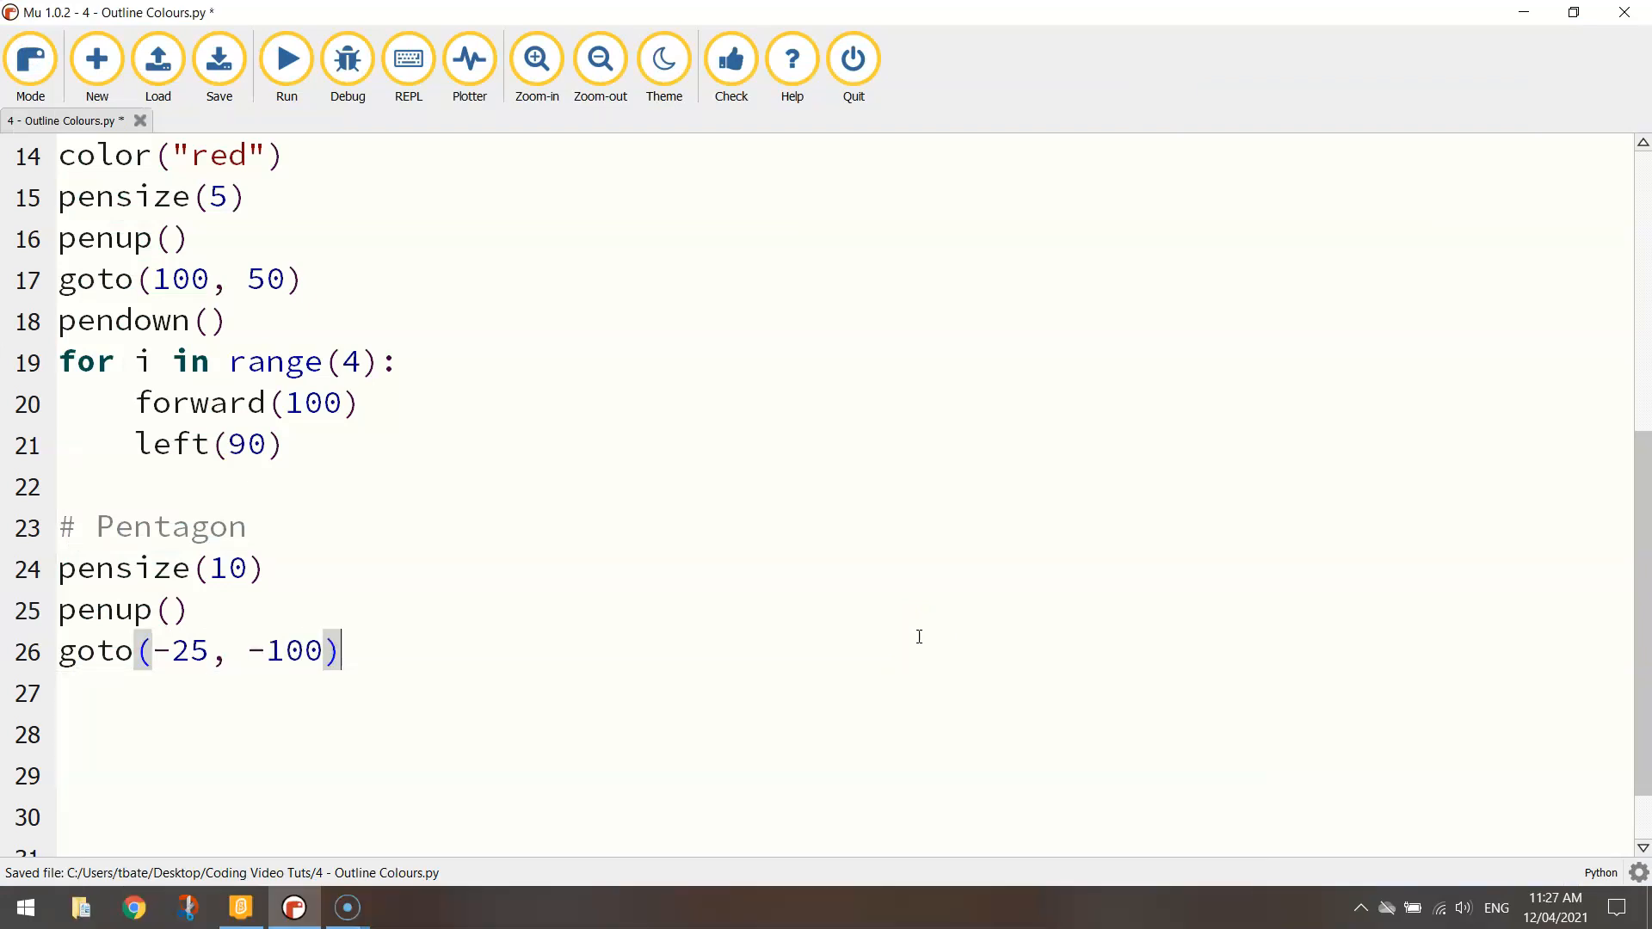
text(pendown())
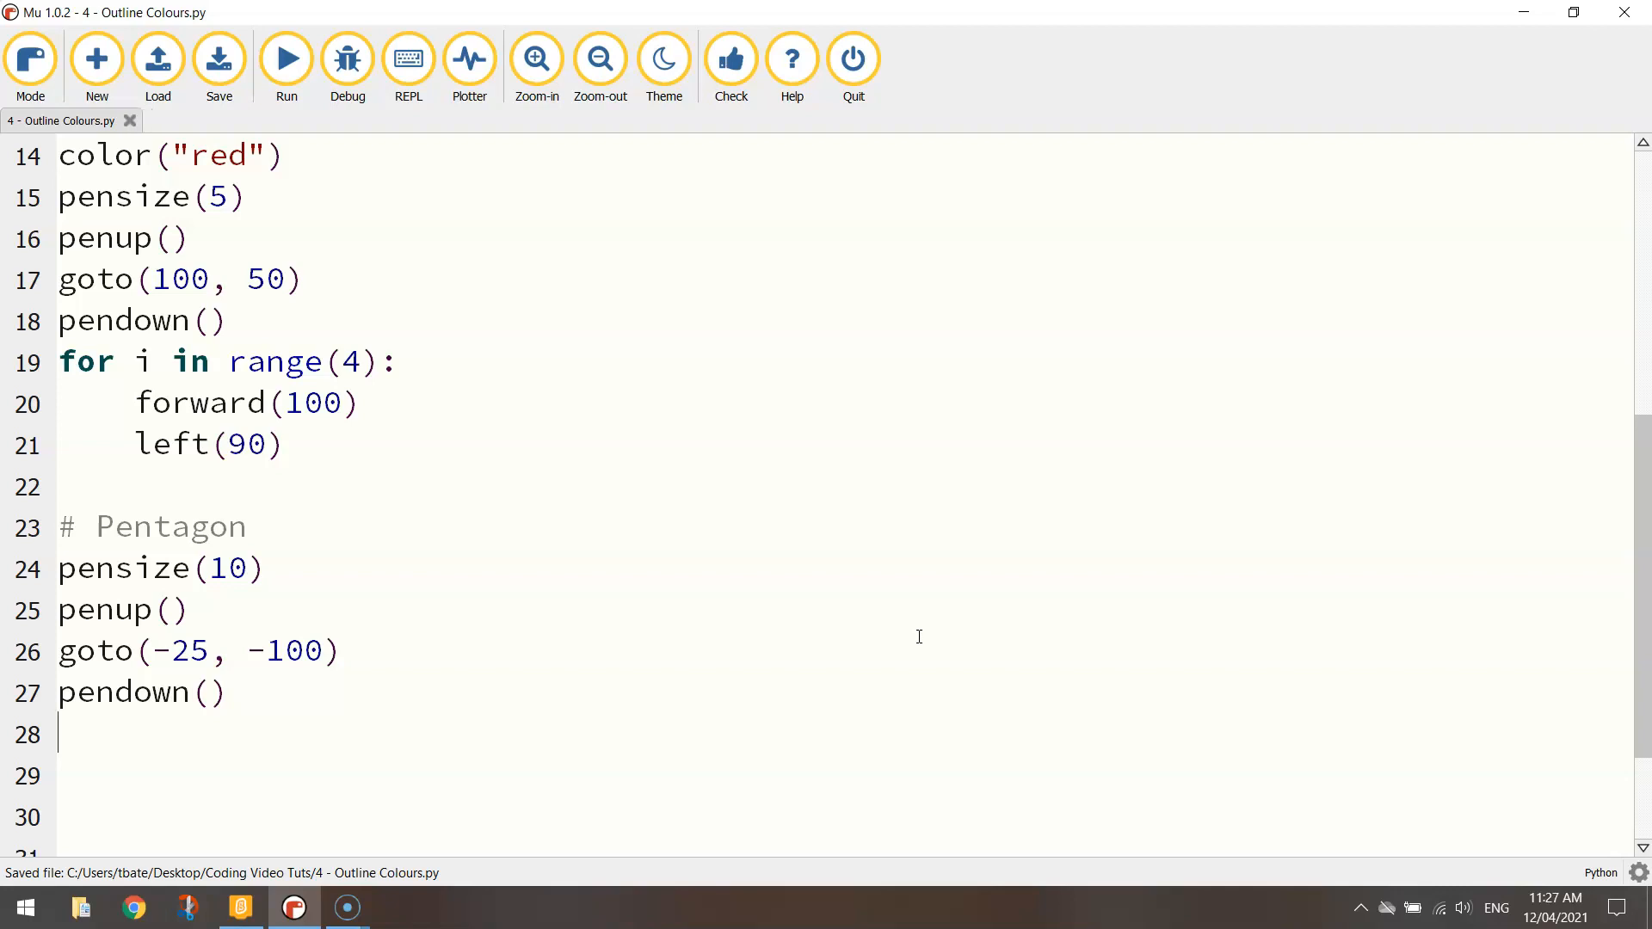
Write a for loop over "lime", "red", "purple", "yellow" and "blue"
text(for i in range(5):)
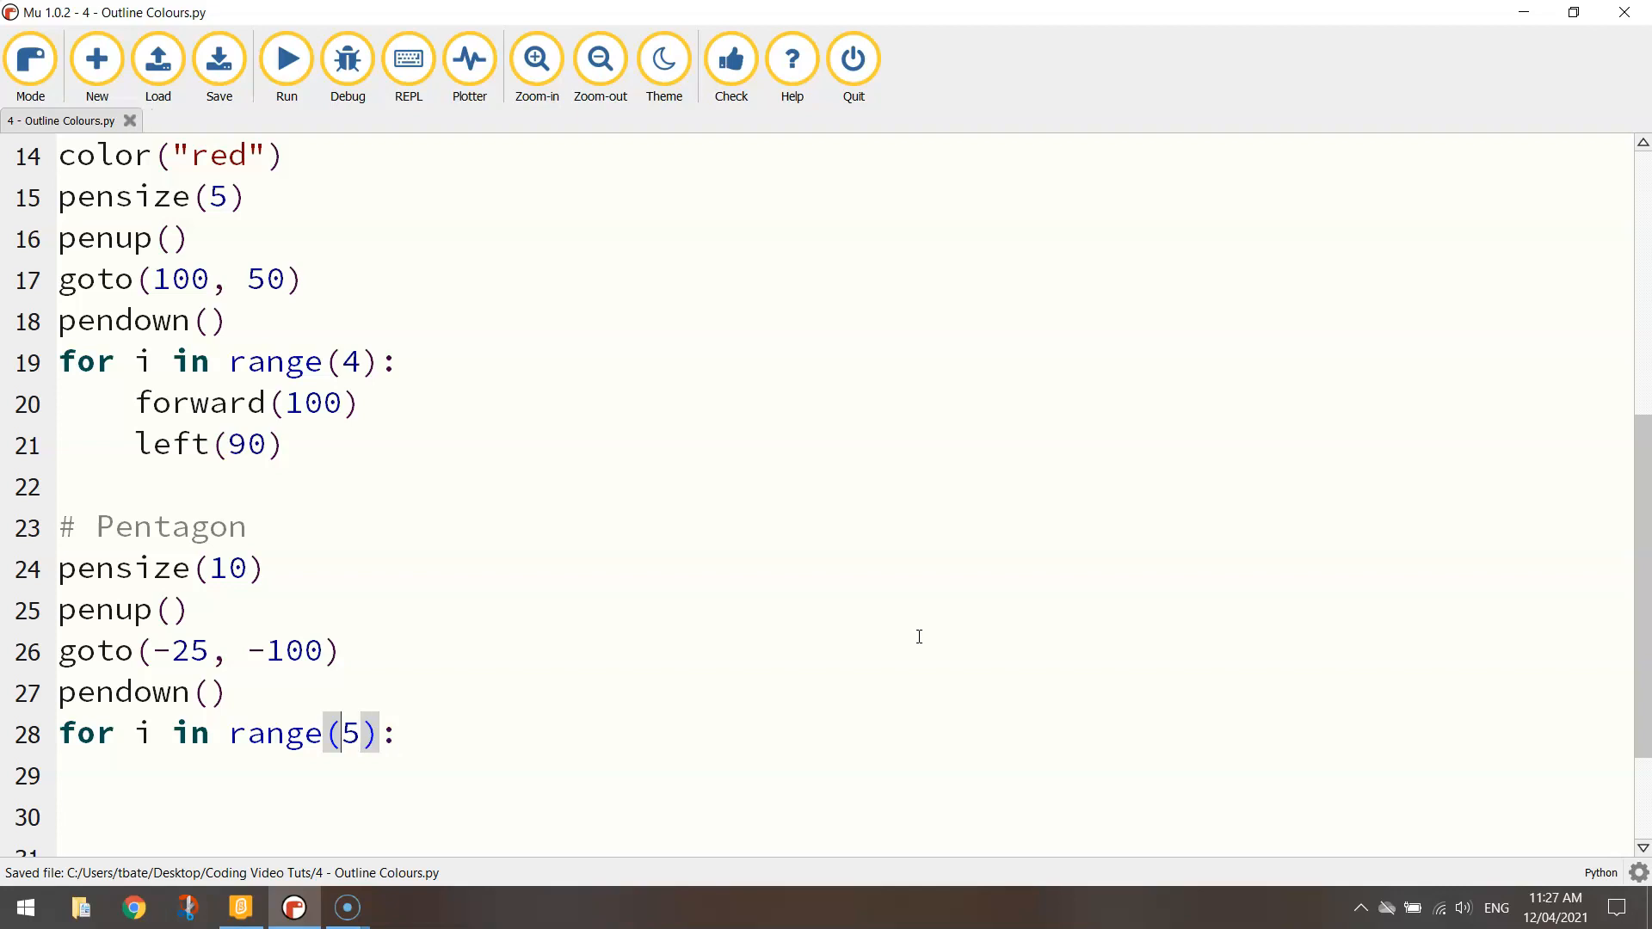
double_click(350, 734)
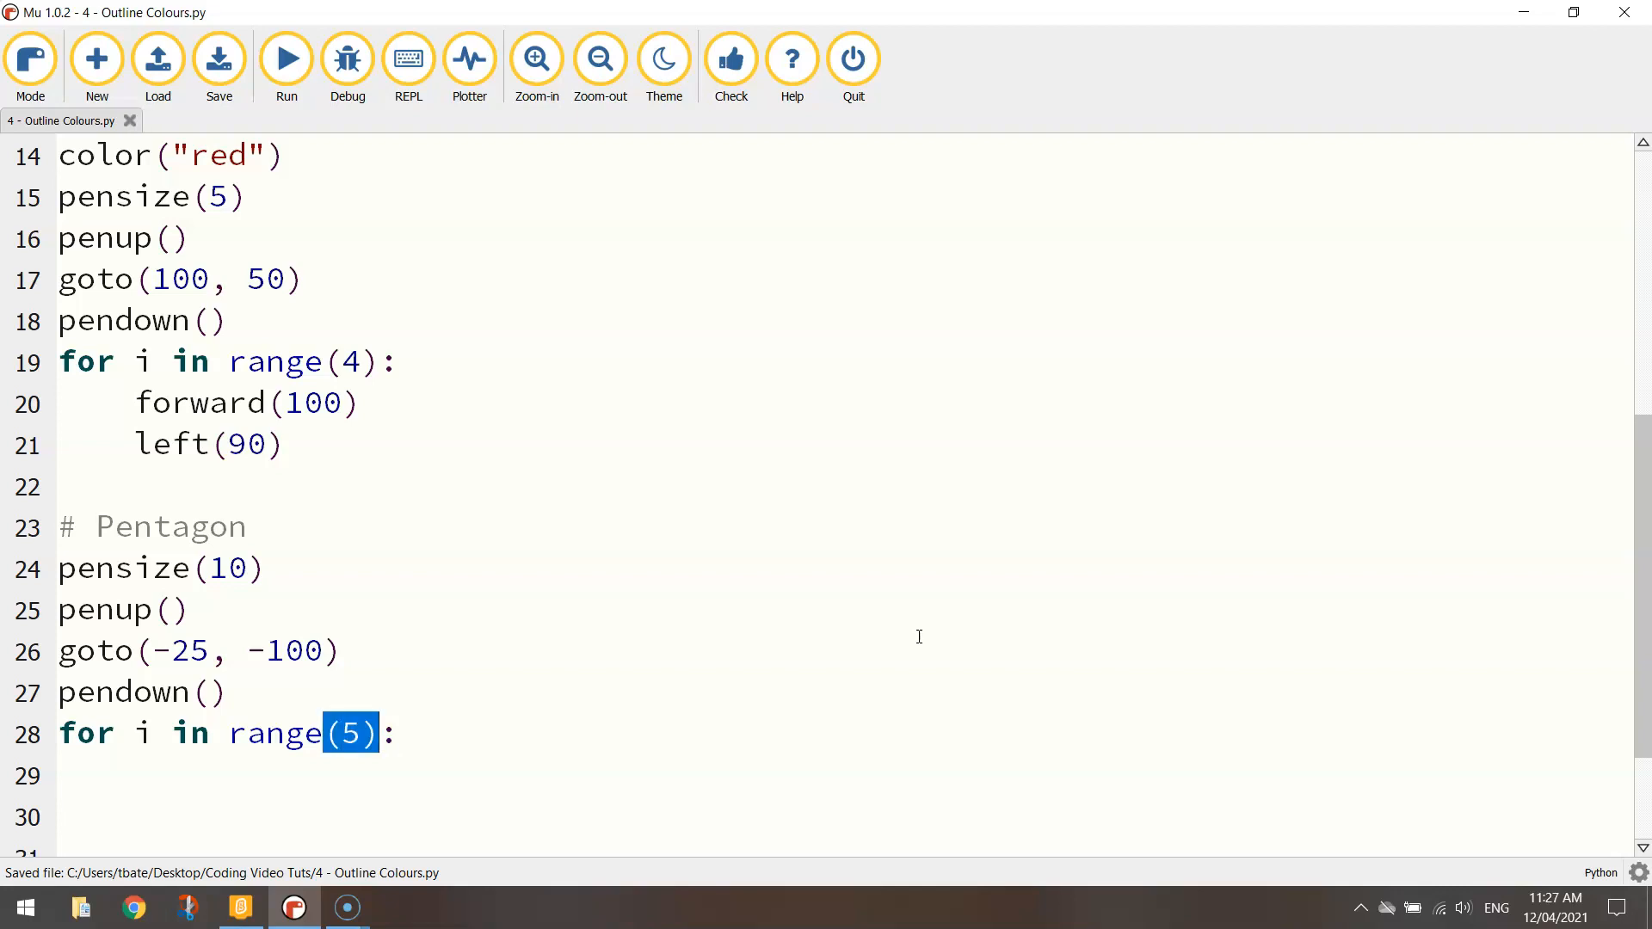
text([)
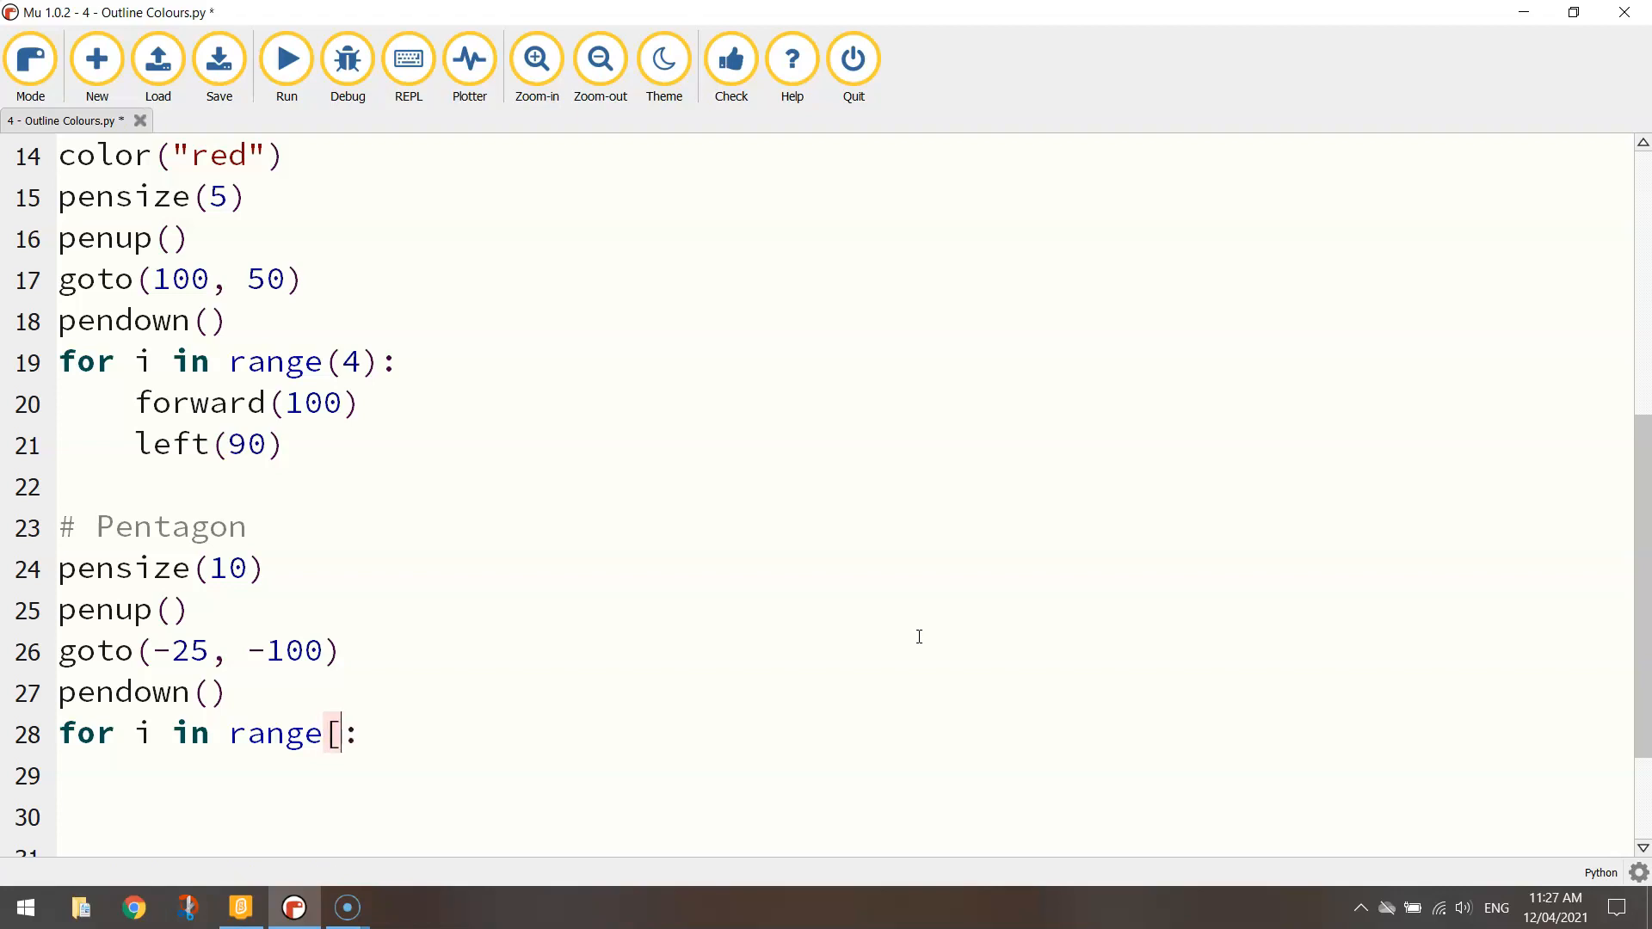
text("lime)
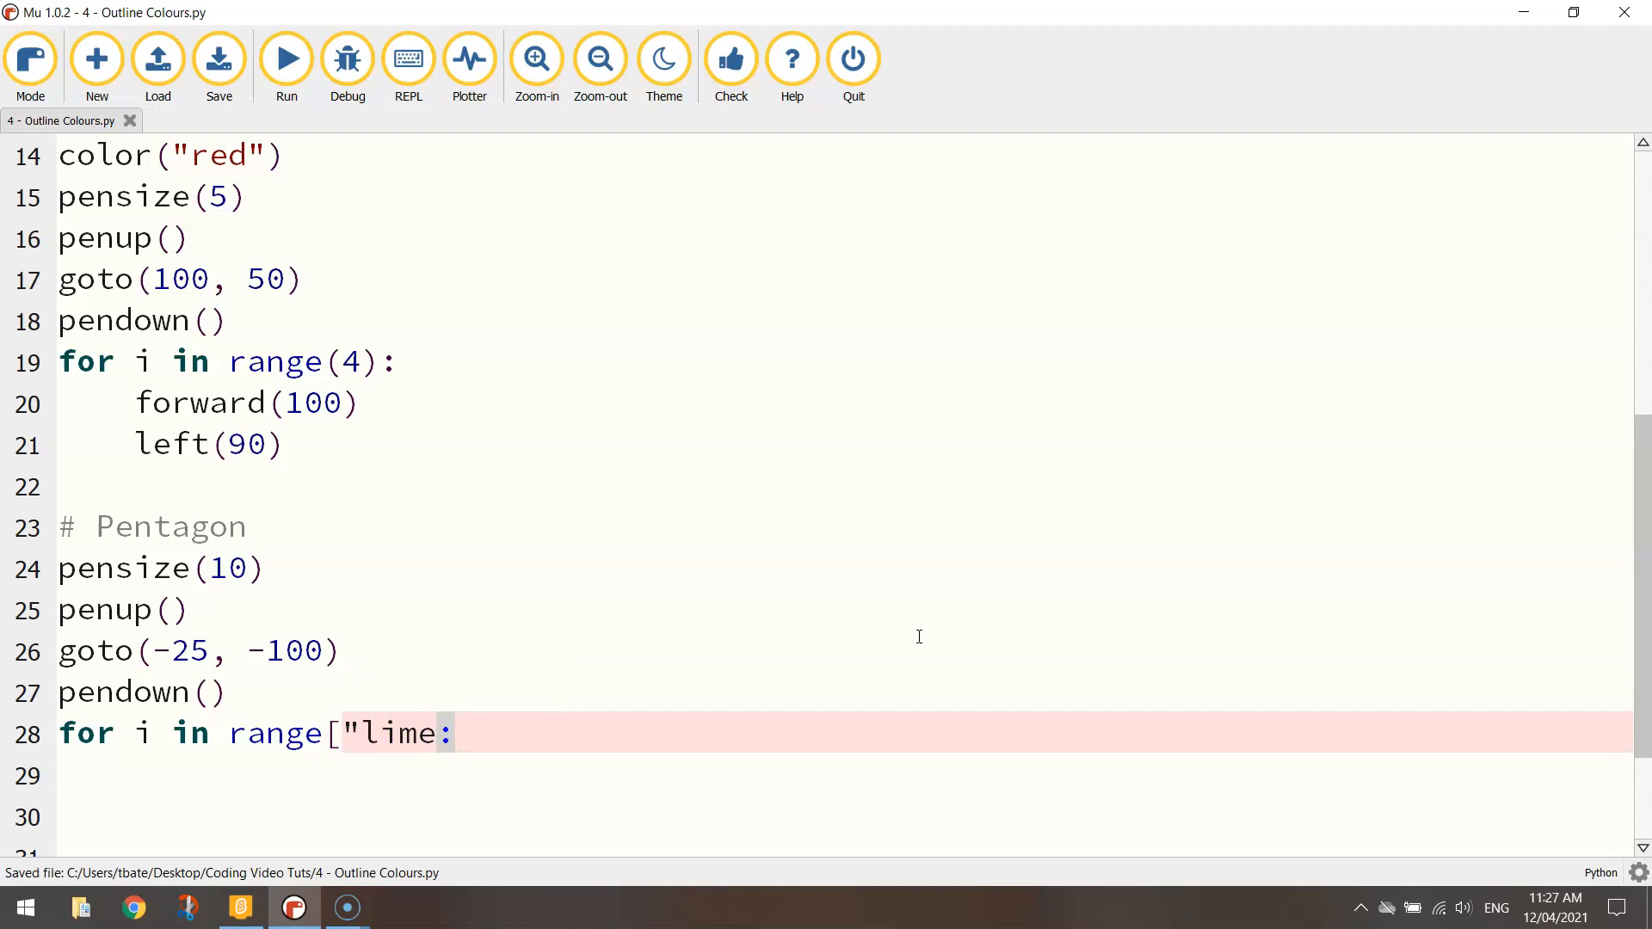
text(, "red)
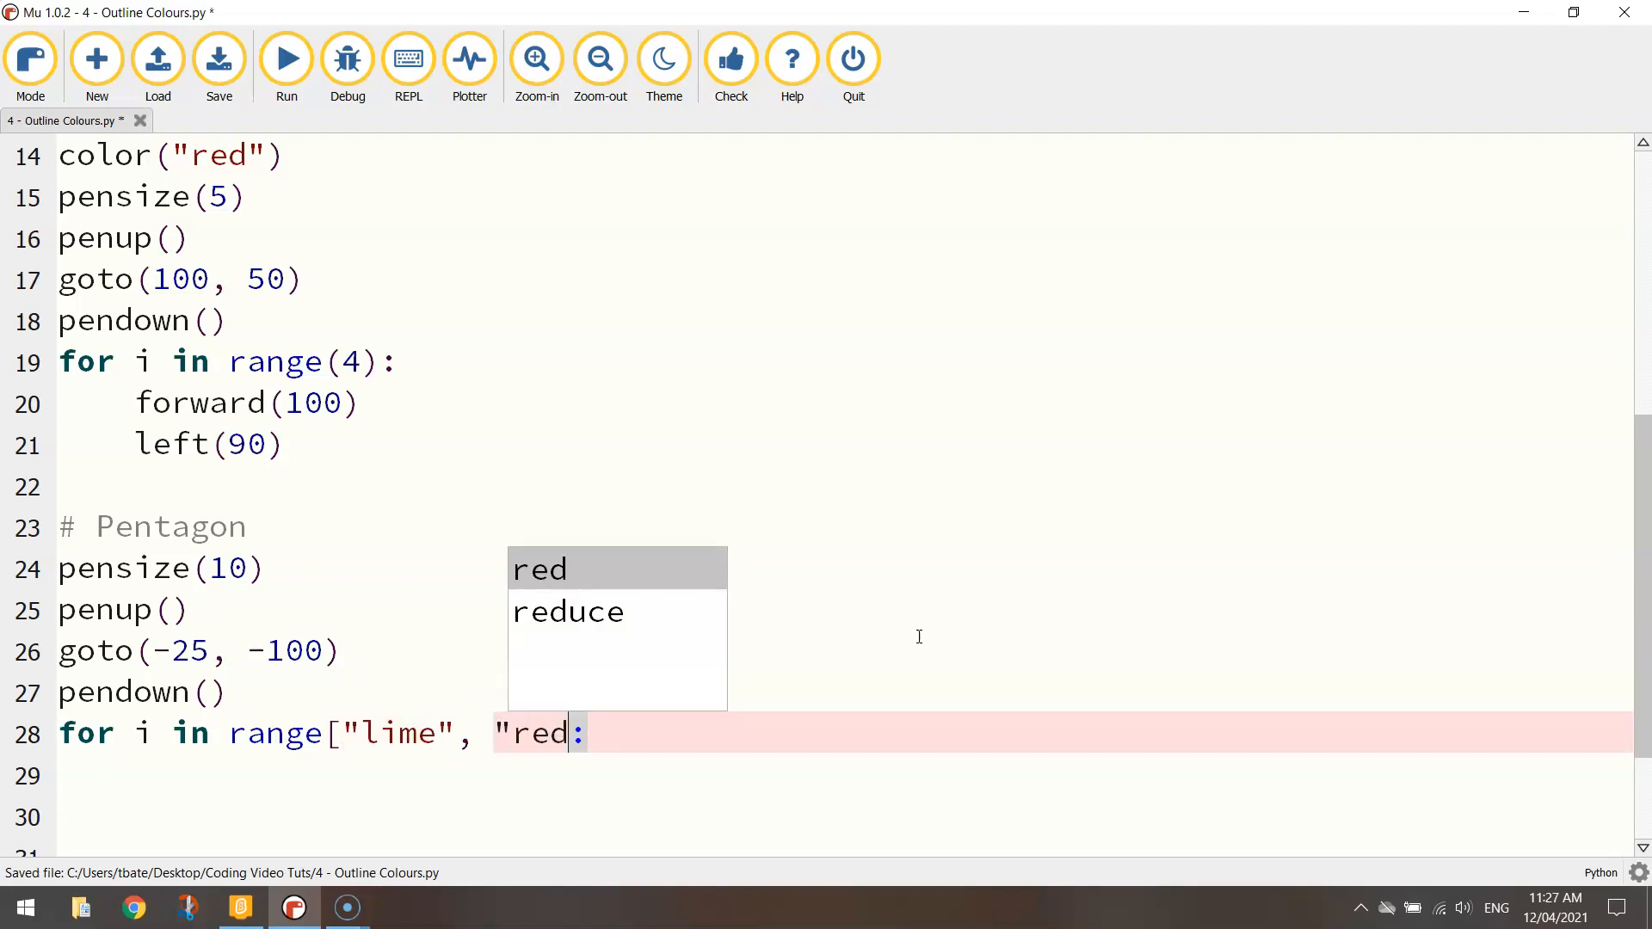
text(", ")
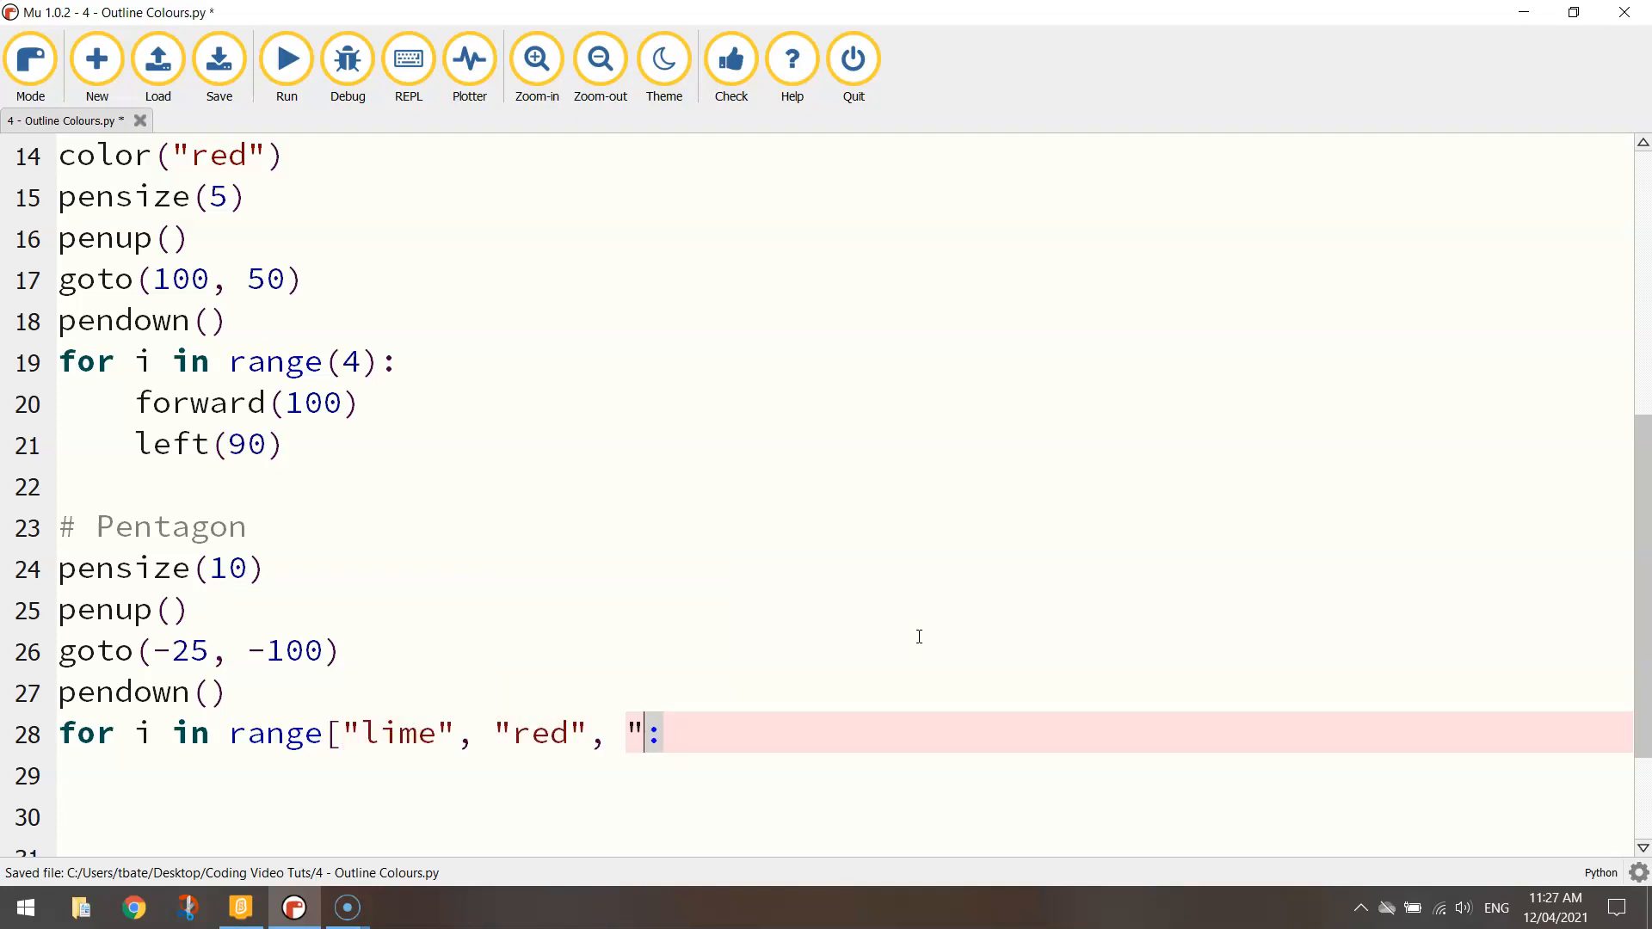
text(purplse)
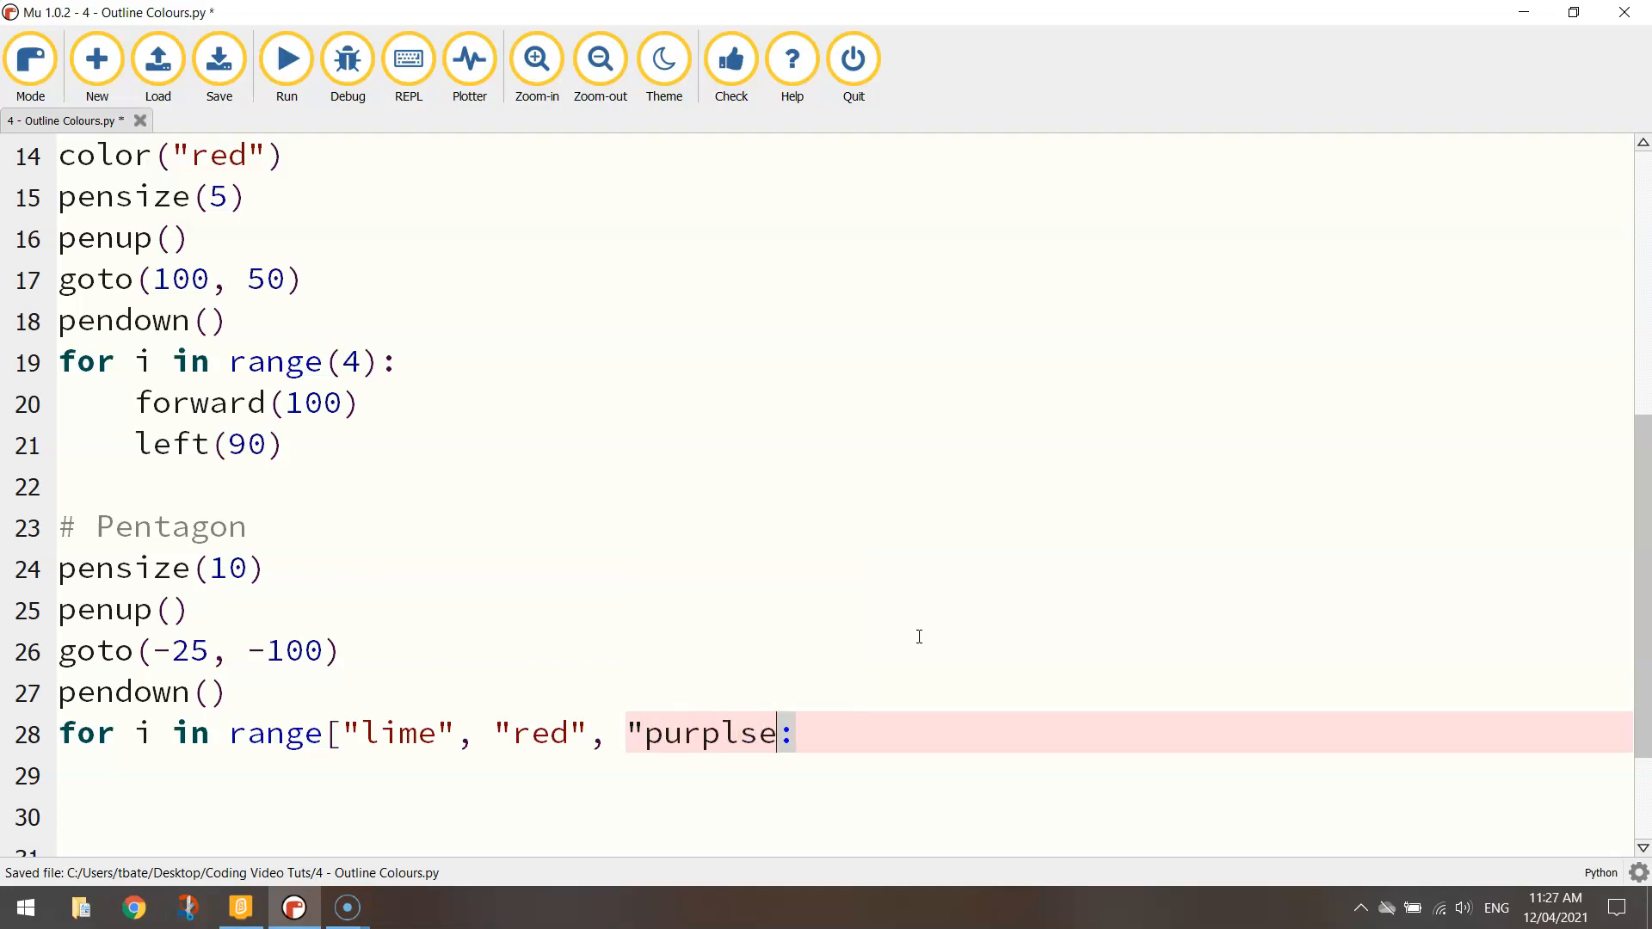
key(Backspace)
text(", "yellow",)
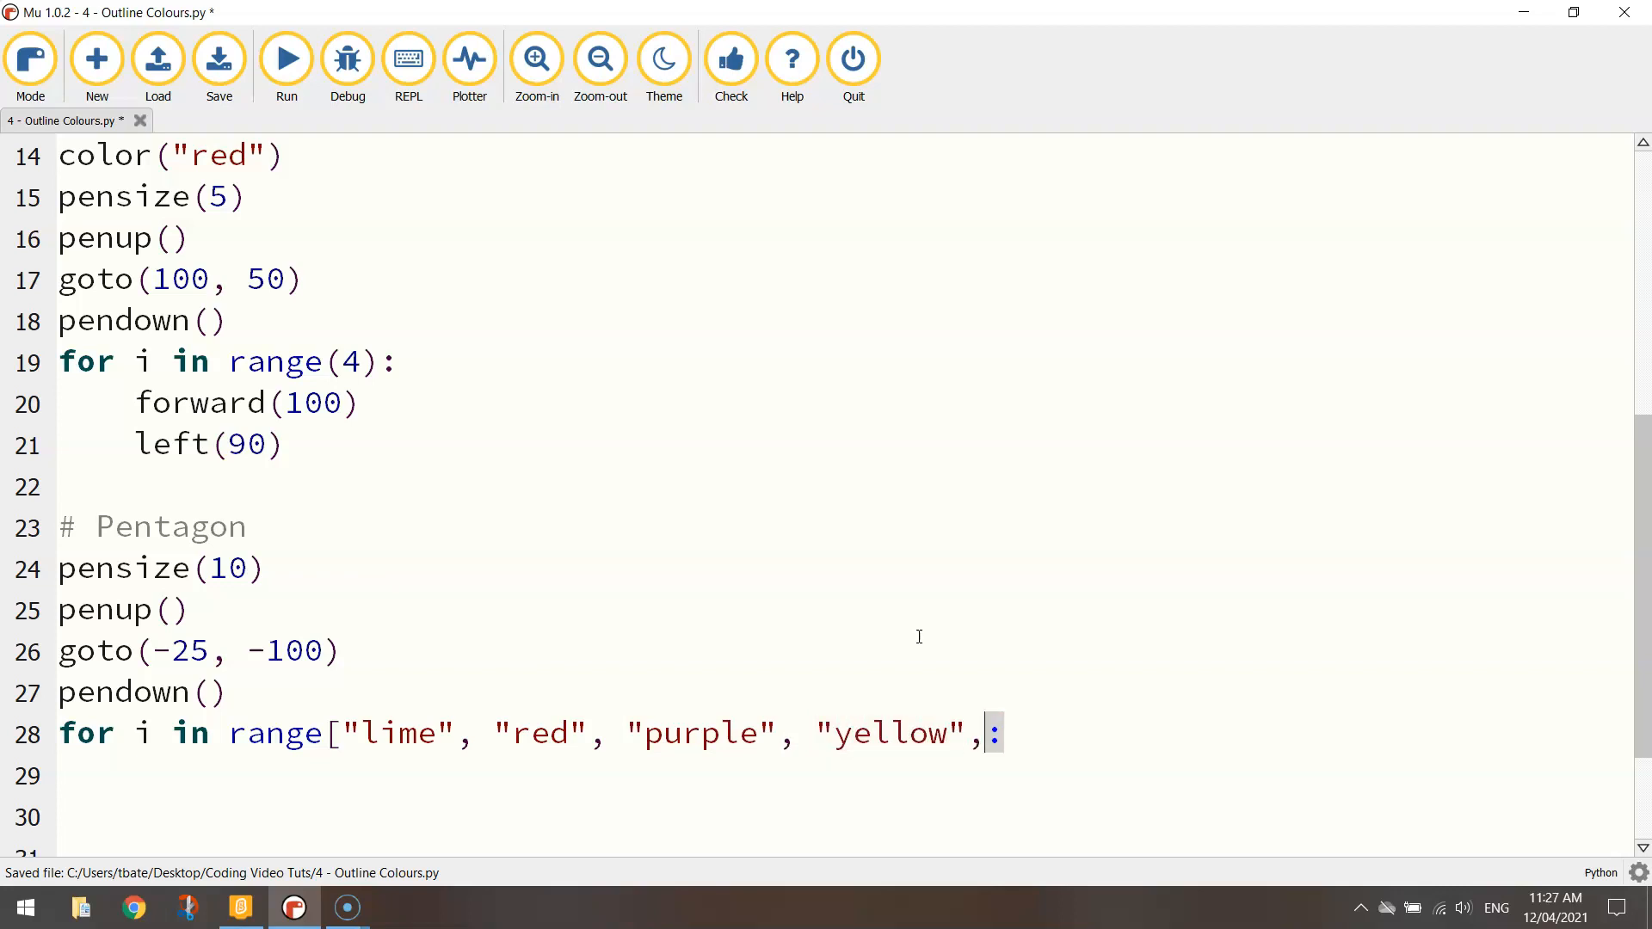
text("blue)
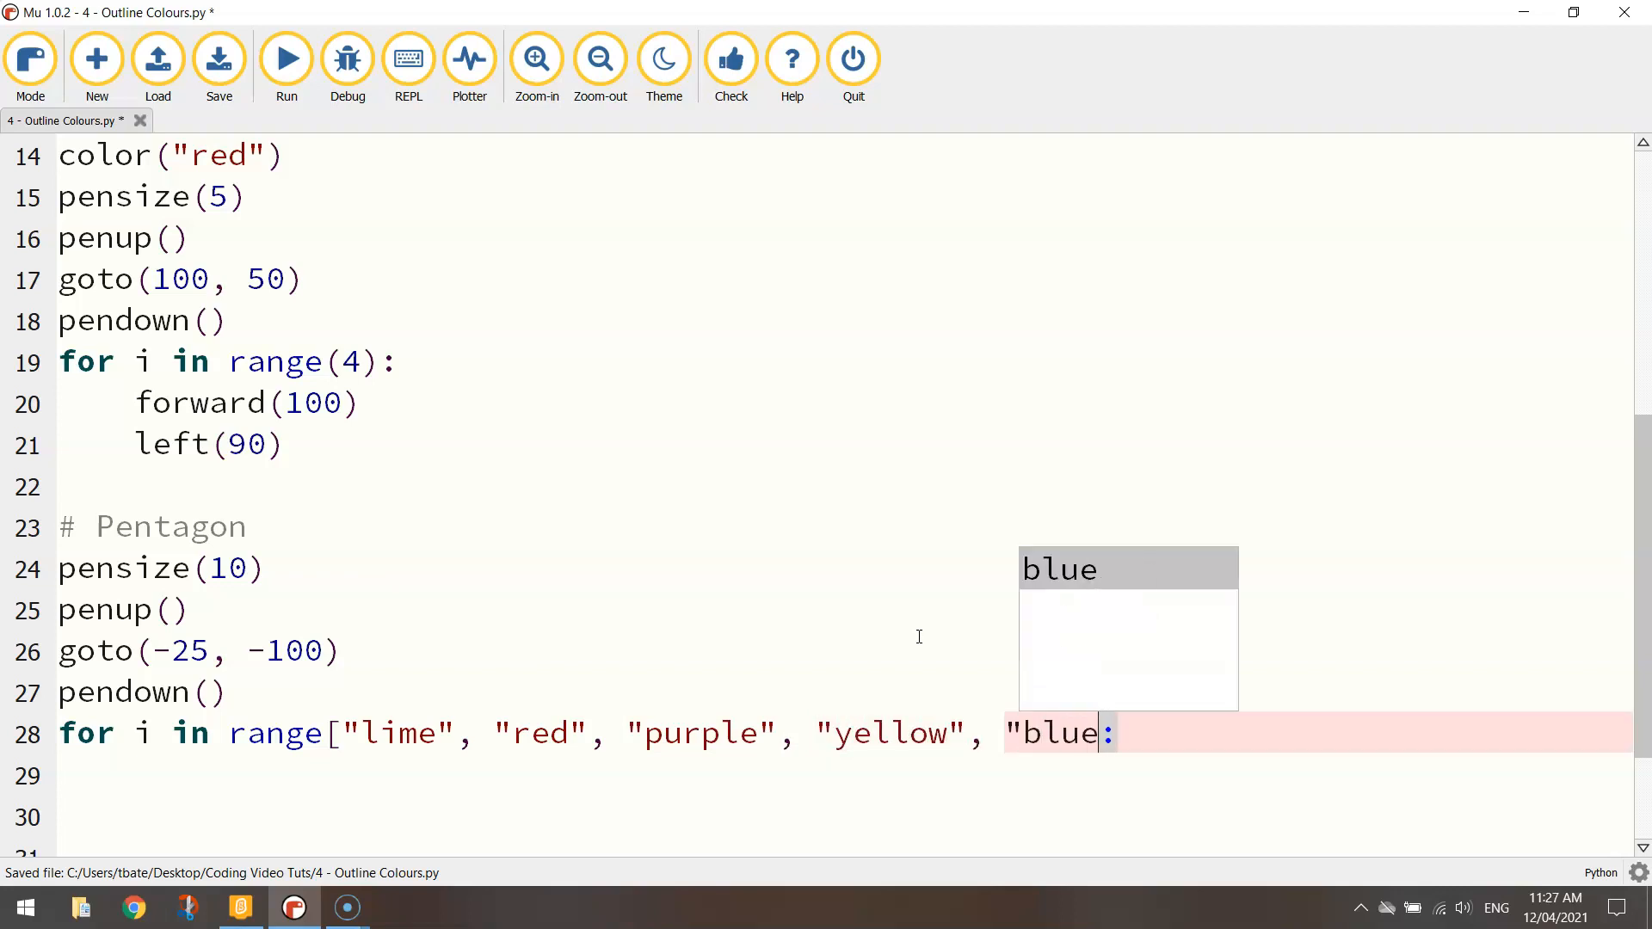
text("])
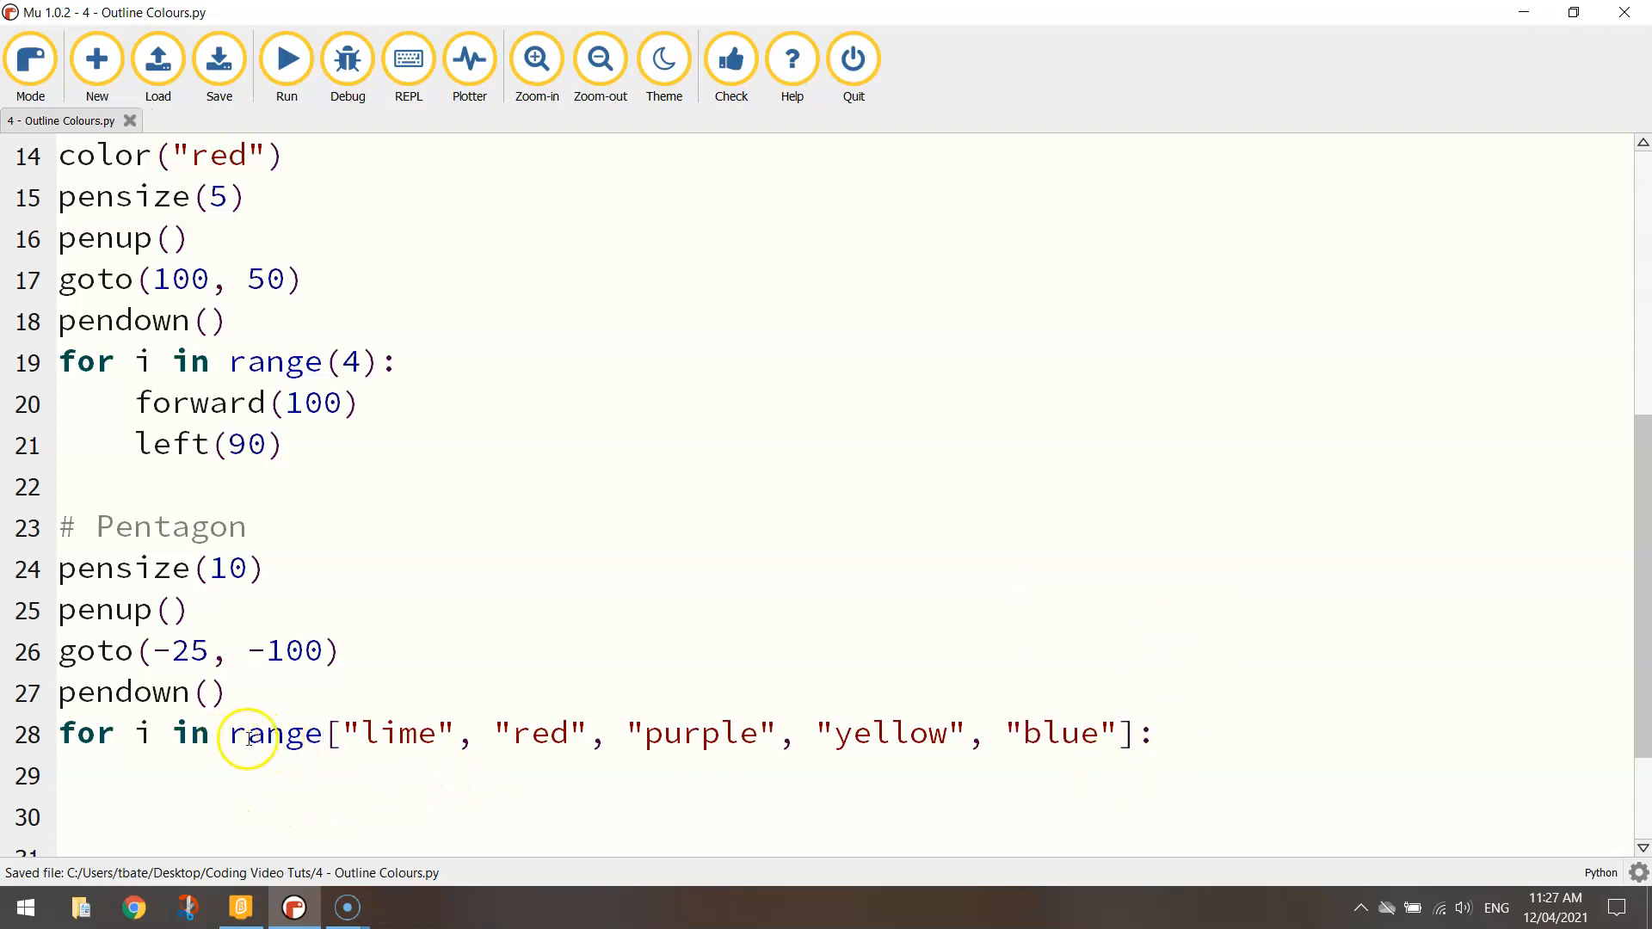
double_click(400, 733)
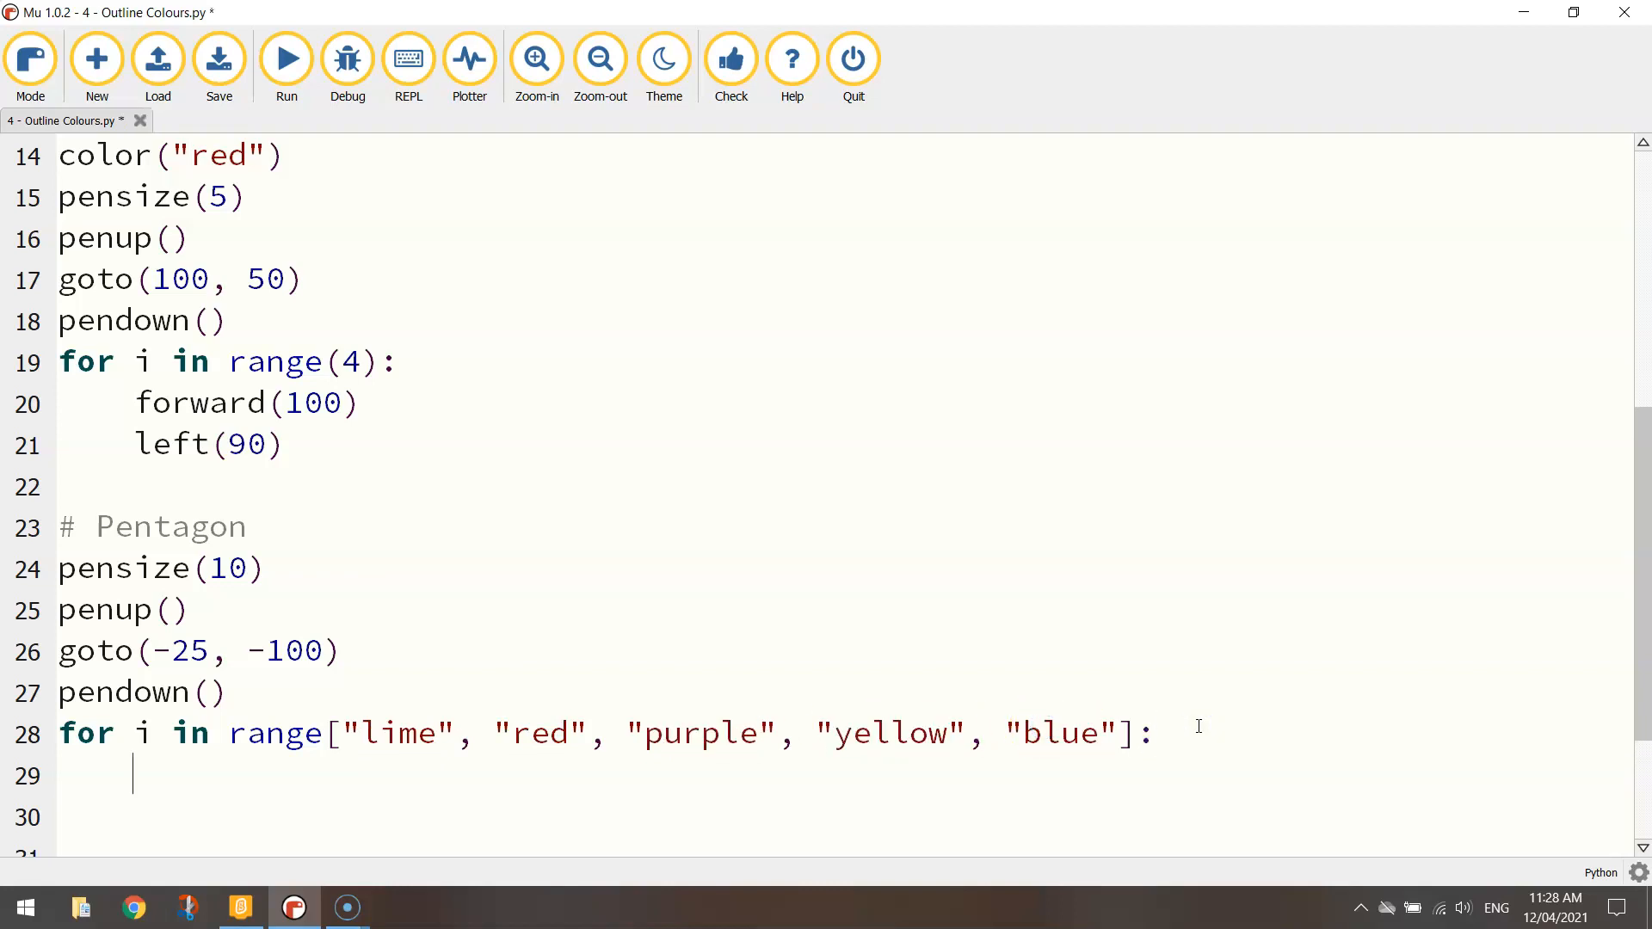
Add color(i), forward(100) and left(72) as the pentagon loop body
click(218, 58)
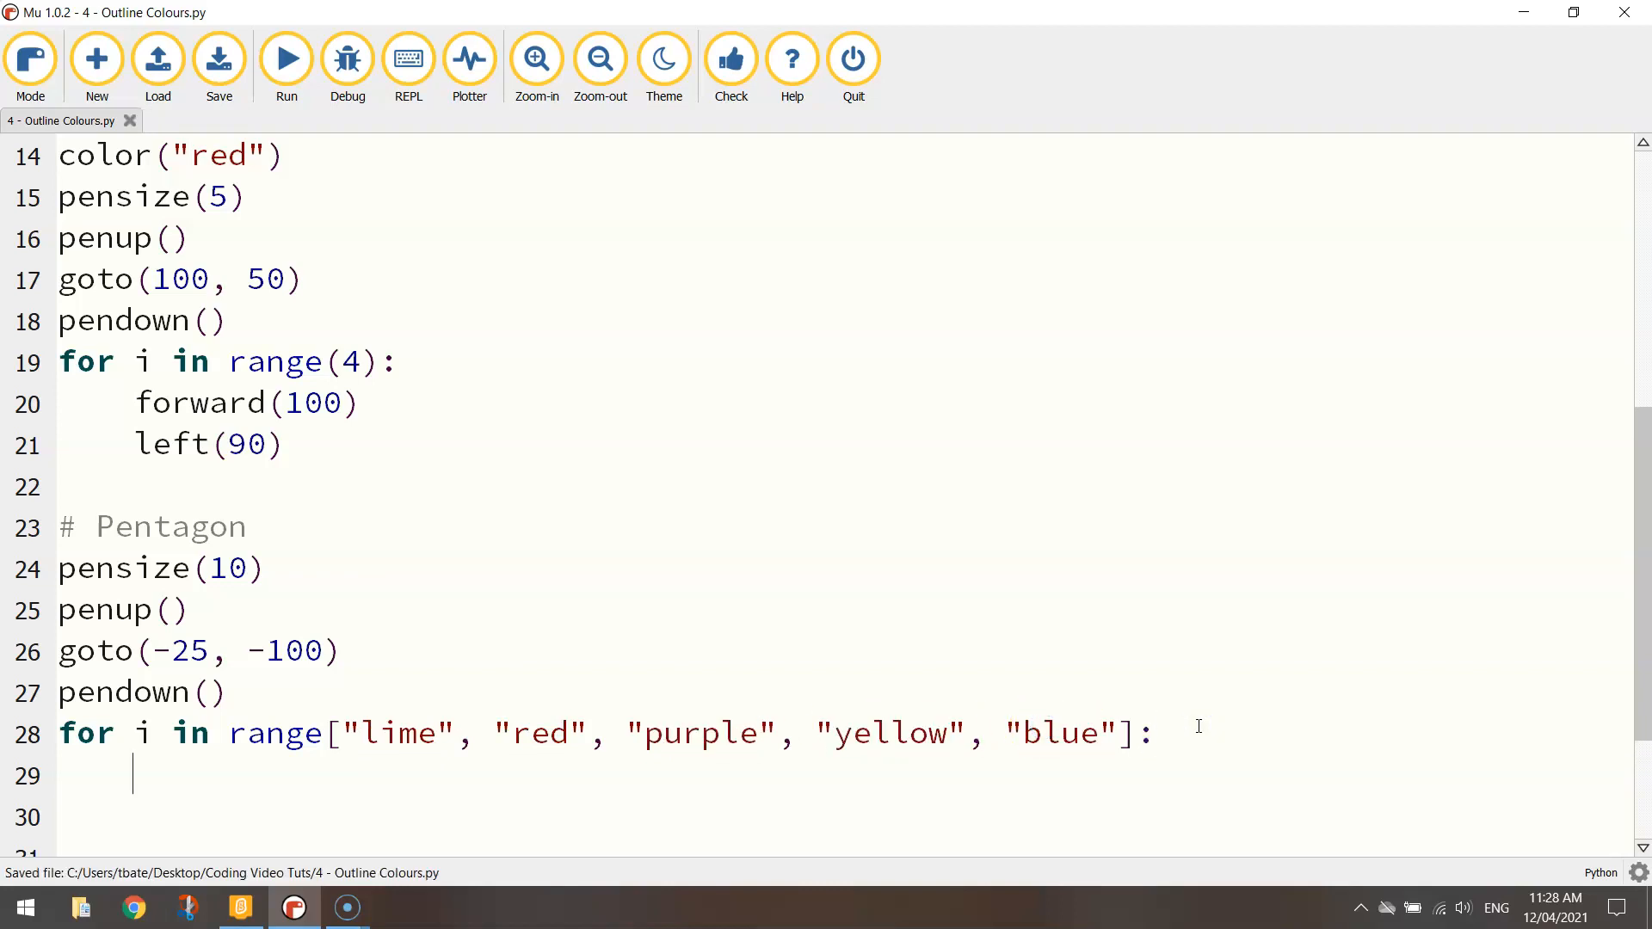
text(color(i)
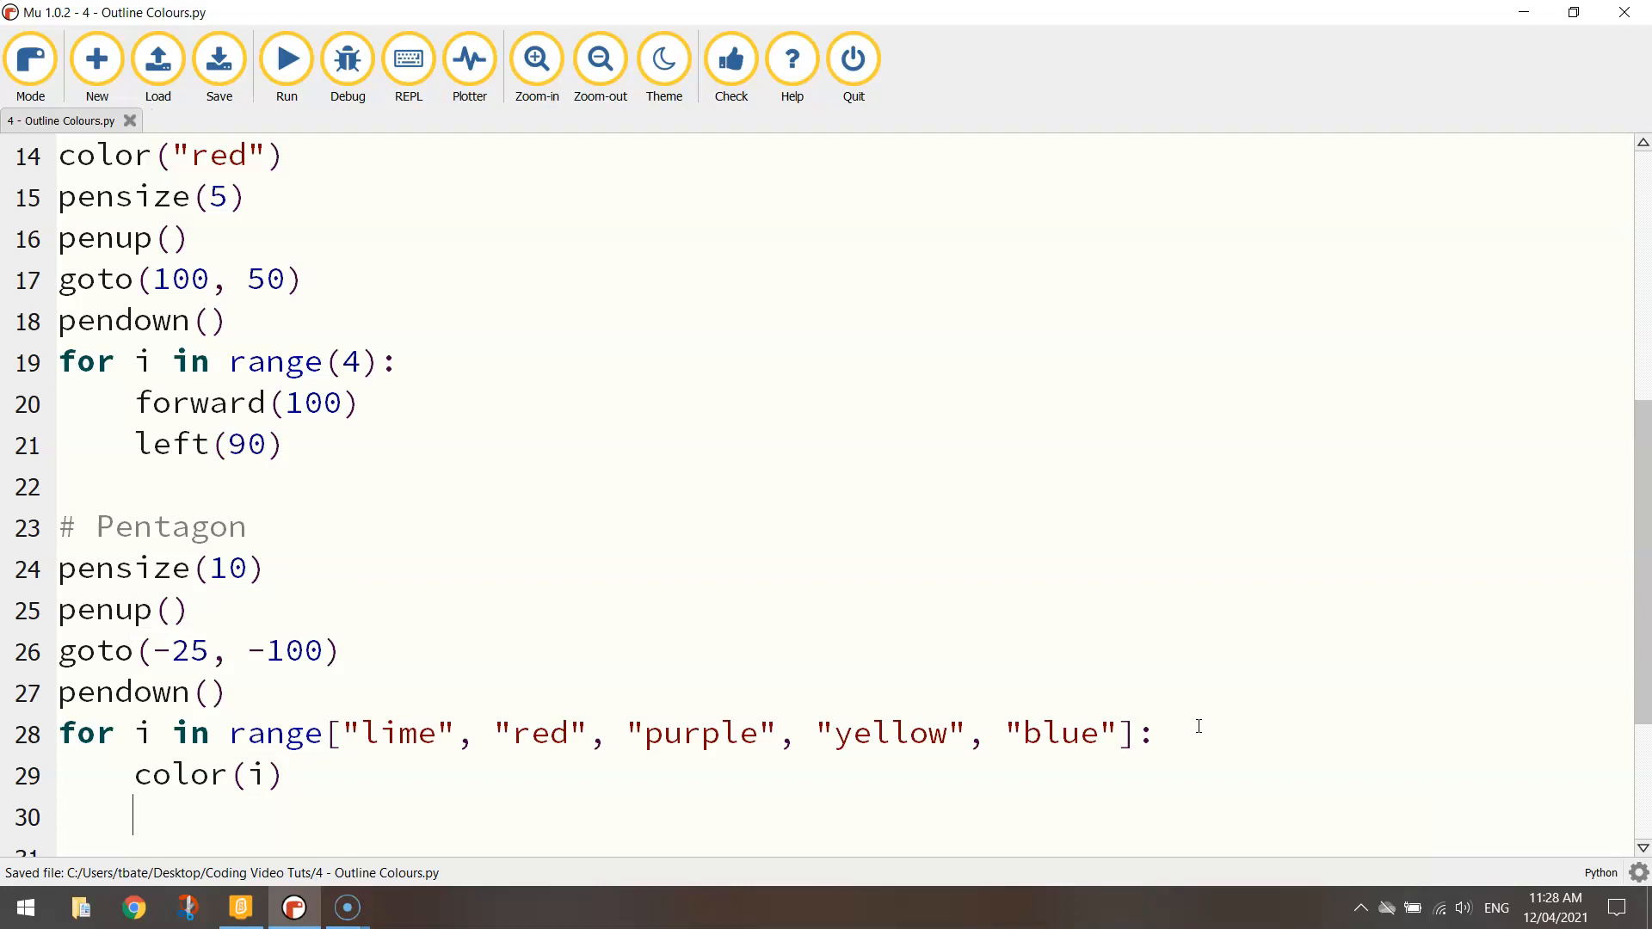
text(forward()
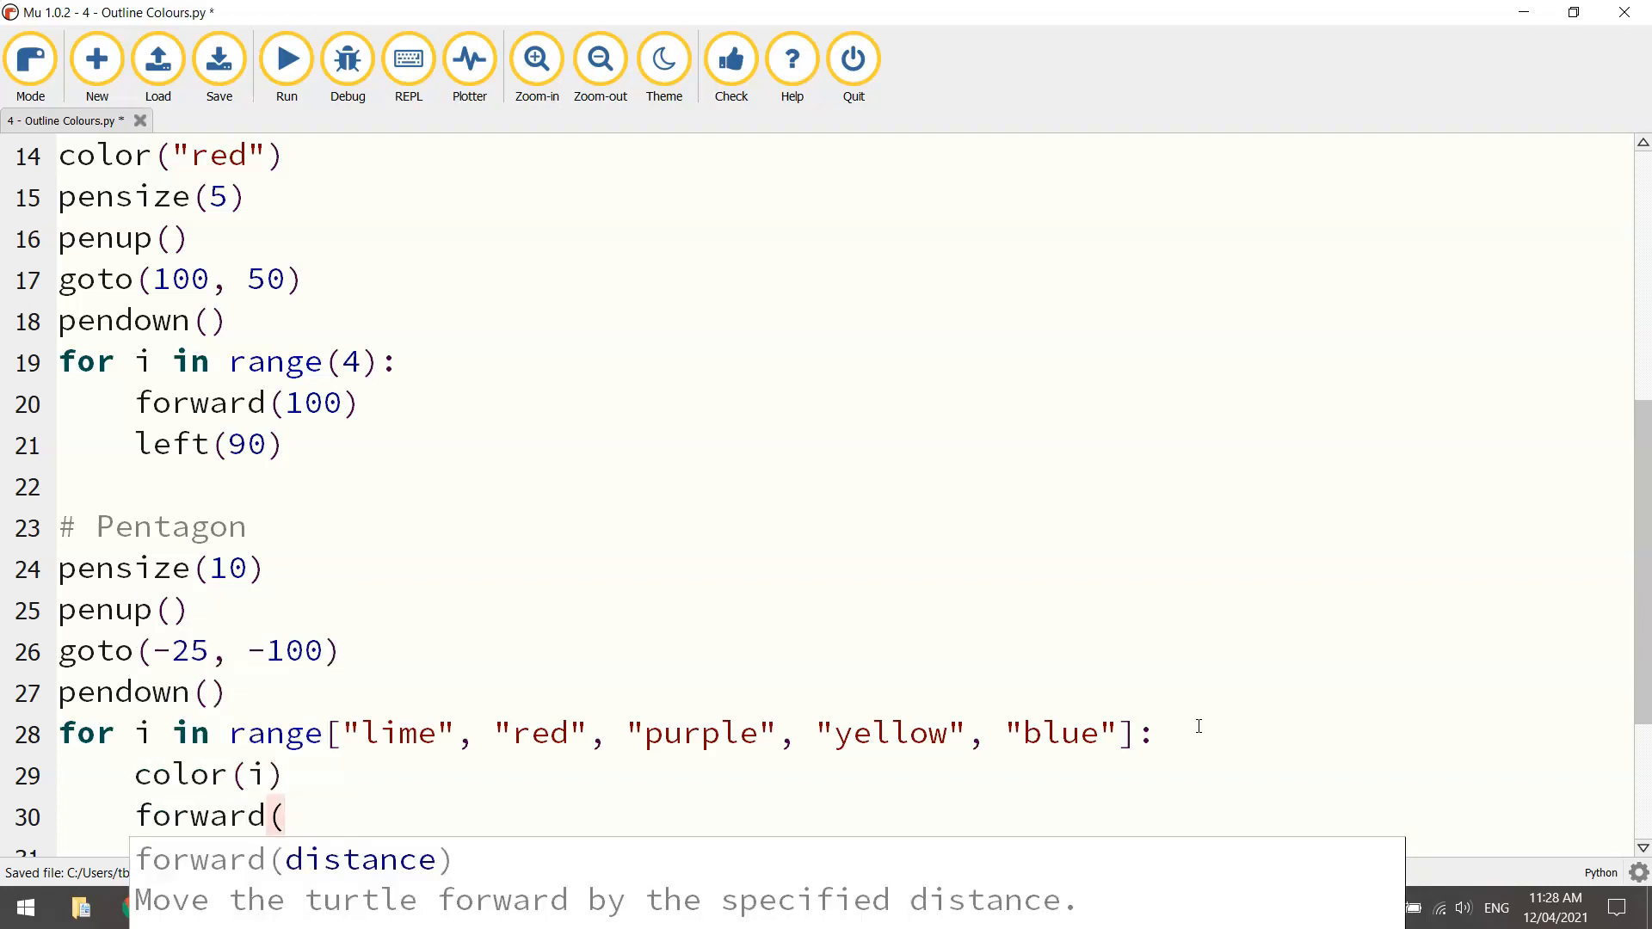
text(100))
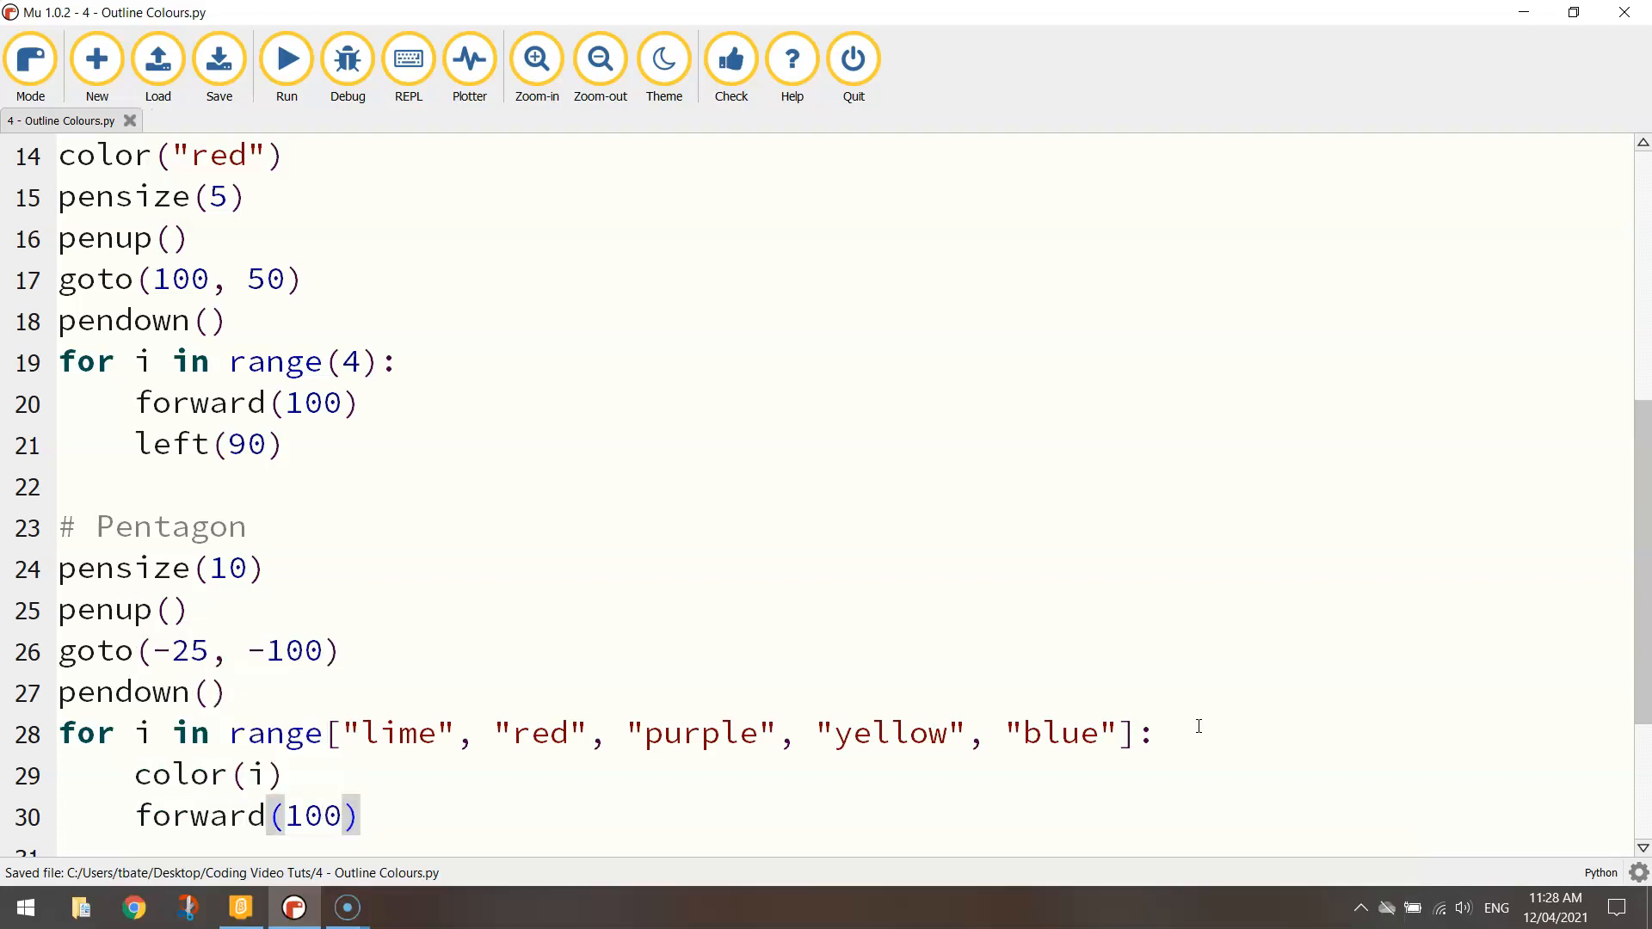
text(left(72)
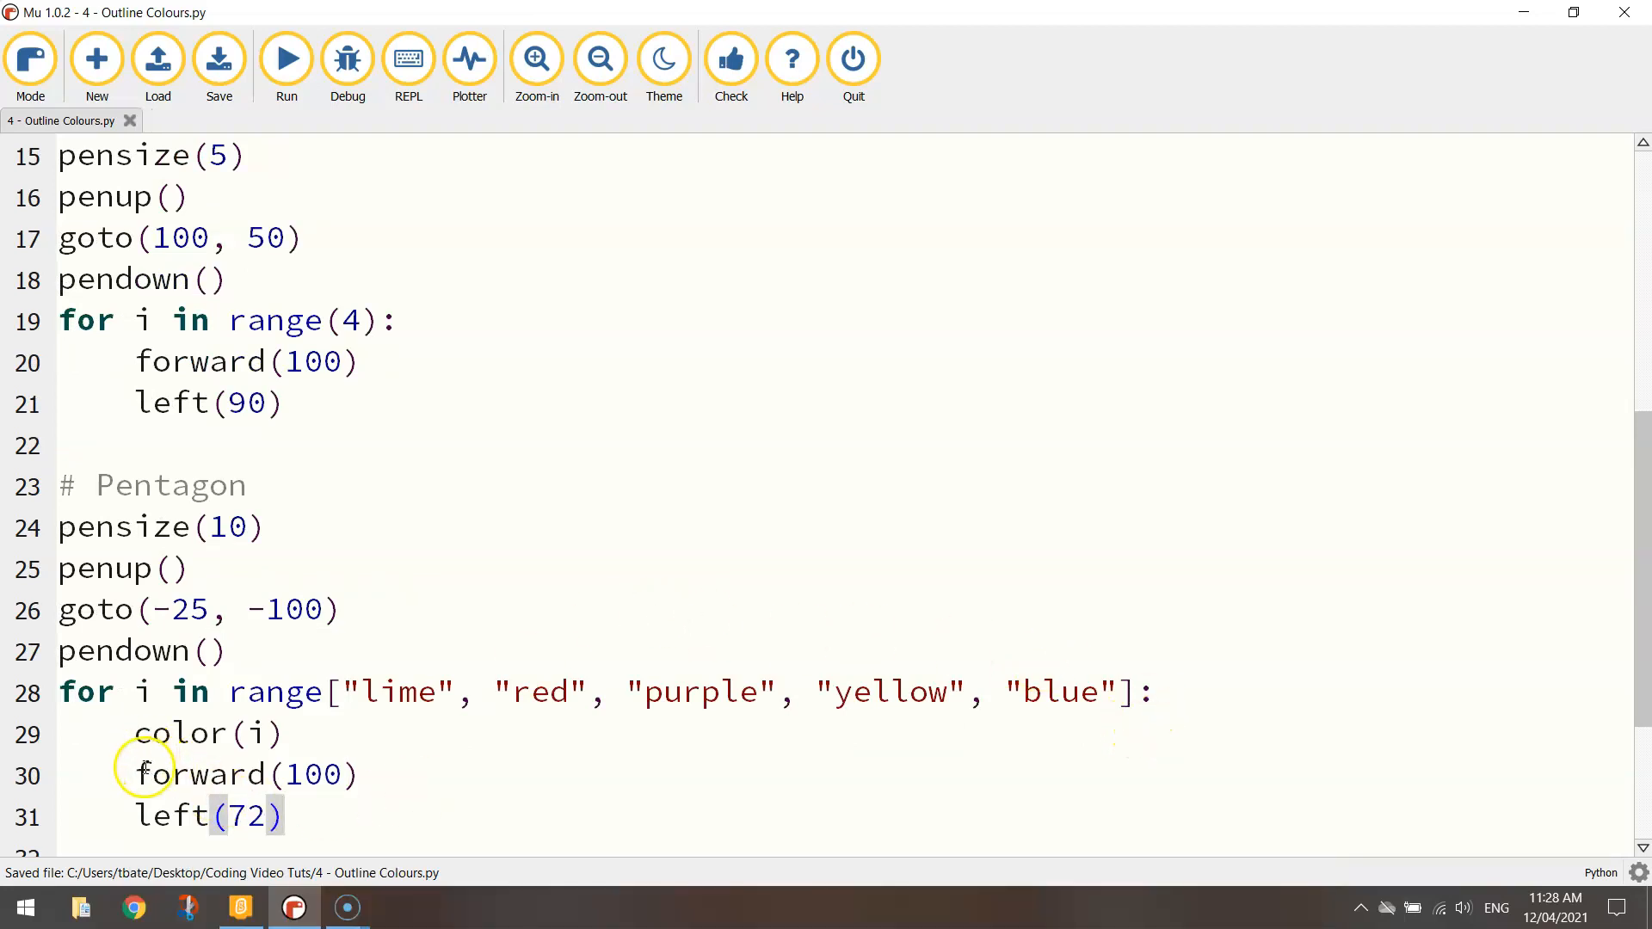
Highlight the list colours and the loop lines, then run the script, which raises a TypeError
double_click(207, 733)
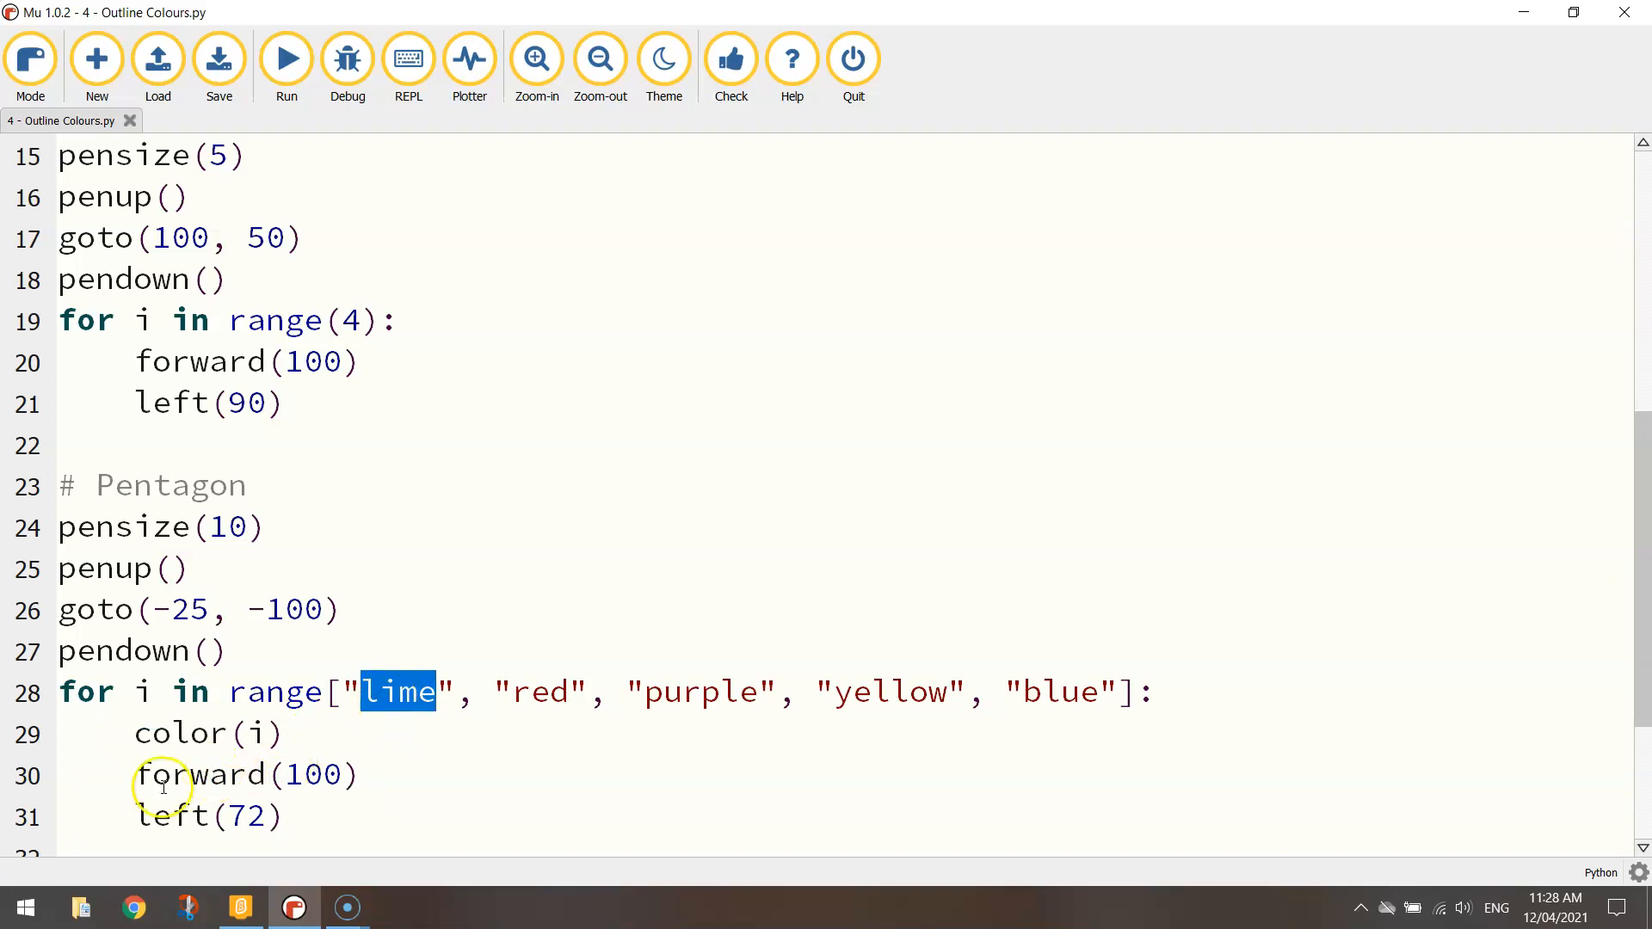
mouse_move(234, 816)
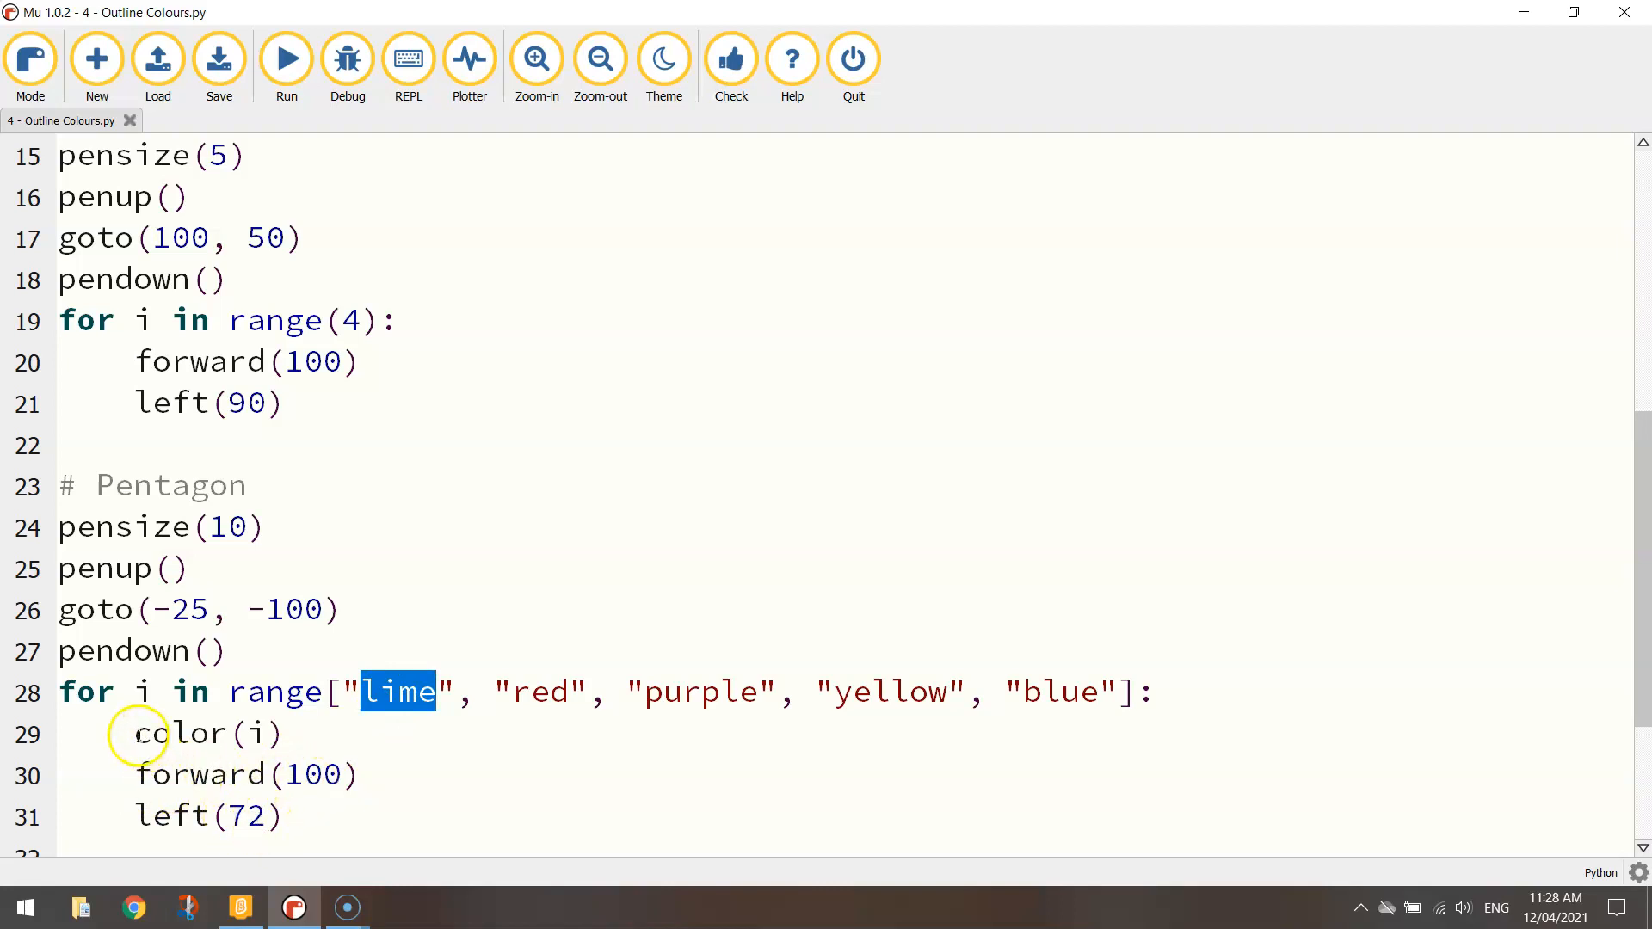
double_click(539, 692)
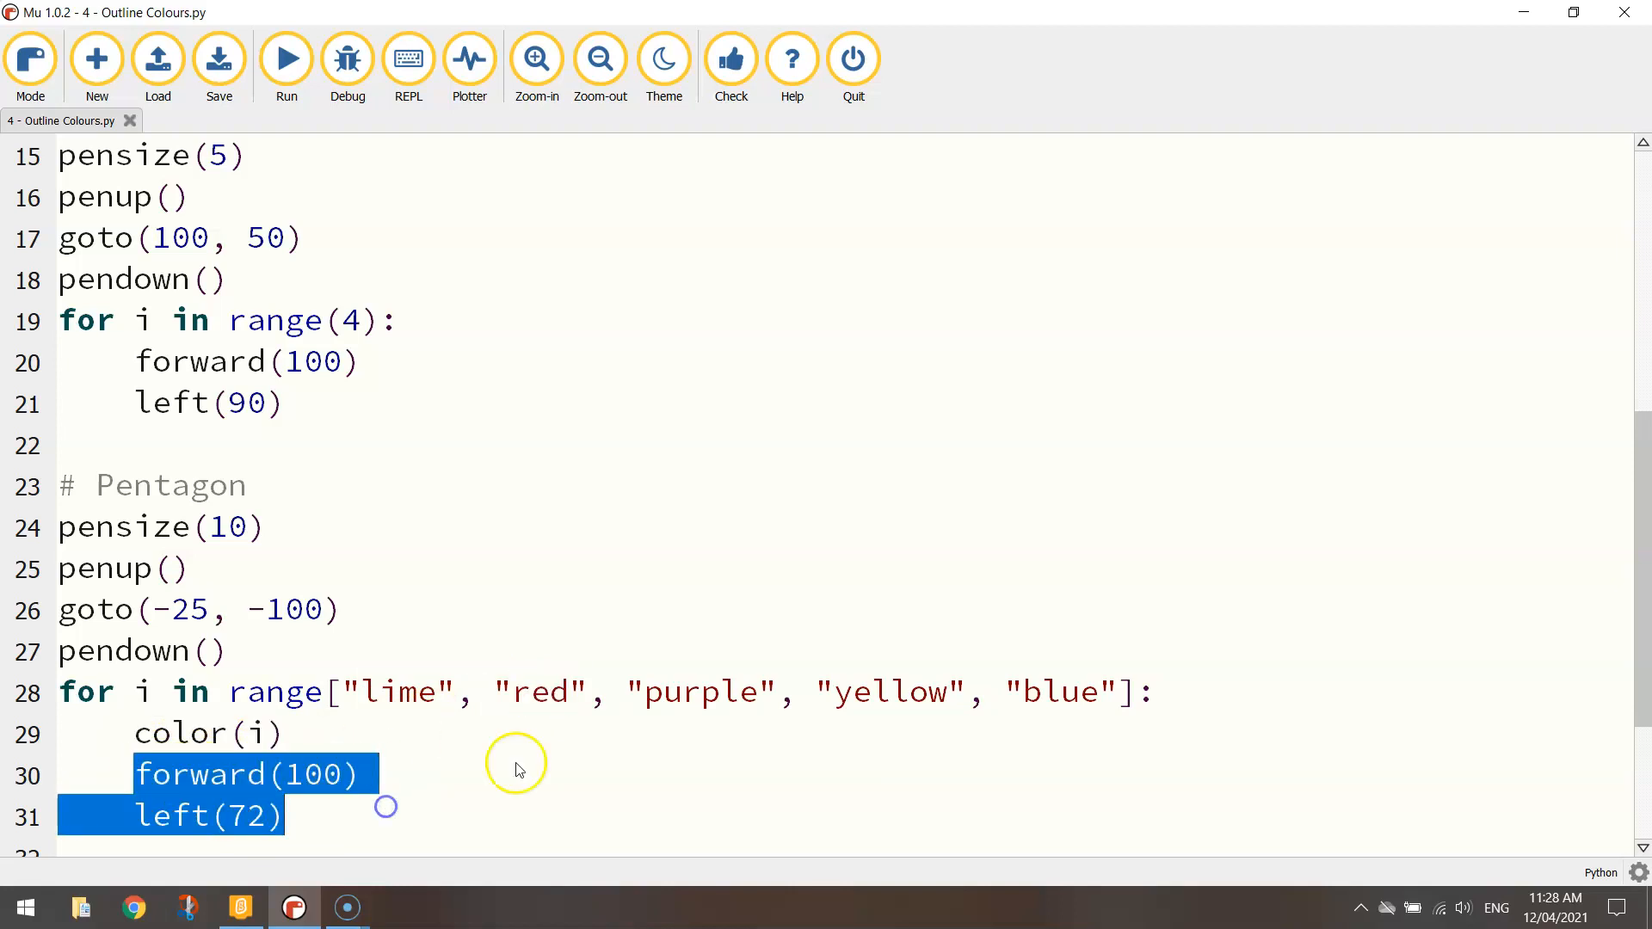
double_click(699, 692)
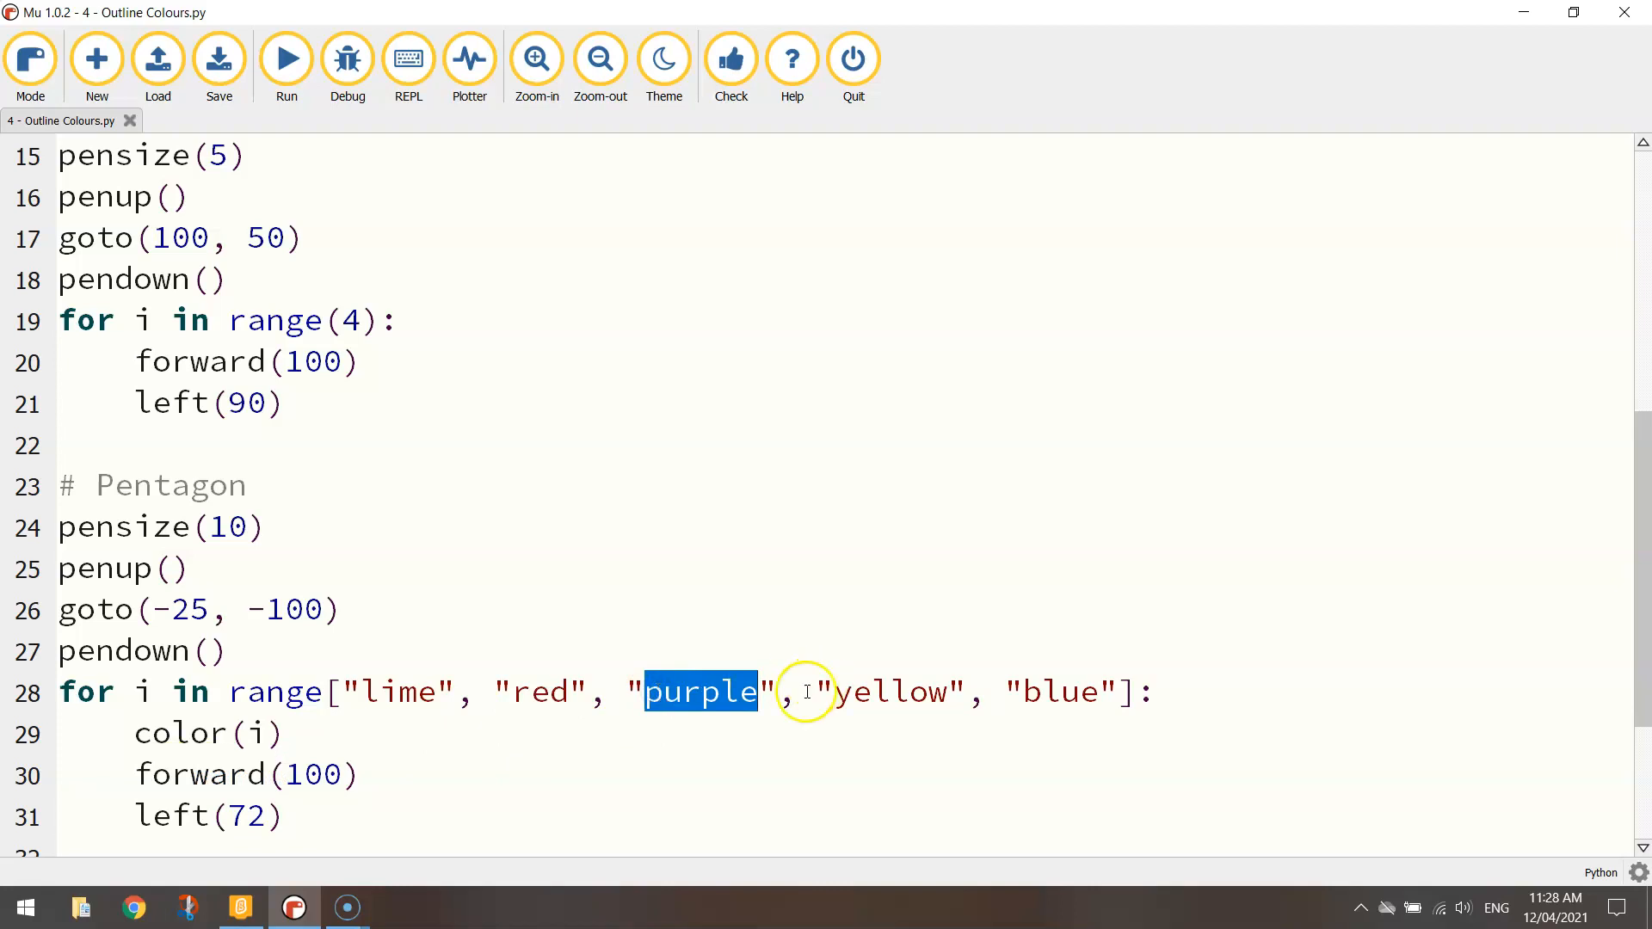
double_click(888, 692)
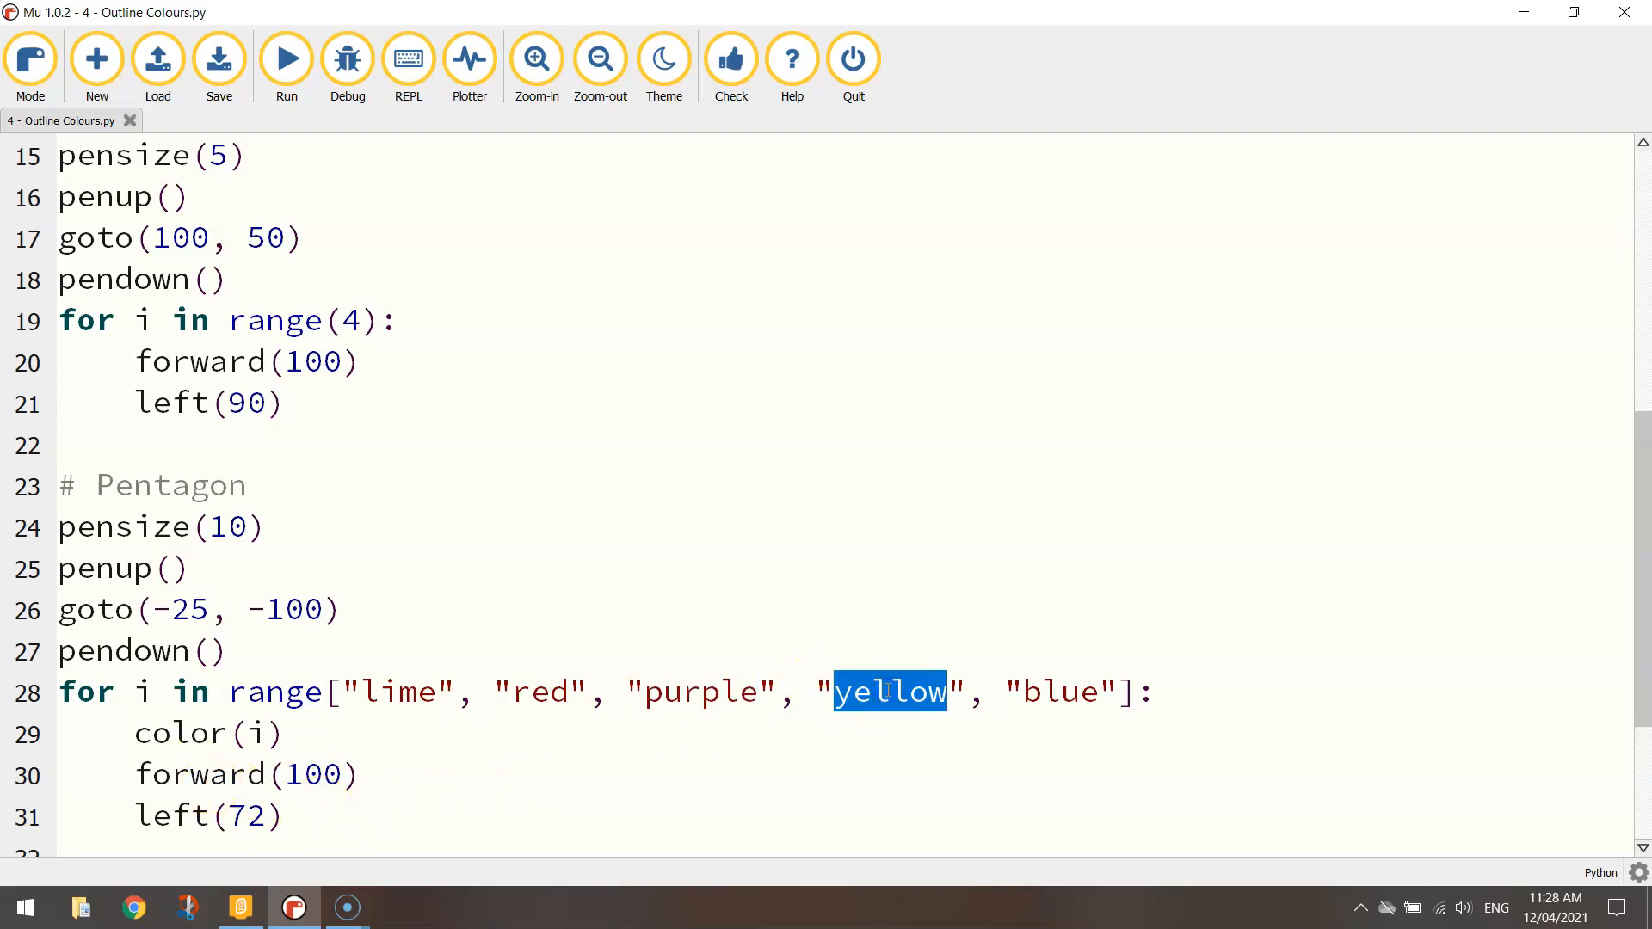
double_click(1060, 691)
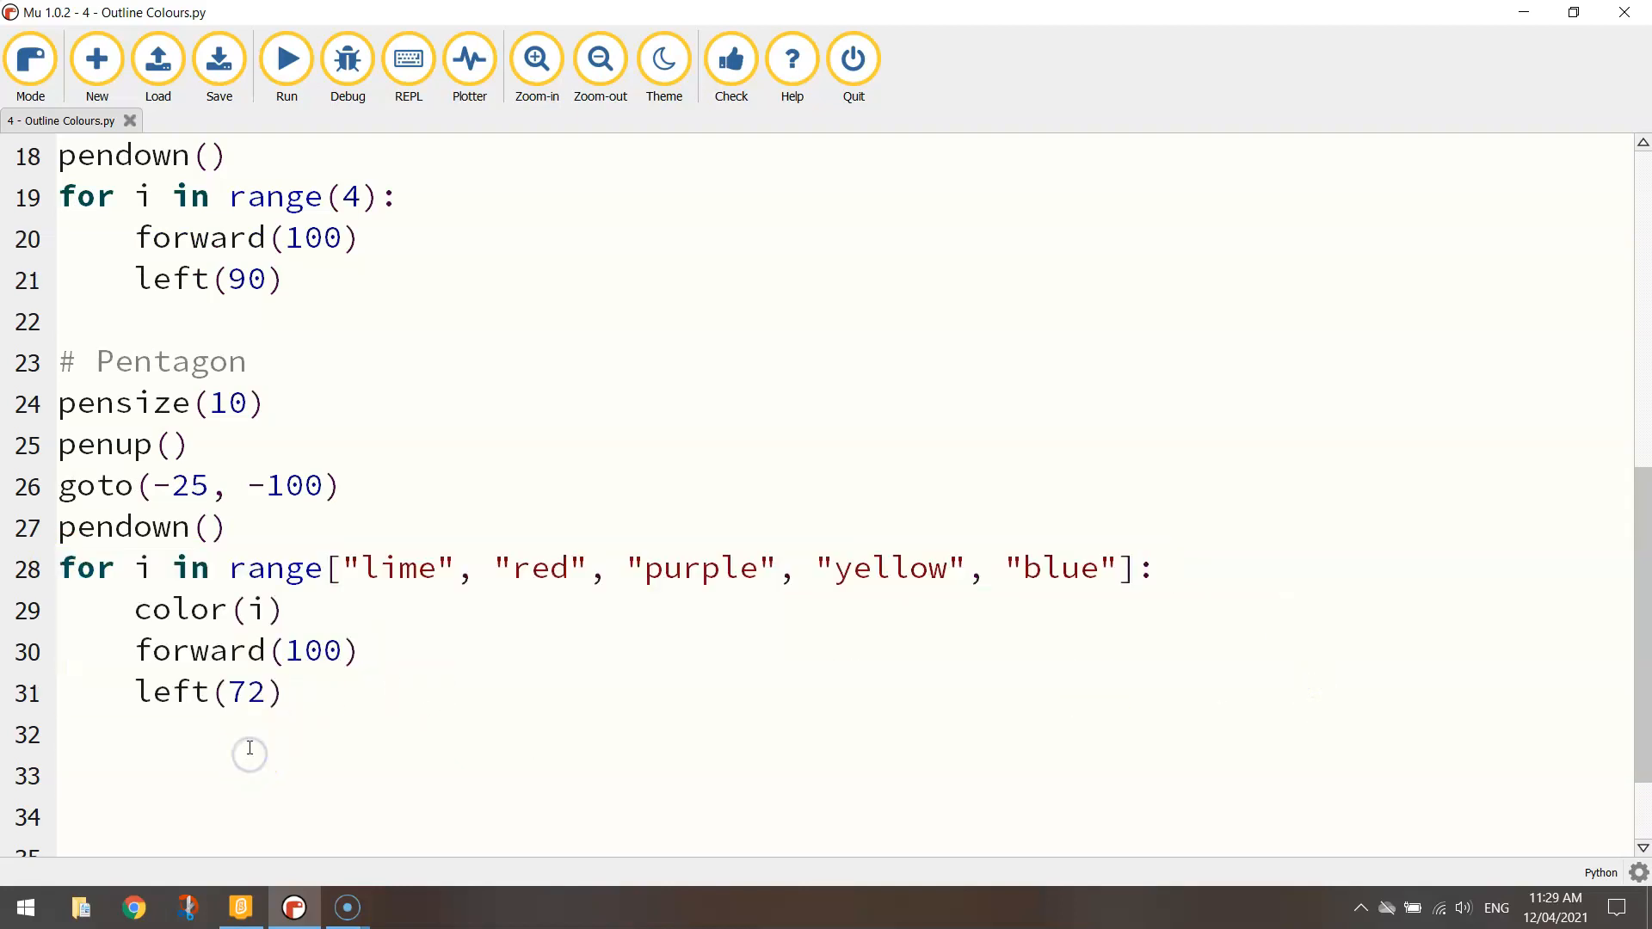
drag(327, 568, 1153, 568)
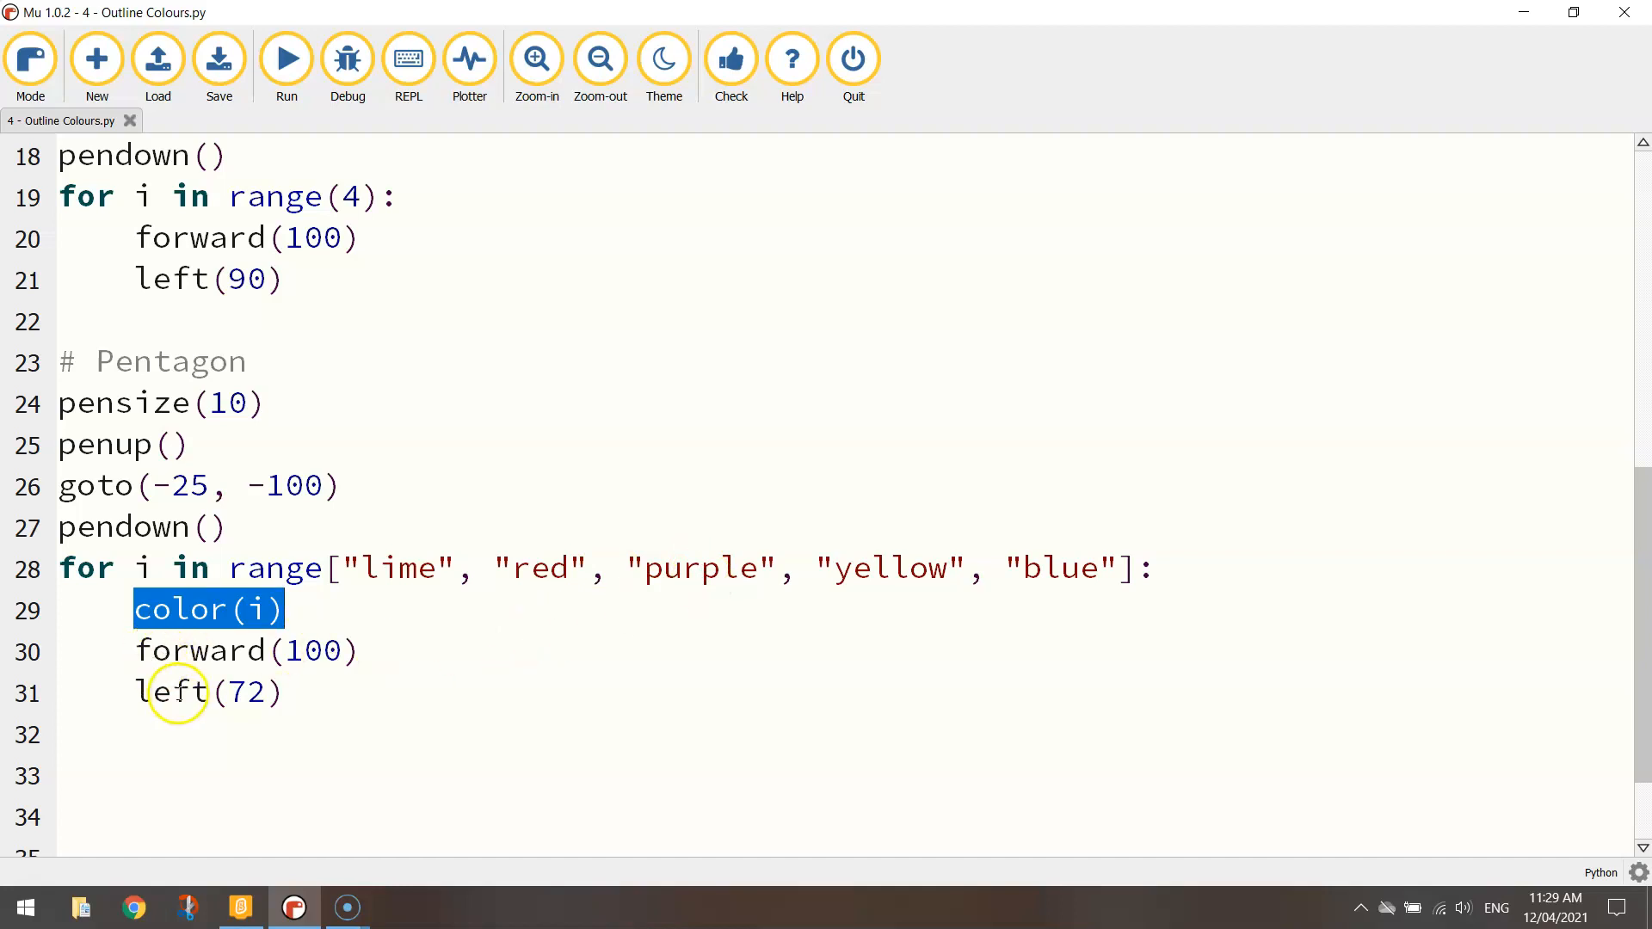
click(286, 58)
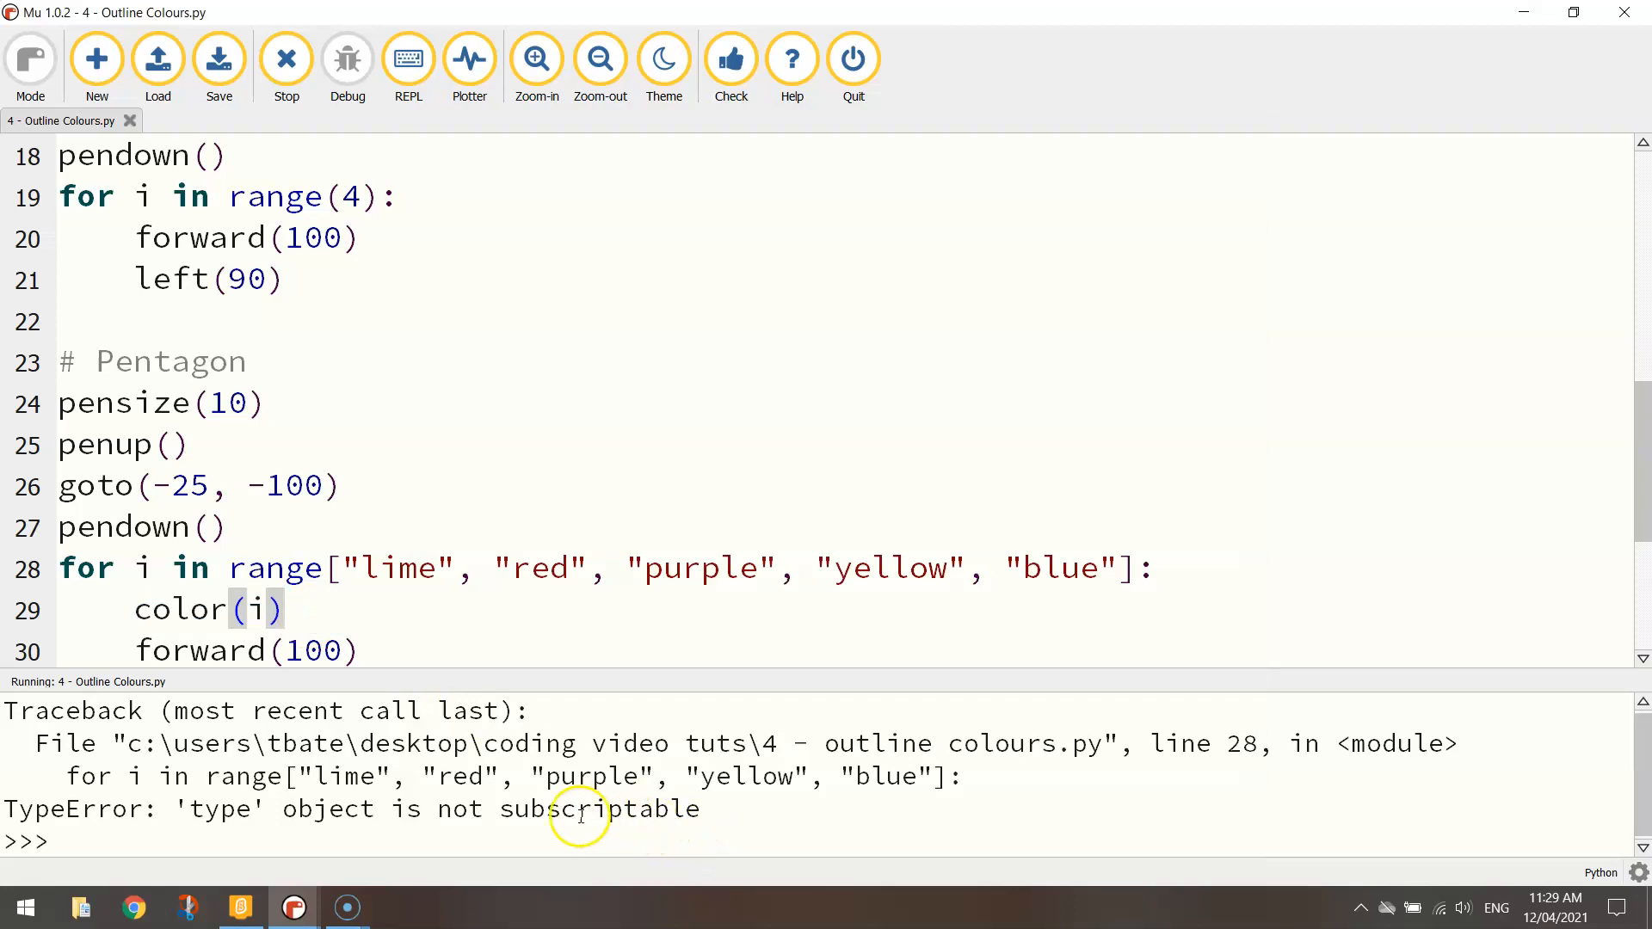
mouse_move(316, 663)
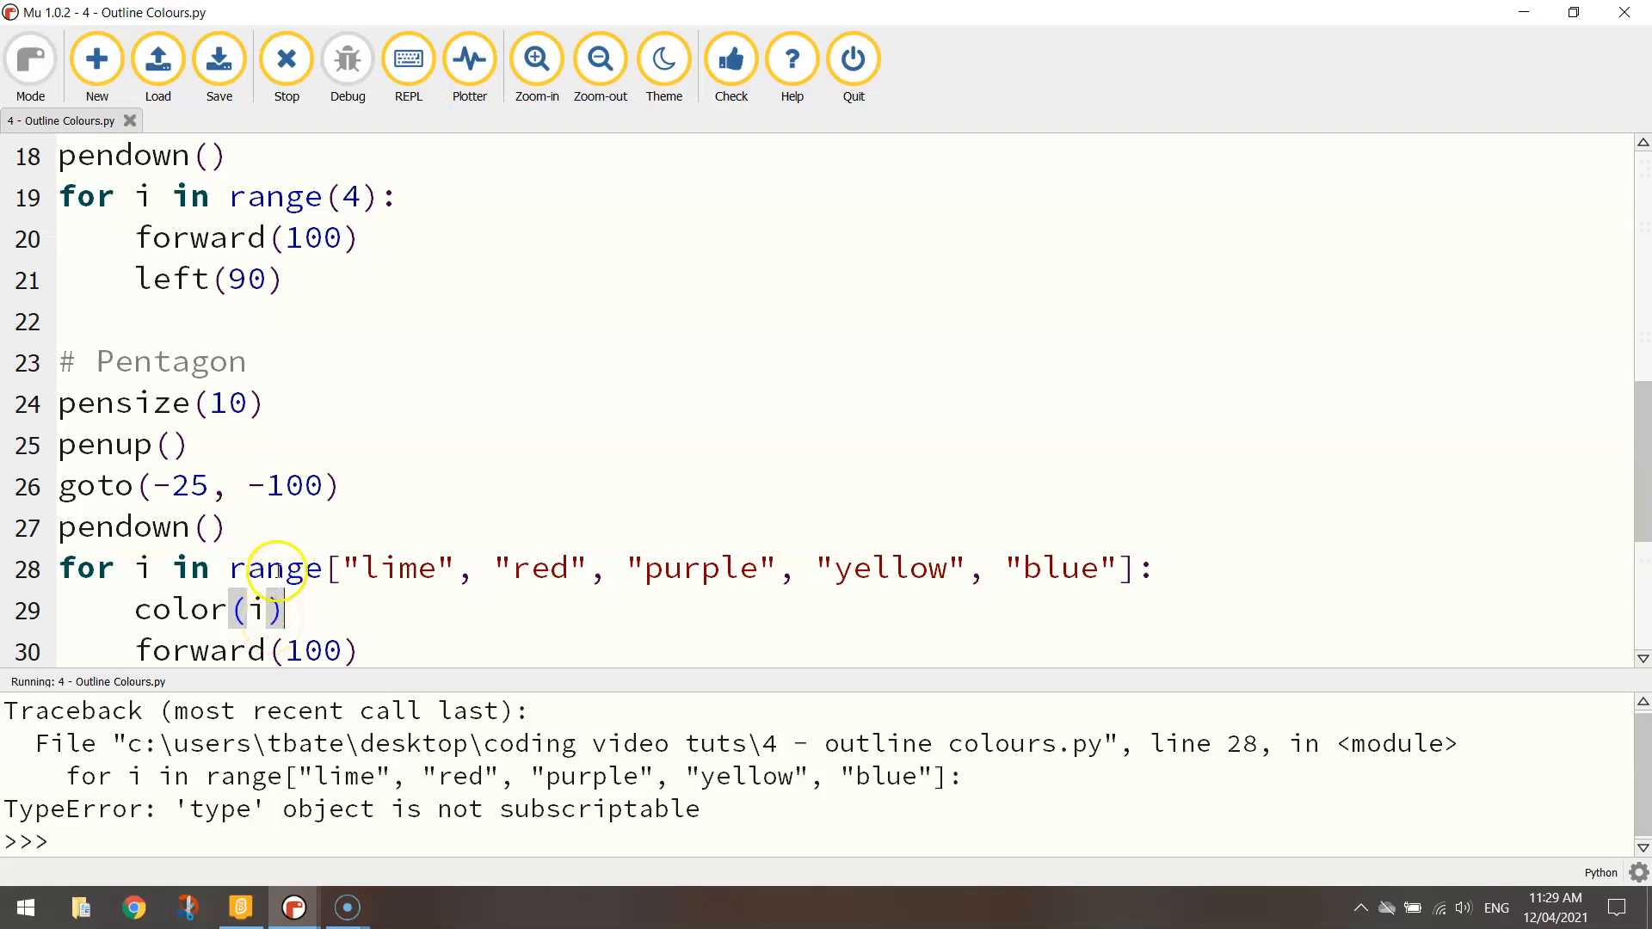
Delete 'range' on line 28 to loop directly over the colours, and rerun the pentagon
double_click(278, 568)
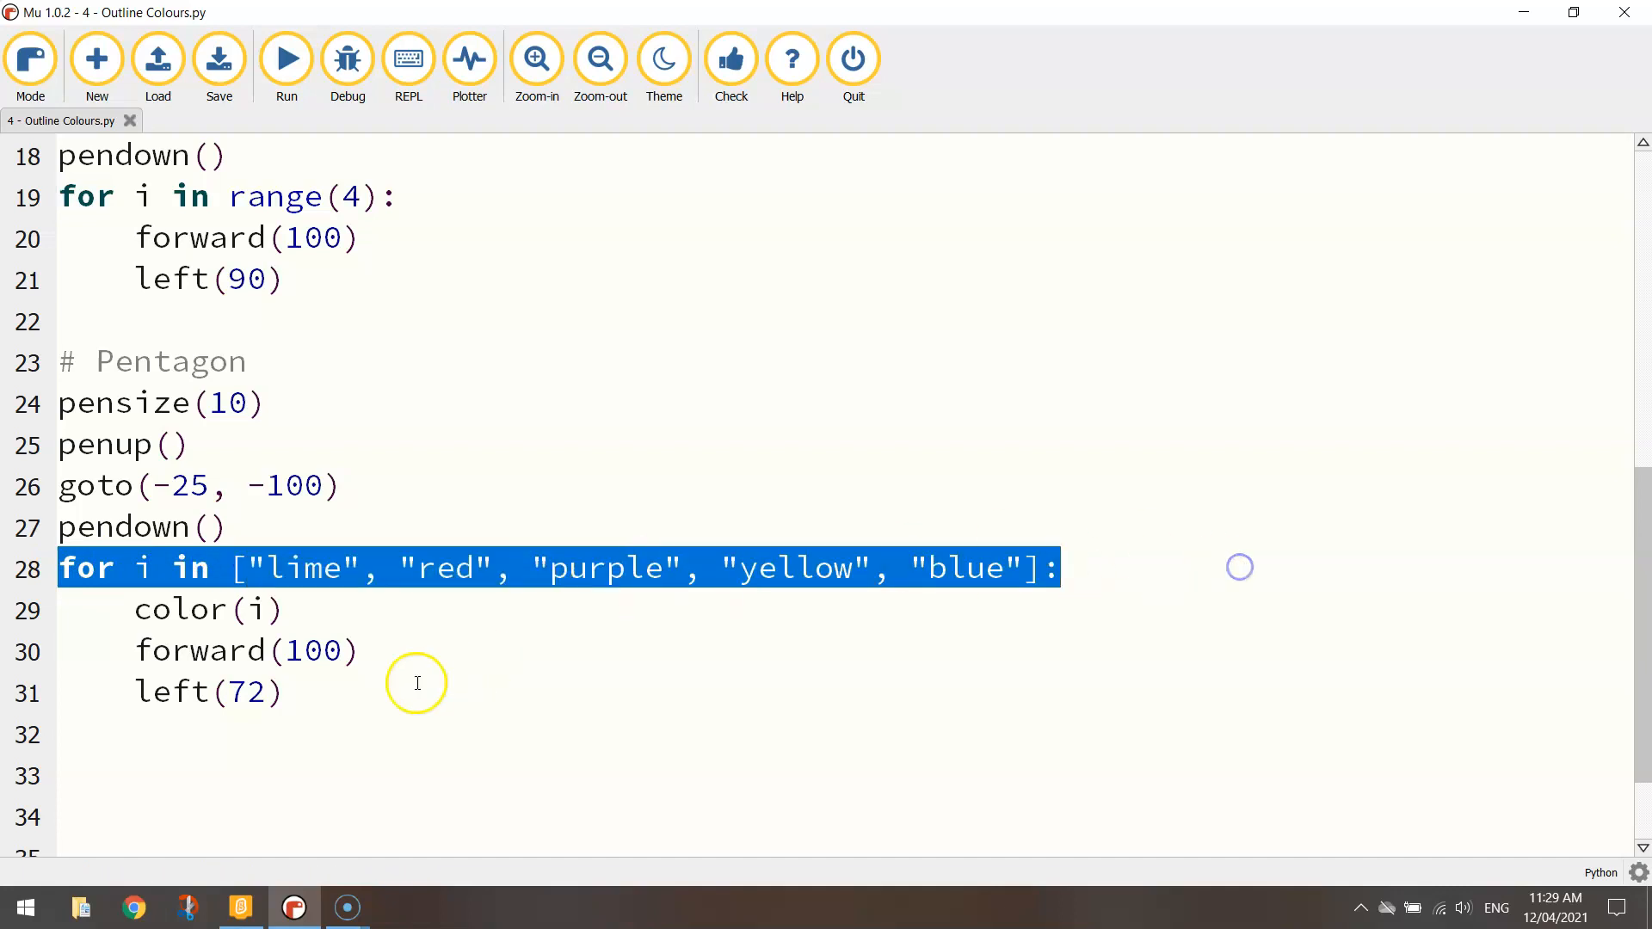
click(285, 58)
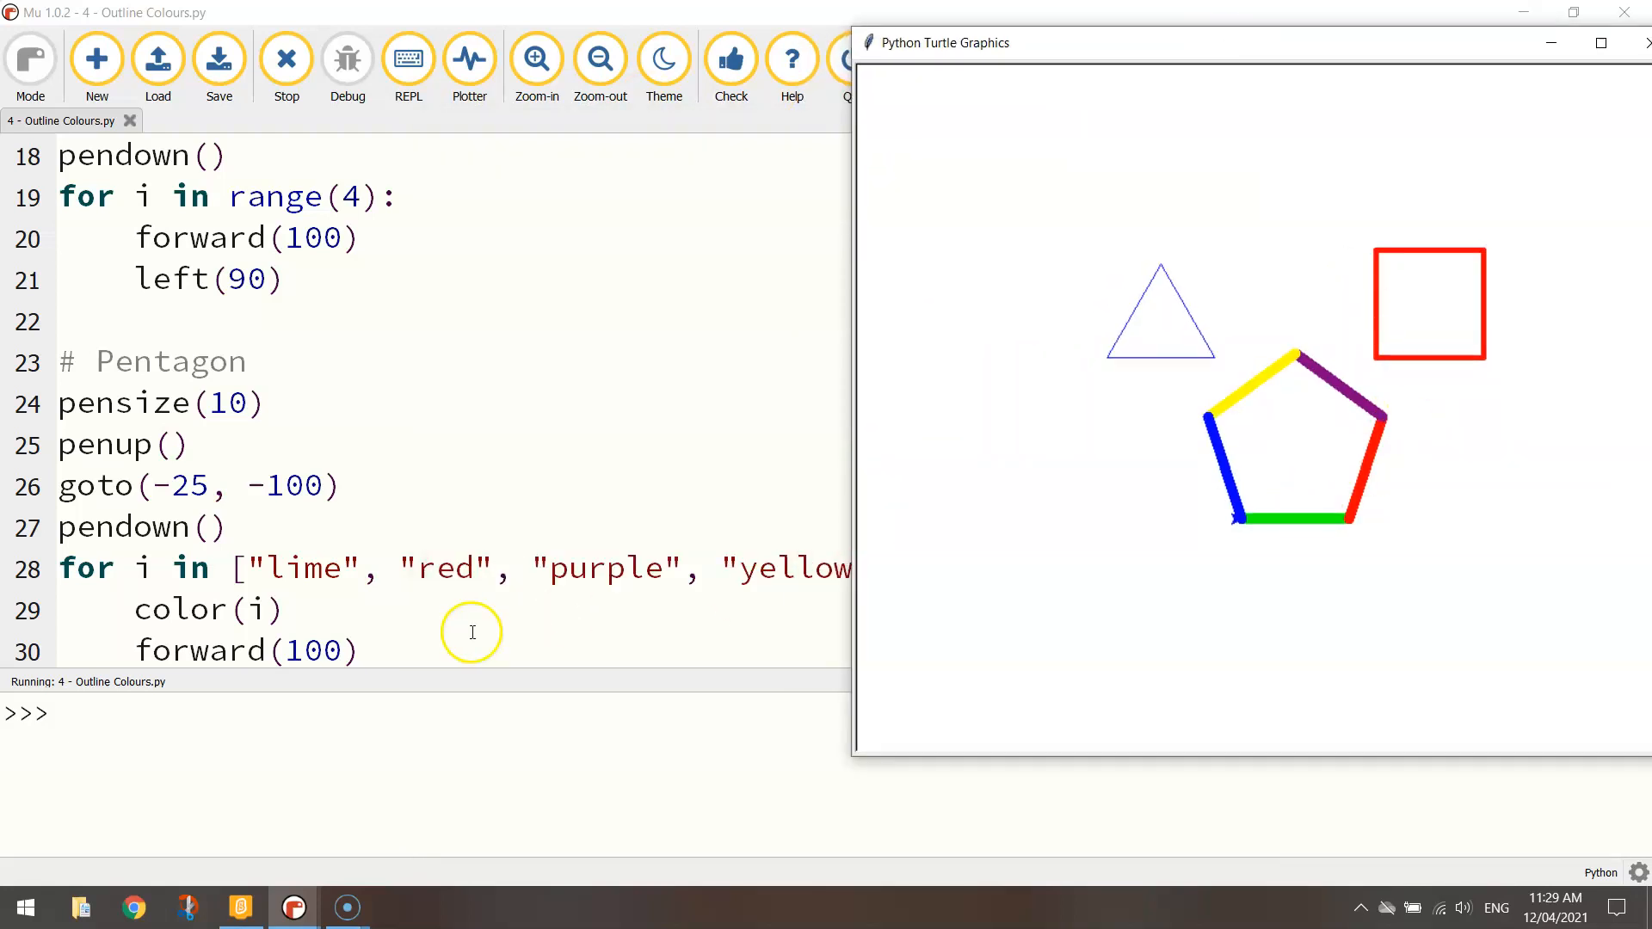
mouse_move(975, 511)
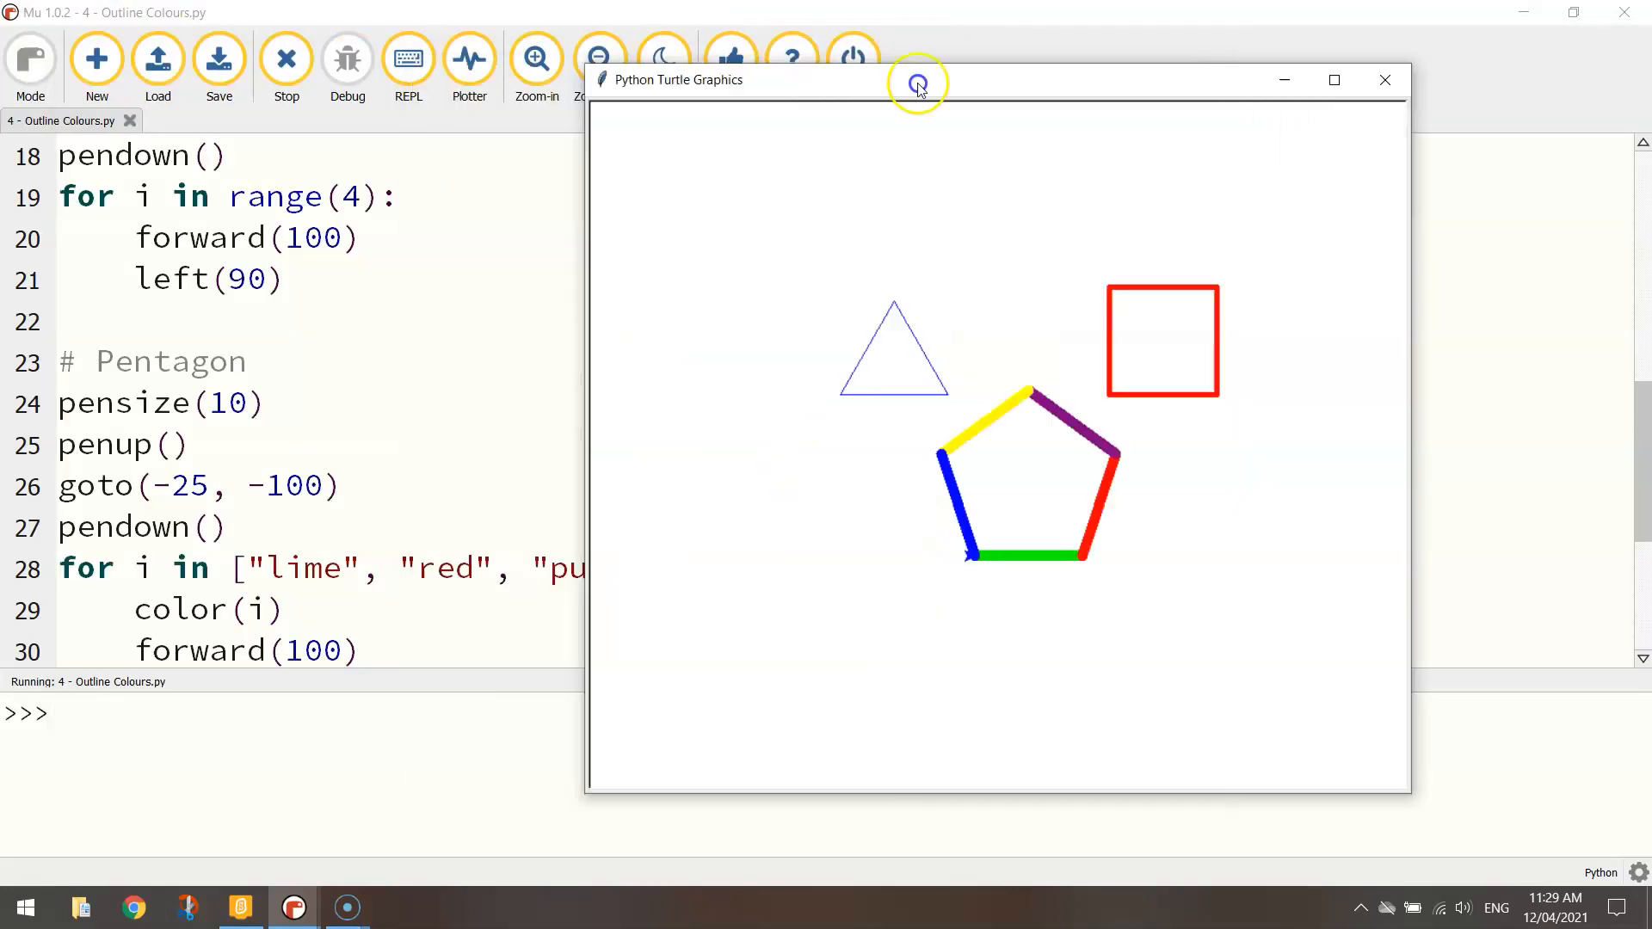
click(1384, 79)
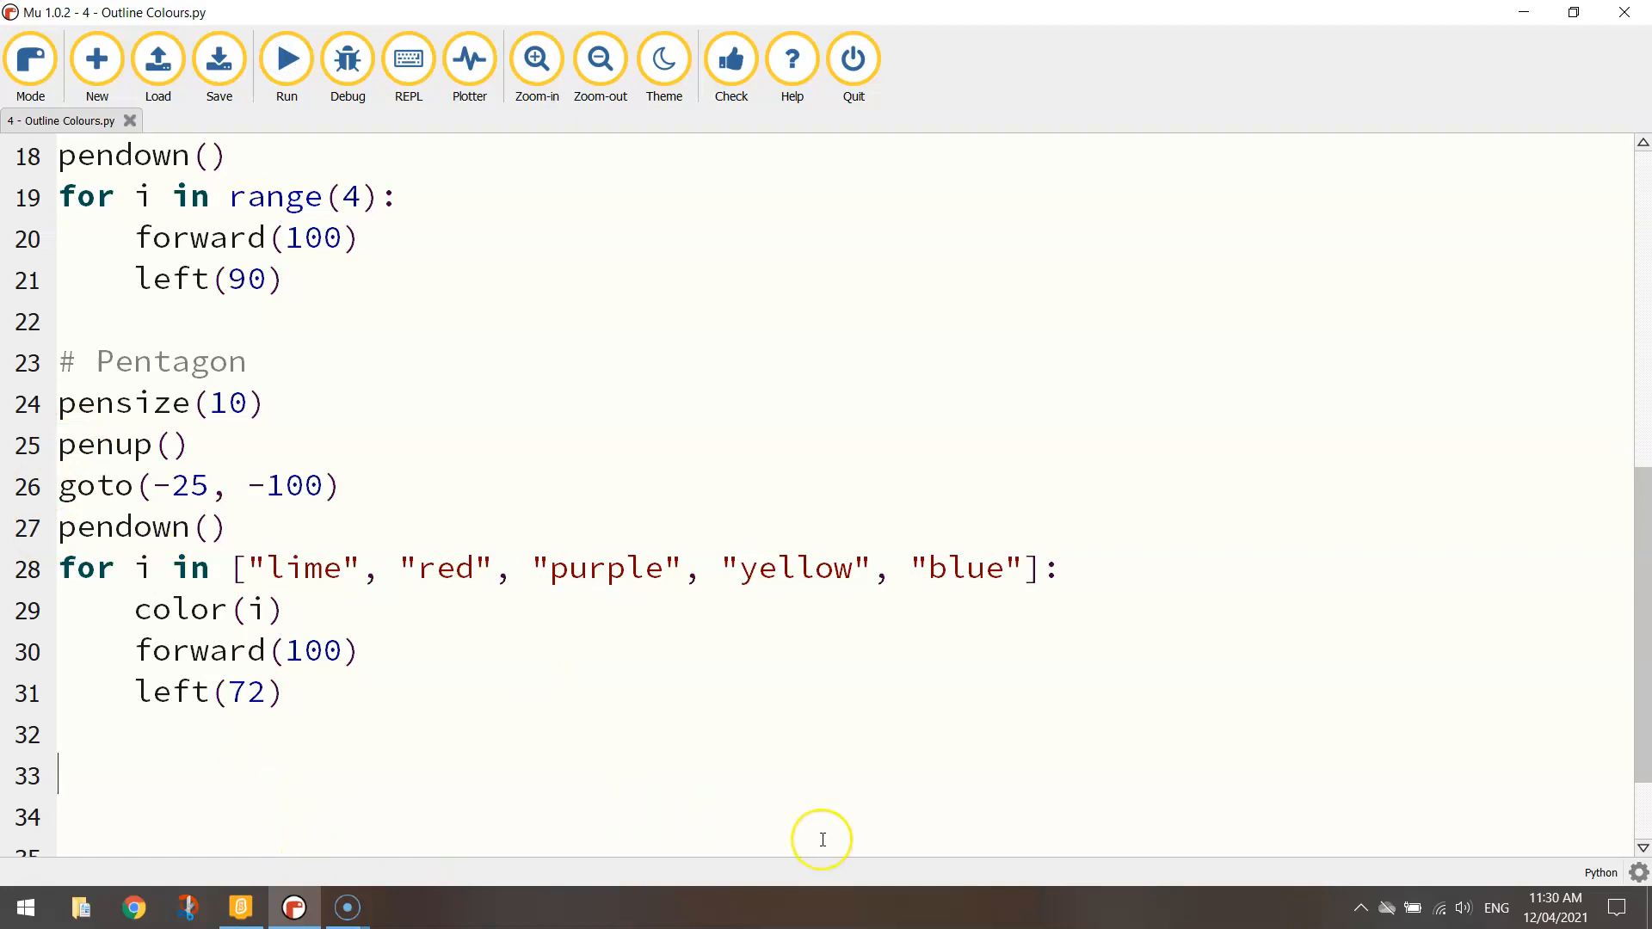
mouse_move(611, 908)
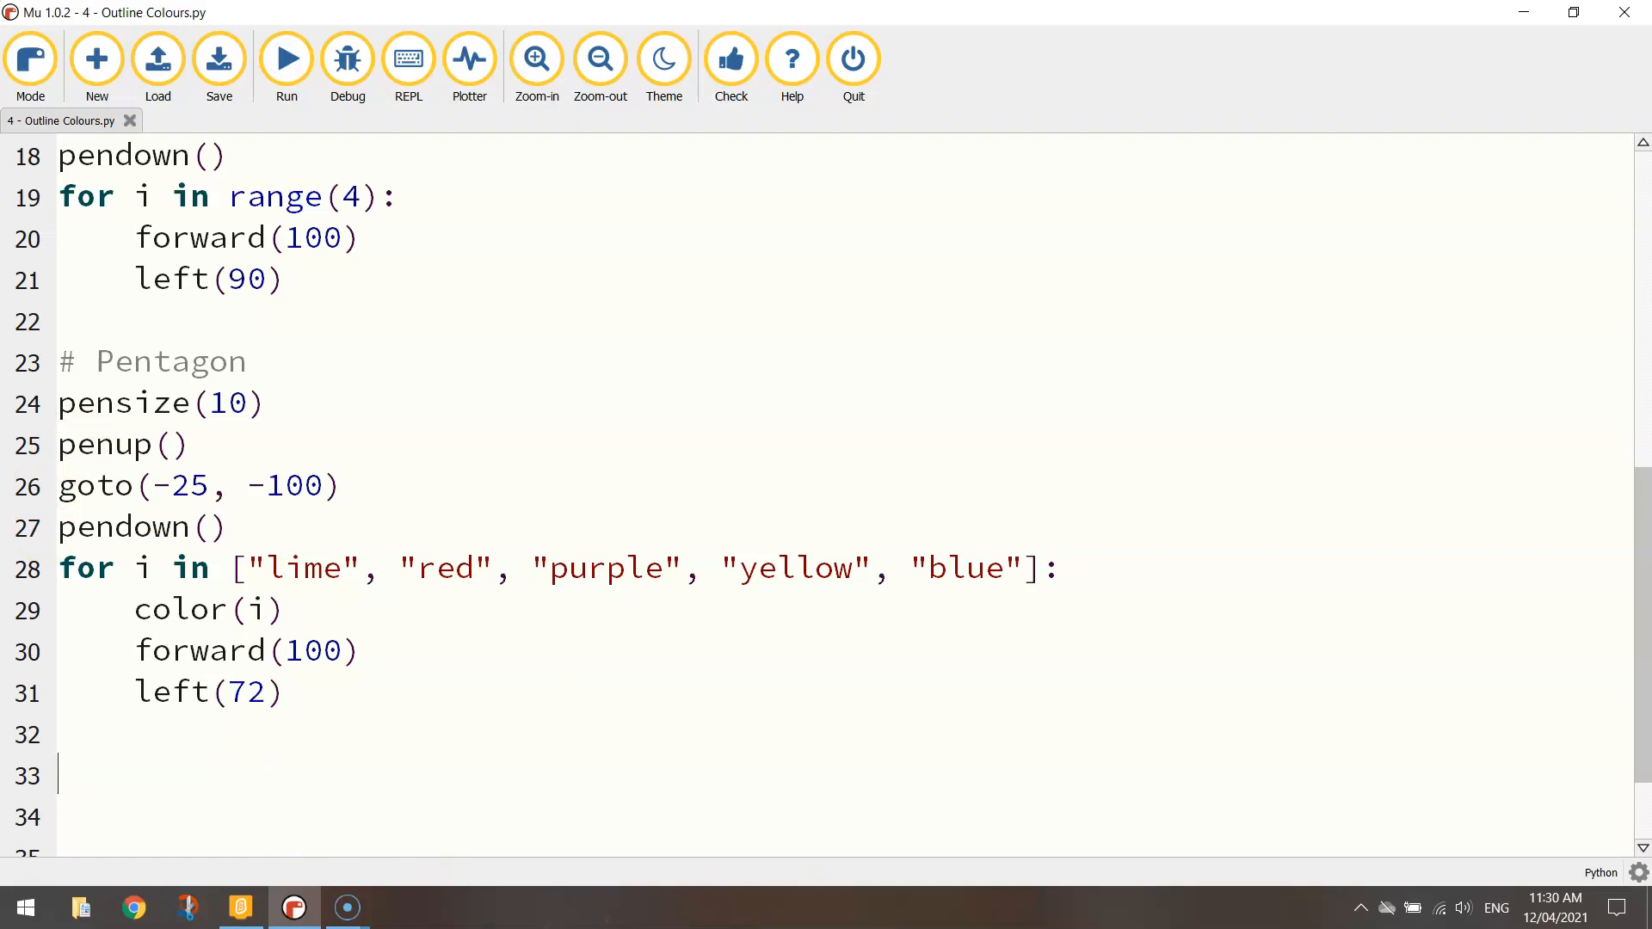
Add hideturtle and speed(0) near the top, rerun all three shapes, and close the turtle window
text(hideturtle)
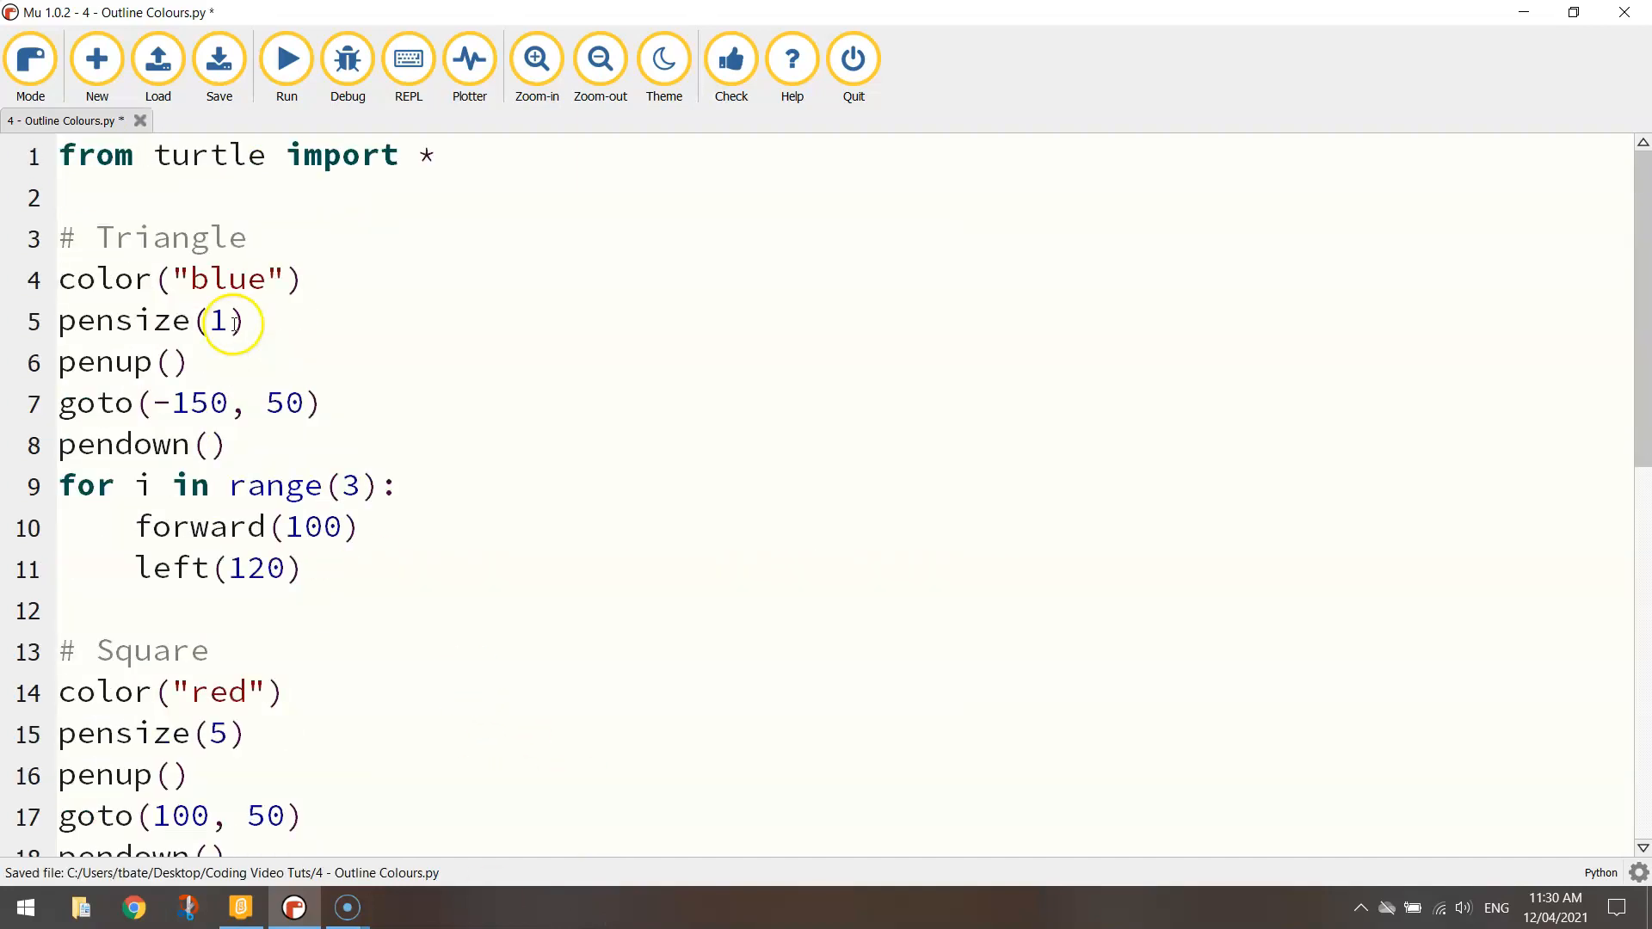
text(s)
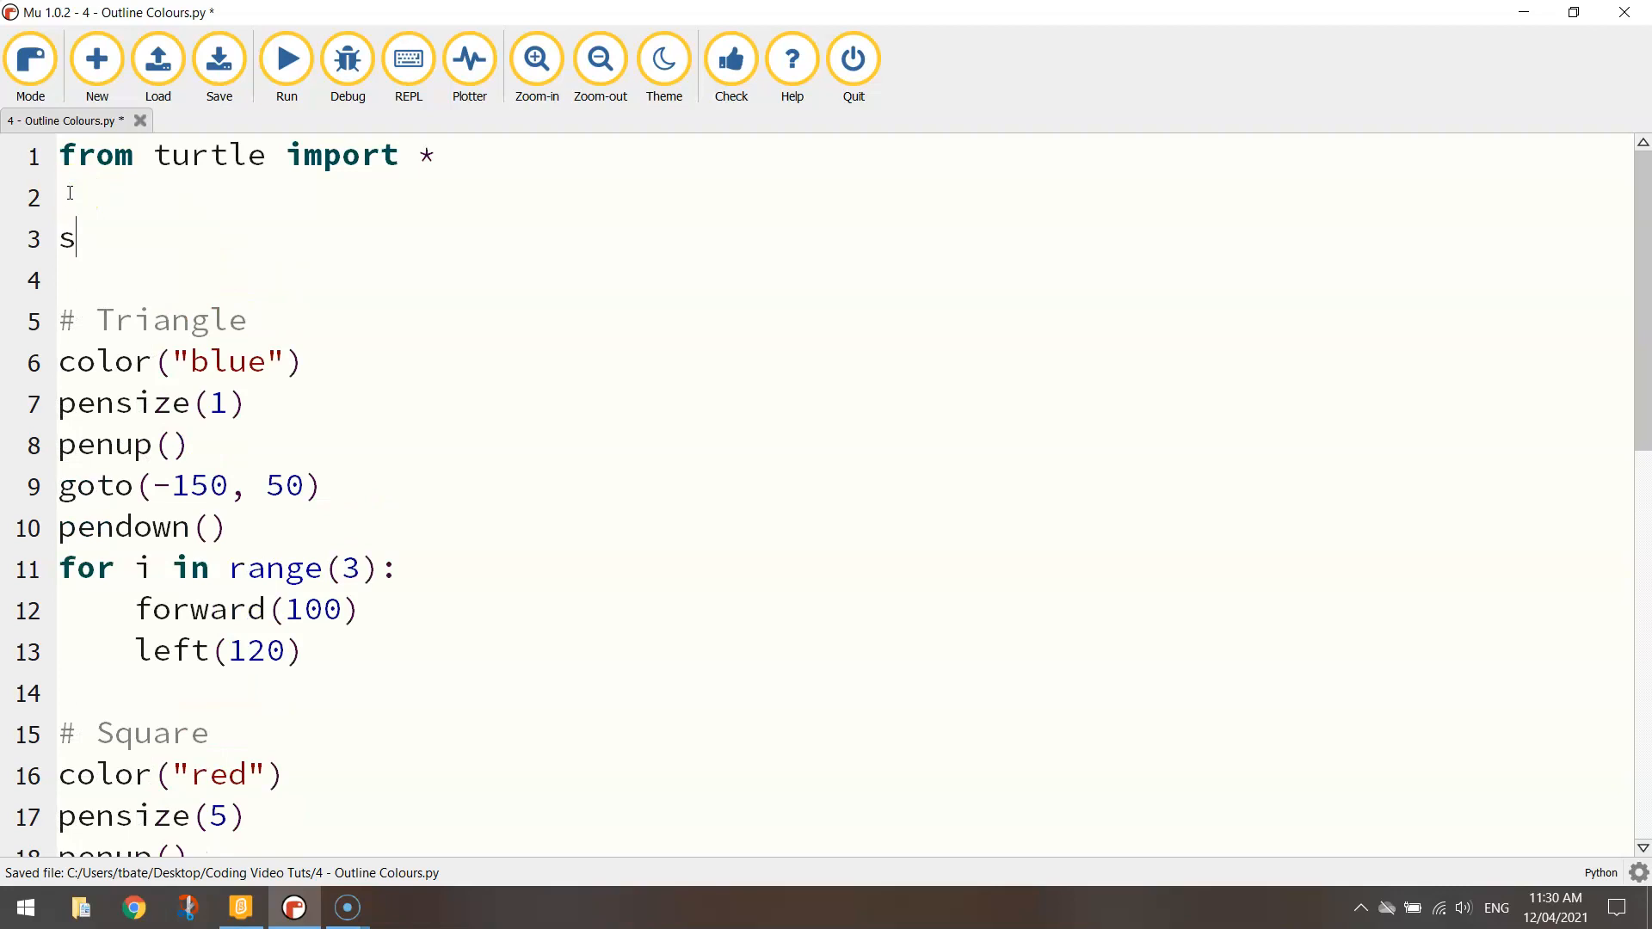
text(peed(0))
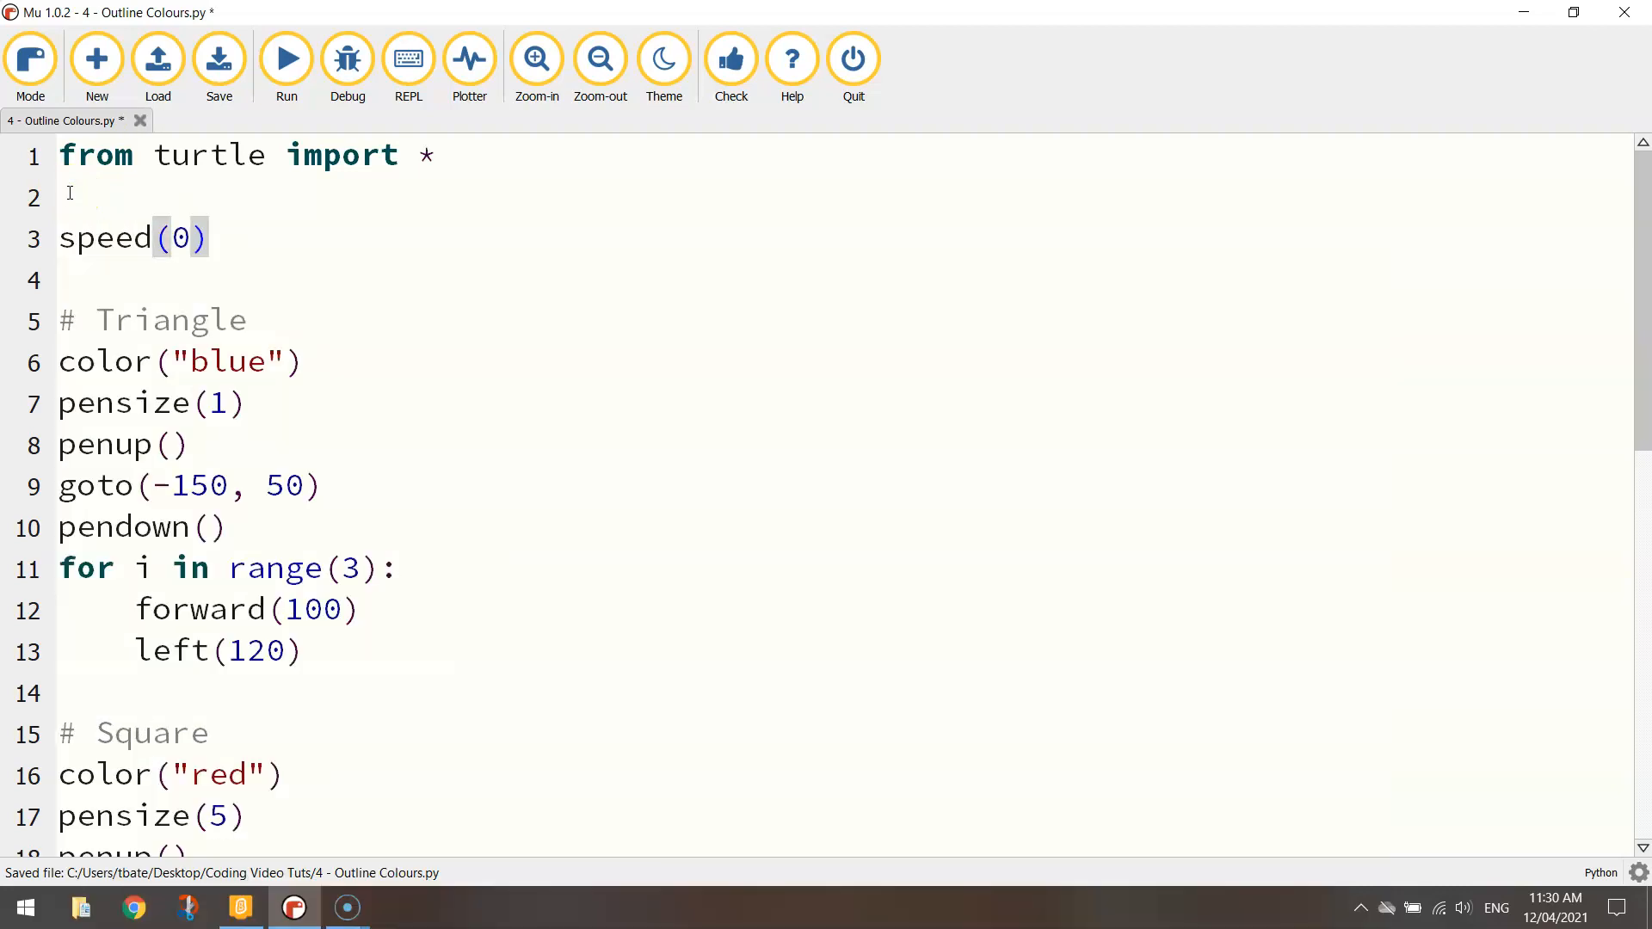
click(285, 58)
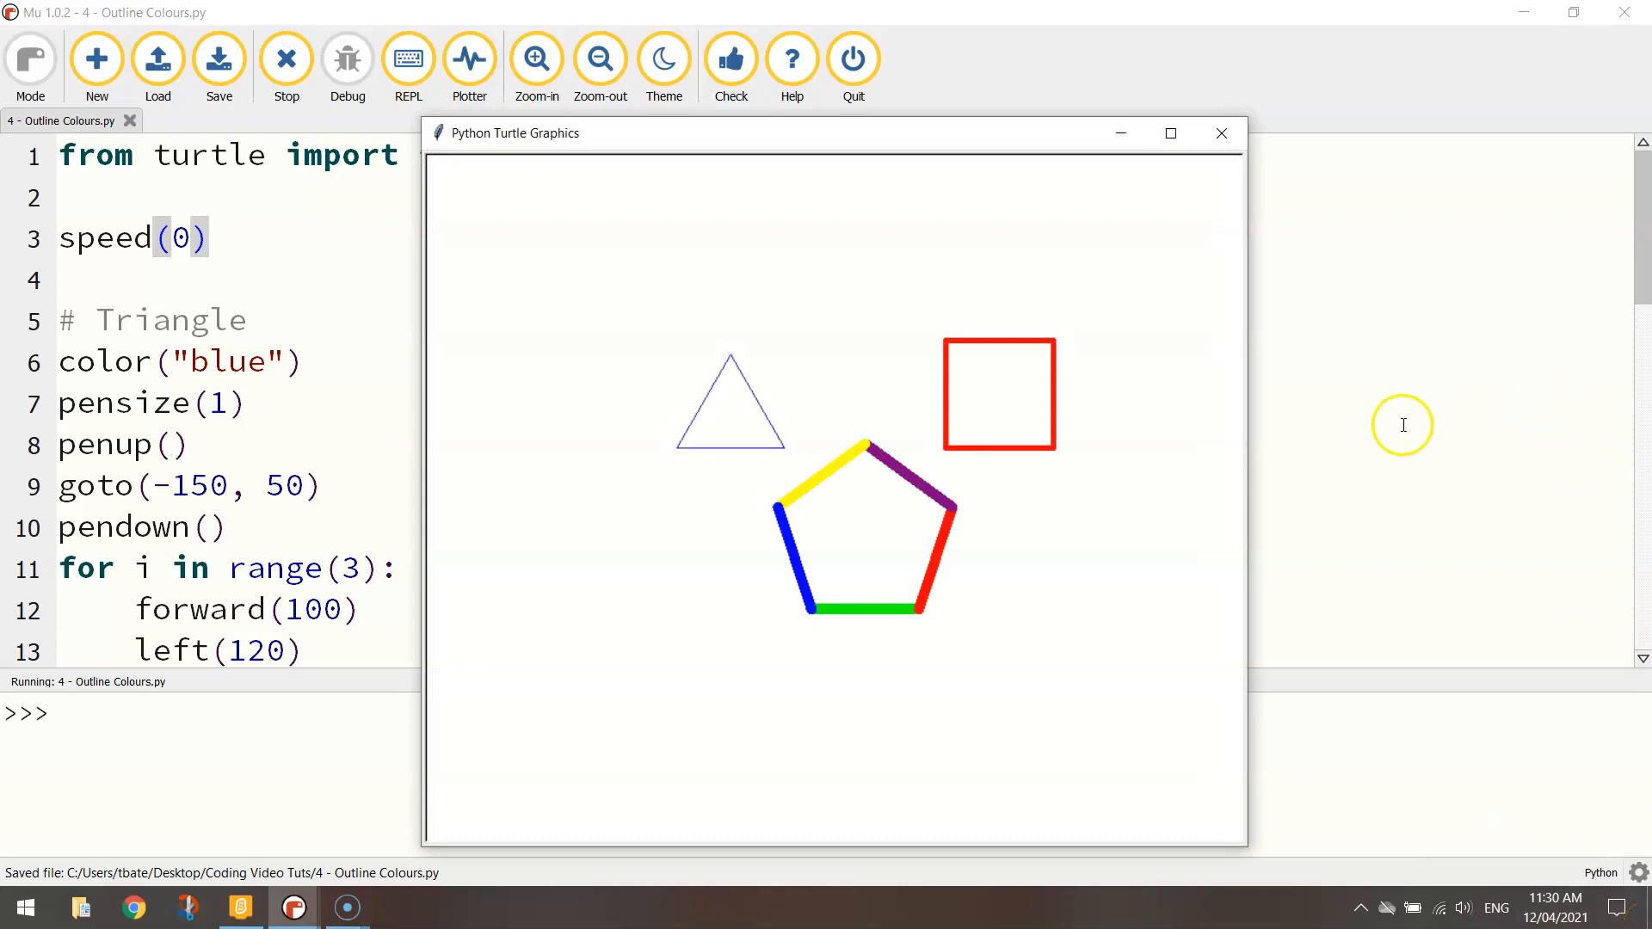
click(1221, 133)
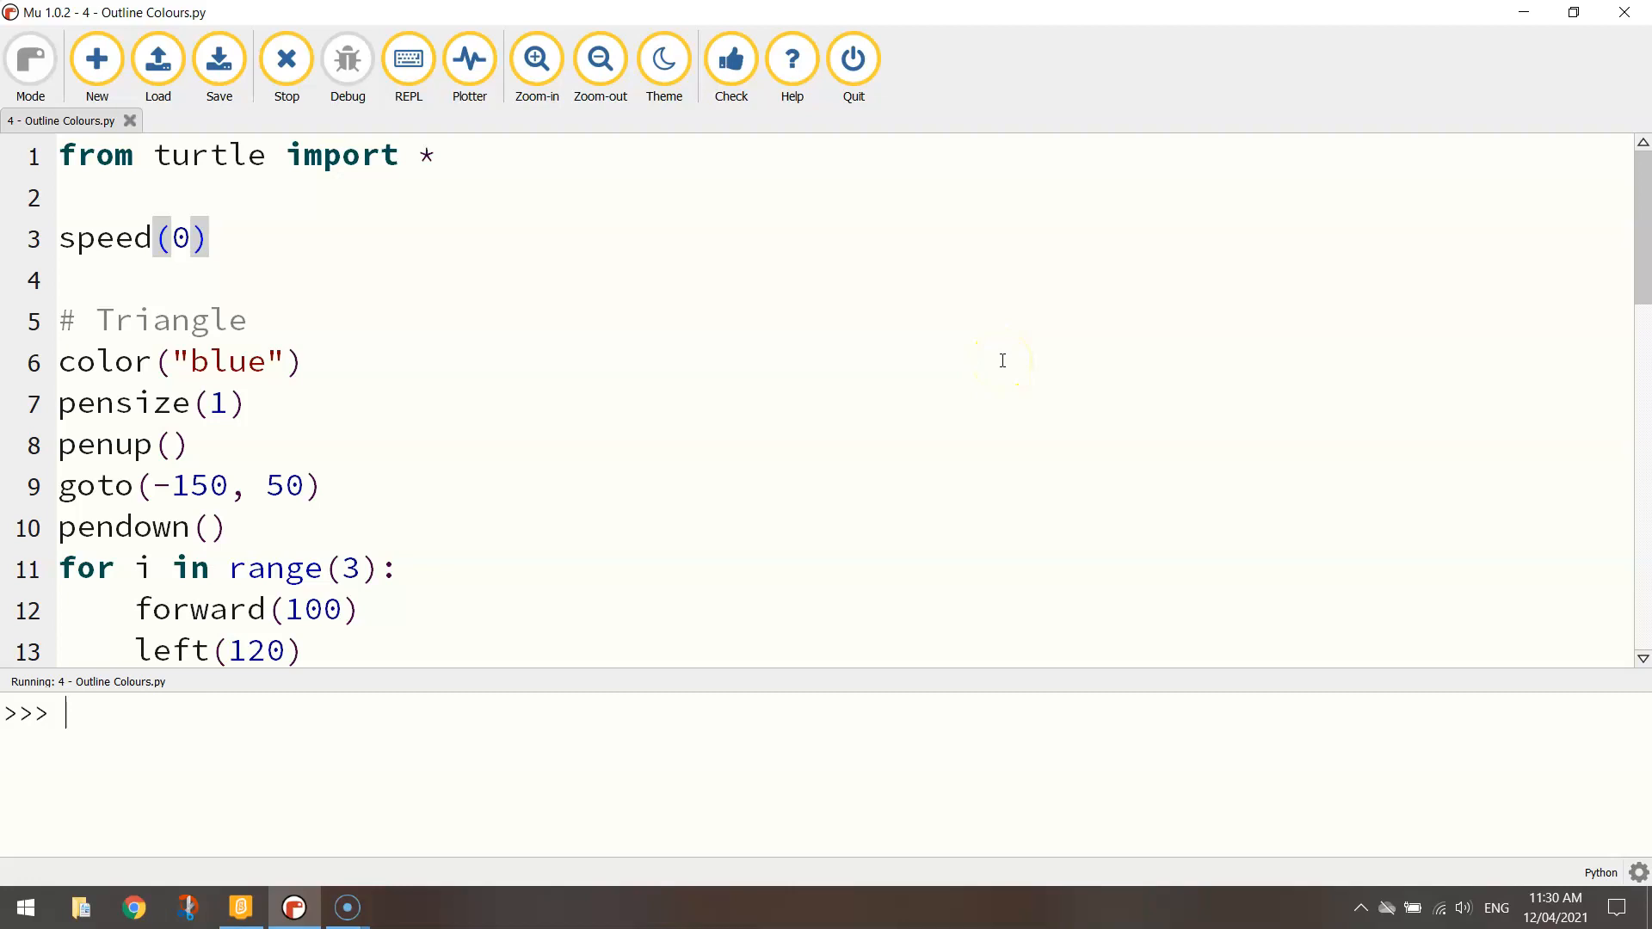
mouse_move(65, 857)
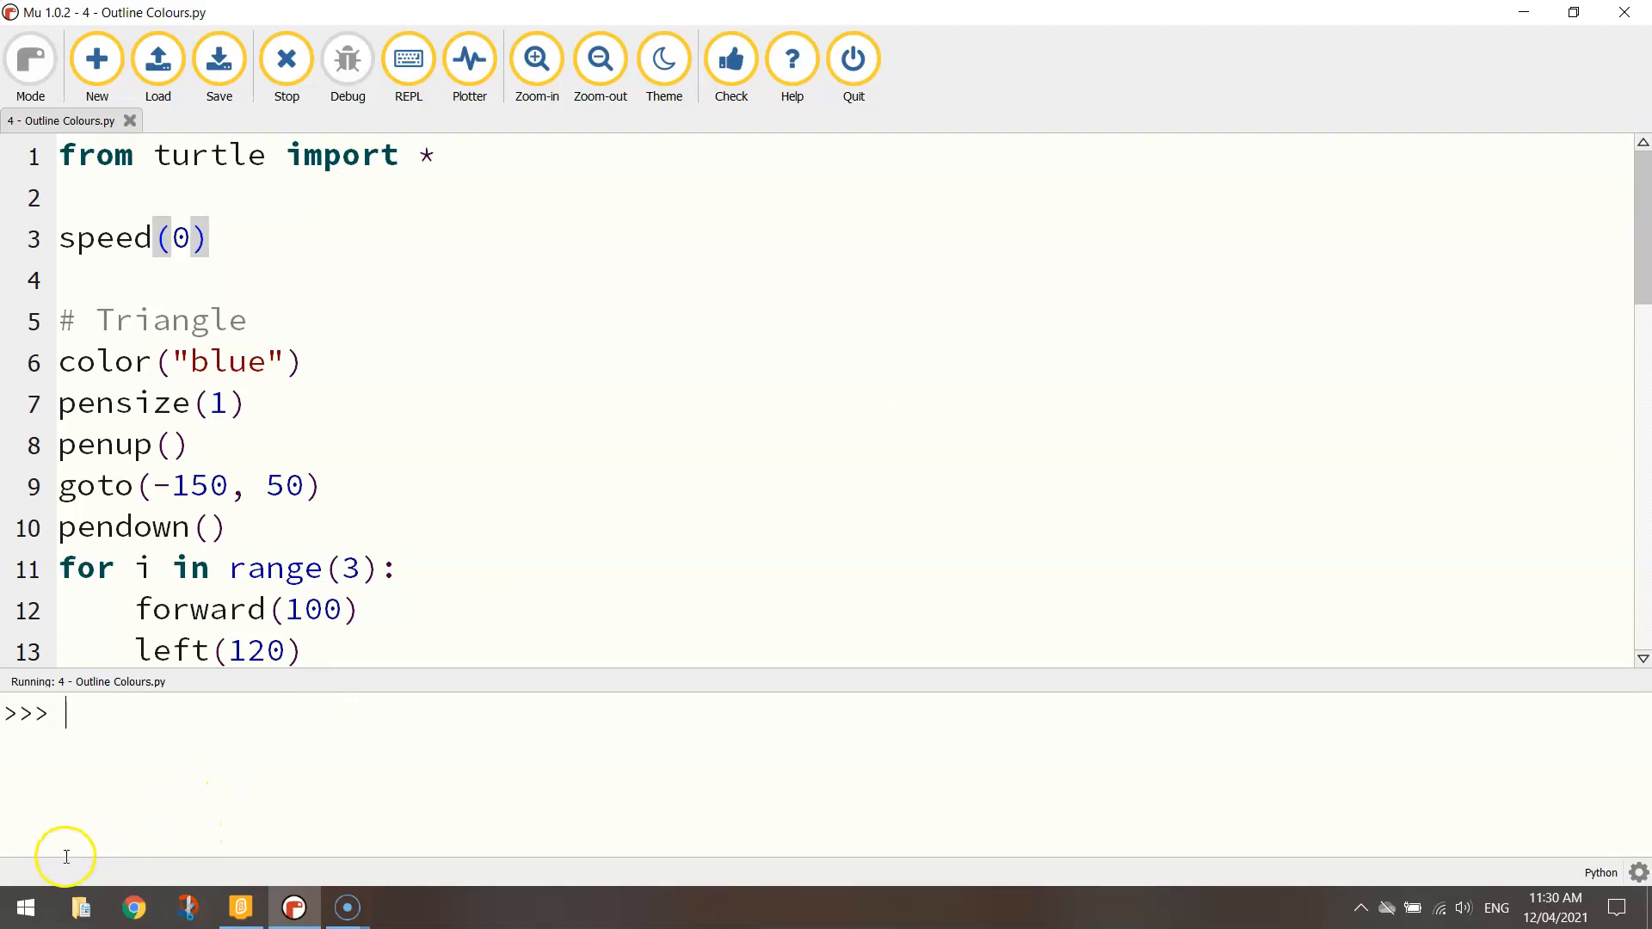